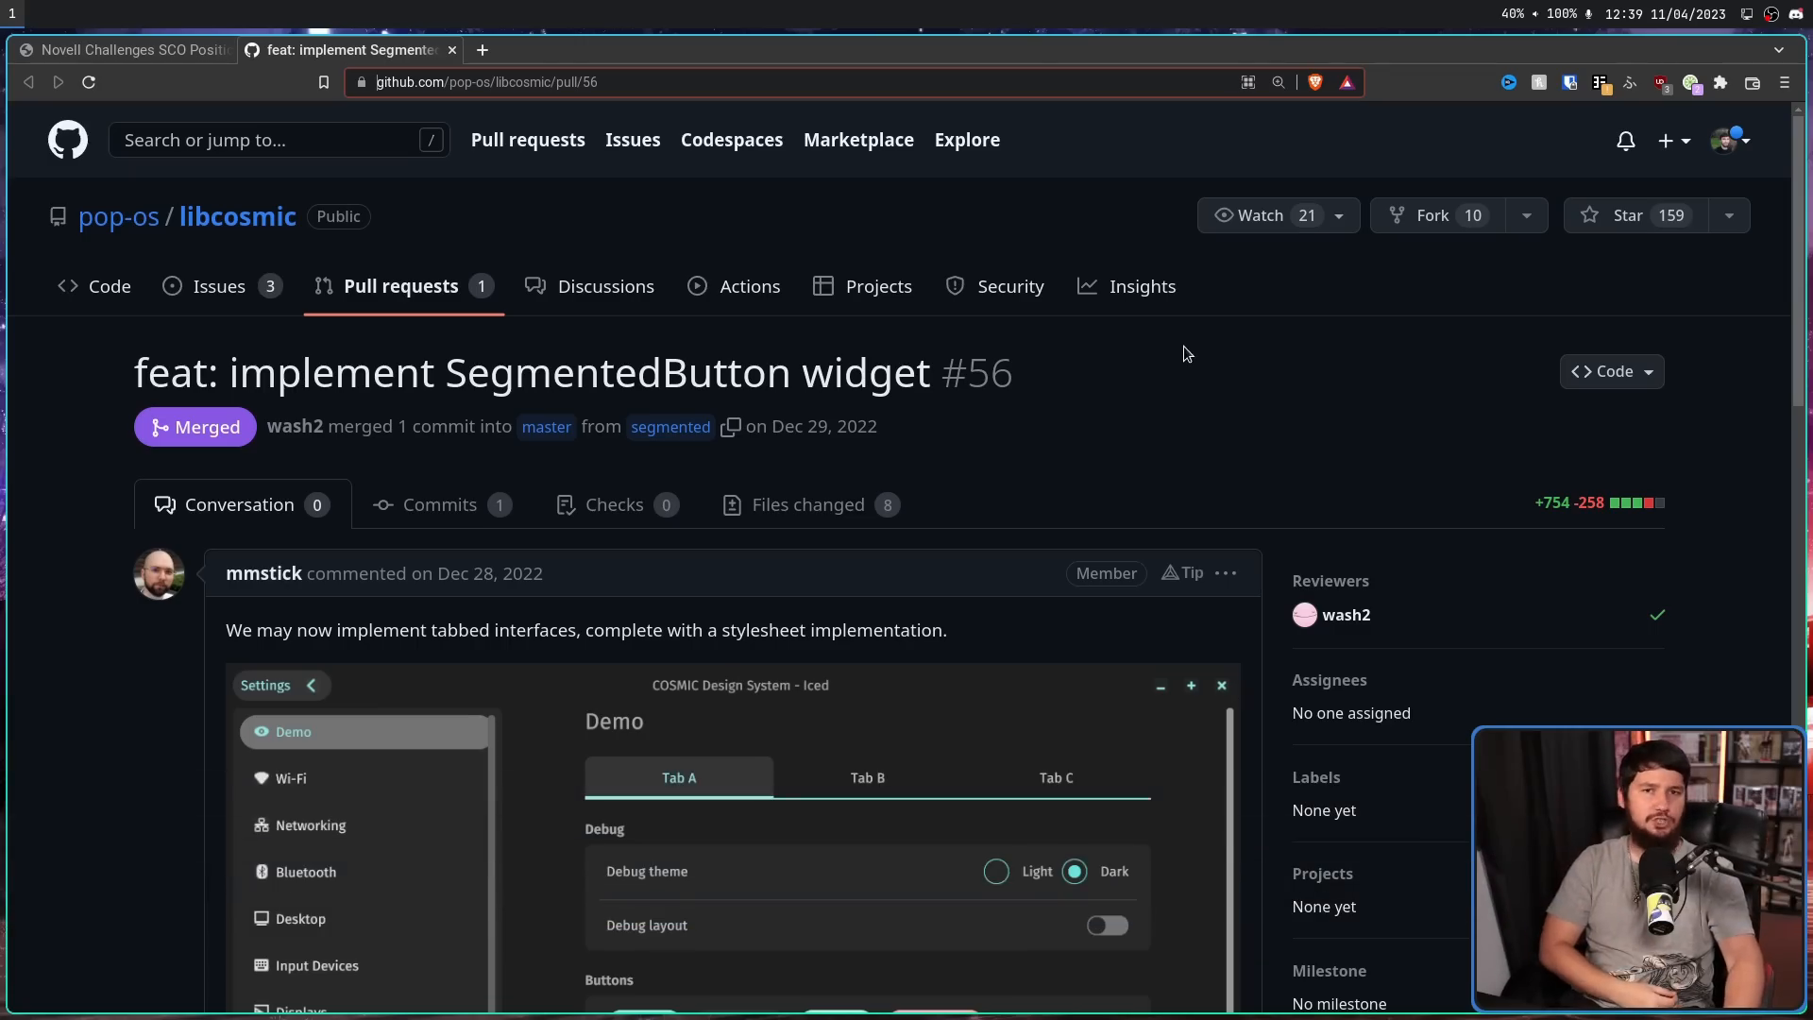
mouse_move(1161, 499)
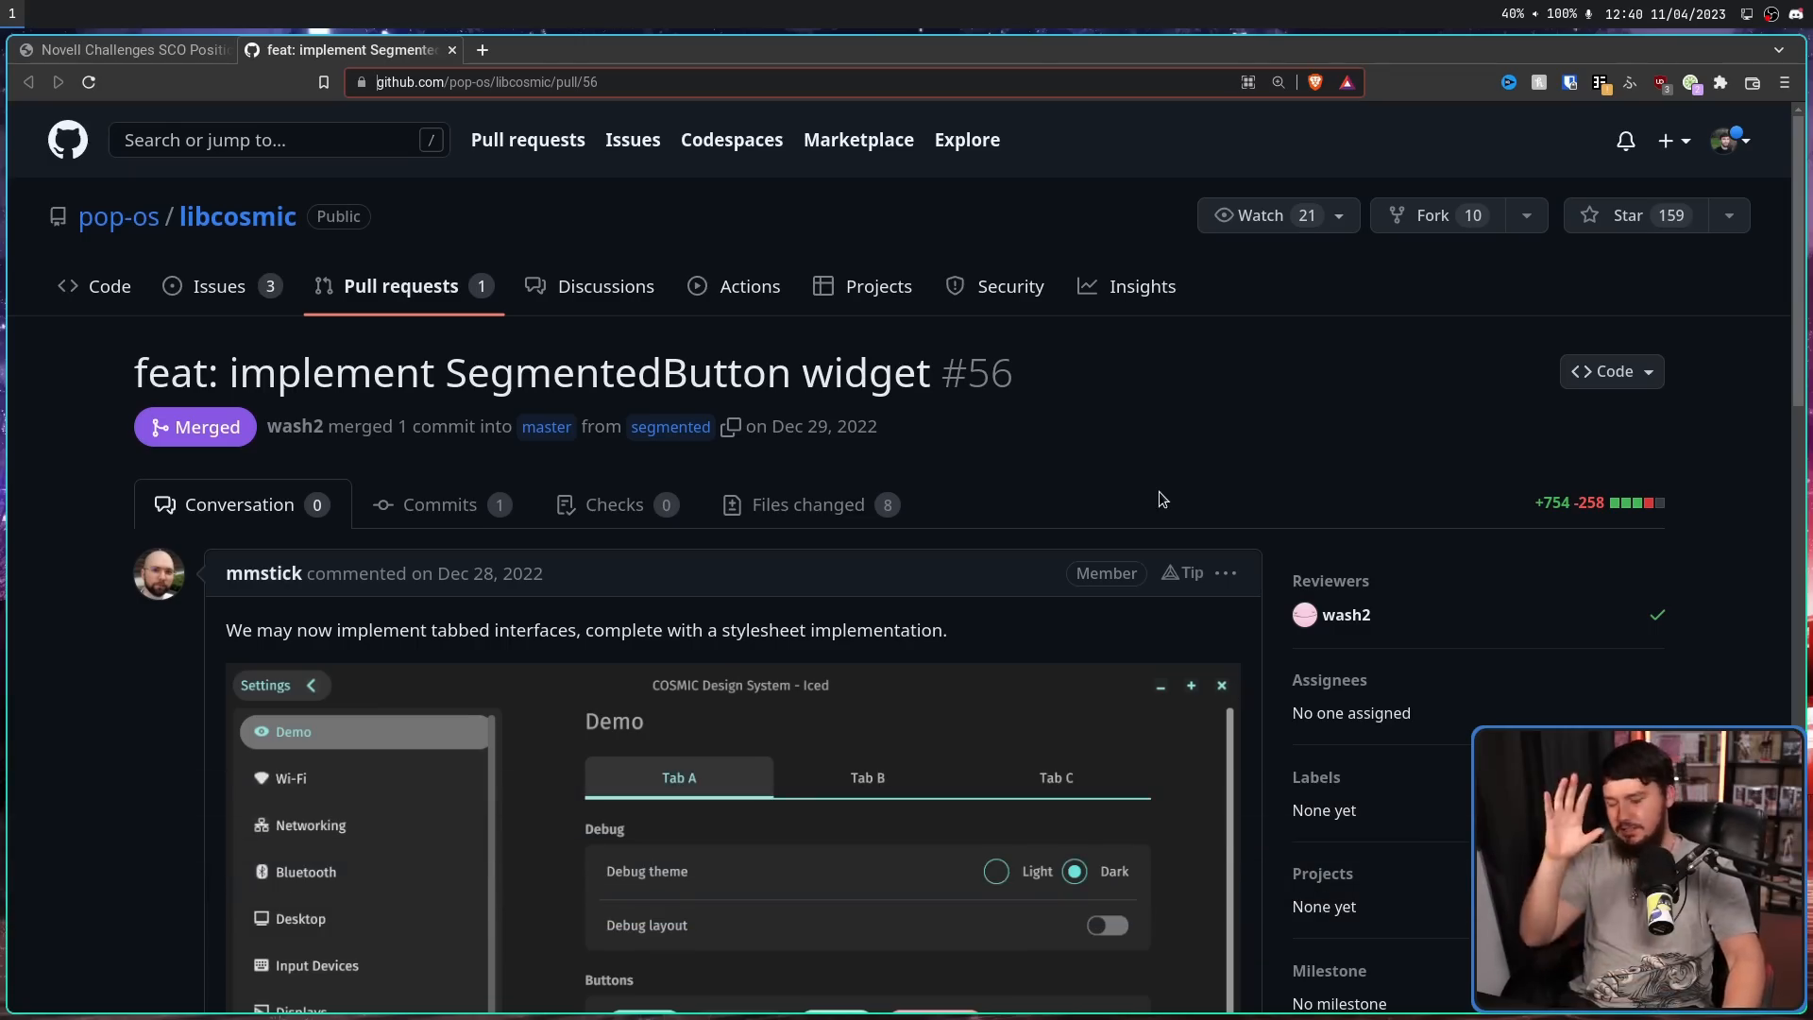
- Scroll pull request #56 down to its 'Based on' COSMIC Settings mockups
scroll("down", 3)
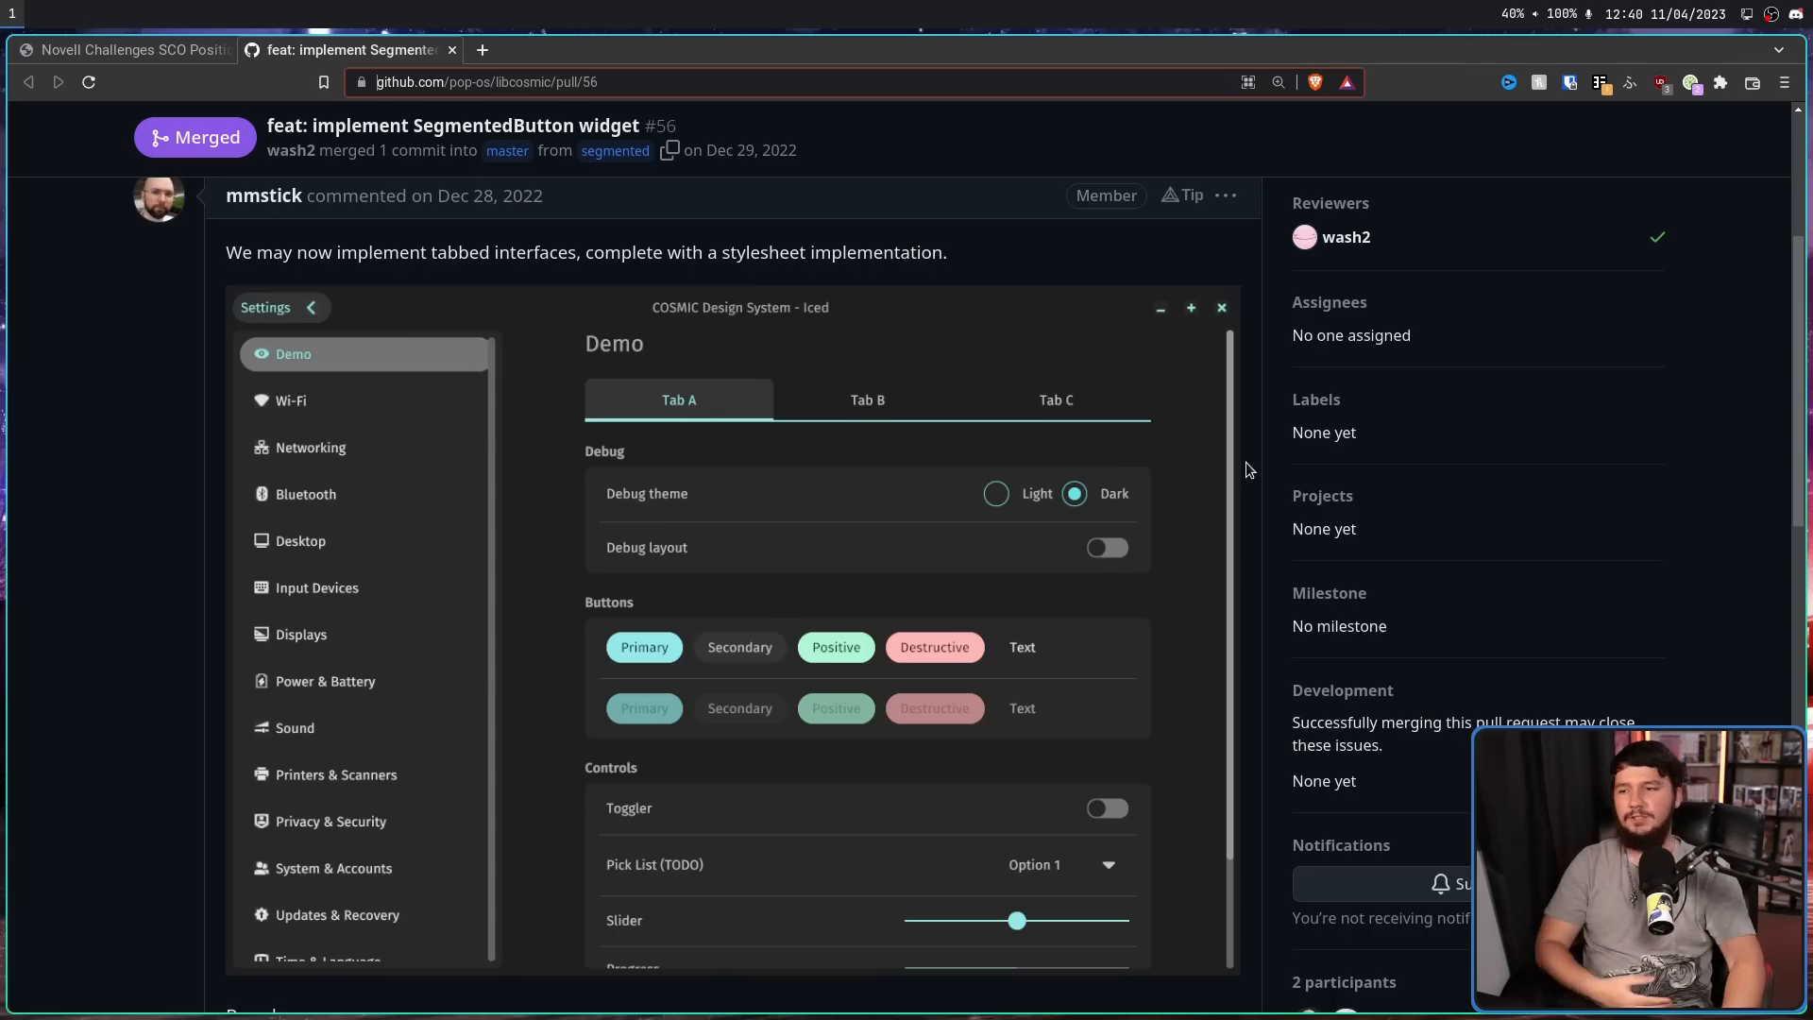
scroll("down", 3)
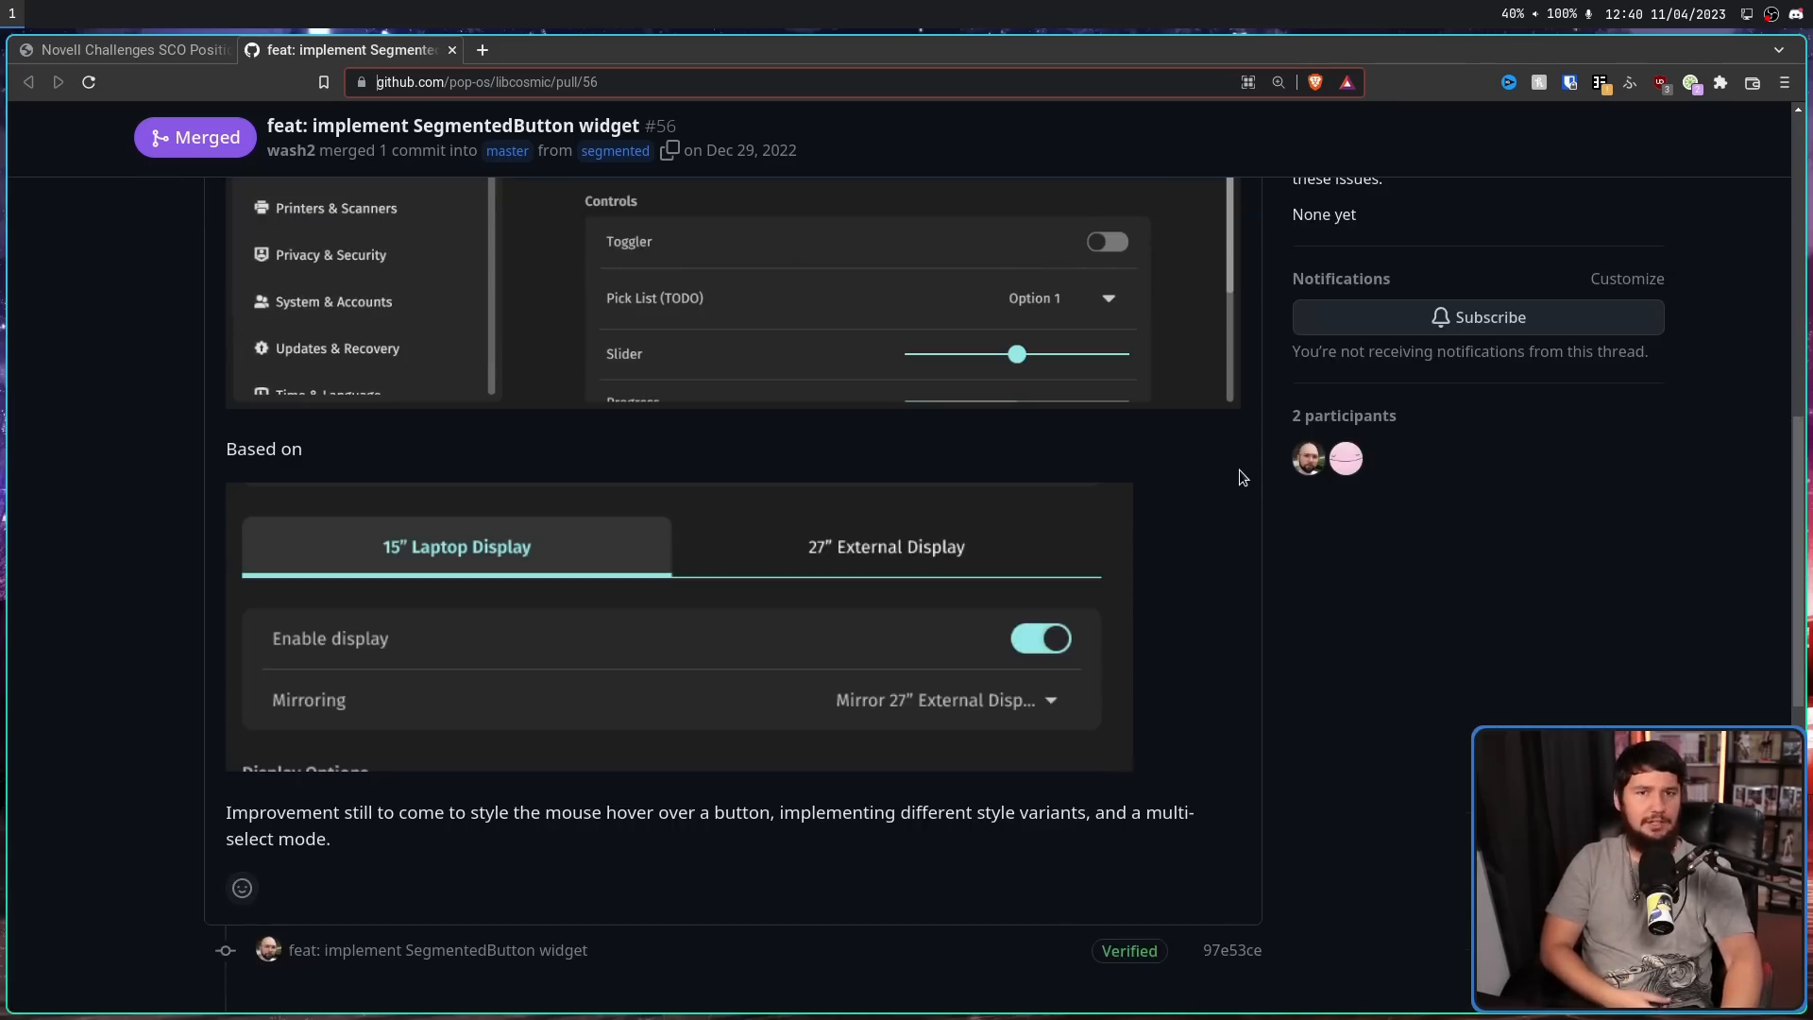
mouse_move(1236, 482)
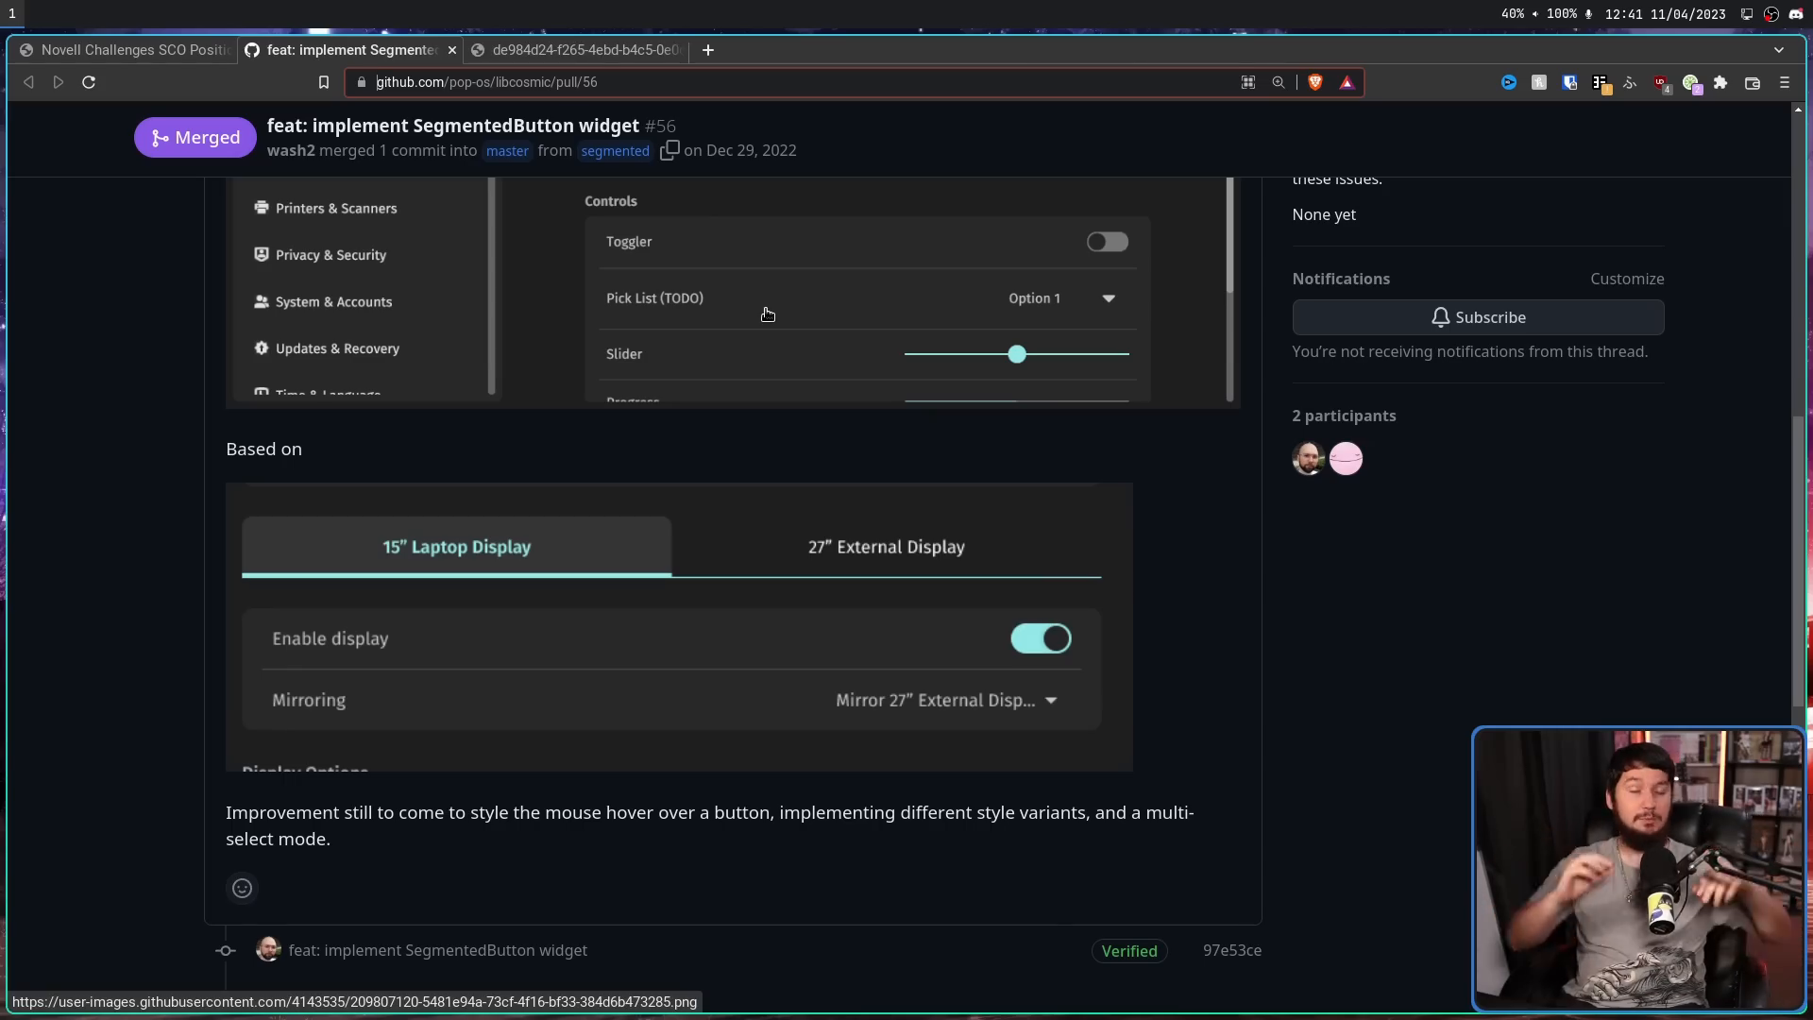
mouse_move(784, 318)
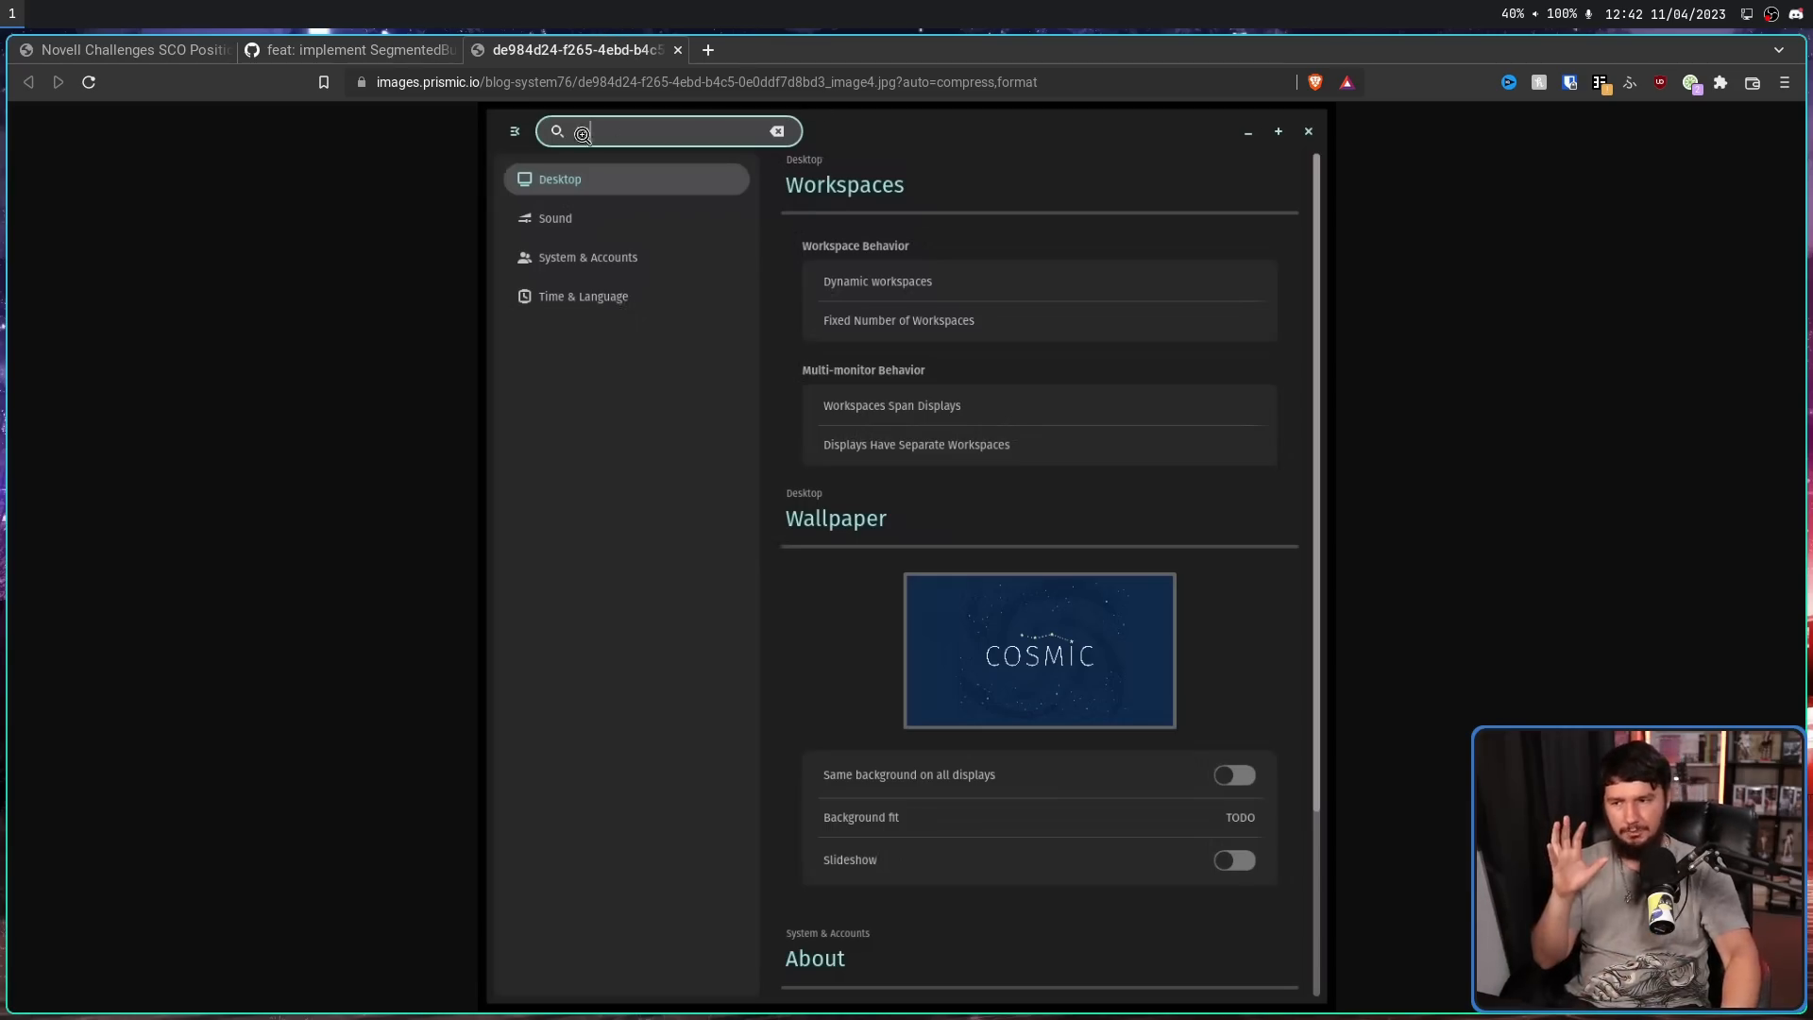
- View the COSMIC Settings mockup image with Workspaces and Wallpaper sections
type("ha")
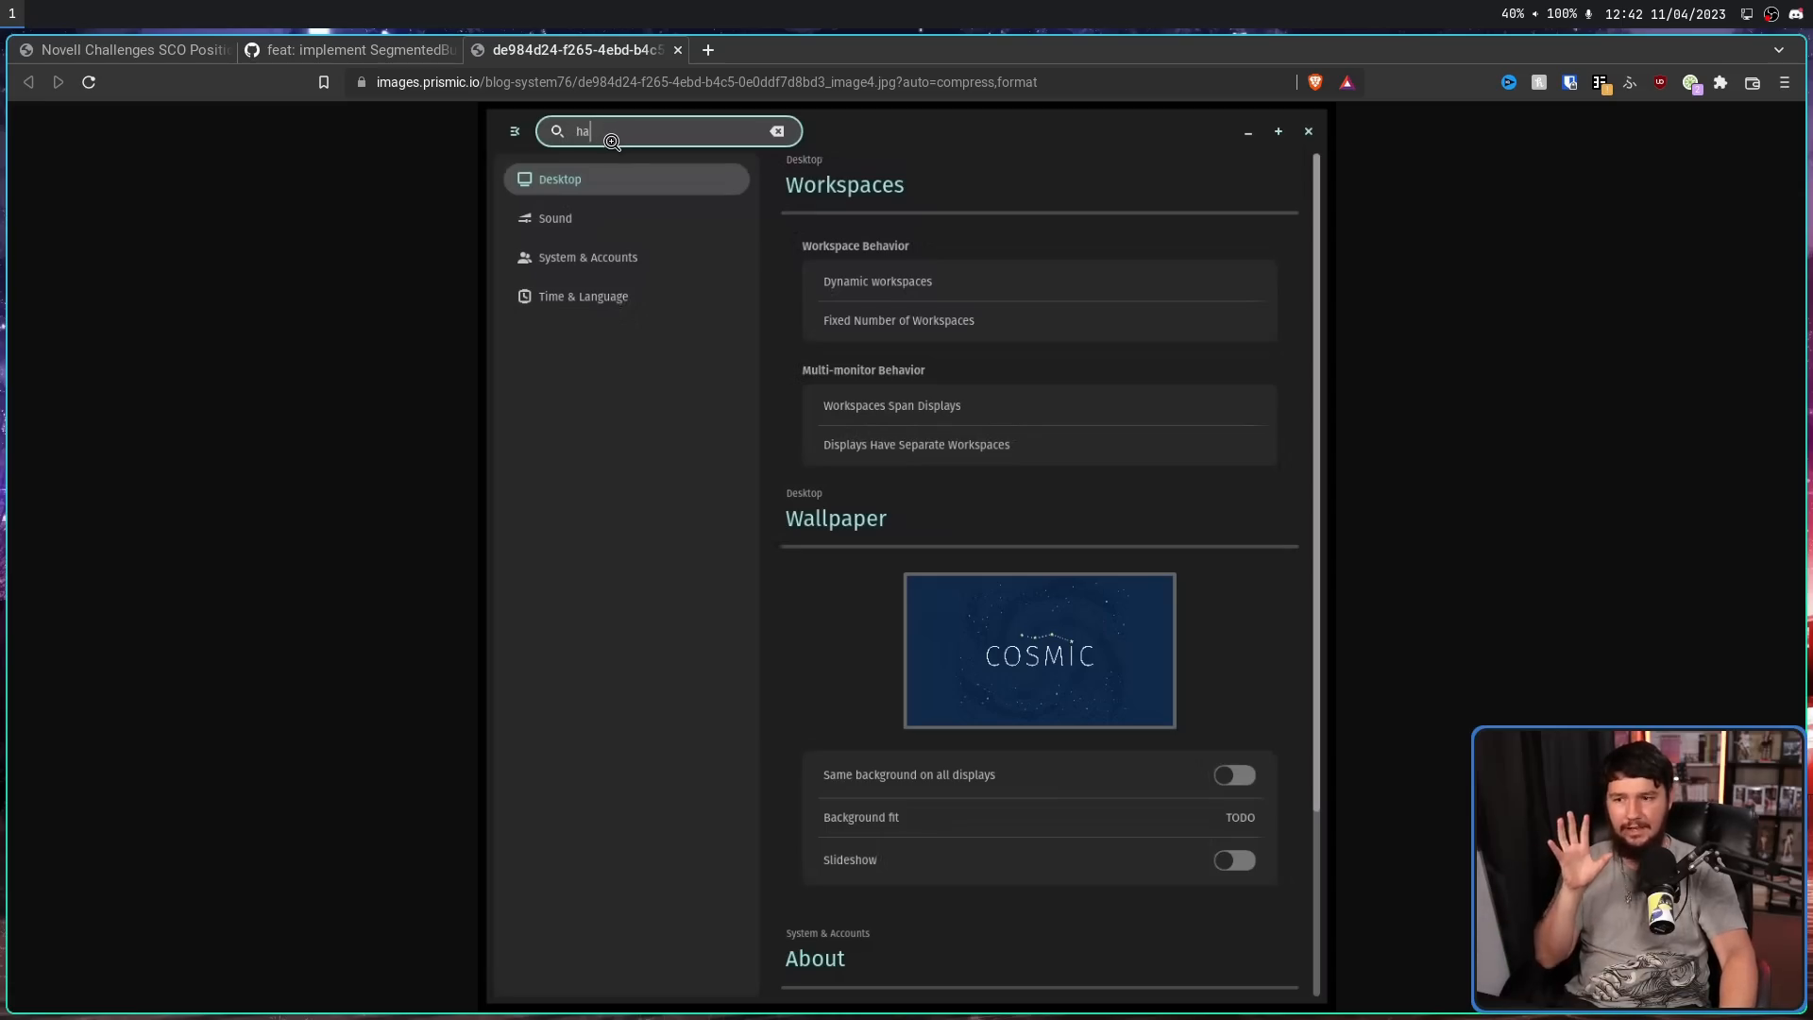
mouse_move(948, 215)
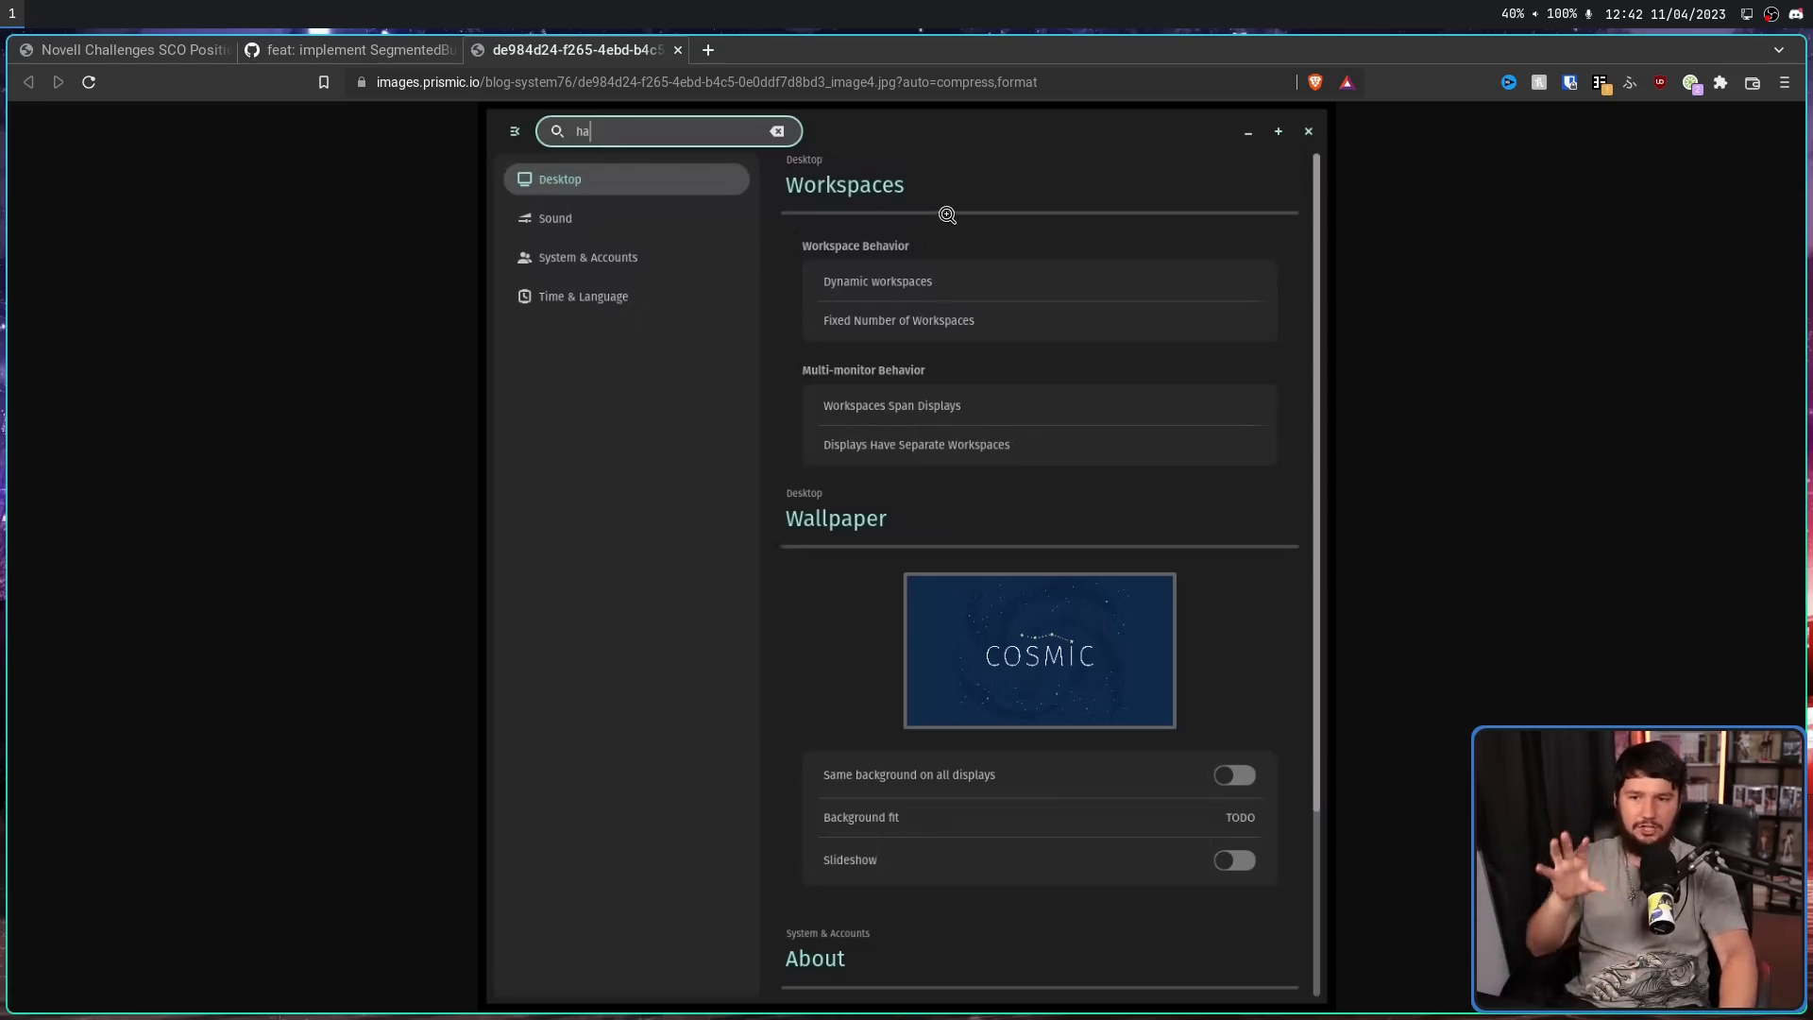
mouse_move(1084, 372)
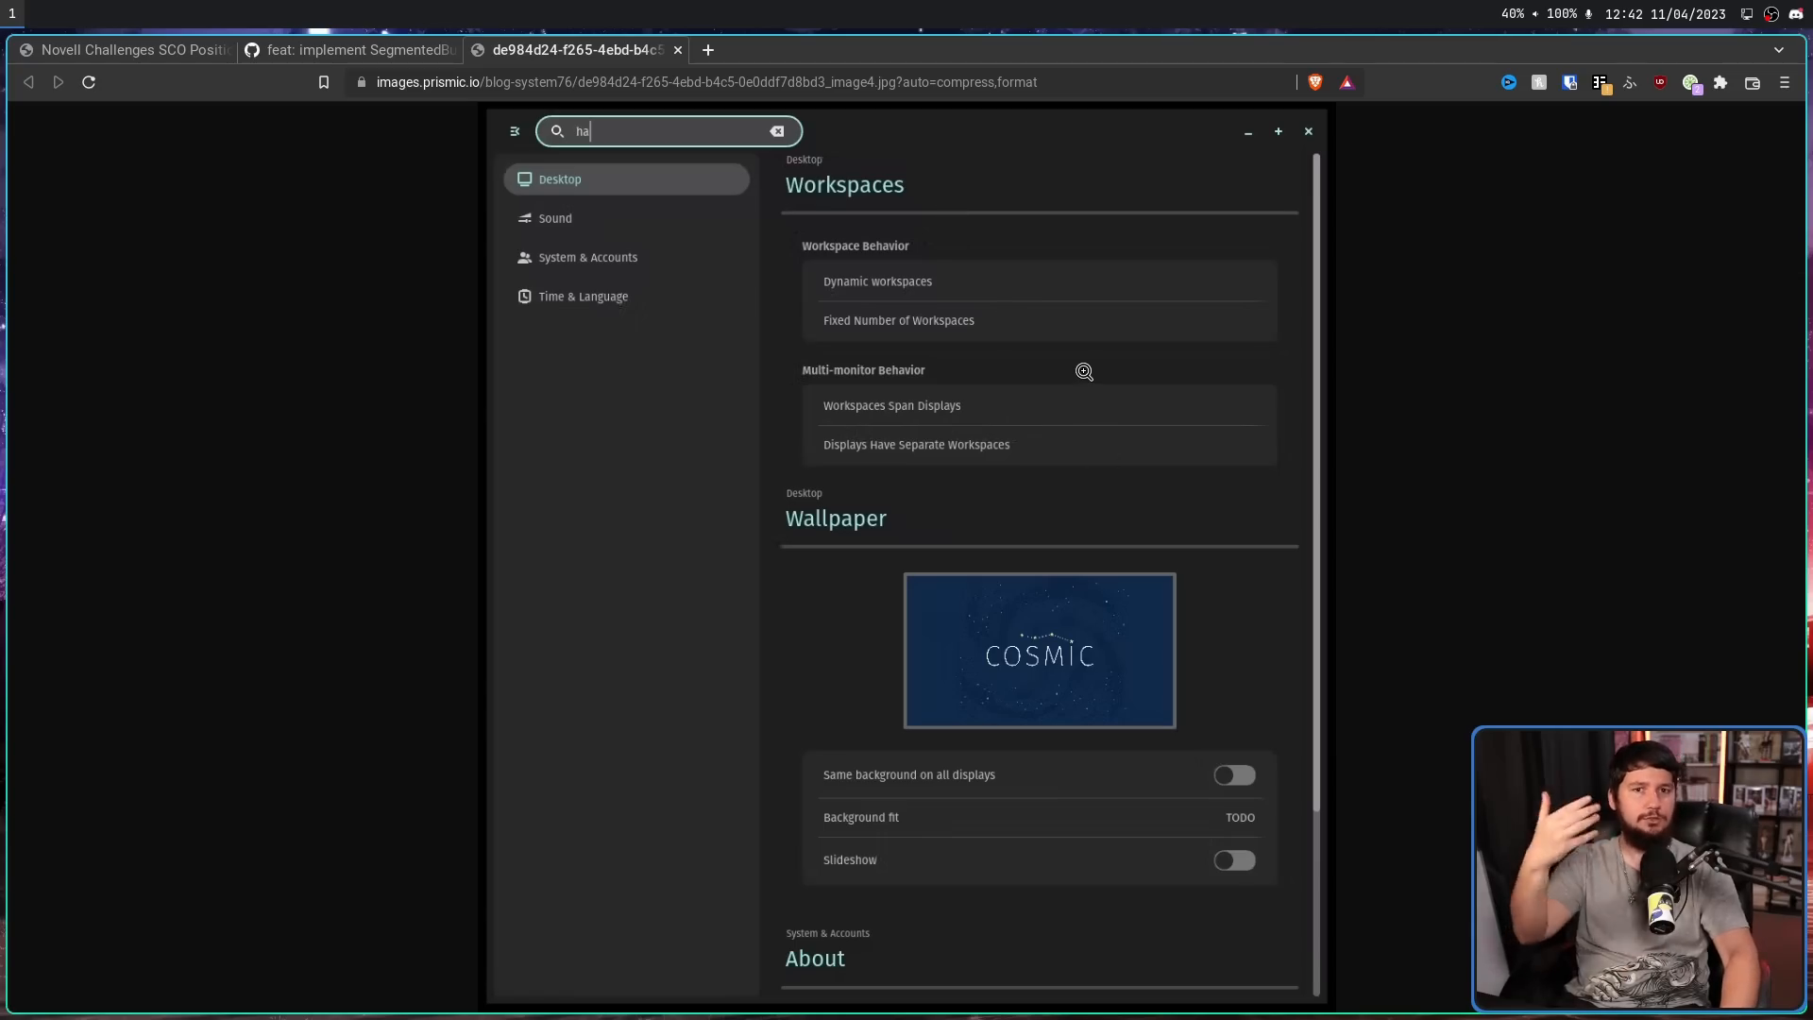
mouse_move(1058, 342)
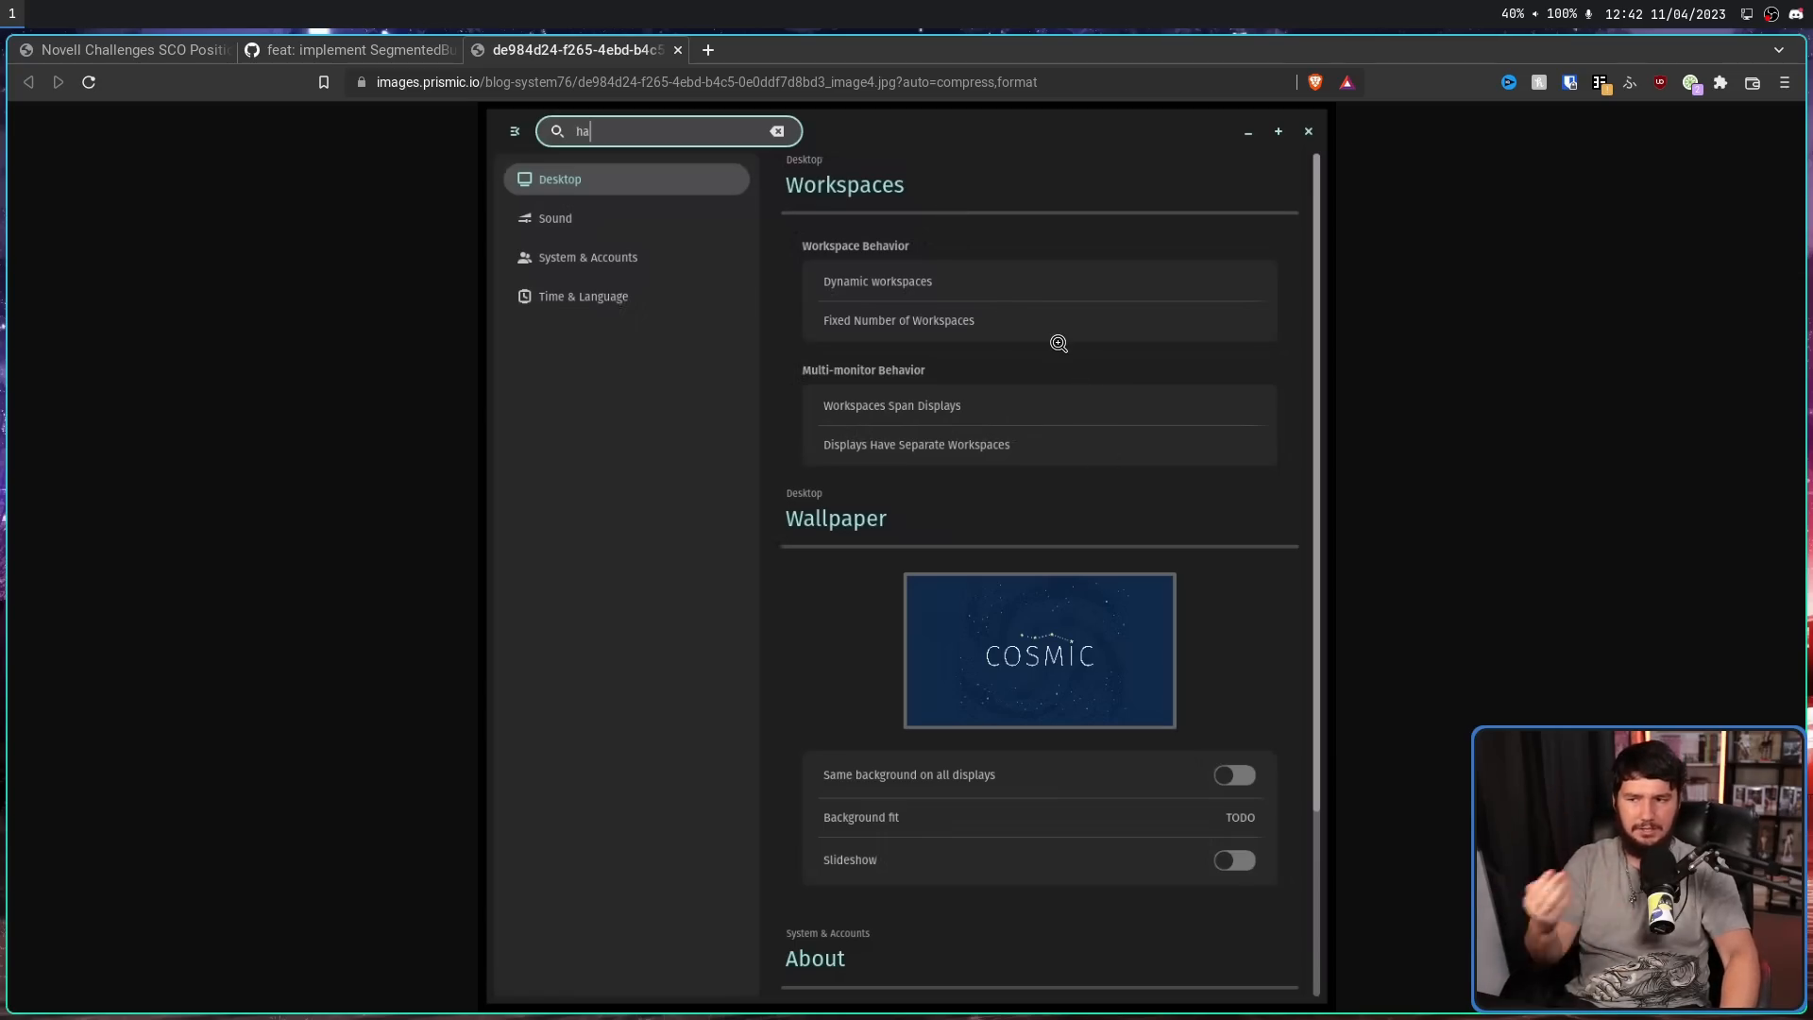
mouse_move(1073, 278)
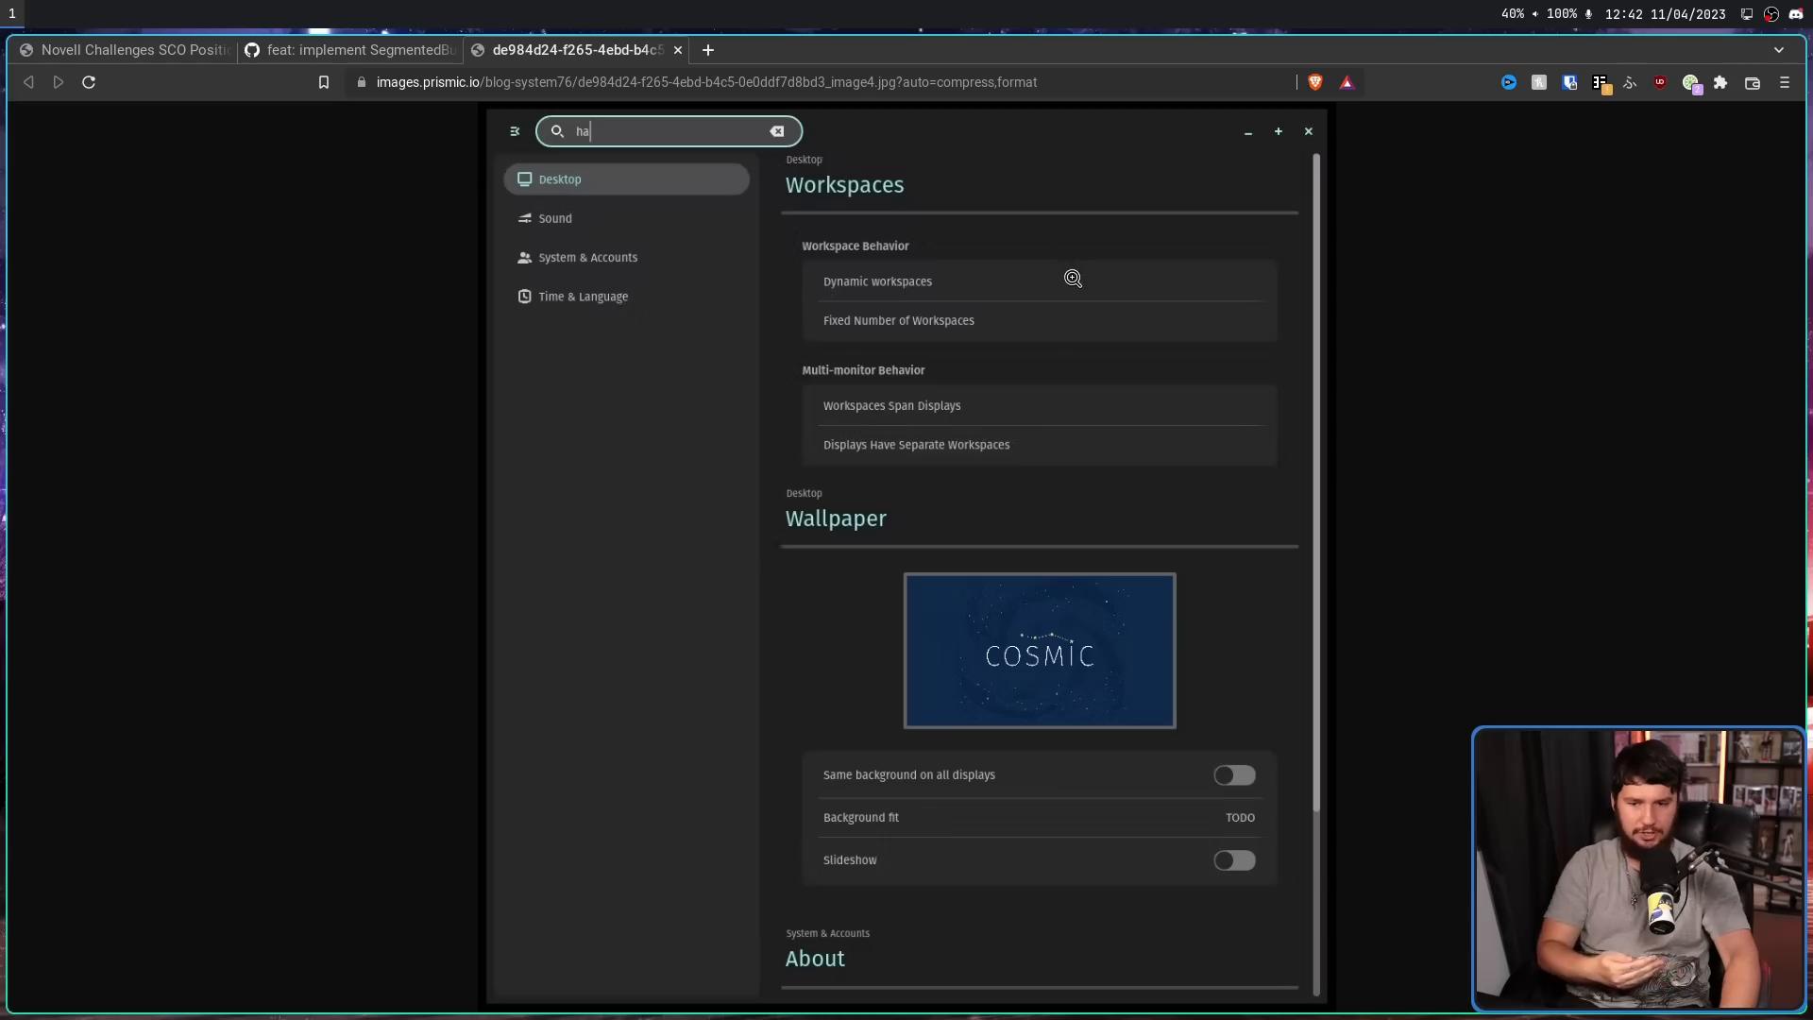
mouse_move(1075, 333)
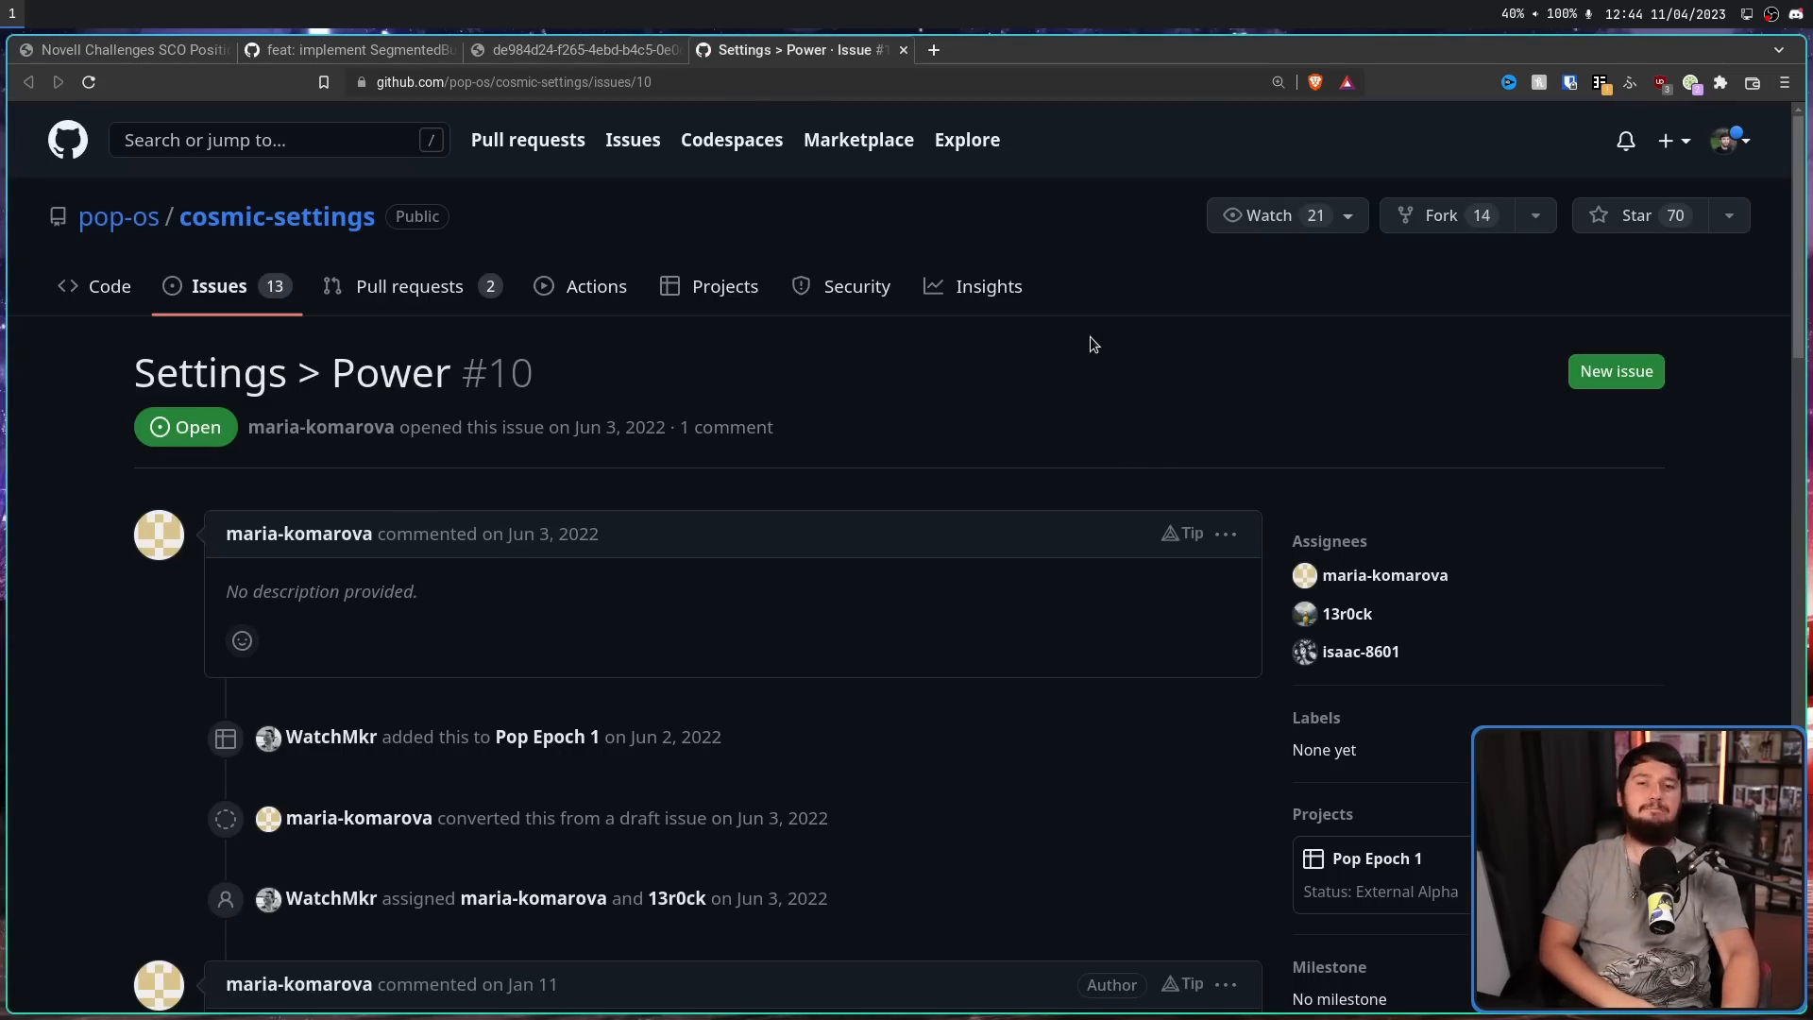
- Scroll through issue #10 Settings > Power, reading its Power & Battery panel mockup and description
scroll("down", 3)
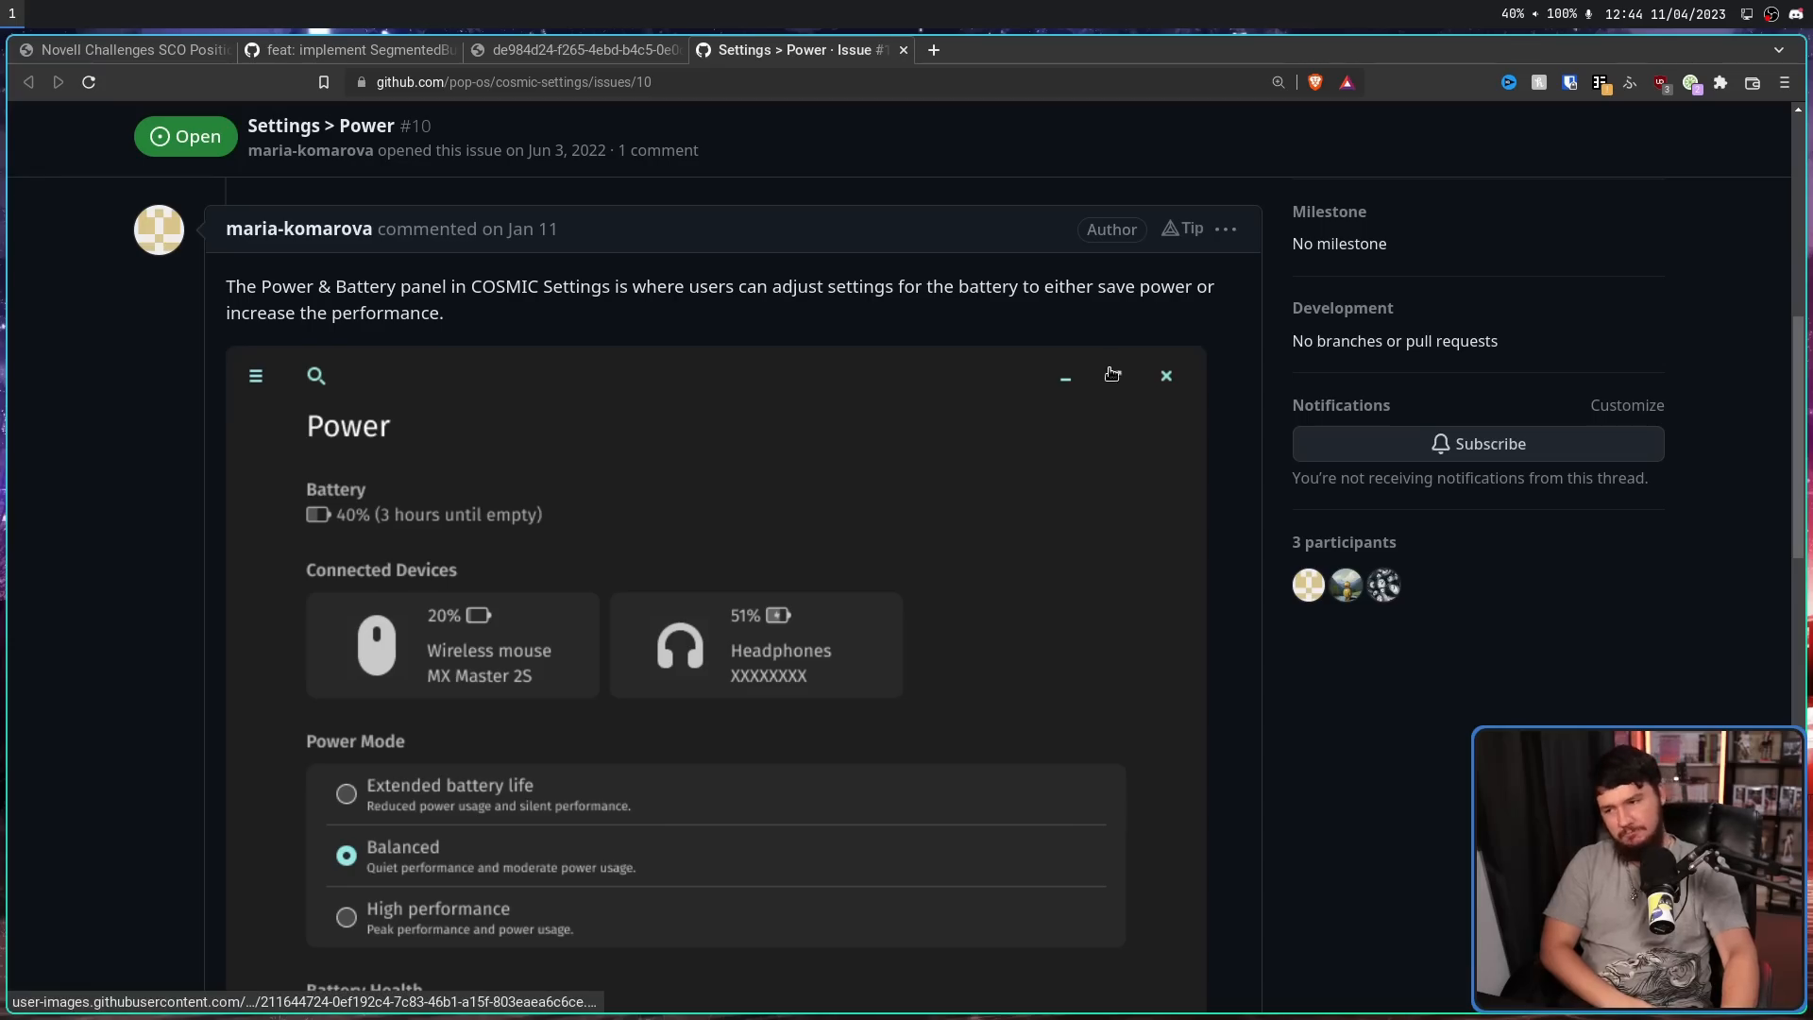
scroll("down", 3)
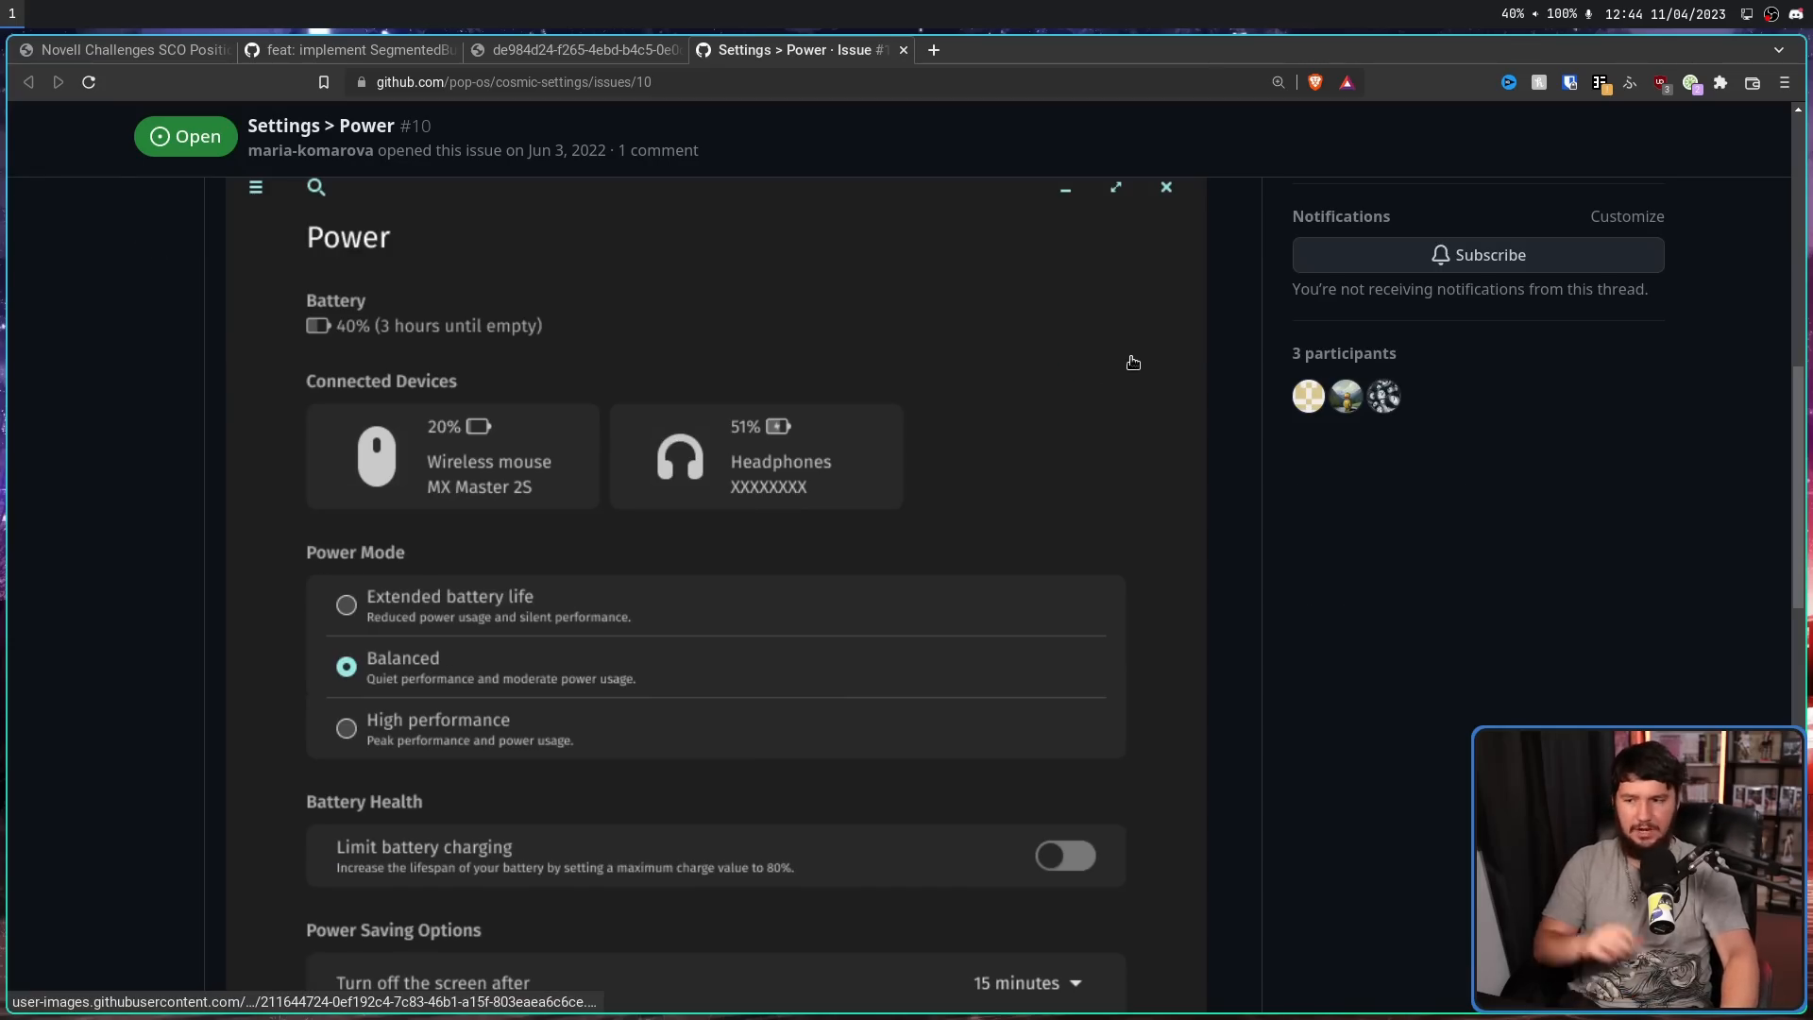
scroll("down", 3)
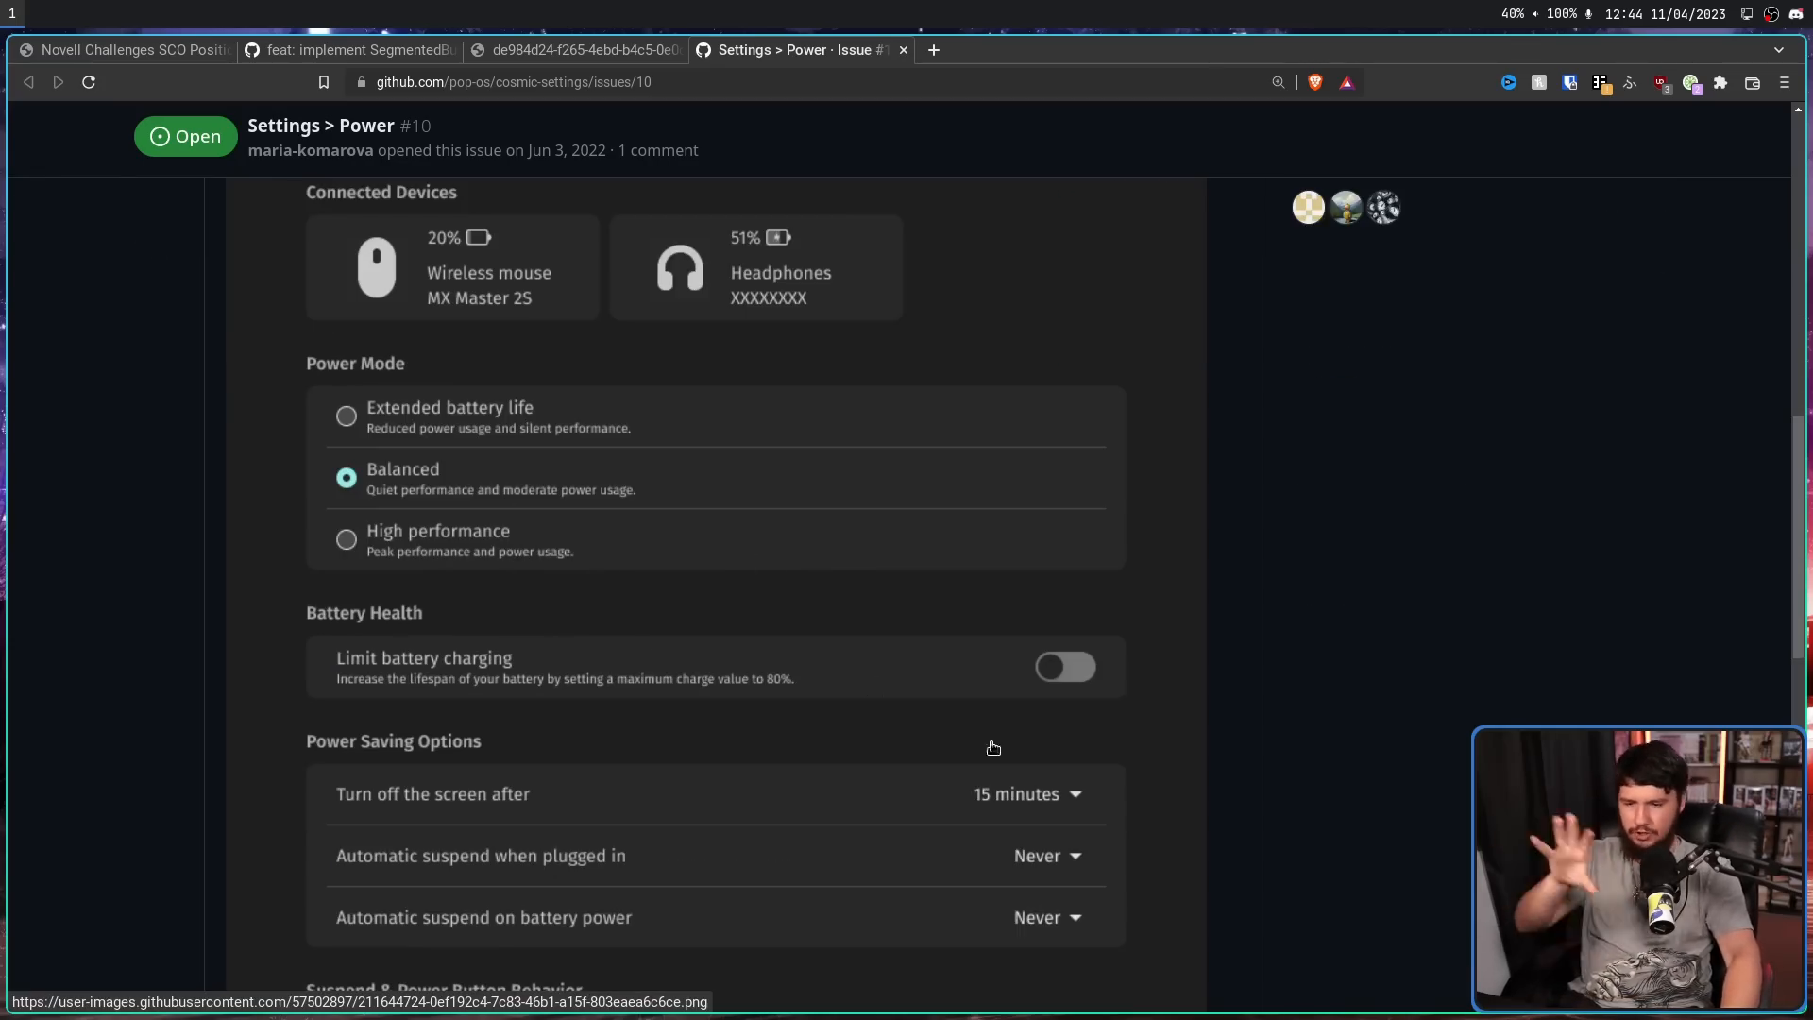
mouse_move(646, 472)
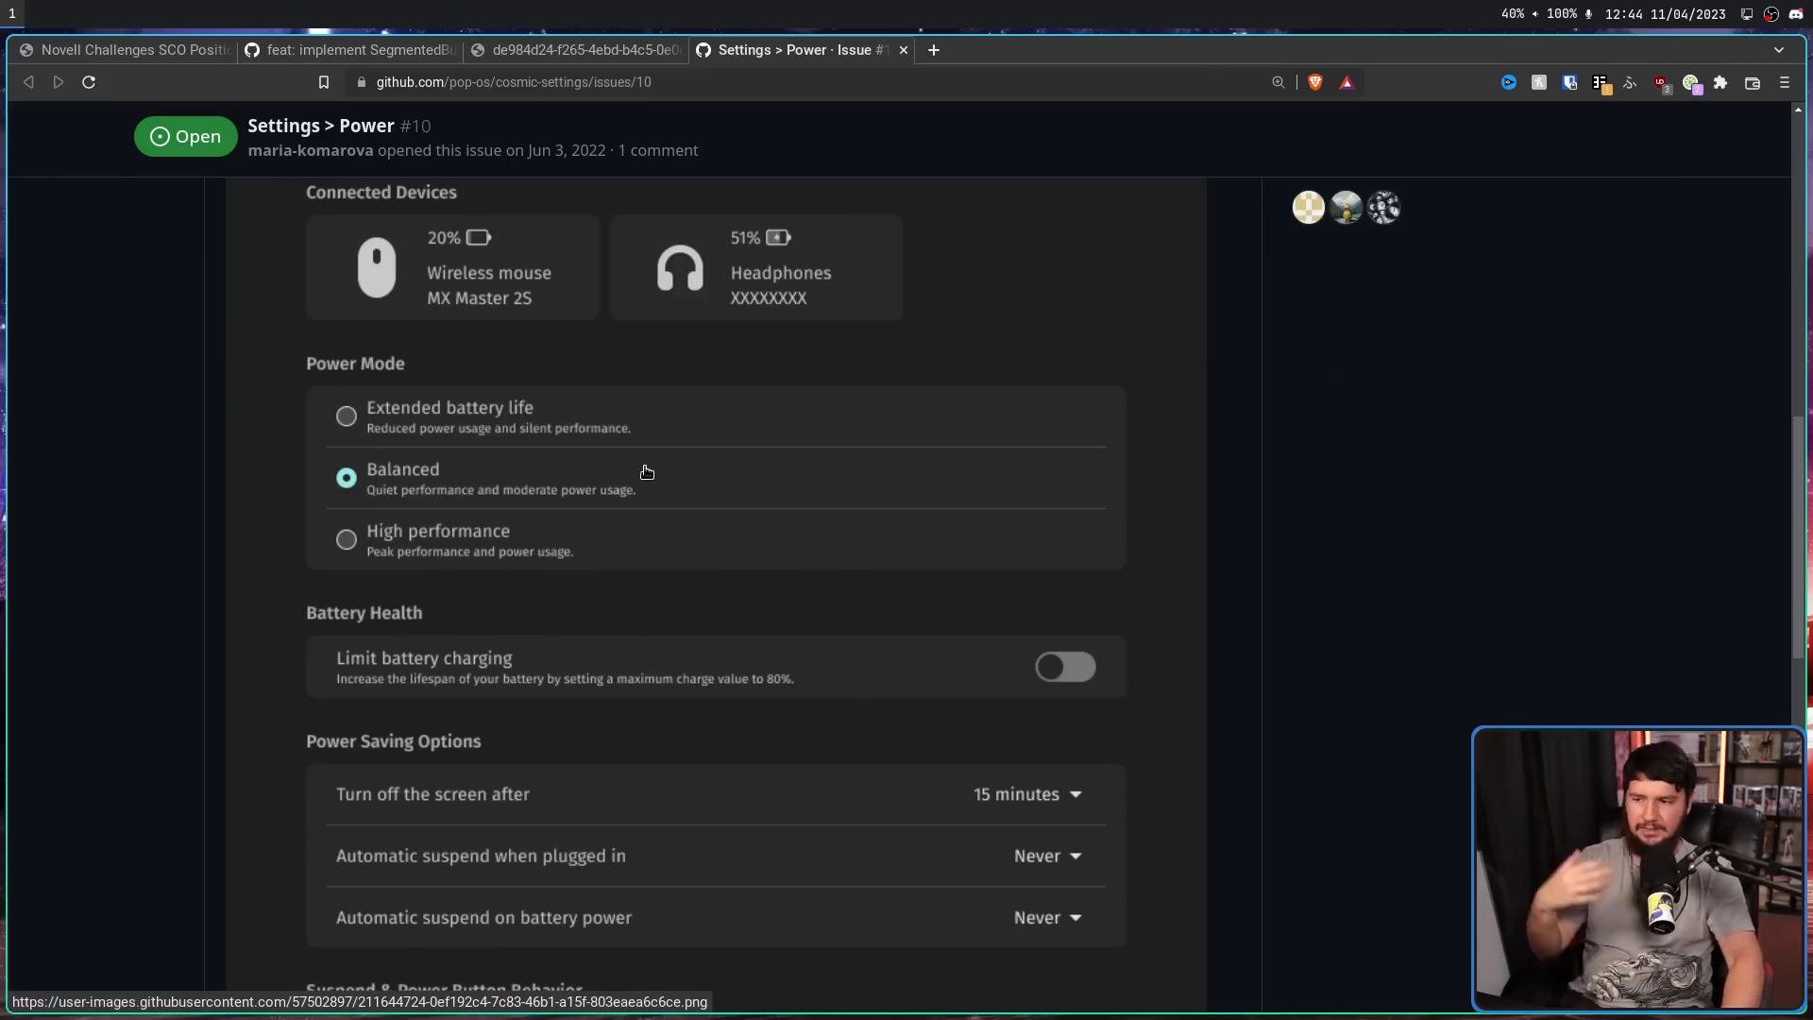
mouse_move(848, 565)
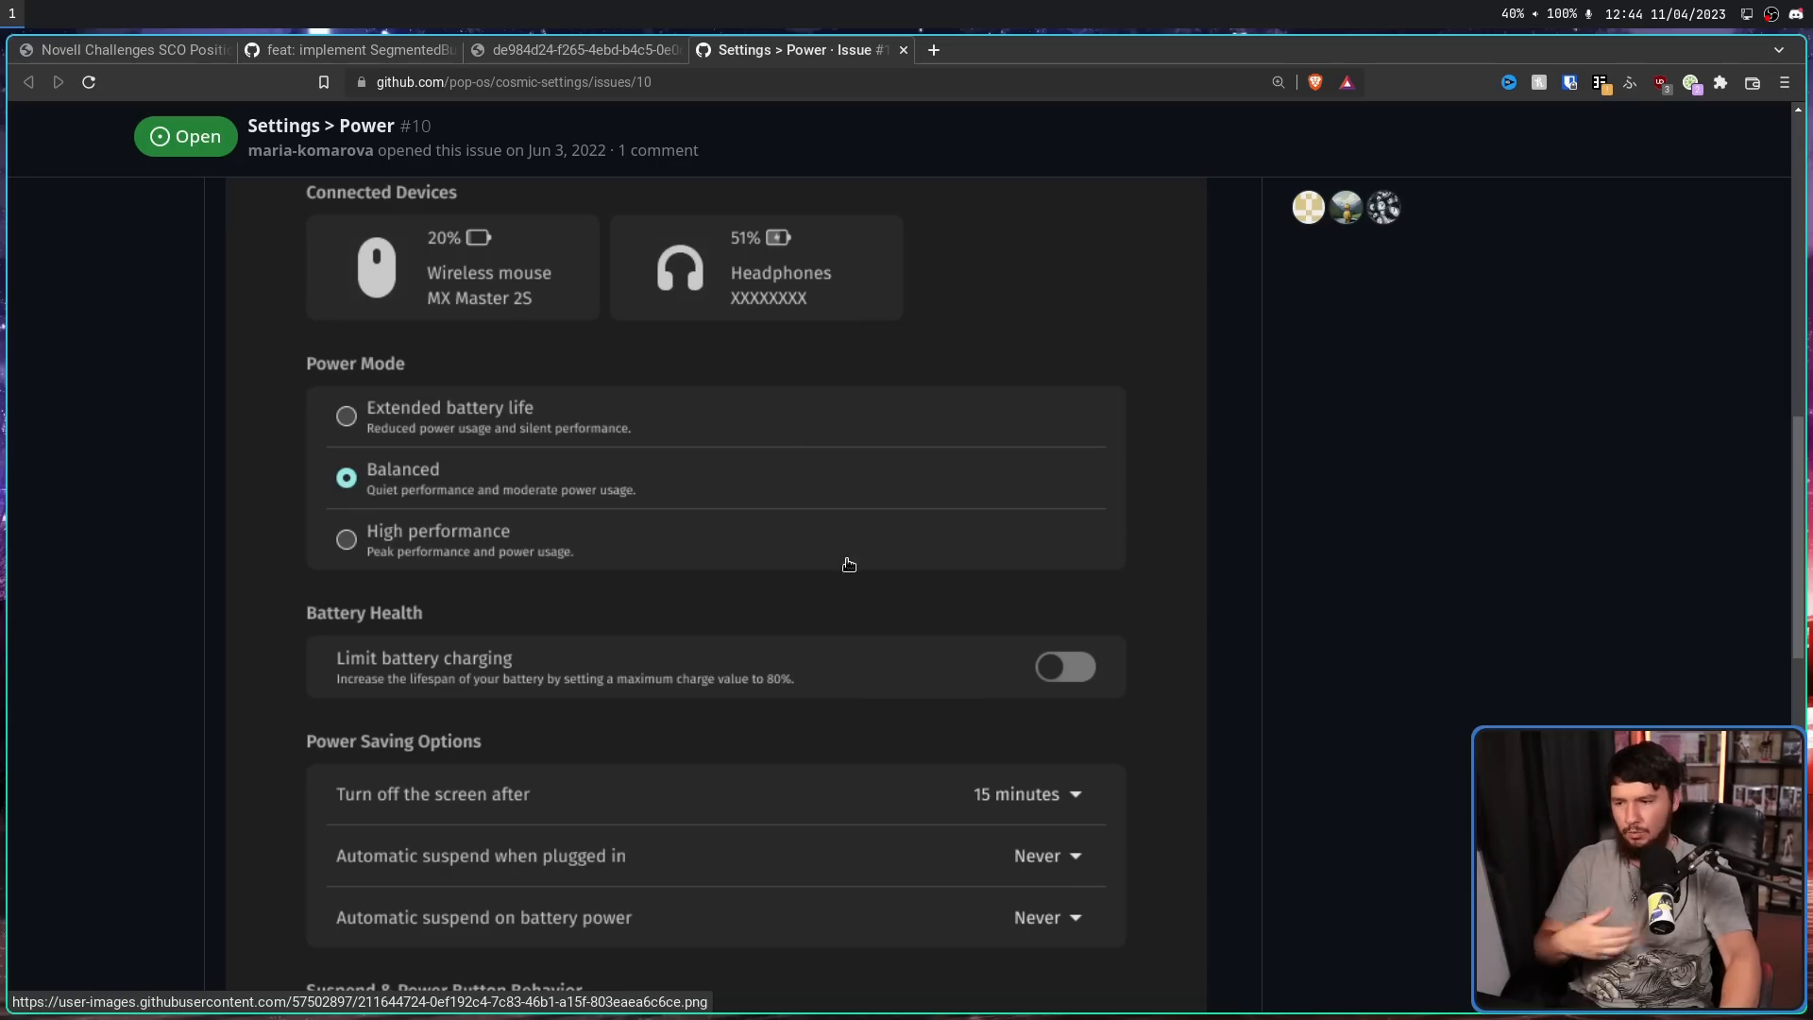
scroll("down", 3)
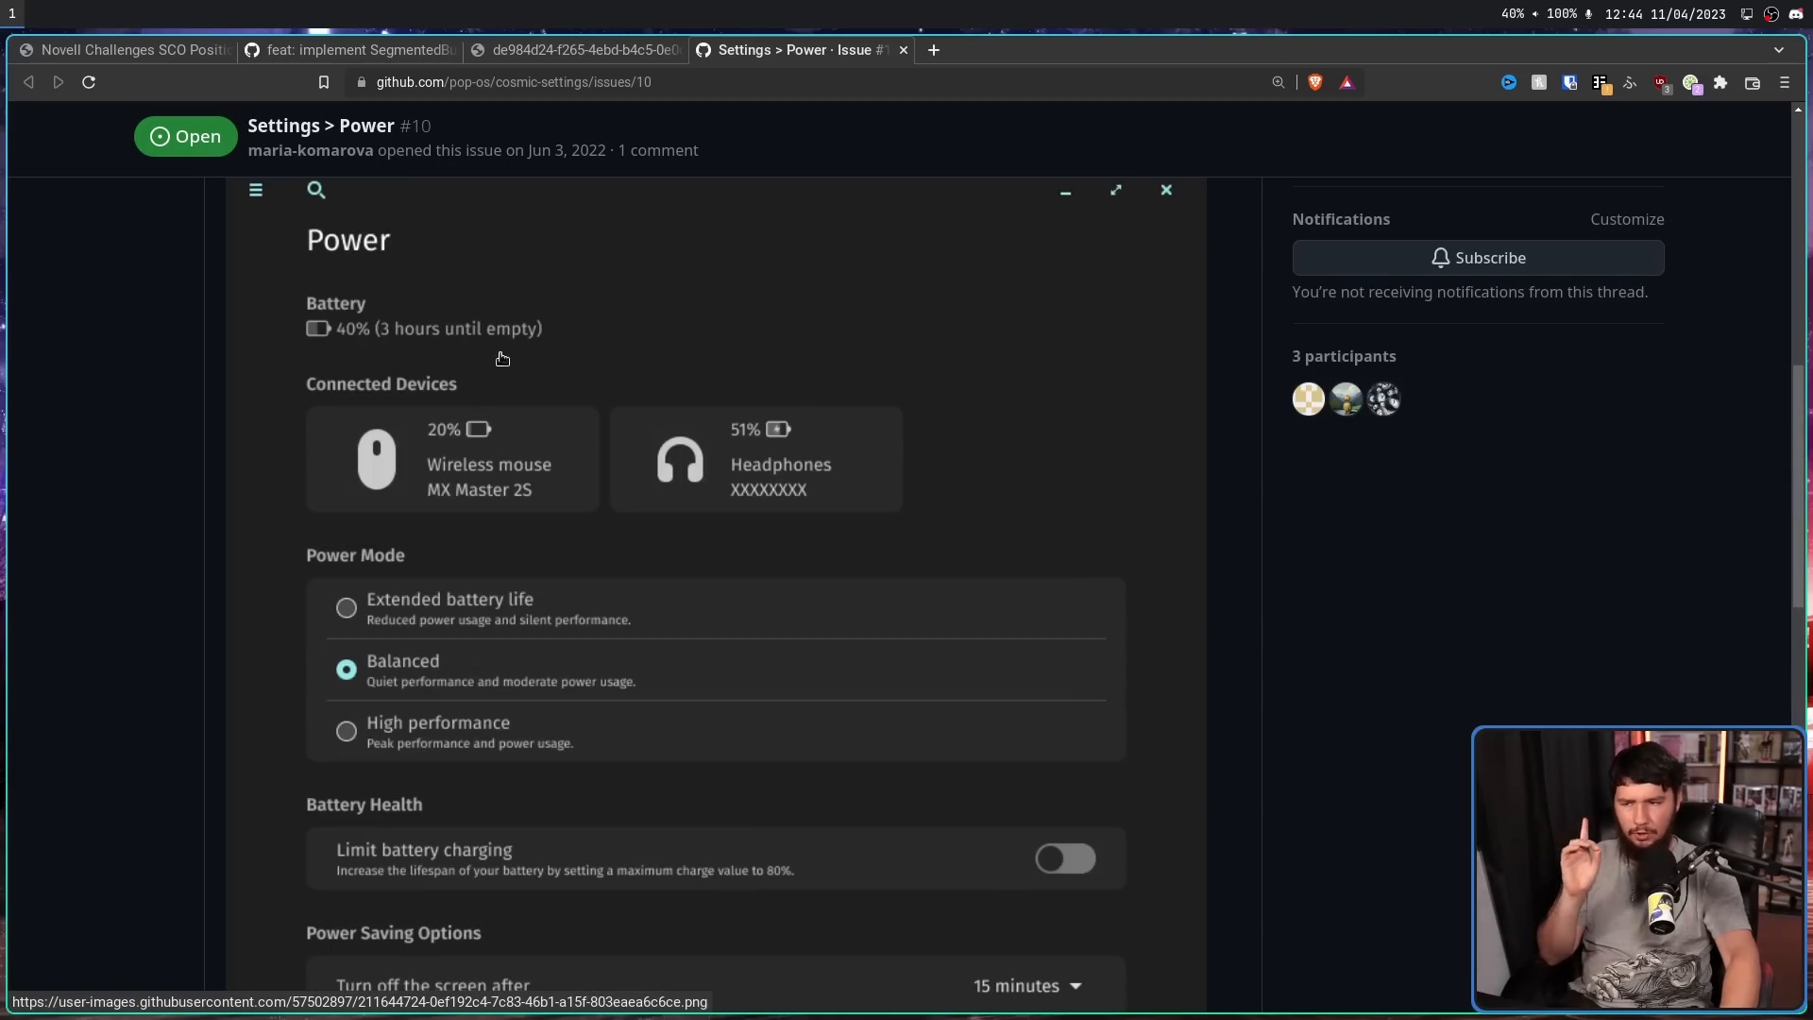
mouse_move(516, 442)
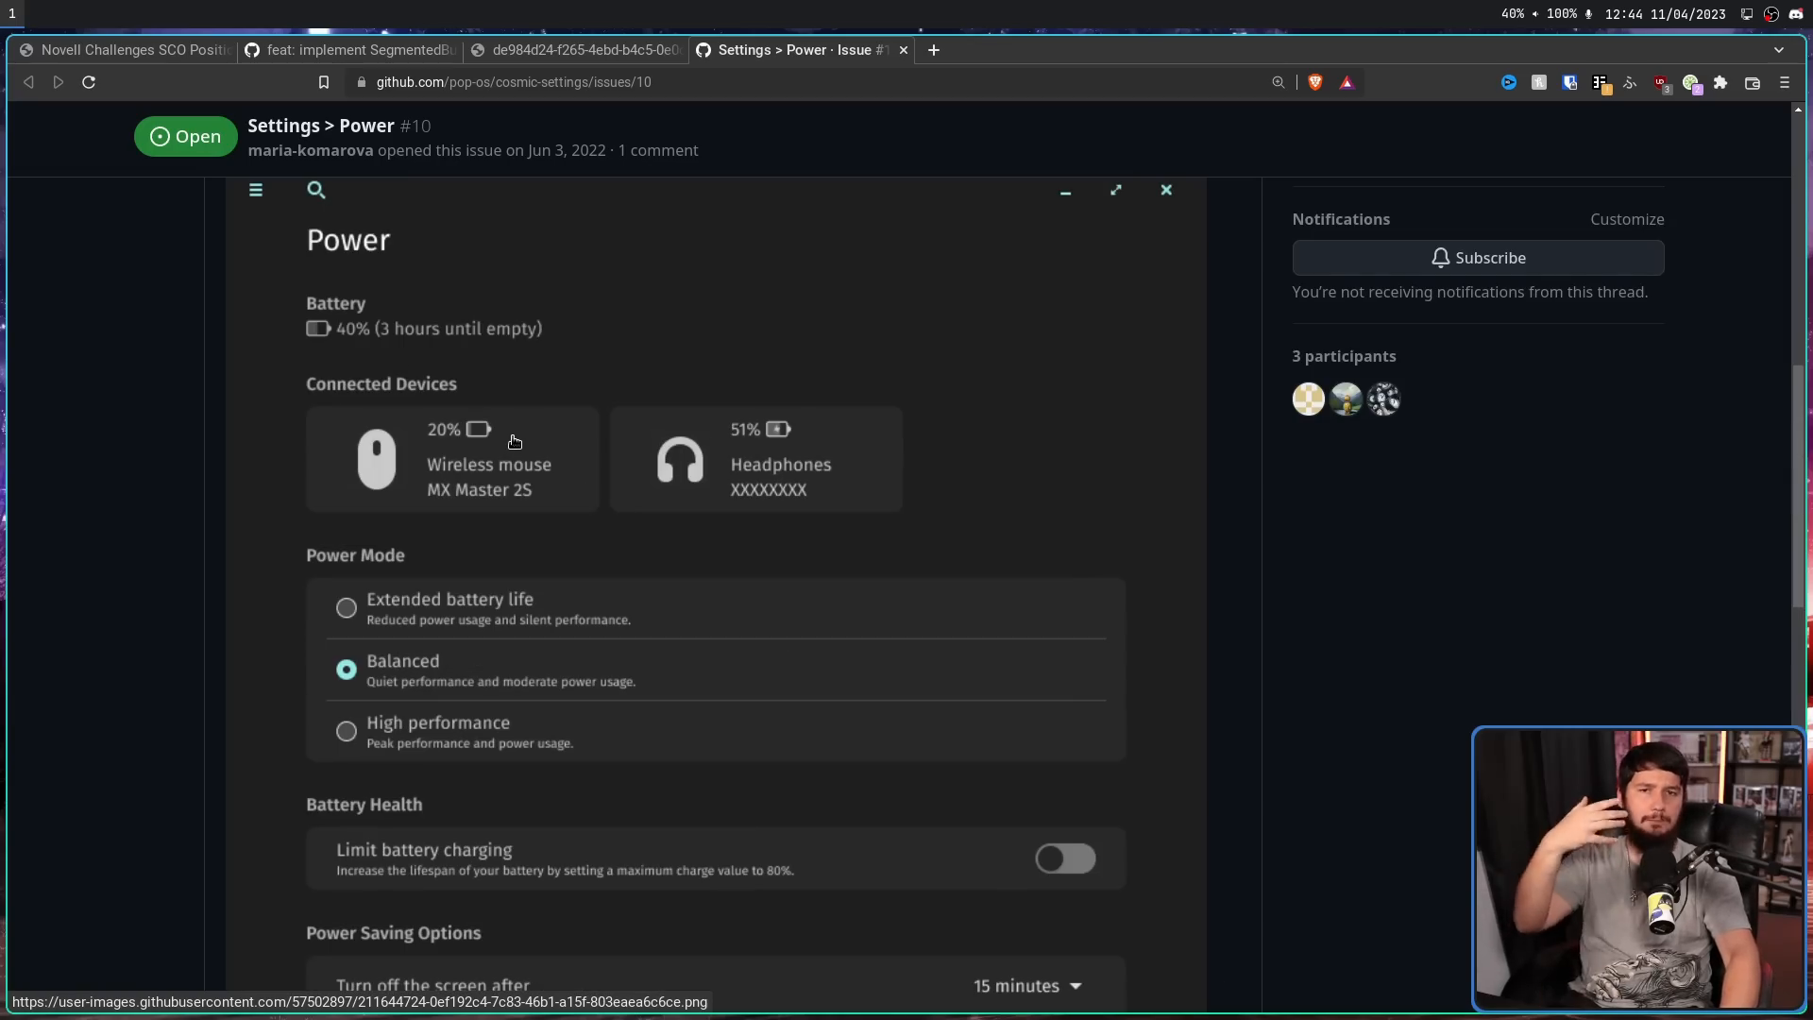
mouse_move(516, 460)
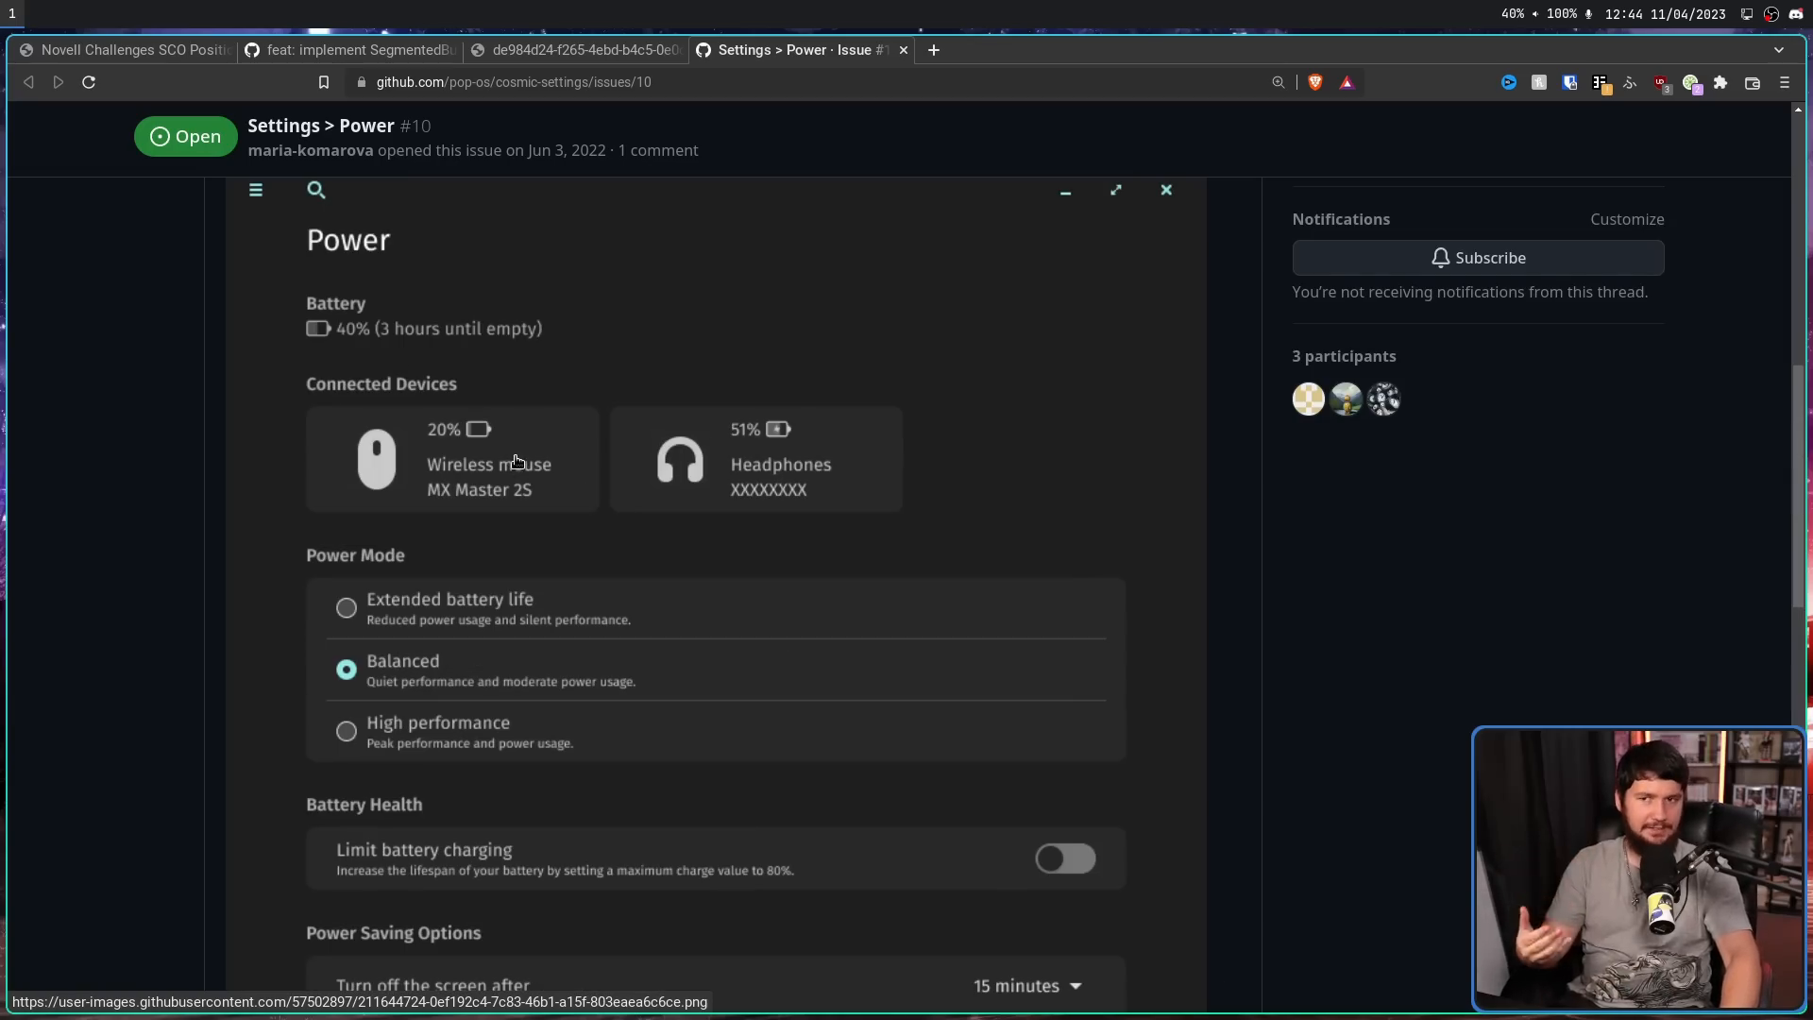
scroll("down", 3)
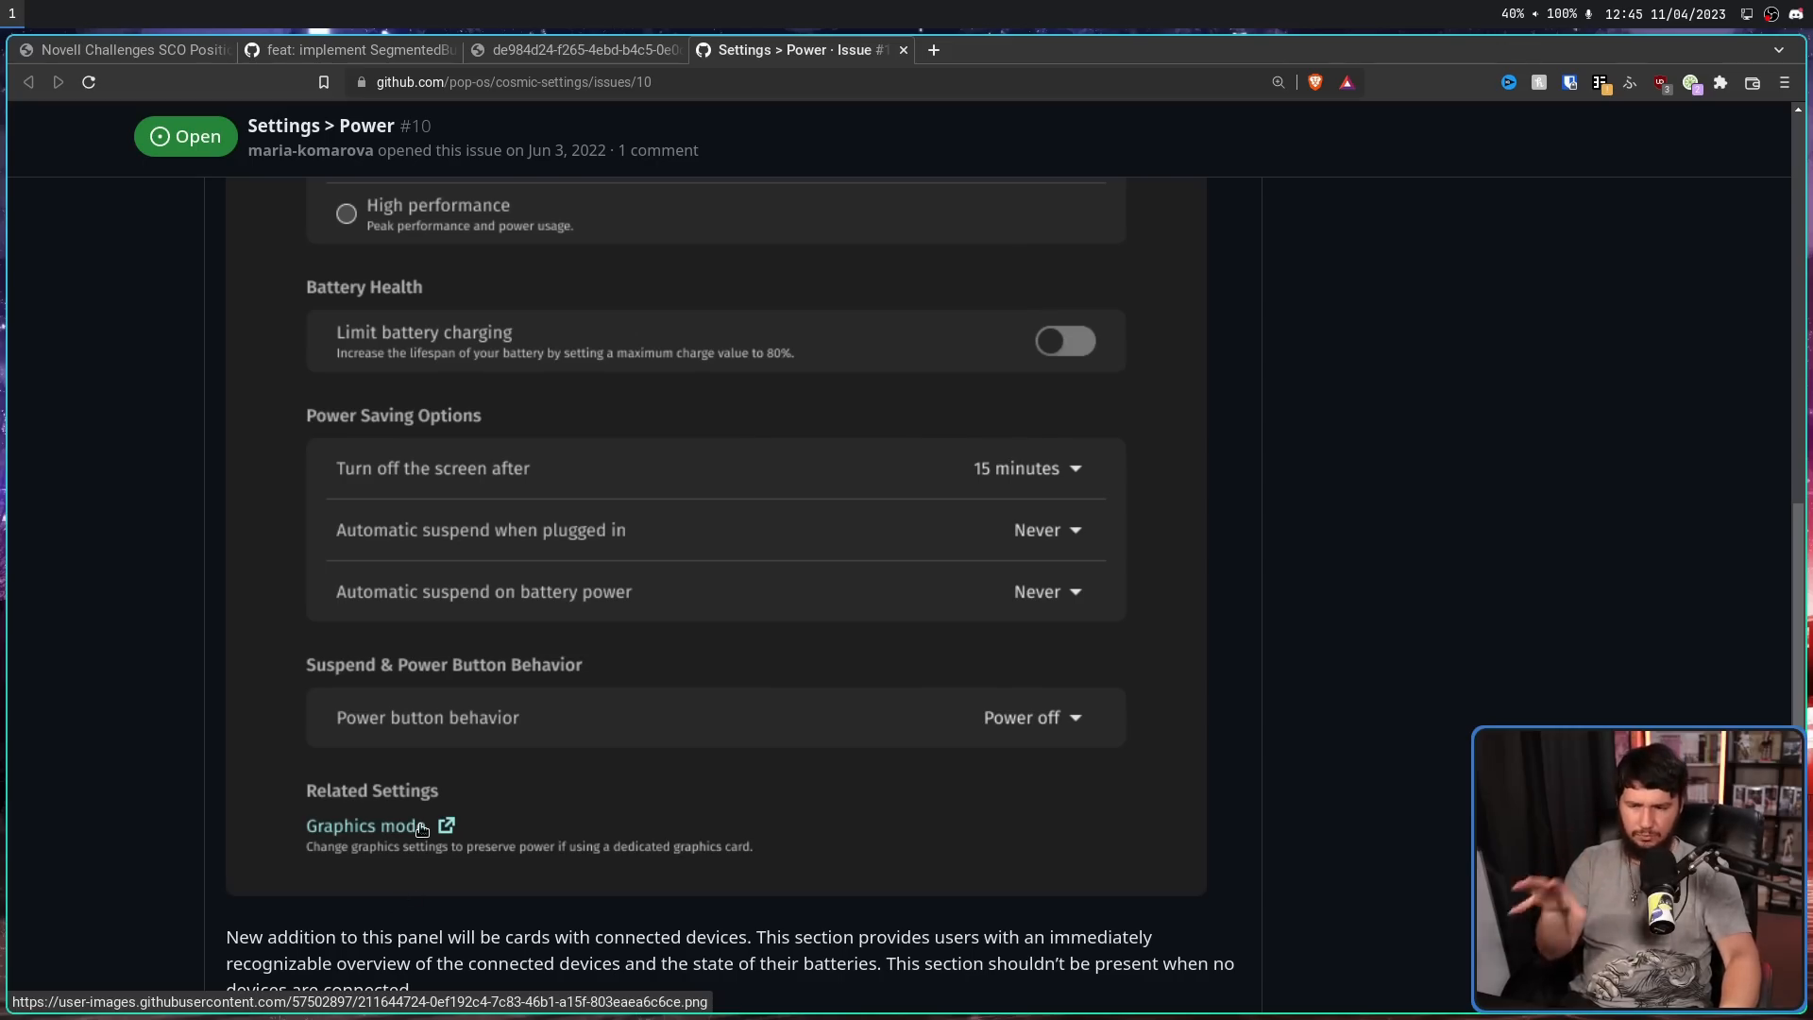
mouse_move(422, 813)
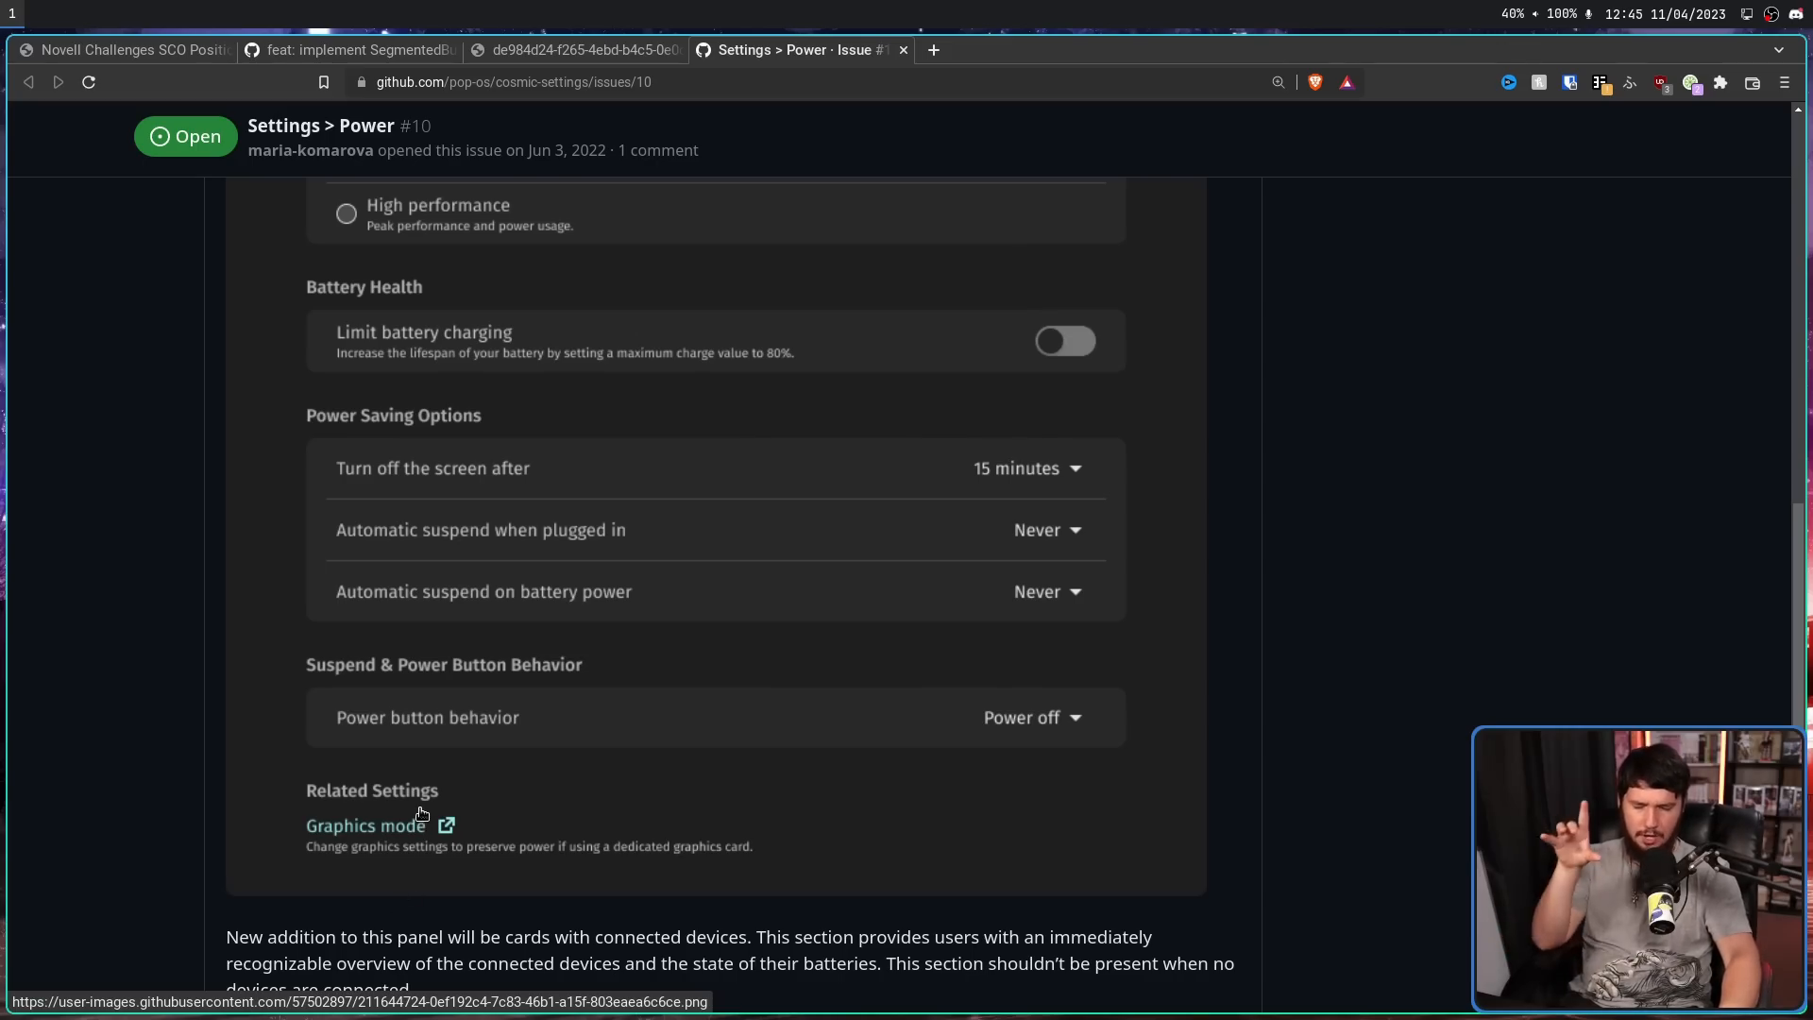
mouse_move(536, 735)
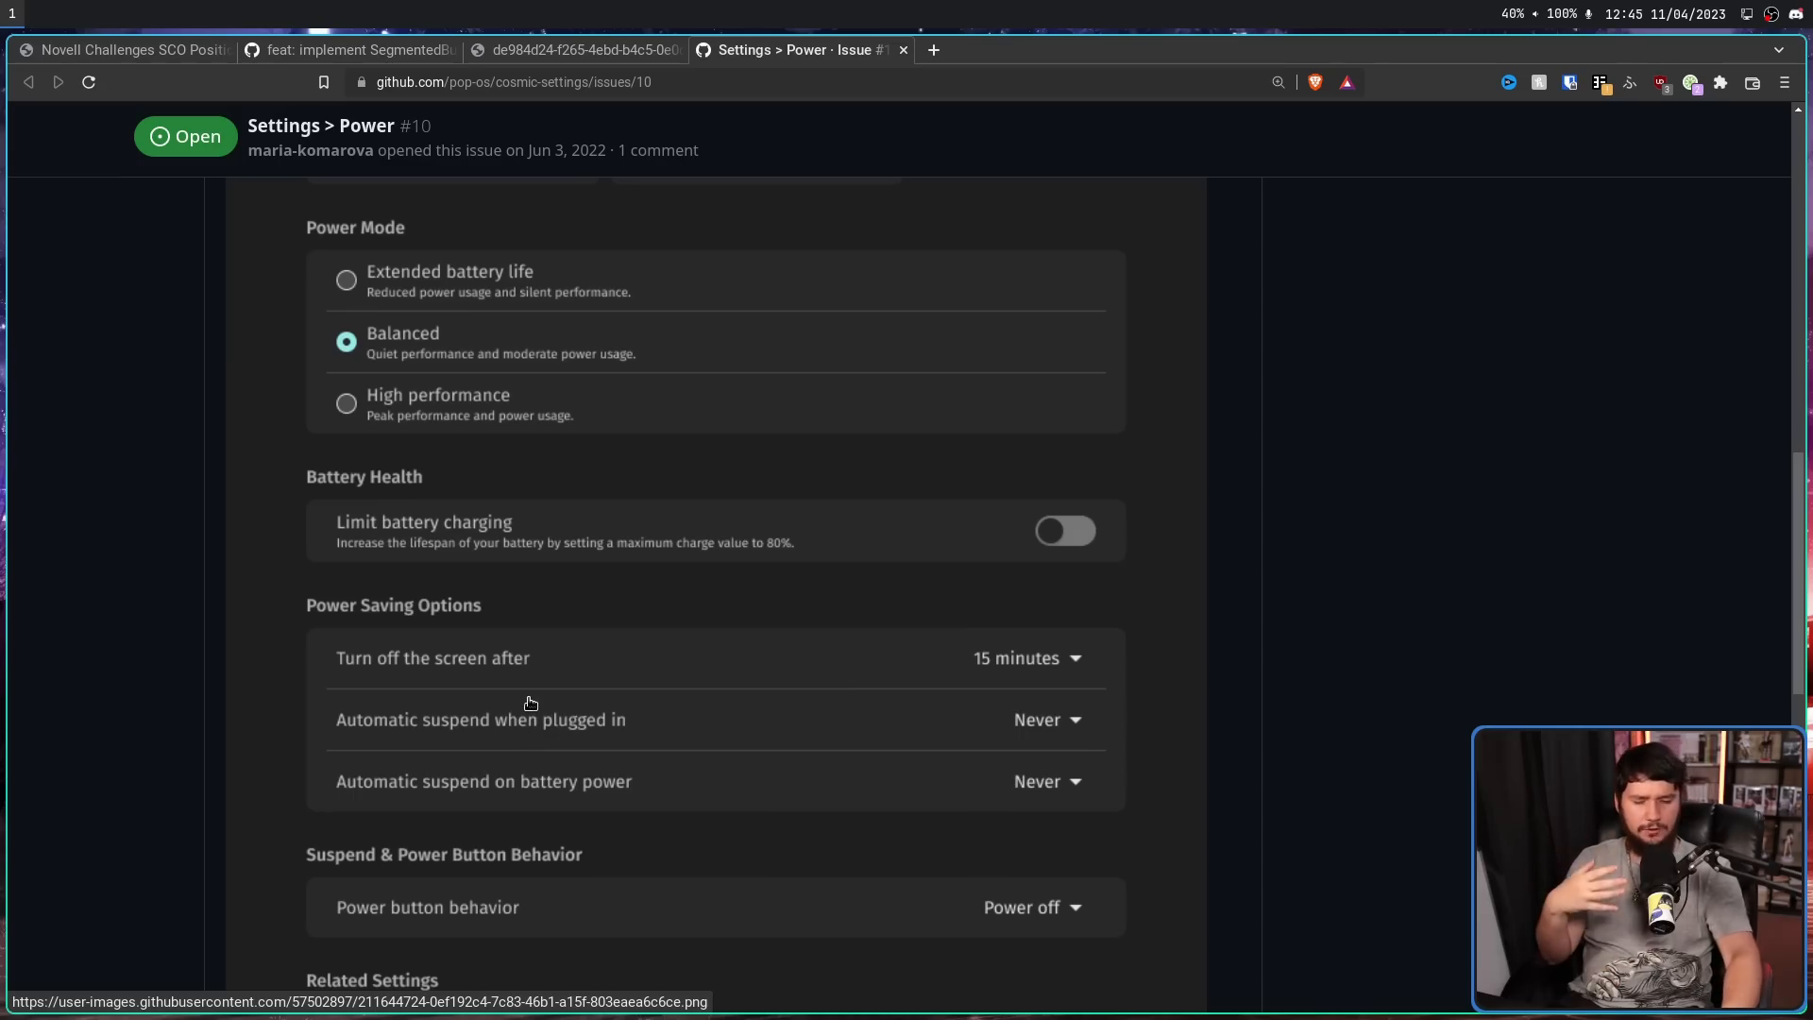
scroll("down", 3)
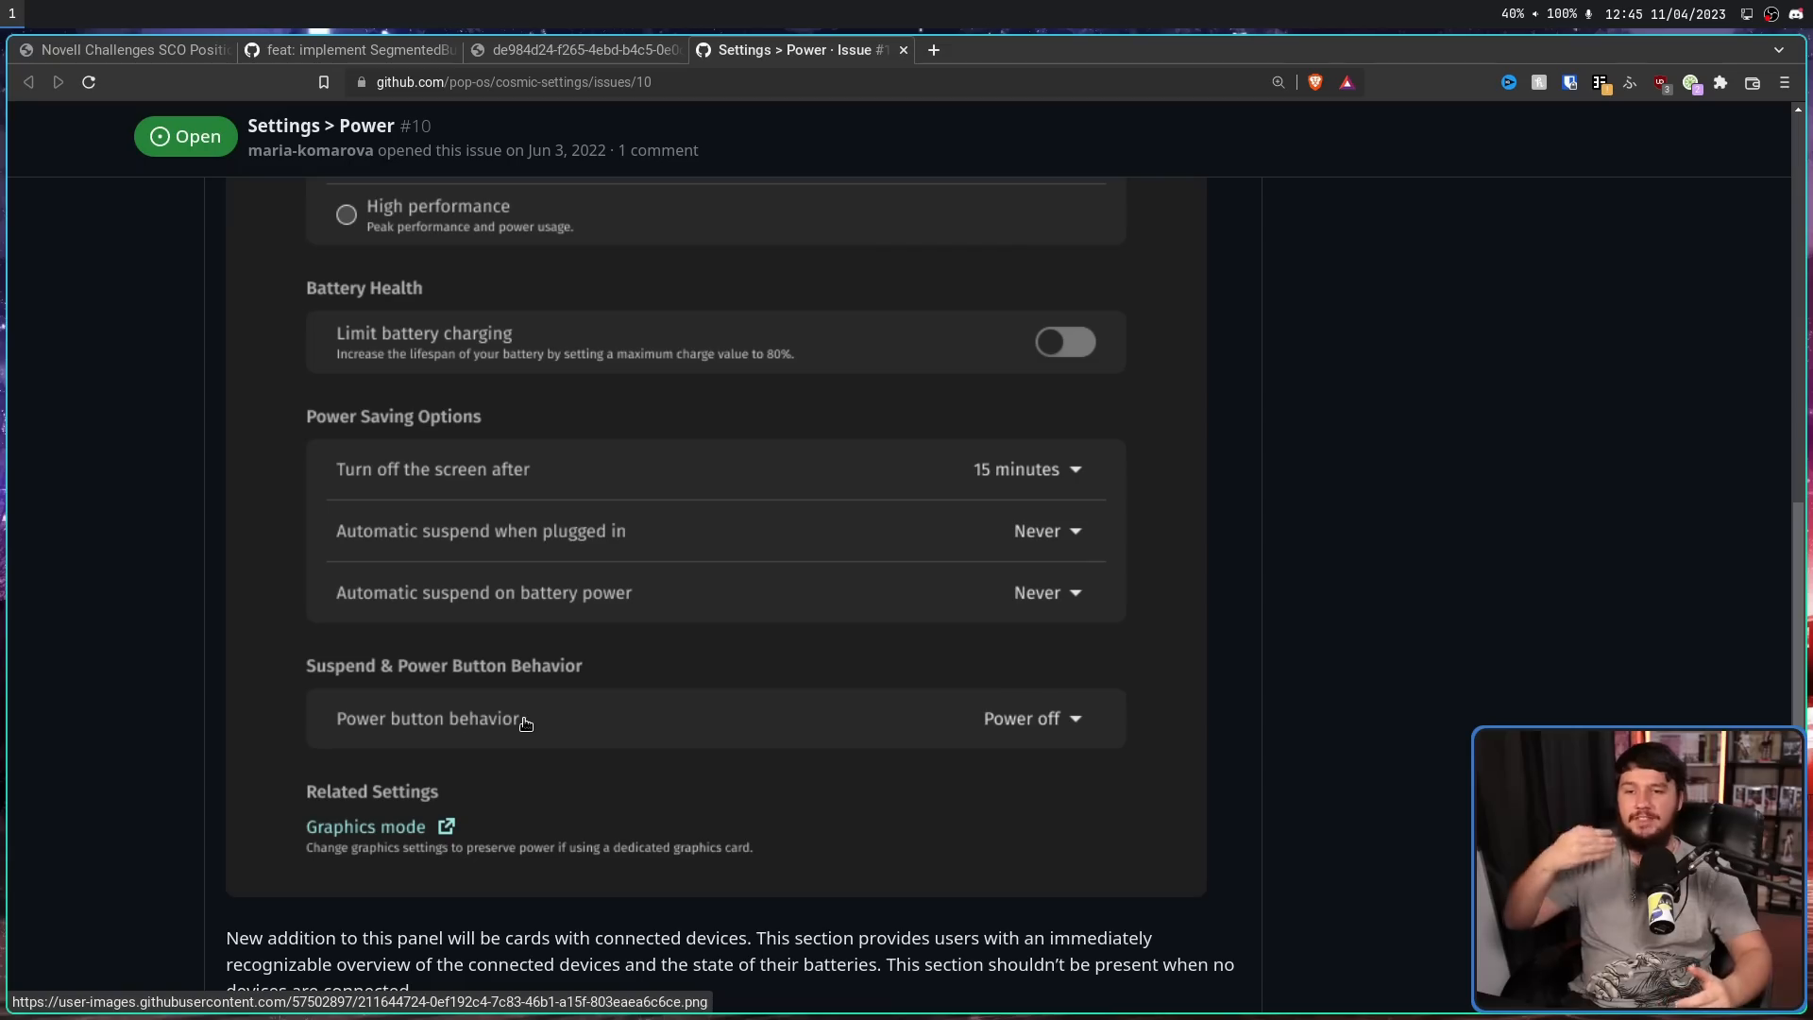
mouse_move(1026, 644)
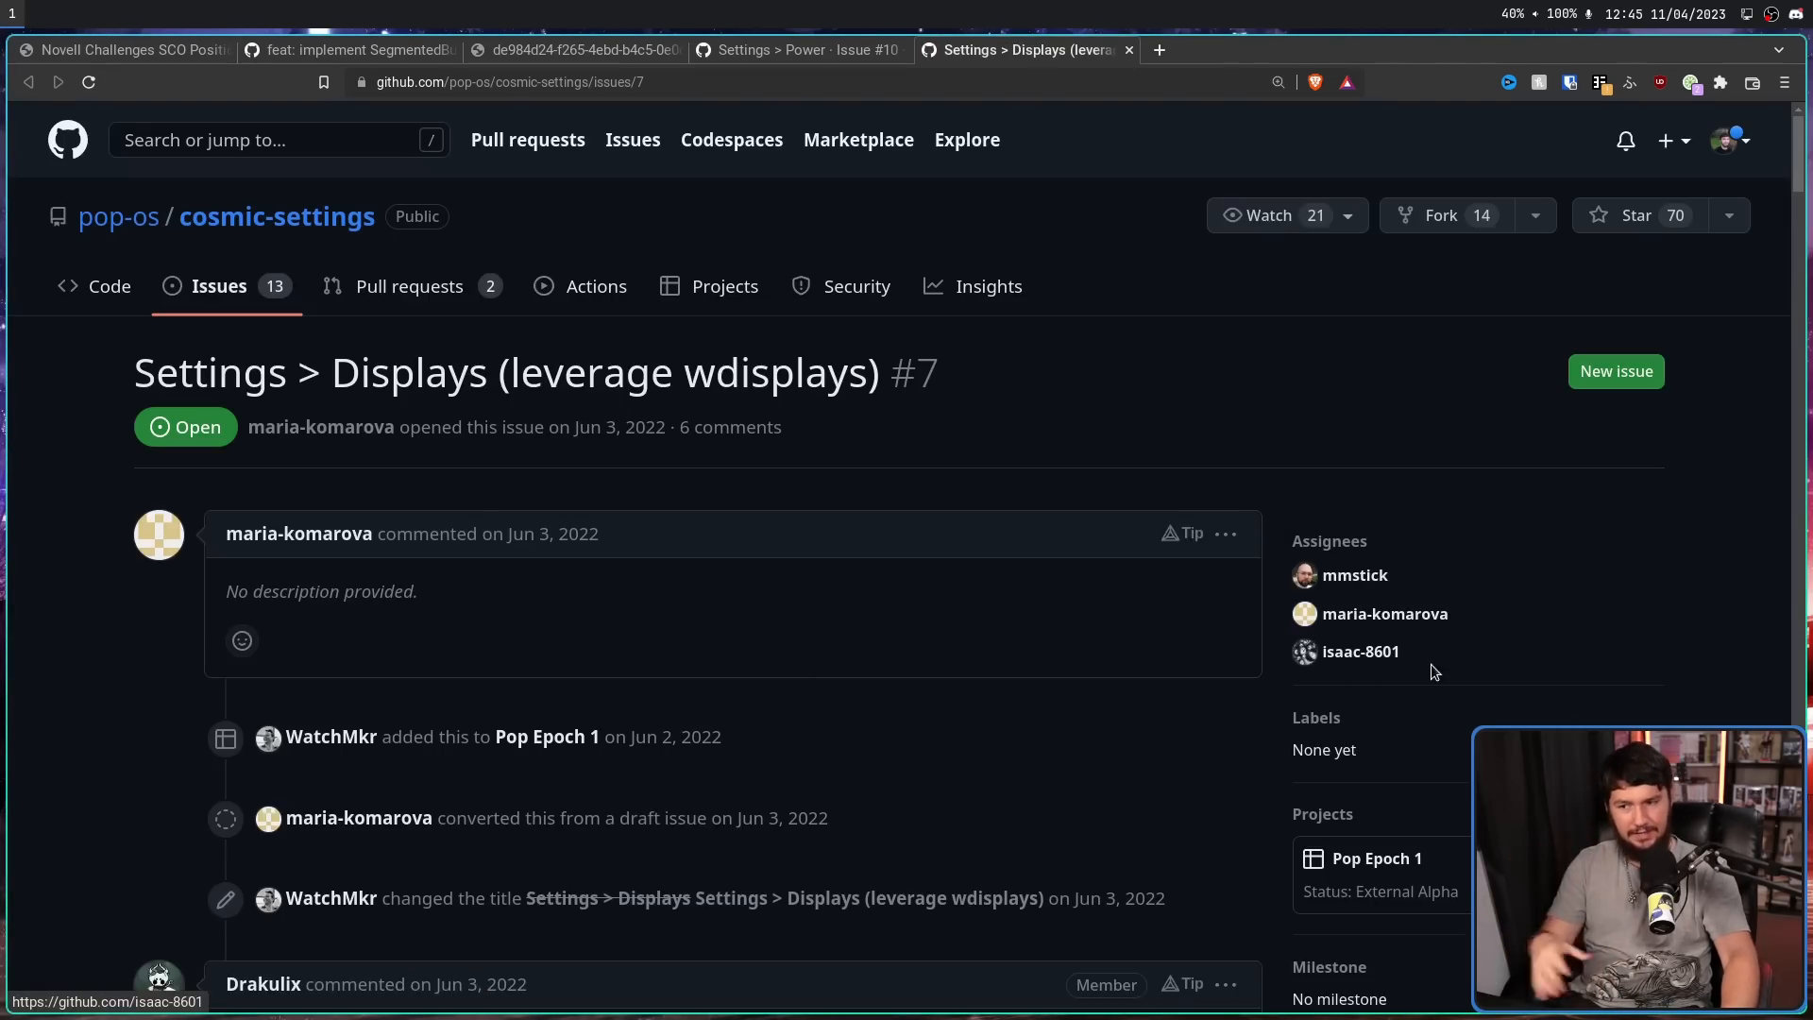
scroll("down", 3)
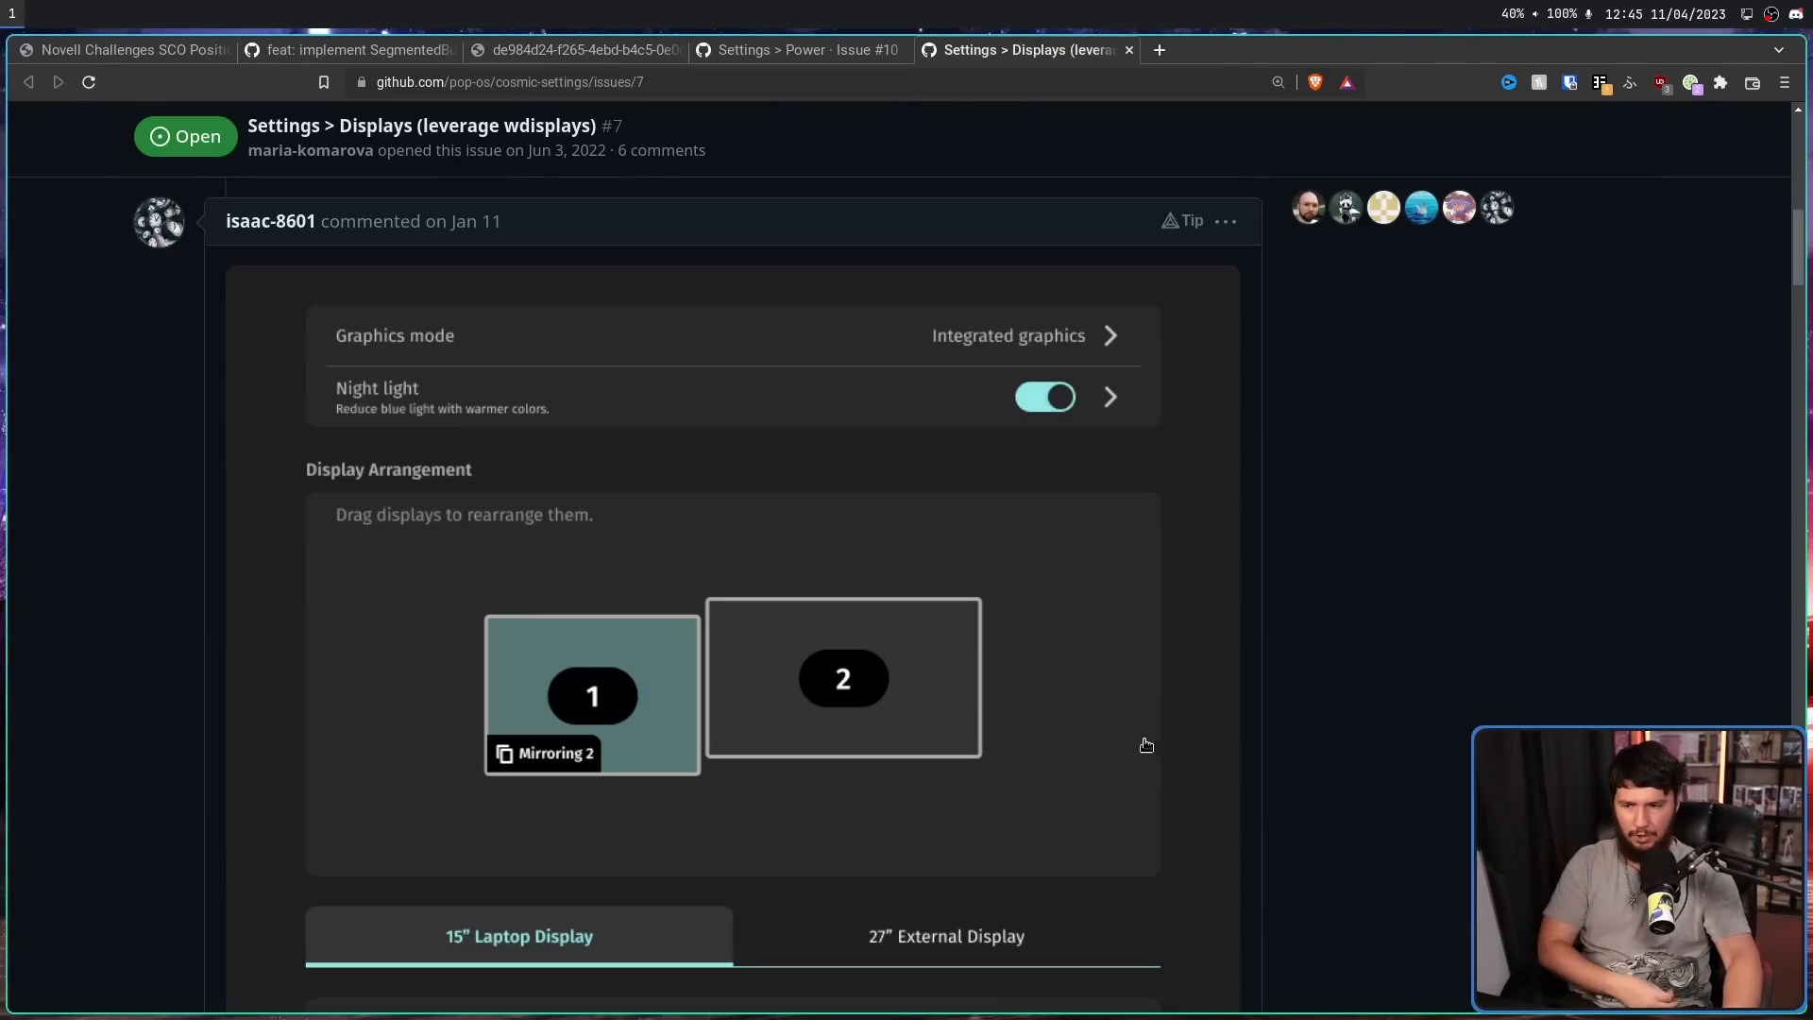
scroll("down", 3)
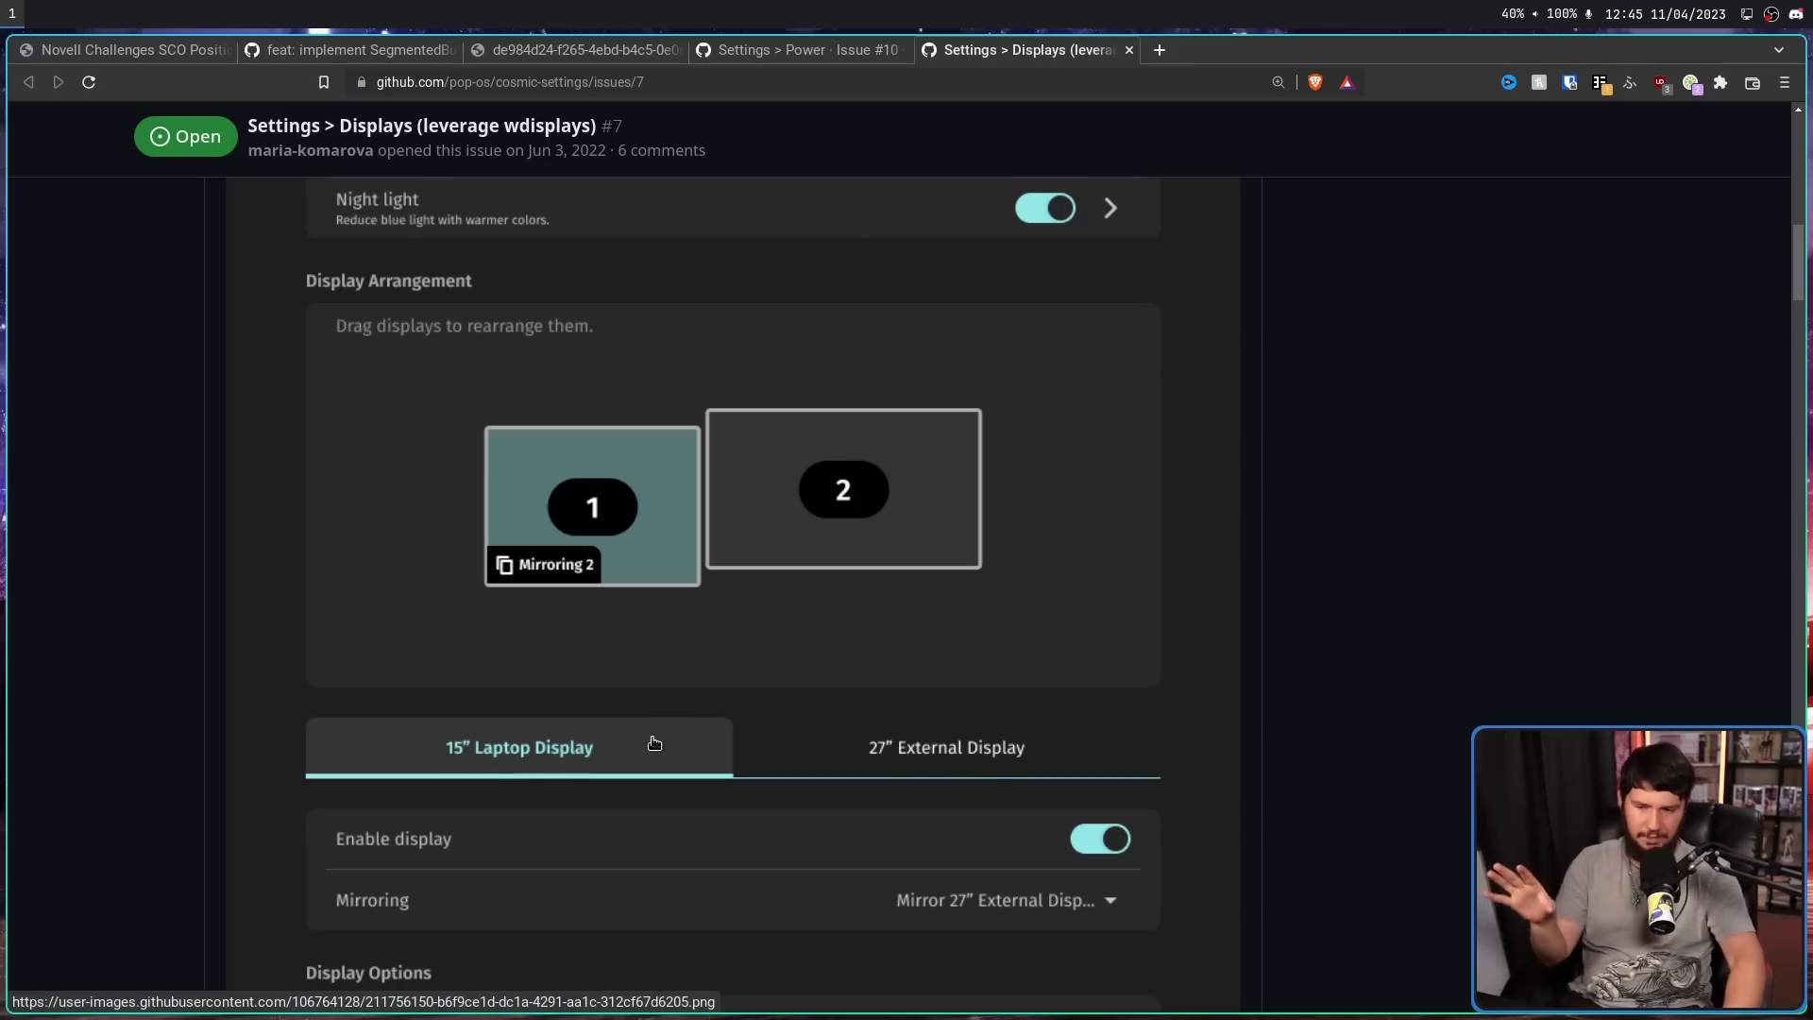
scroll("down", 3)
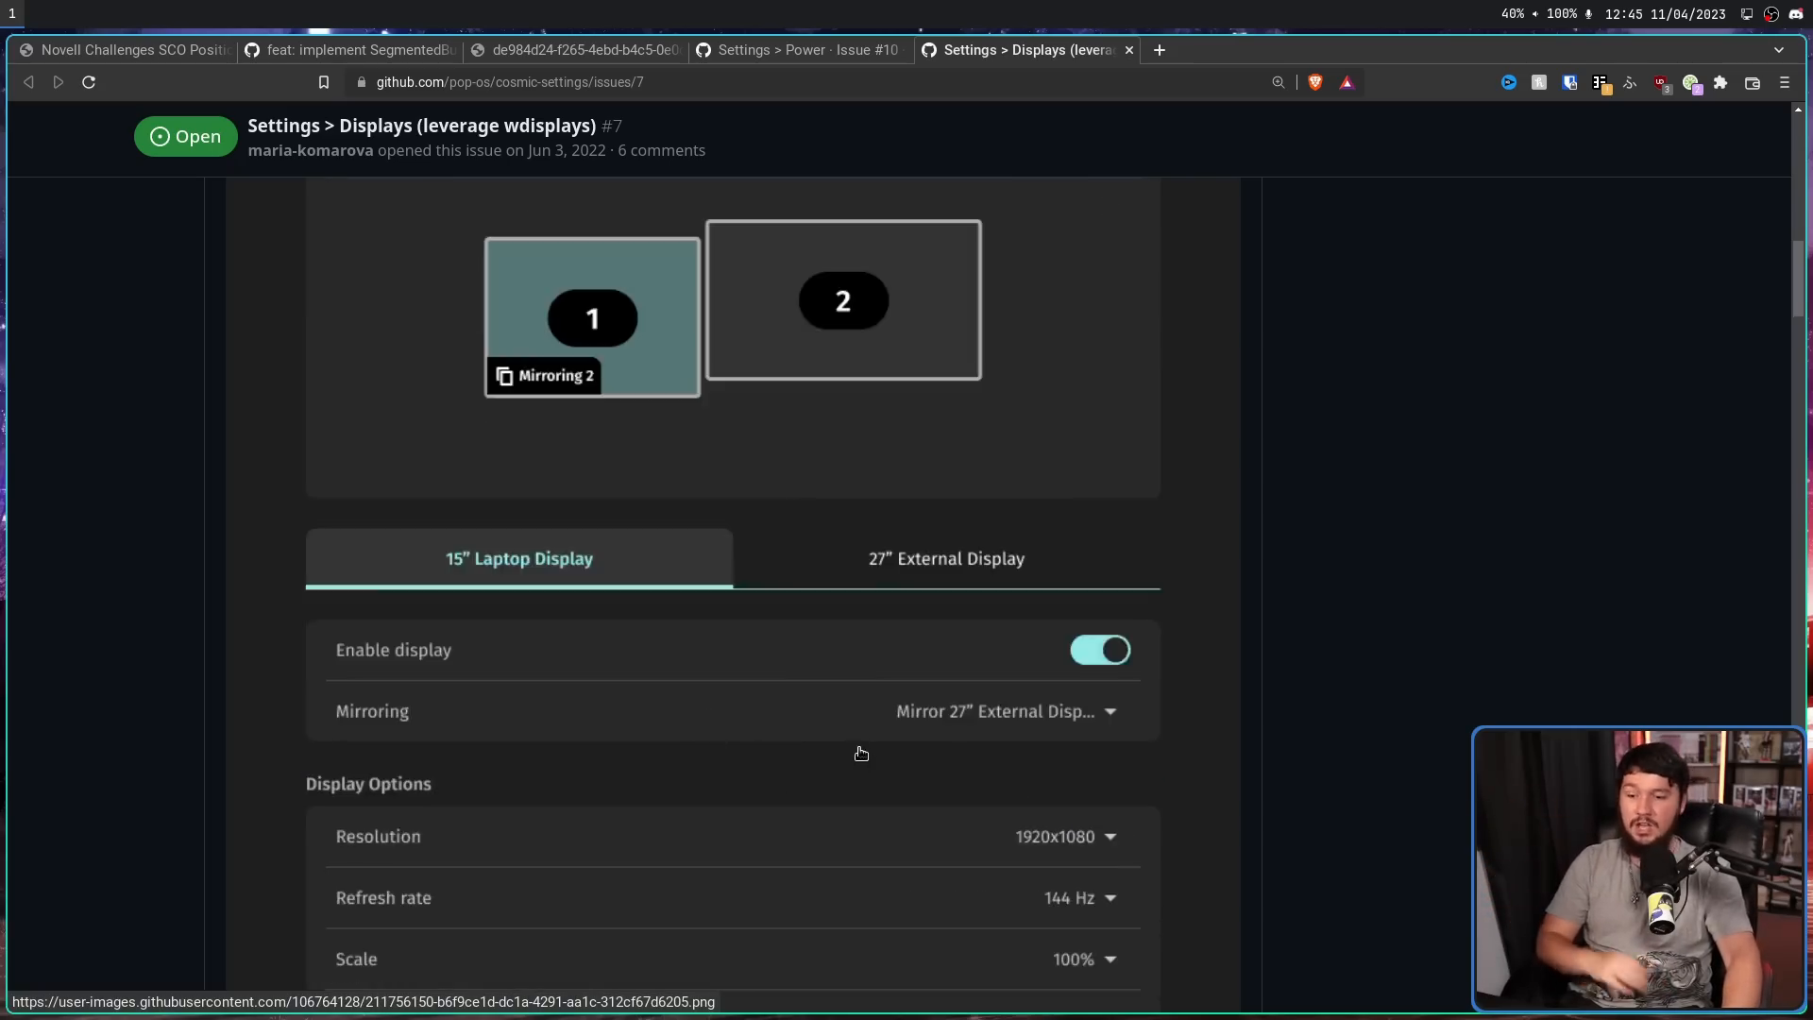
scroll("down", 3)
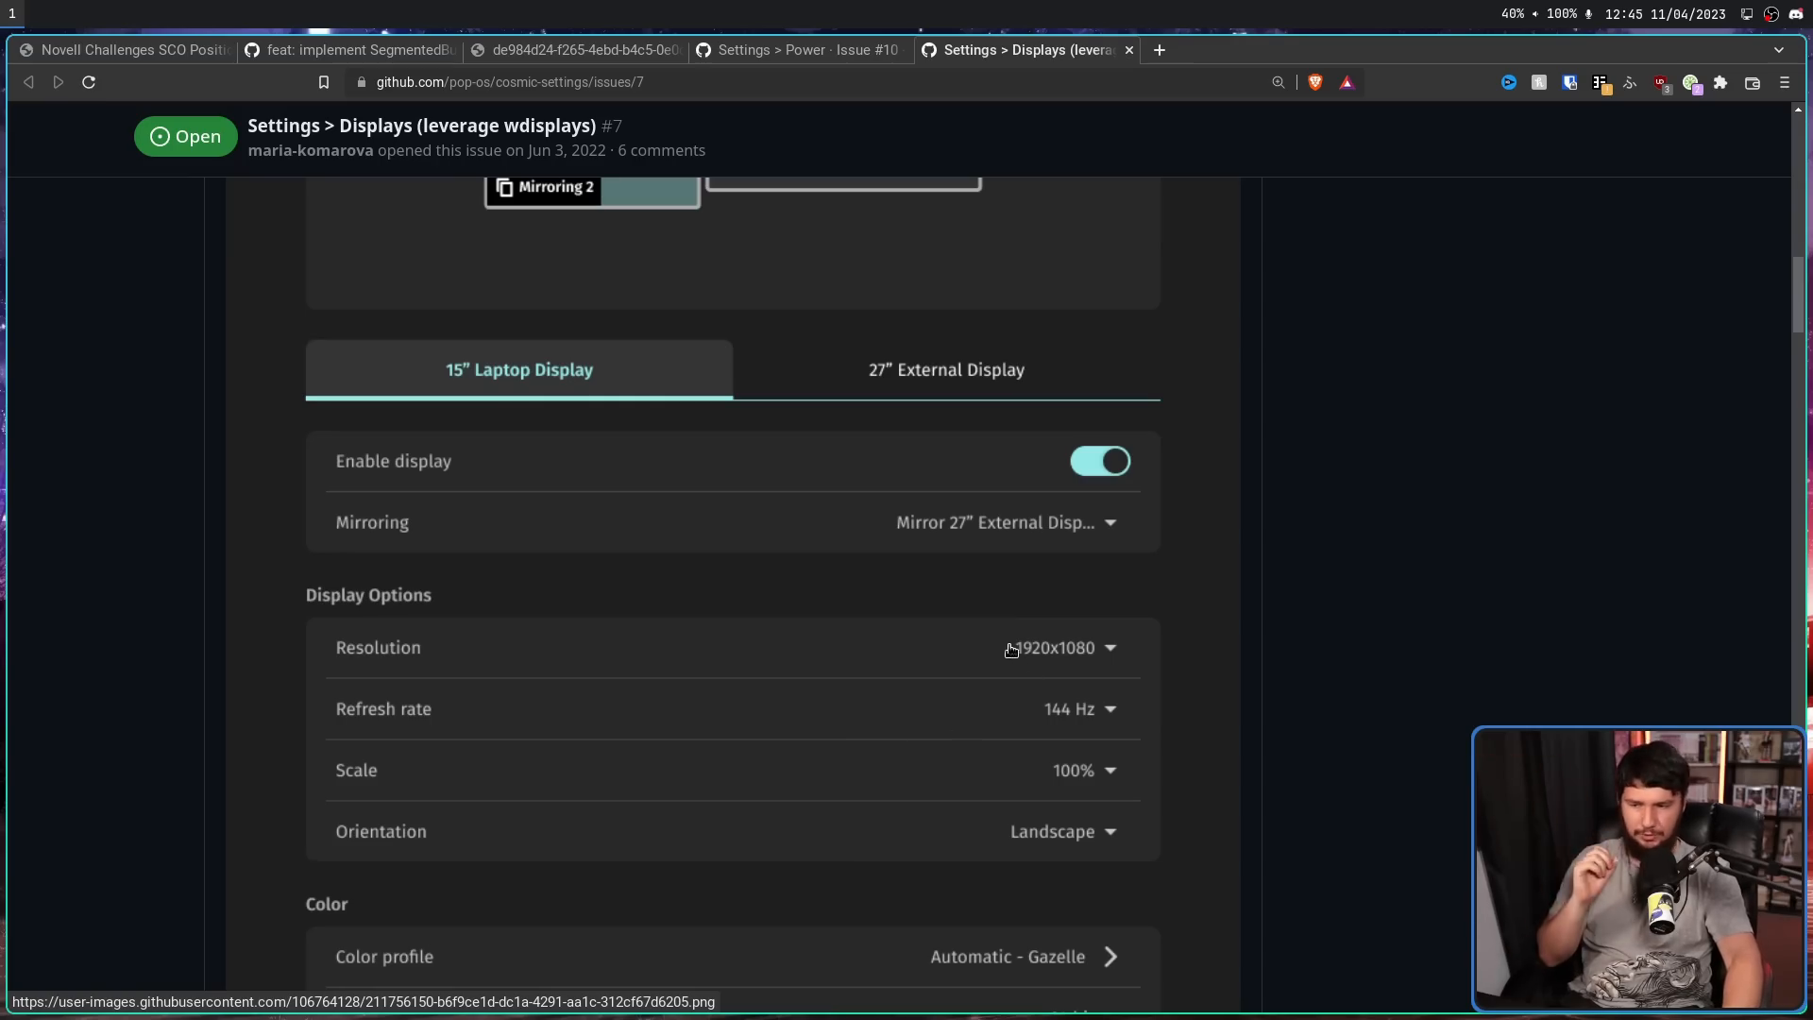
scroll("down", 3)
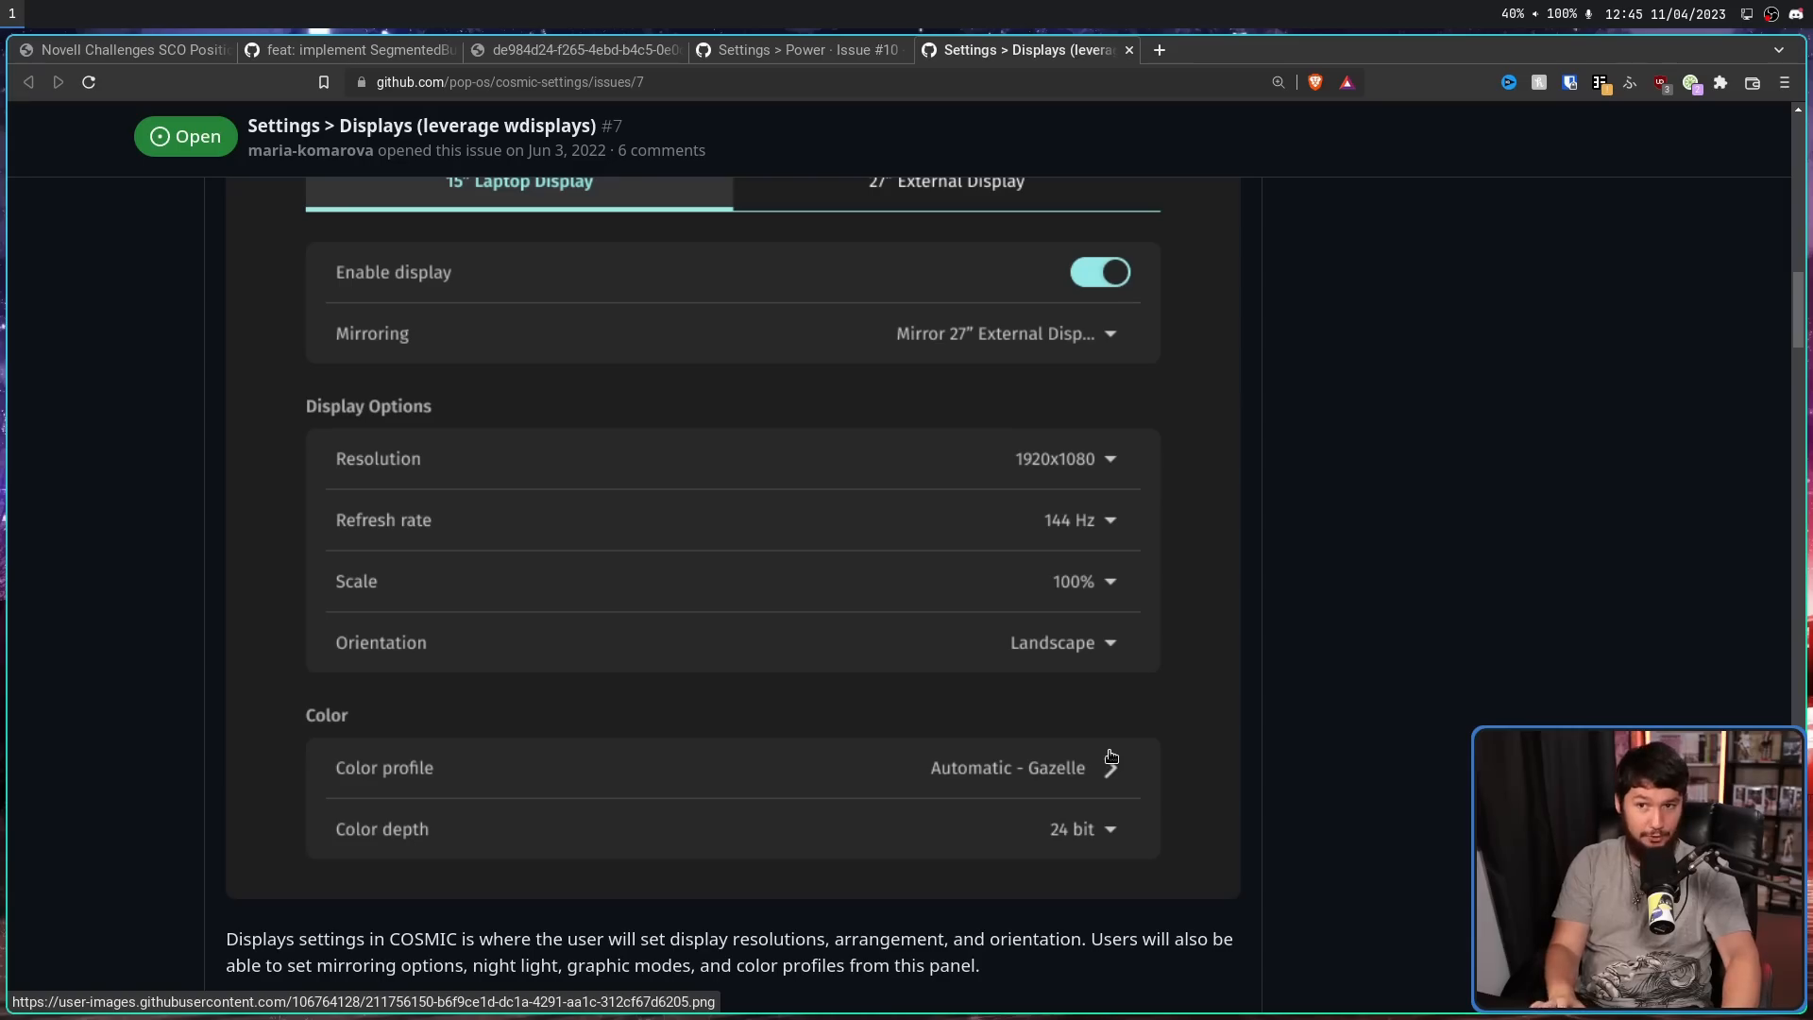
mouse_move(1088, 788)
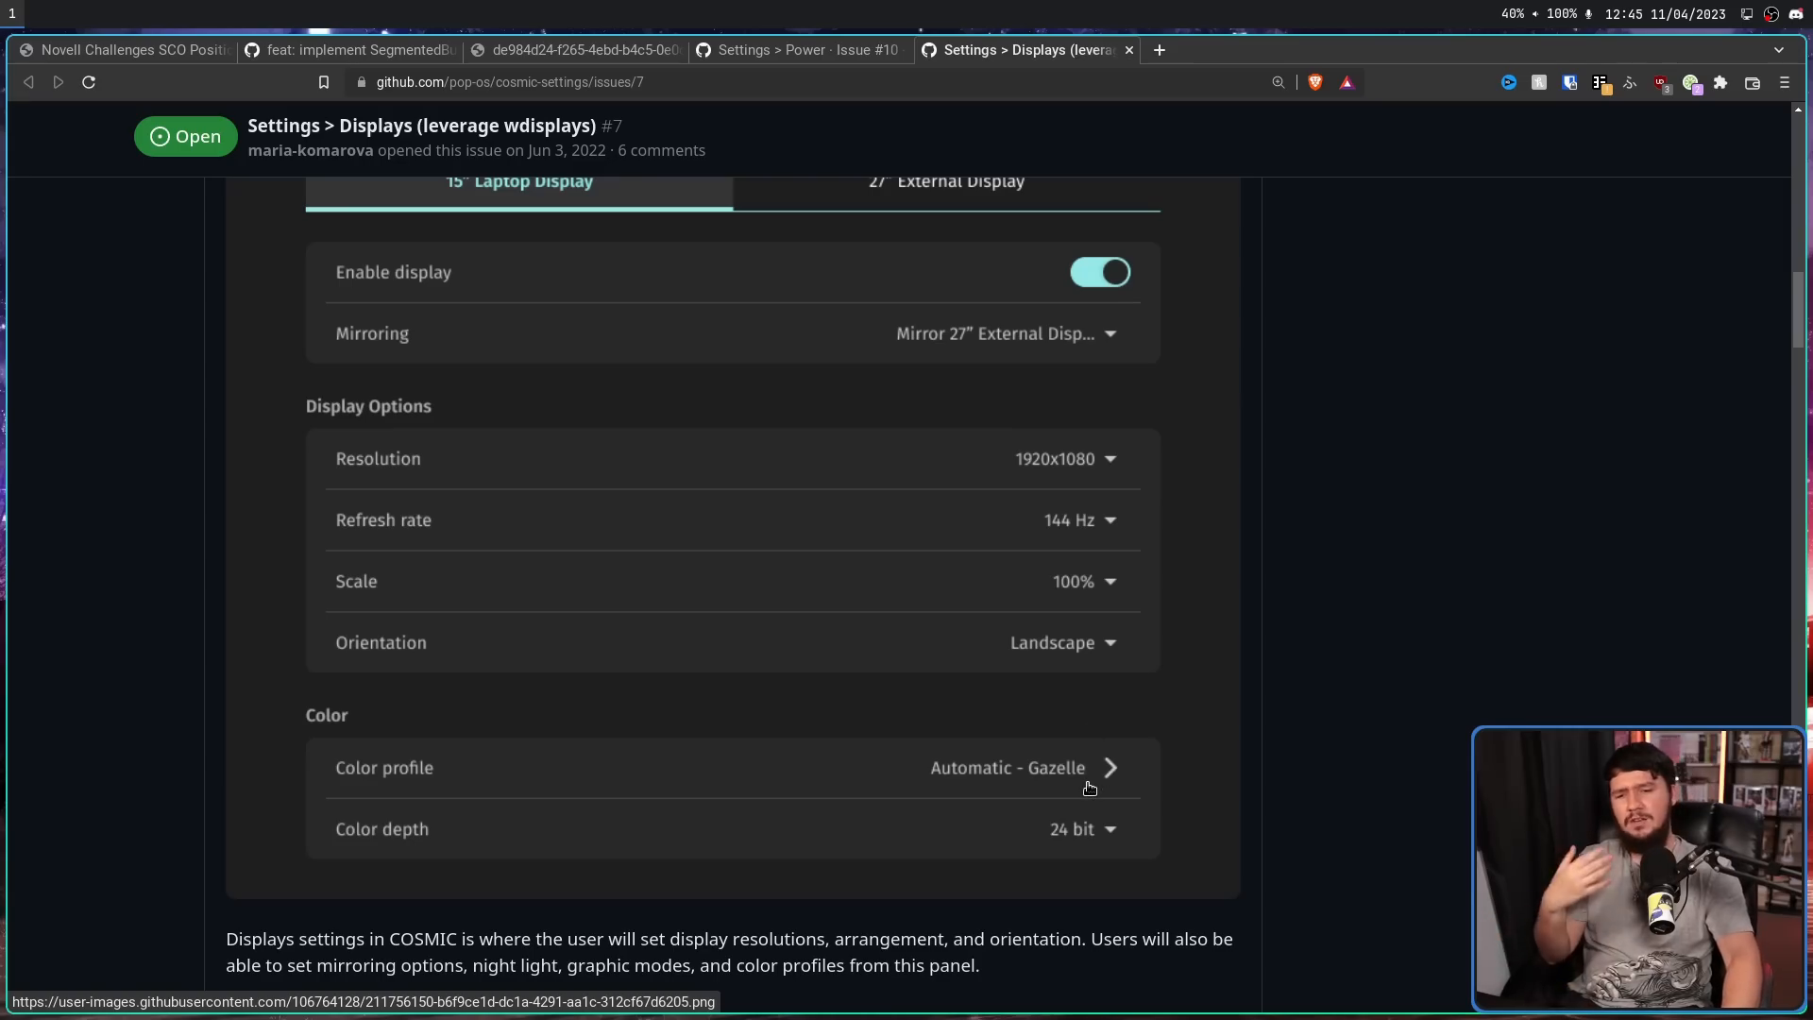
mouse_move(1081, 774)
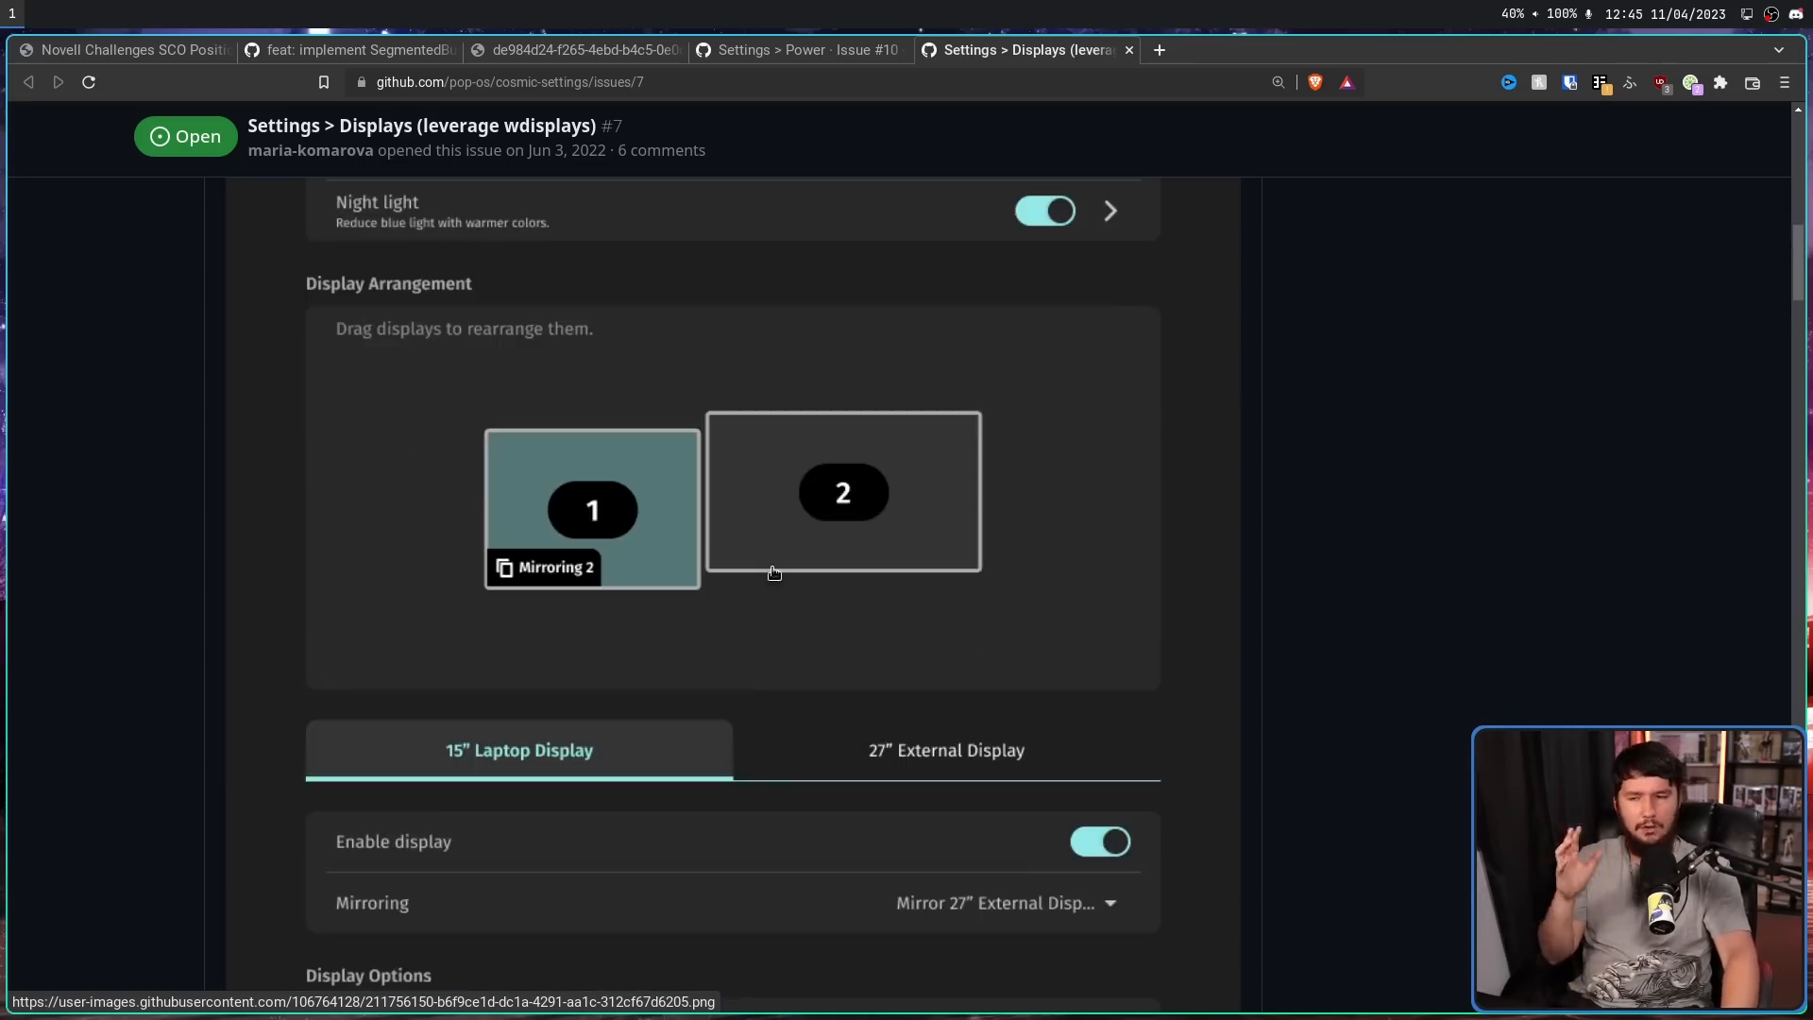
mouse_move(890, 444)
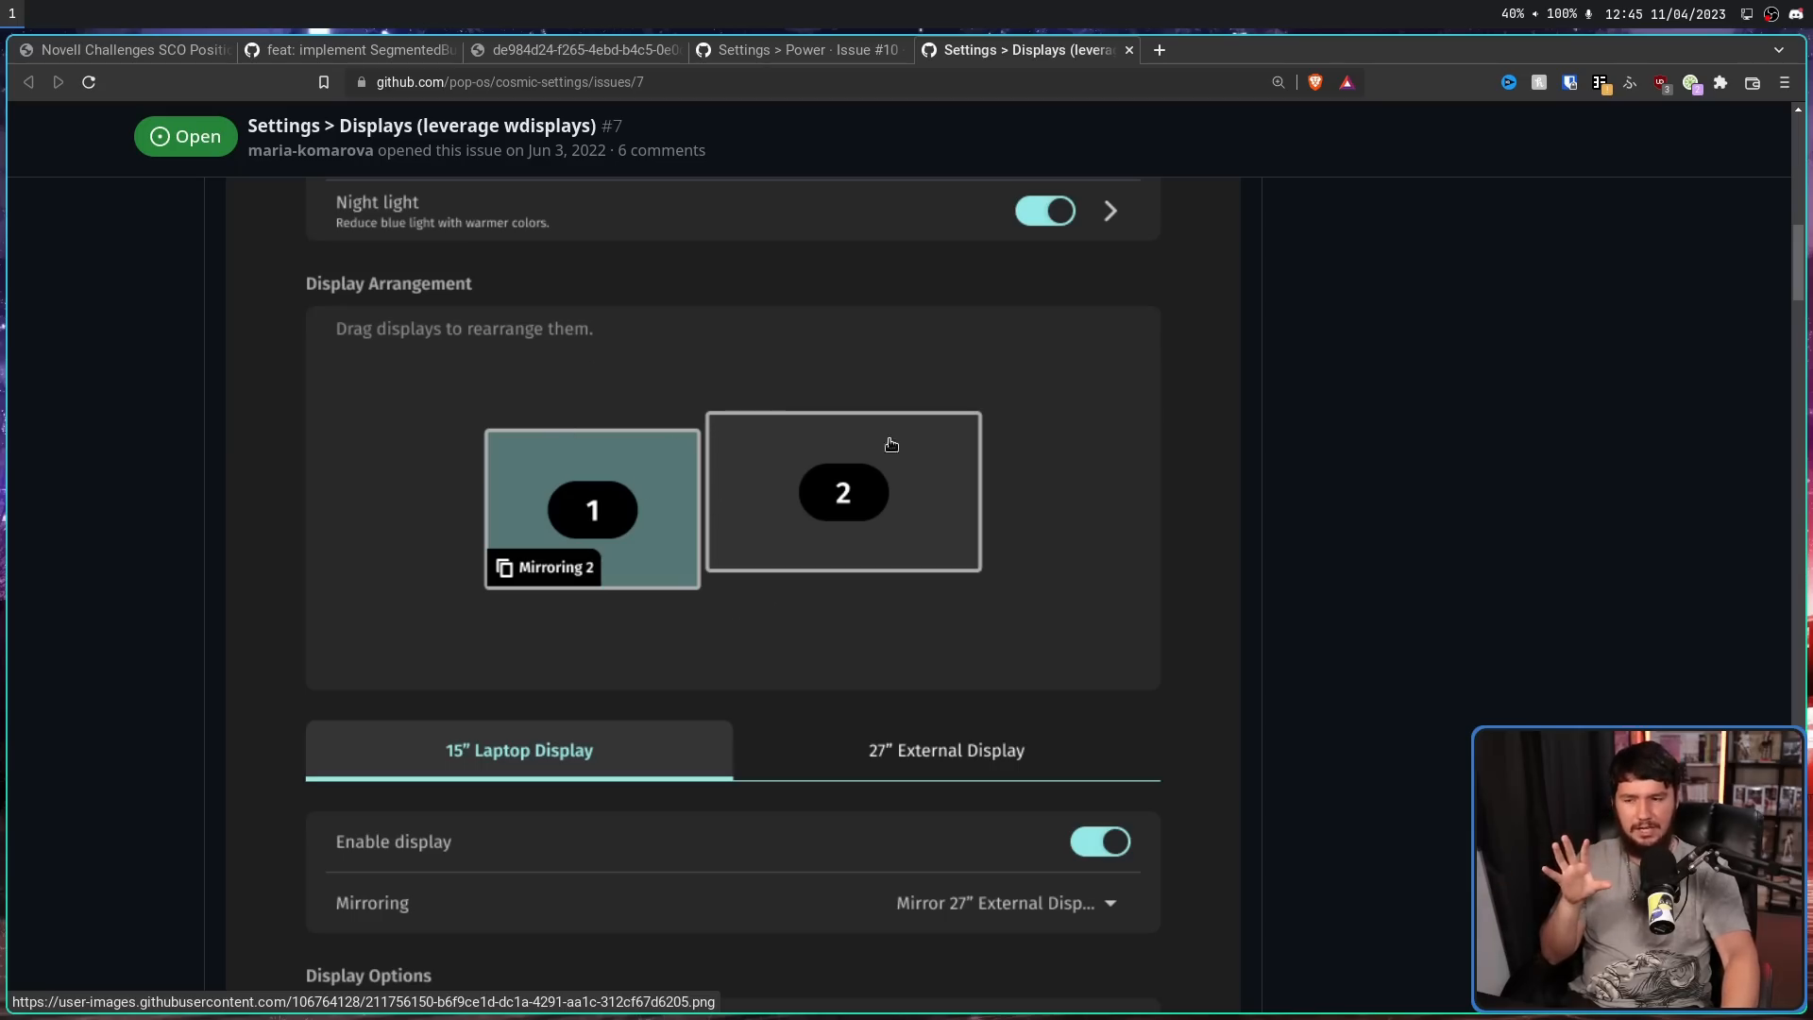
mouse_move(688, 508)
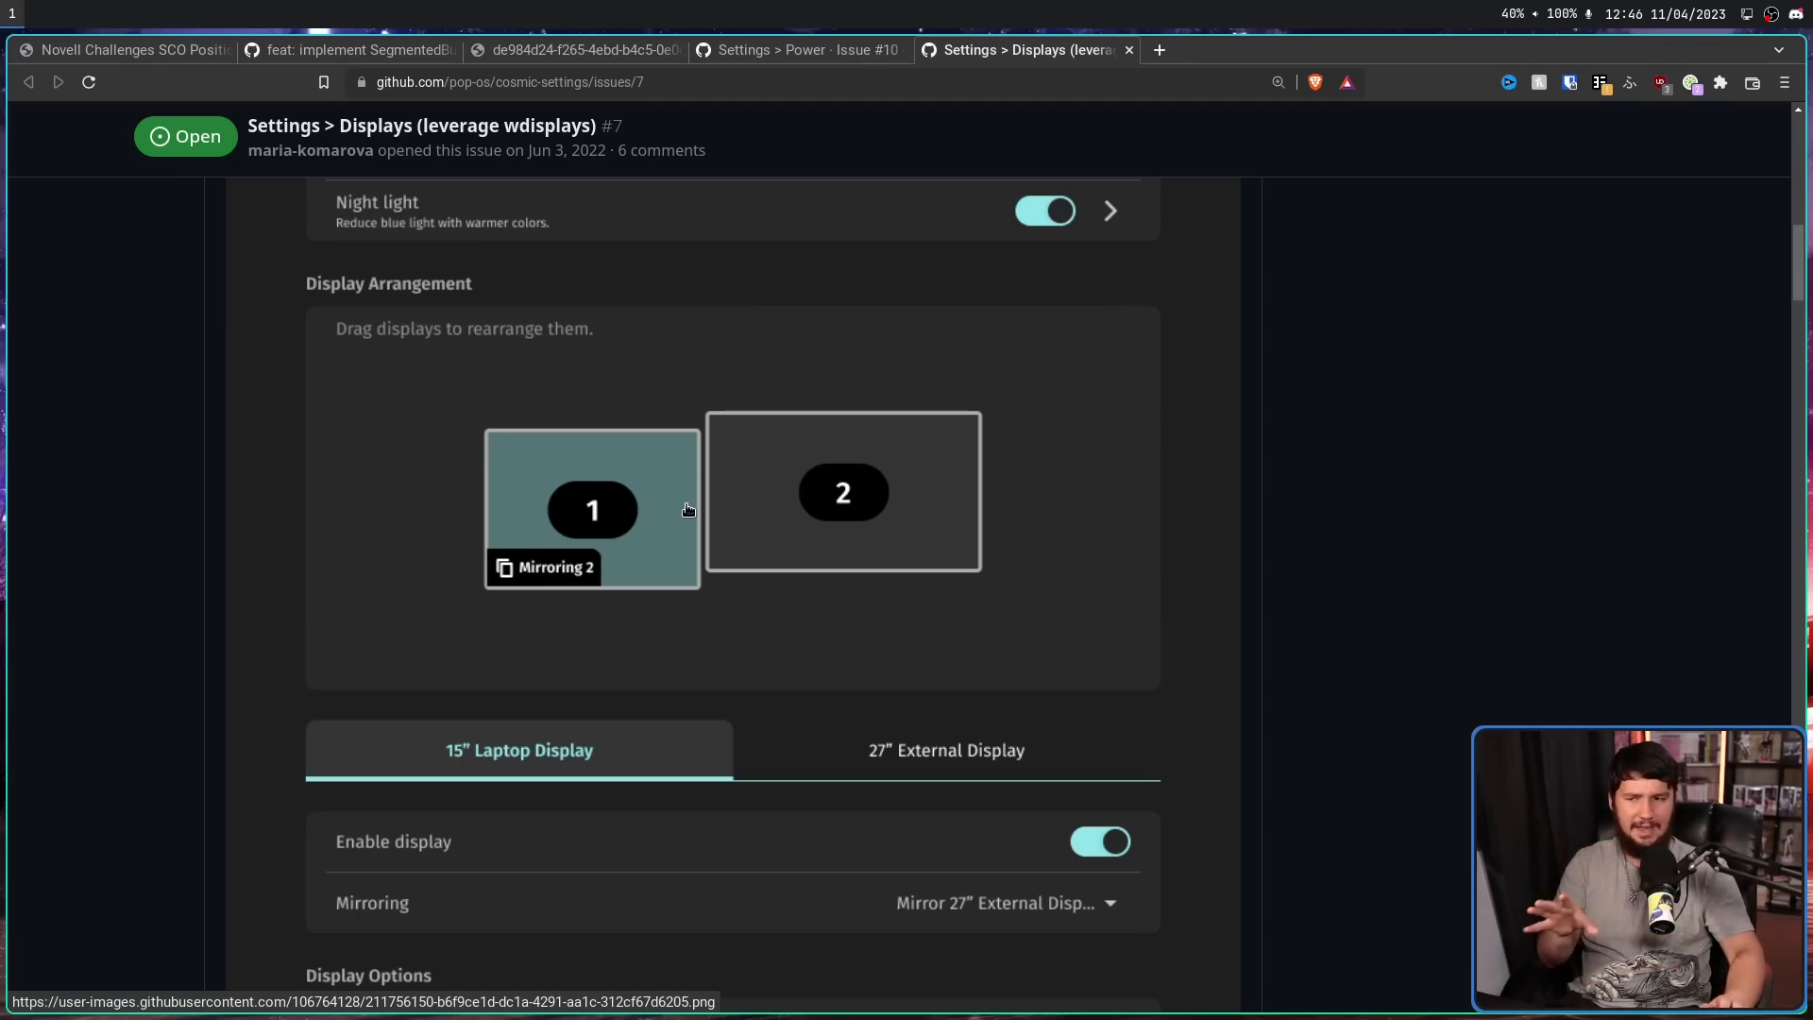
mouse_move(738, 546)
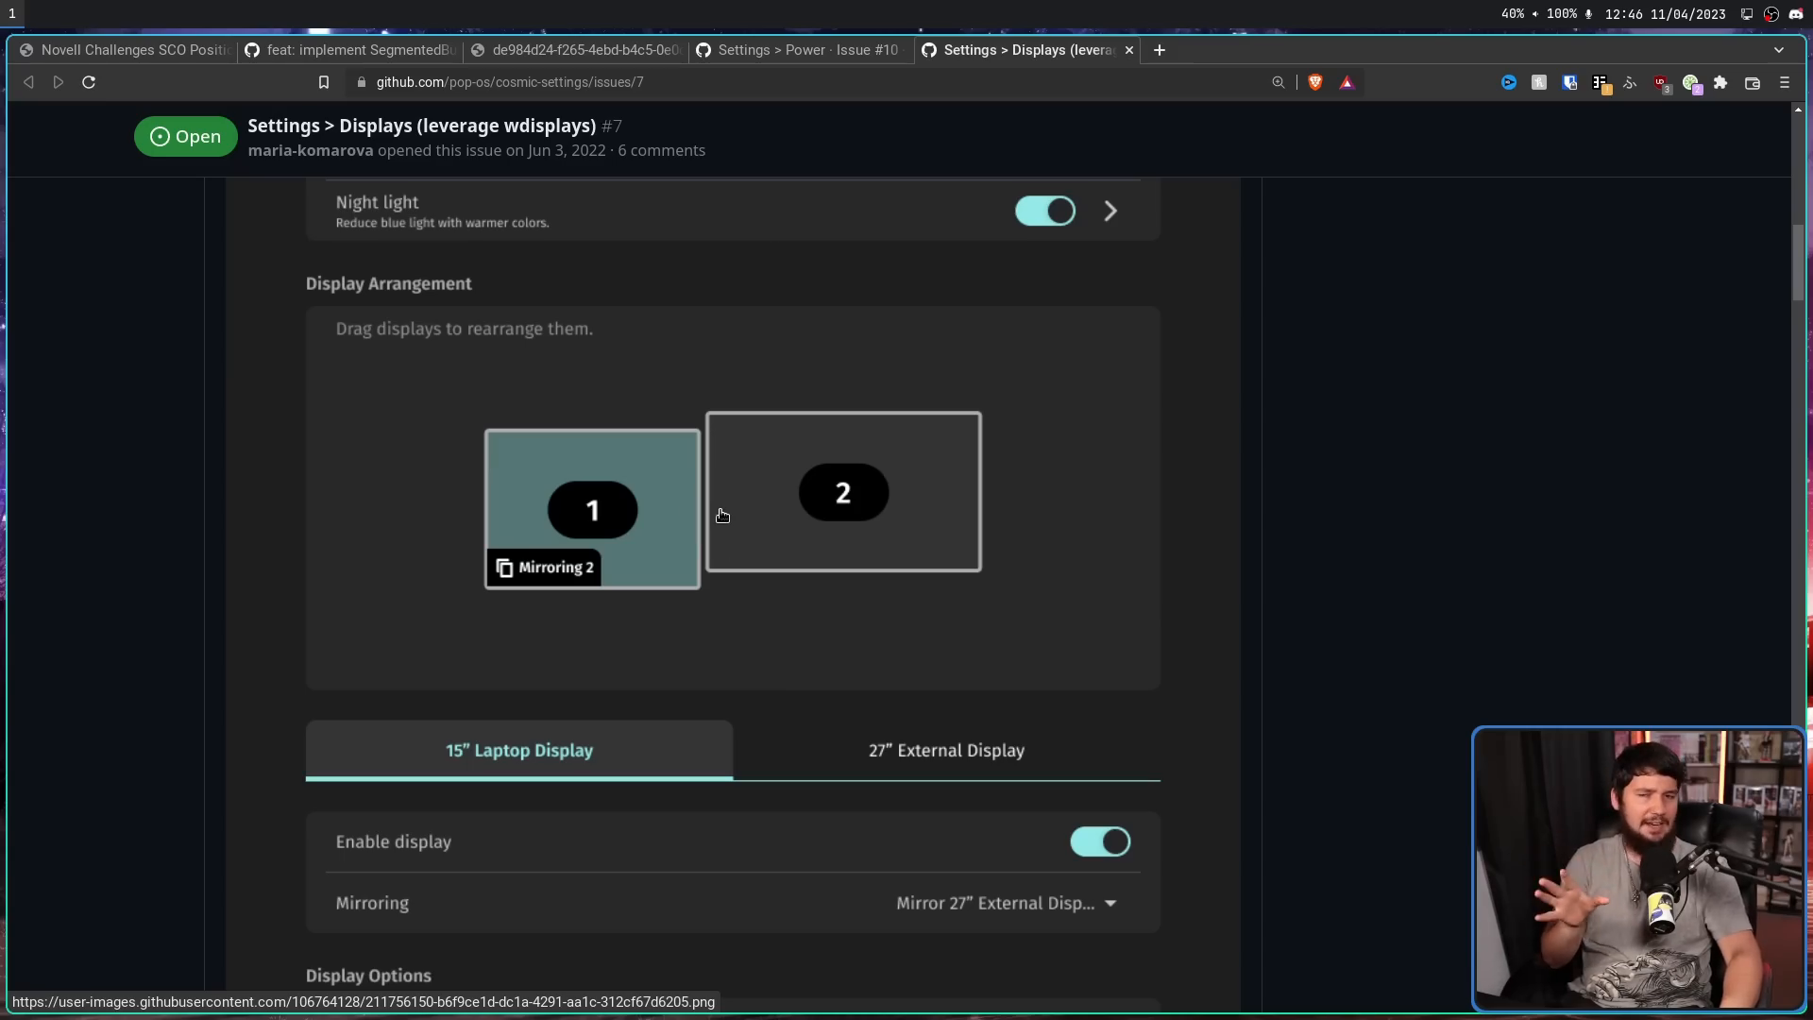
mouse_move(781, 467)
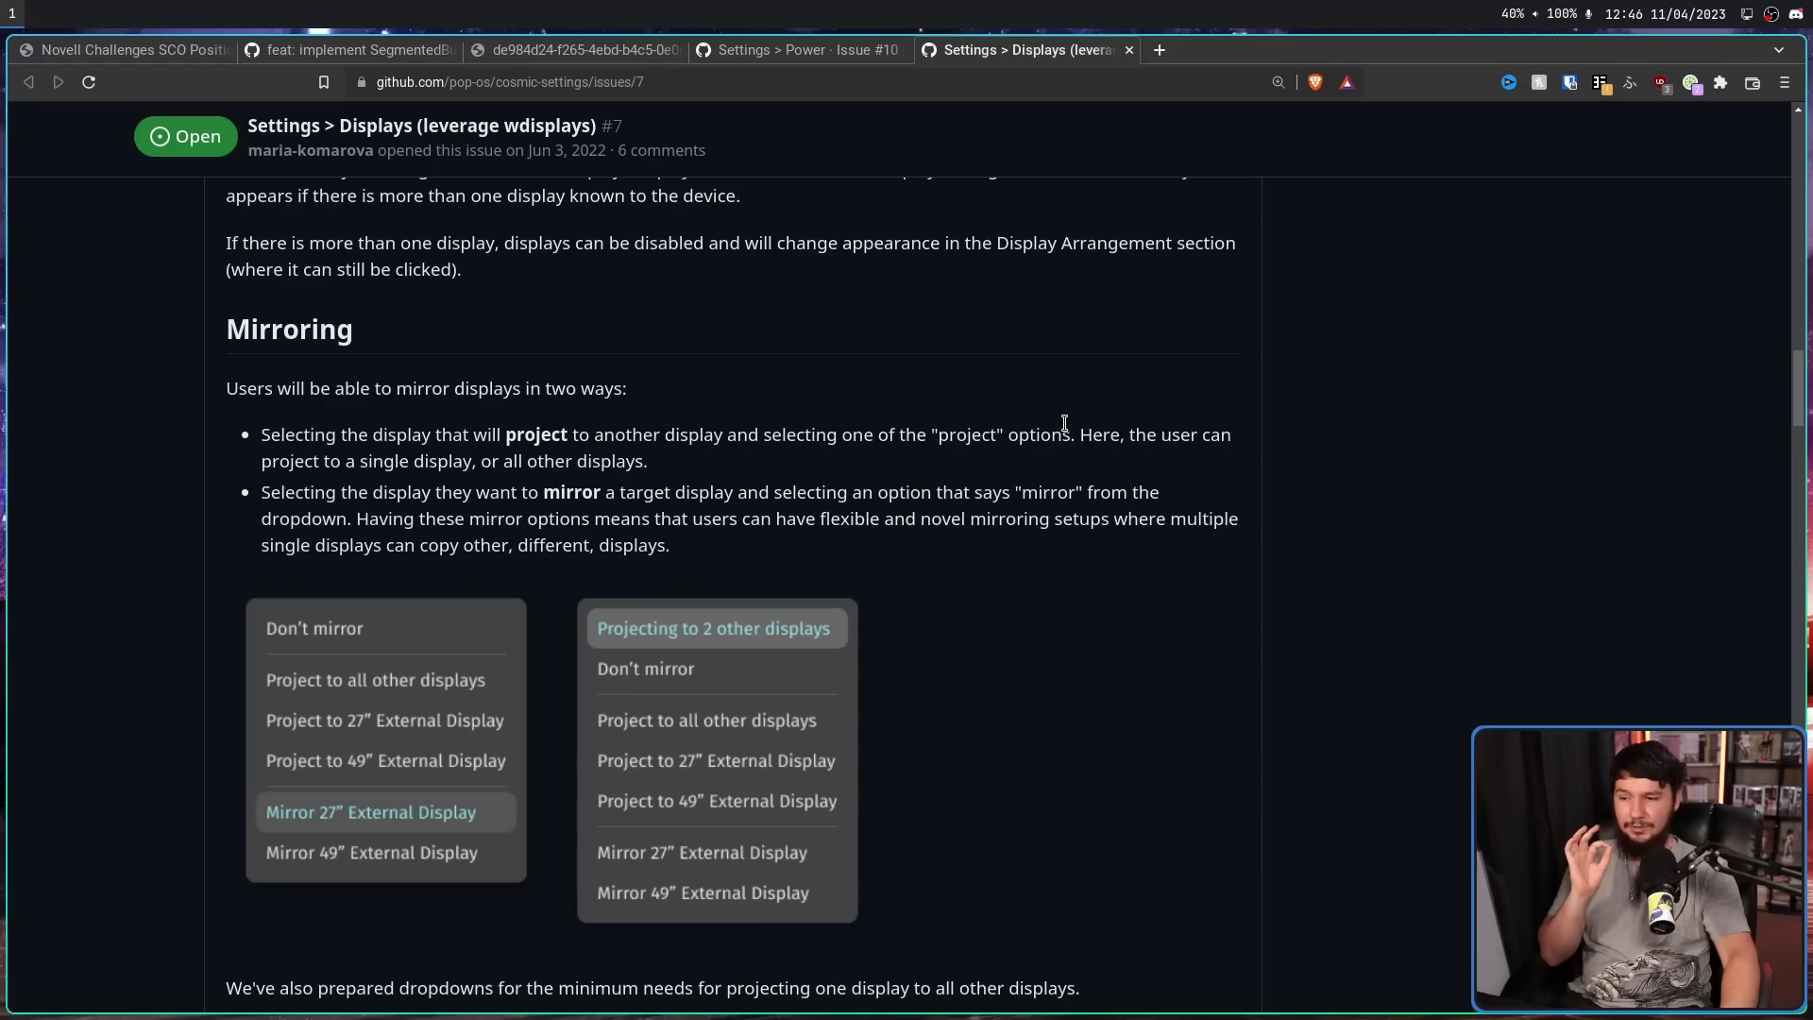
mouse_move(1066, 384)
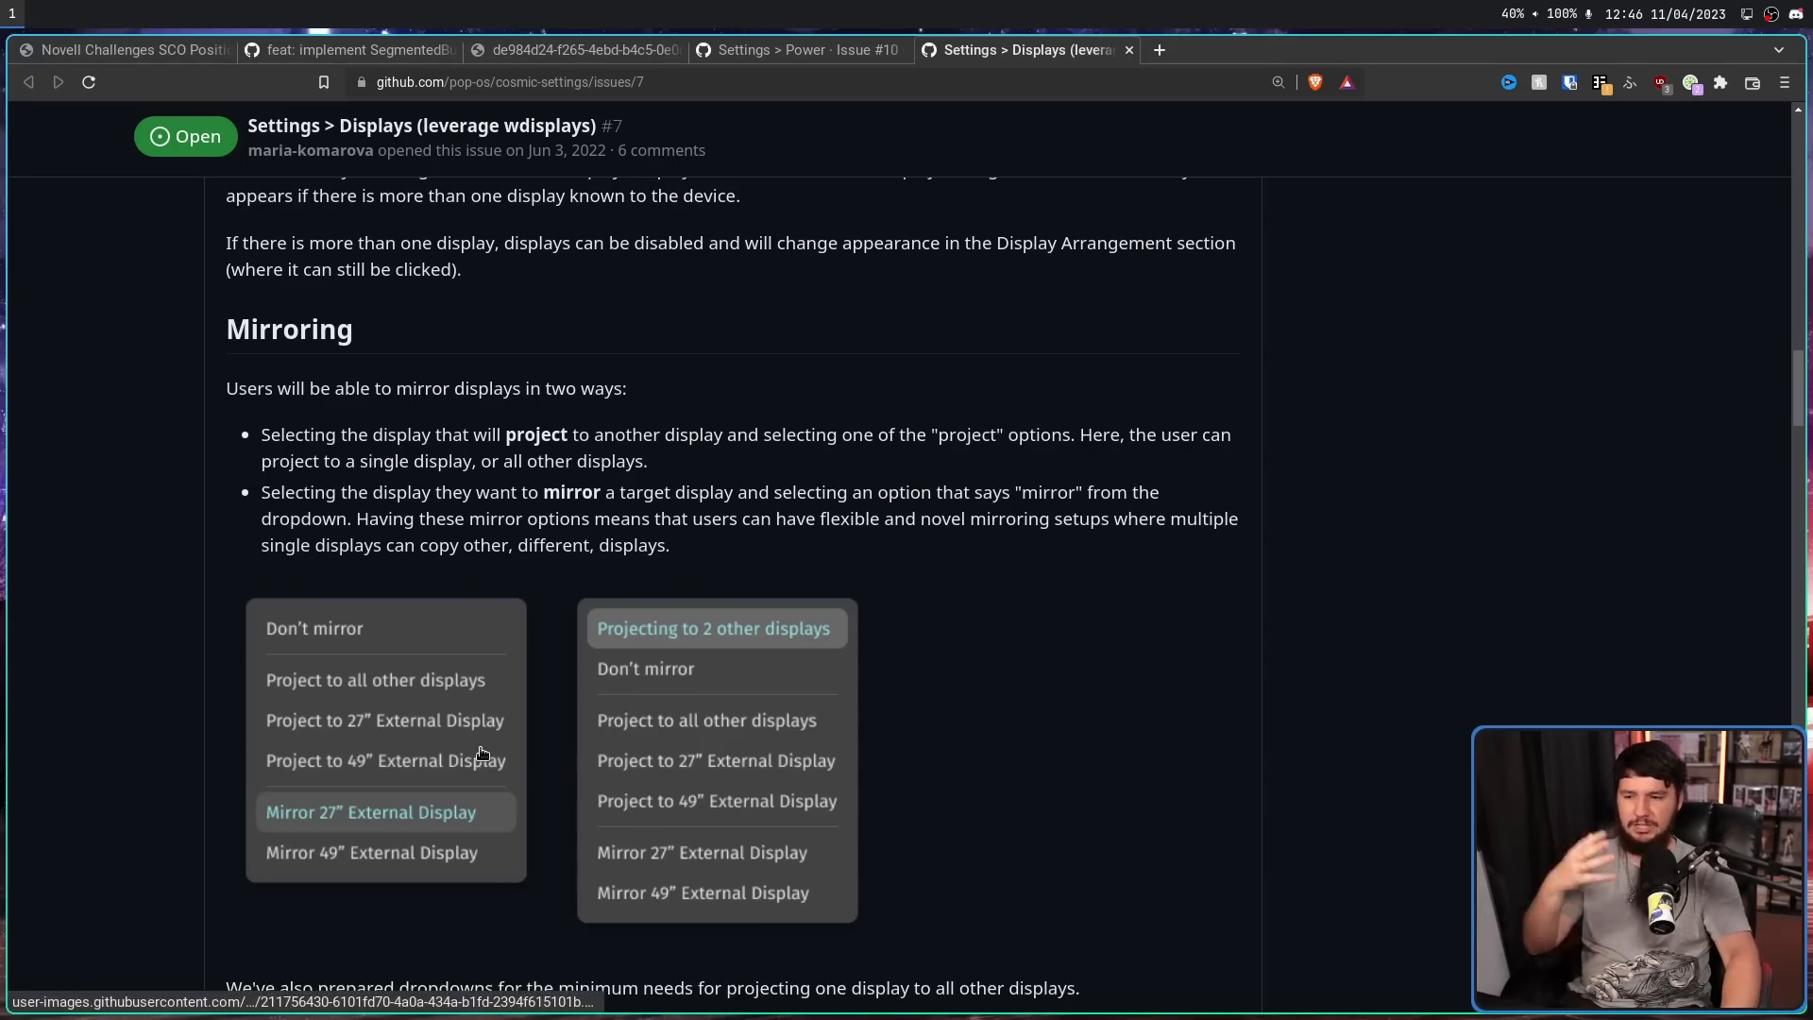
scroll("down", 3)
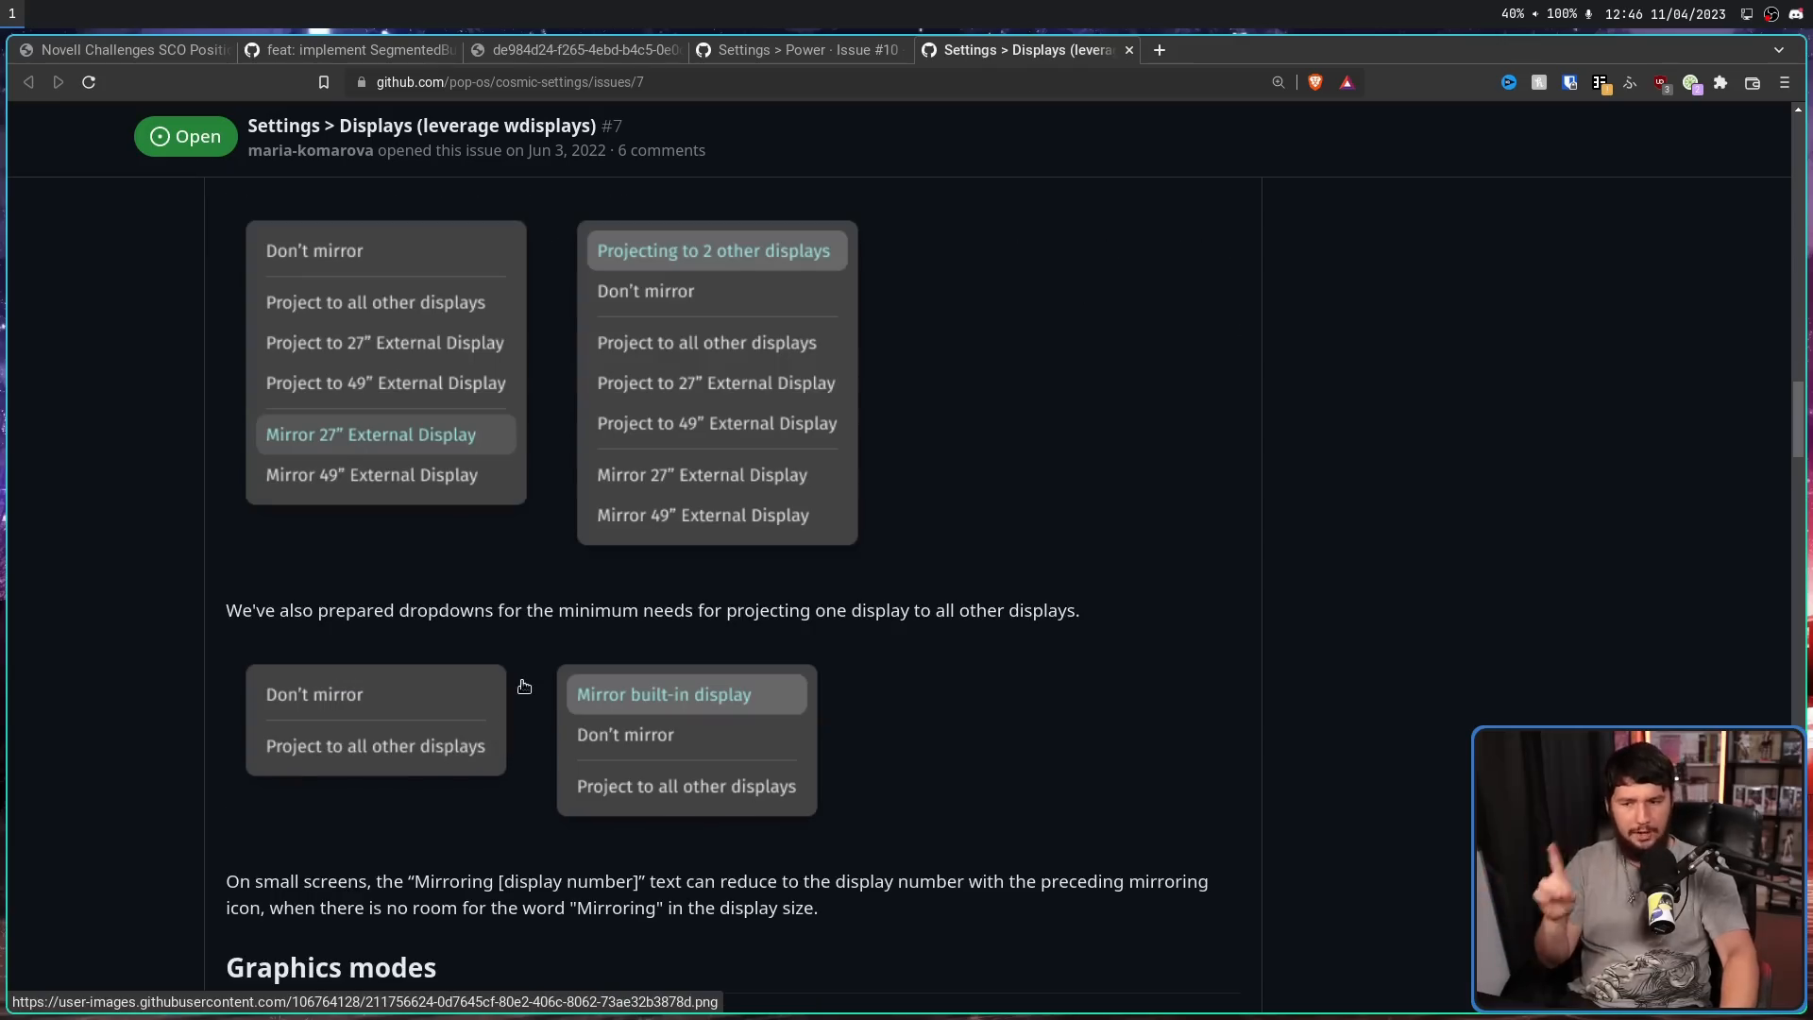
mouse_move(666, 559)
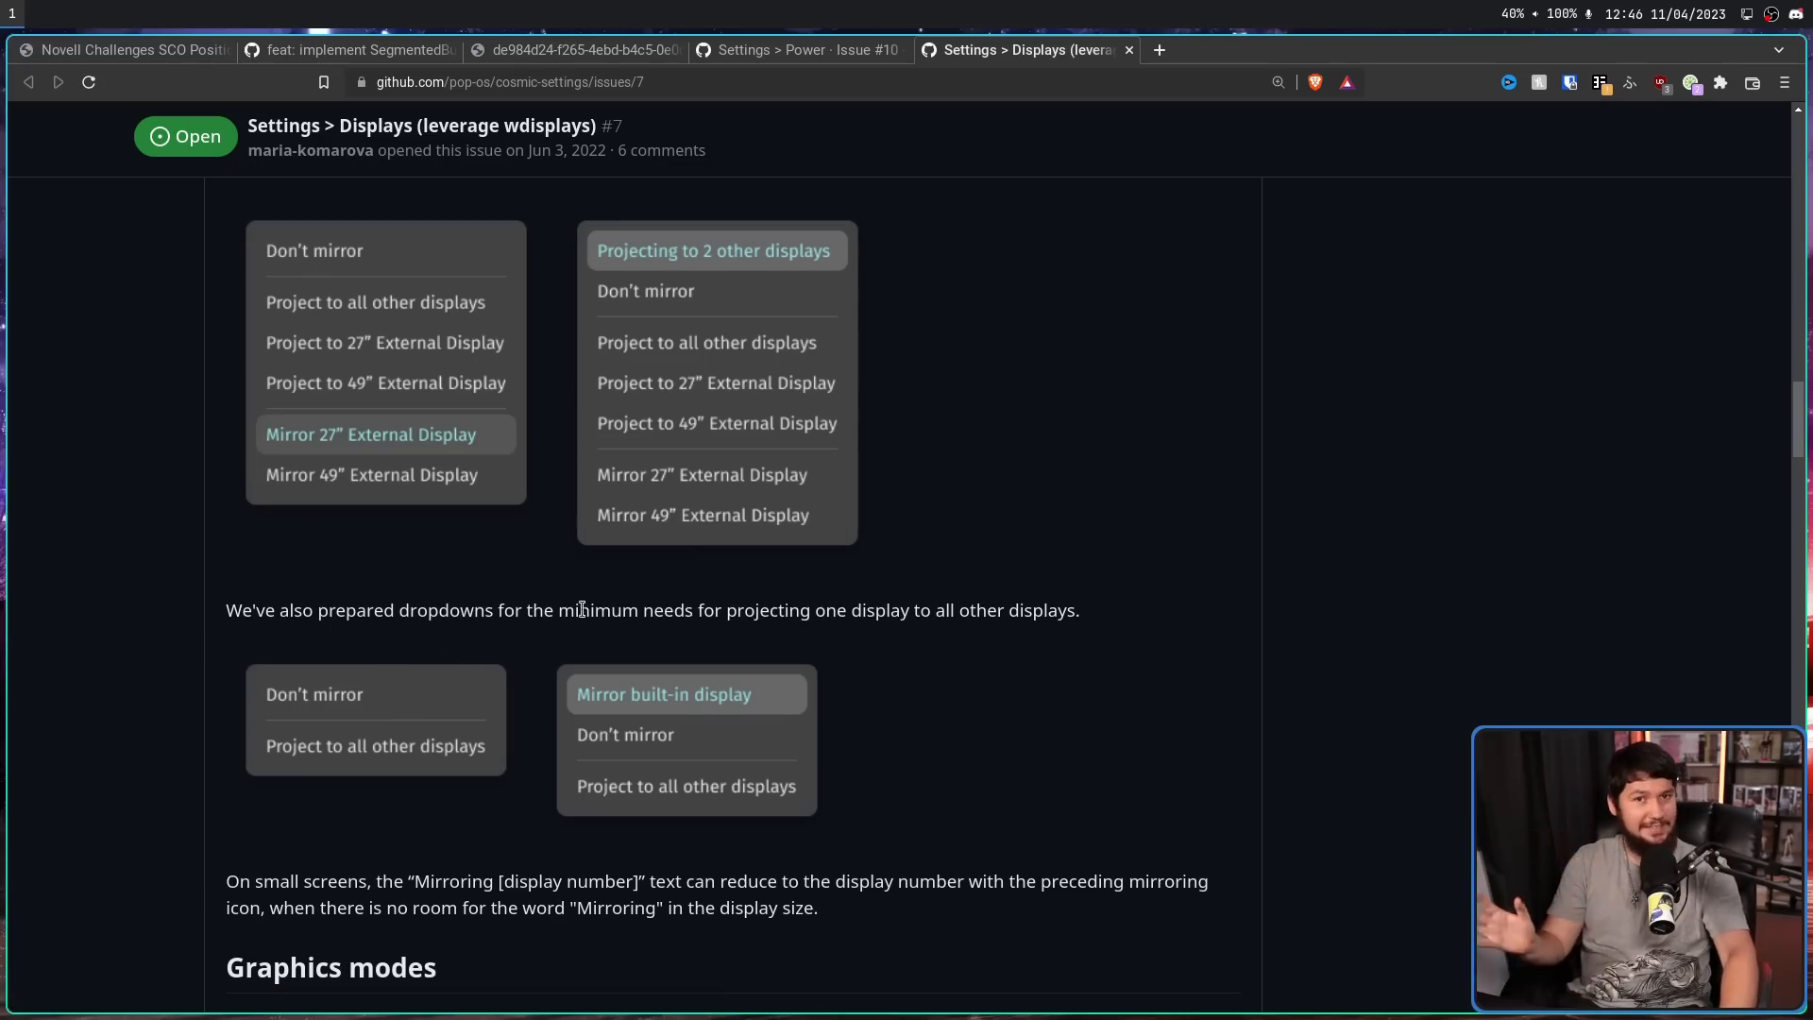
mouse_move(625, 614)
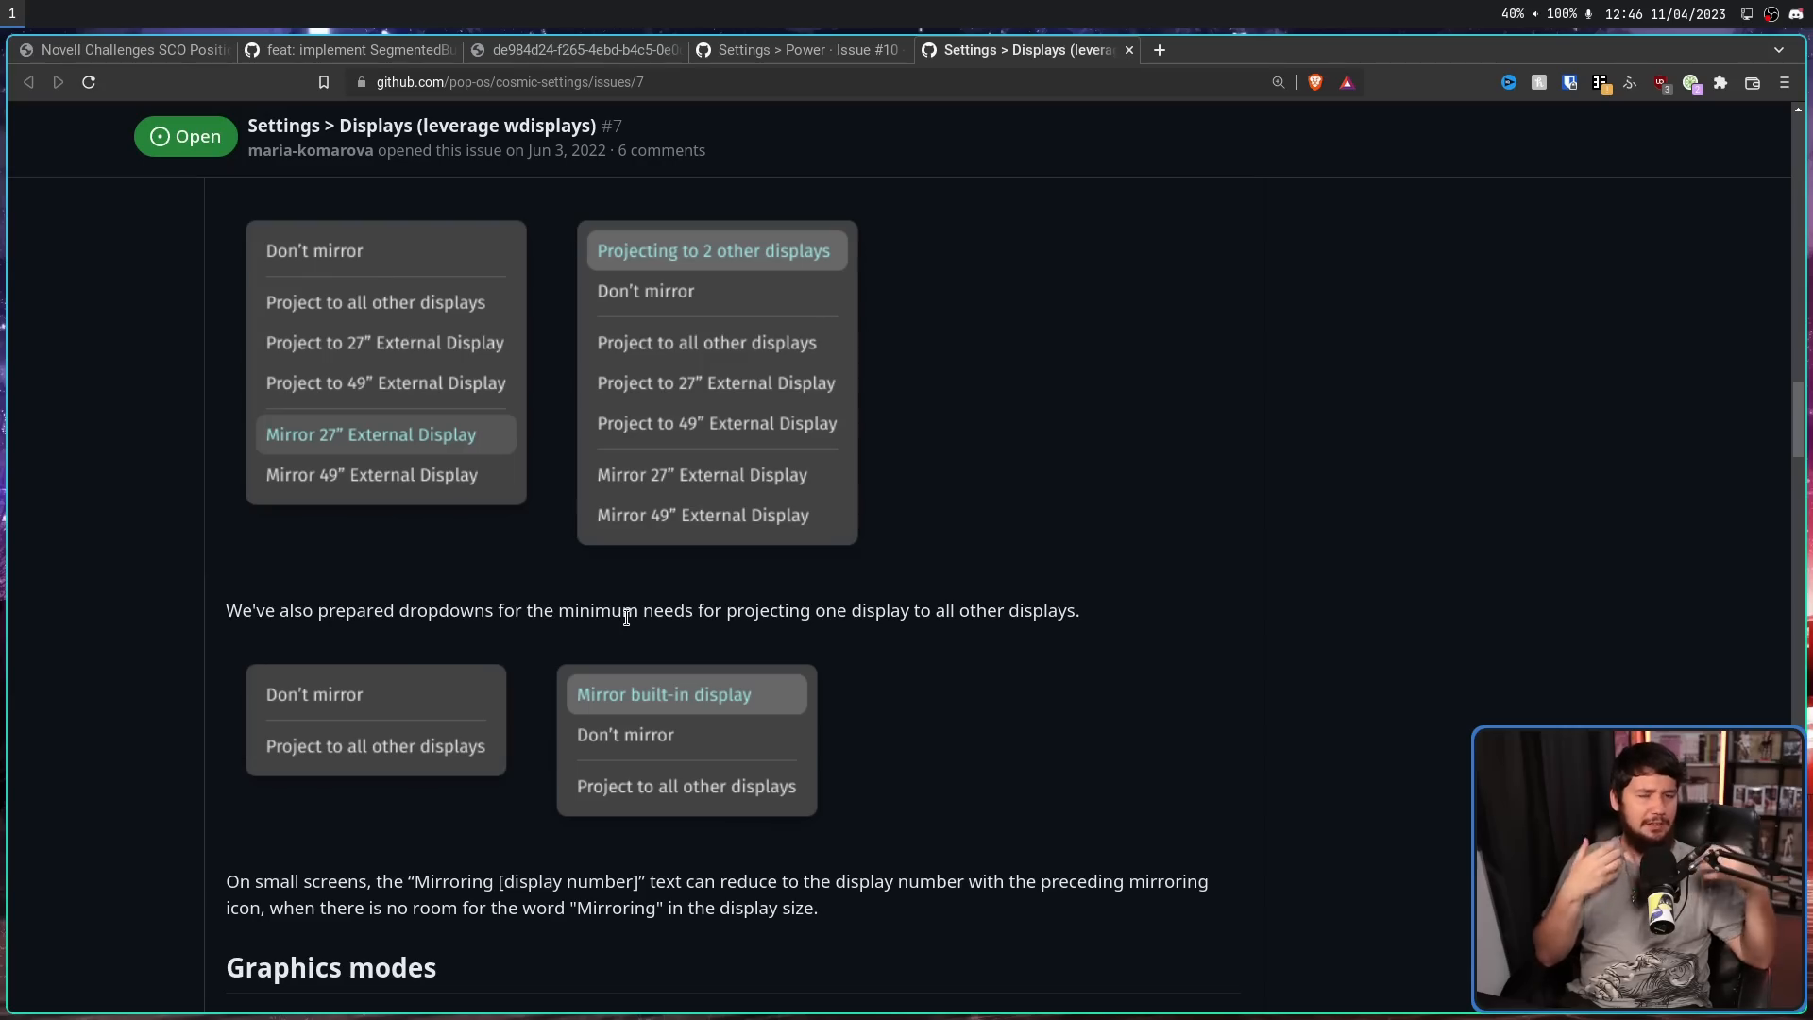
mouse_move(878, 646)
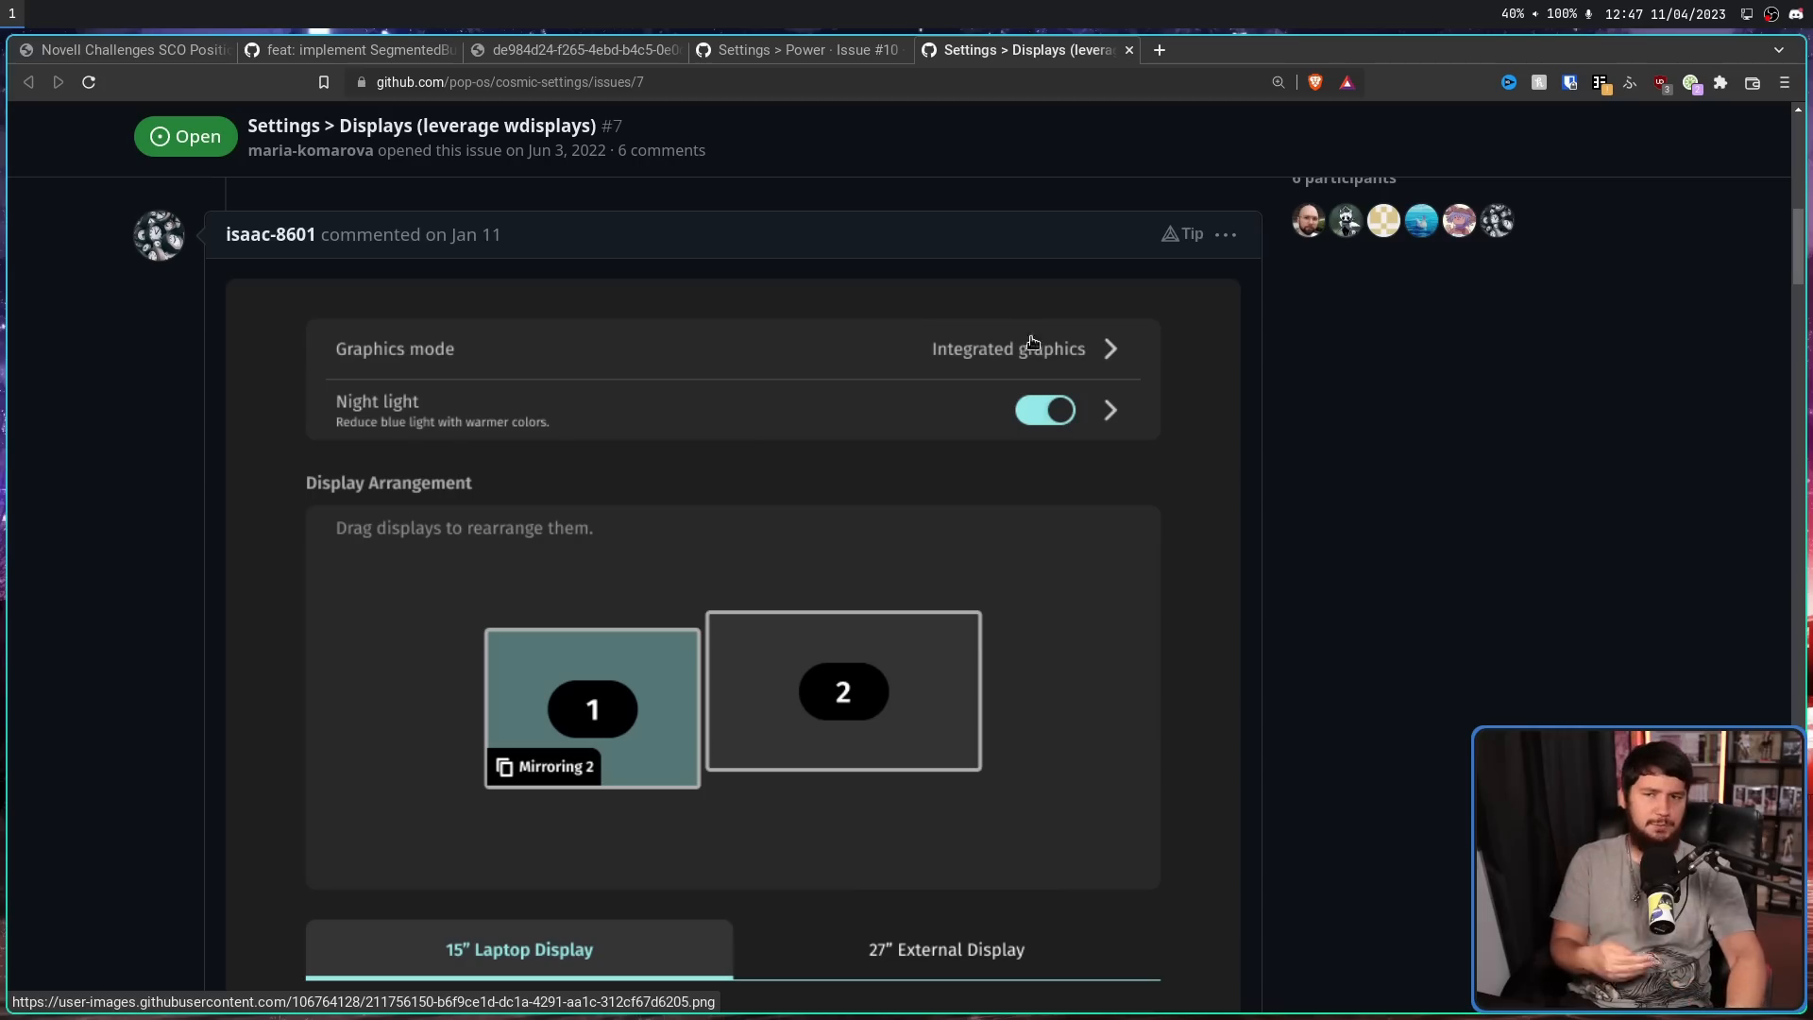
mouse_move(1048, 467)
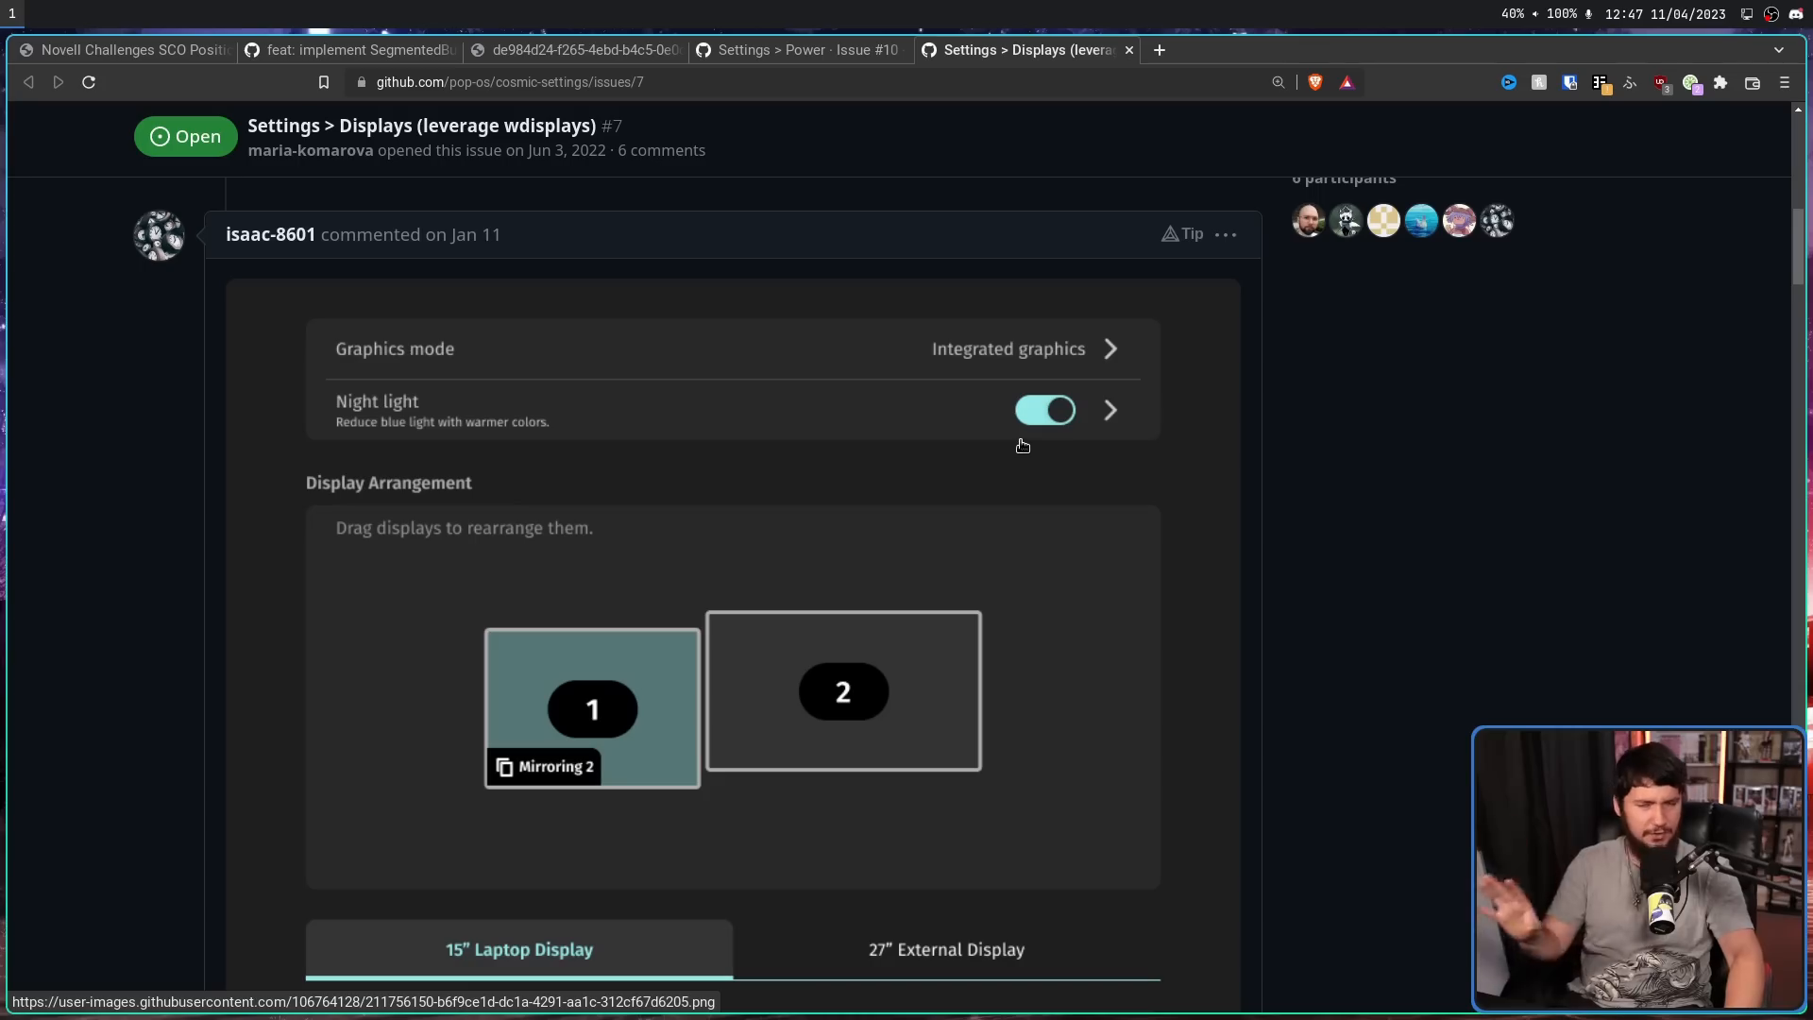
mouse_move(1039, 476)
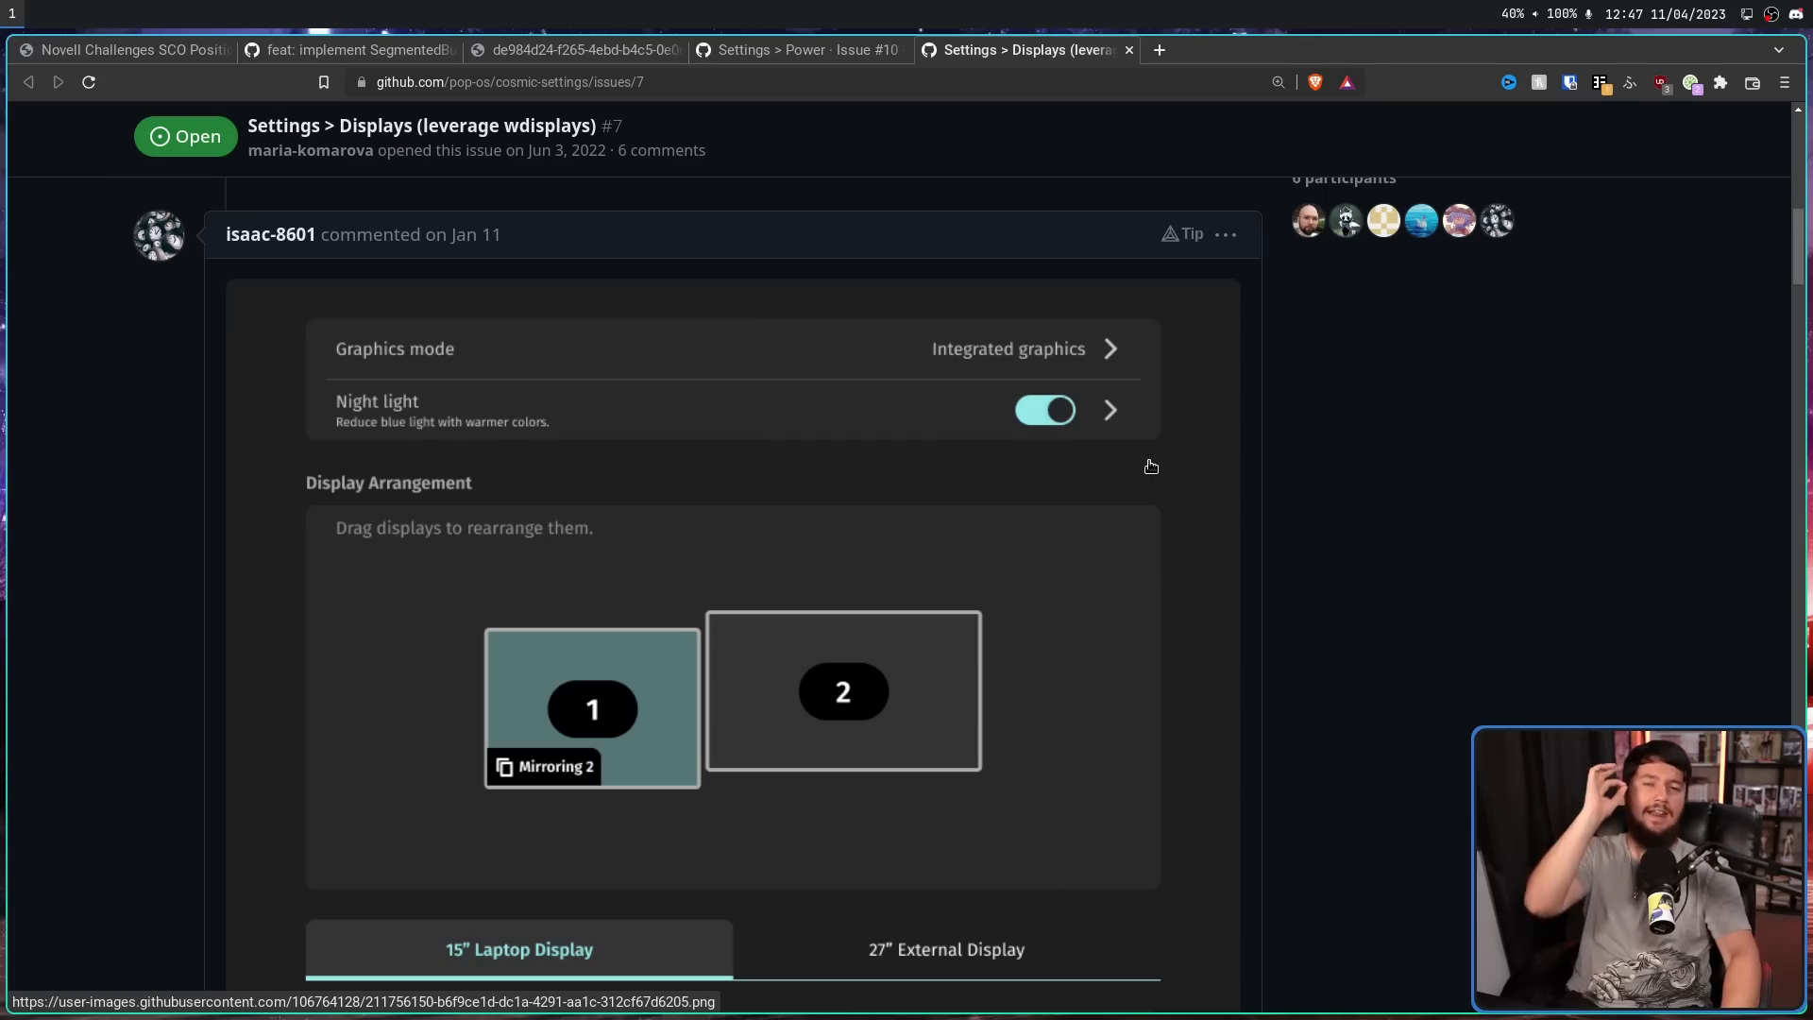
mouse_move(1167, 317)
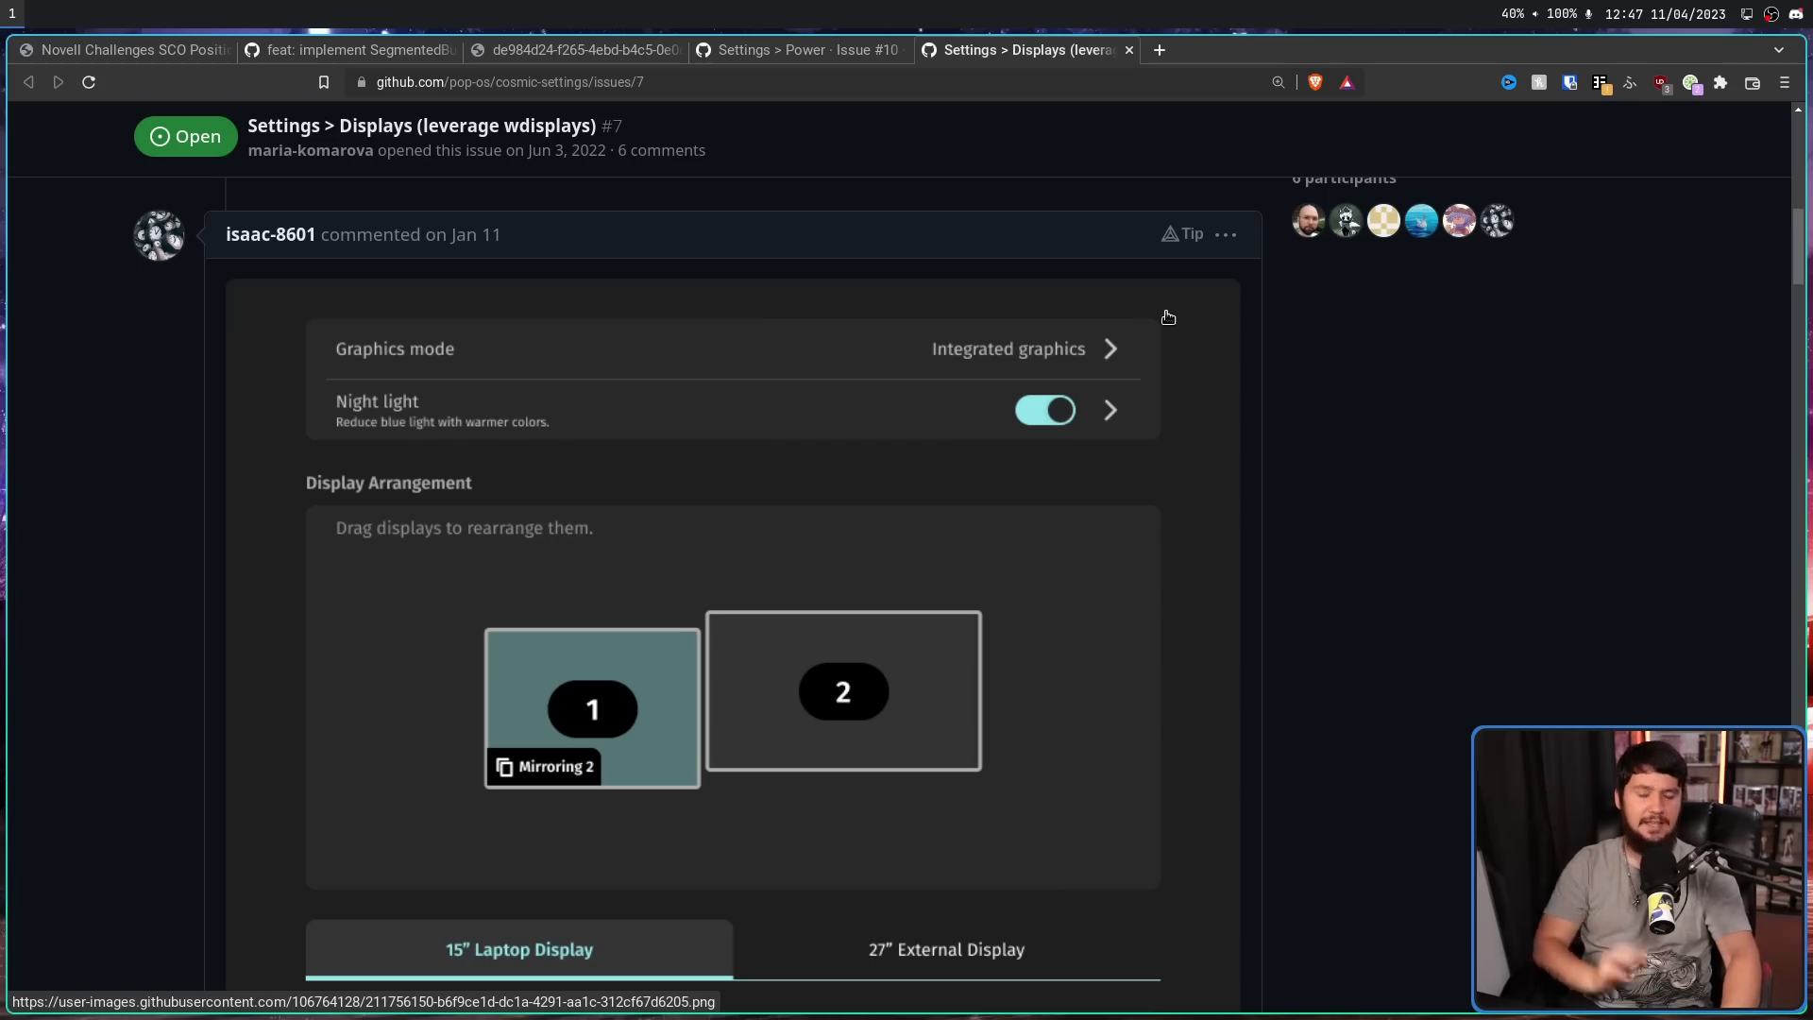
scroll("down", 3)
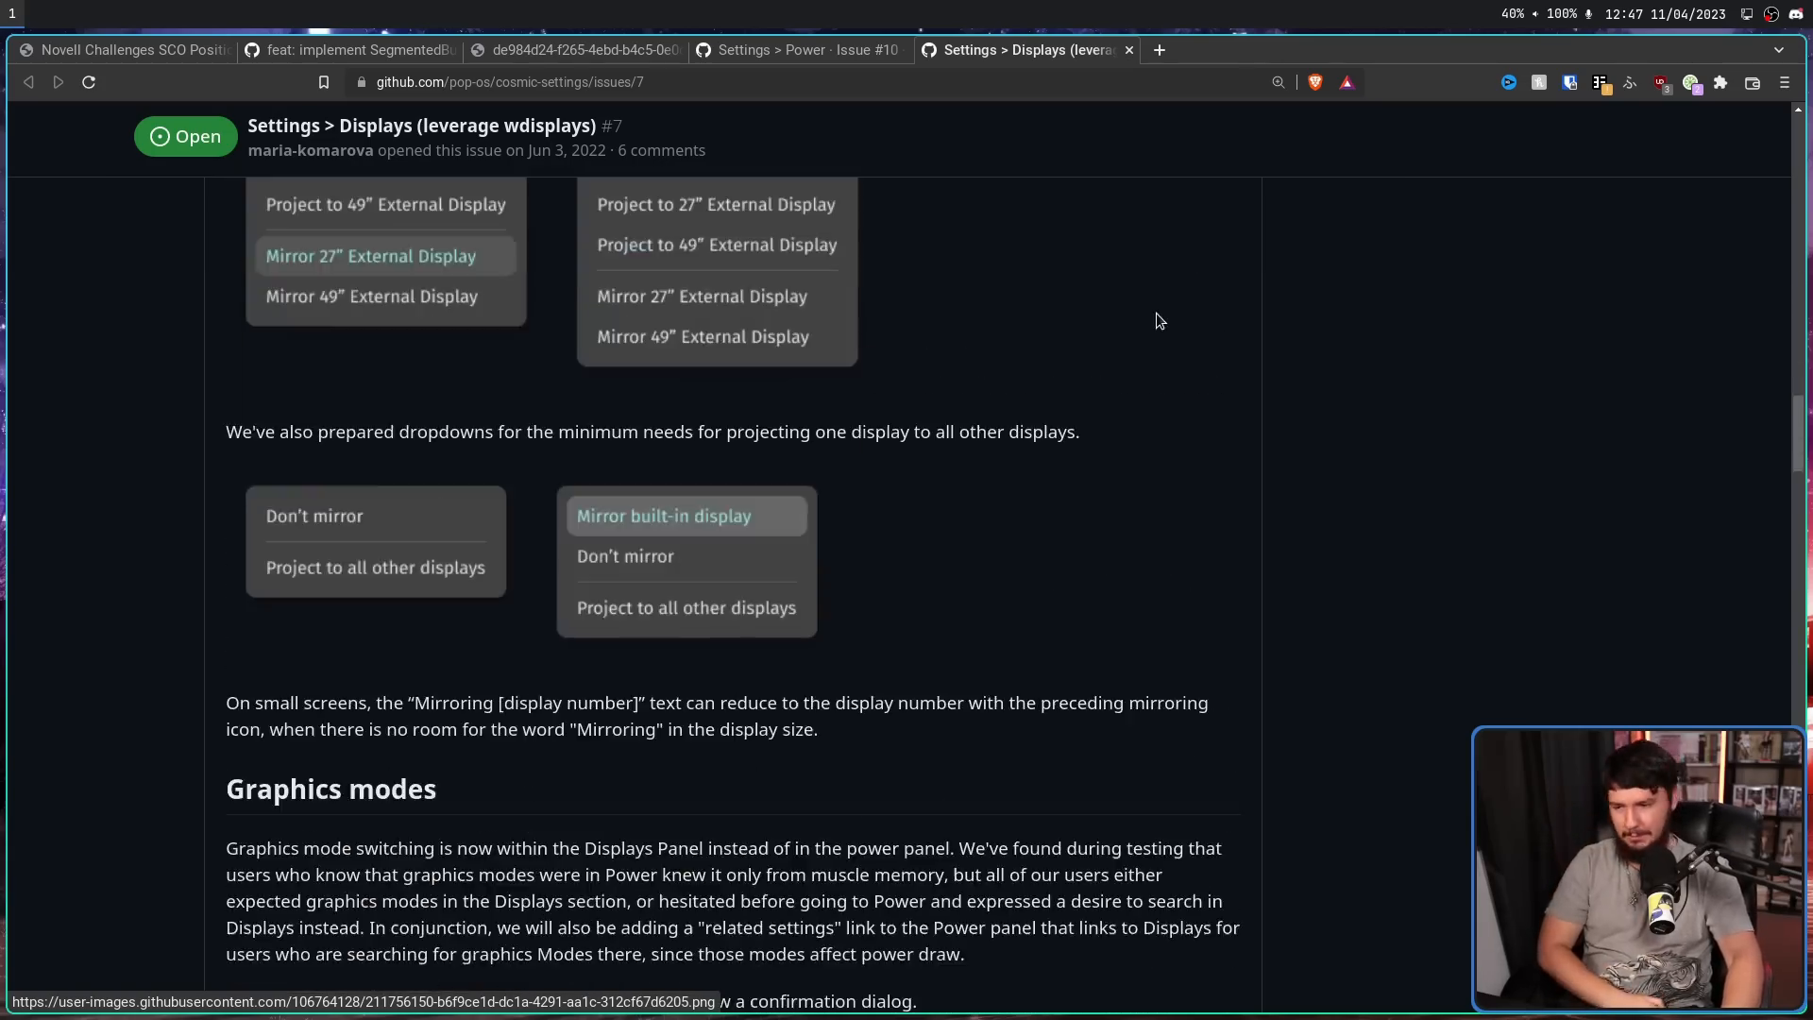
scroll("down", 3)
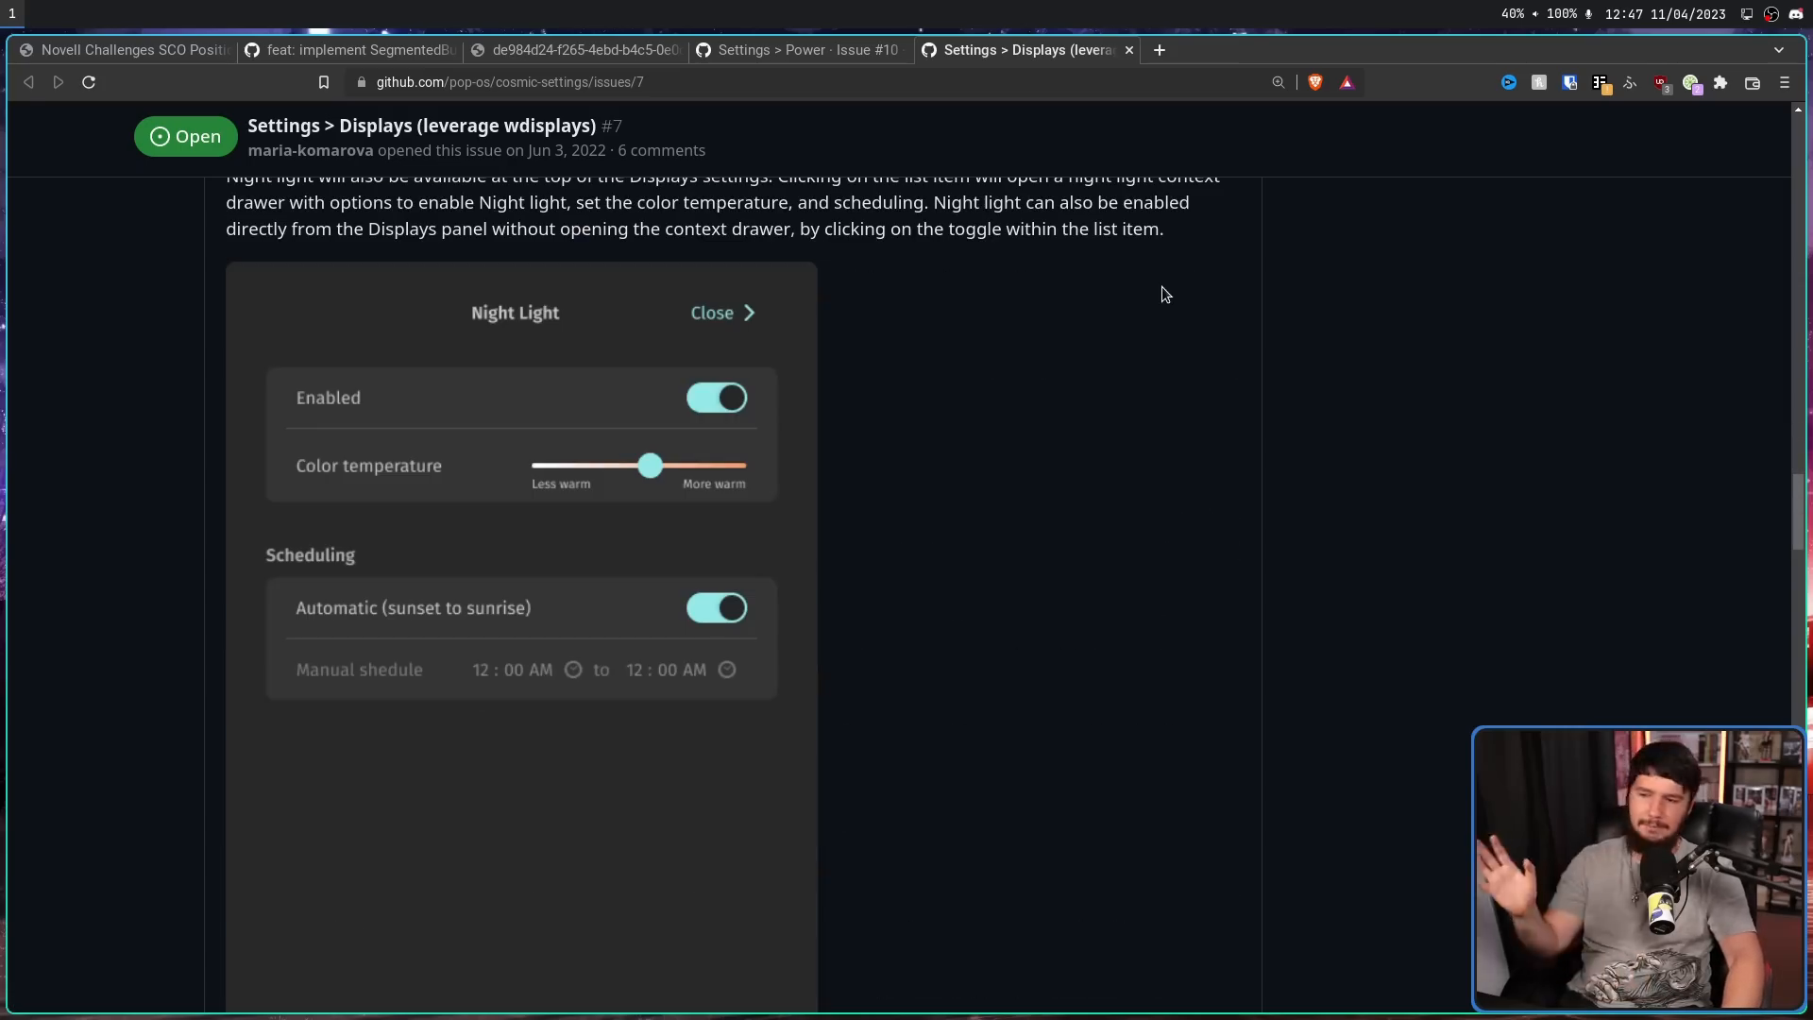
mouse_move(1111, 293)
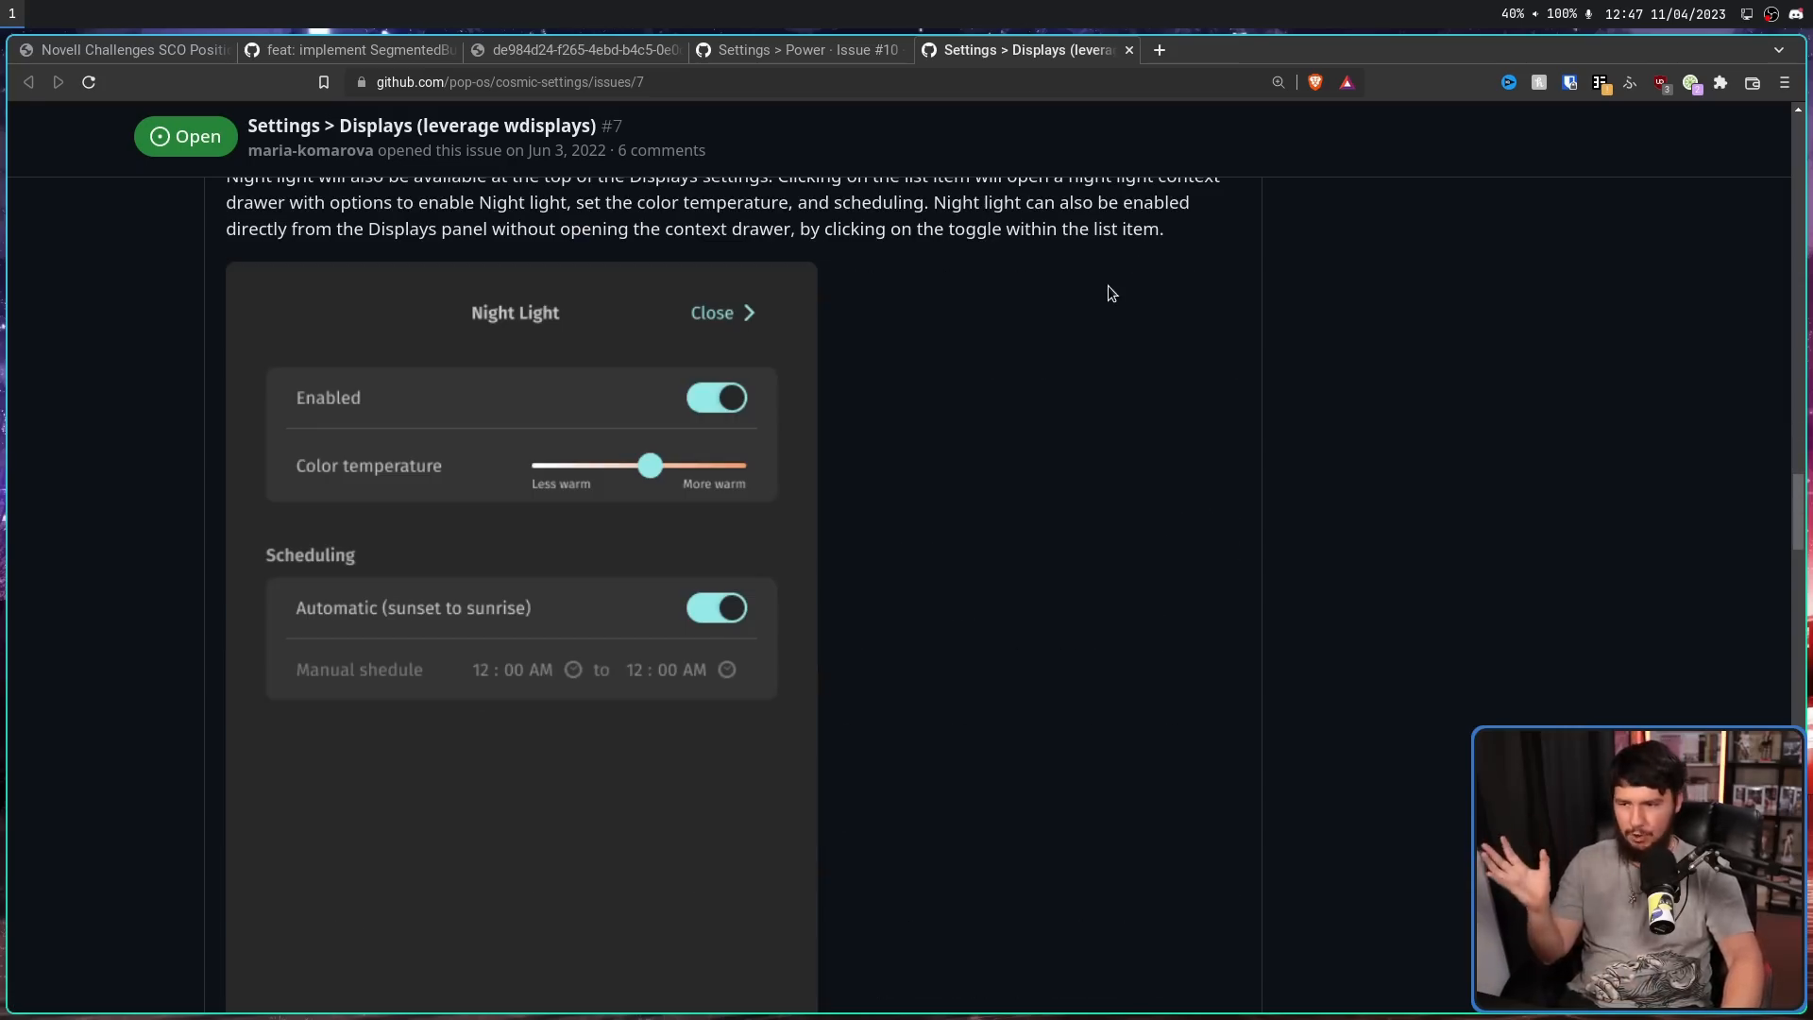
mouse_move(1105, 295)
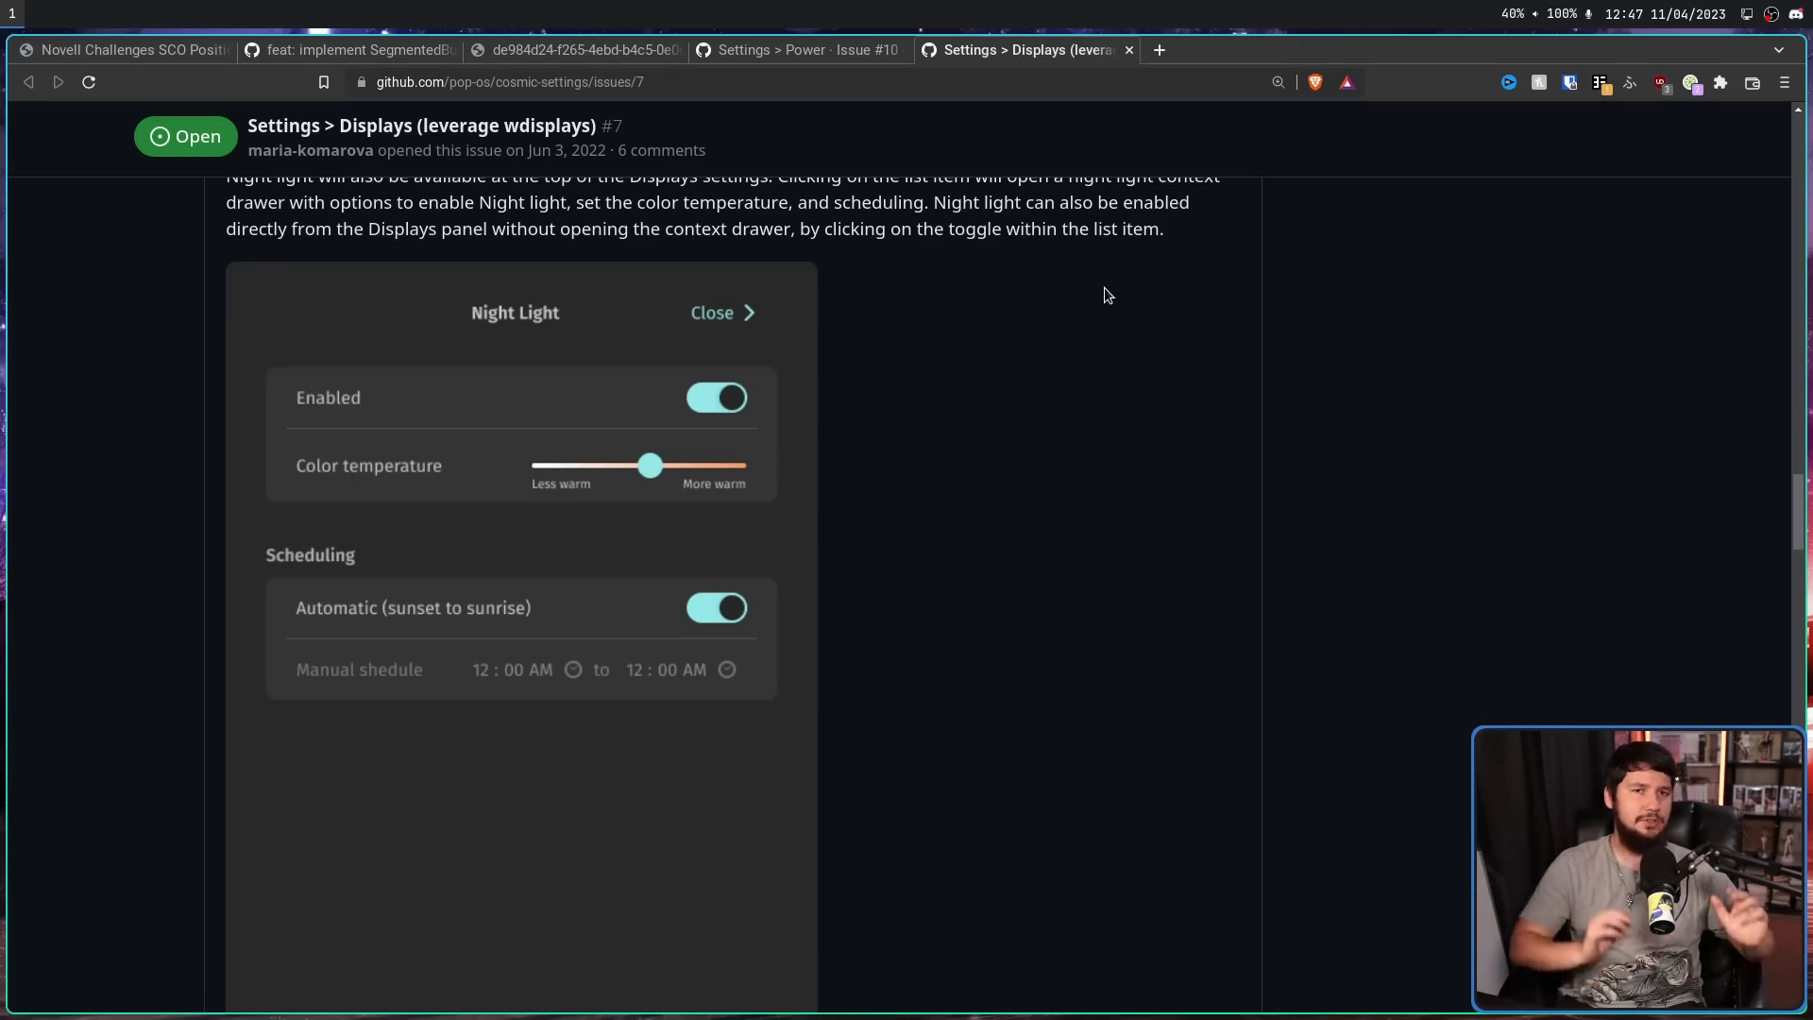
mouse_move(1297, 157)
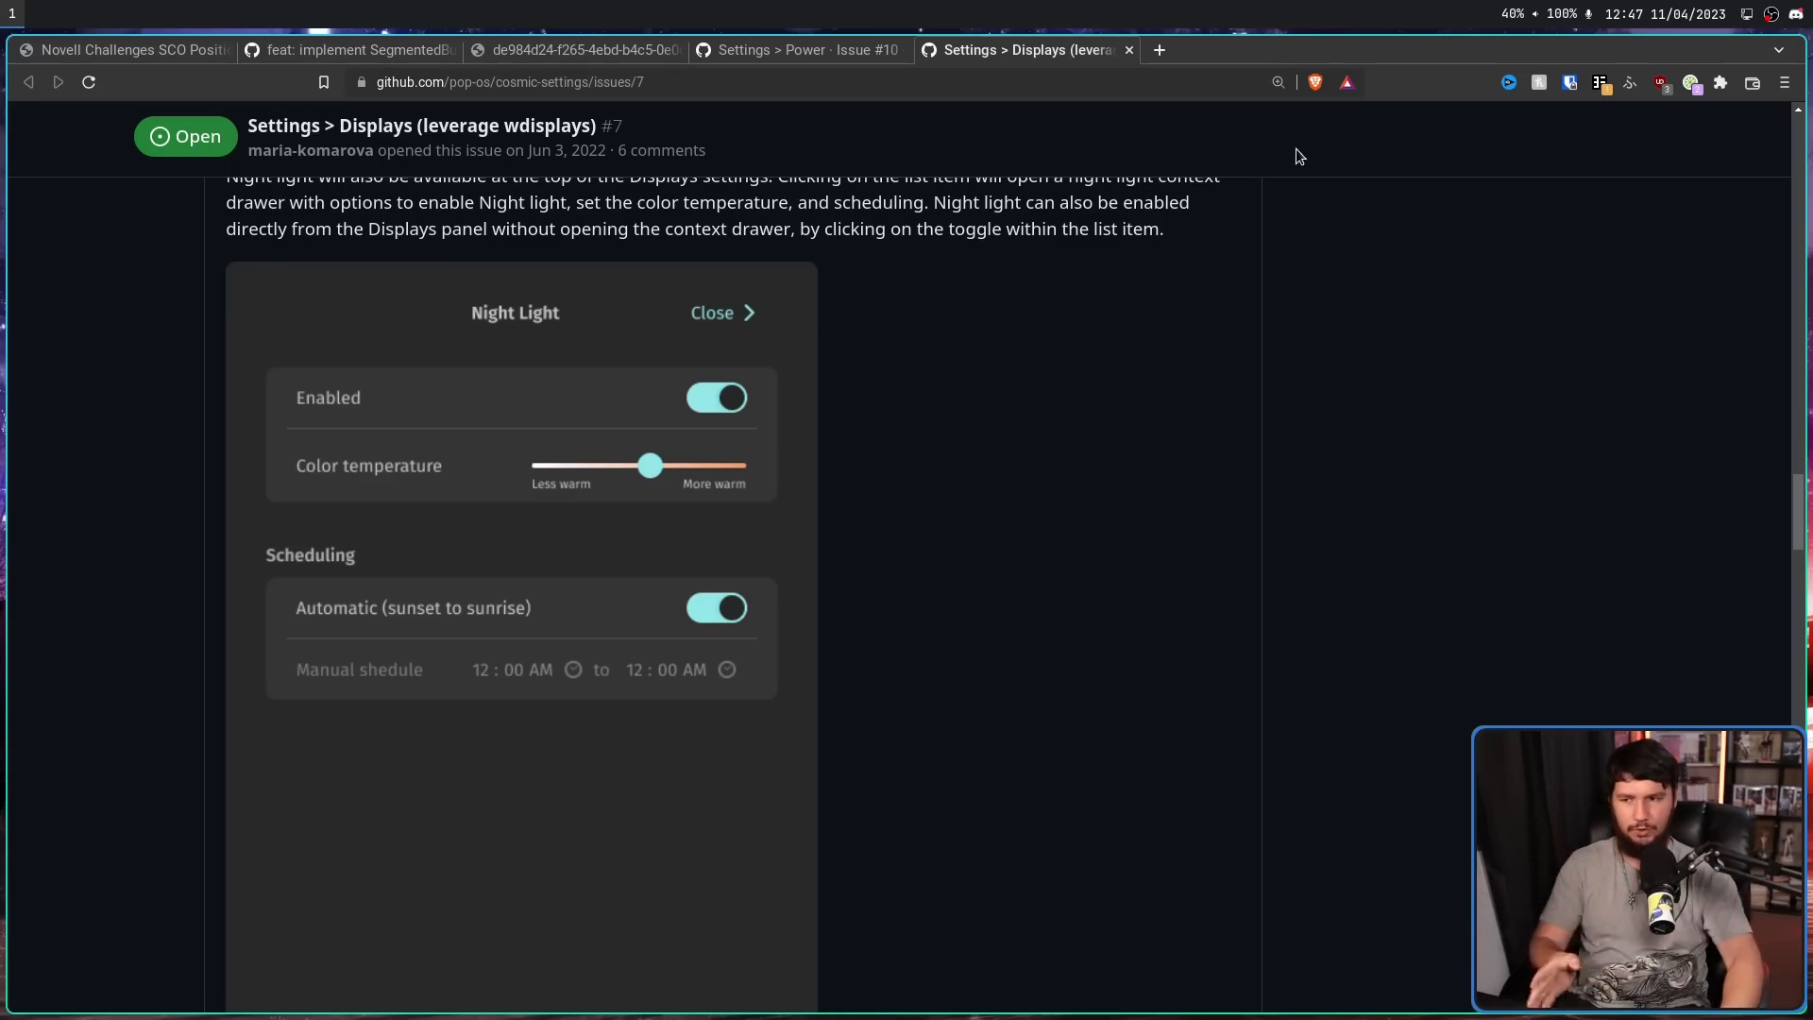
scroll("down", 3)
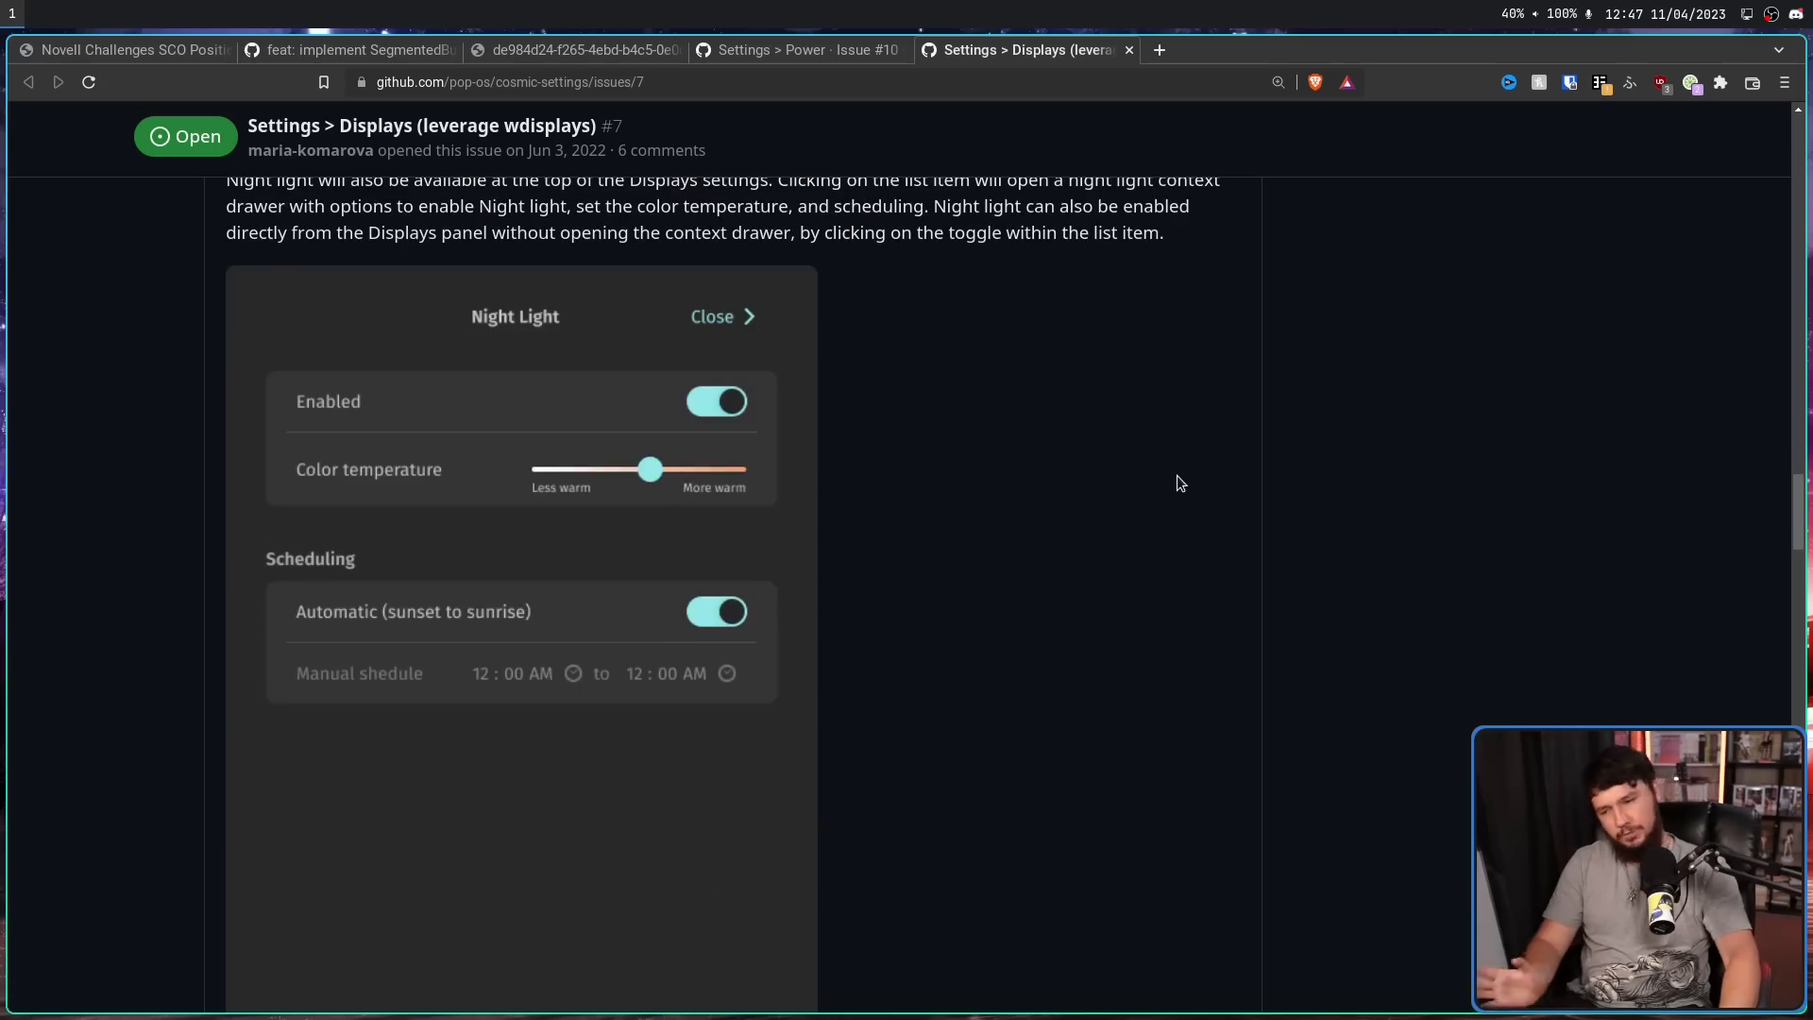
mouse_move(1192, 421)
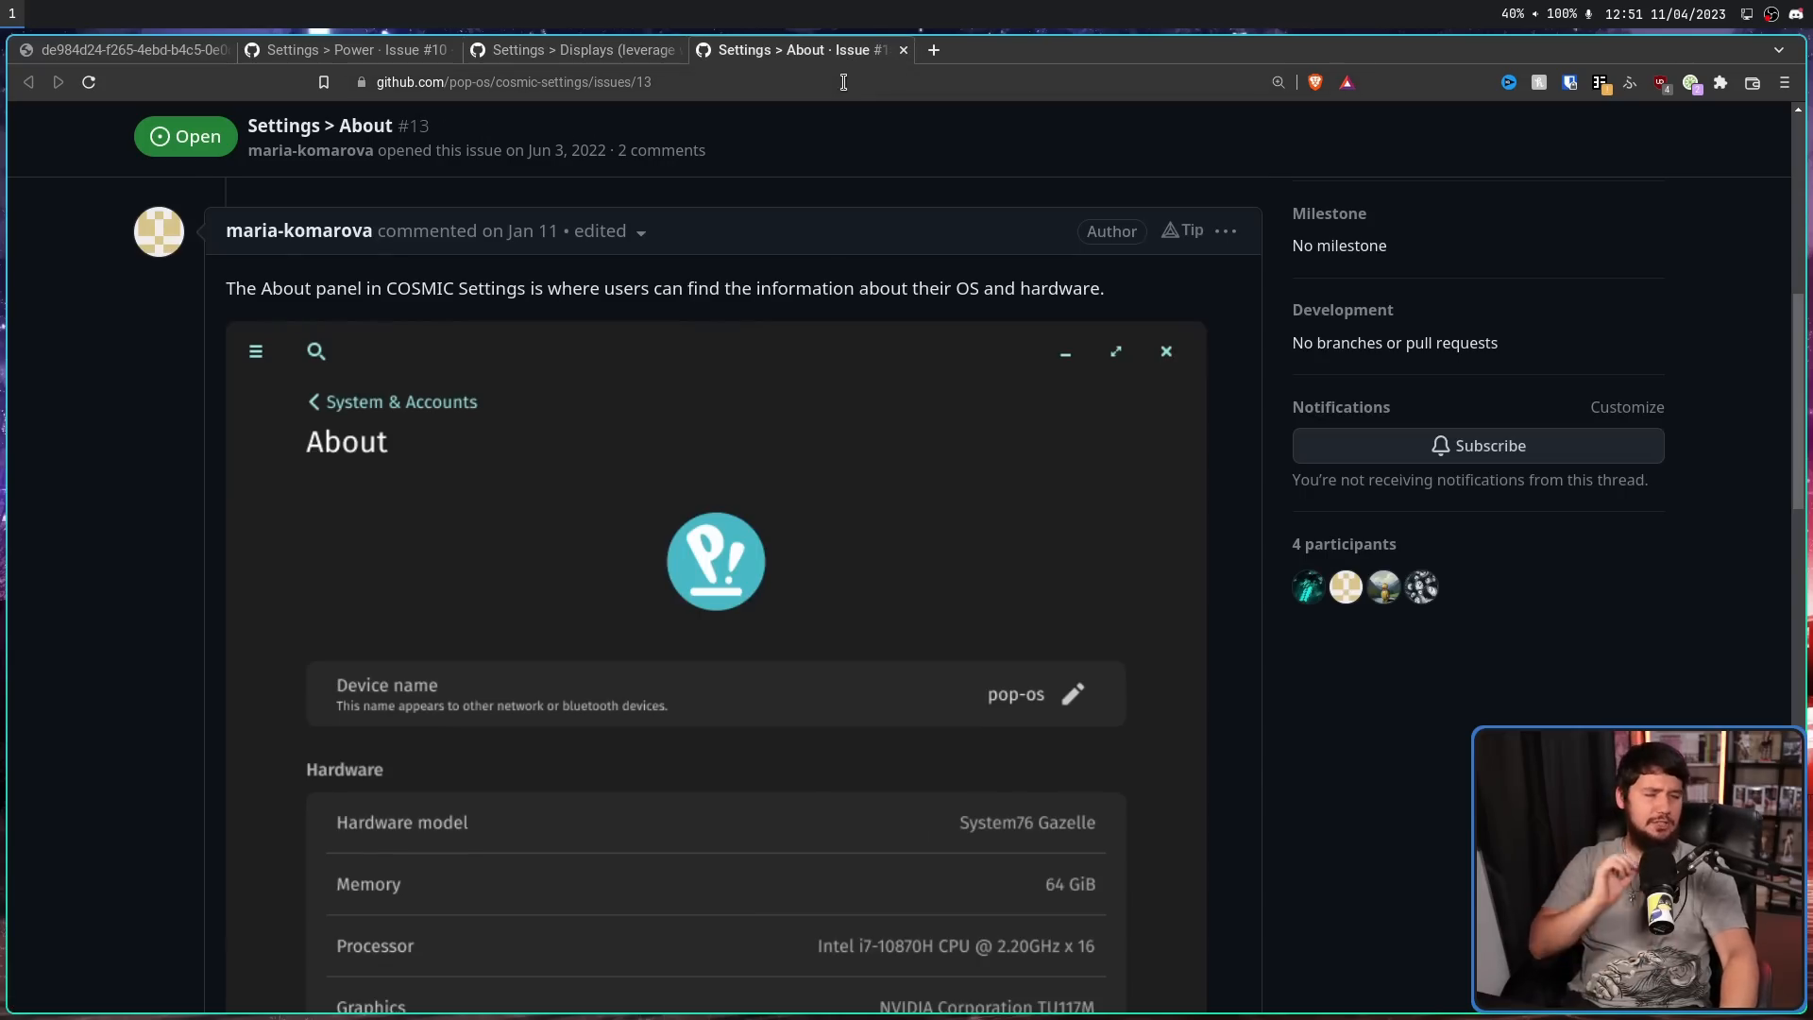
mouse_move(1094, 127)
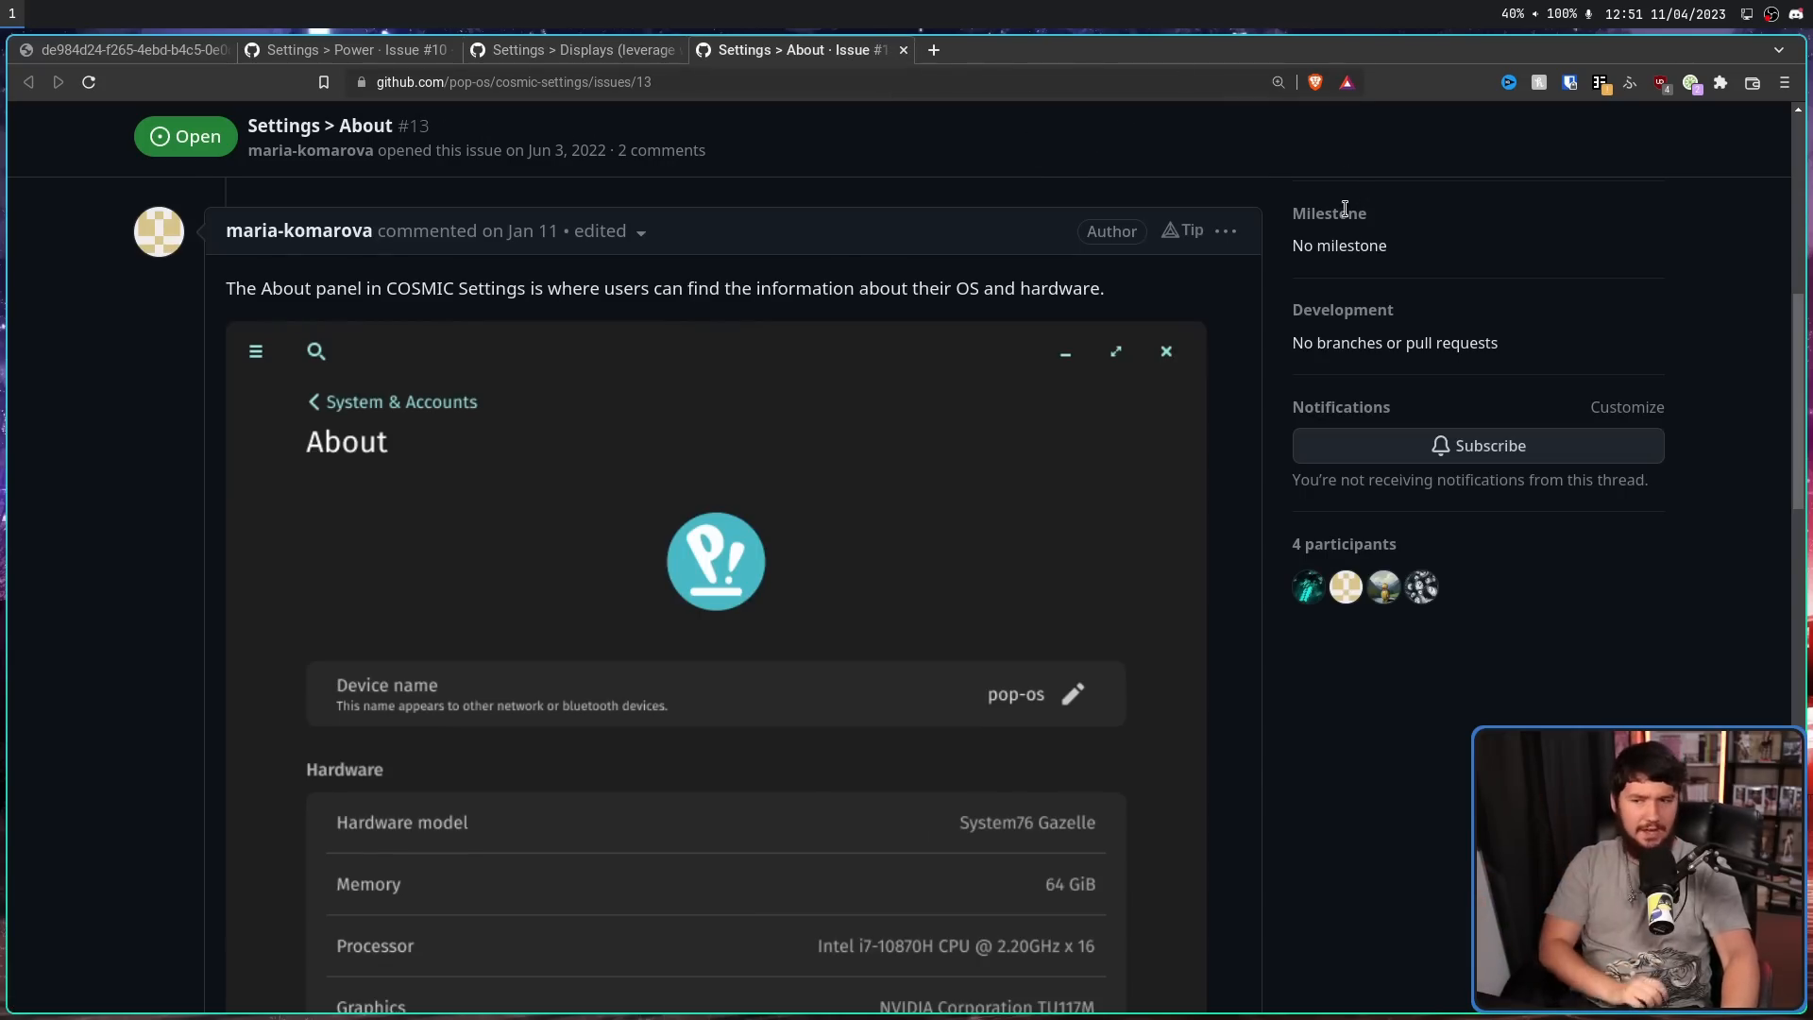
- Scroll issue #13 Settings > About down to its Hardware and Operating system sections
scroll("down", 3)
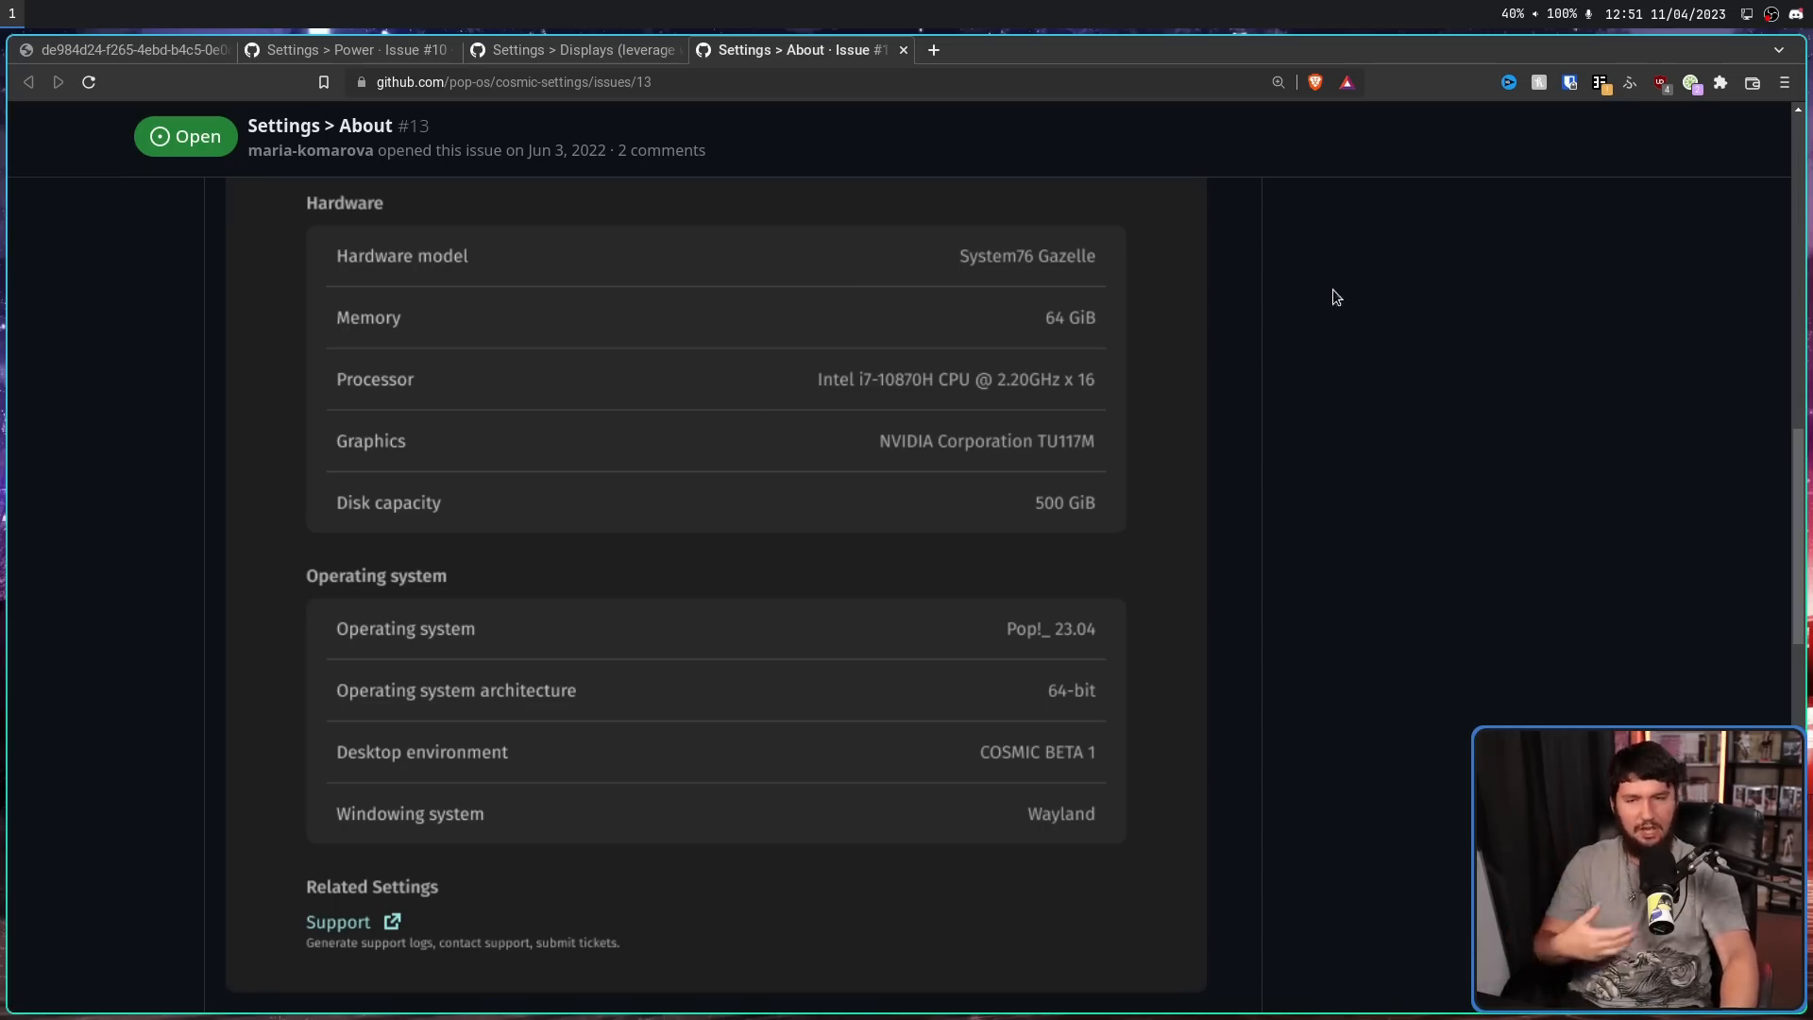
mouse_move(1318, 351)
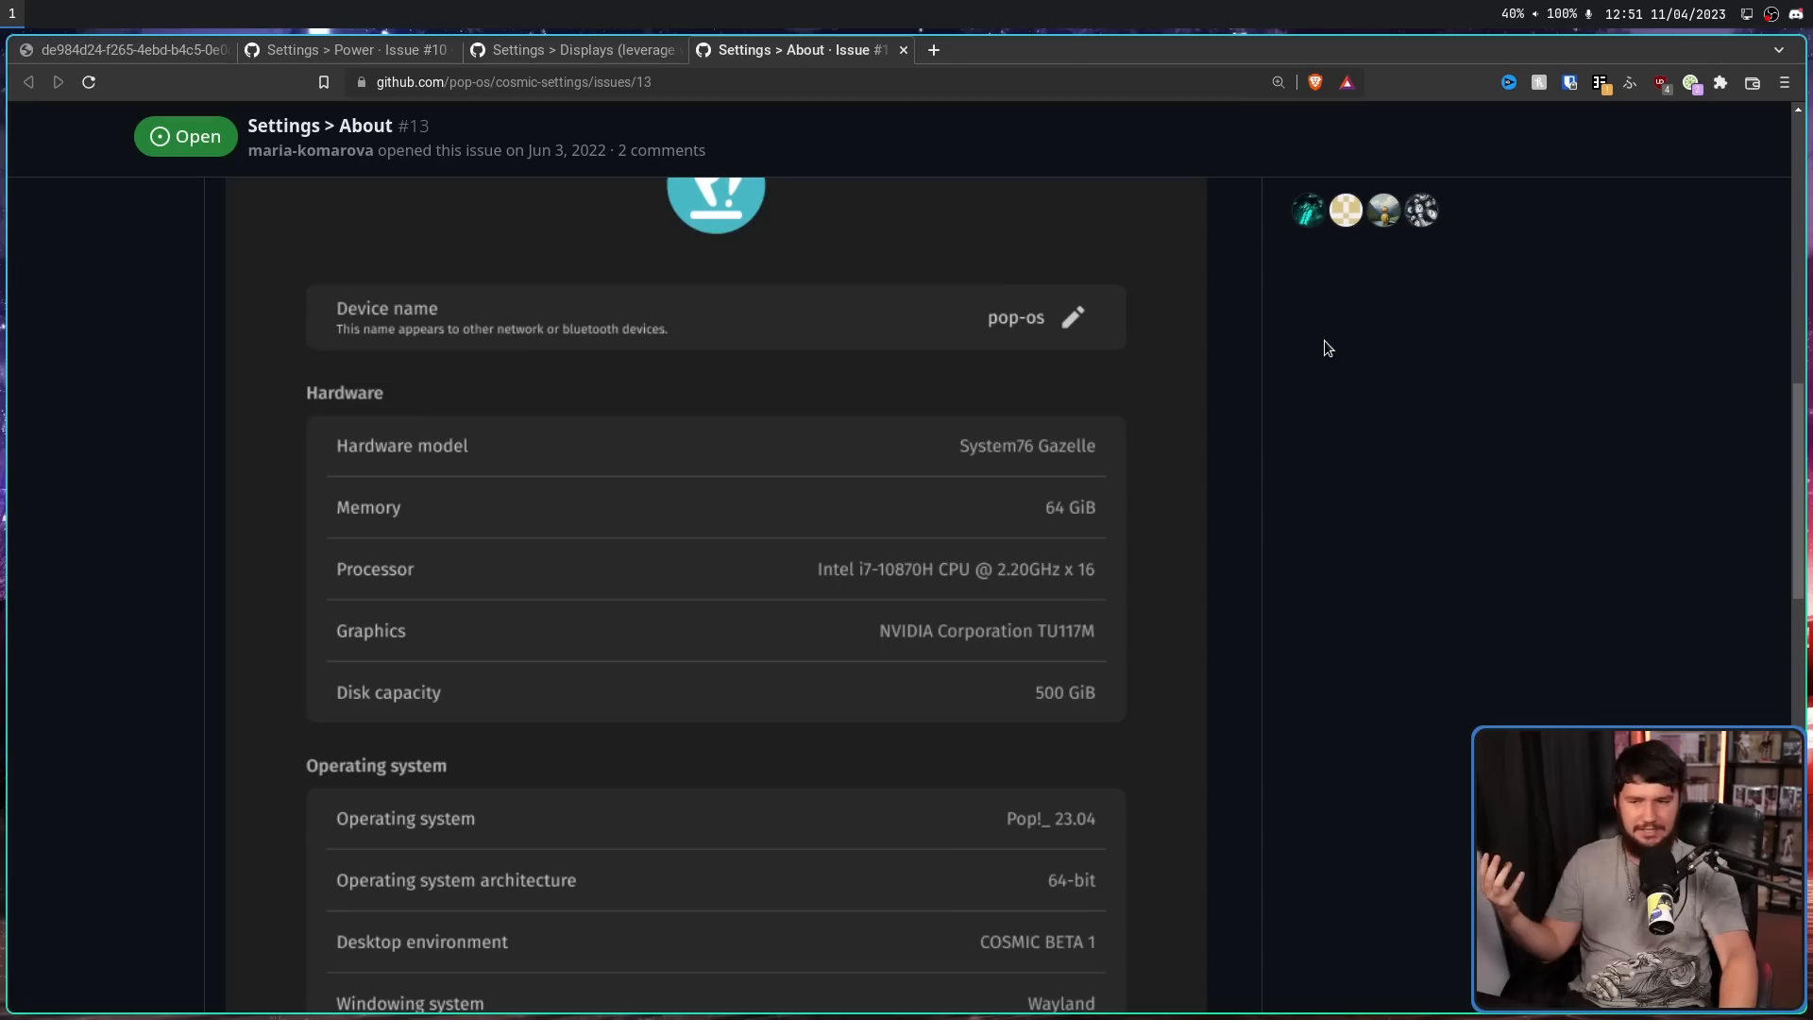
mouse_move(1090, 347)
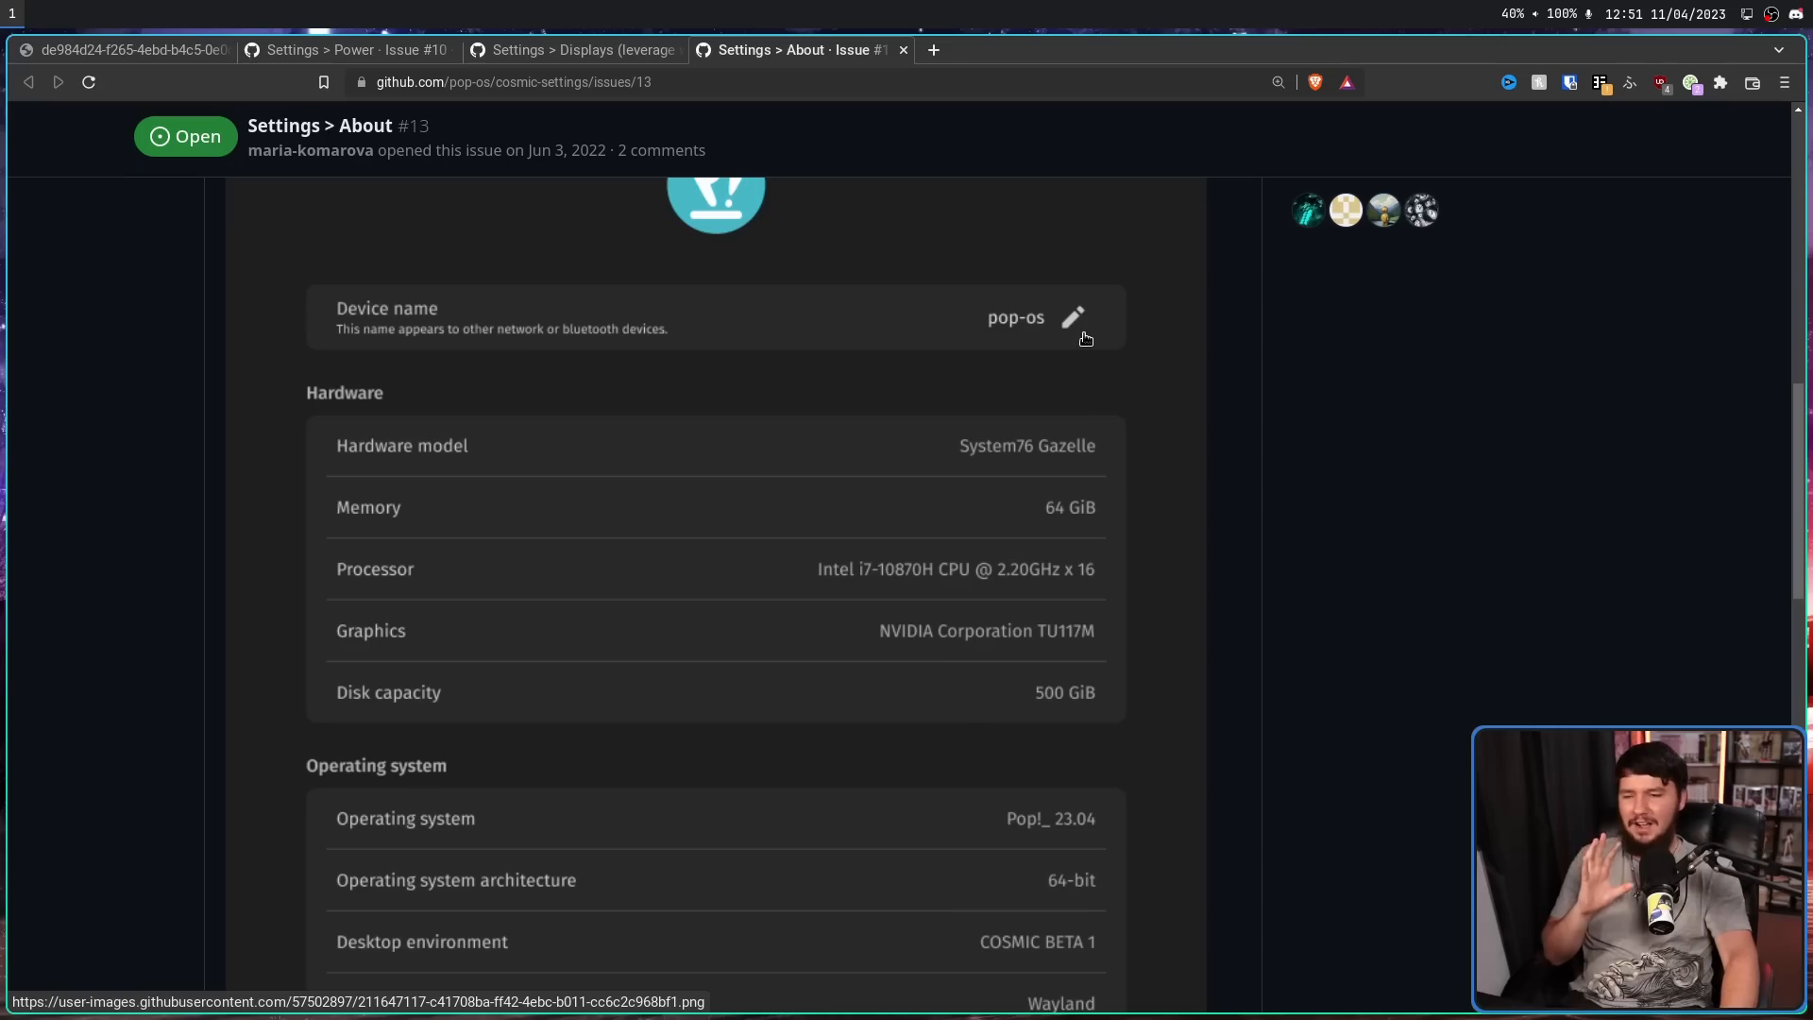
mouse_move(1090, 336)
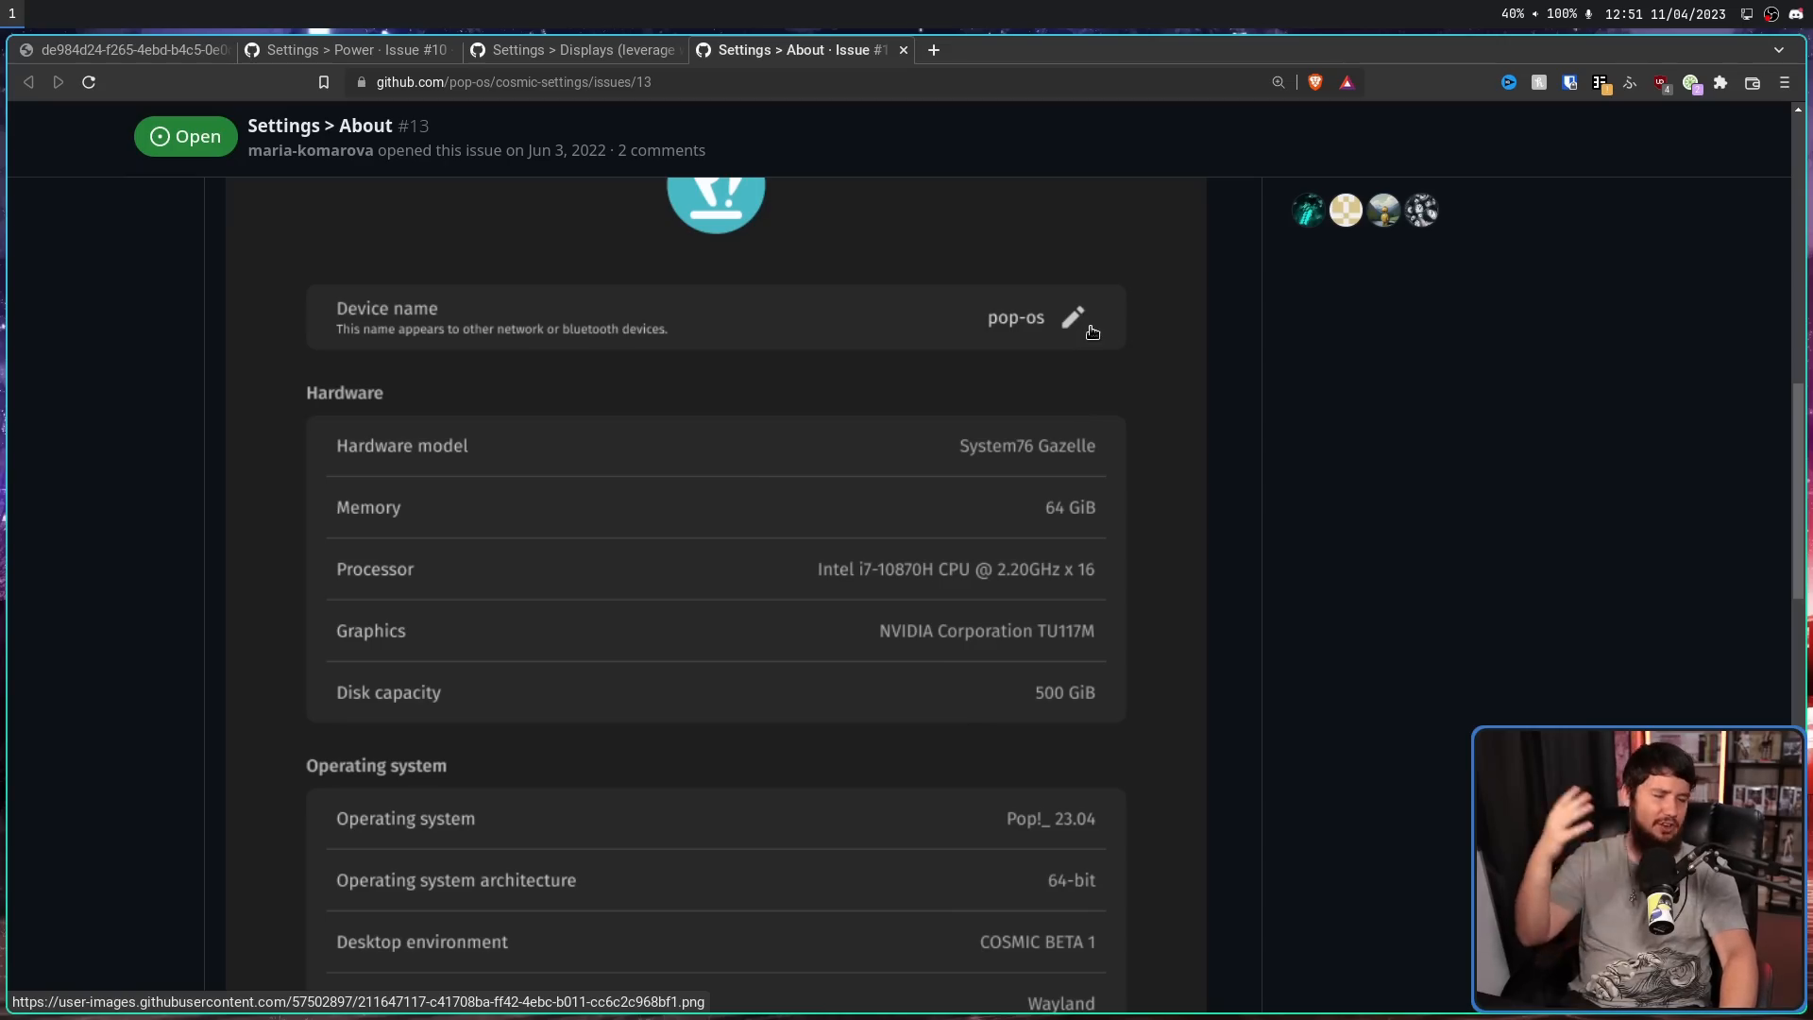
mouse_move(1109, 313)
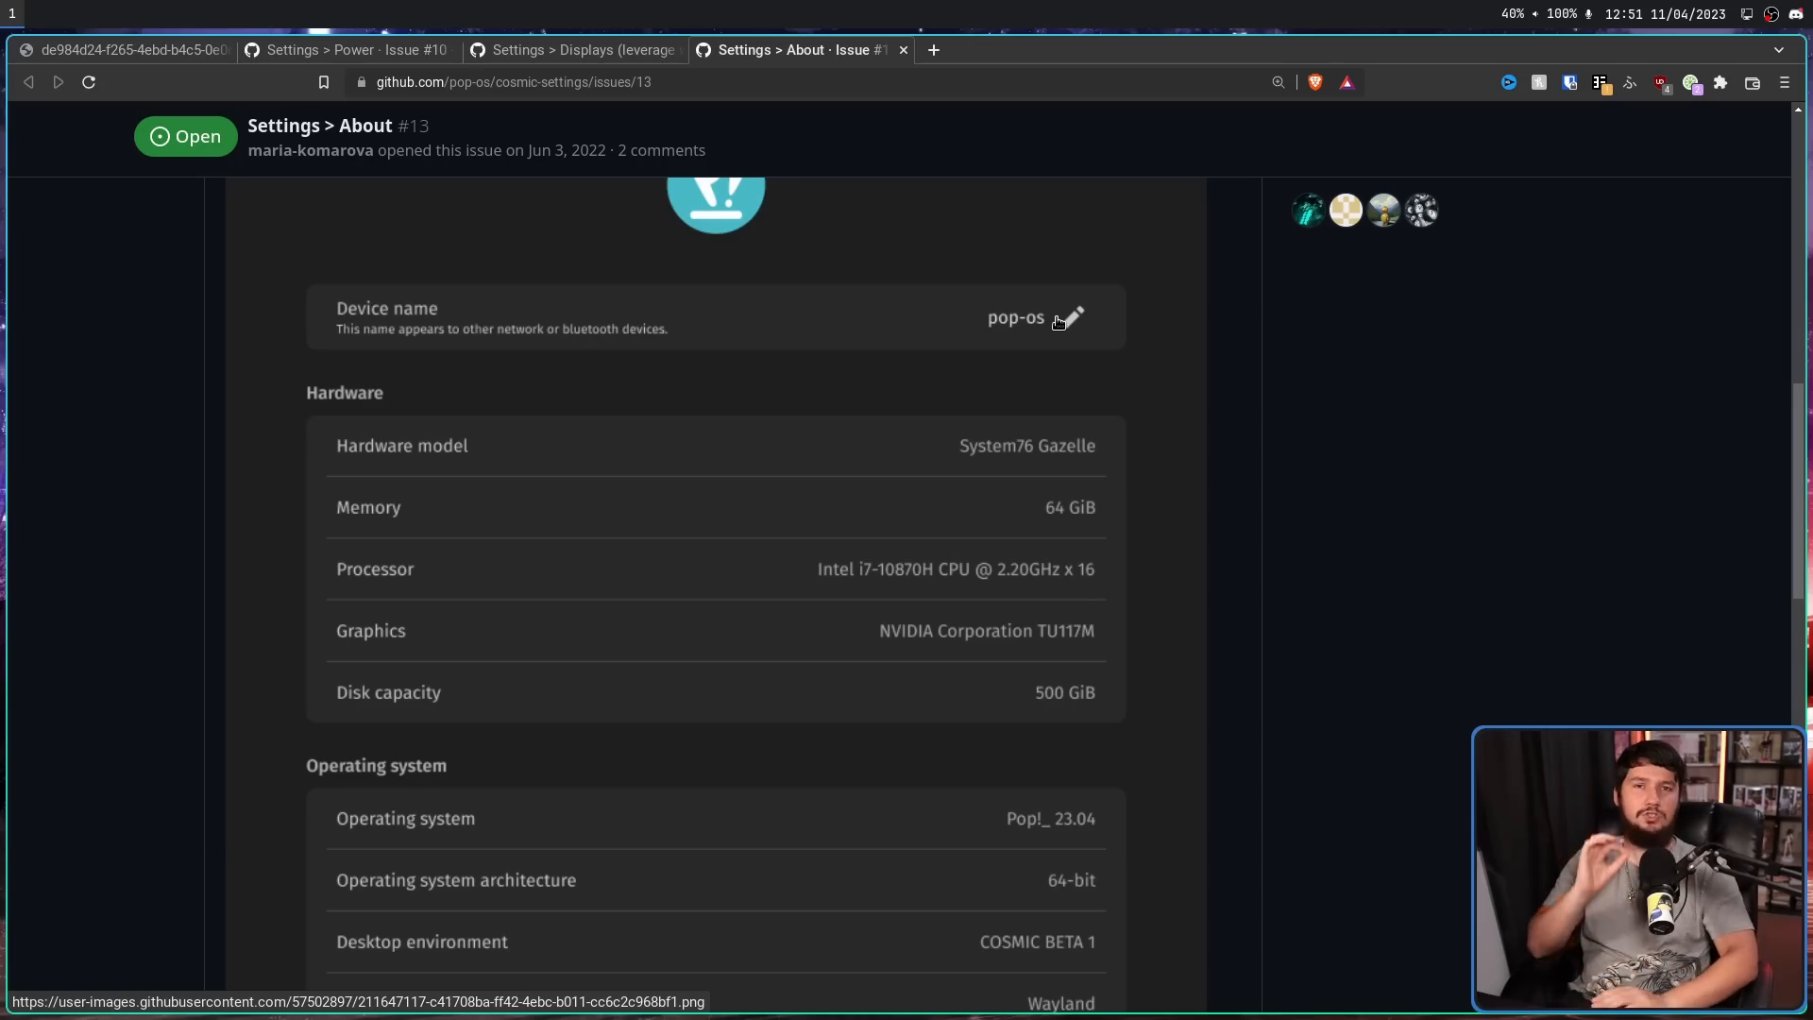
mouse_move(1065, 285)
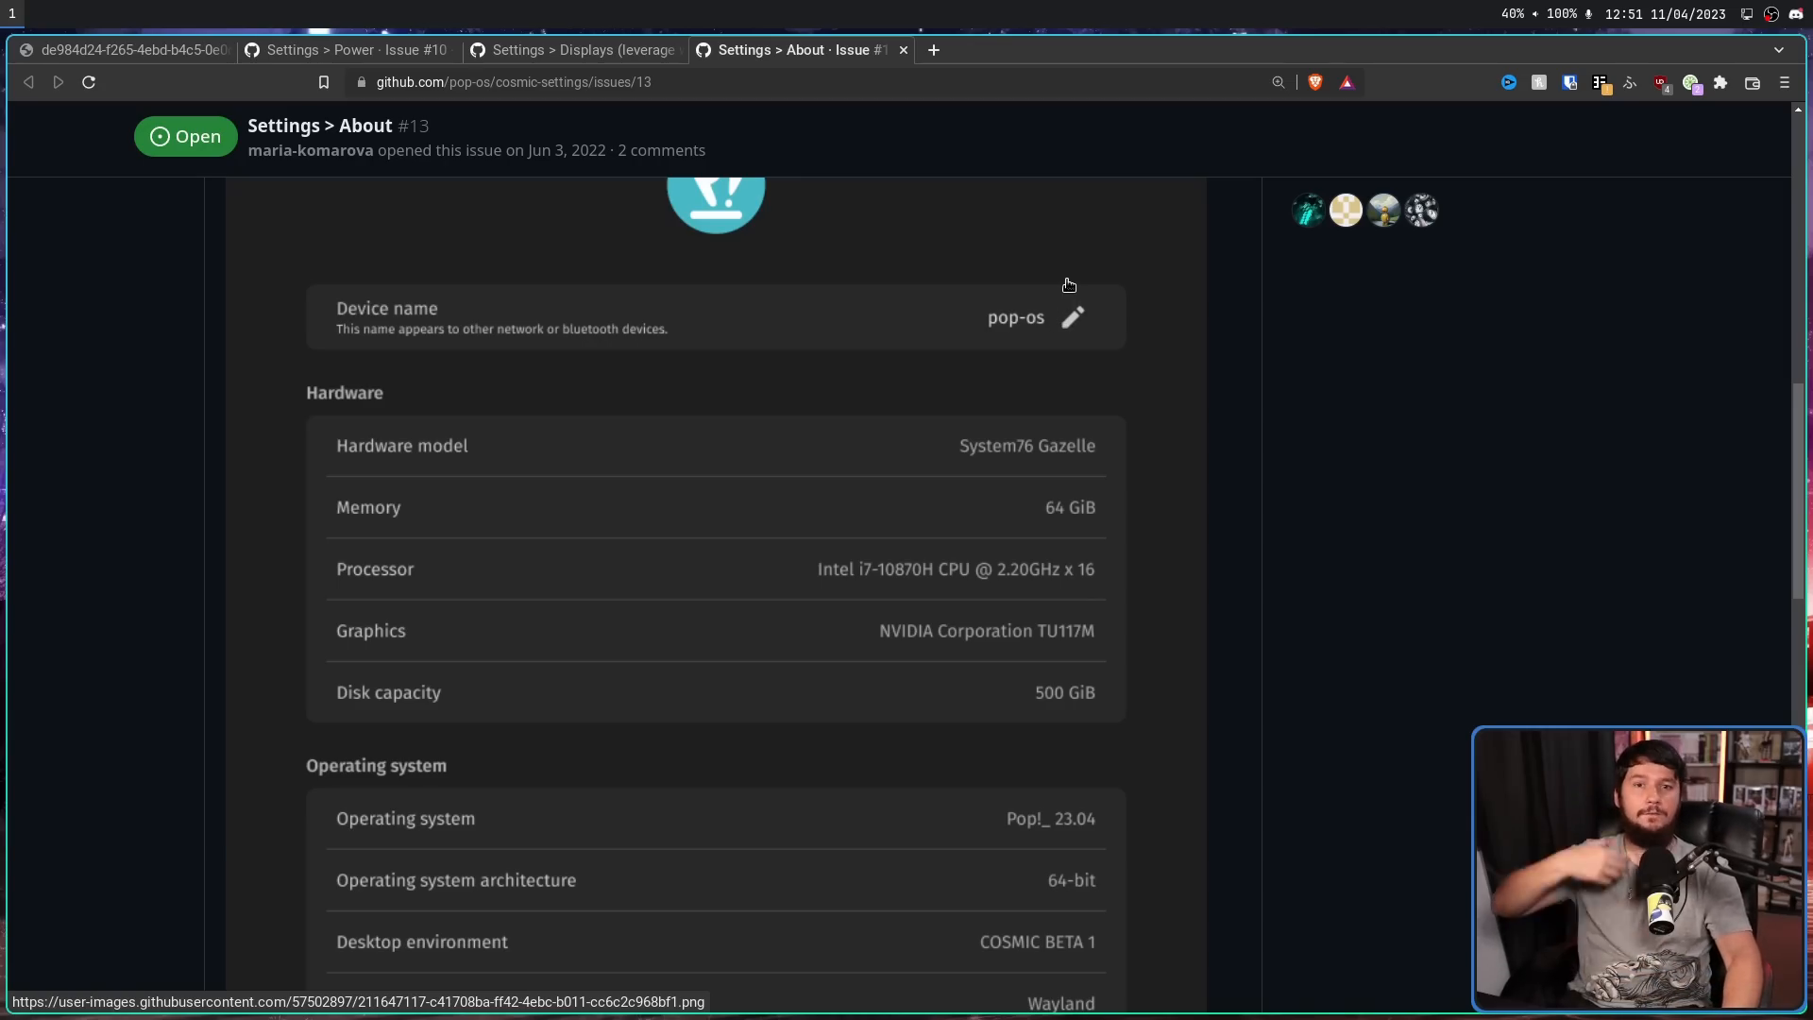
mouse_move(1003, 217)
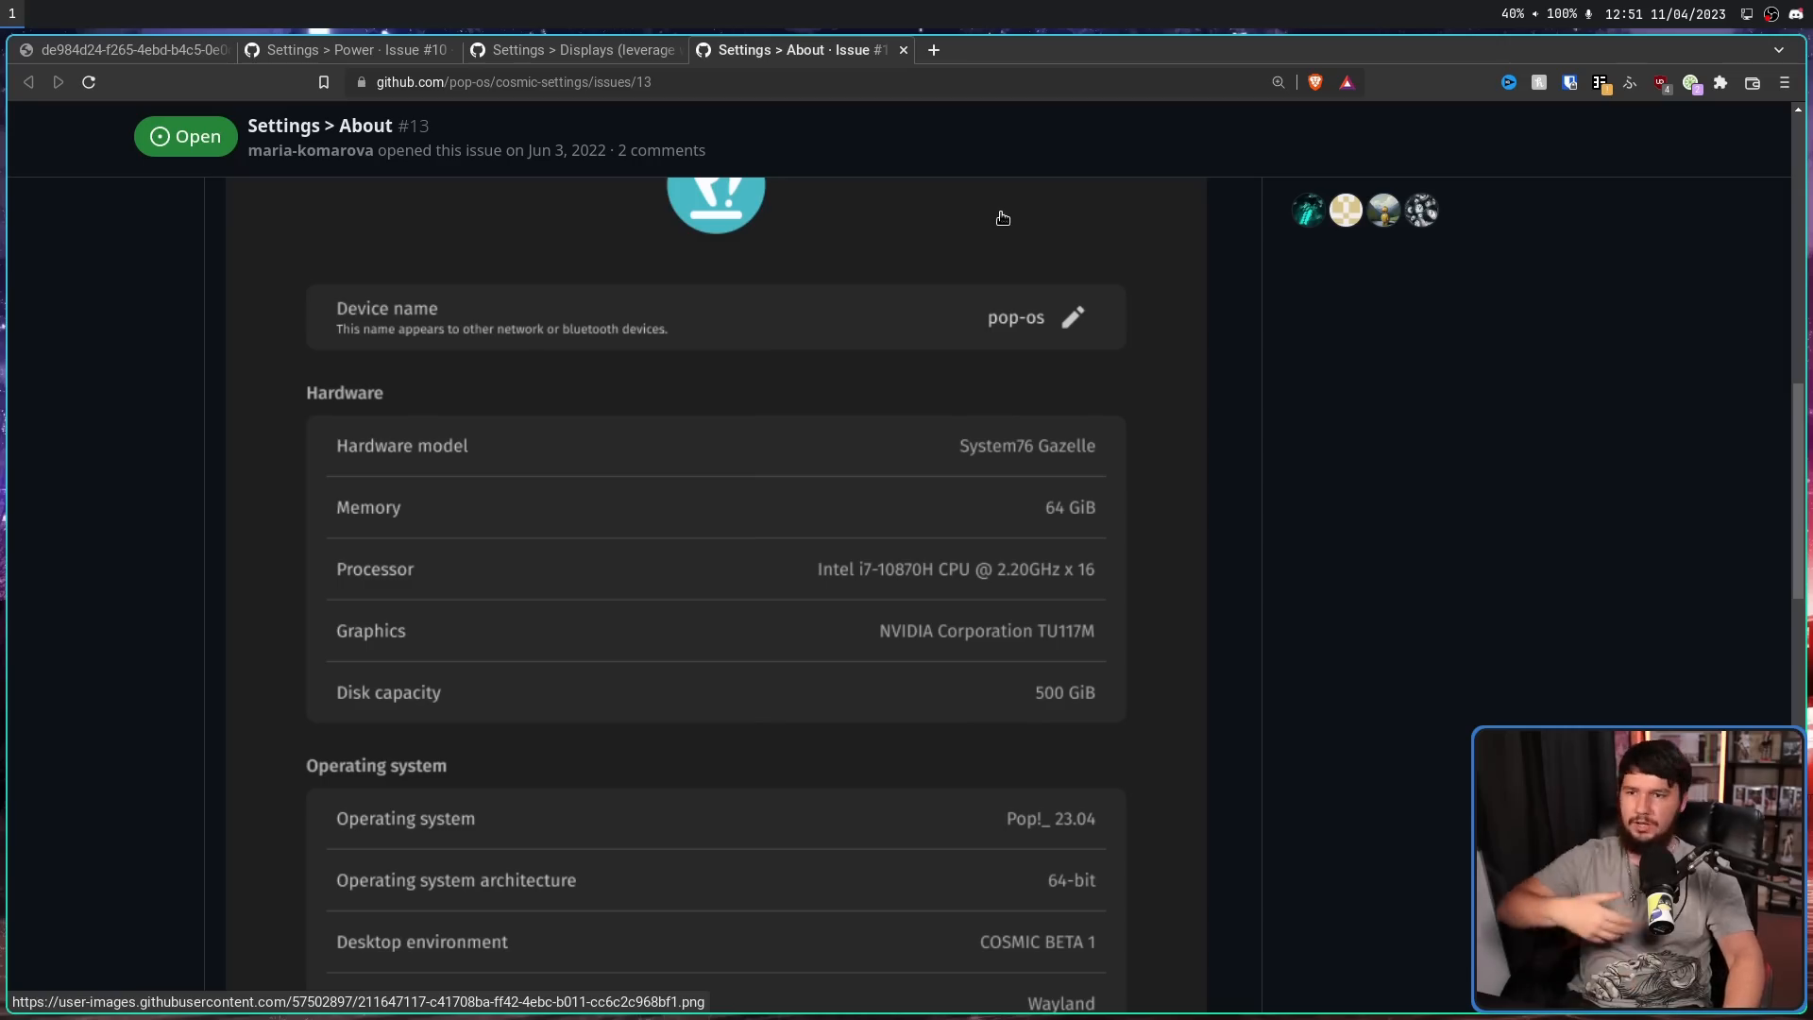
mouse_move(1107, 266)
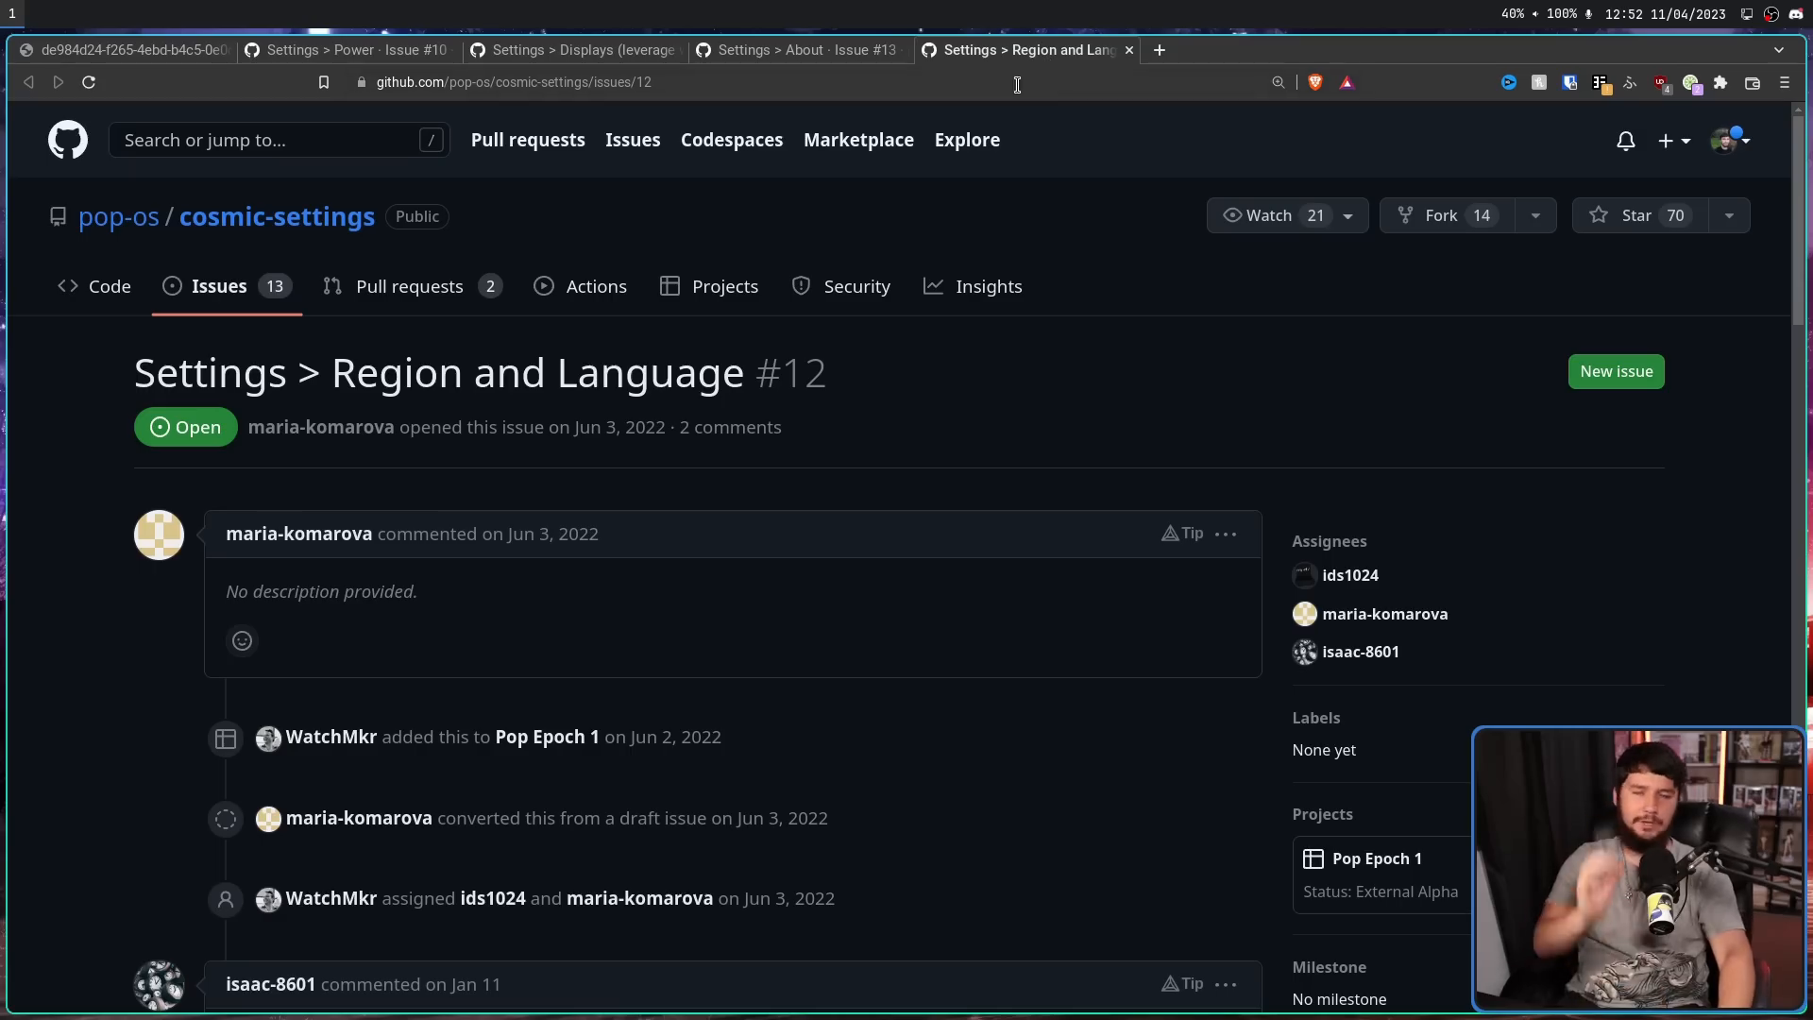
mouse_move(1062, 195)
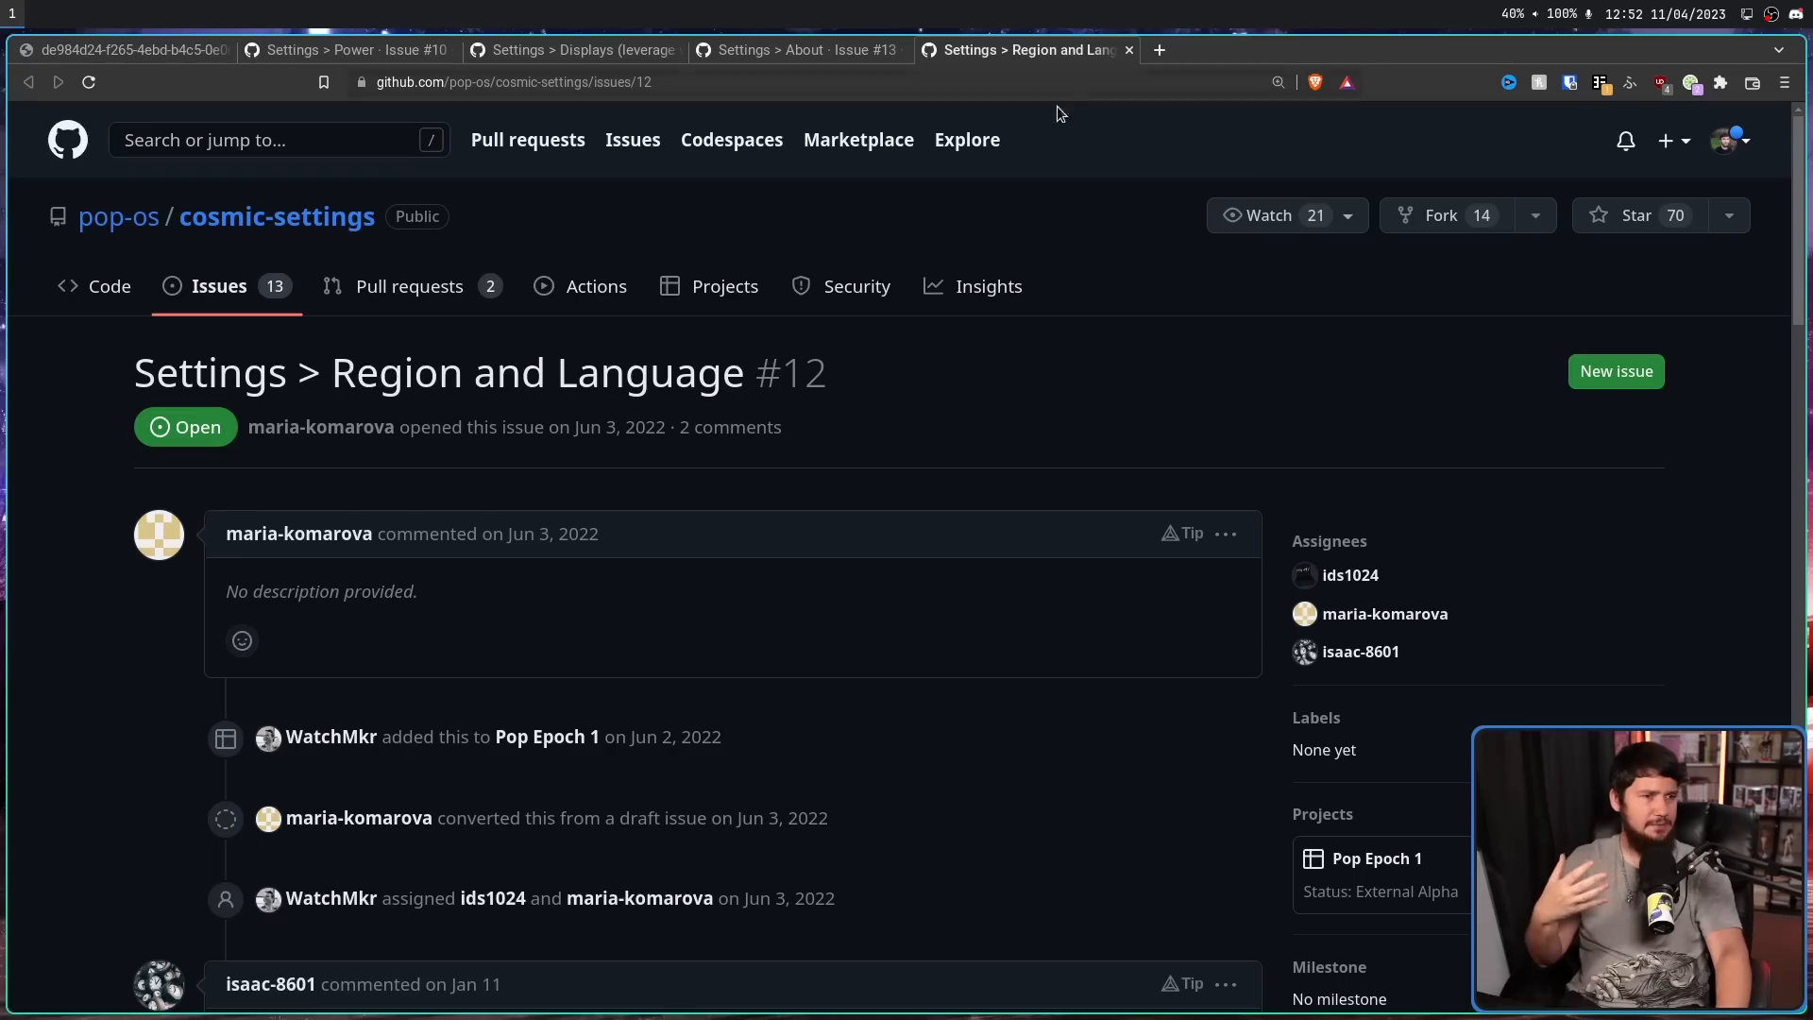
mouse_move(1054, 189)
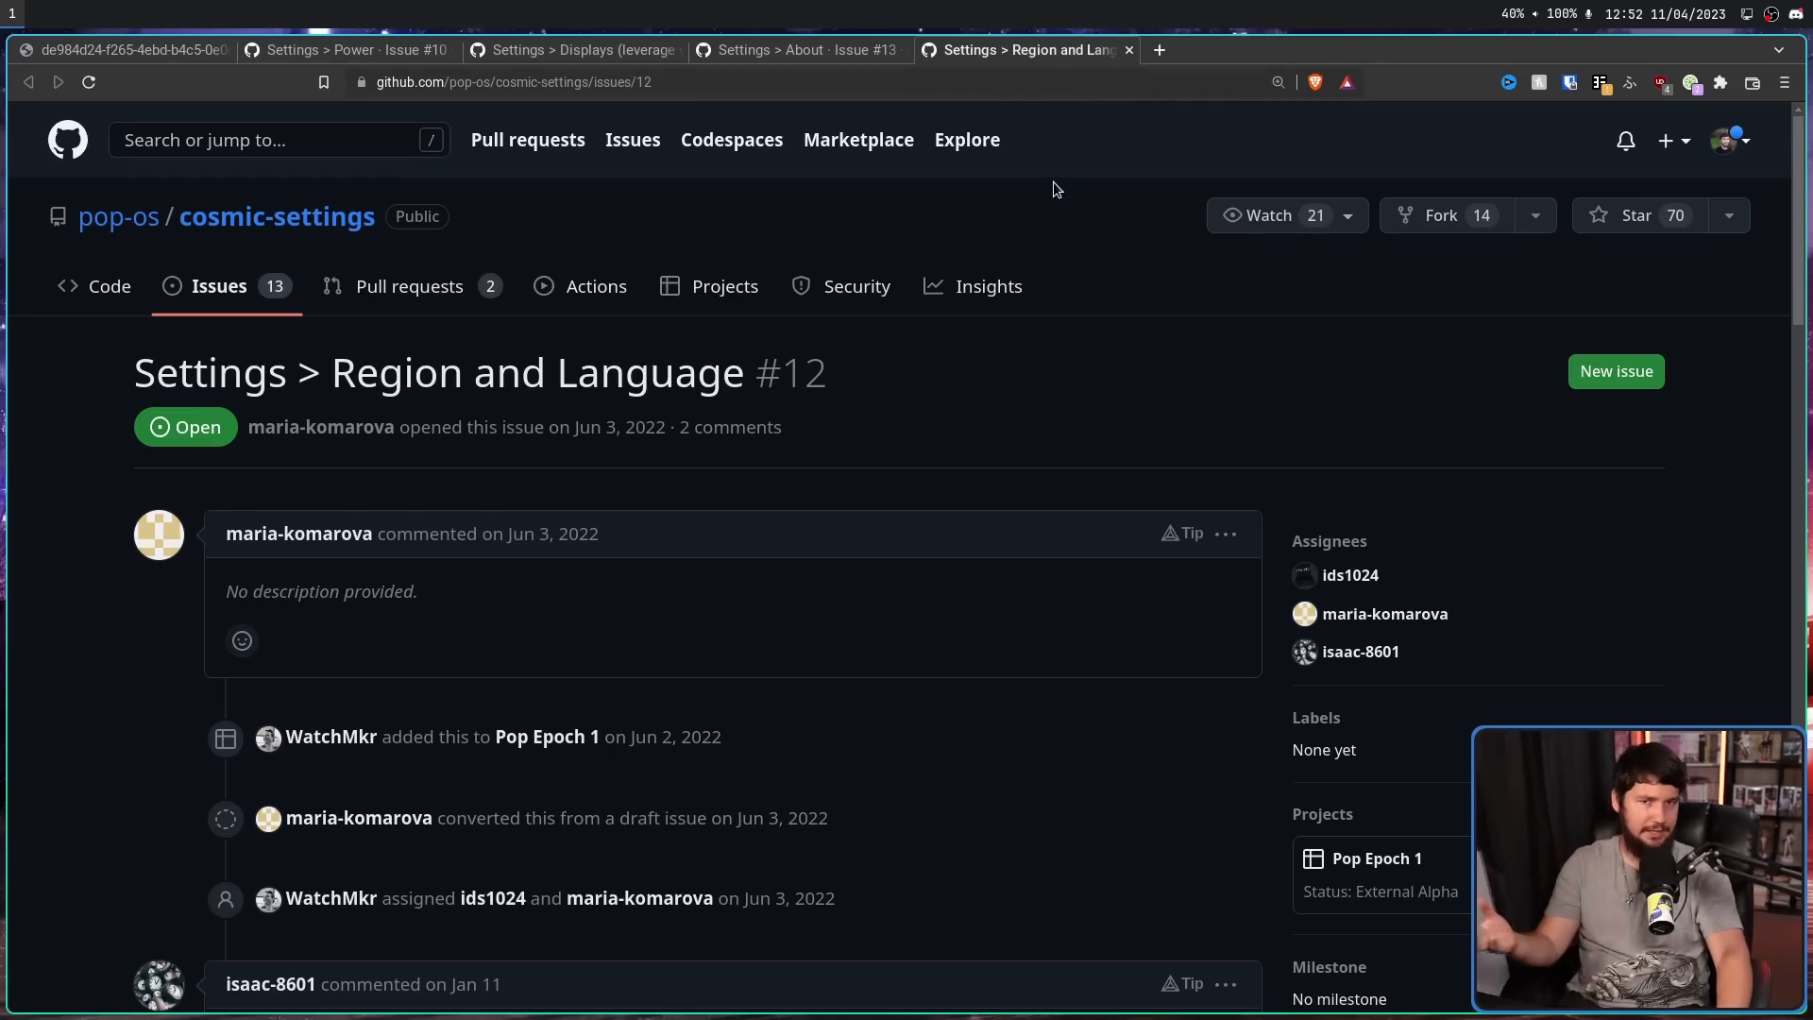
- Scroll issue #12 Region and Language down to its numbers, dates and times Formatting mockups
scroll("down", 3)
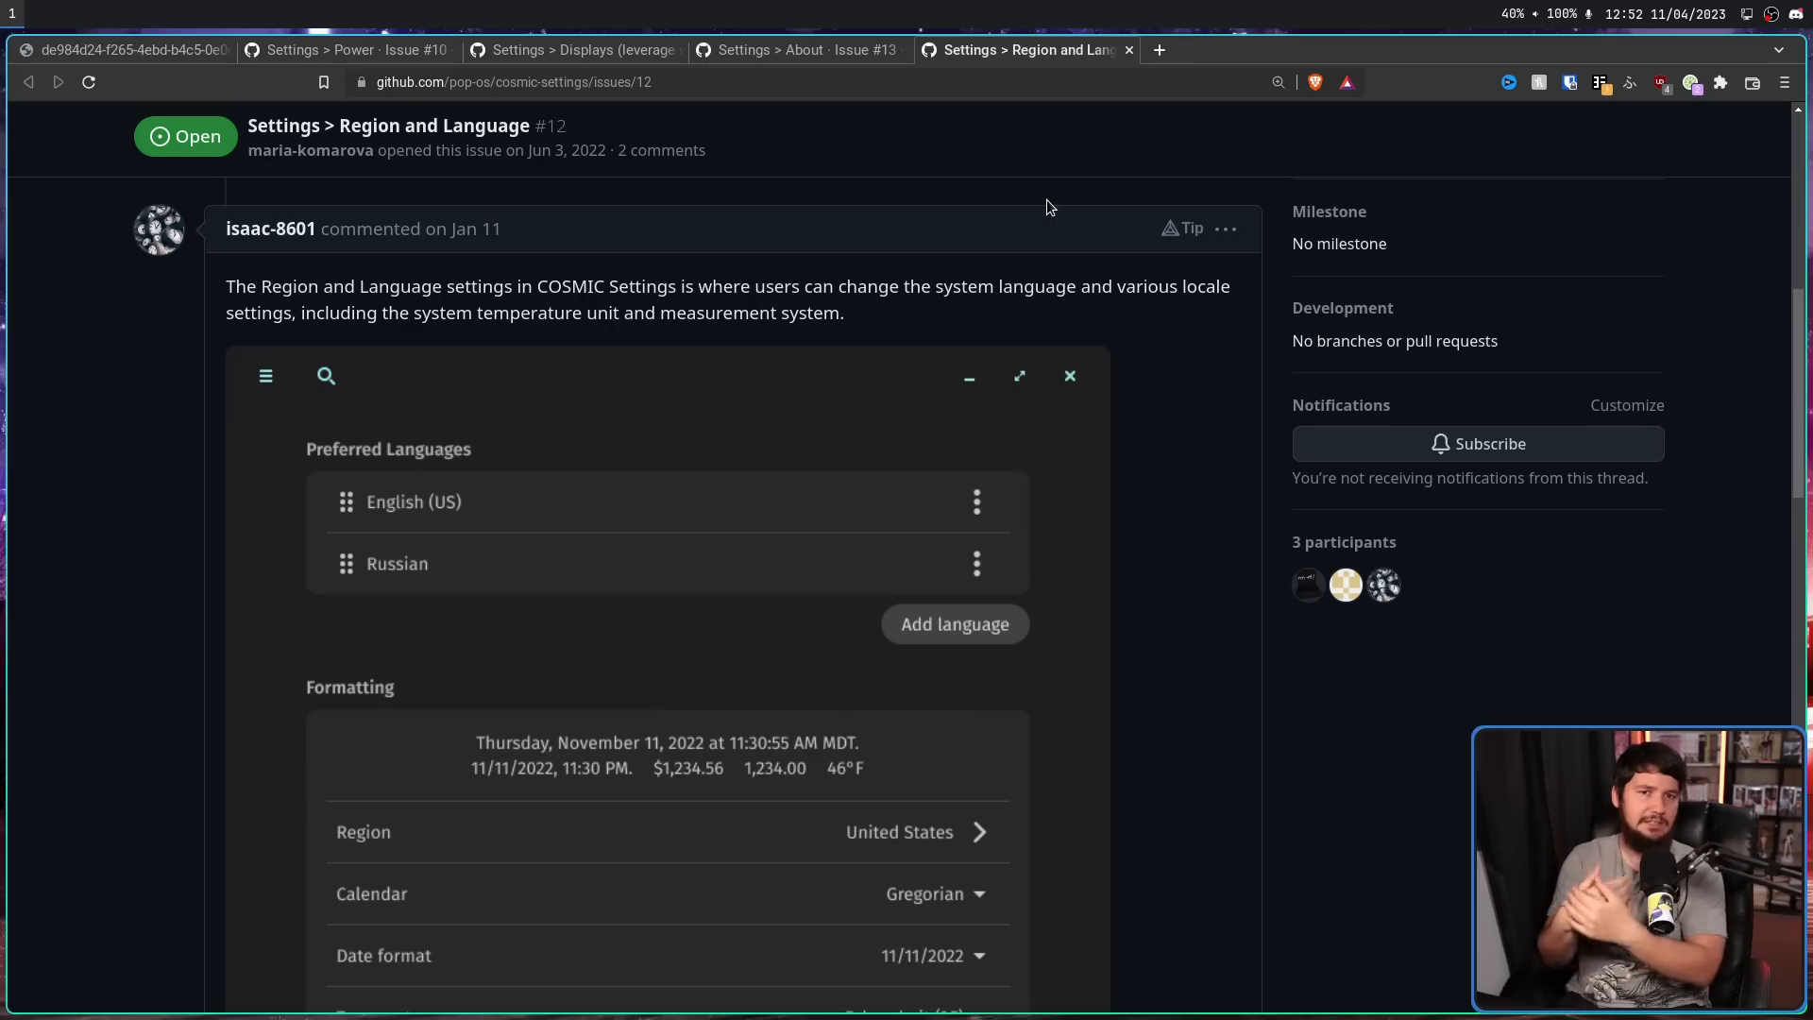
mouse_move(1392, 468)
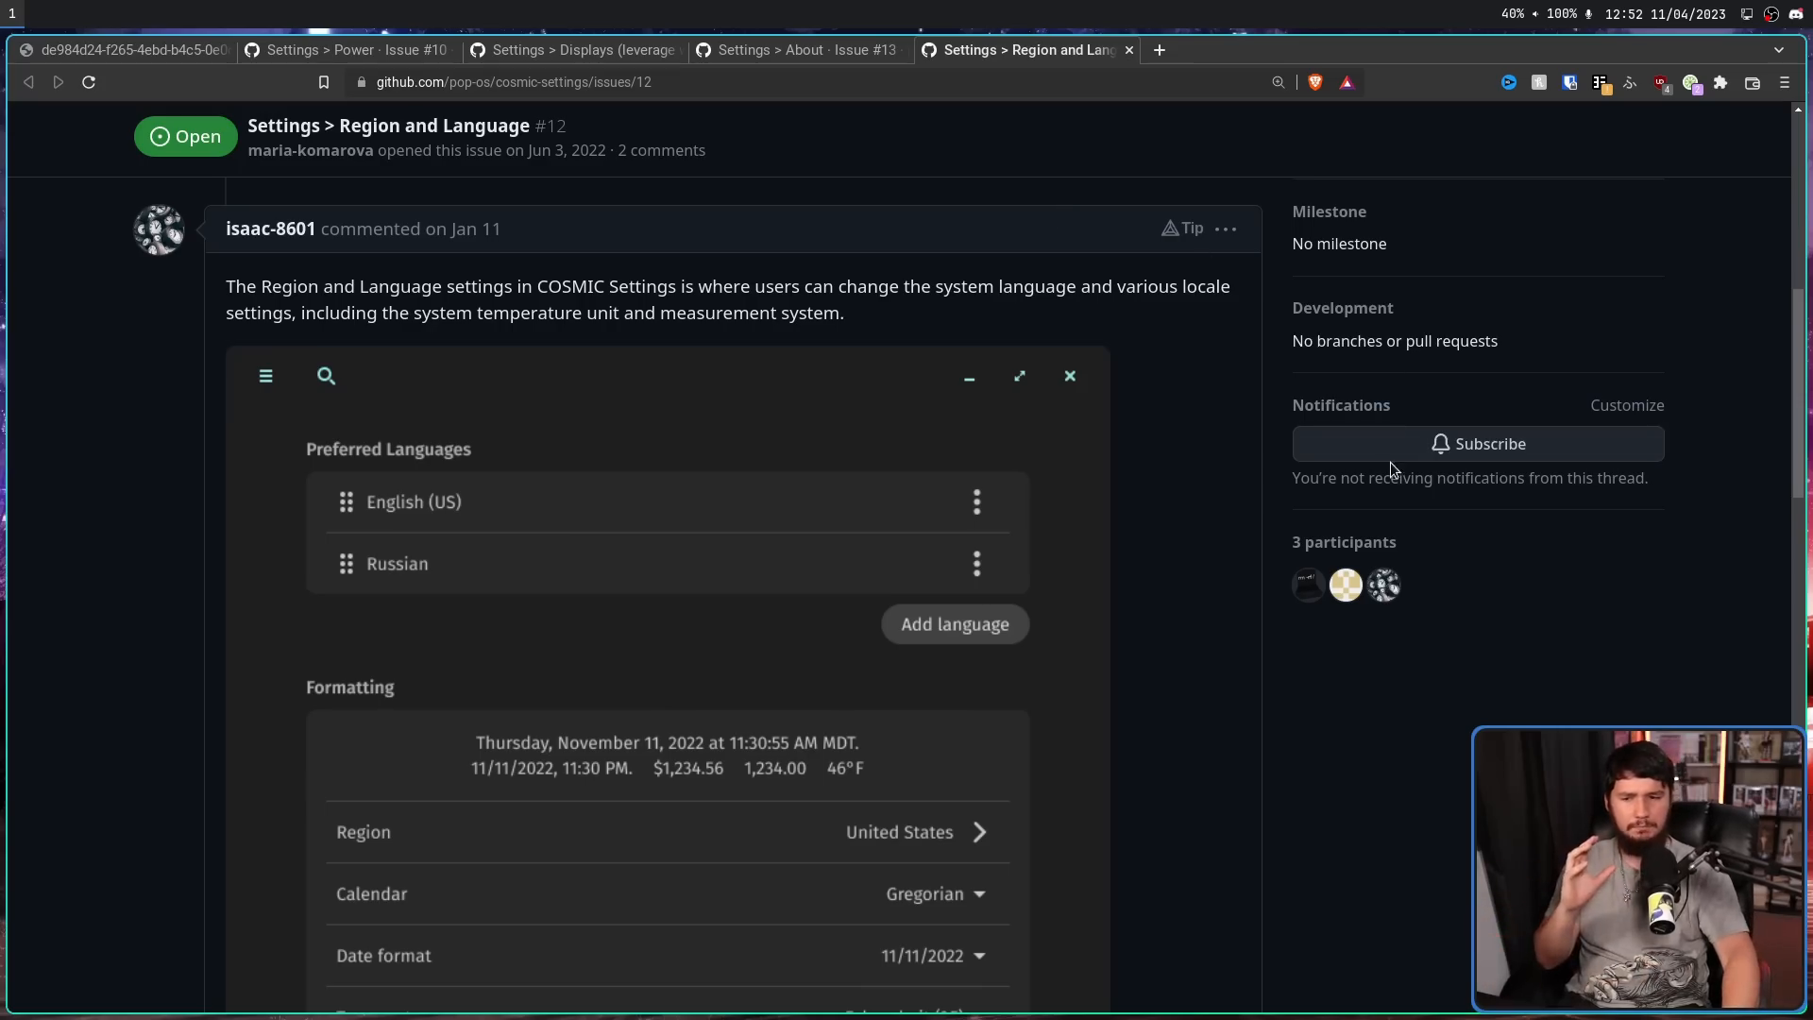
scroll("down", 3)
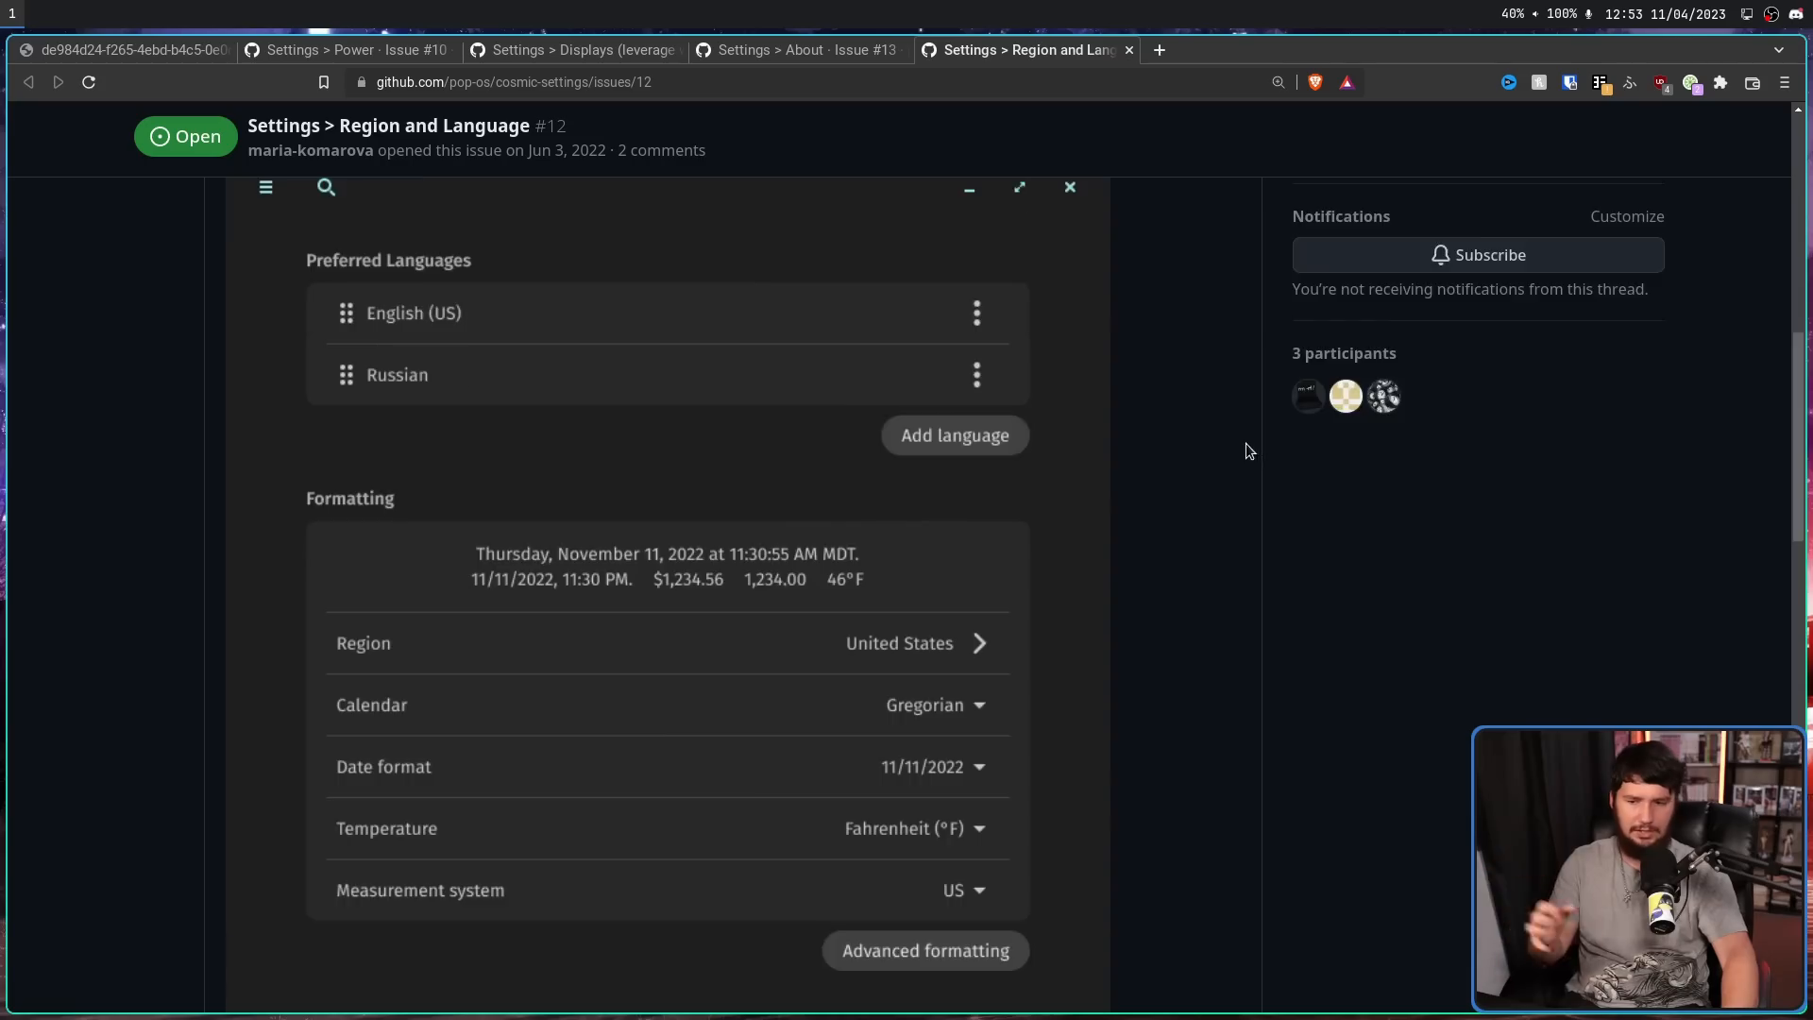
scroll("down", 3)
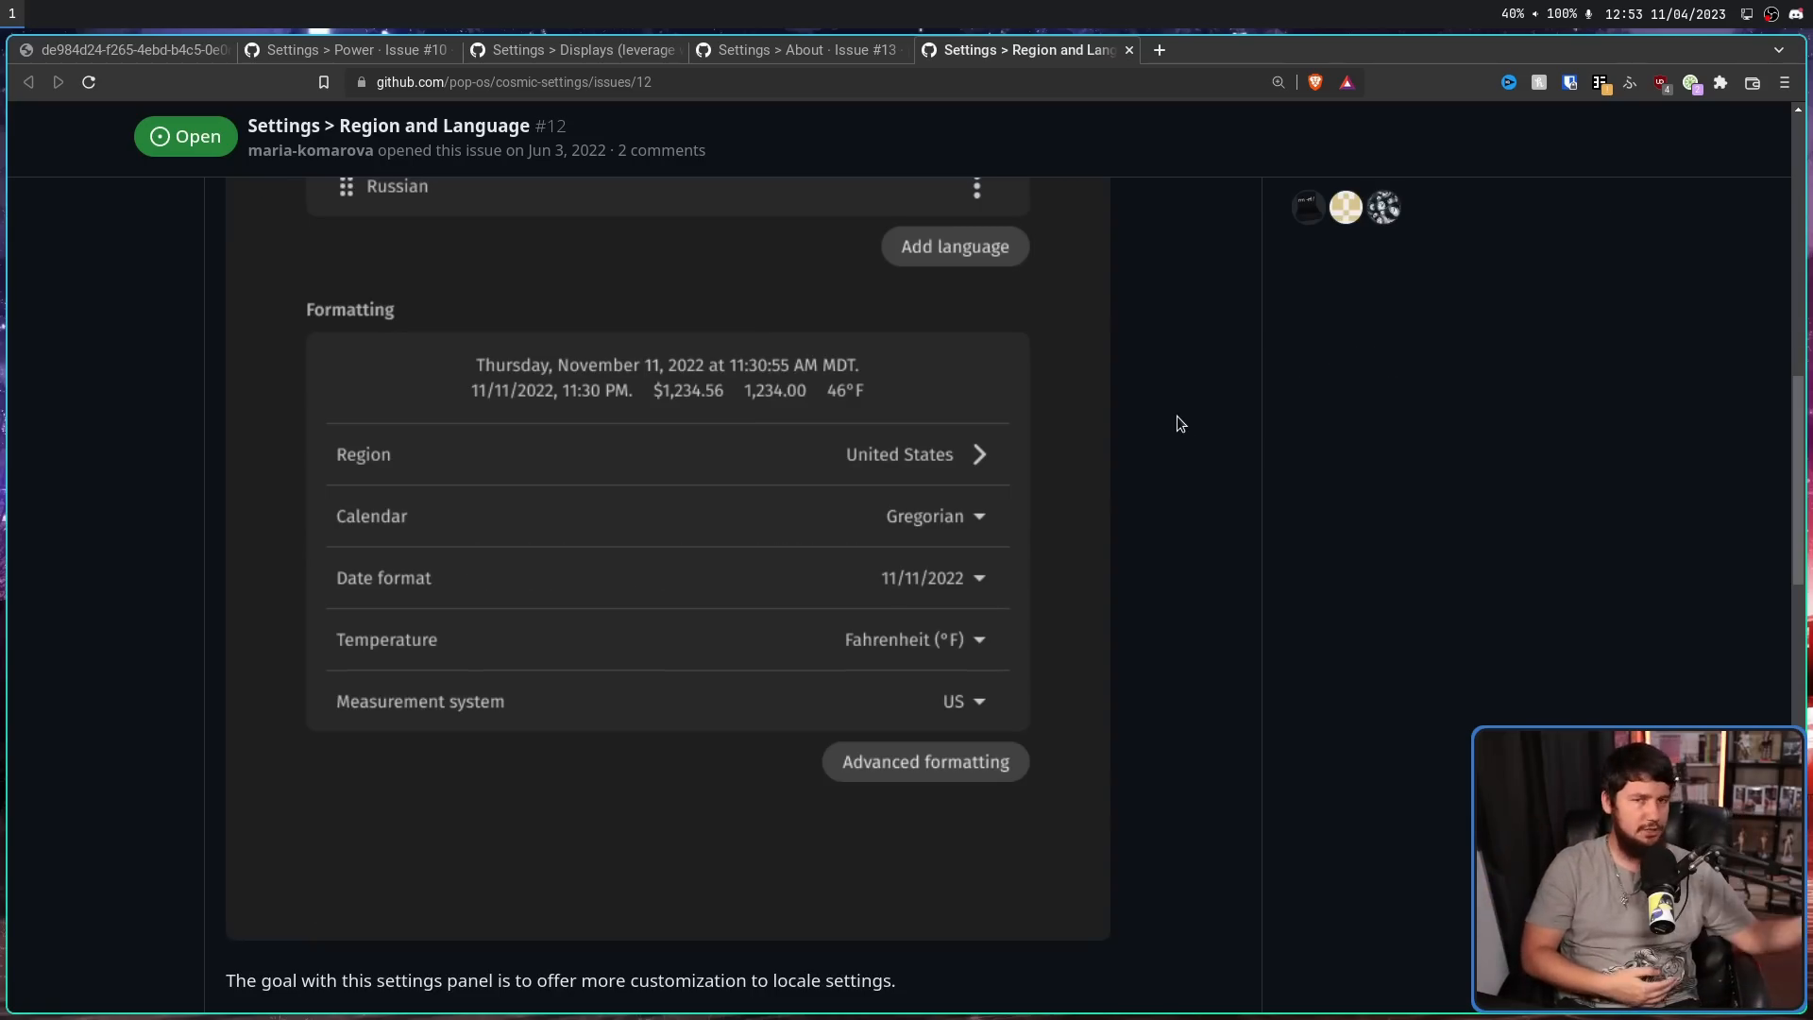
mouse_move(1166, 395)
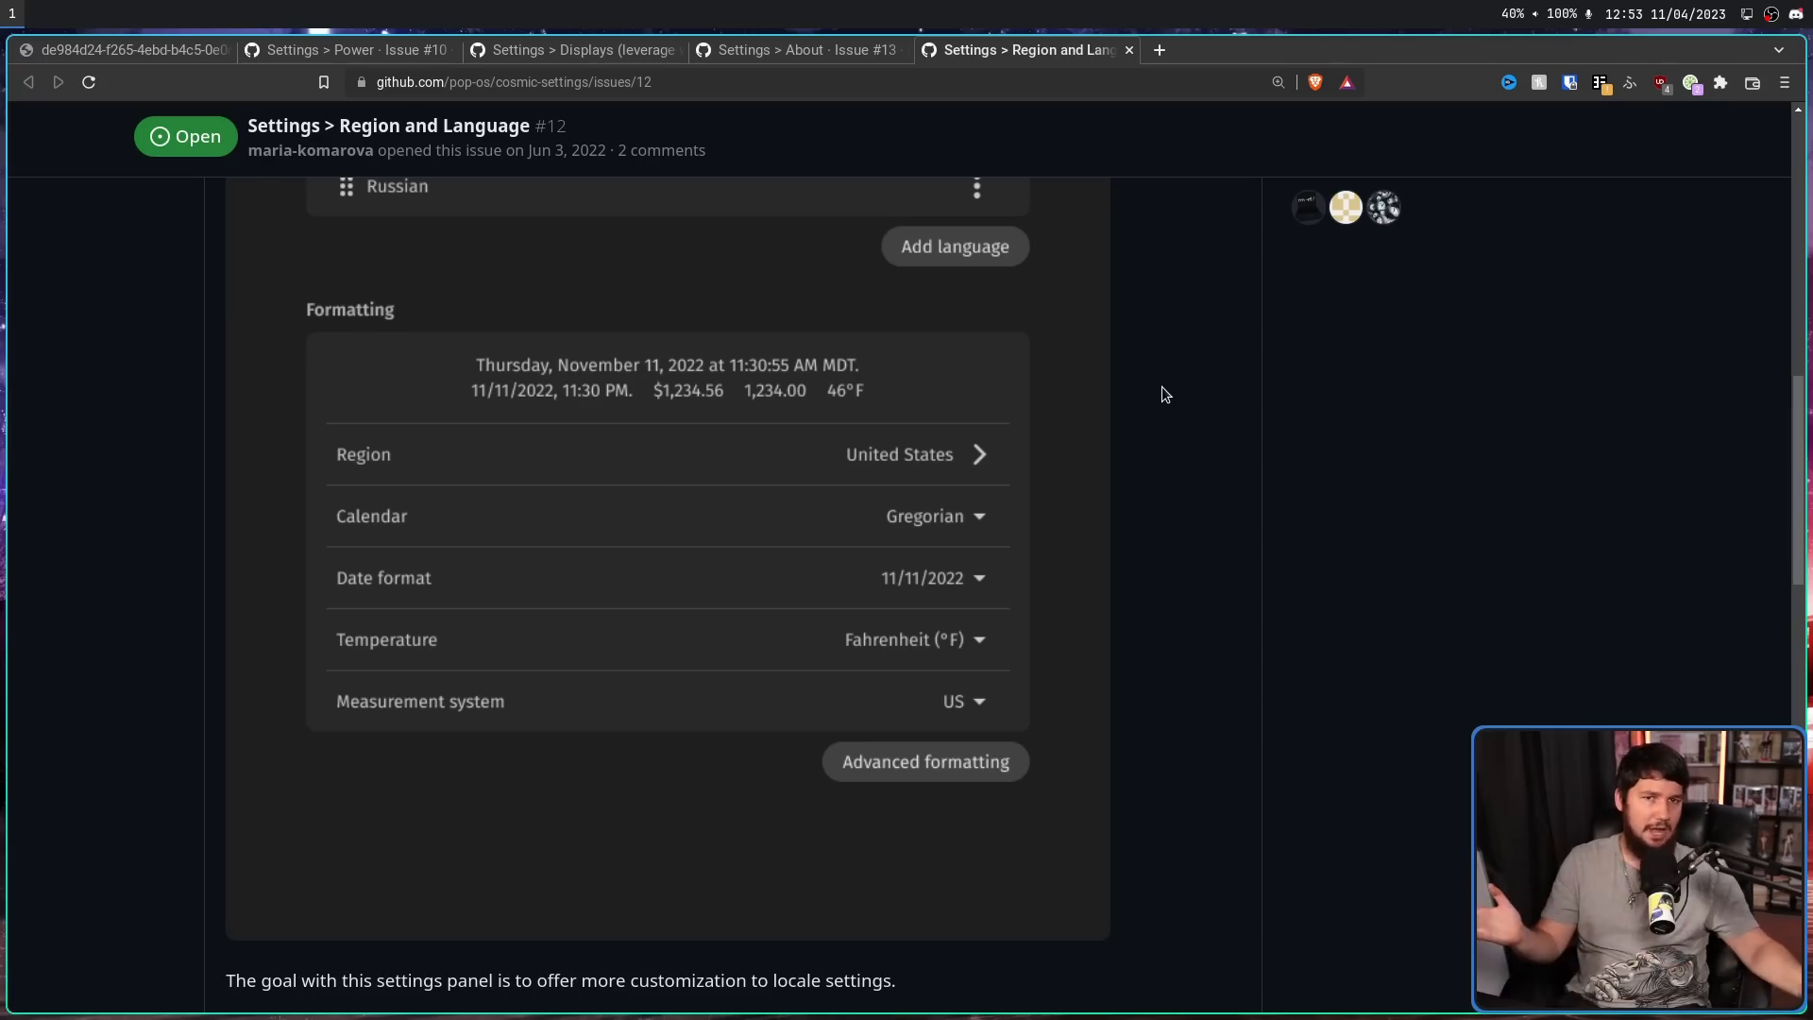
mouse_move(1018, 455)
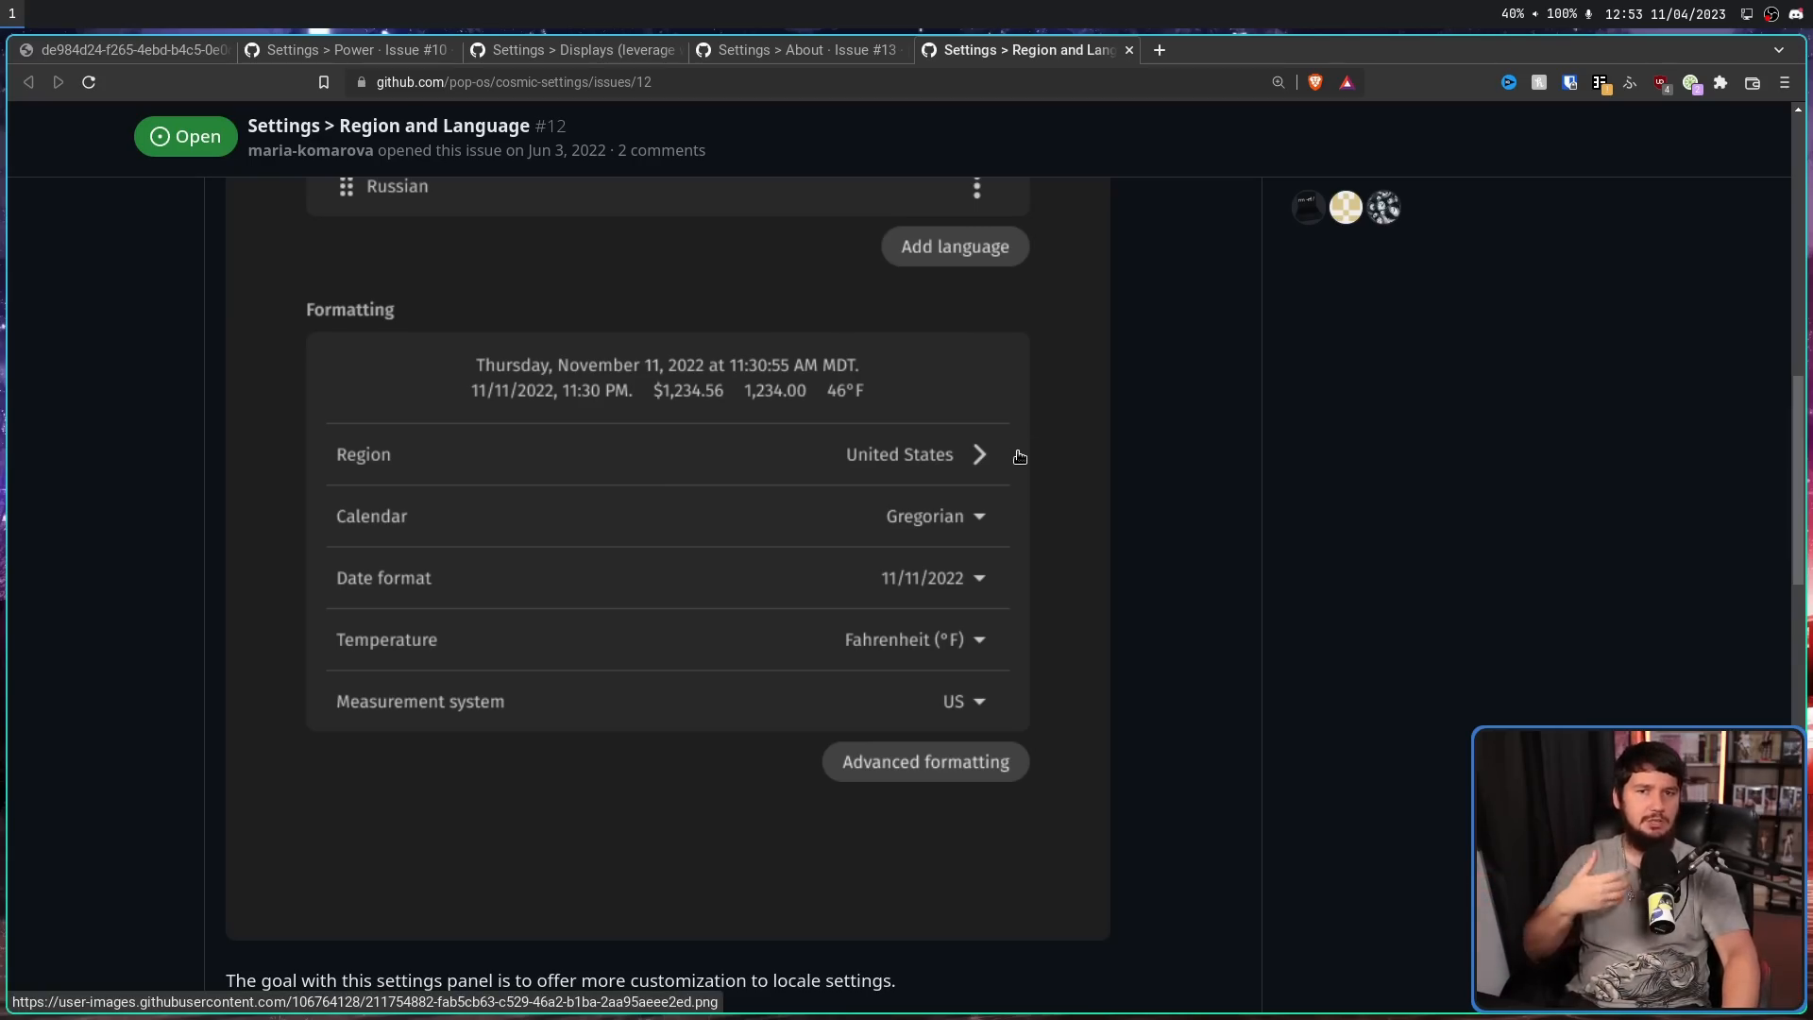
mouse_move(926, 707)
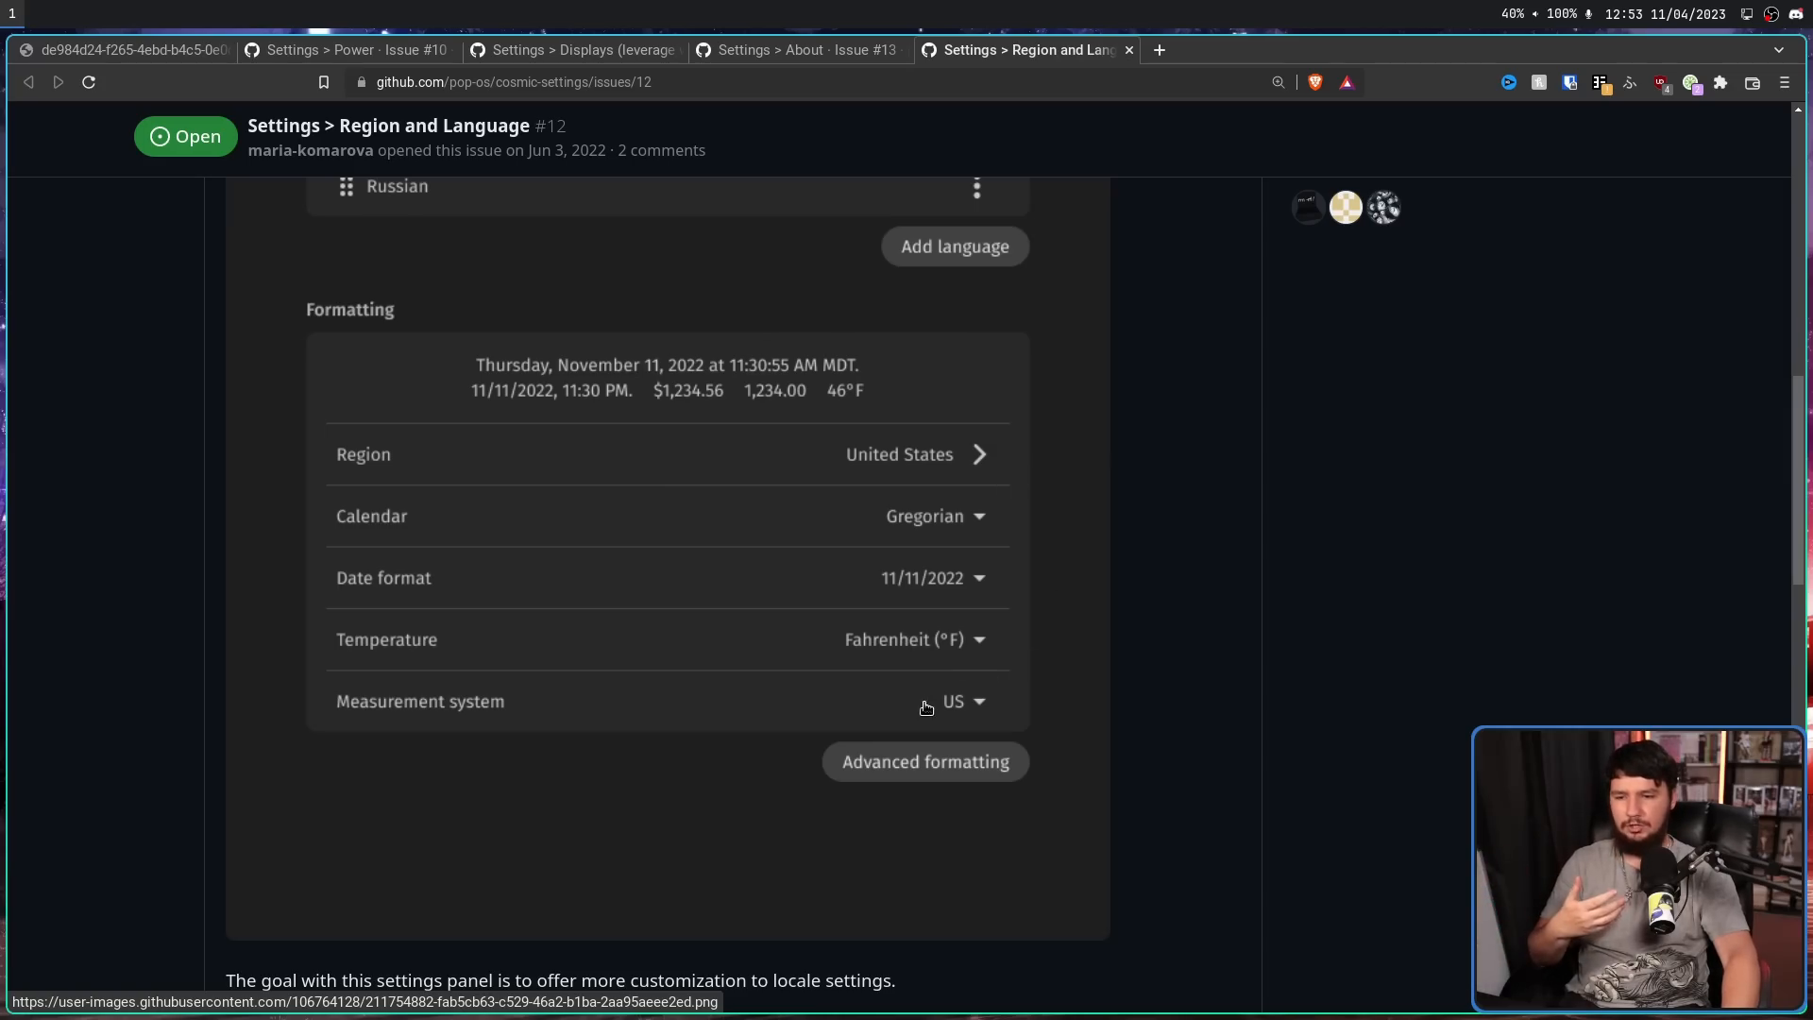
mouse_move(842, 651)
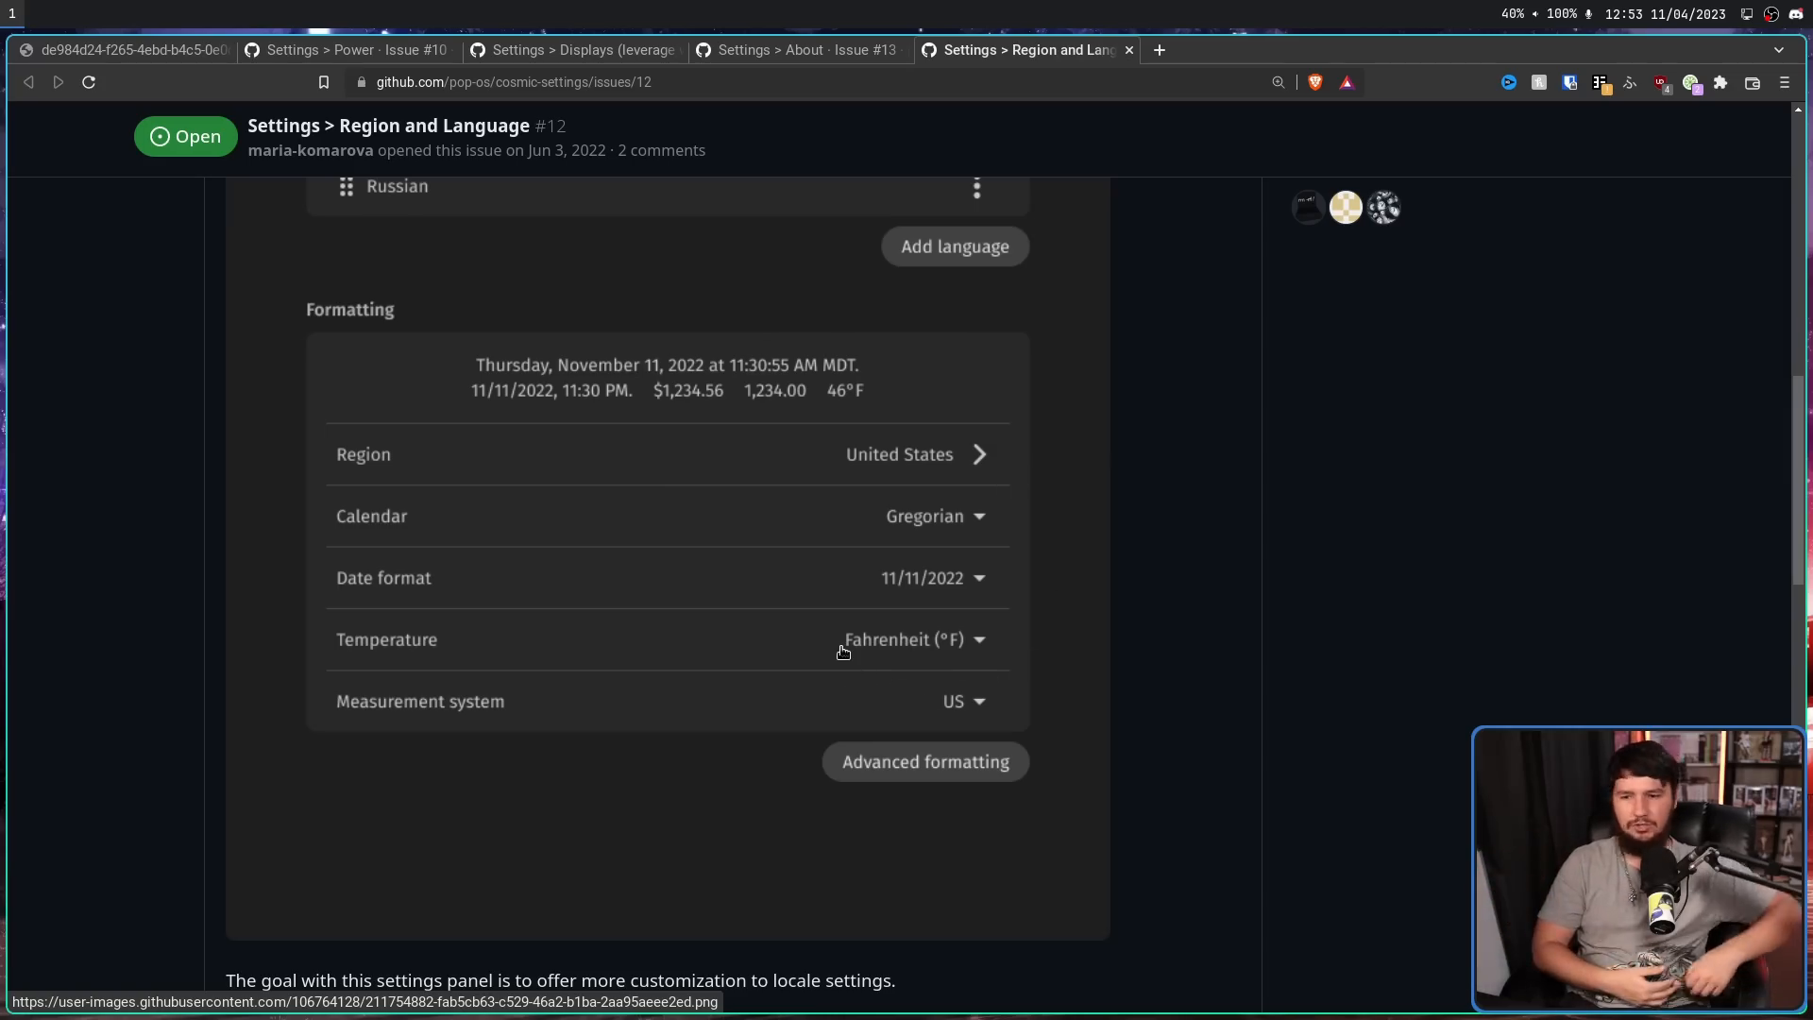
scroll("down", 3)
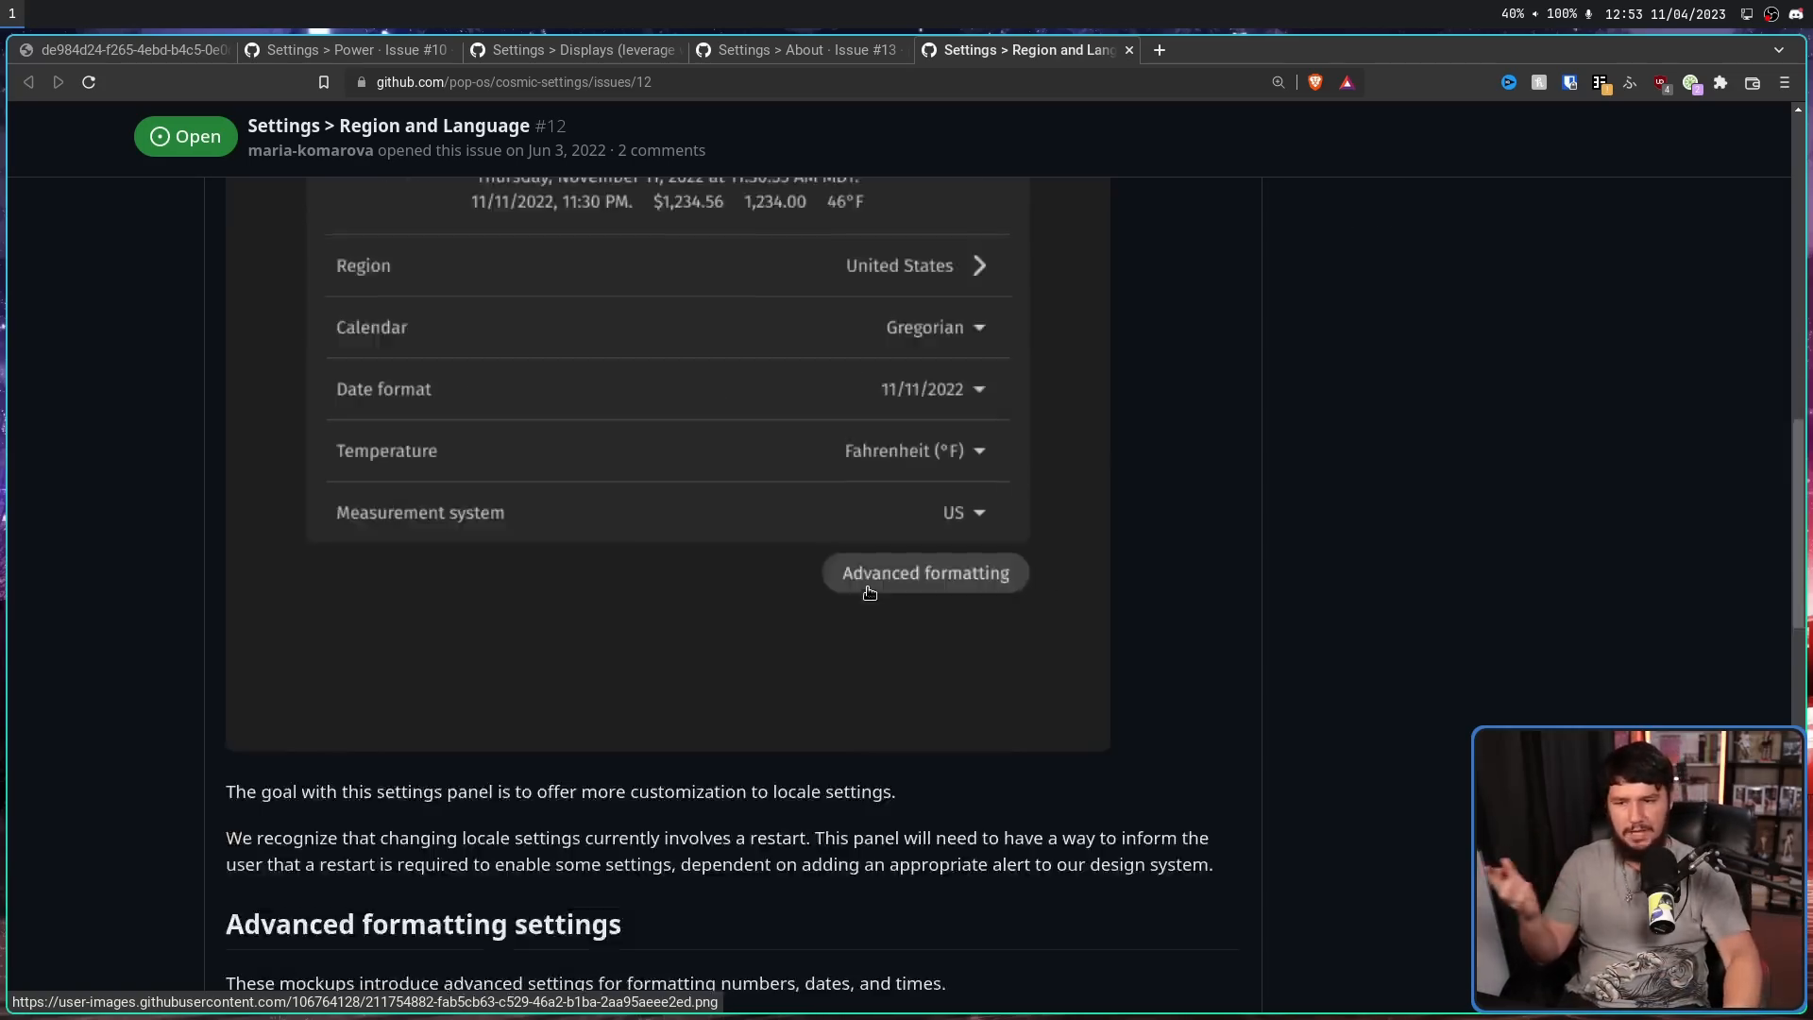
scroll("down", 3)
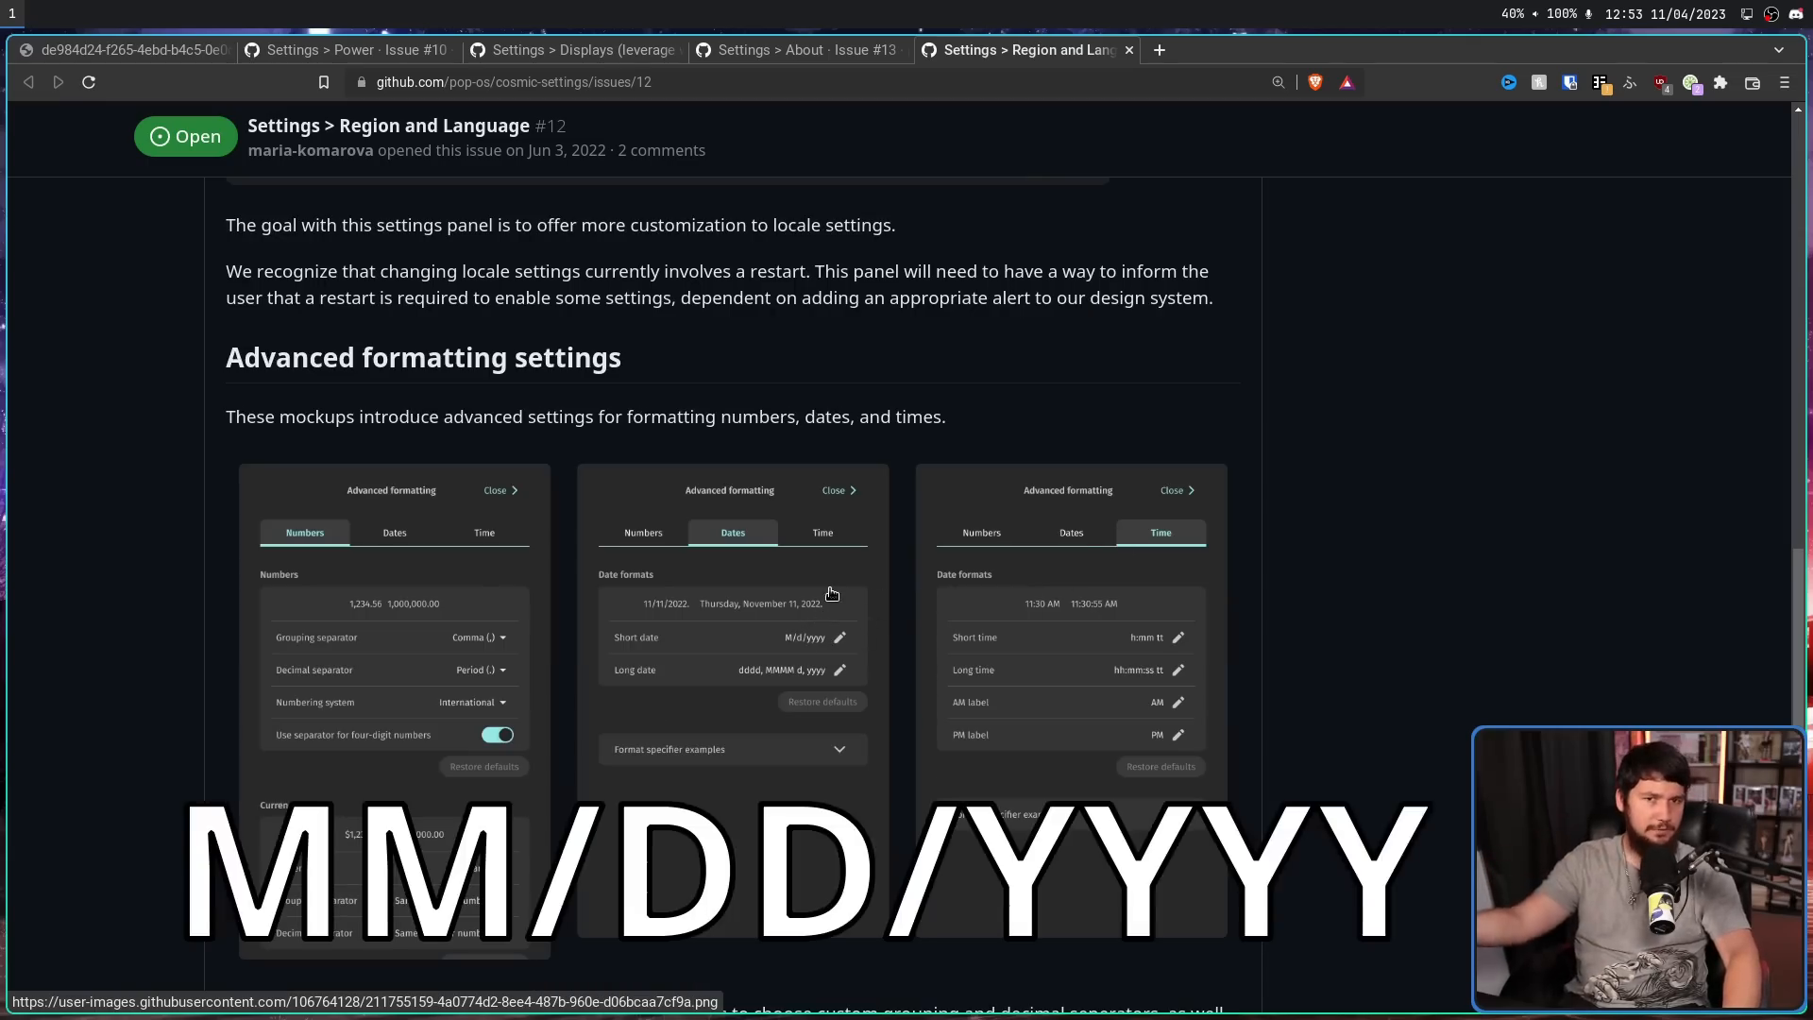
mouse_move(835, 586)
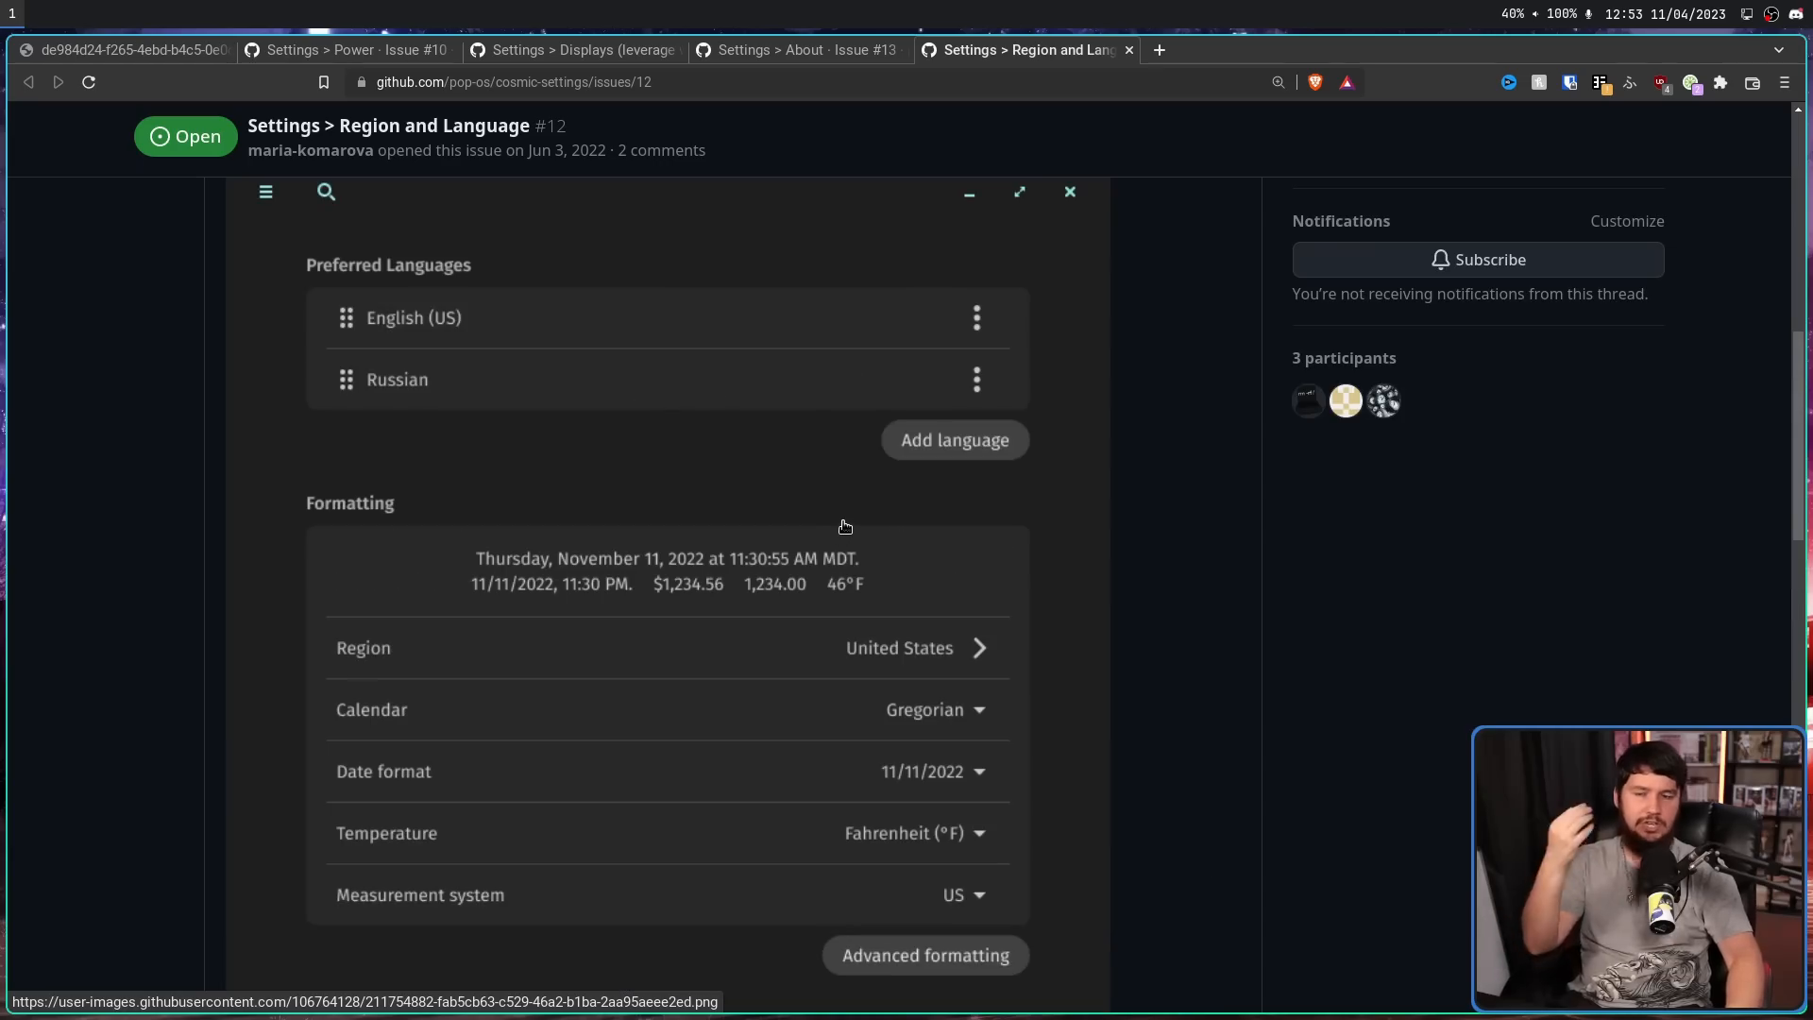
mouse_move(1368, 574)
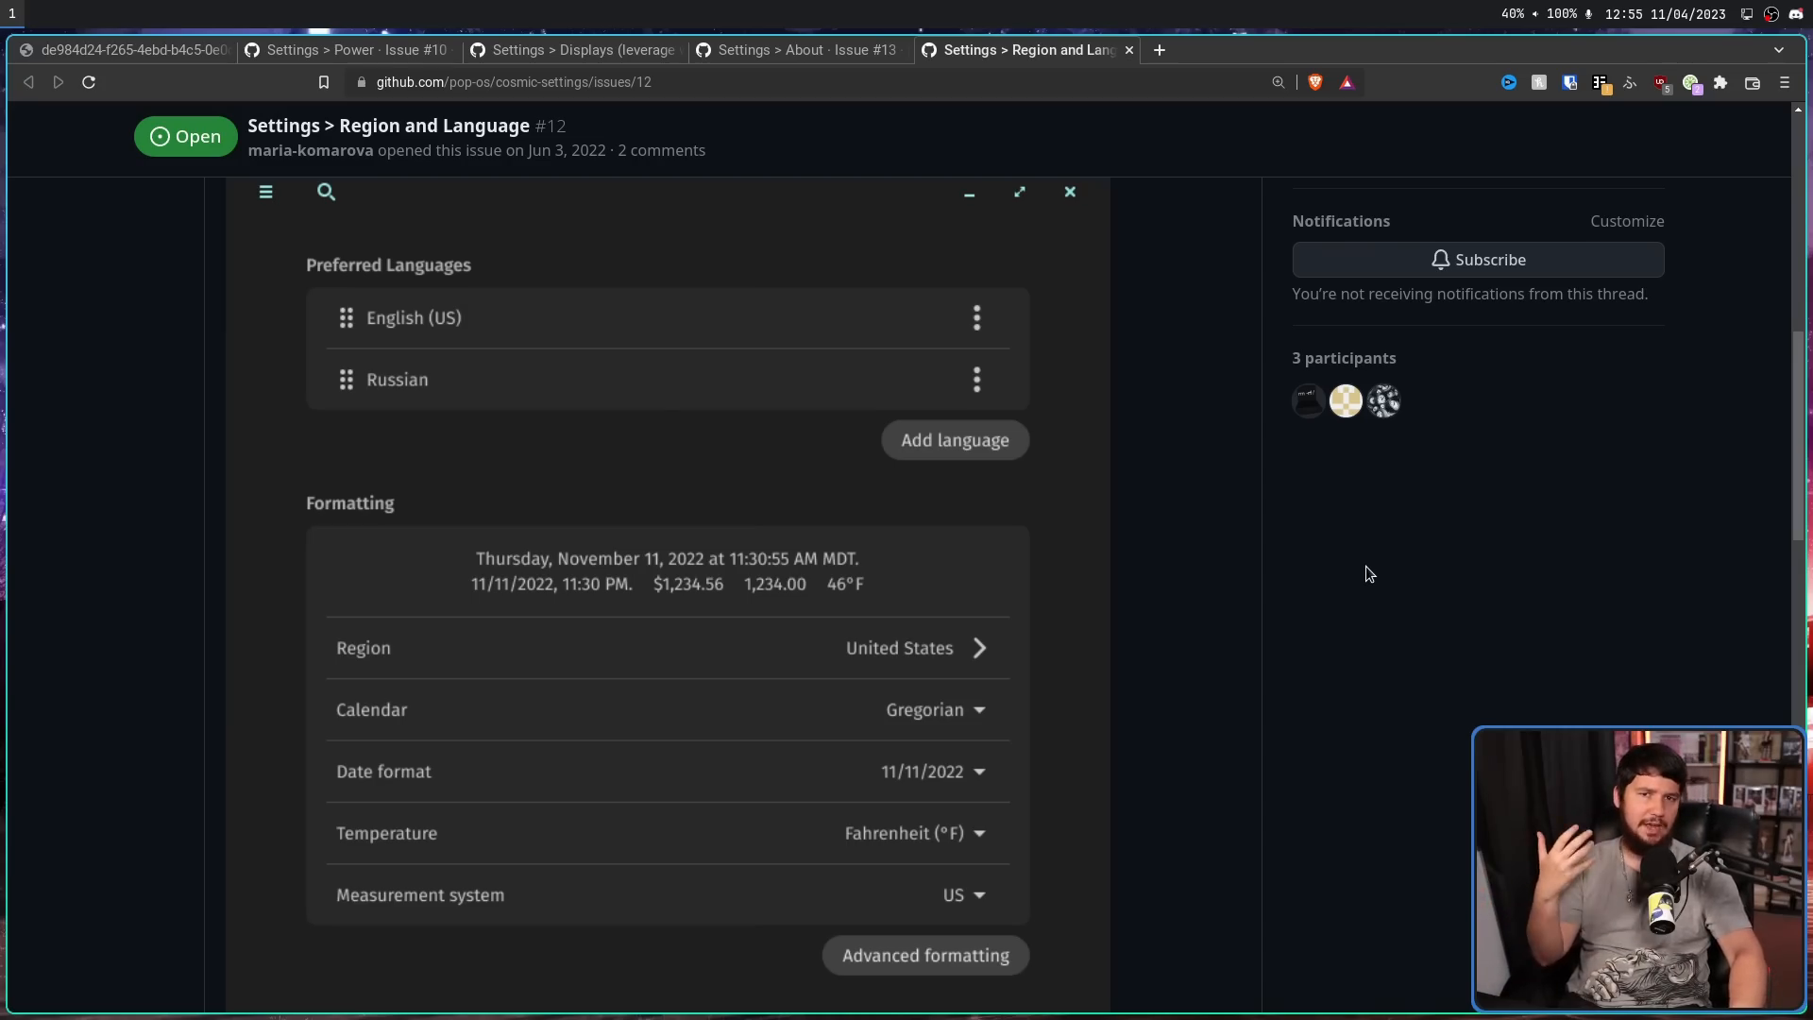
mouse_move(1366, 516)
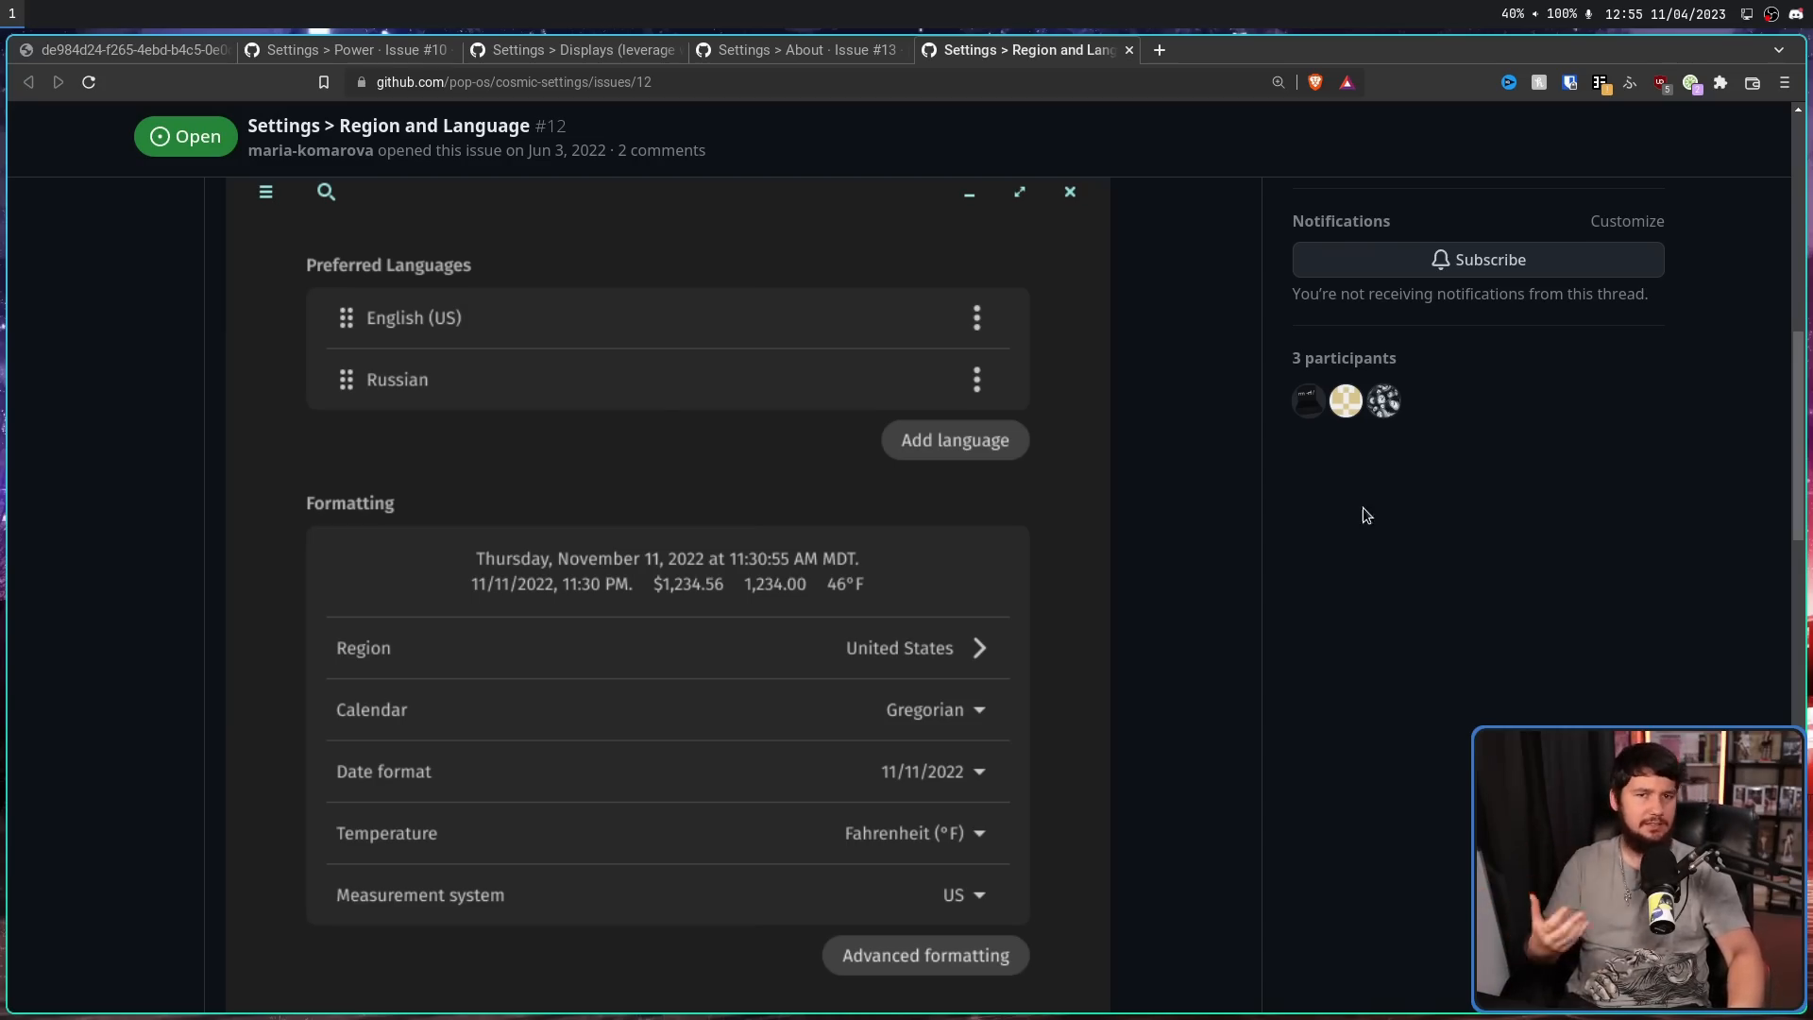
mouse_move(1378, 451)
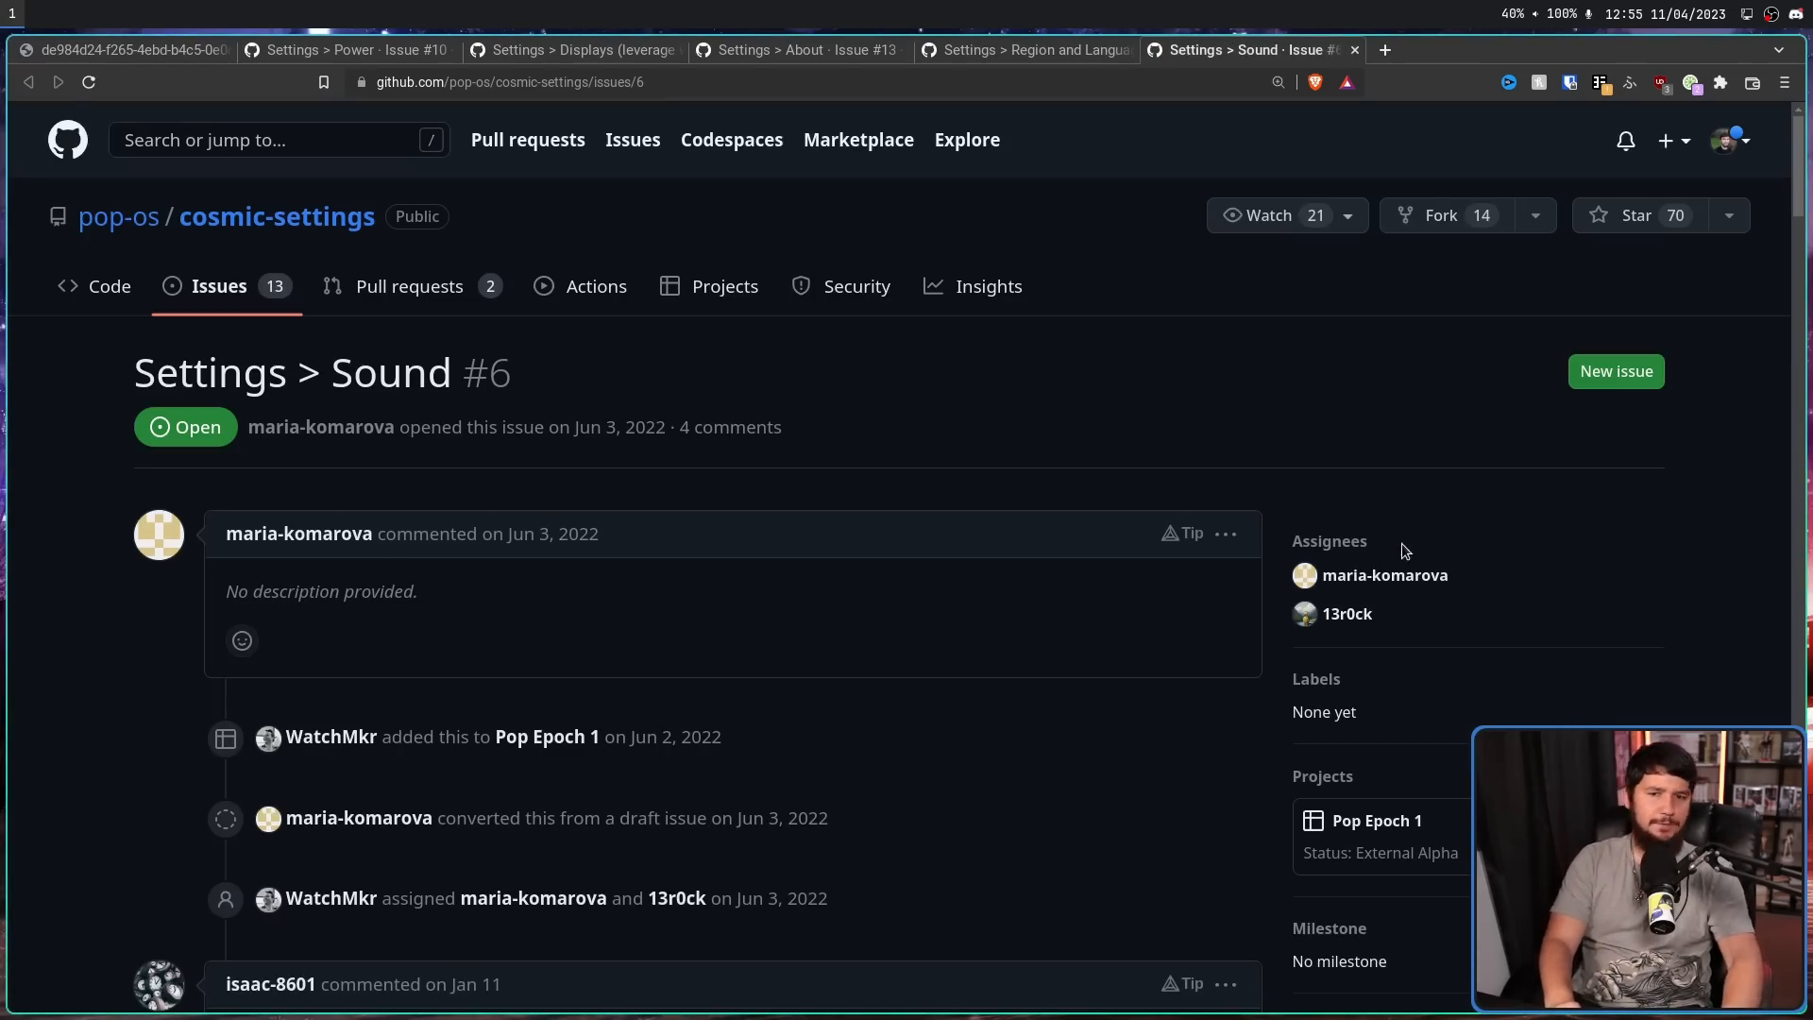
- Scroll Sound issue #6 down to its Application volumes and settings section
scroll("down", 3)
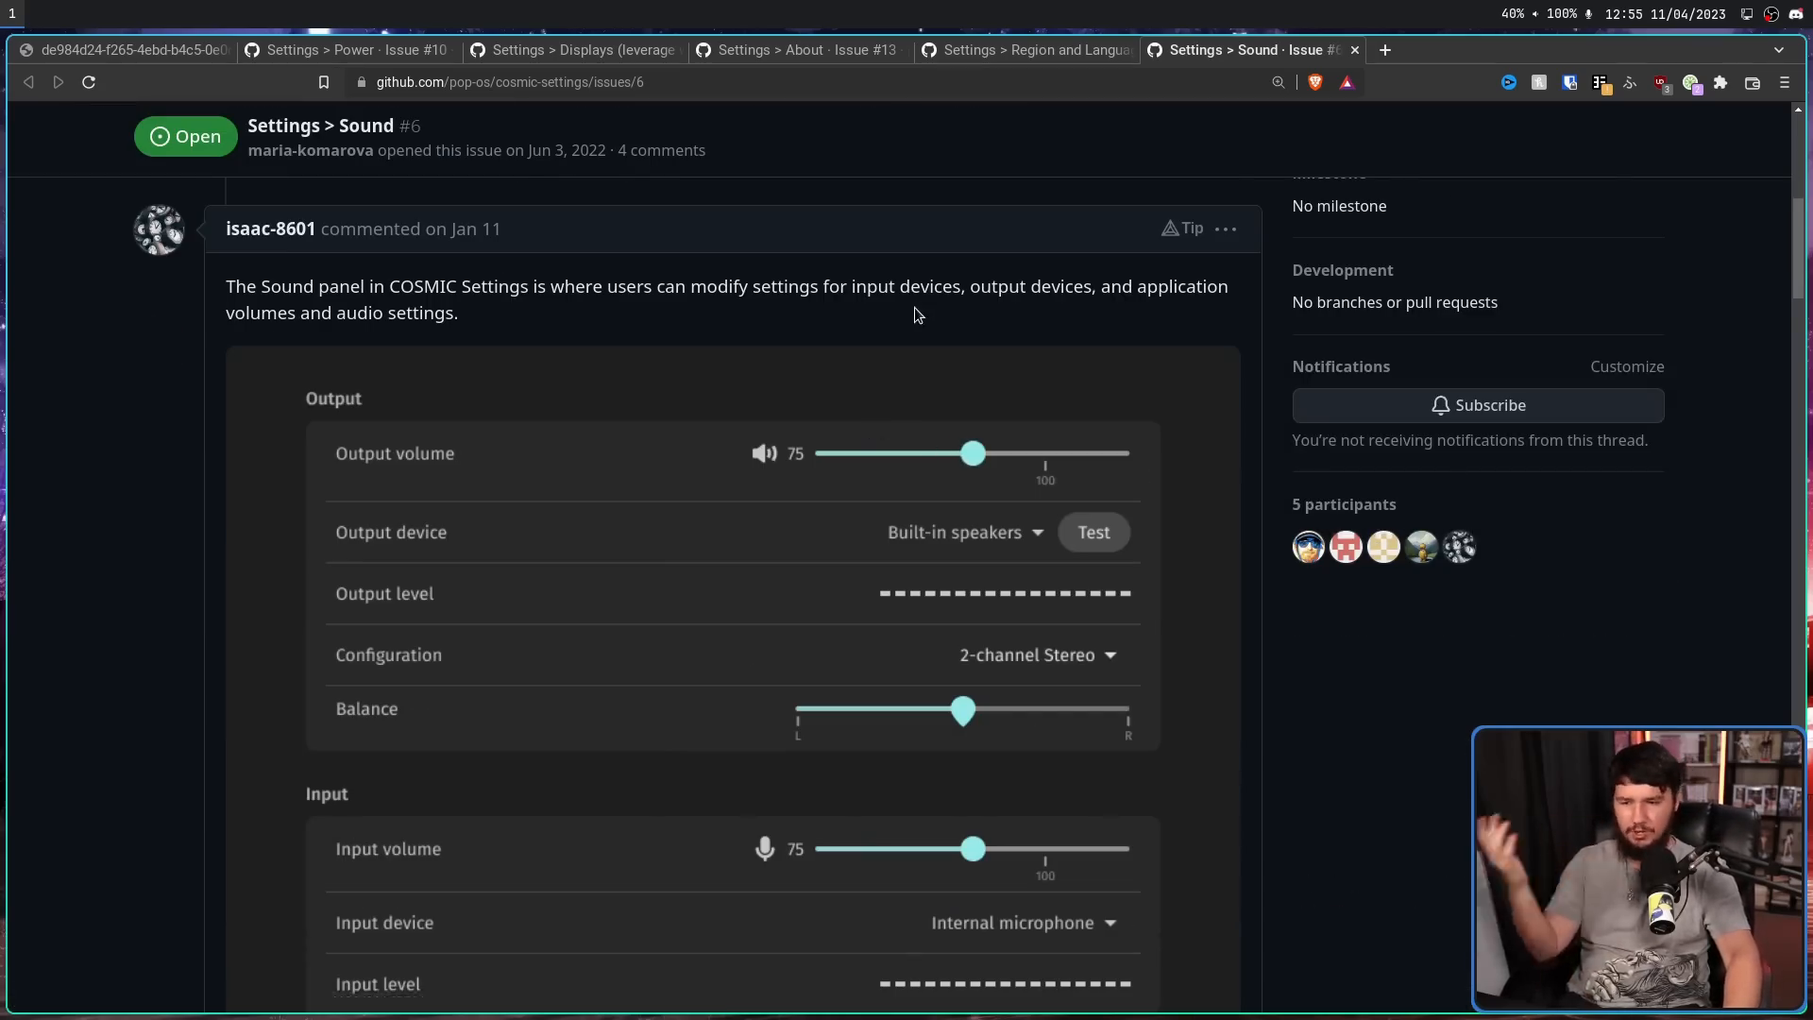
scroll("down", 3)
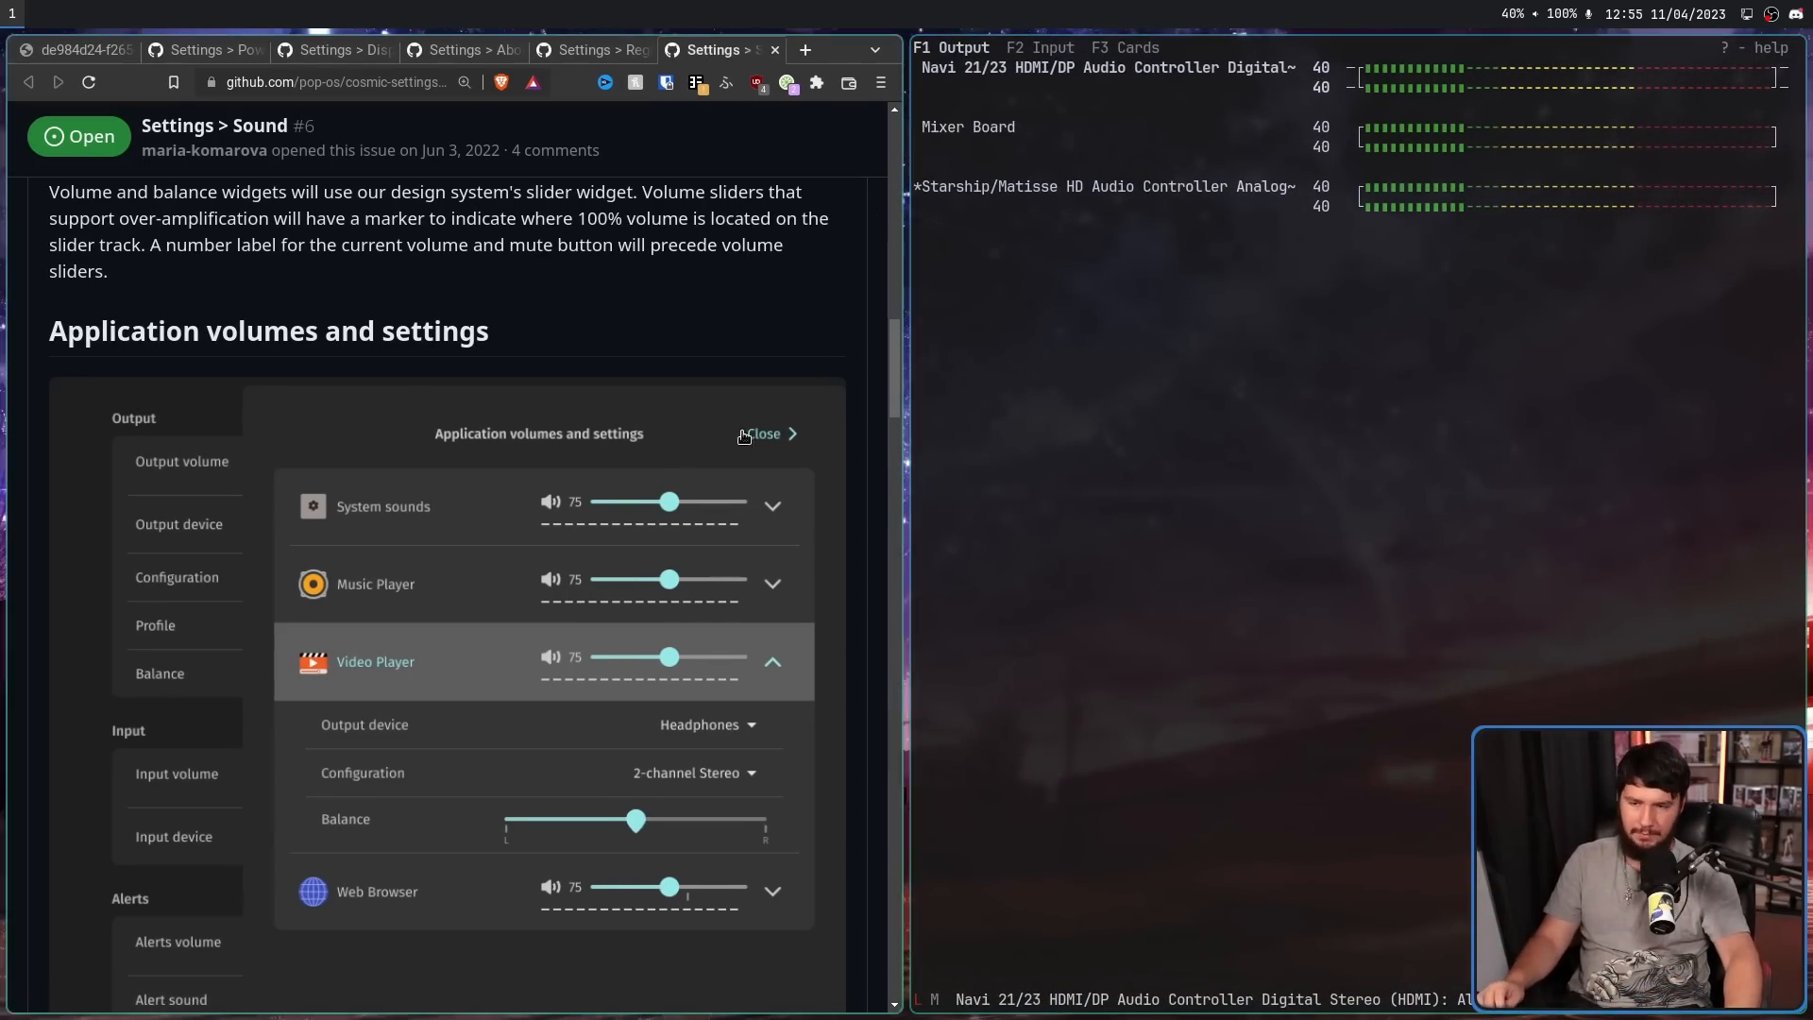
mouse_move(1174, 421)
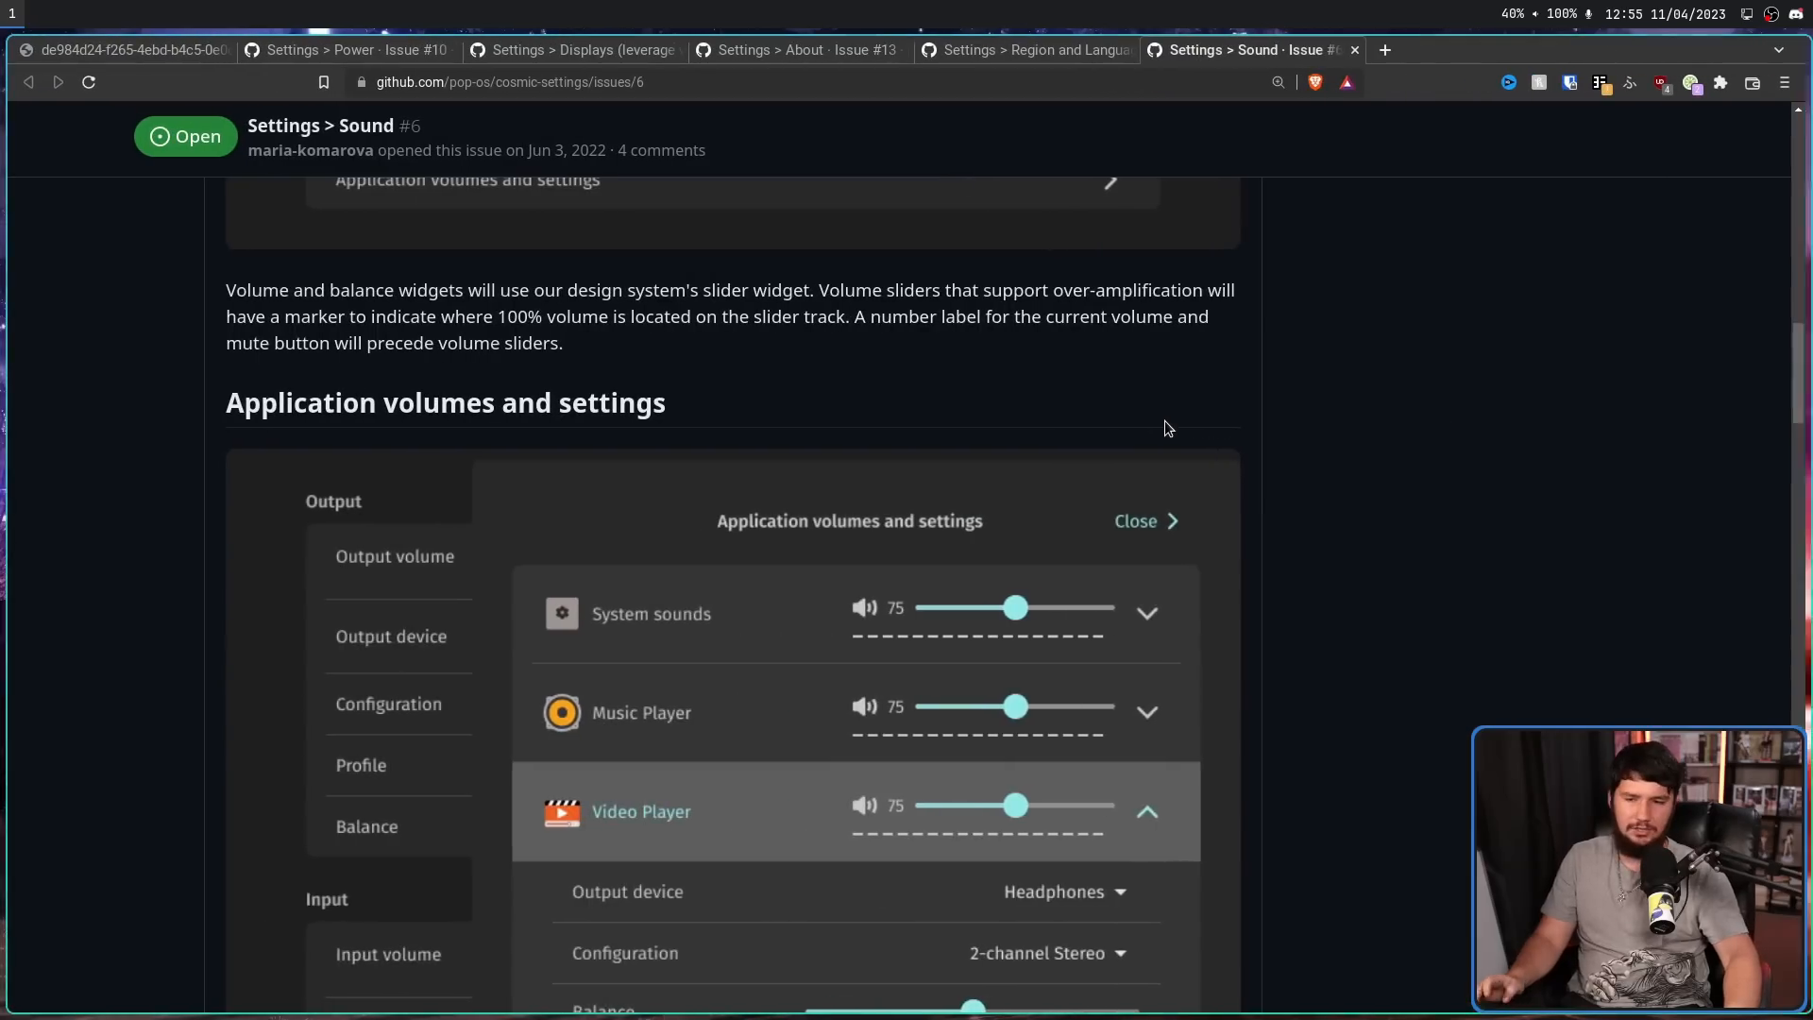
- Scroll the Sound issue past application volumes to the test speakers drawer mockup
scroll("down", 3)
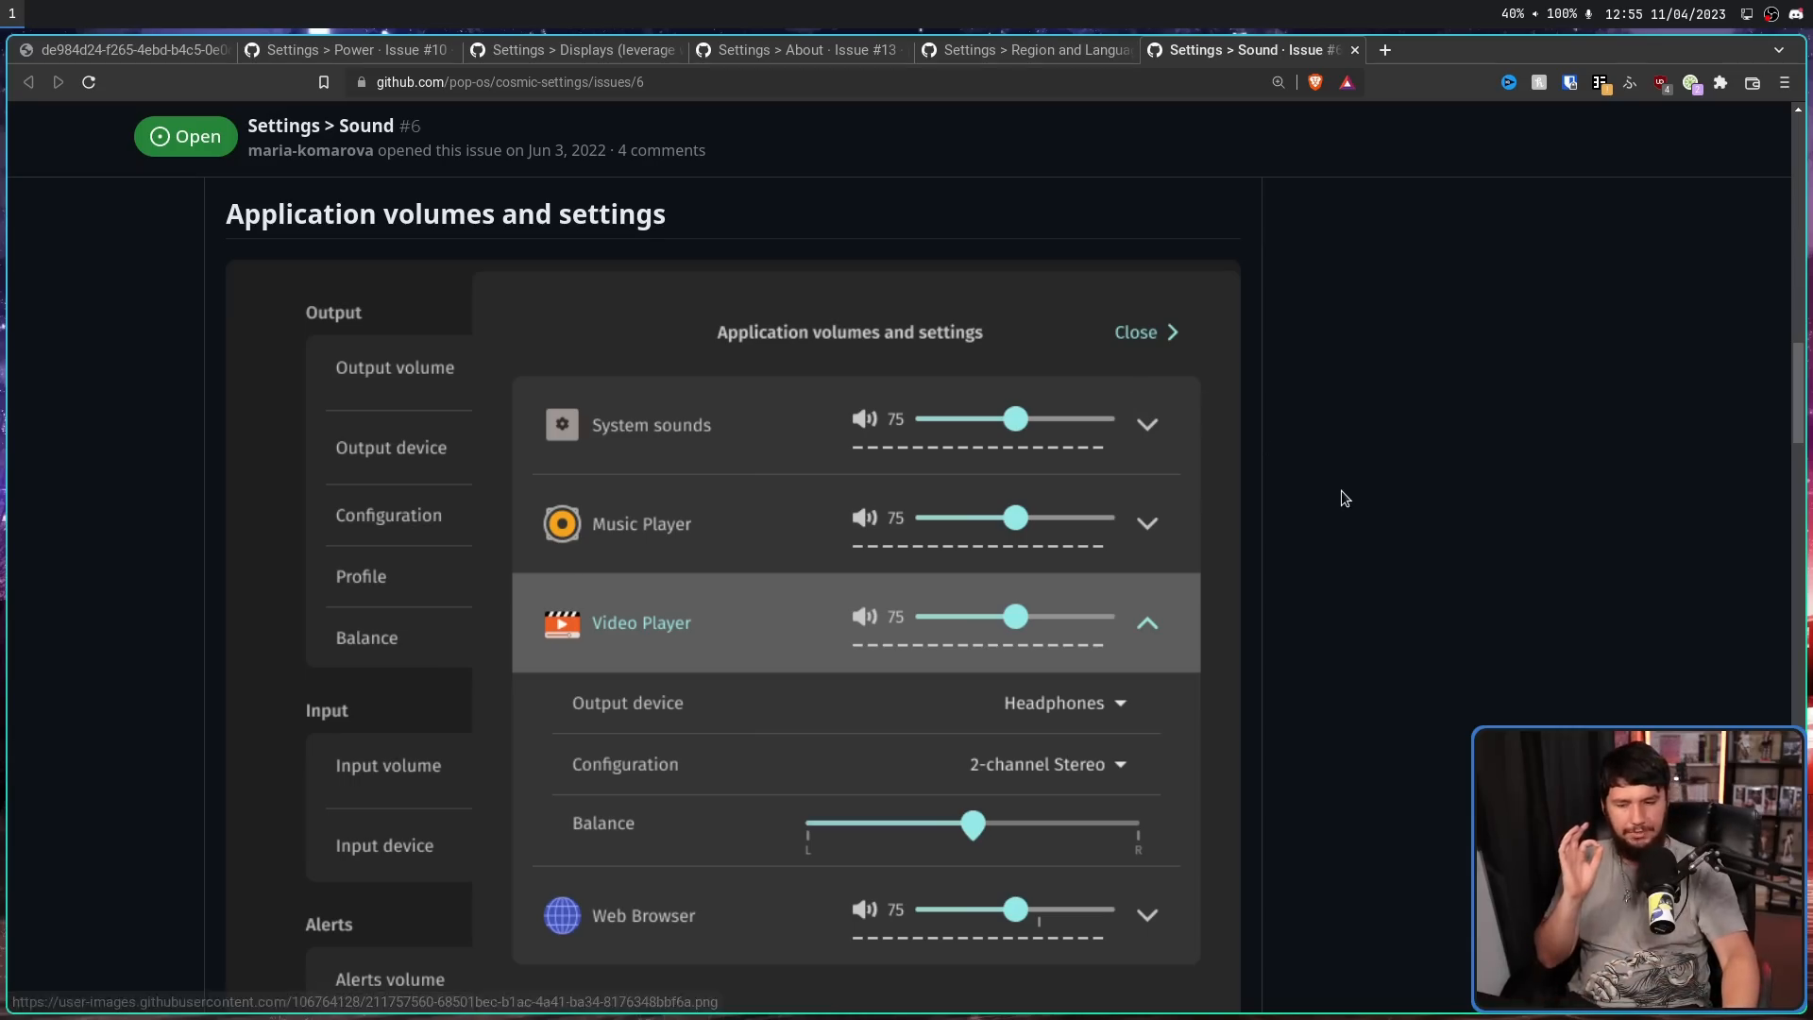
scroll("down", 3)
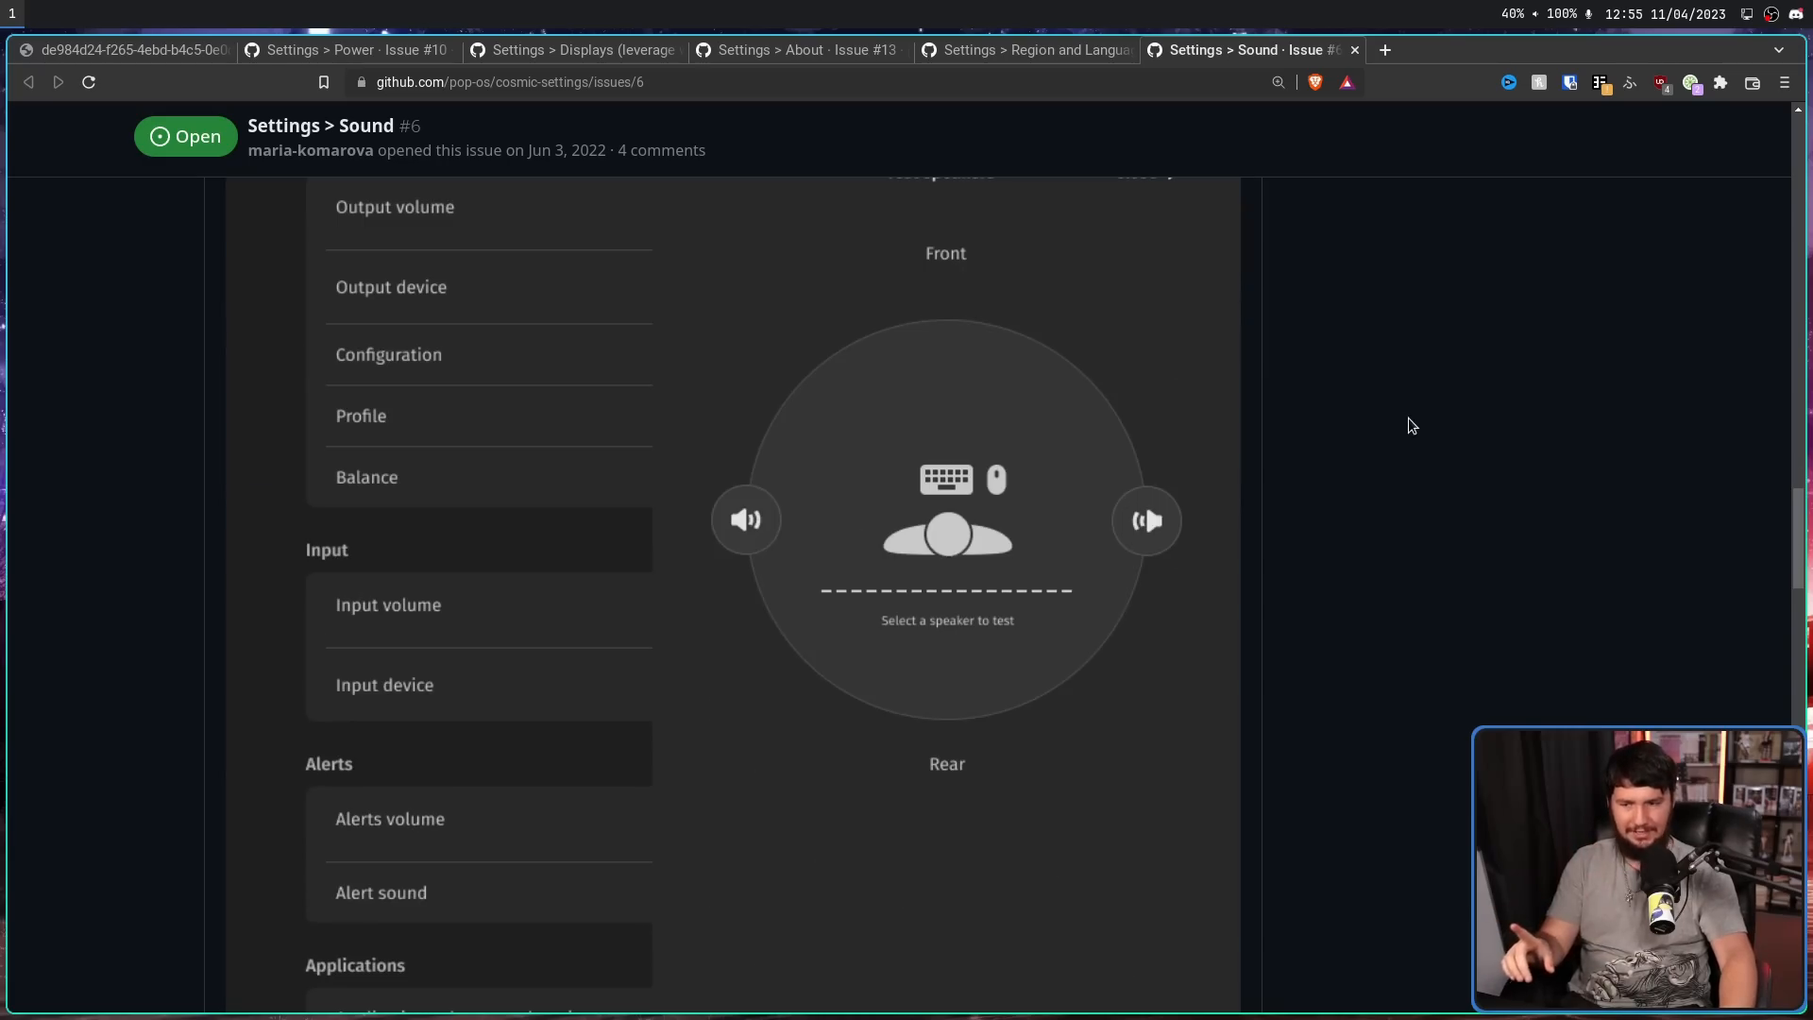
mouse_move(1398, 435)
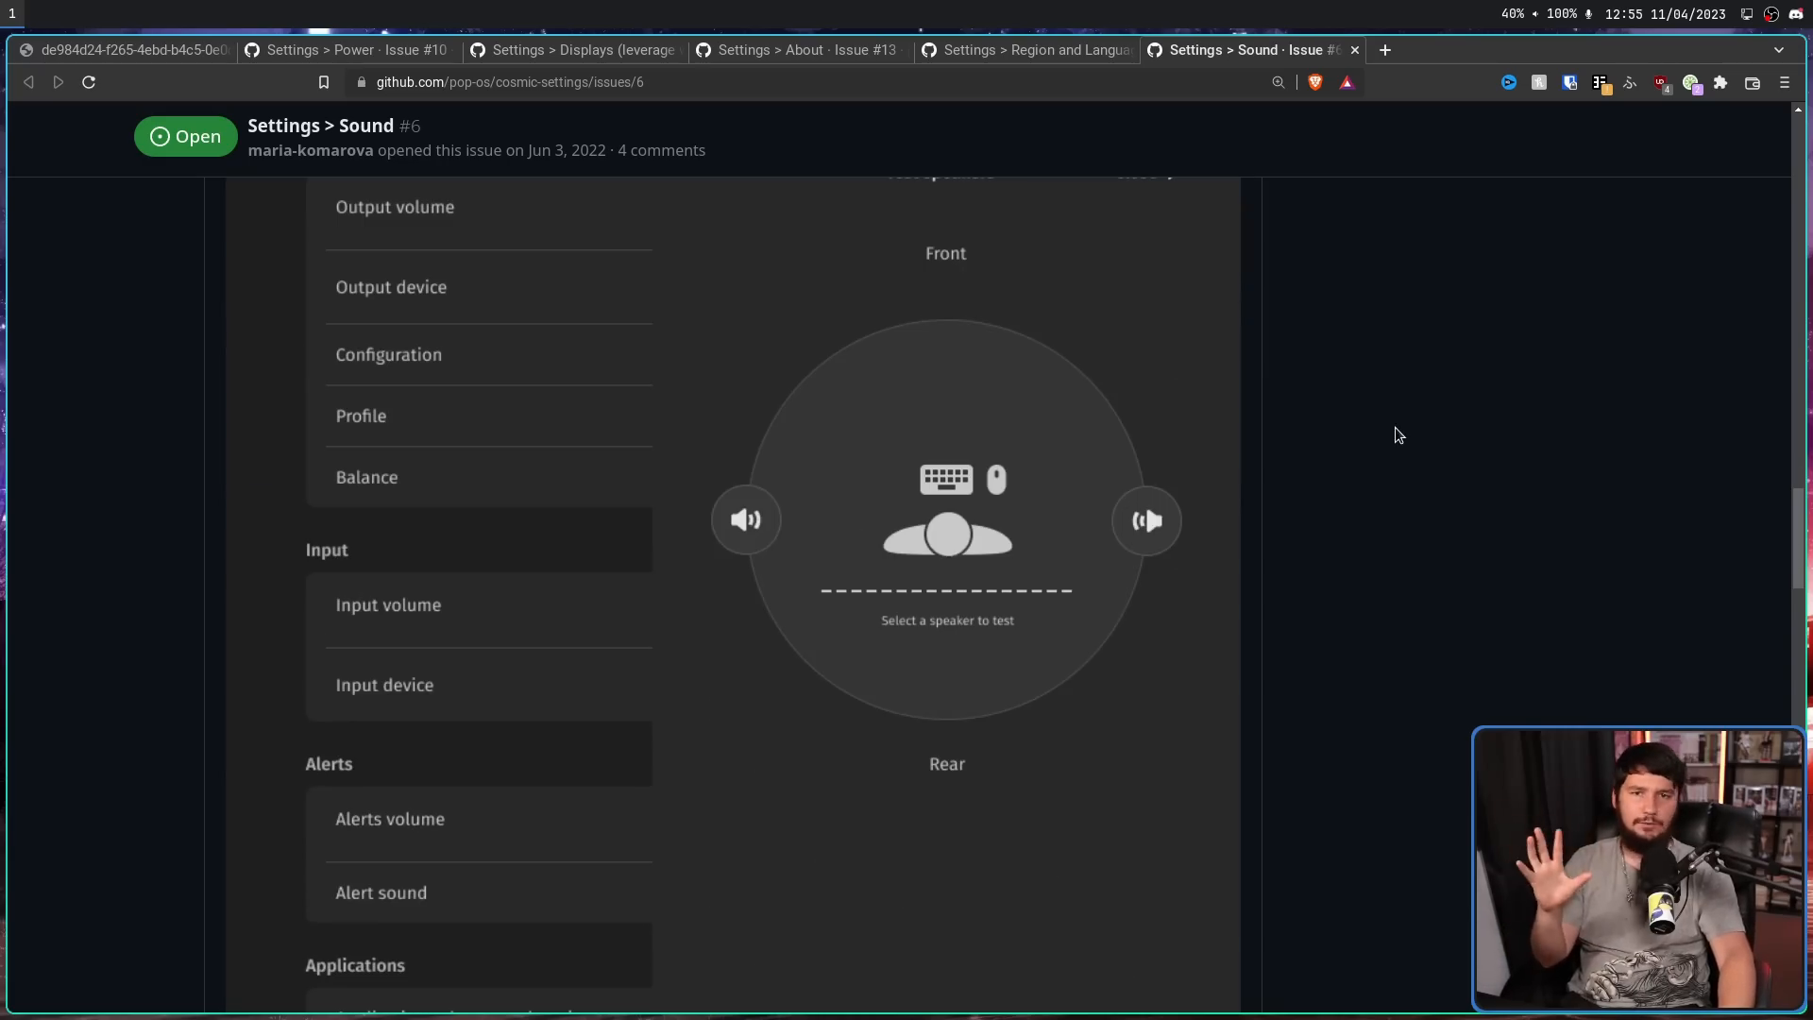
mouse_move(1386, 406)
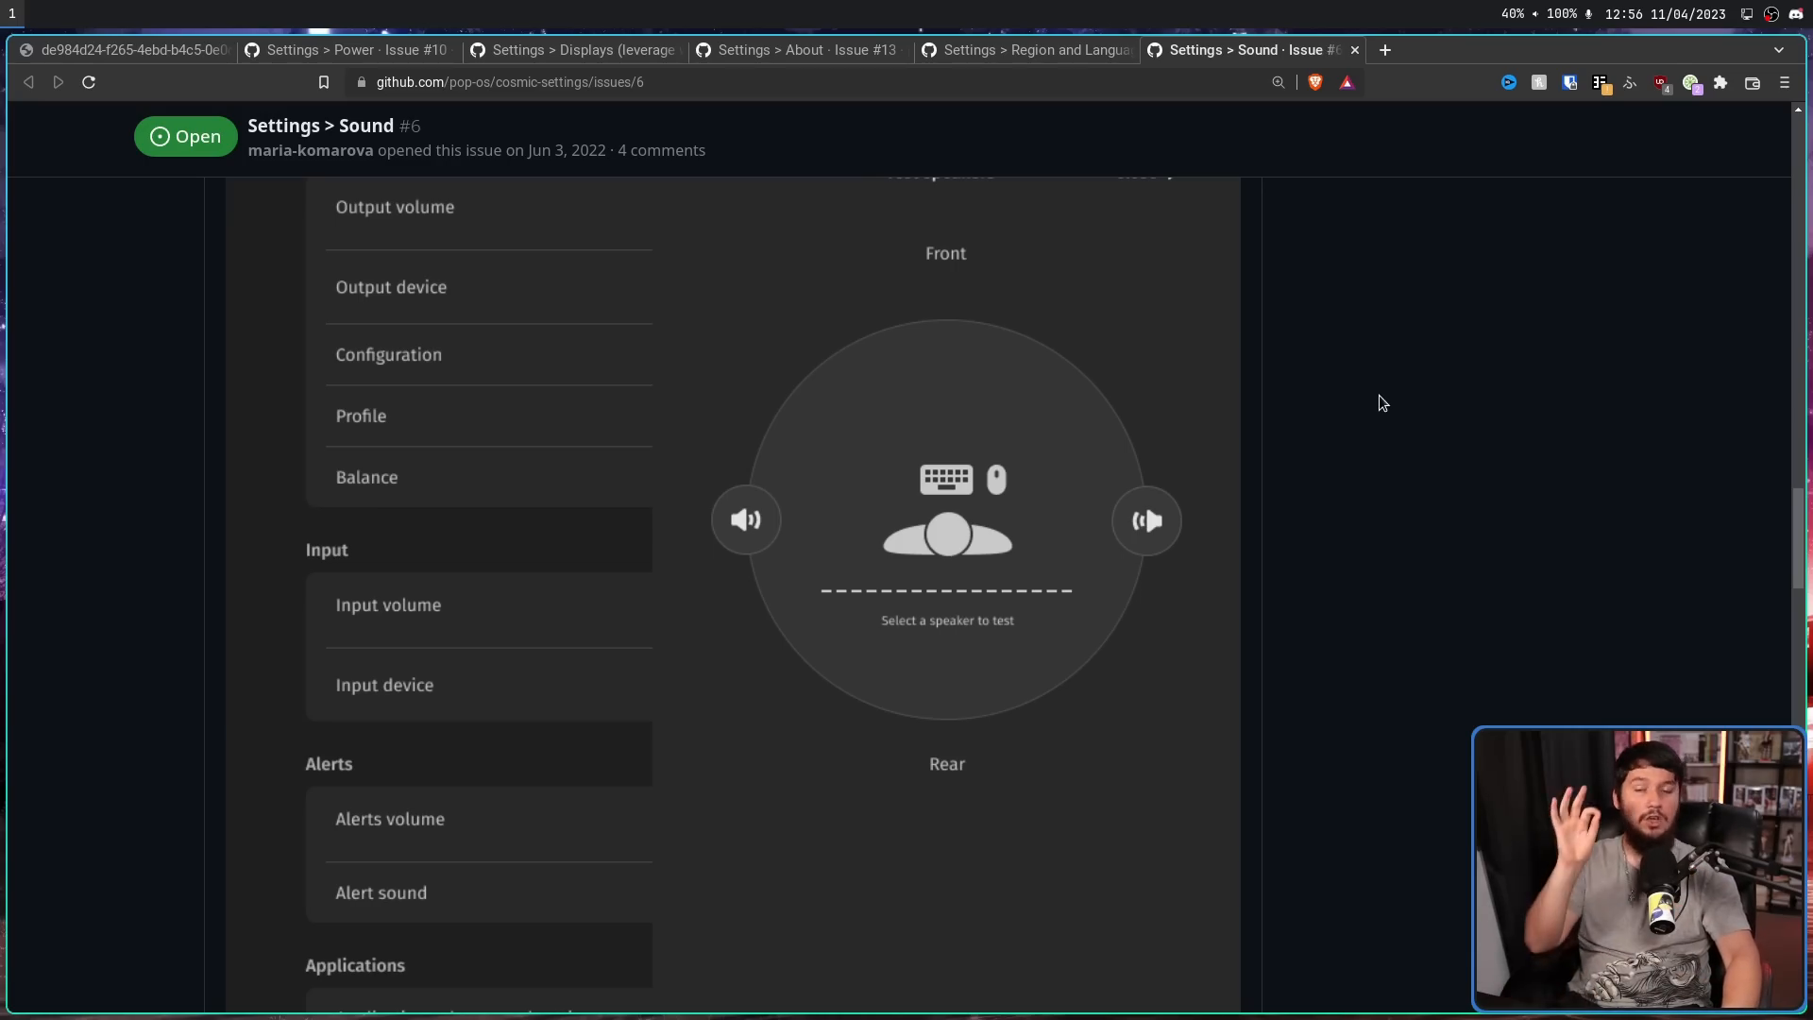
scroll("down", 3)
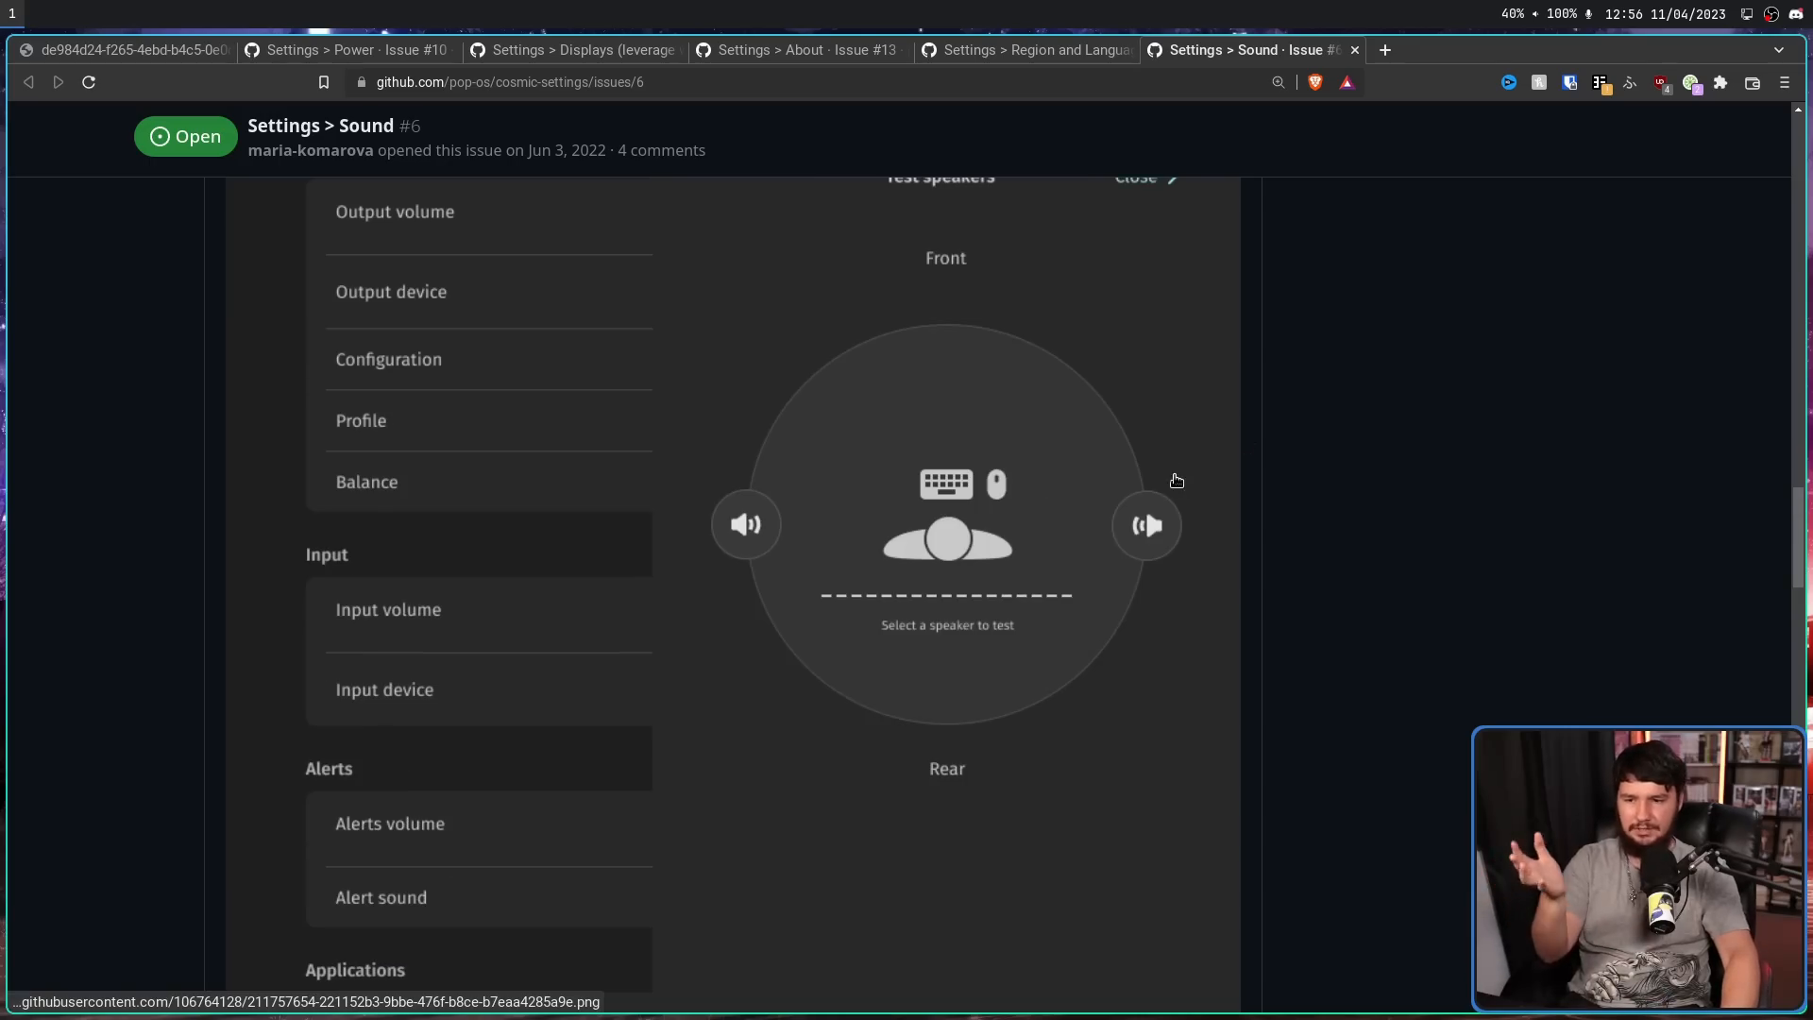
scroll("down", 3)
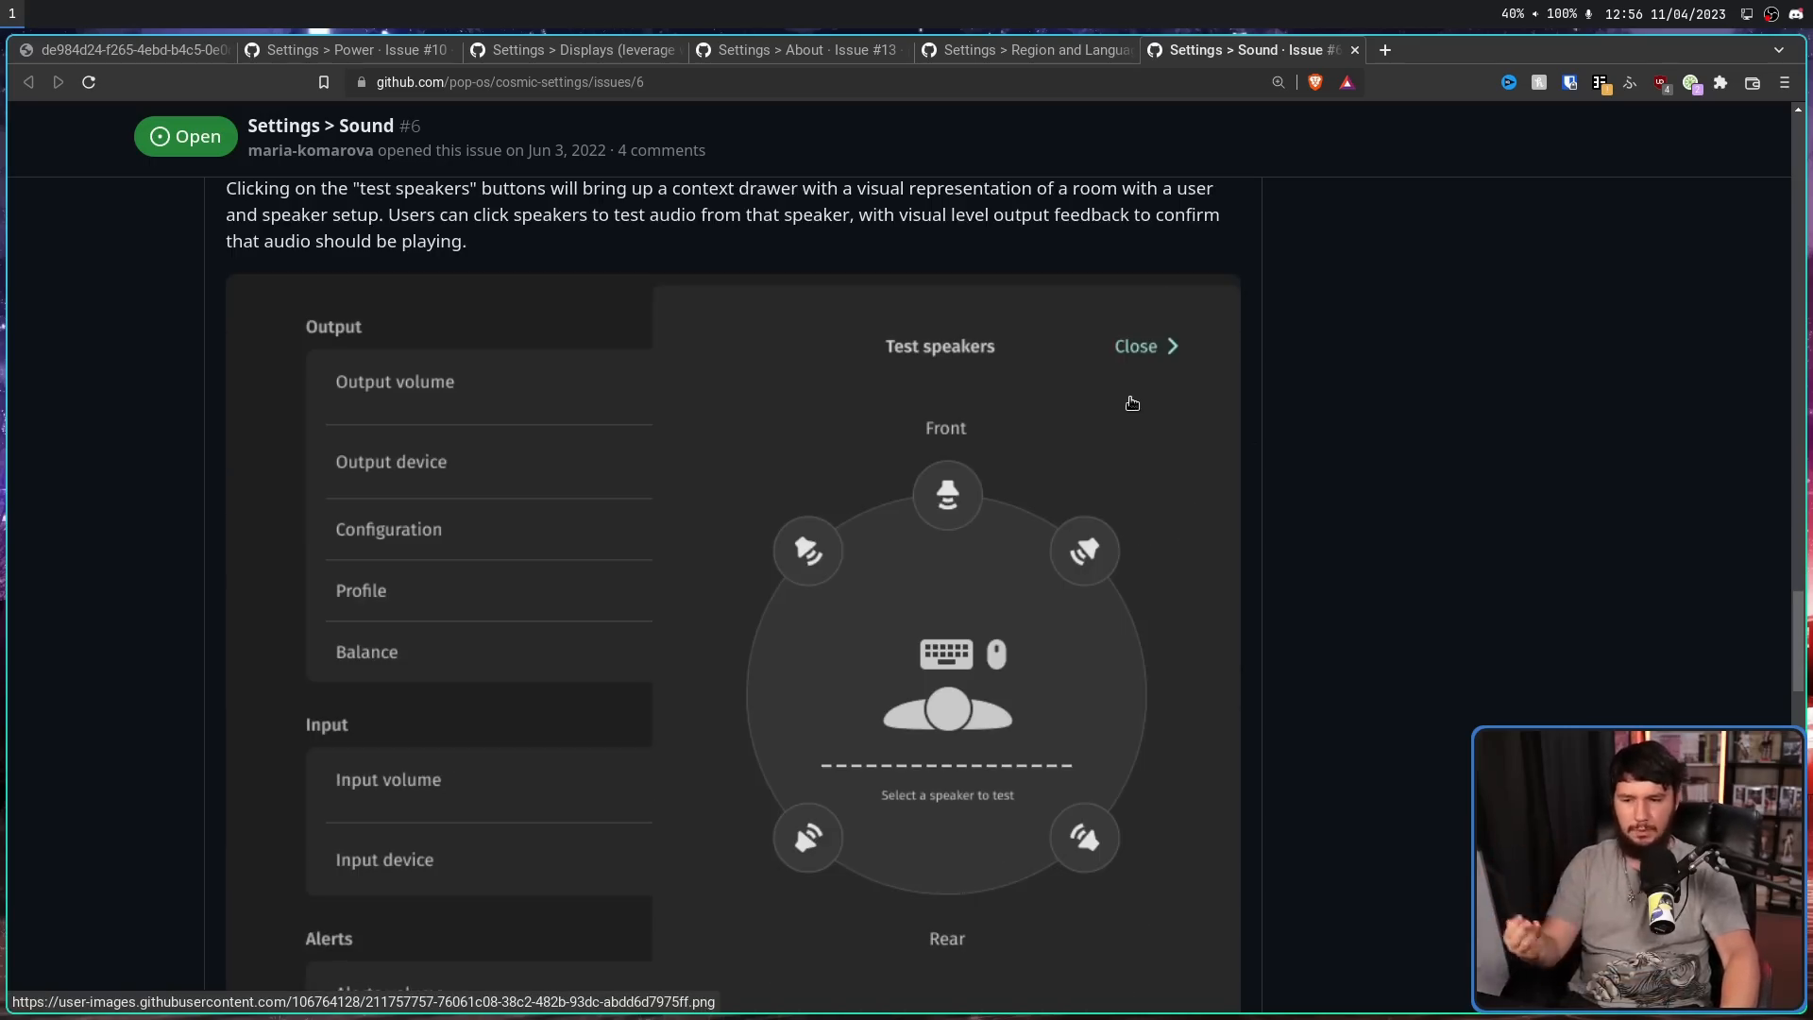
scroll("down", 3)
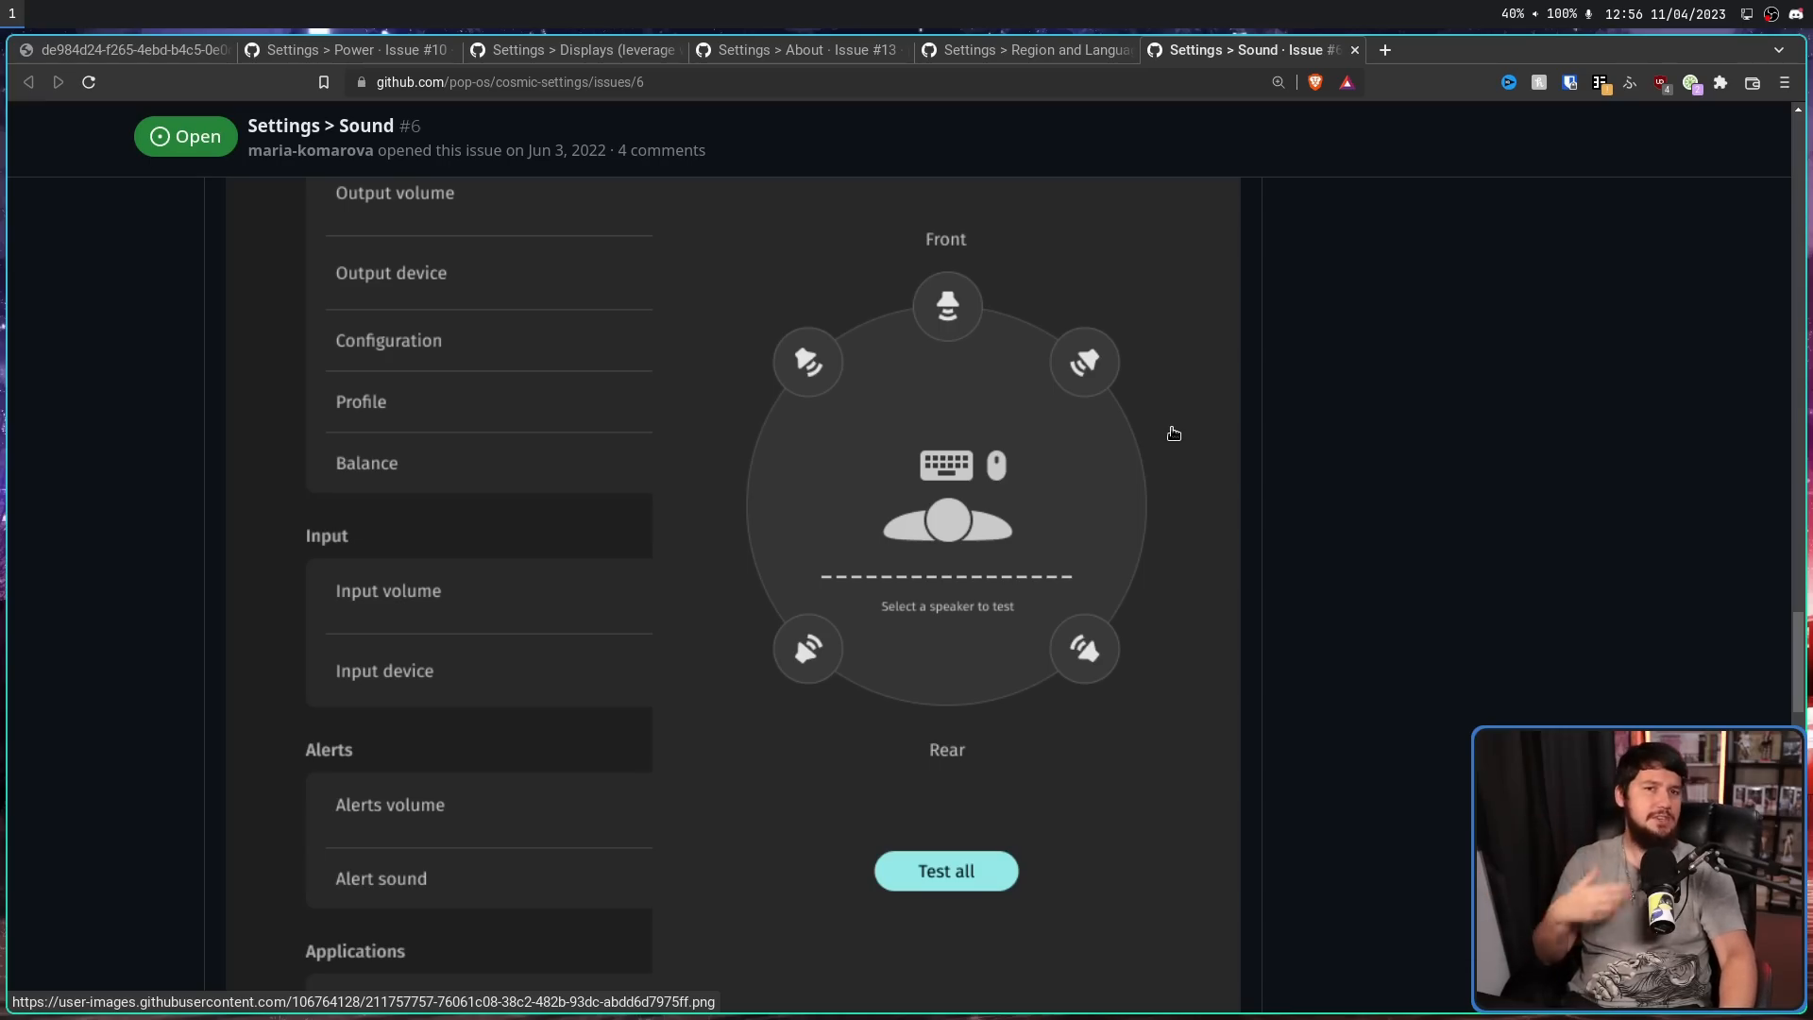
mouse_move(1177, 436)
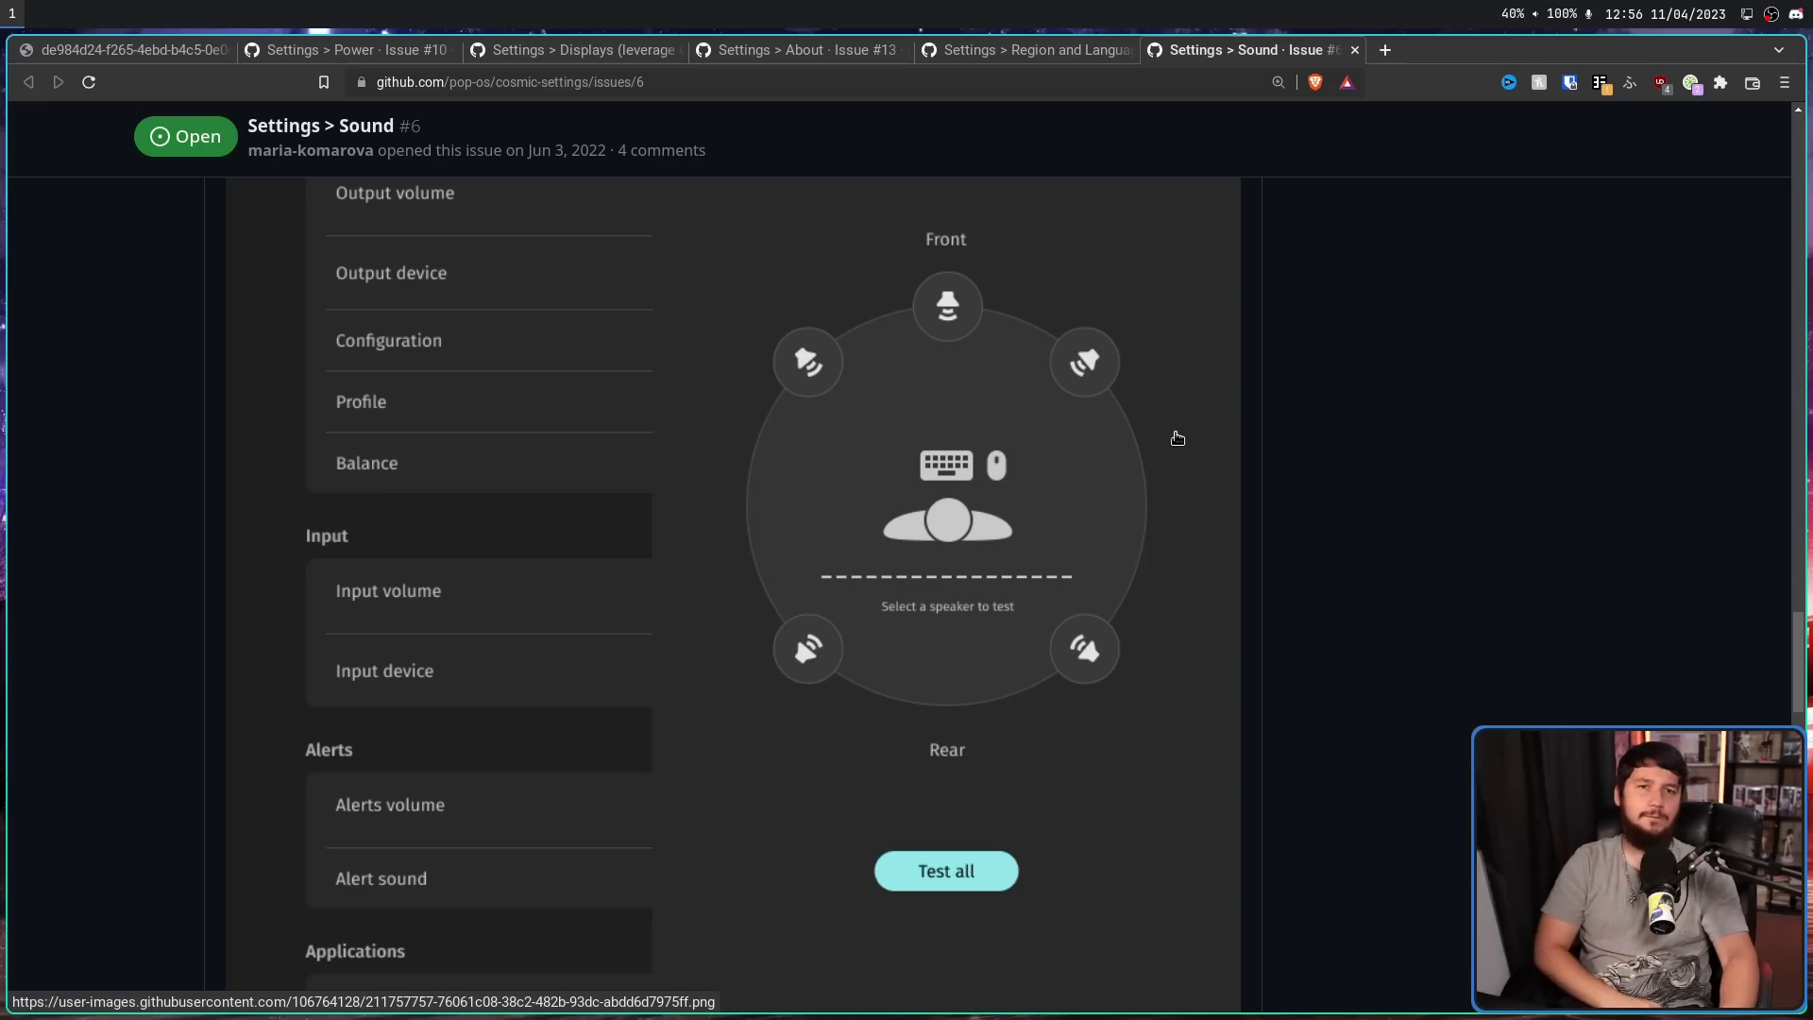
mouse_move(1182, 444)
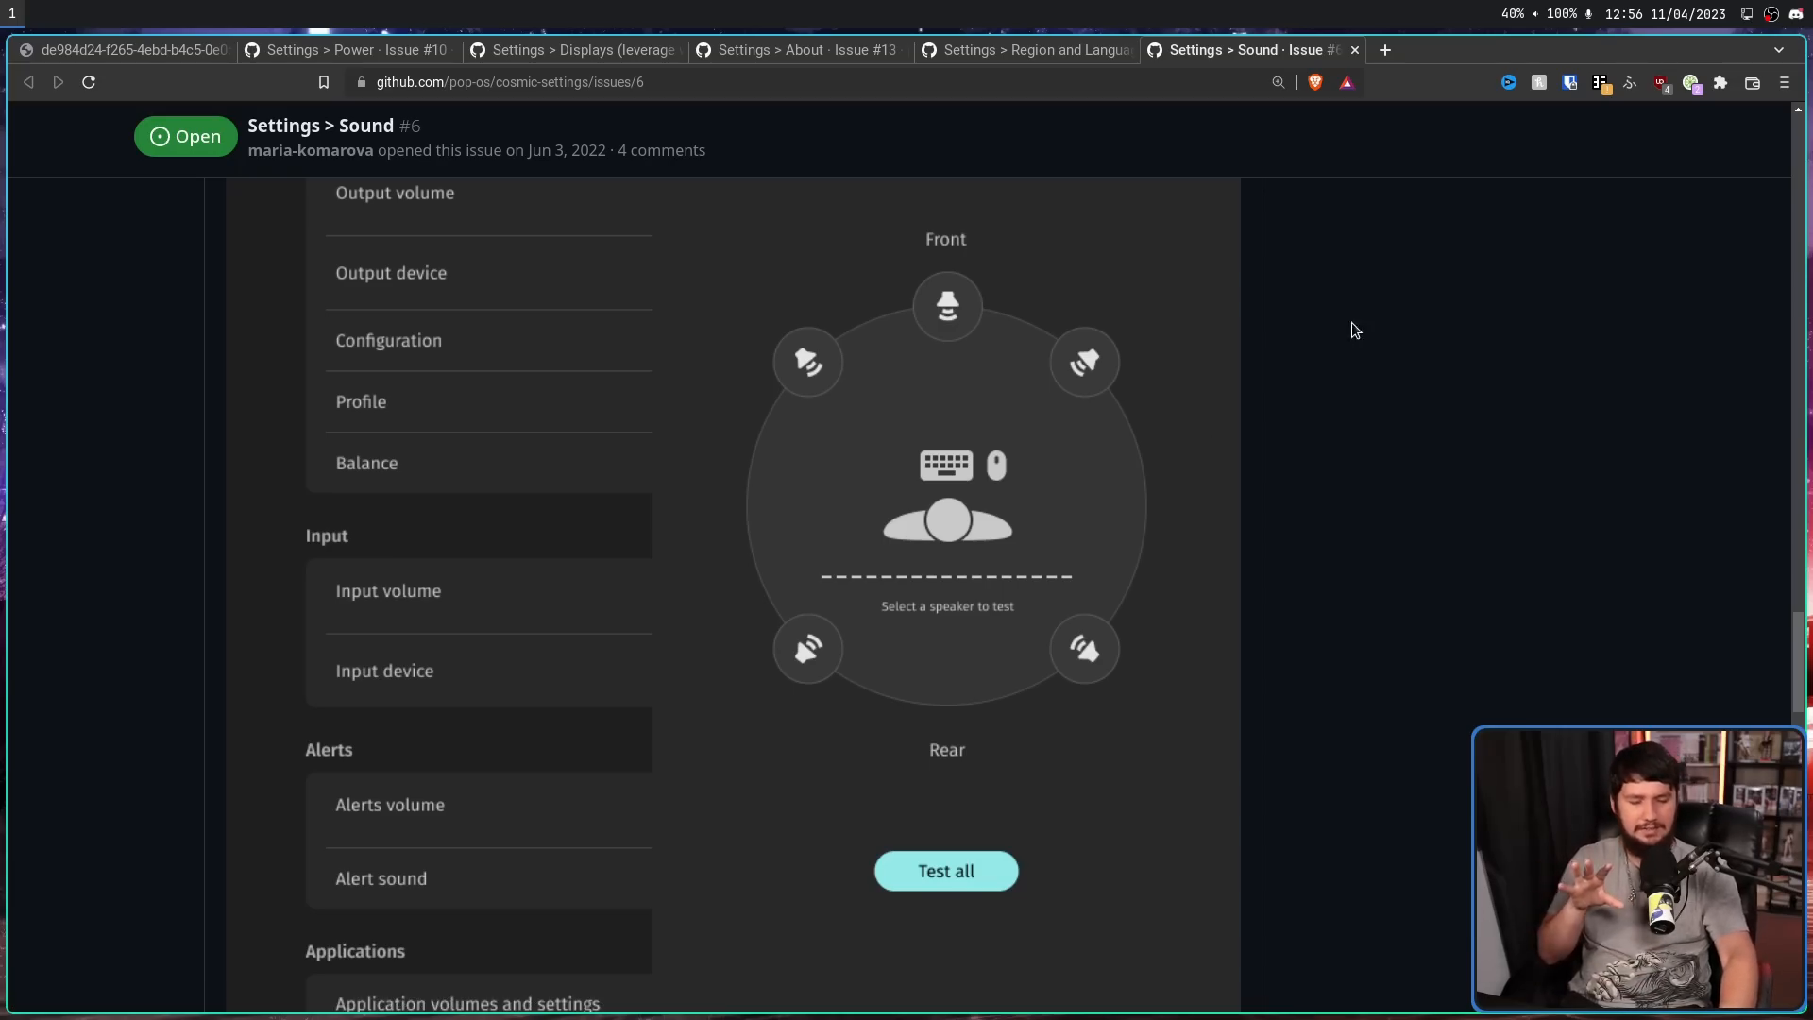
mouse_move(1260, 337)
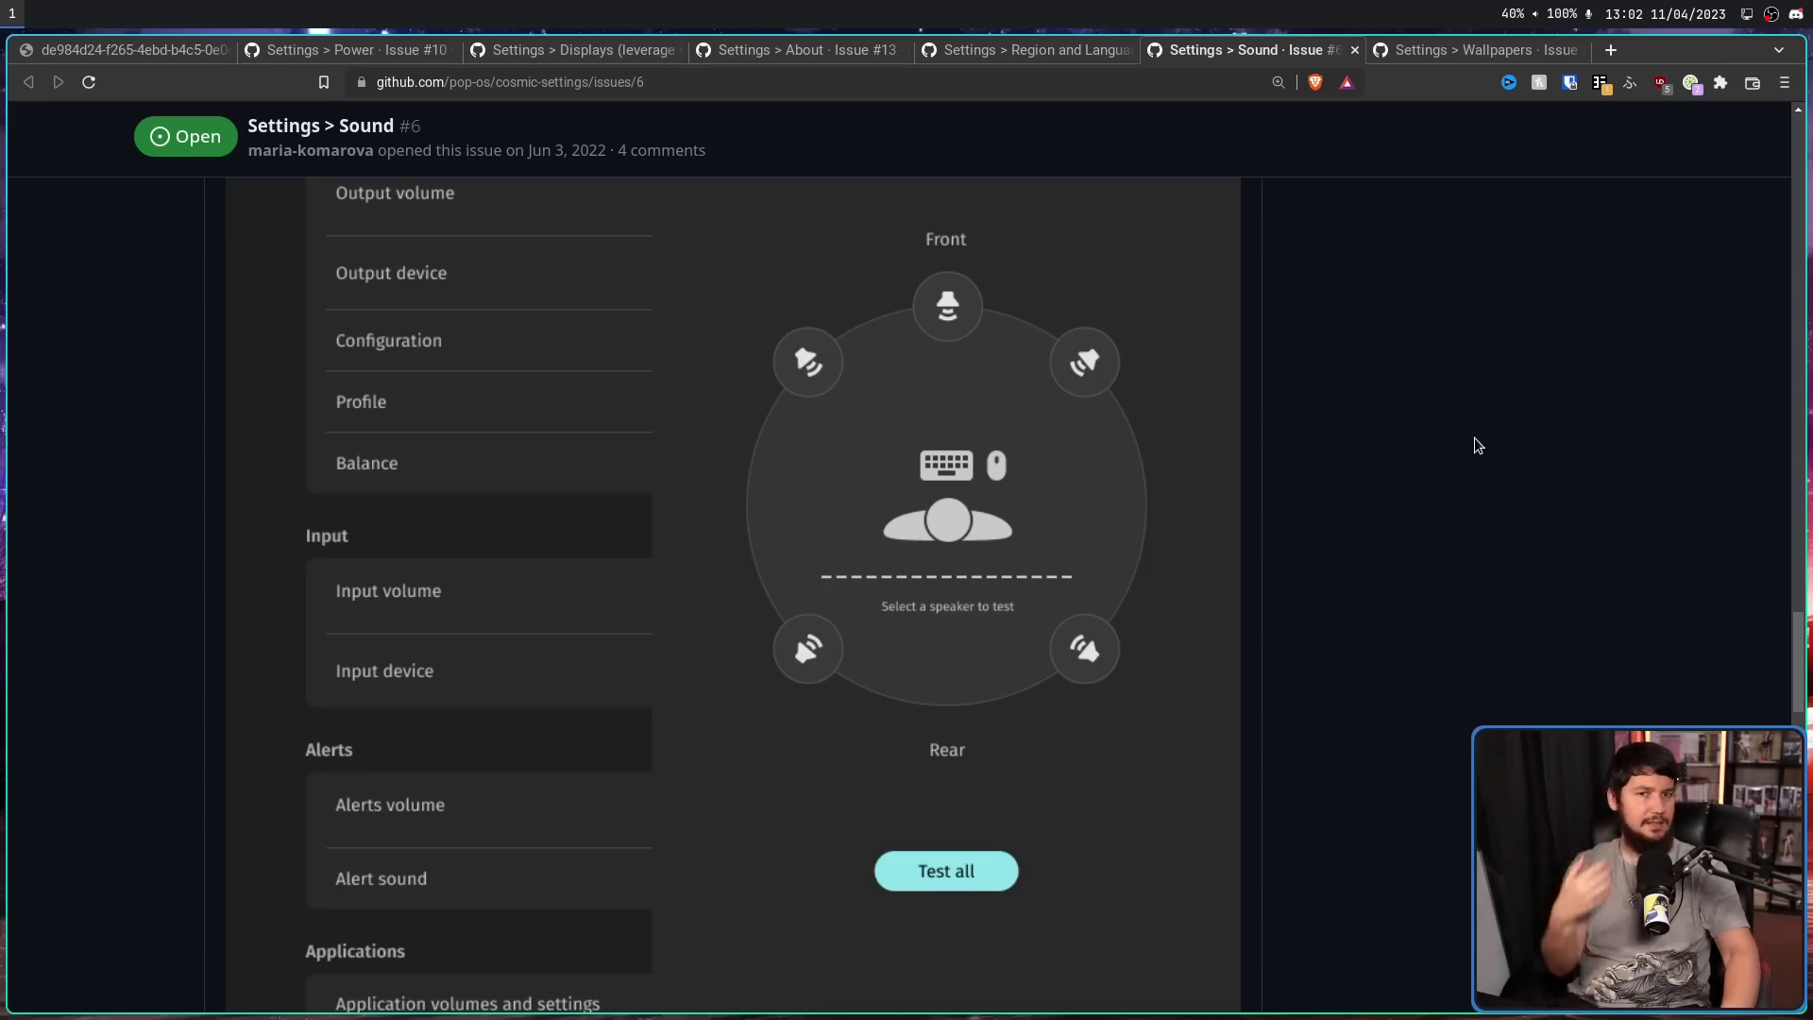
- Switch to Wallpapers issue #16 and scroll down to its slideshow mockup with system background grid
left_click(1478, 49)
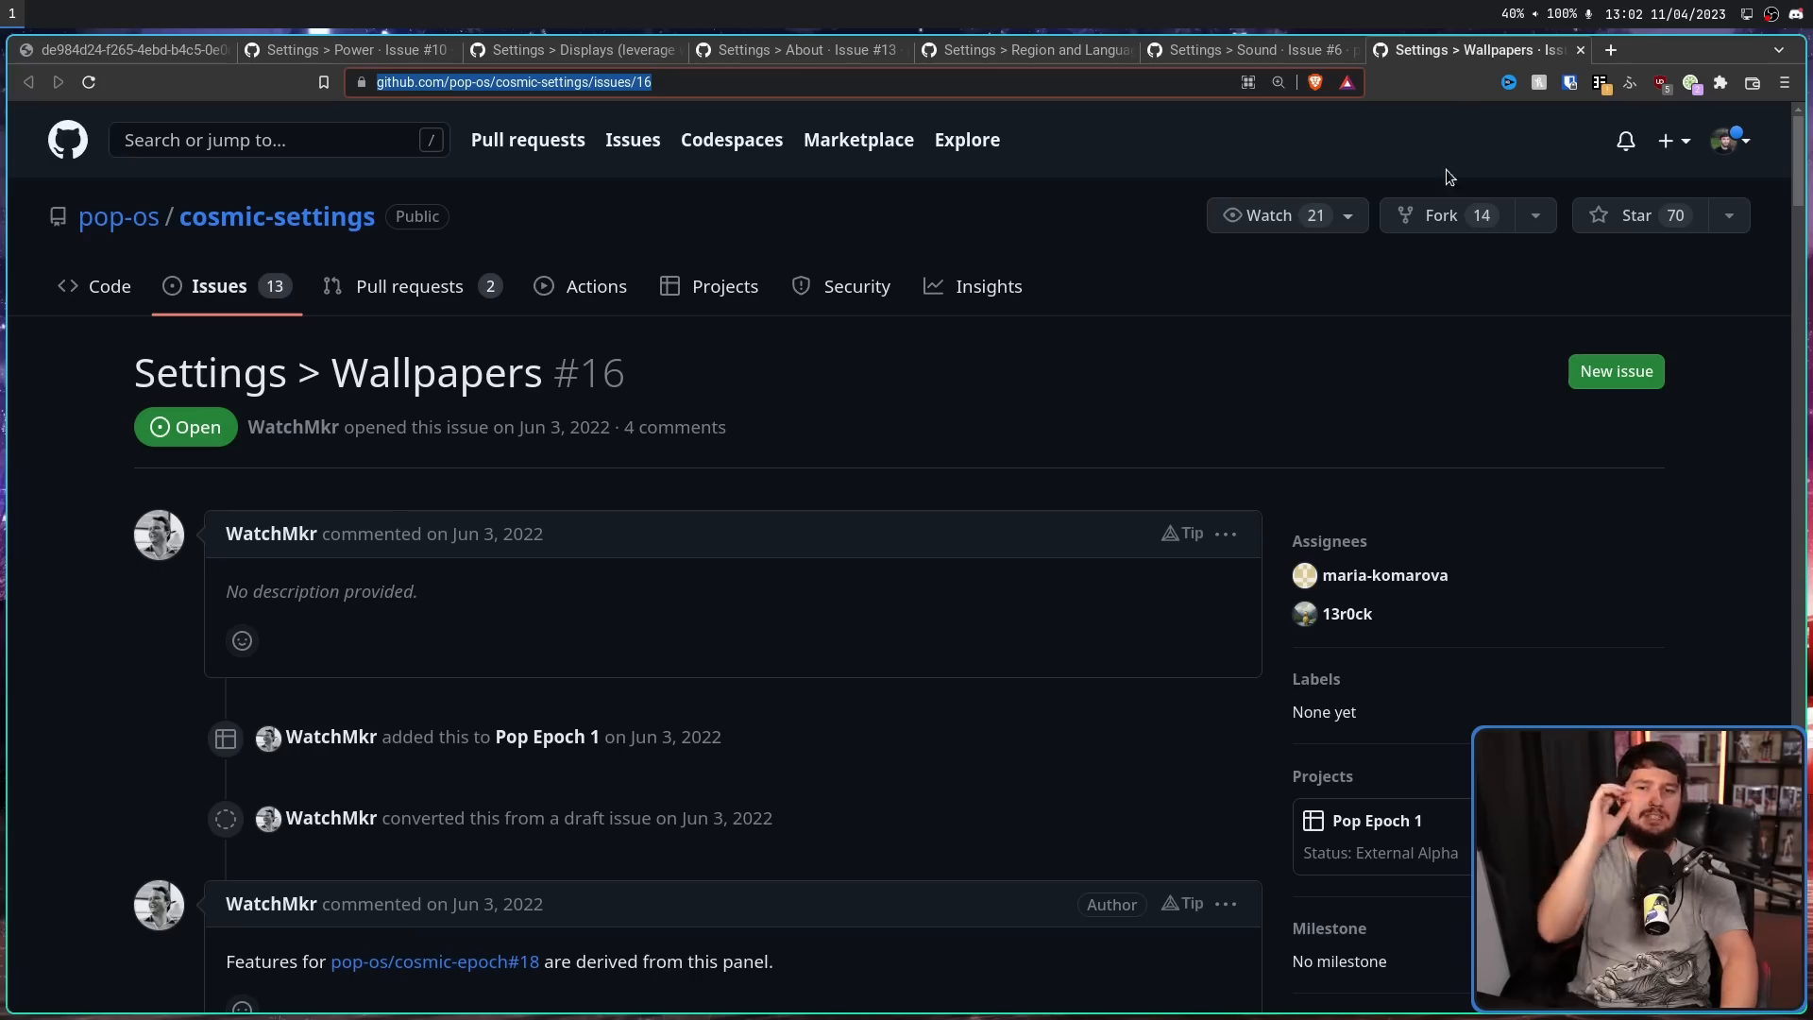
scroll("down", 3)
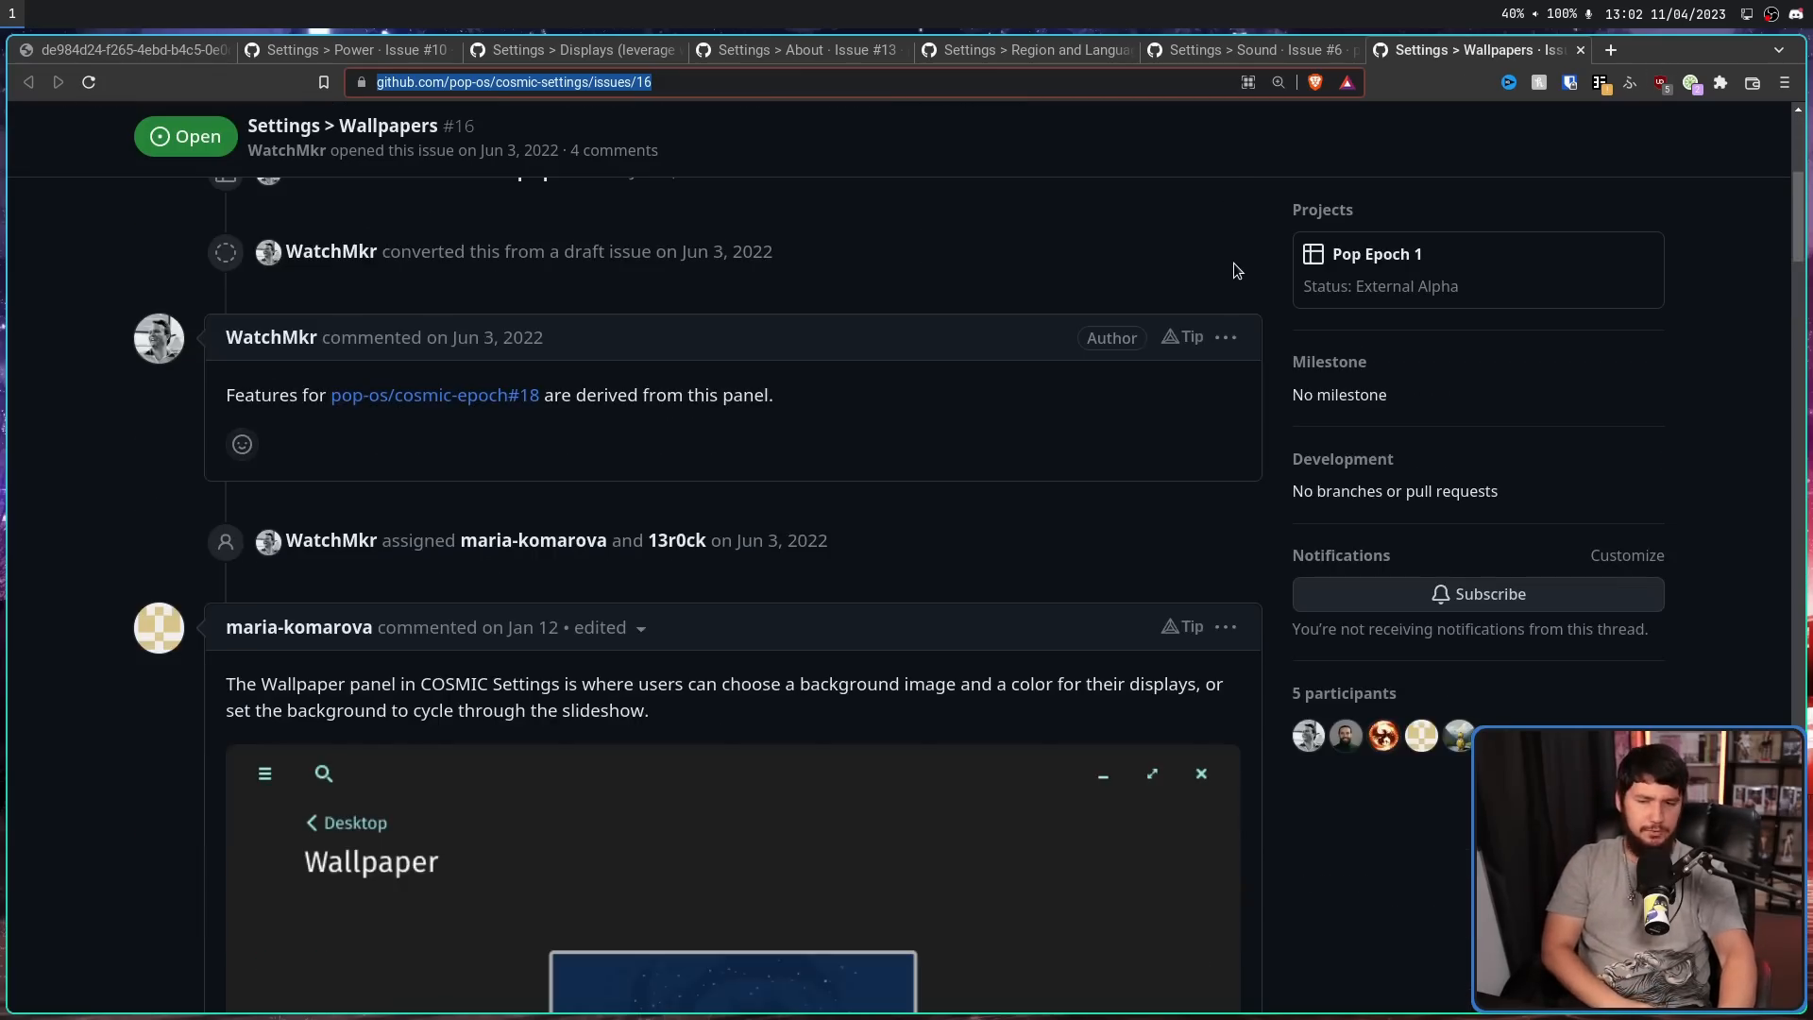
scroll("down", 3)
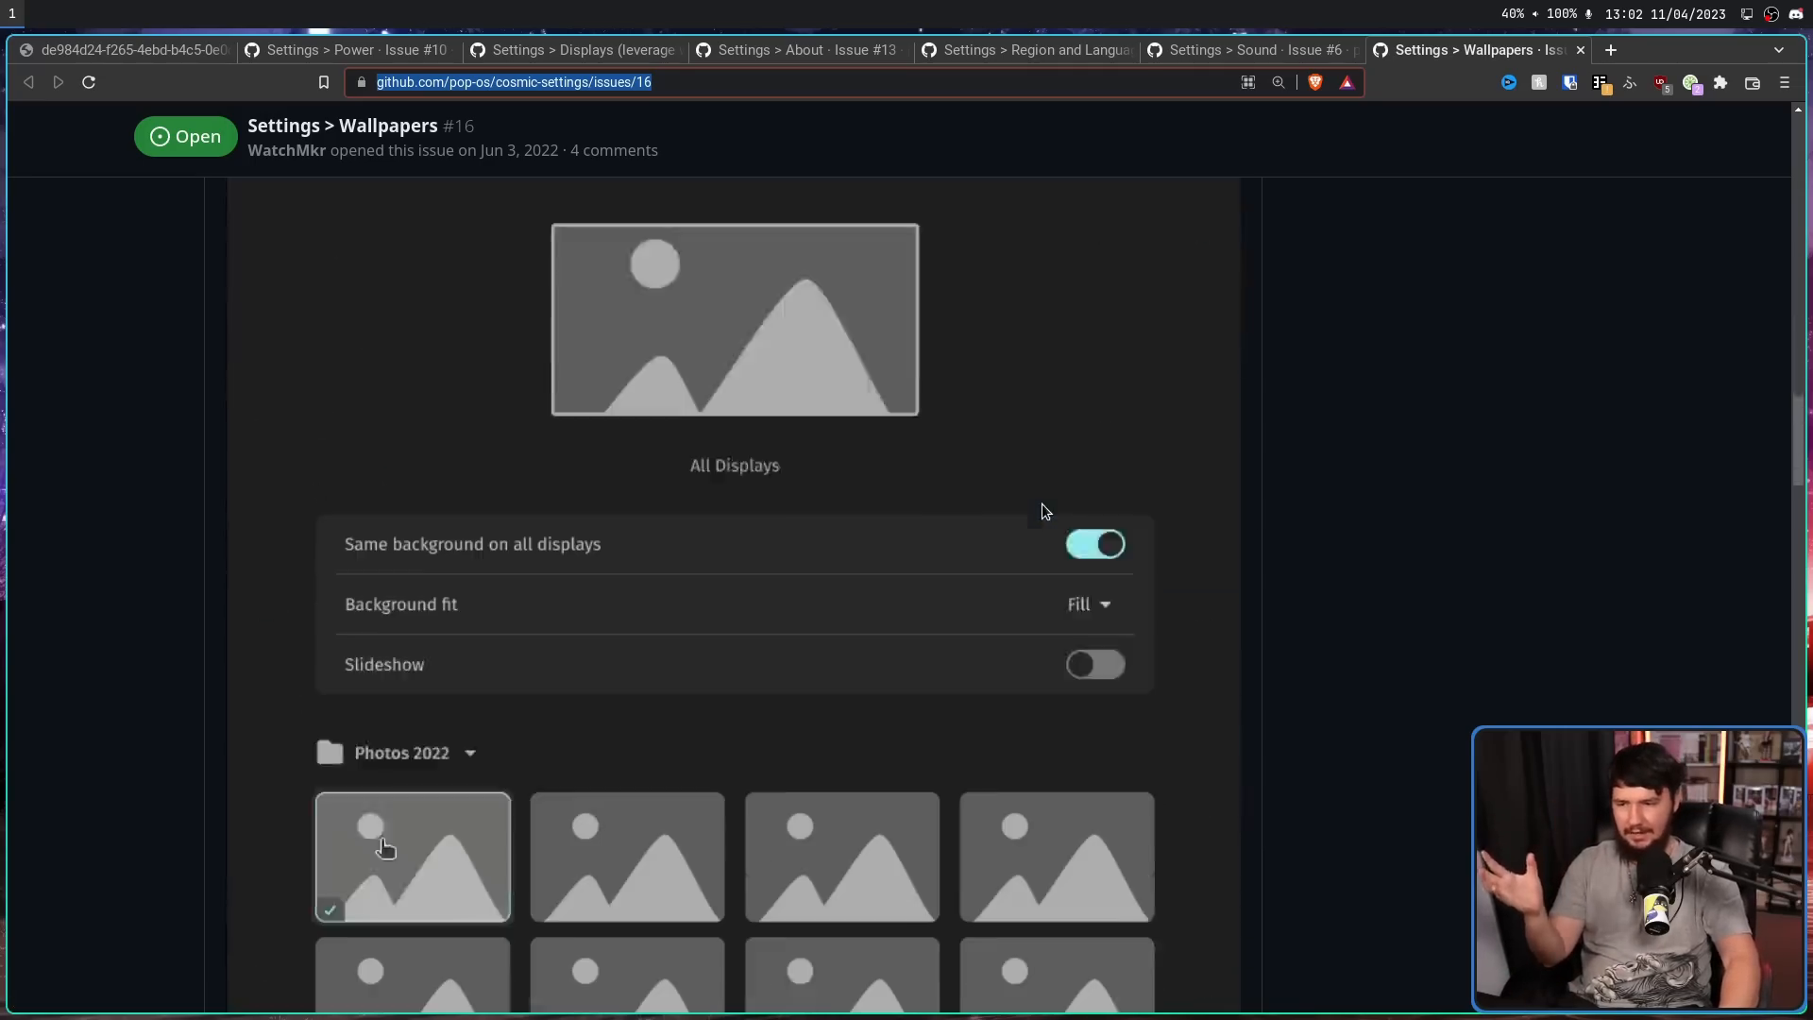
scroll("down", 3)
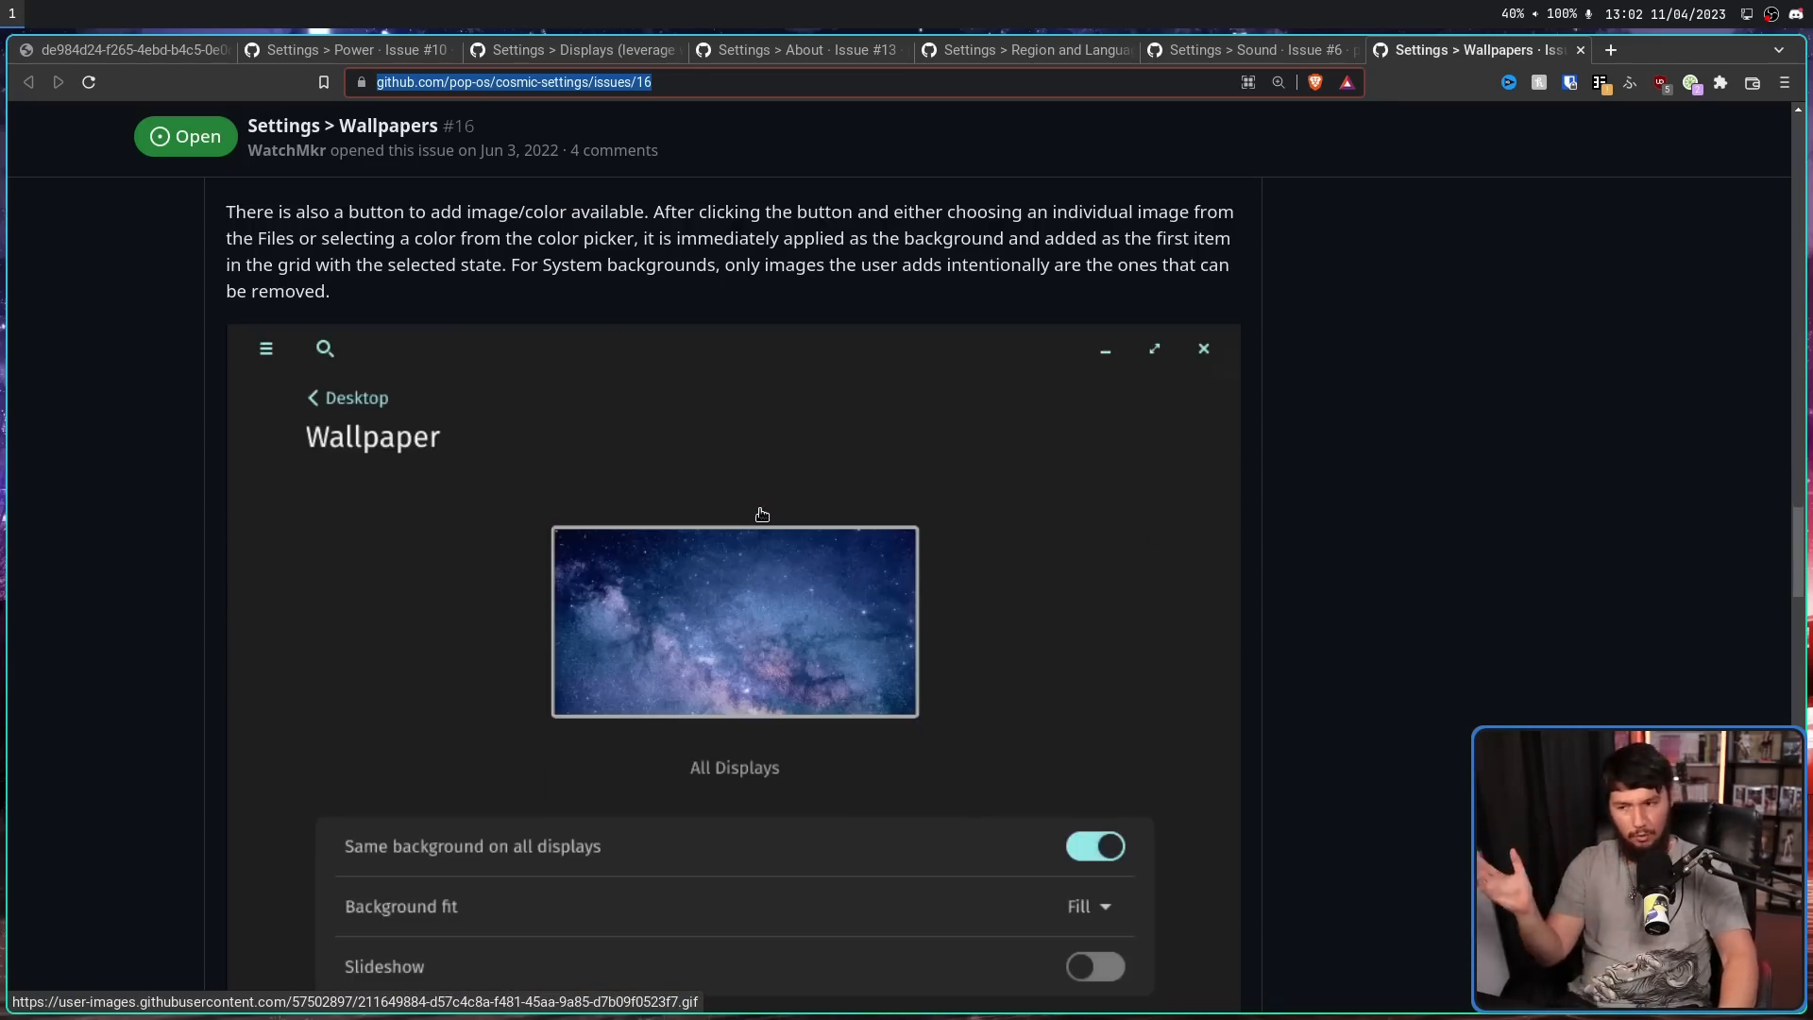
scroll("down", 3)
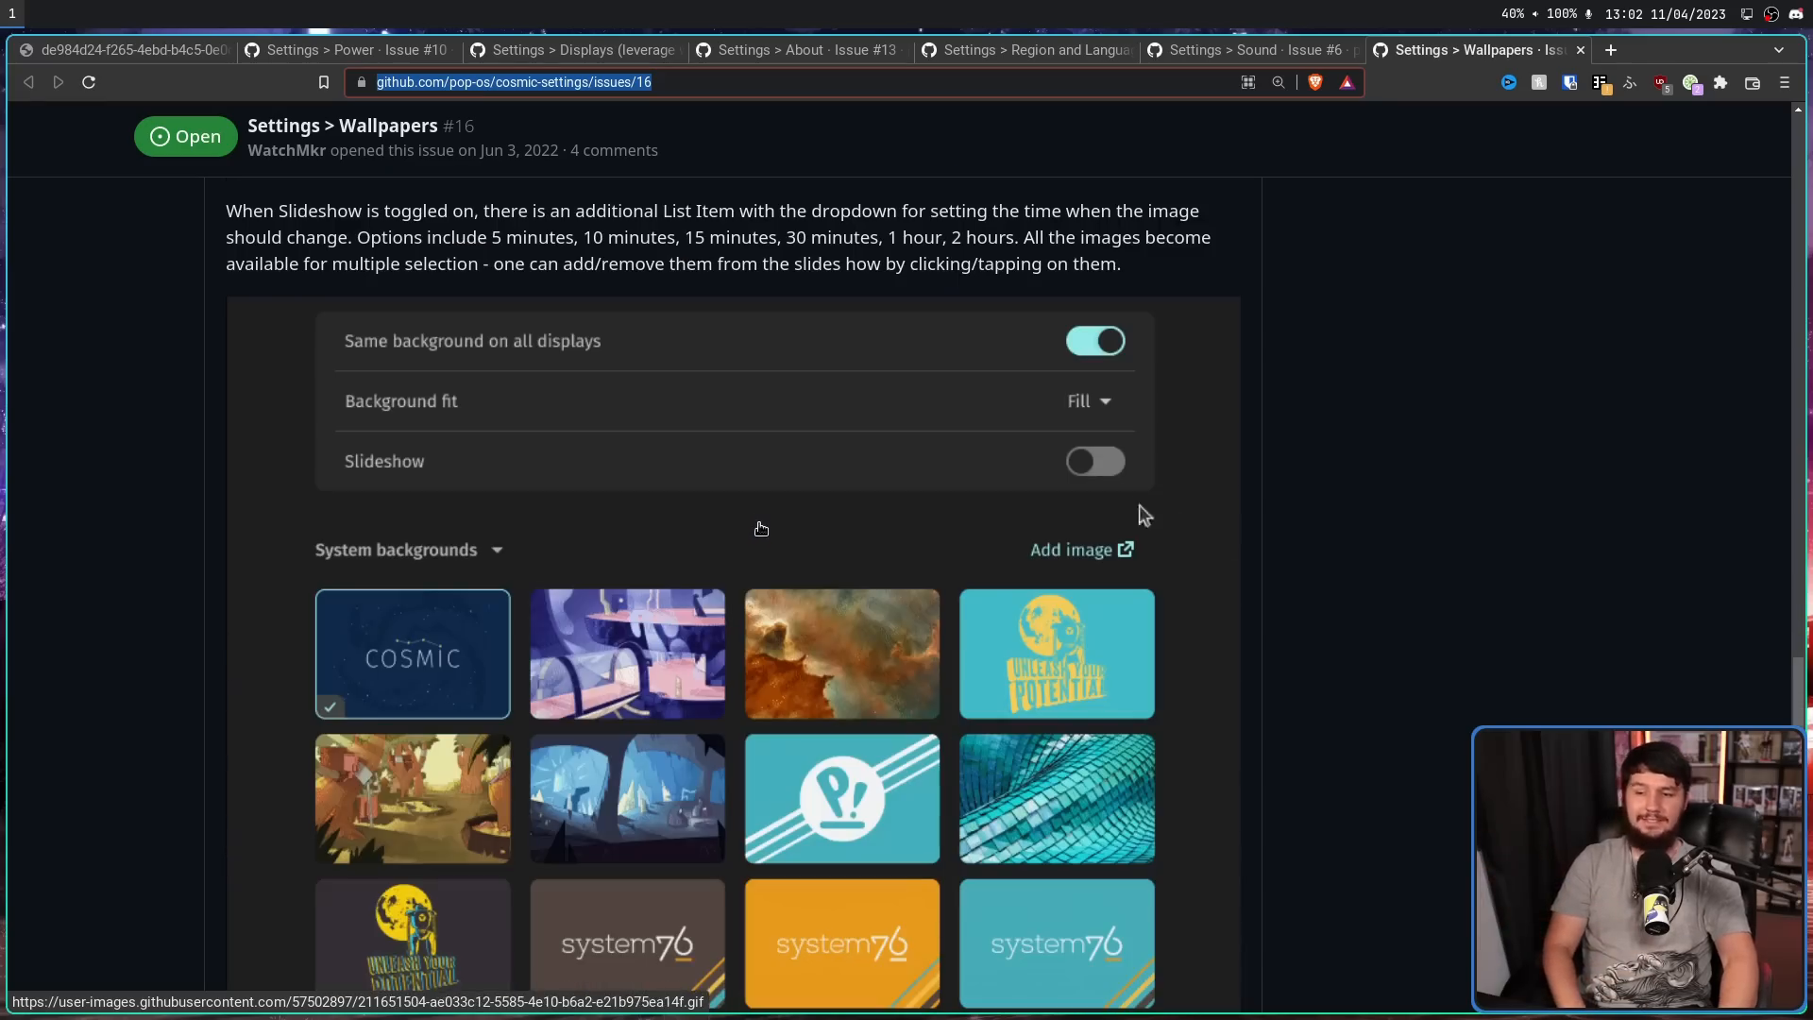
left_click(1094, 461)
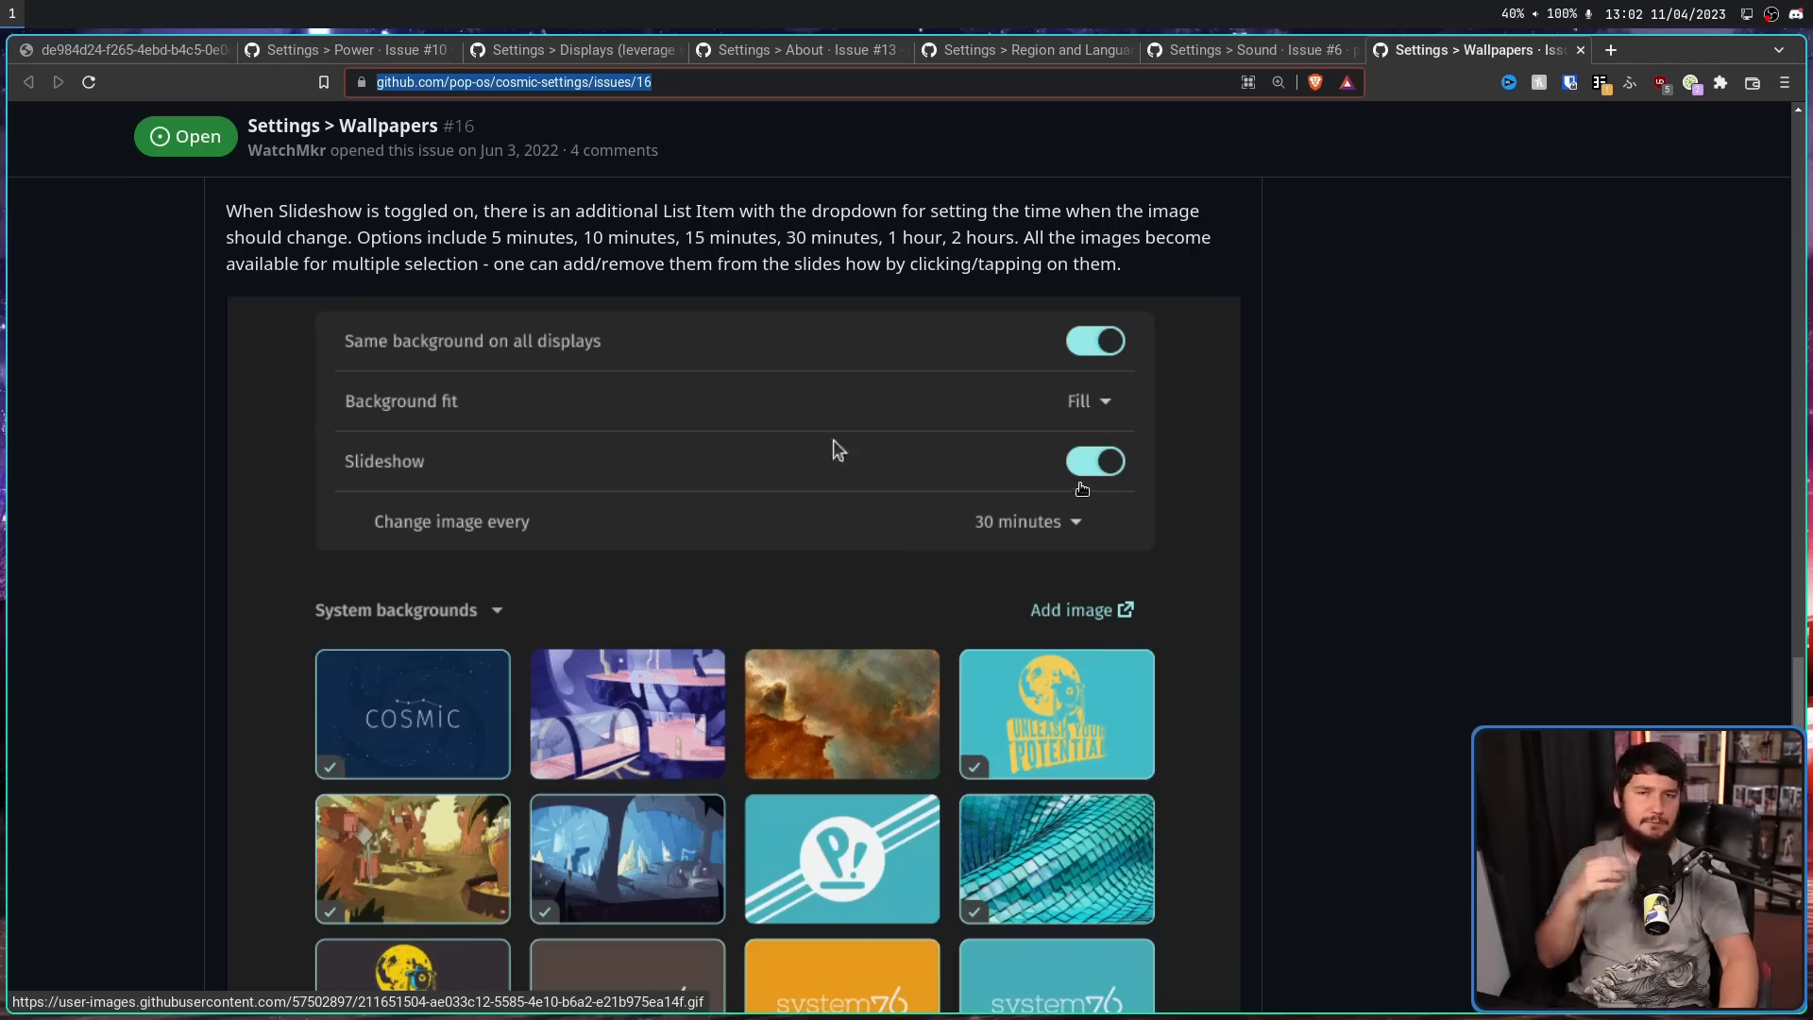
left_click(1094, 461)
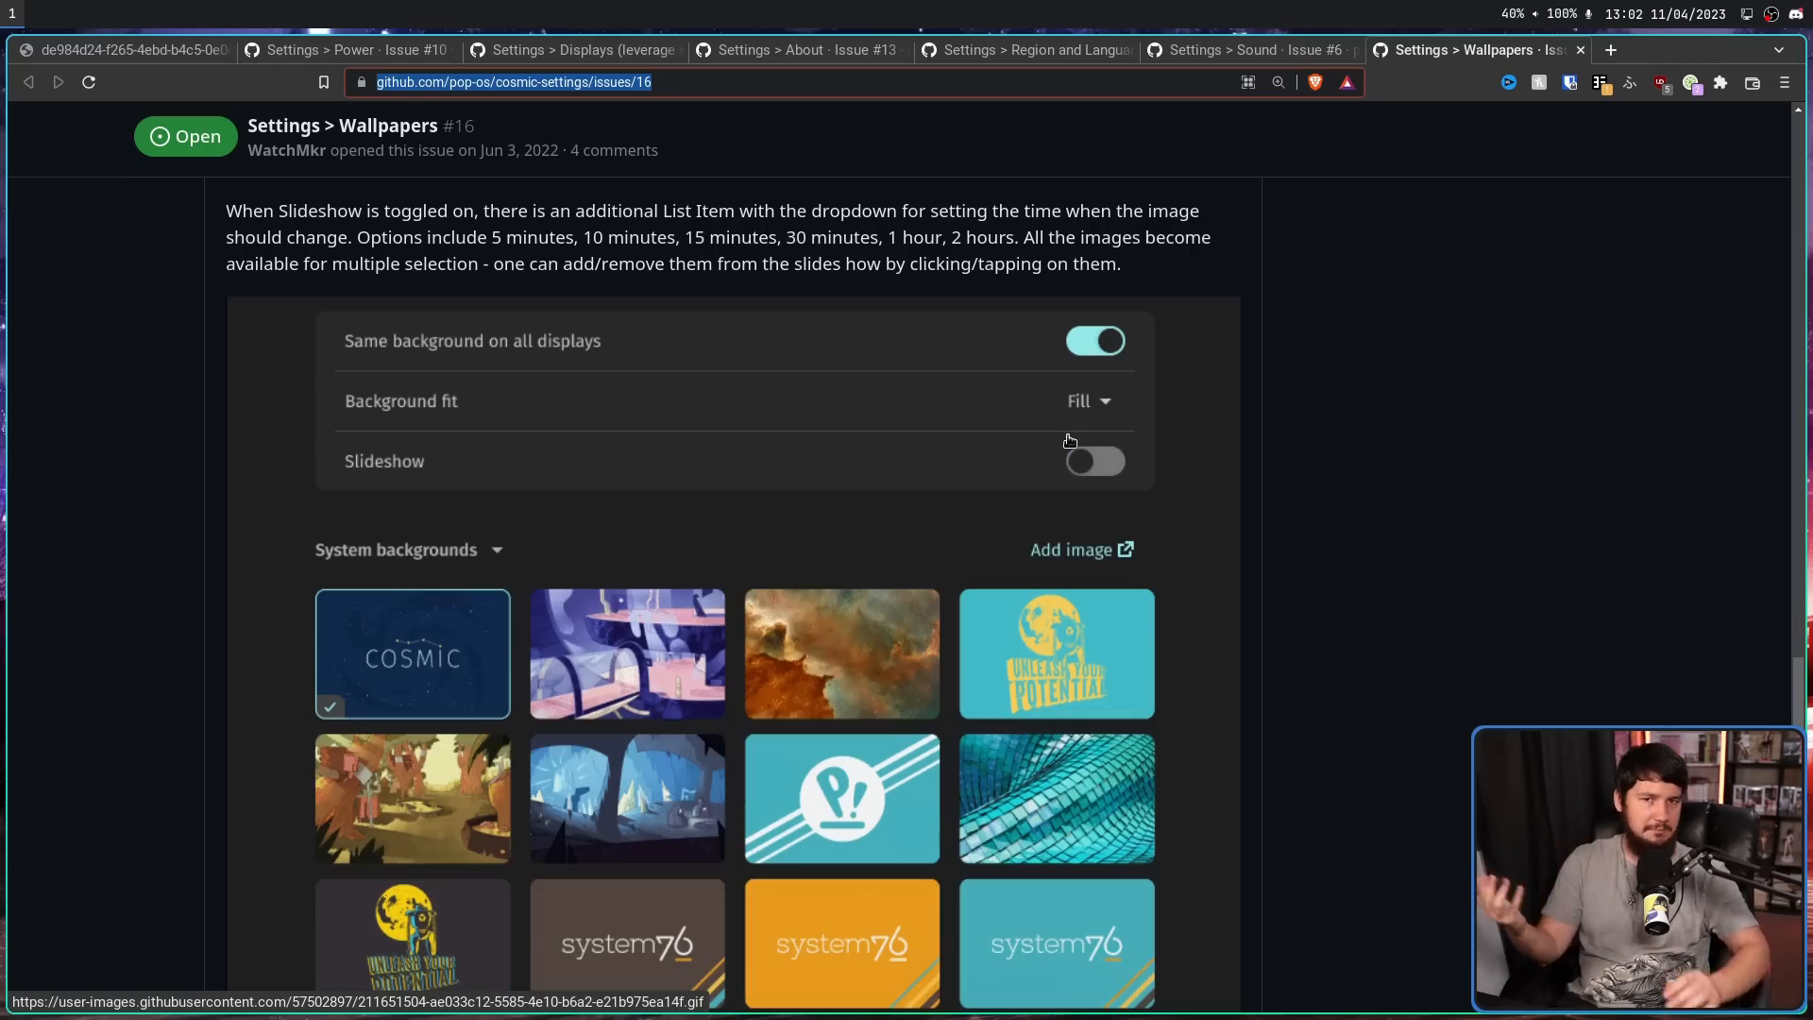
mouse_move(1094, 461)
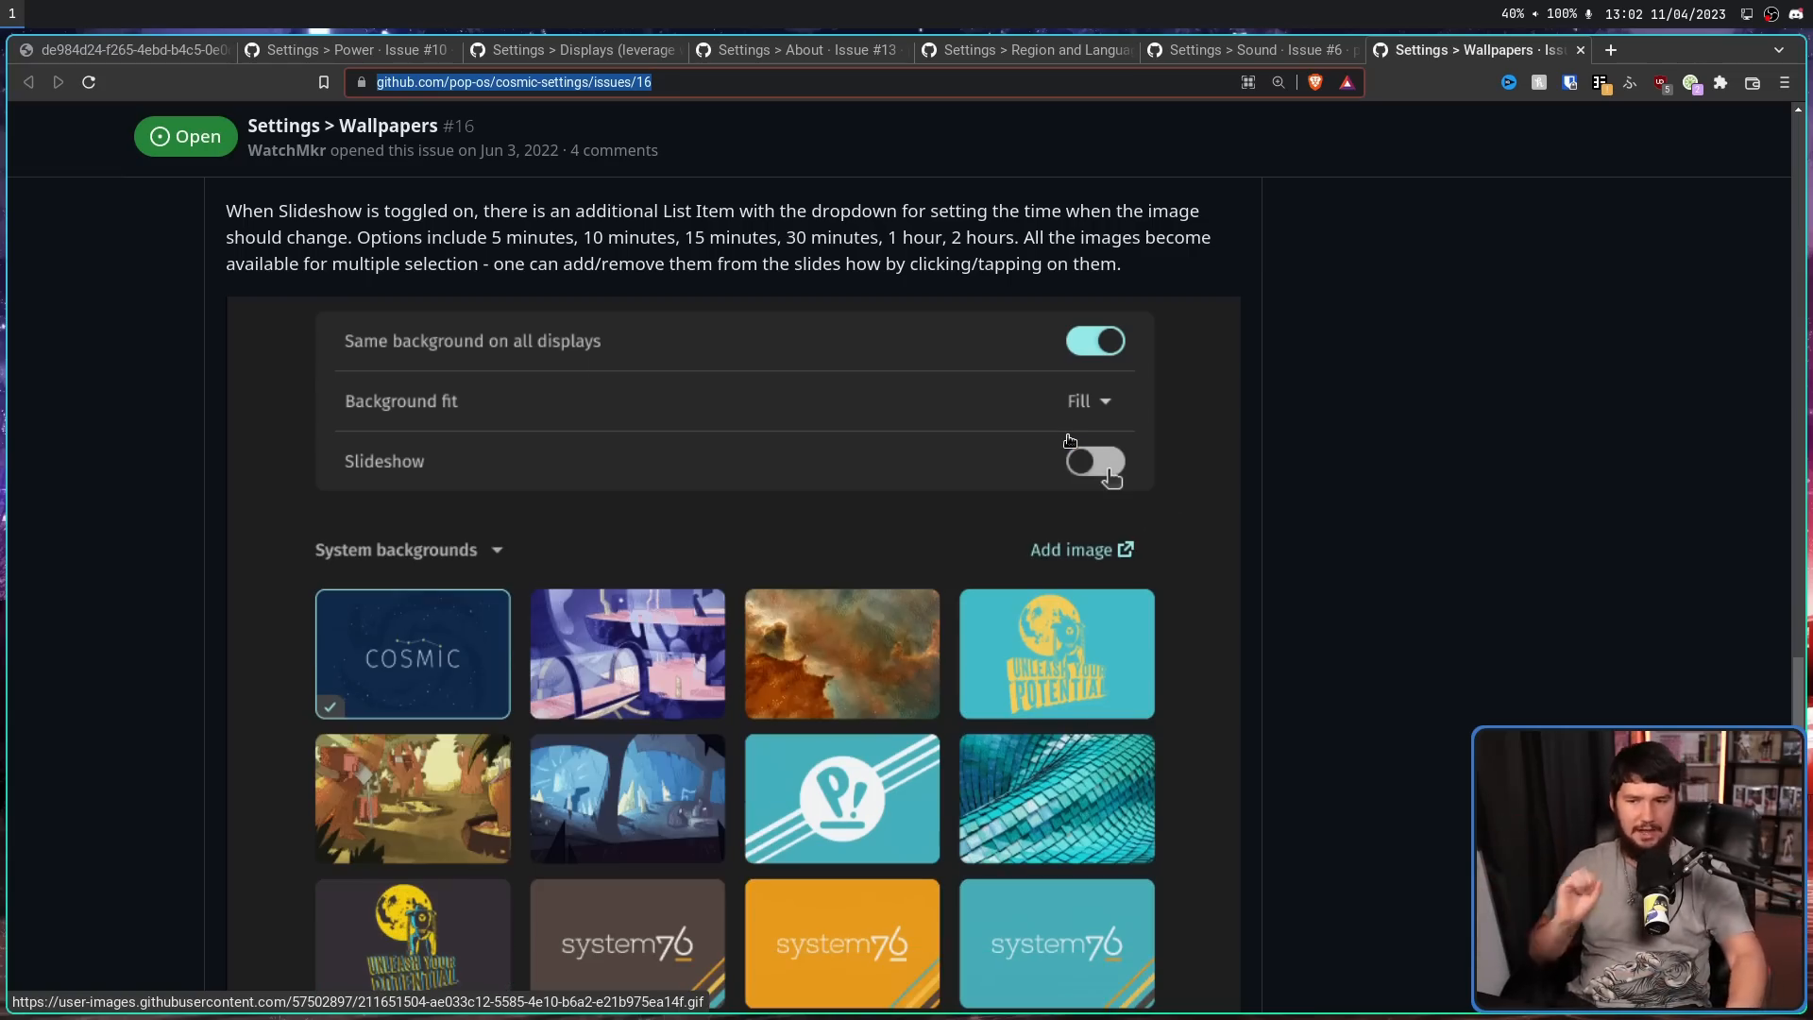
- Scroll the Wallpapers issue to 'Setting different wallpaper per display'
left_click(1093, 461)
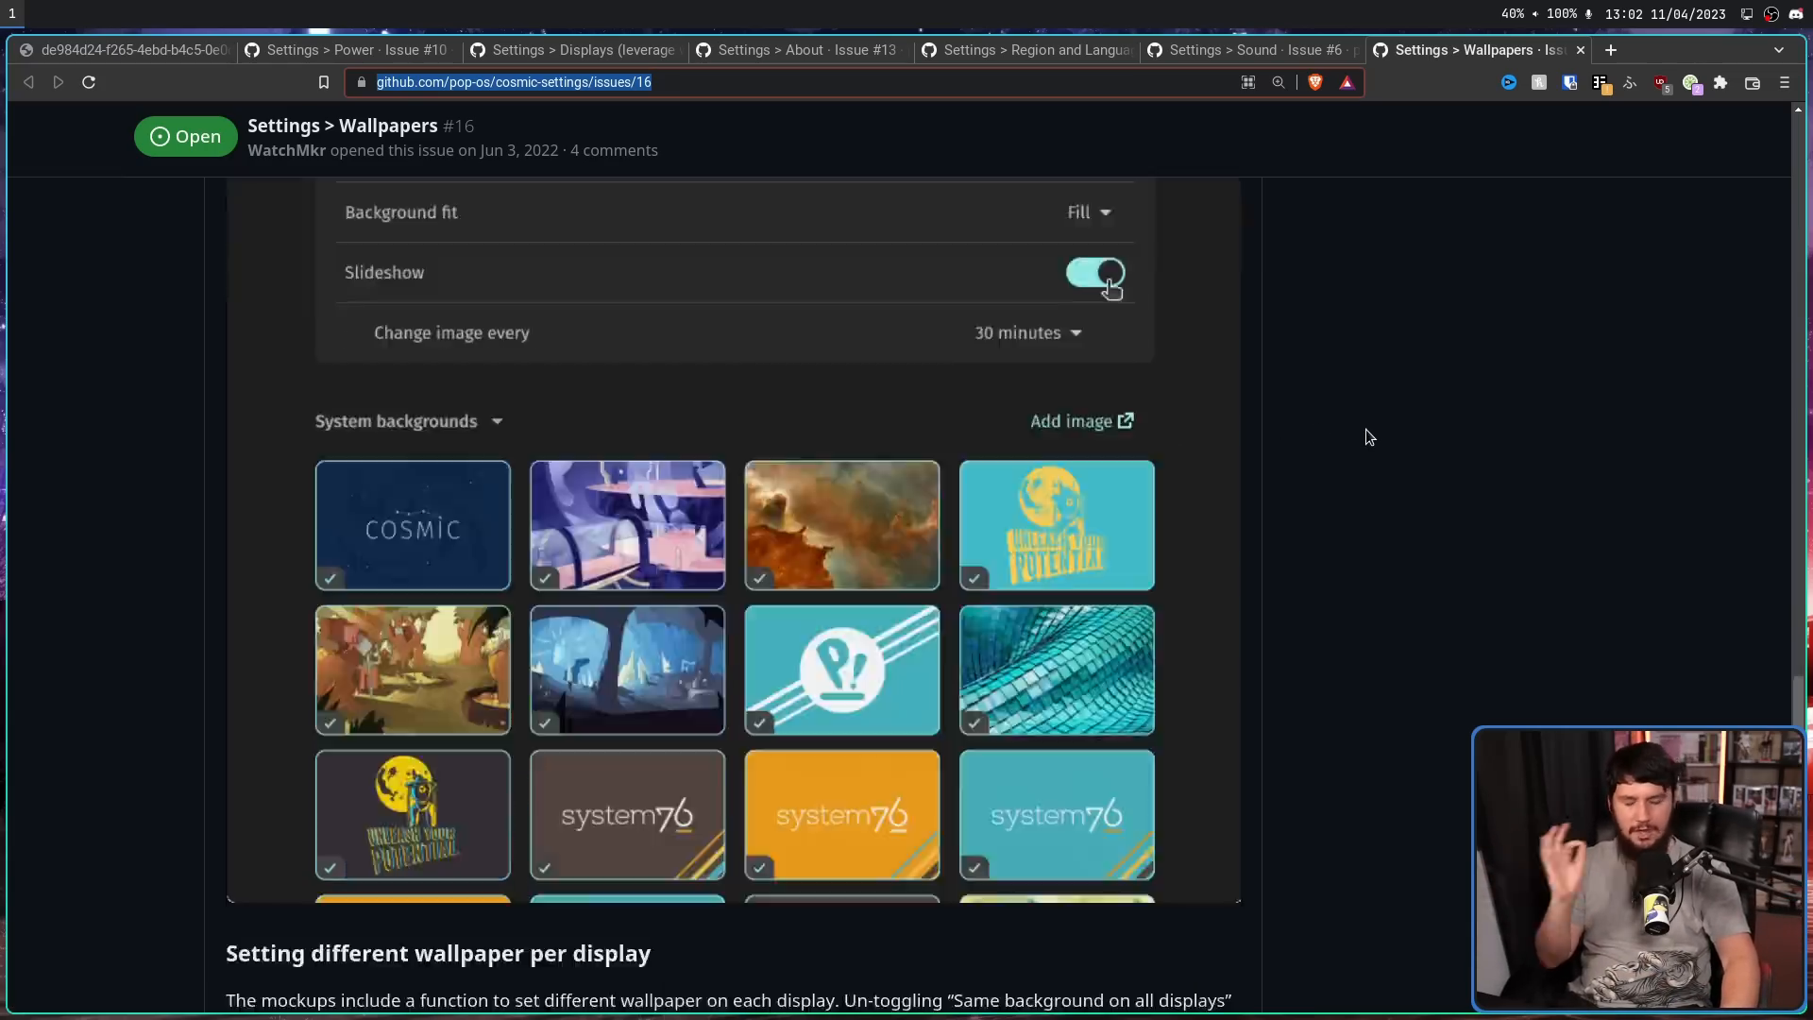
scroll("down", 3)
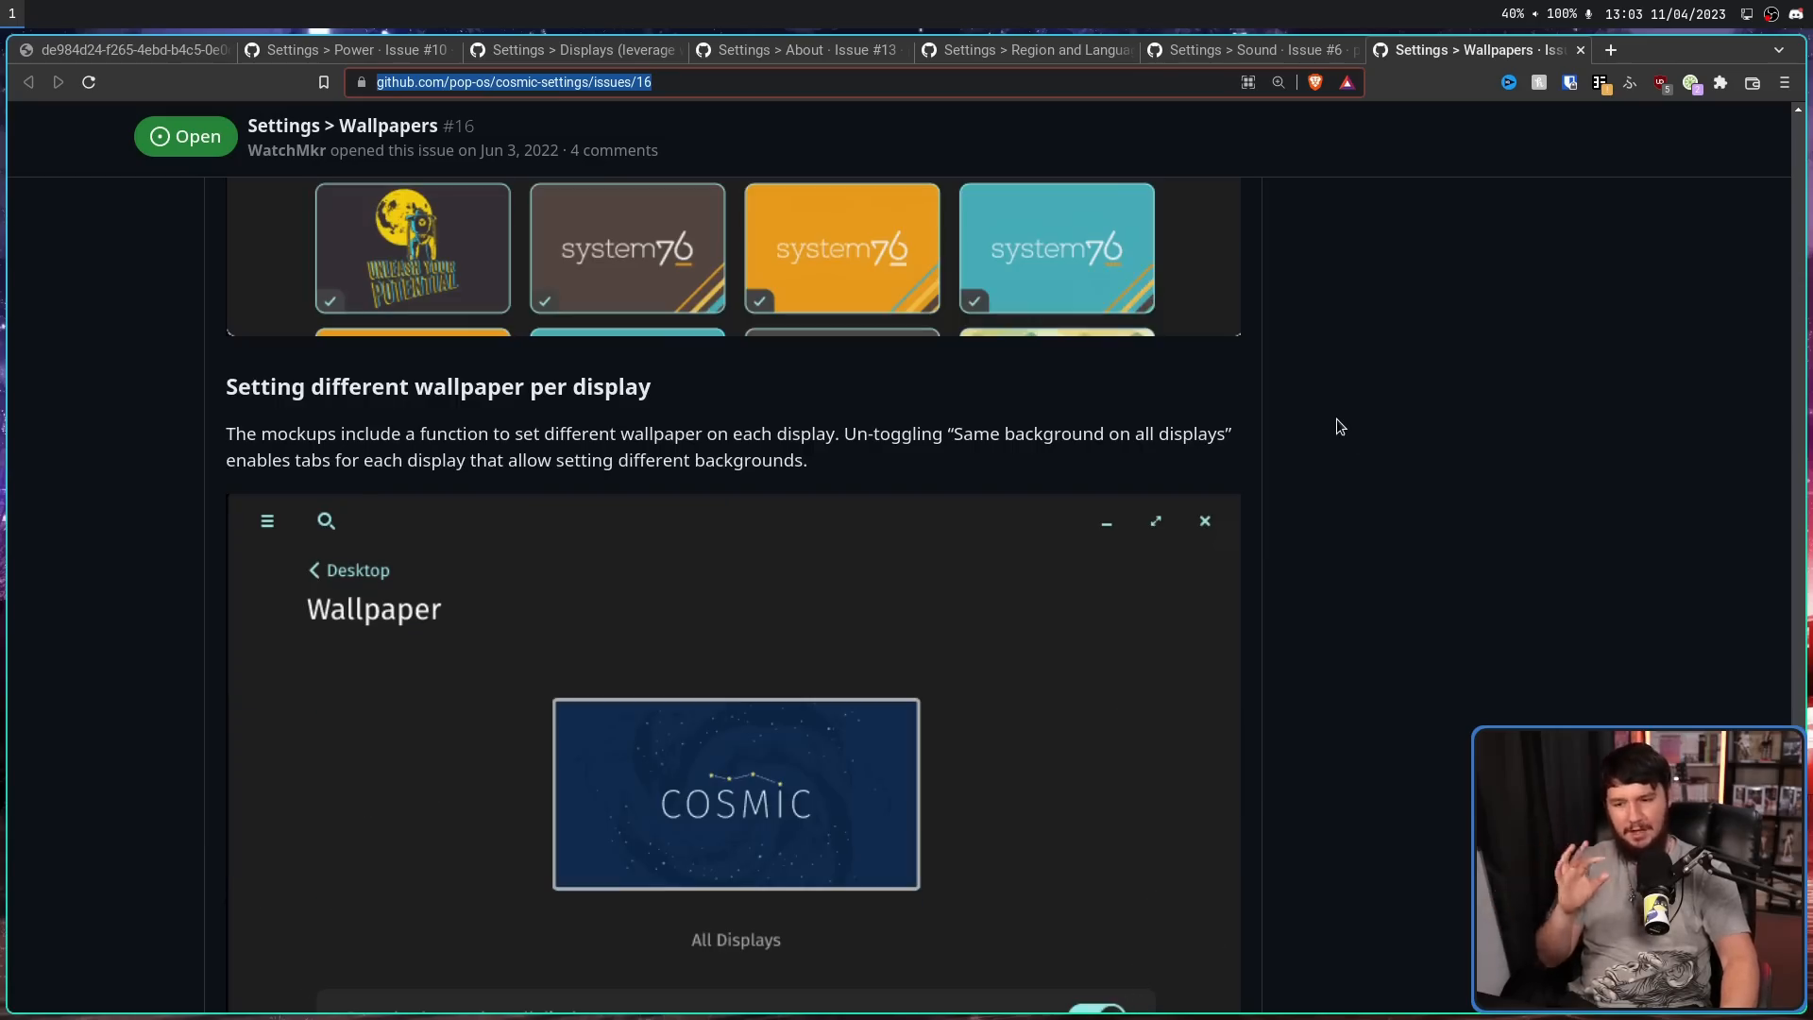
scroll("down", 3)
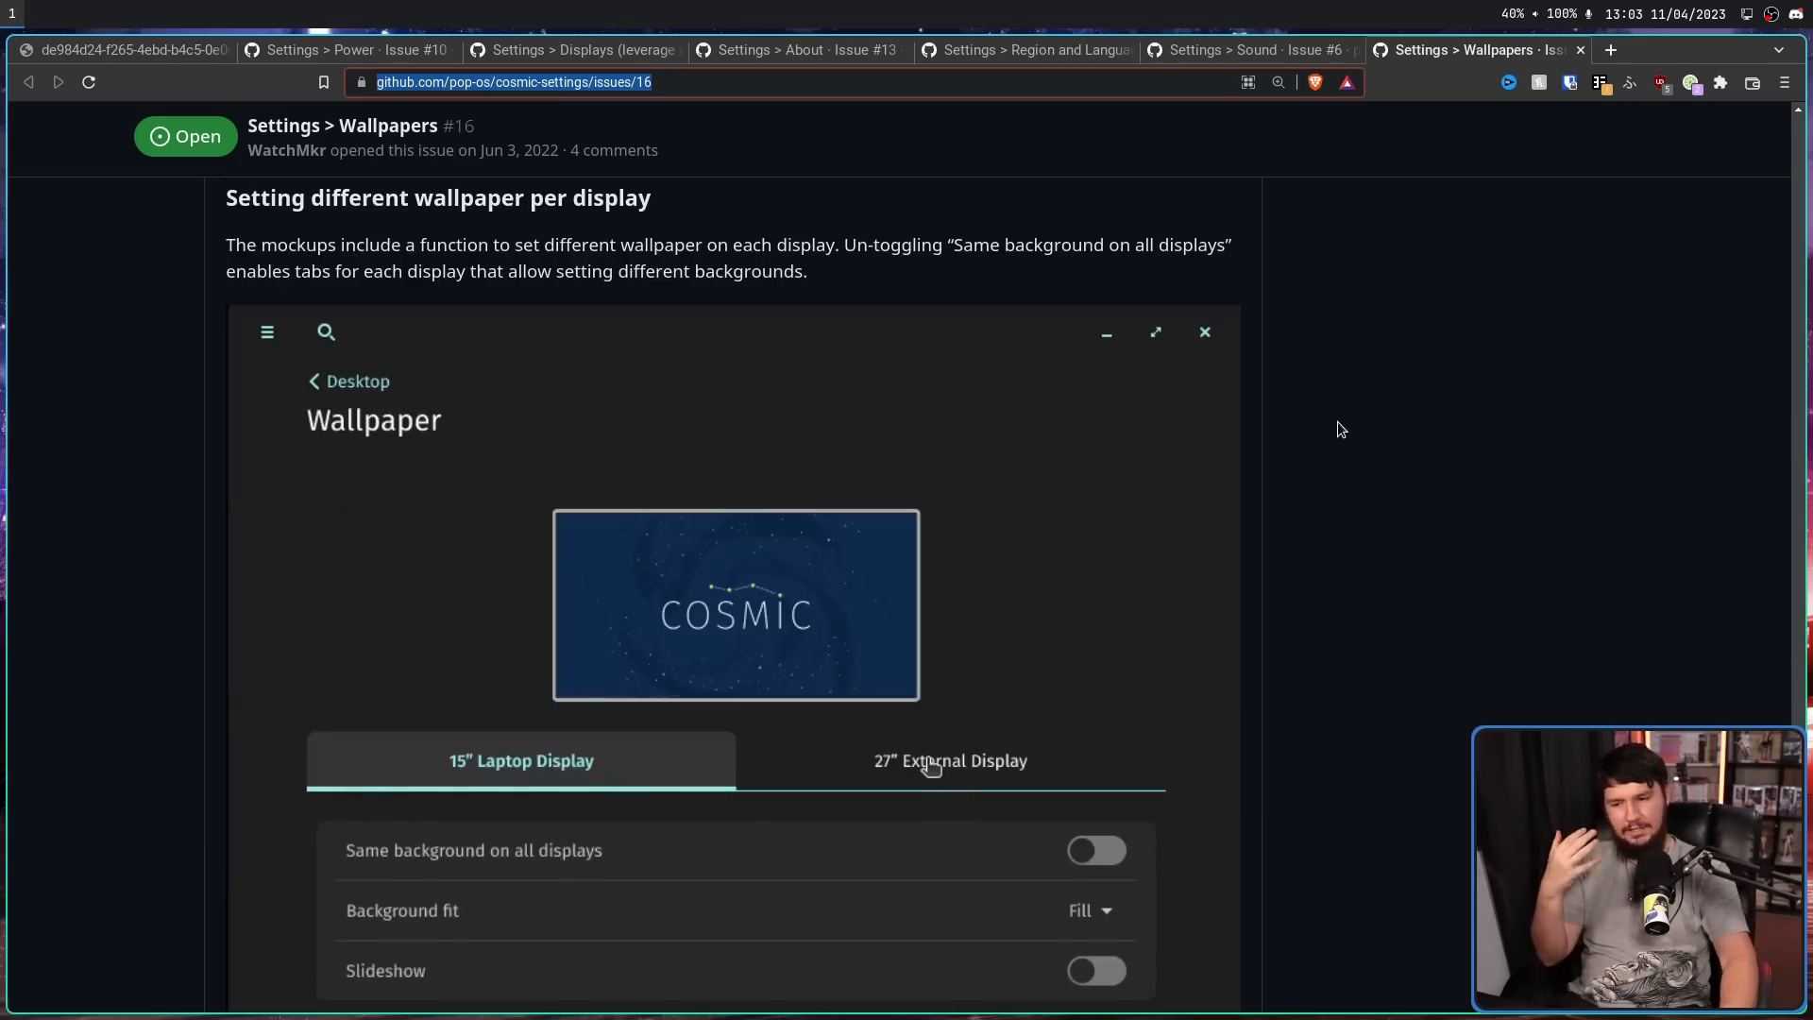
- Open the two System76 COSMIC DE blog posts in new tabs and switch to 'More On COSMIC DE'
left_click(950, 760)
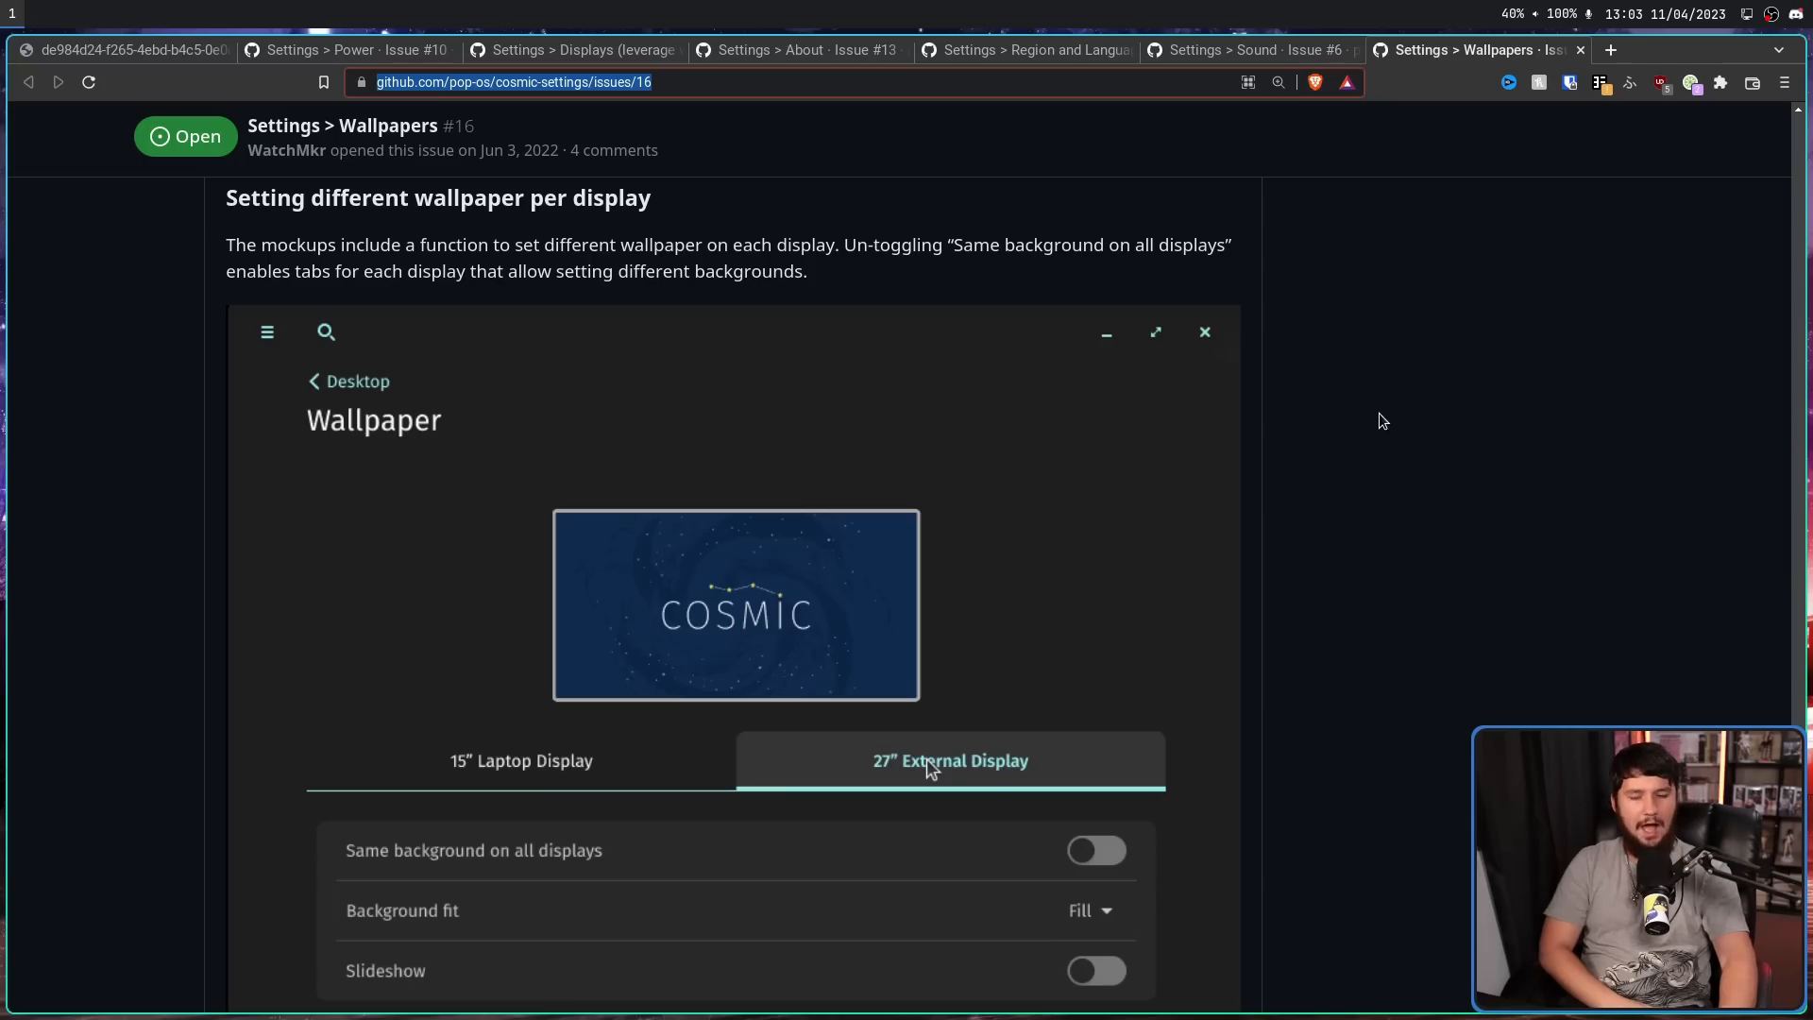
mouse_move(1395, 414)
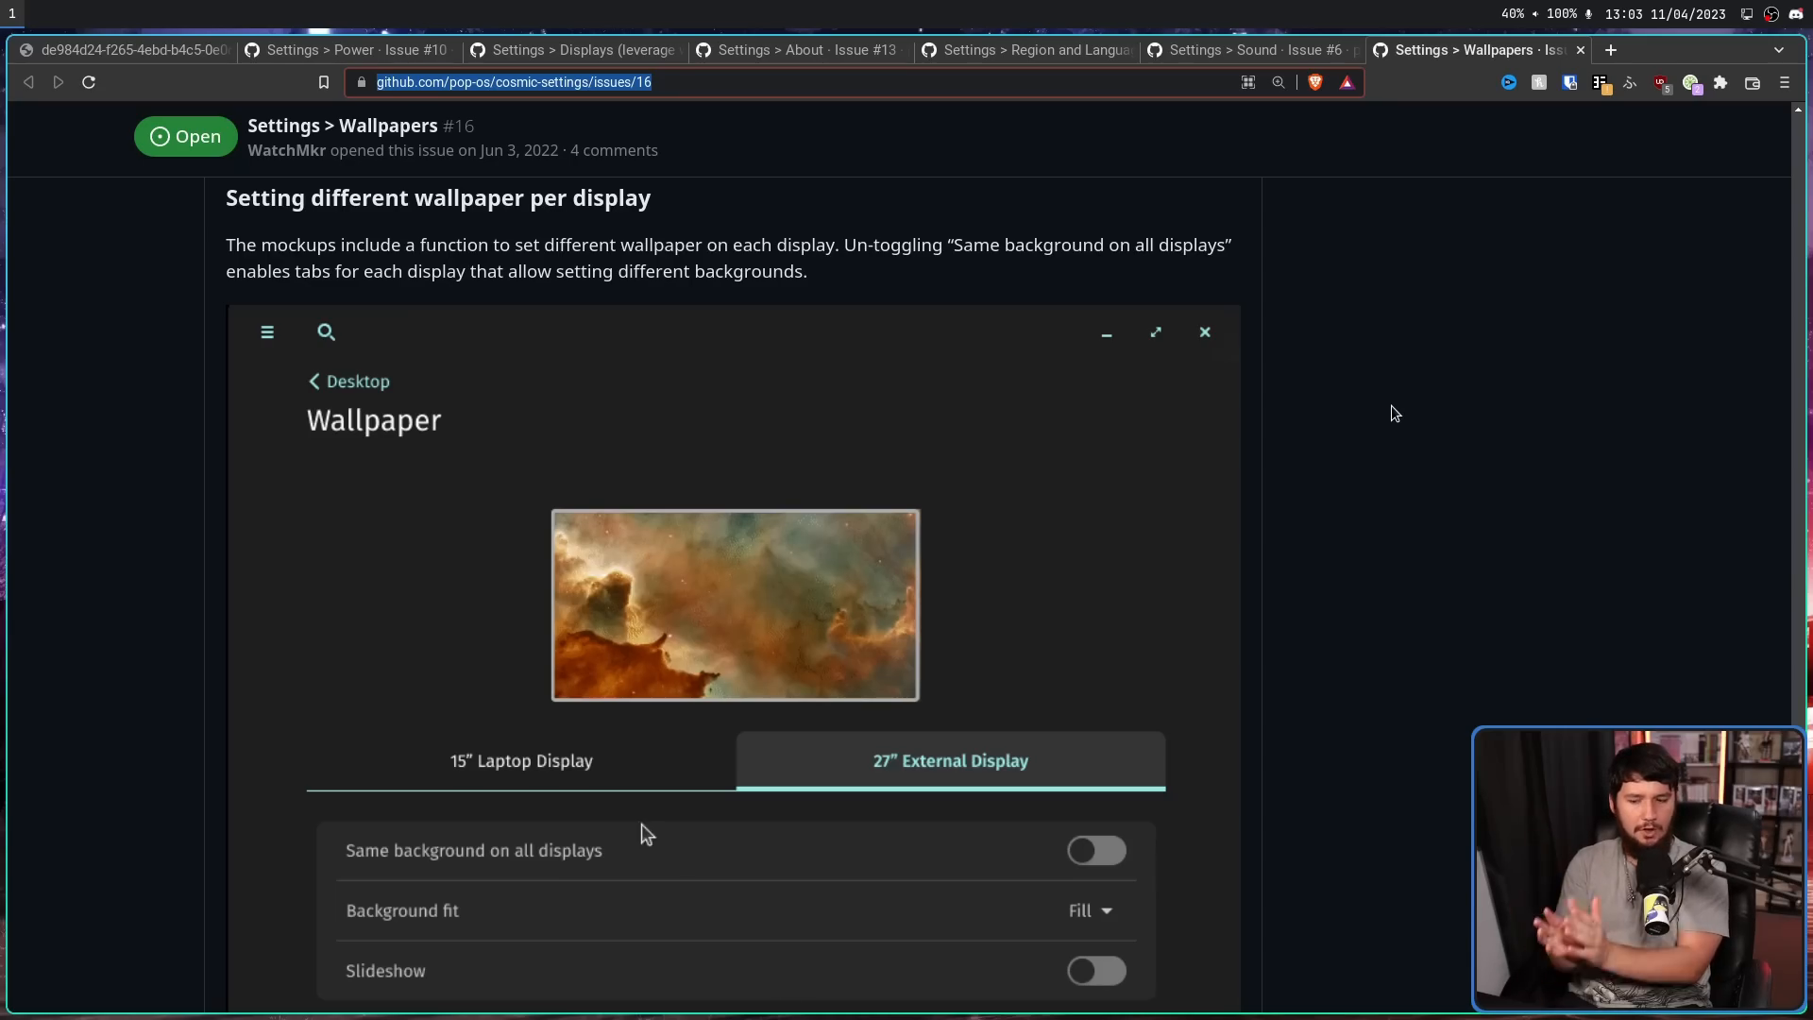
left_click(521, 762)
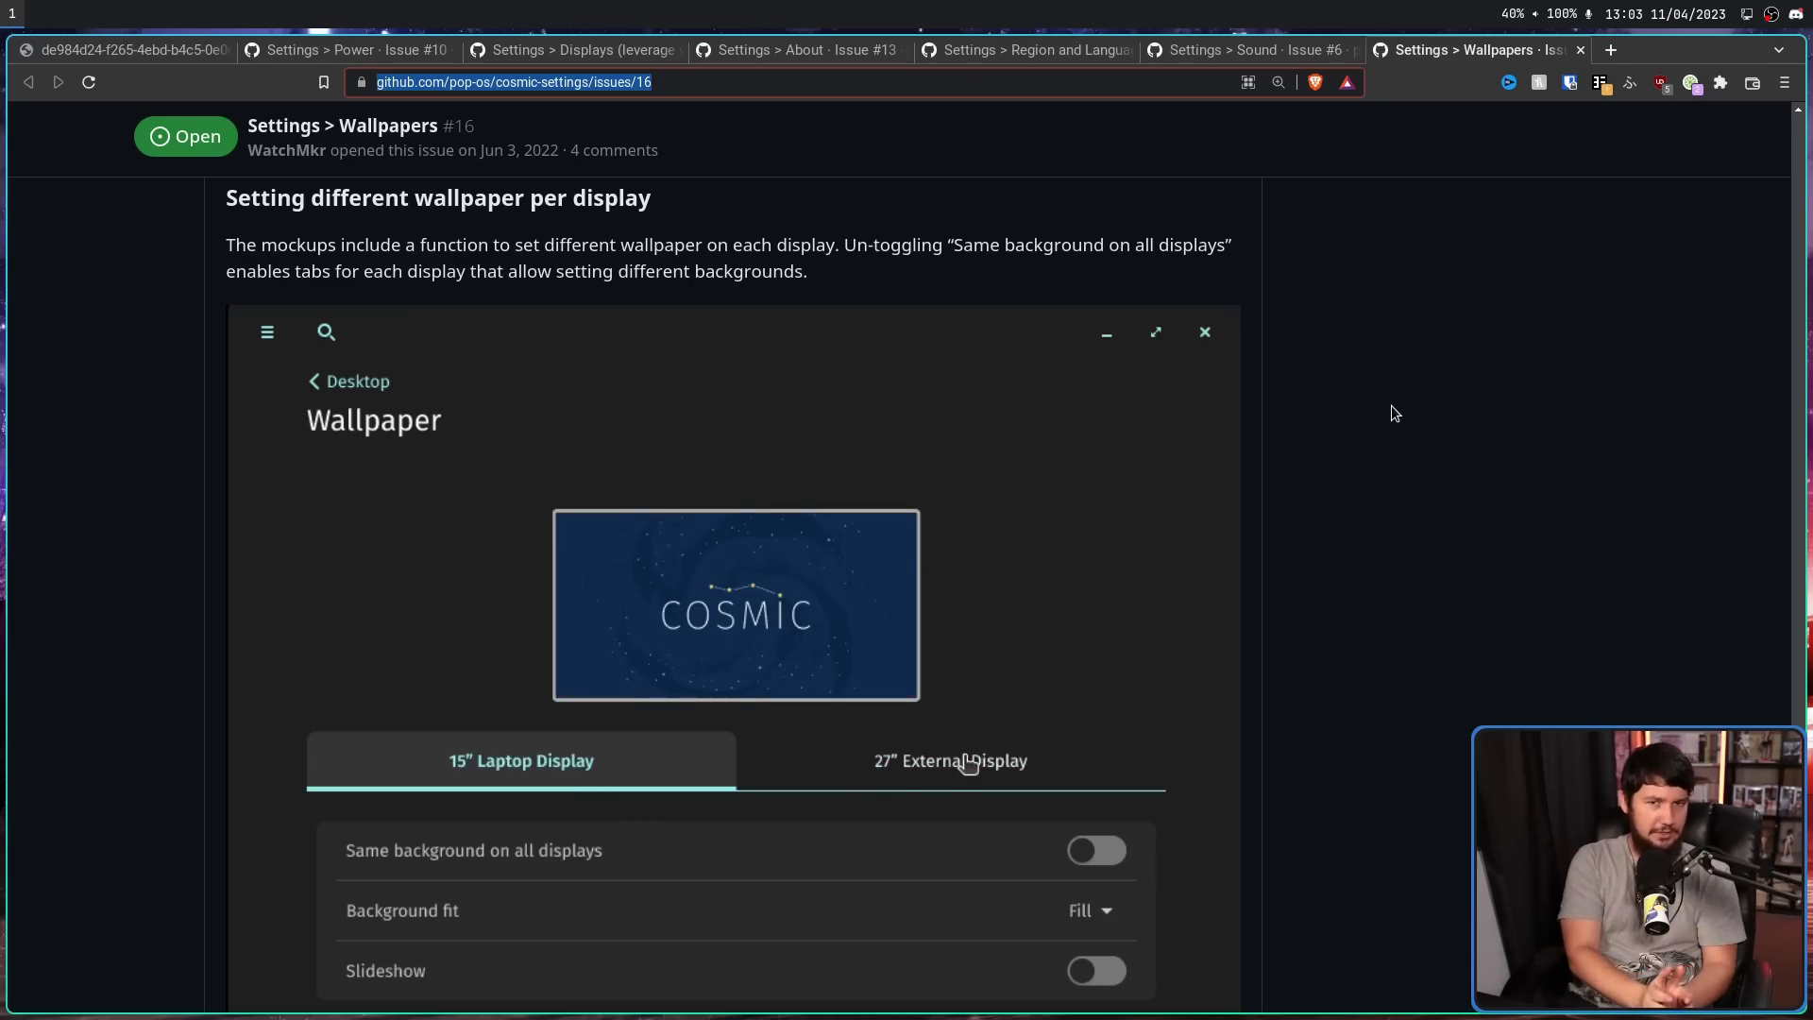
left_click(951, 762)
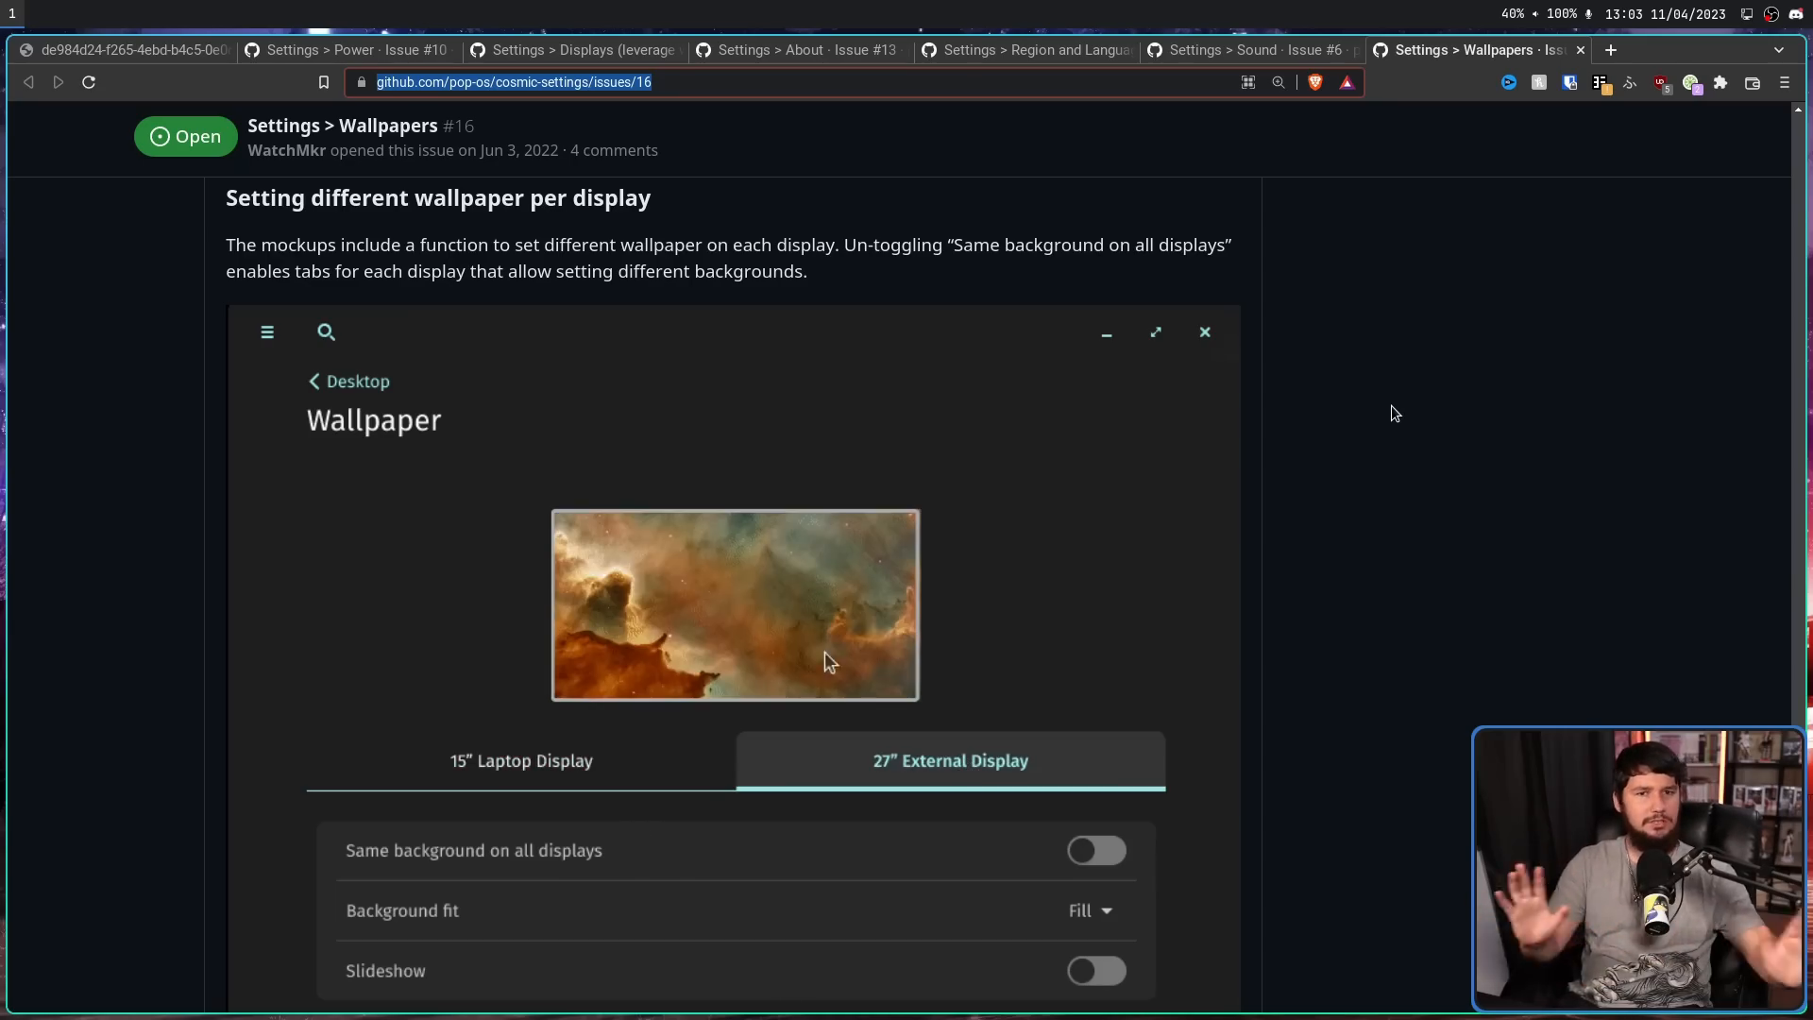
left_click(1094, 850)
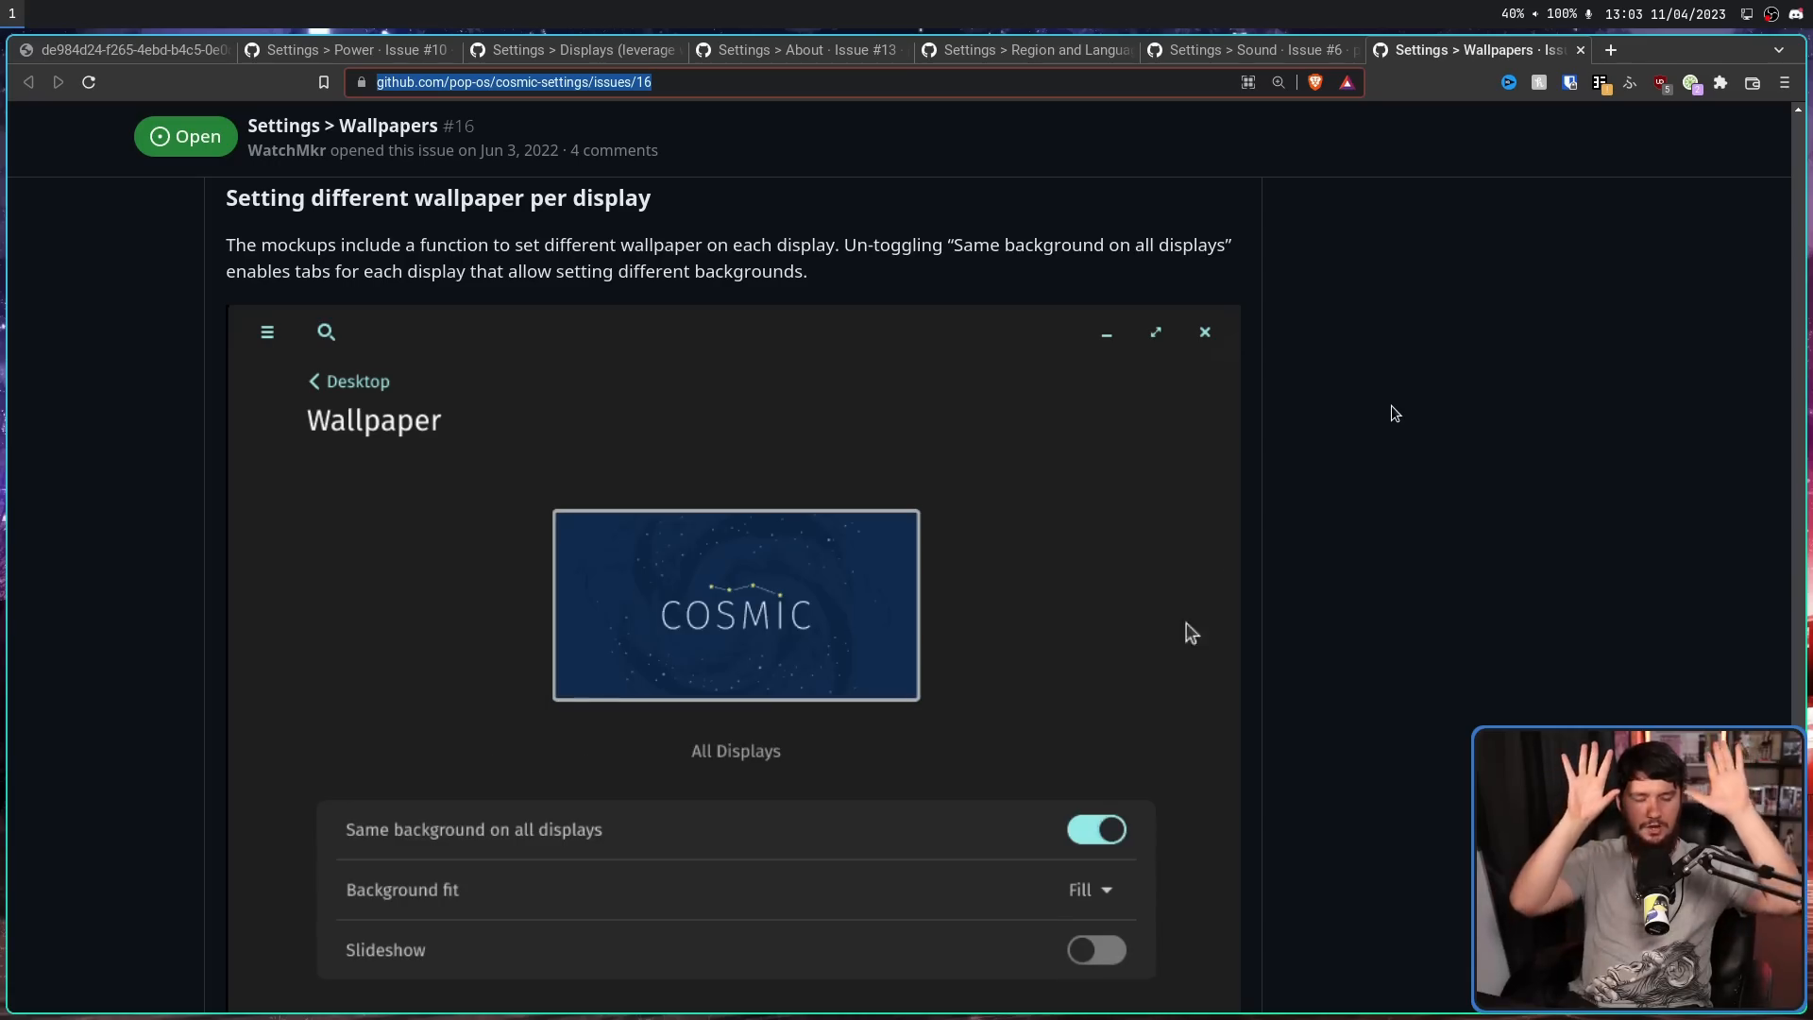
left_click(1093, 830)
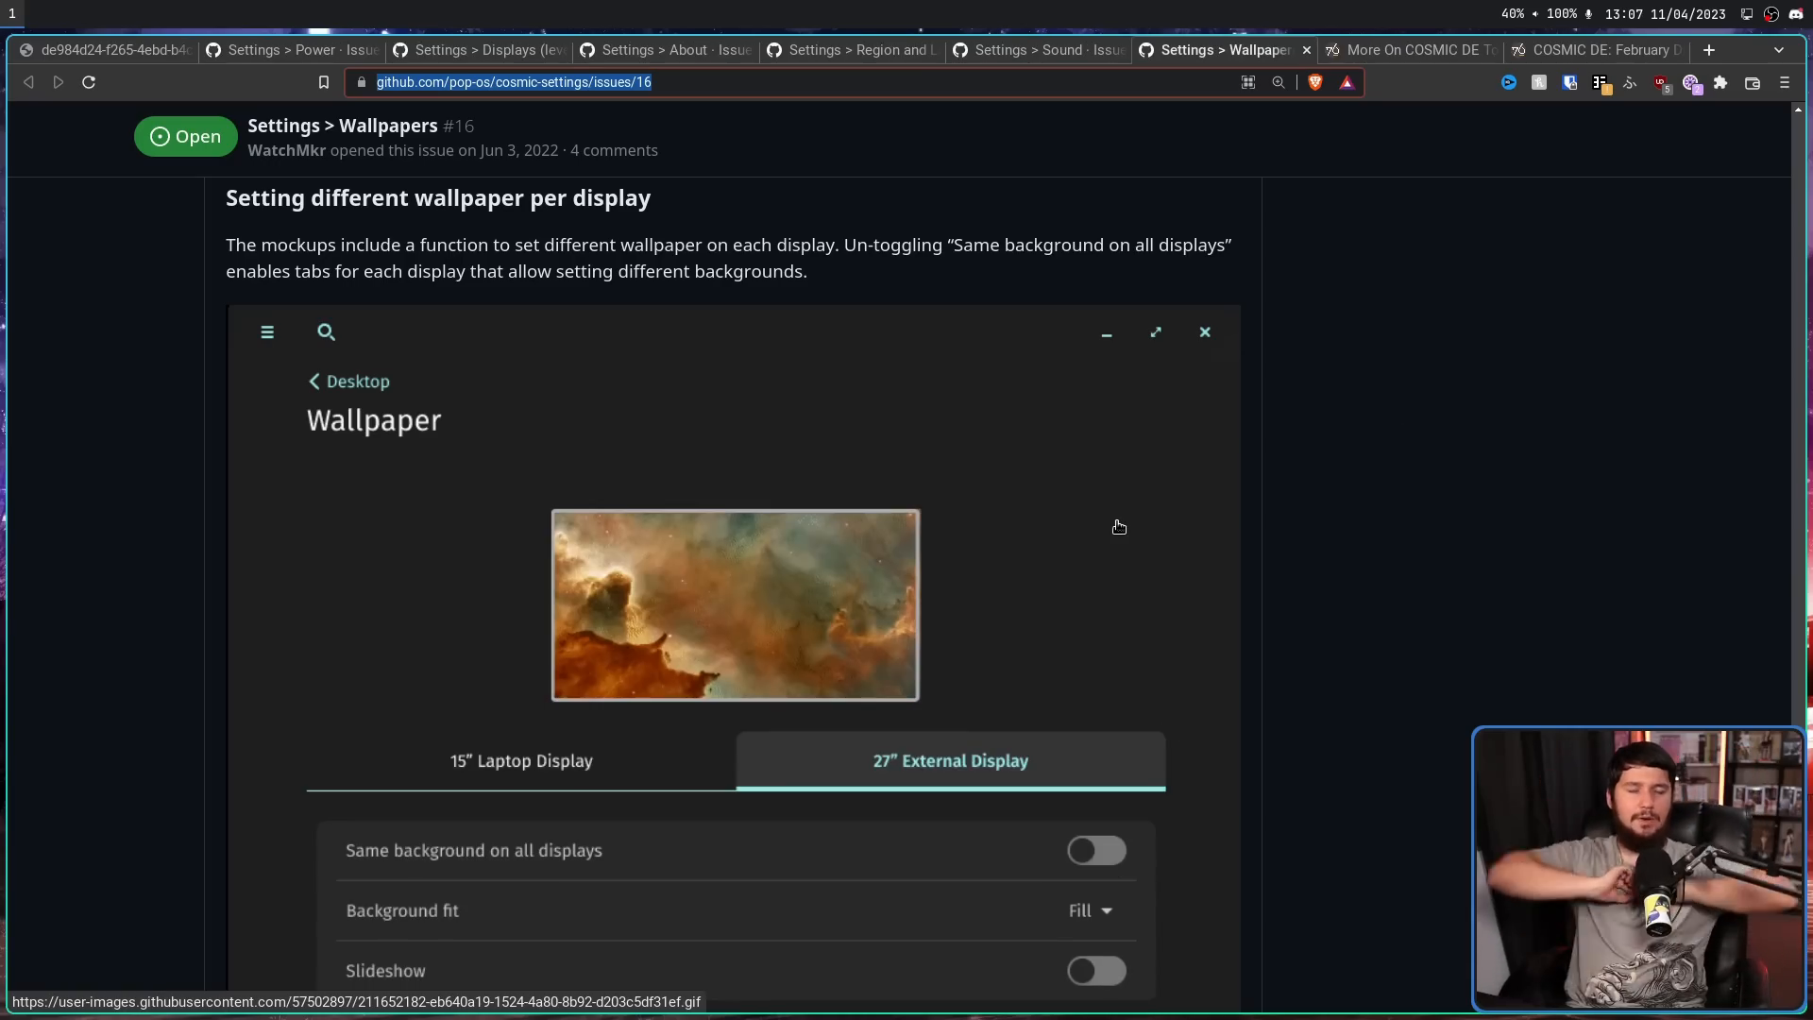
mouse_move(619, 774)
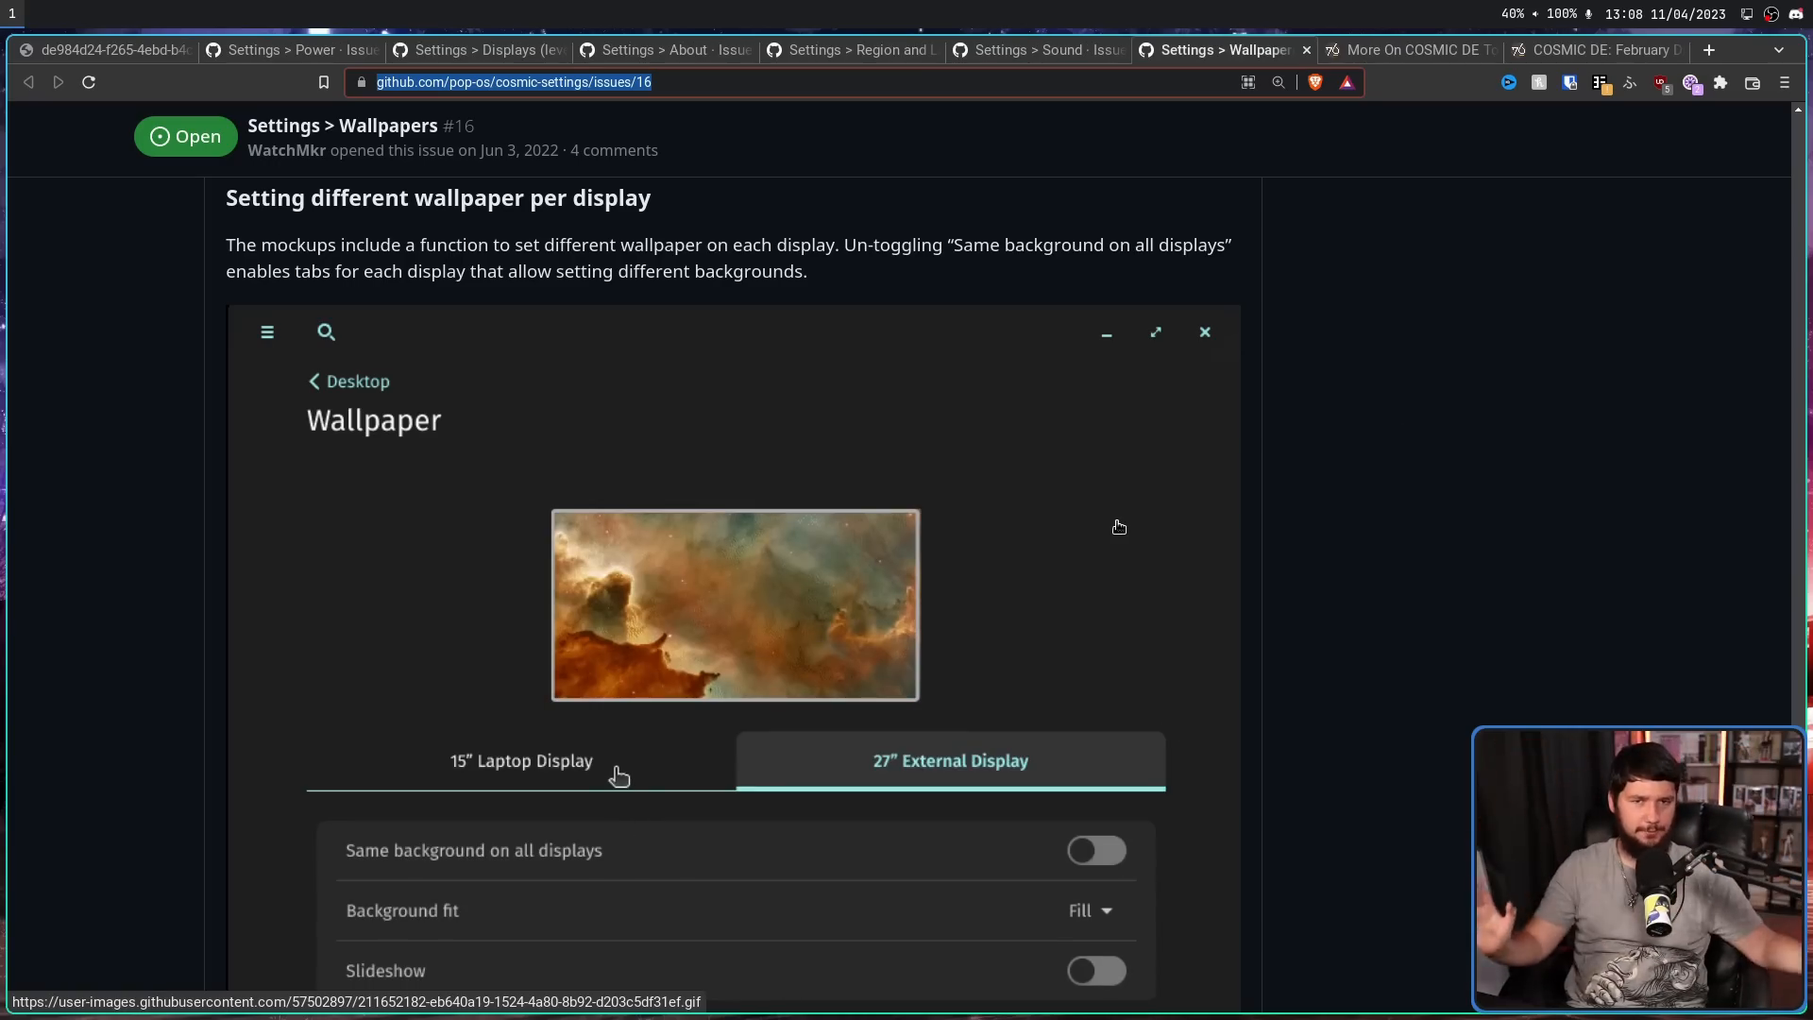
left_click(1405, 49)
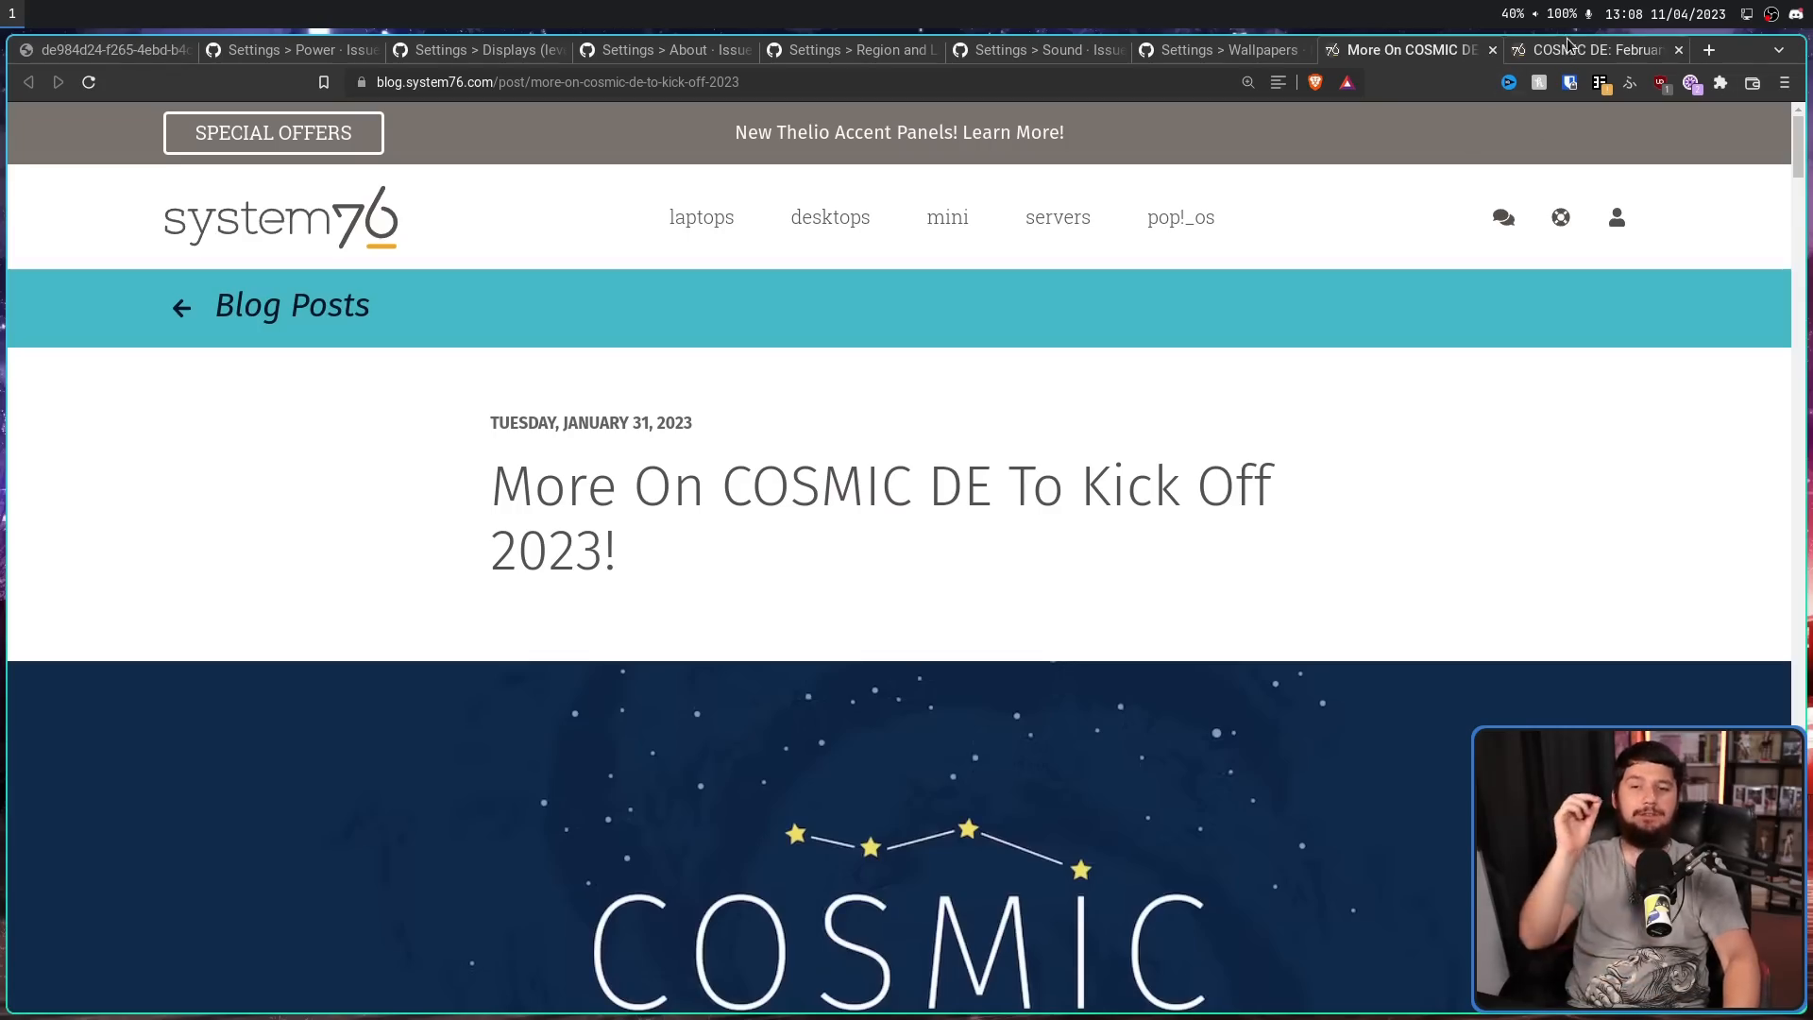
- Switch to the 'COSMIC DE: February Discussions' post and scroll past its title banner
left_click(1597, 49)
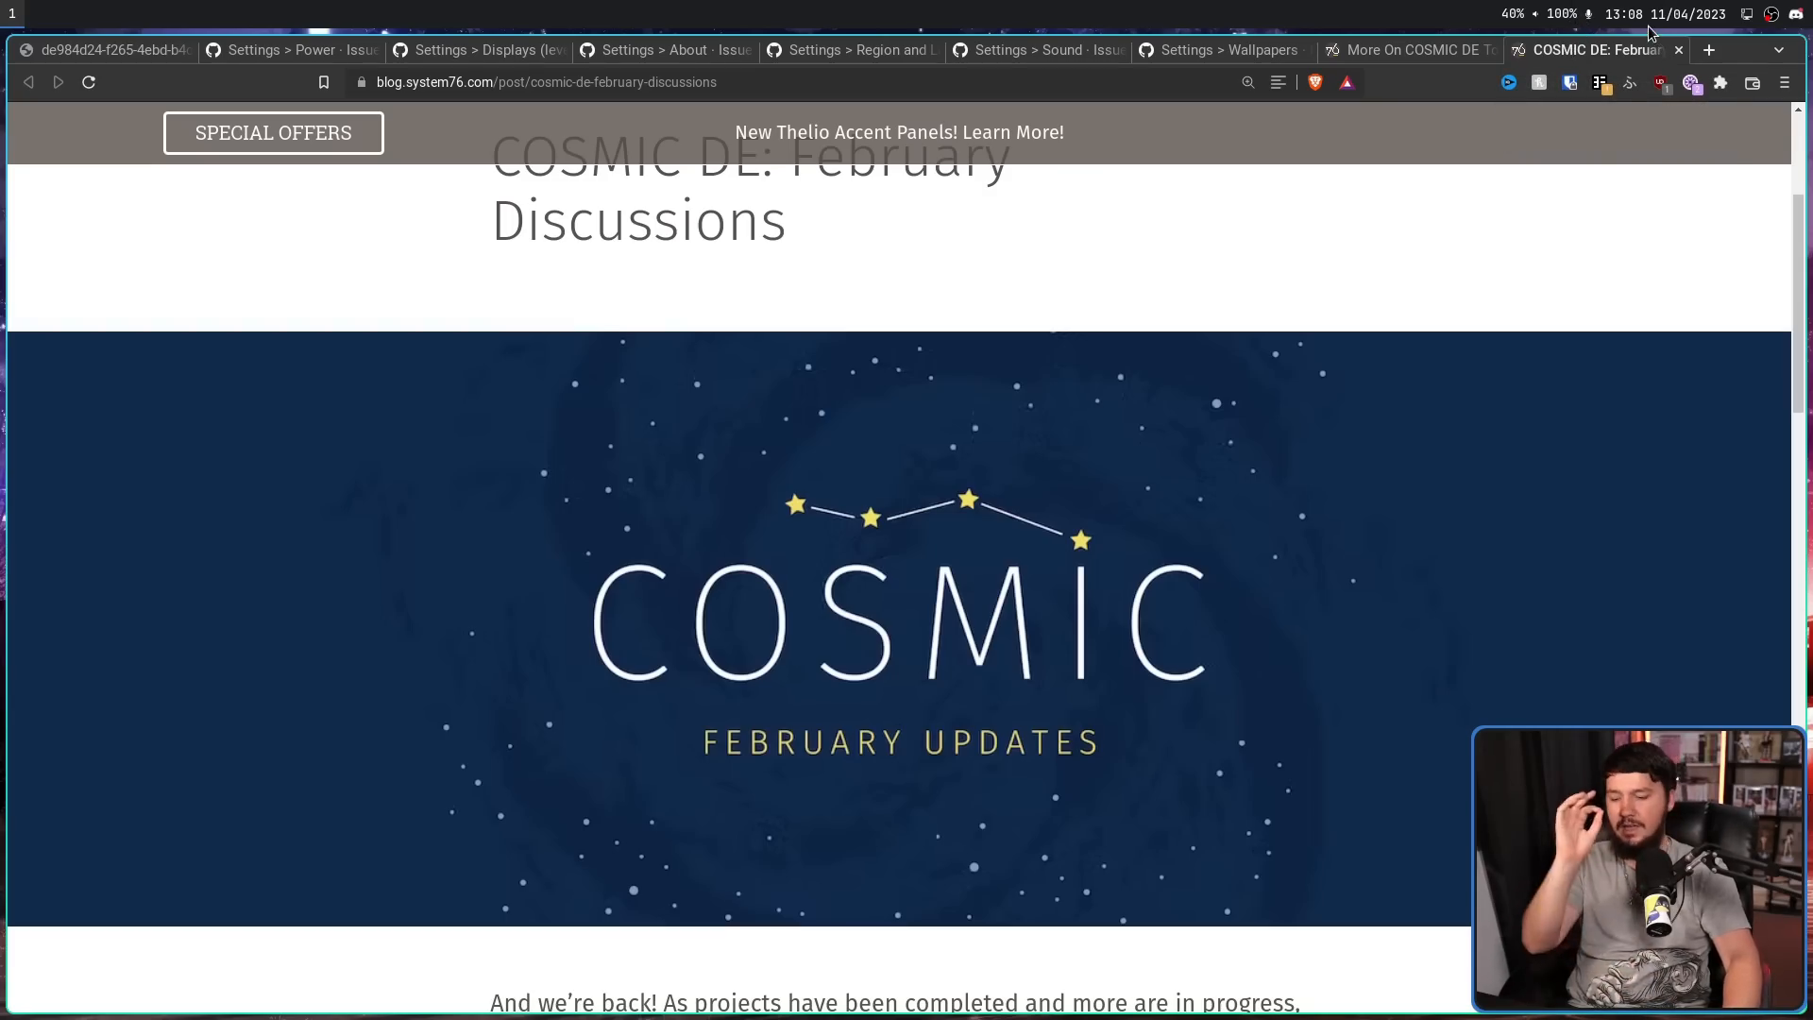
mouse_move(1617, 305)
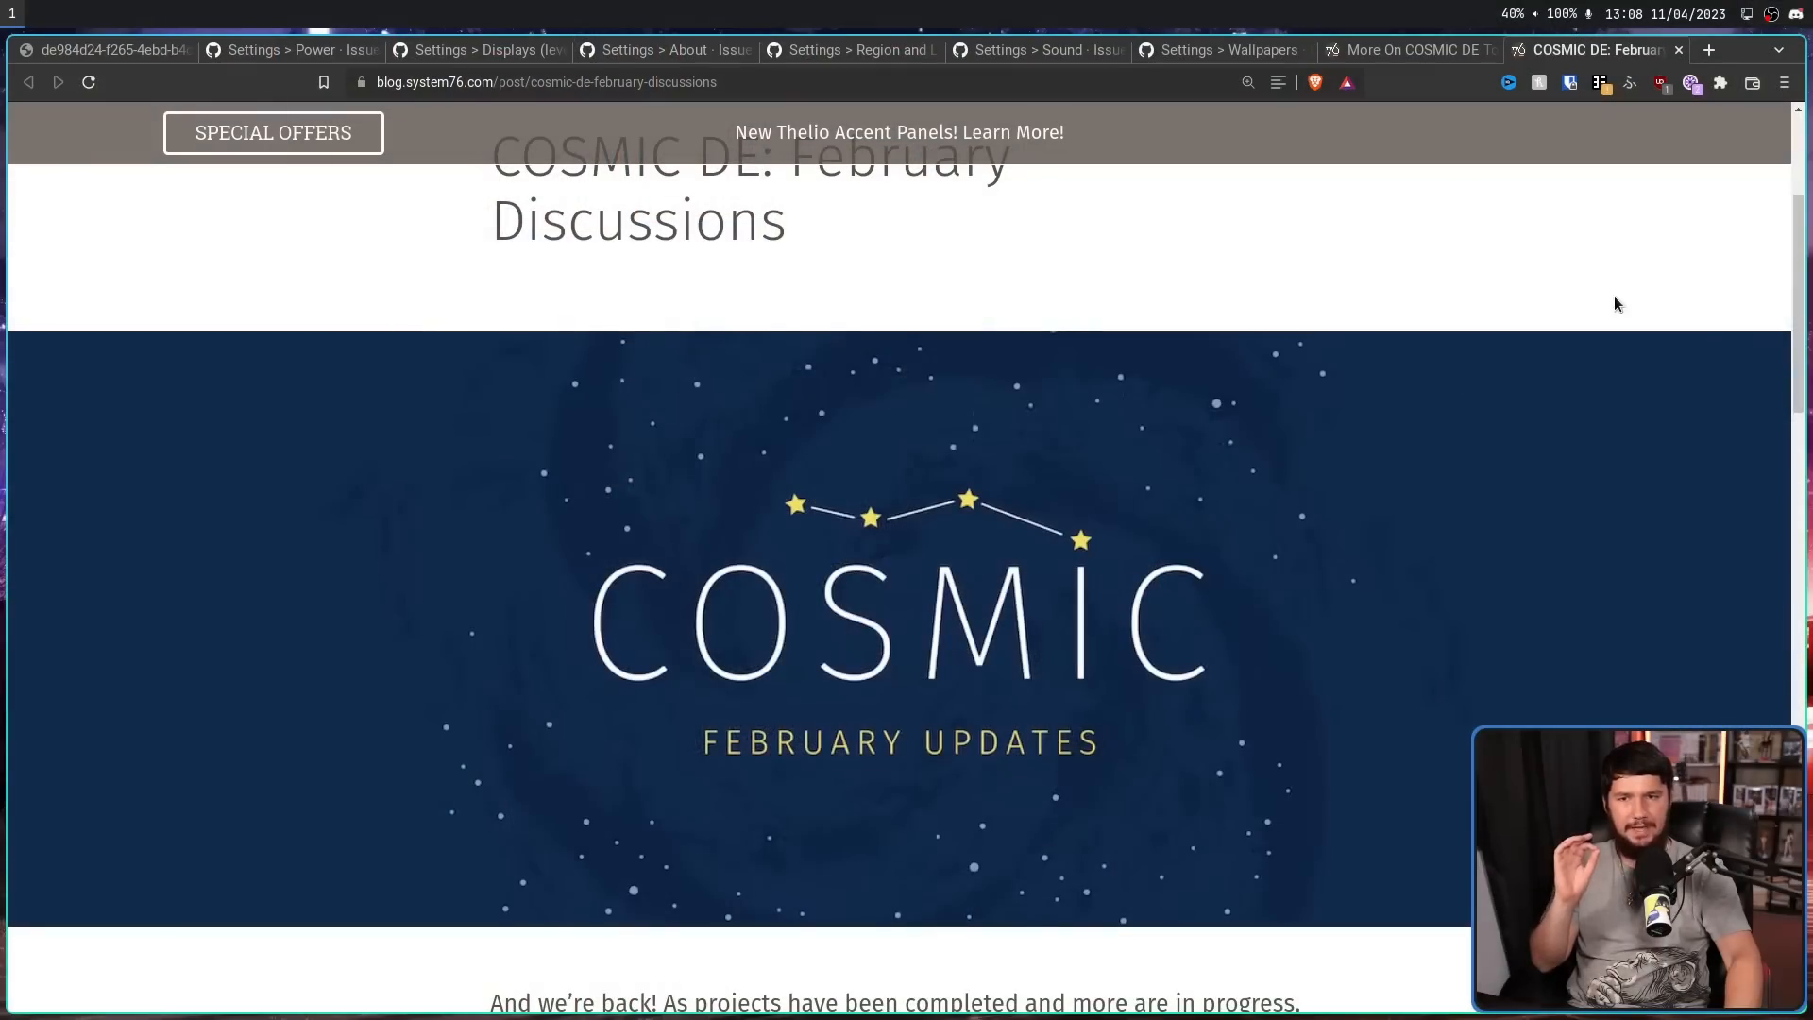
mouse_move(1555, 366)
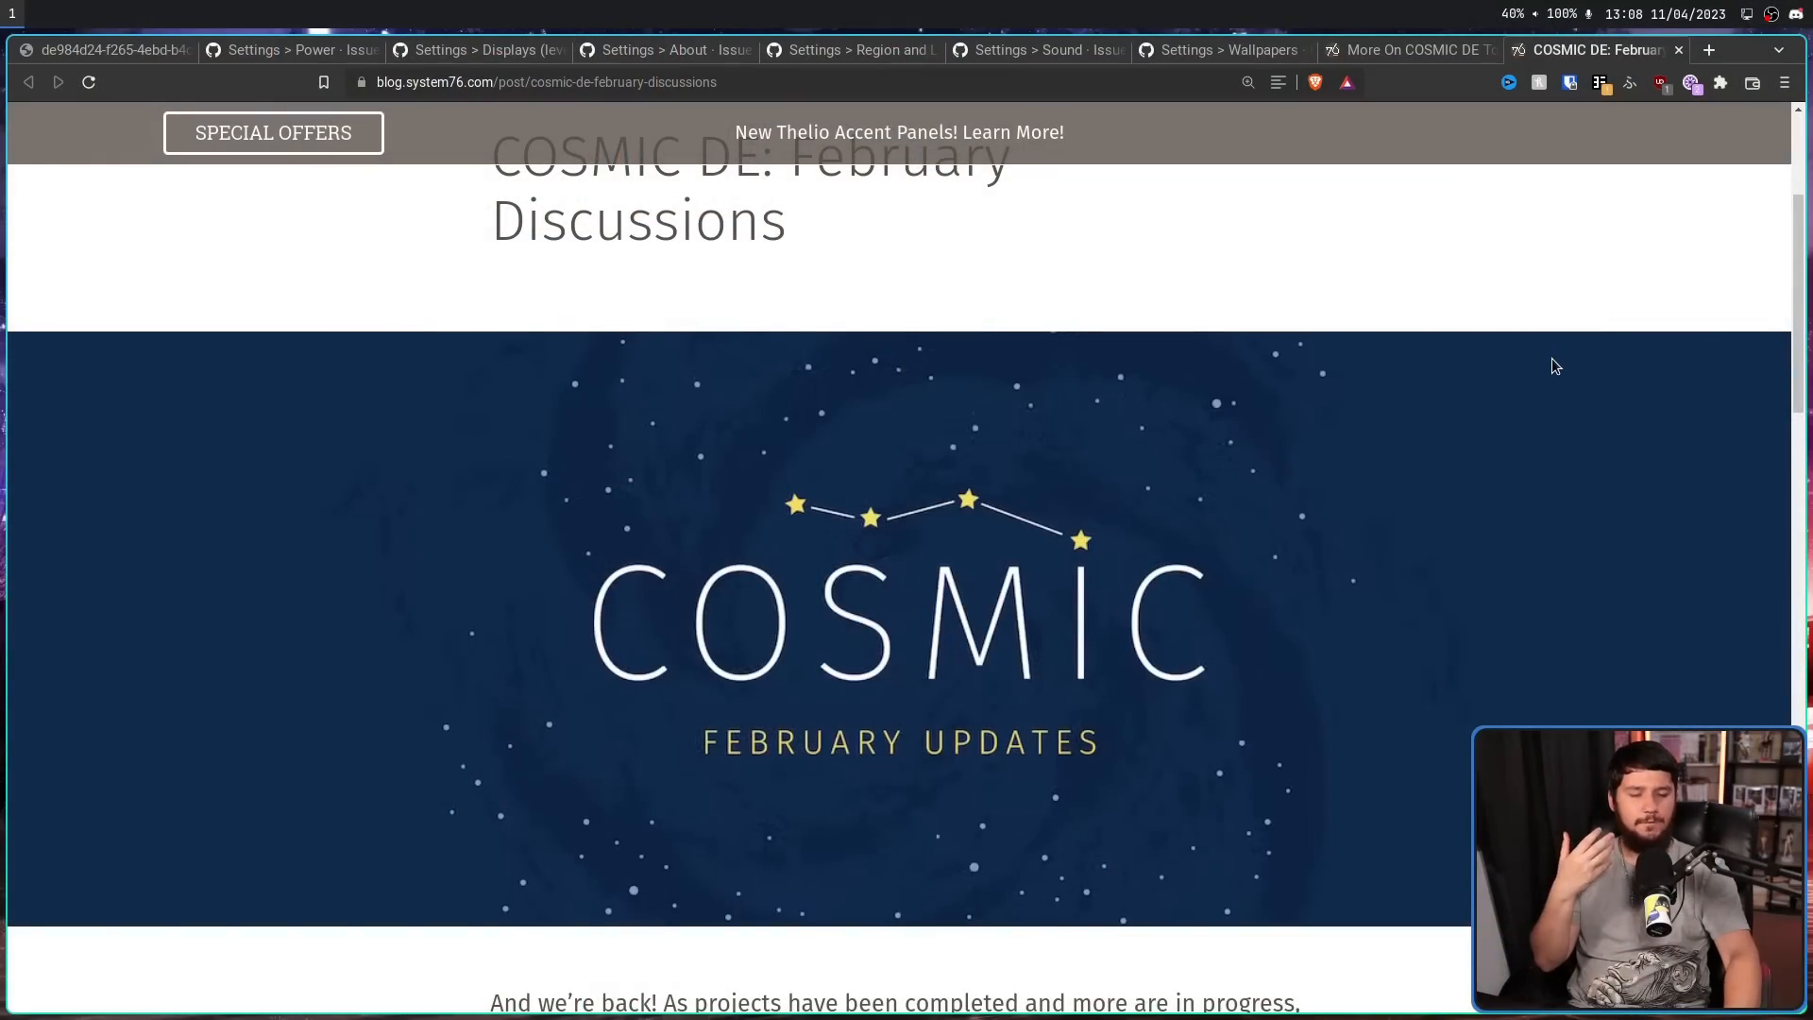
mouse_move(1537, 359)
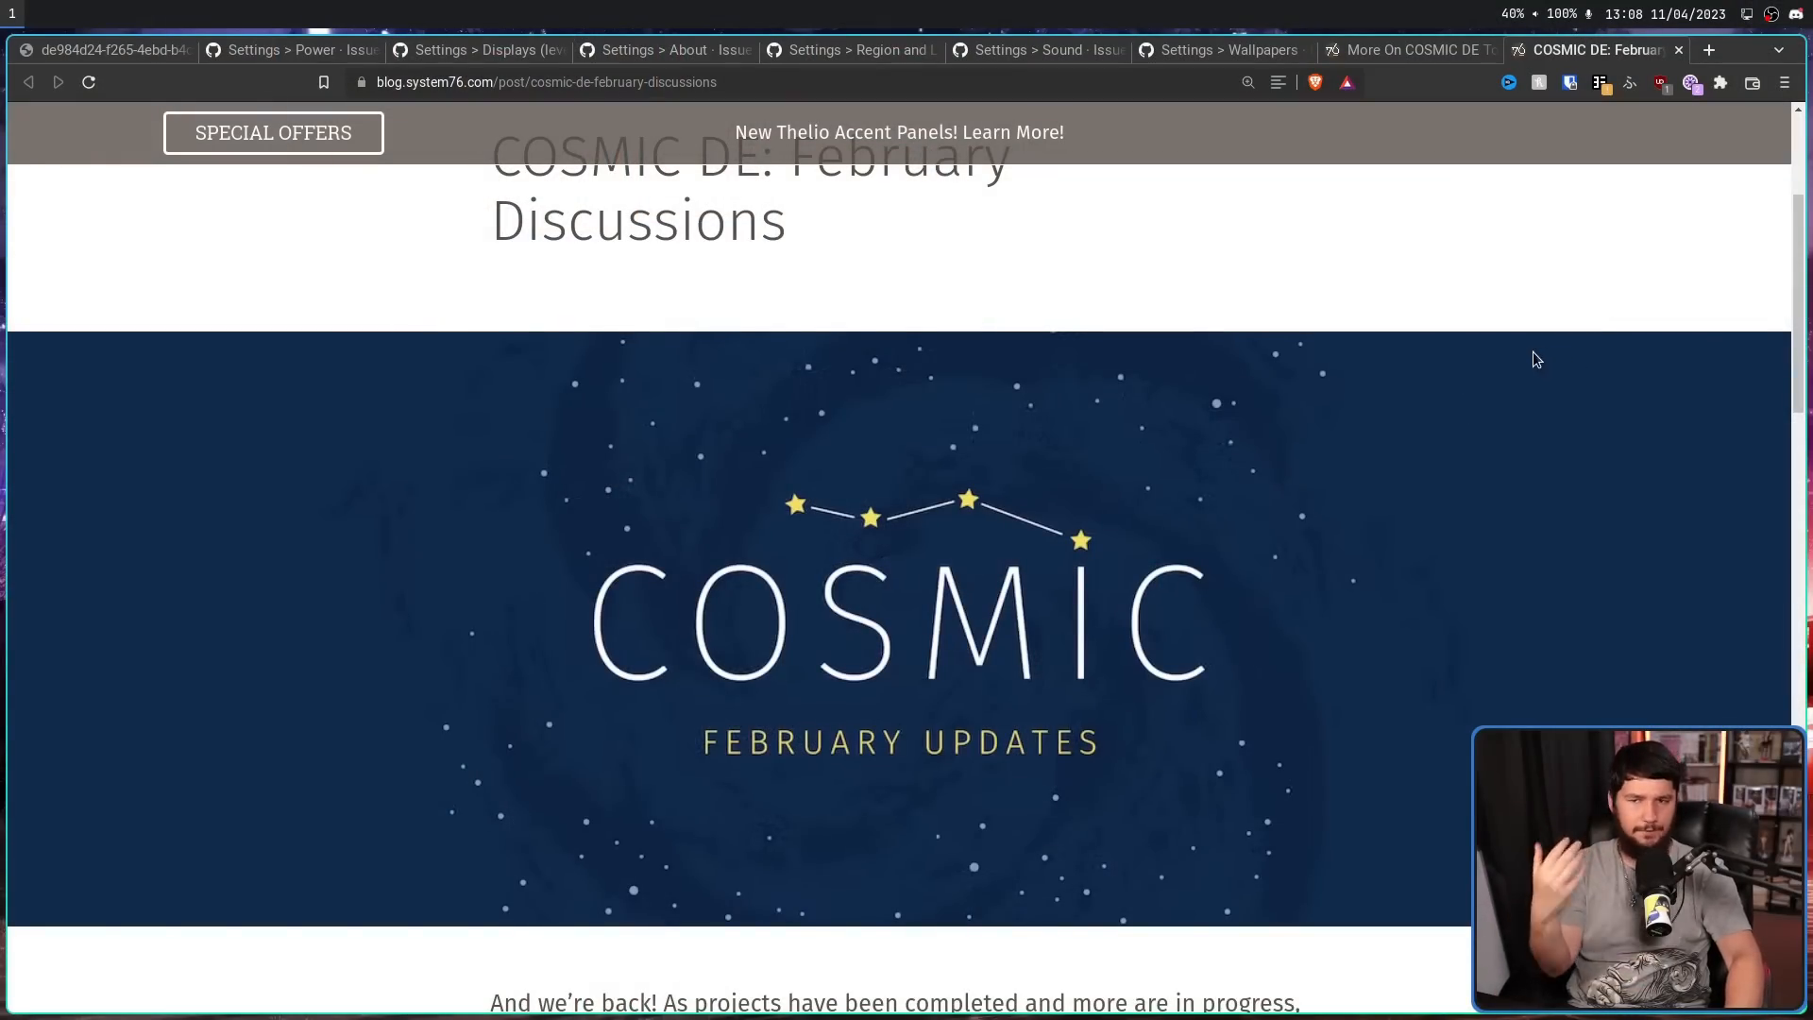
scroll("down", 3)
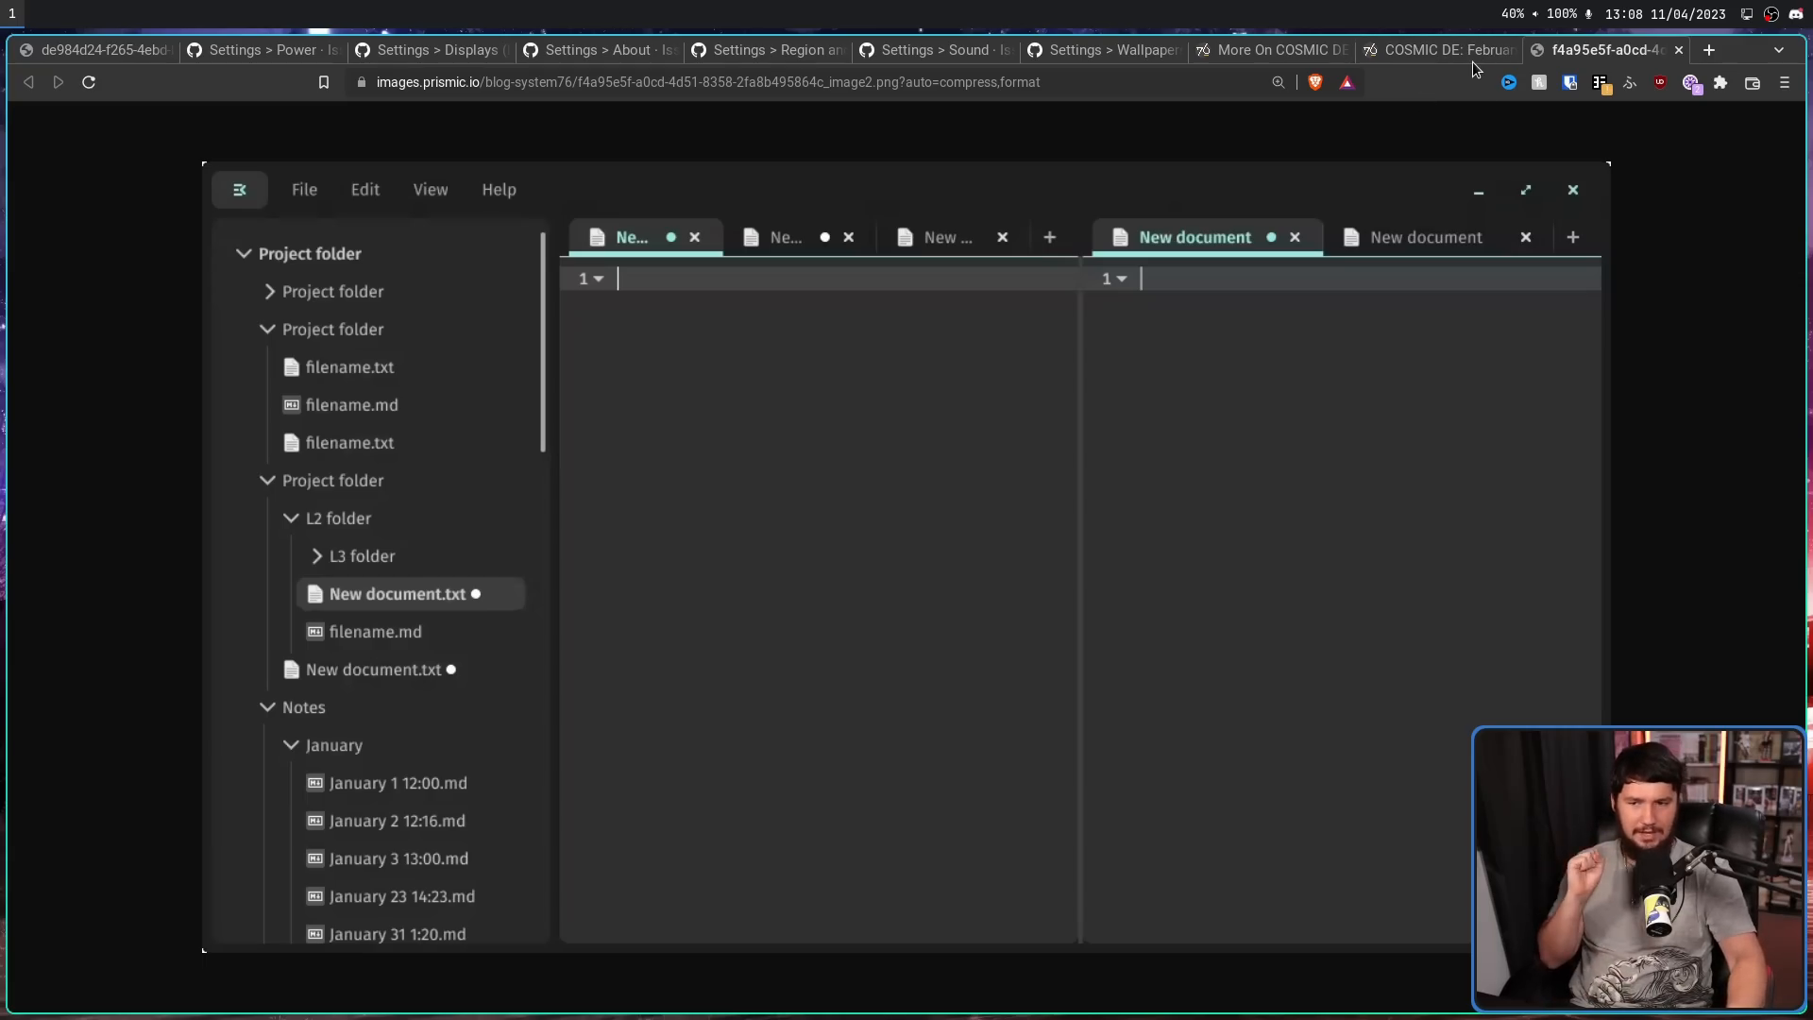
mouse_move(1475, 193)
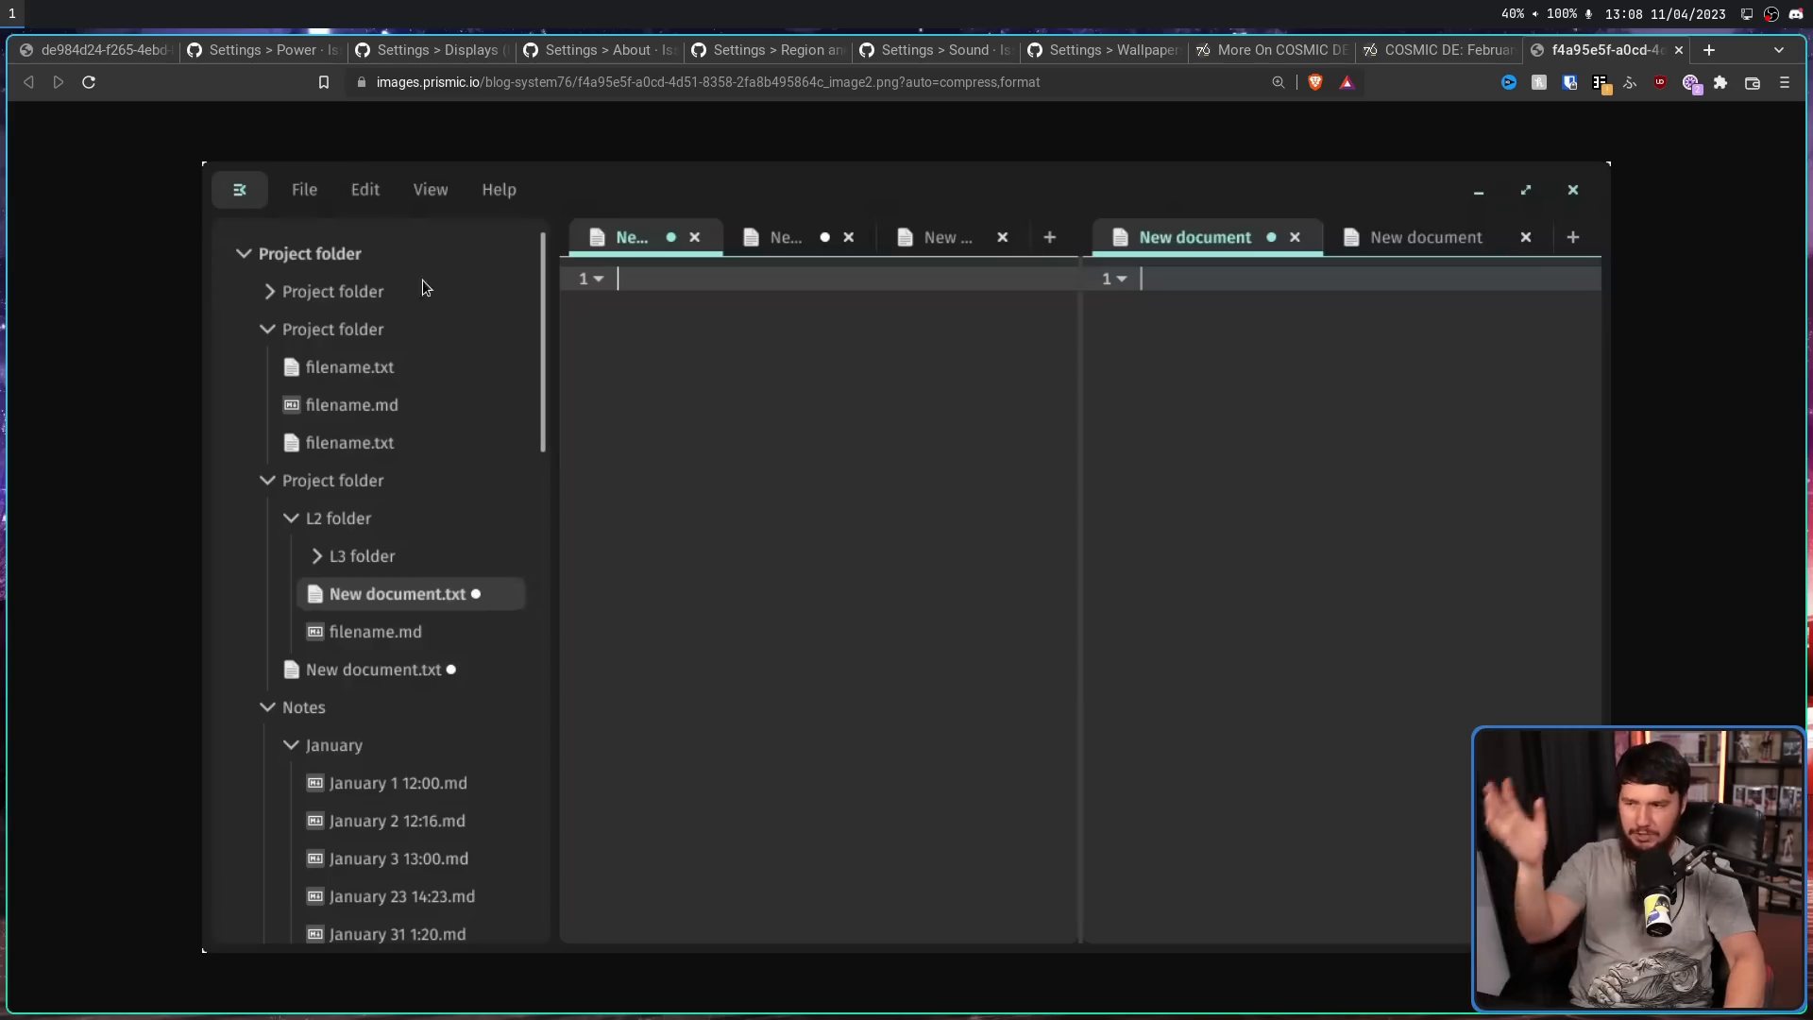
mouse_move(1472, 413)
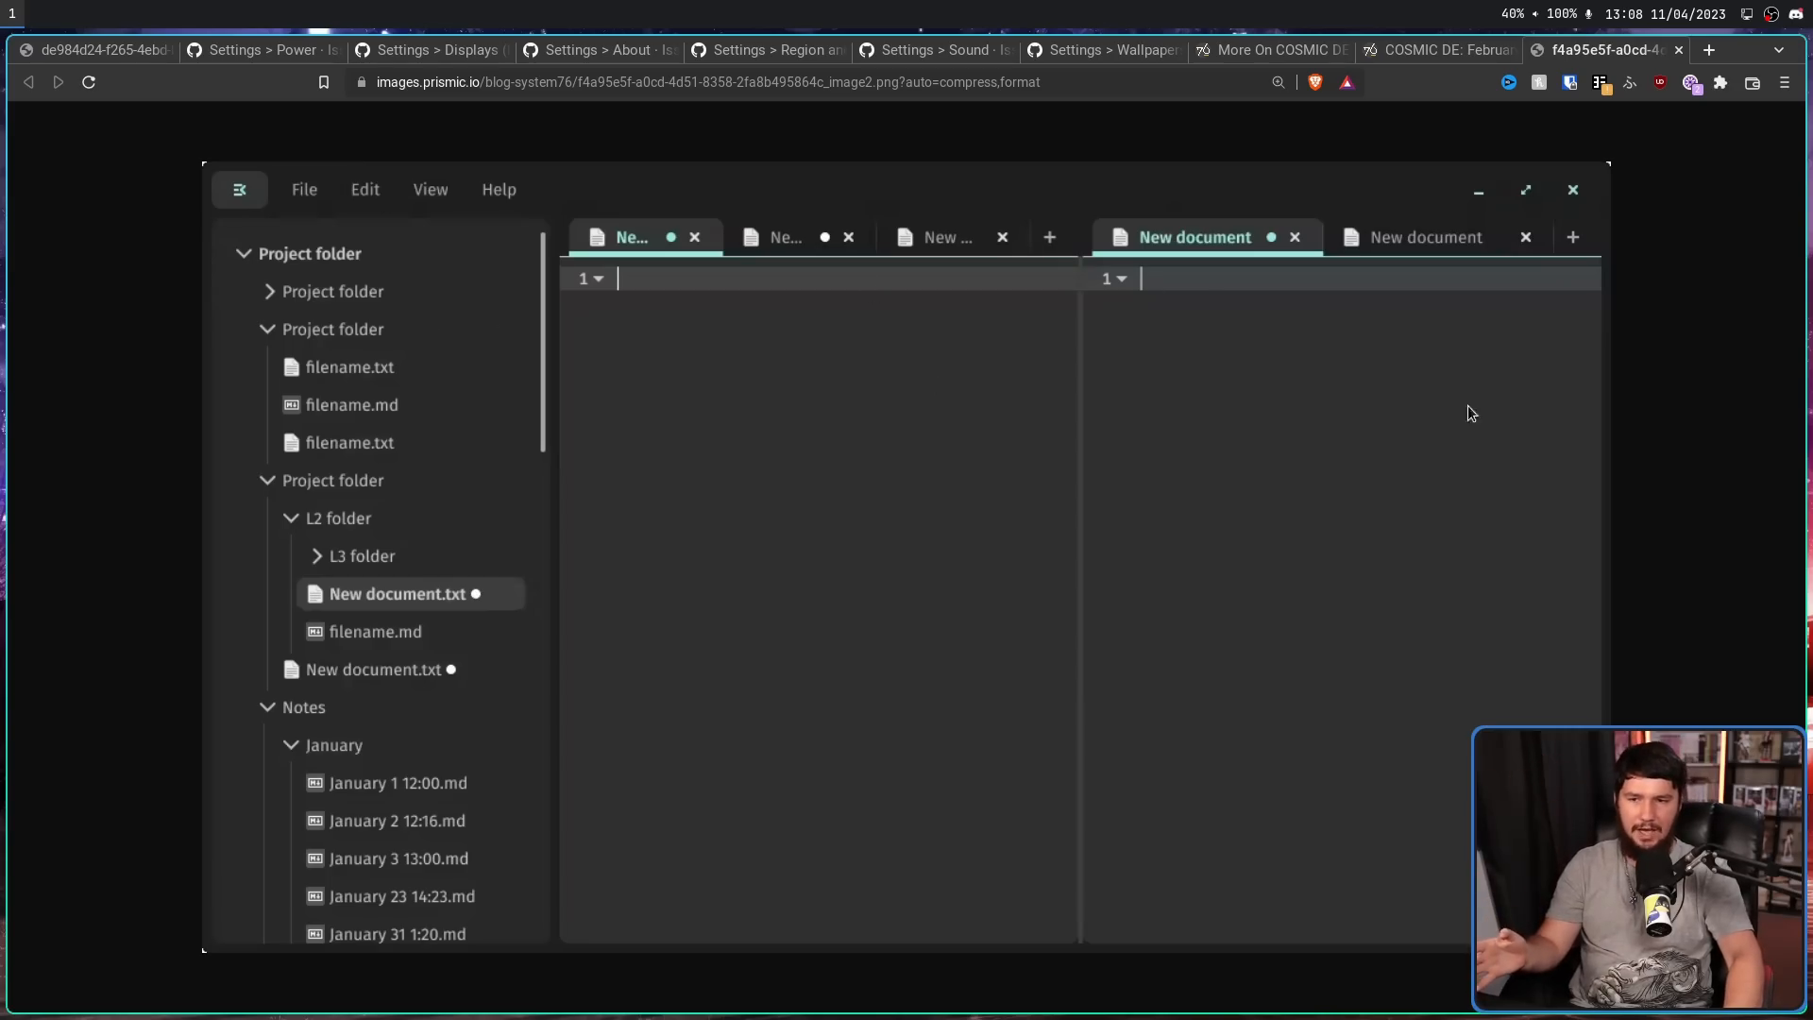
mouse_move(754, 218)
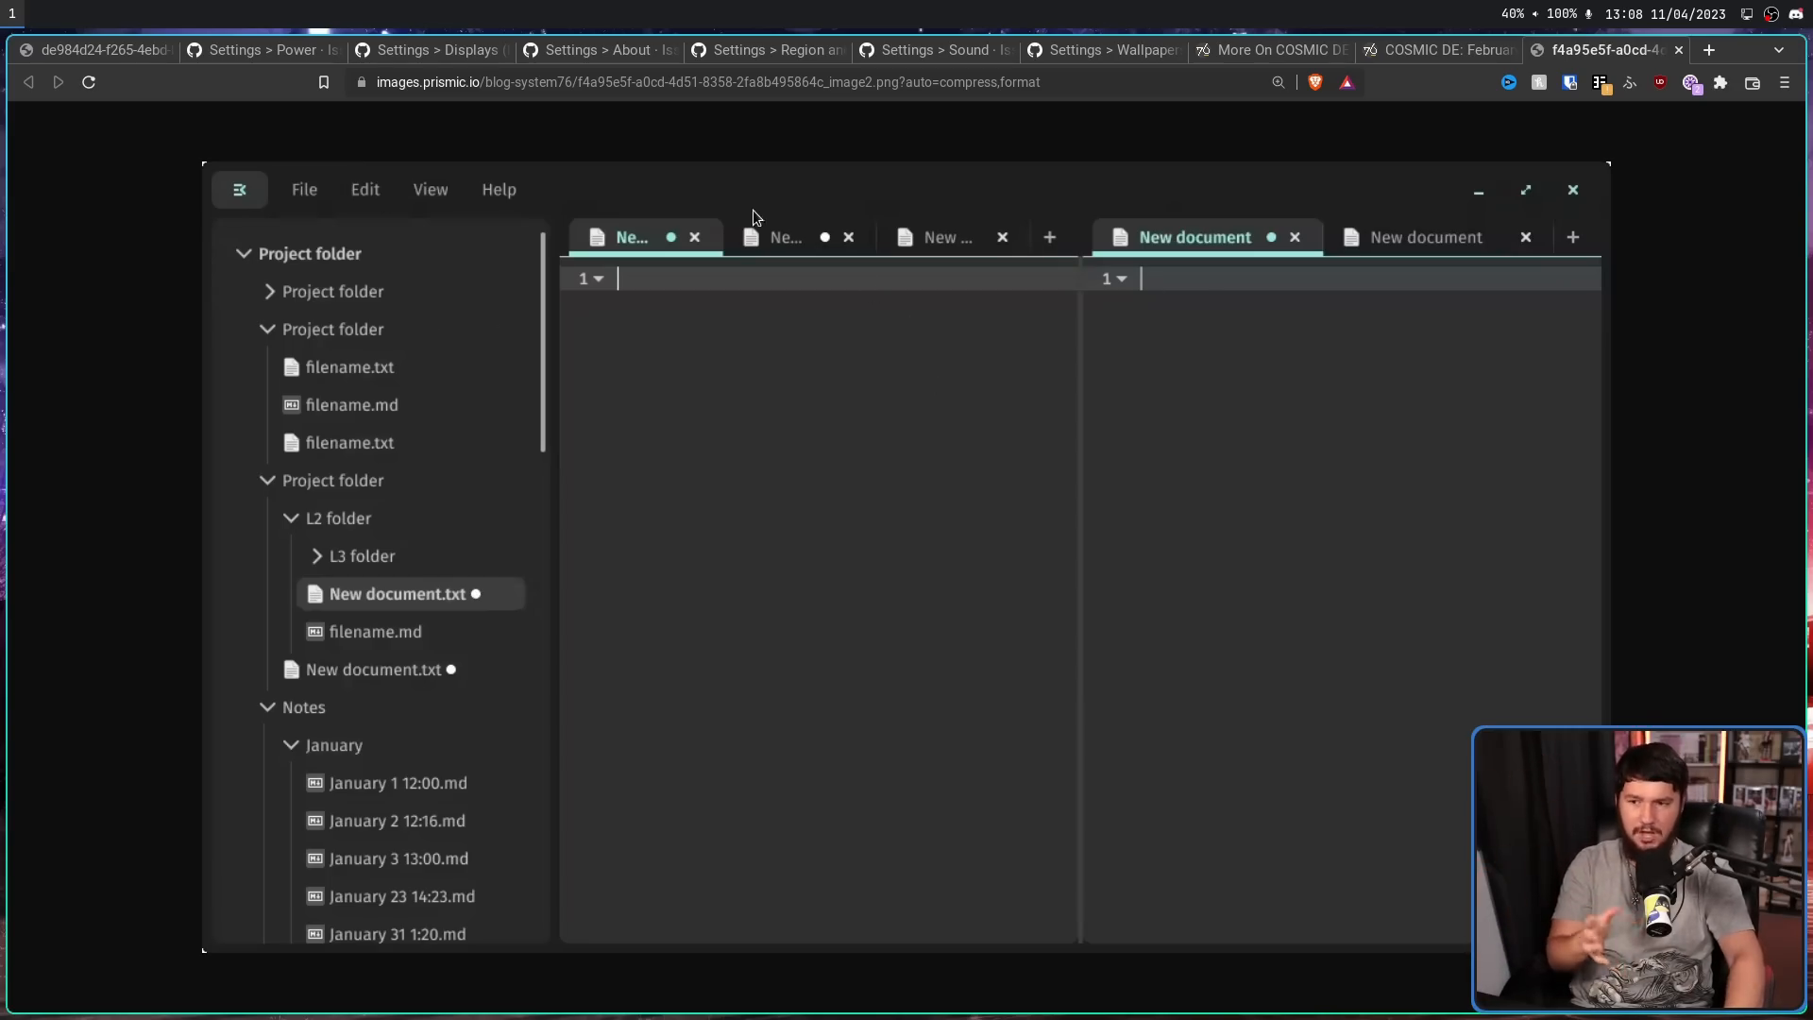
mouse_move(763, 240)
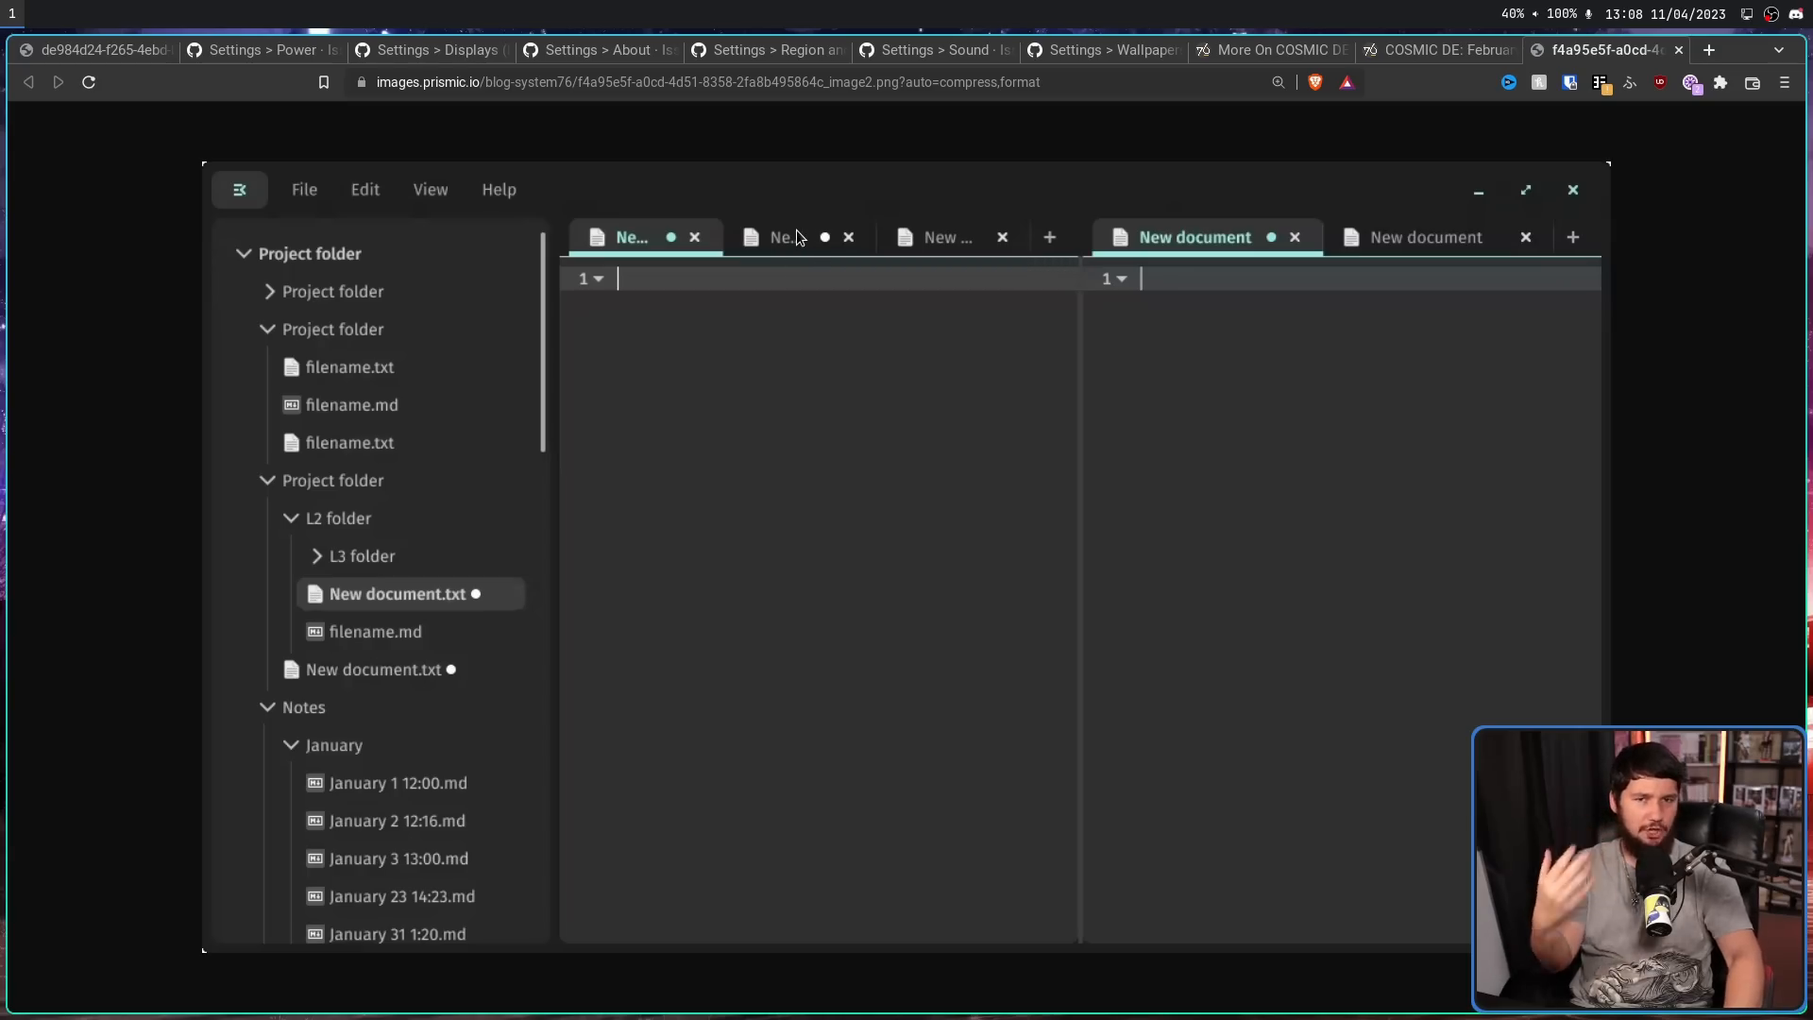
mouse_move(790, 219)
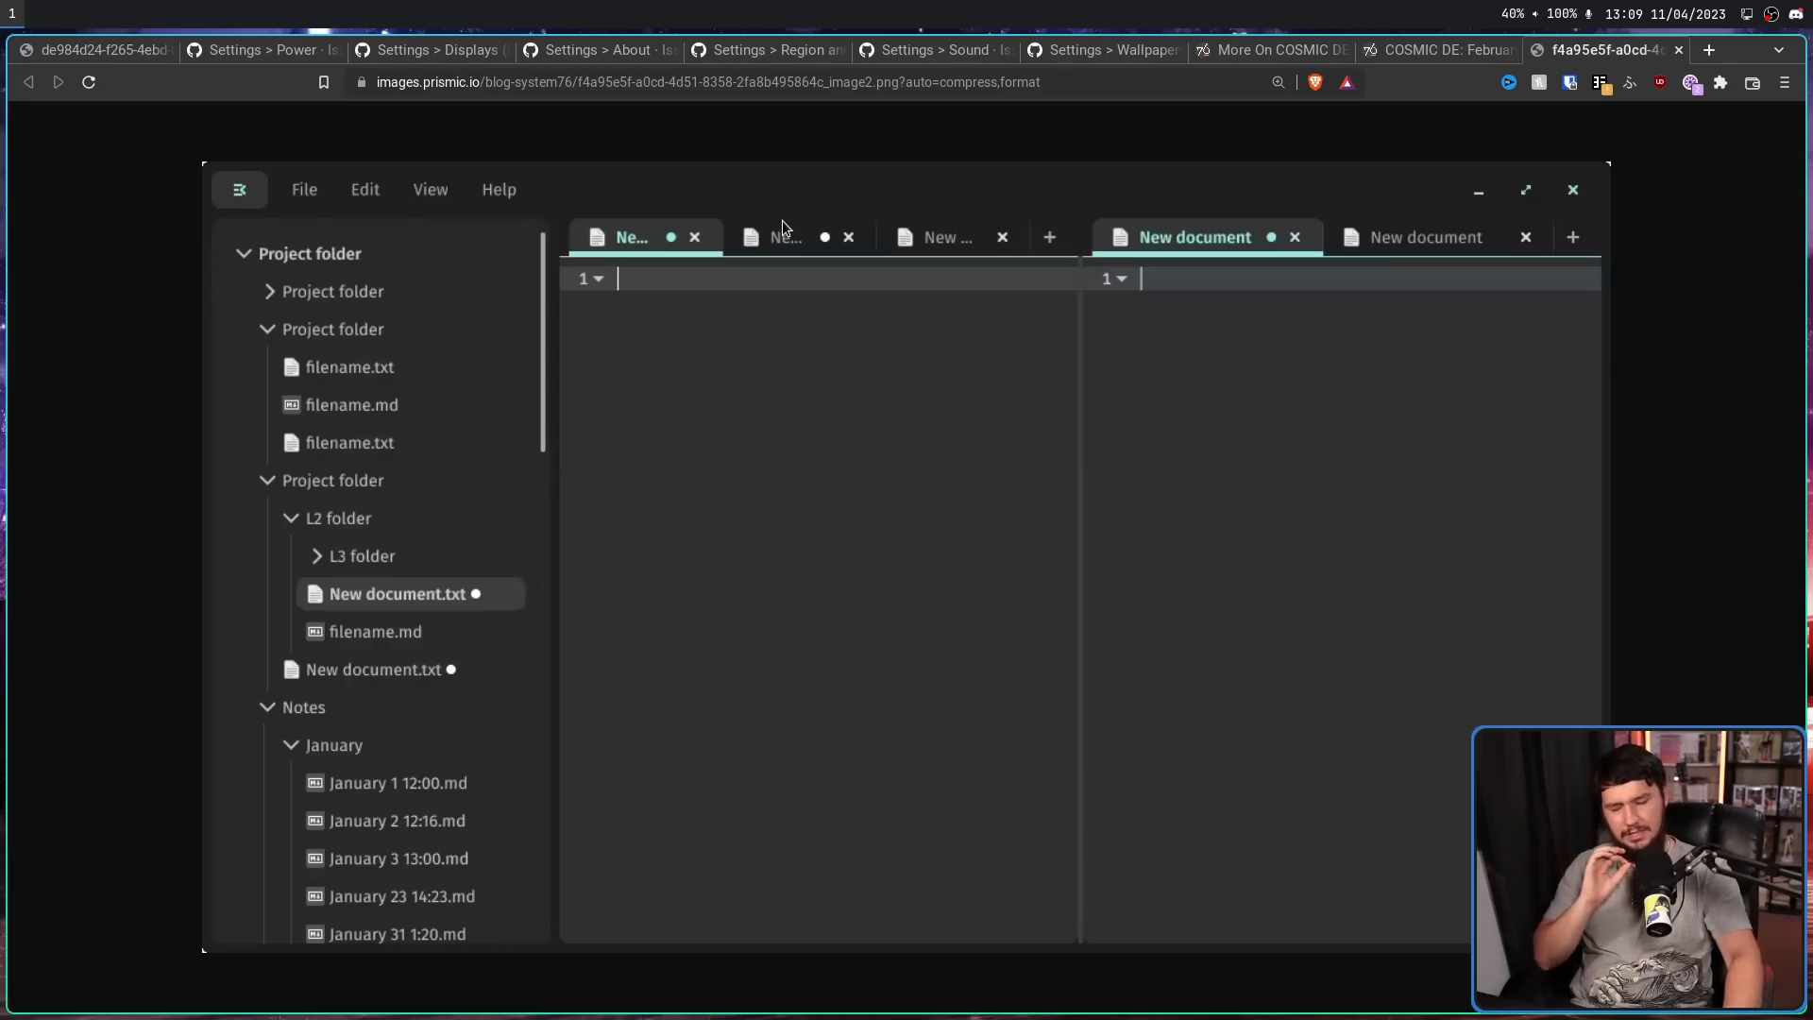
mouse_move(796, 206)
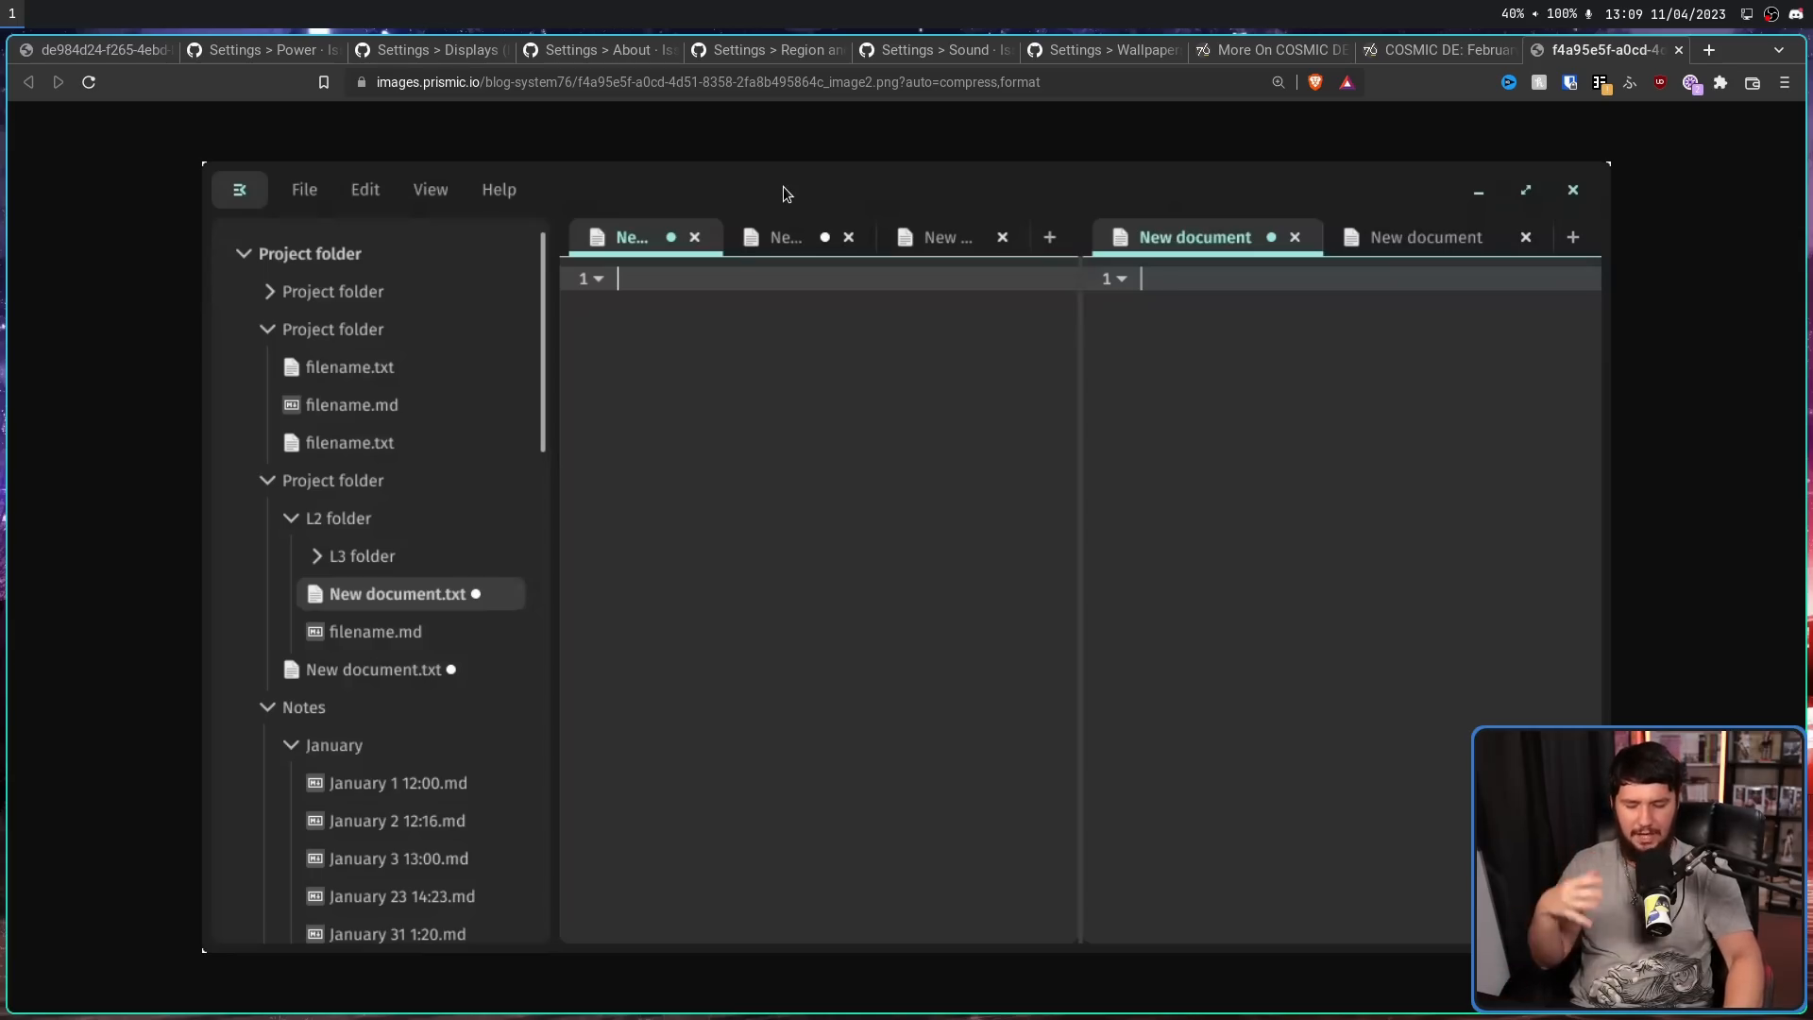
mouse_move(775, 183)
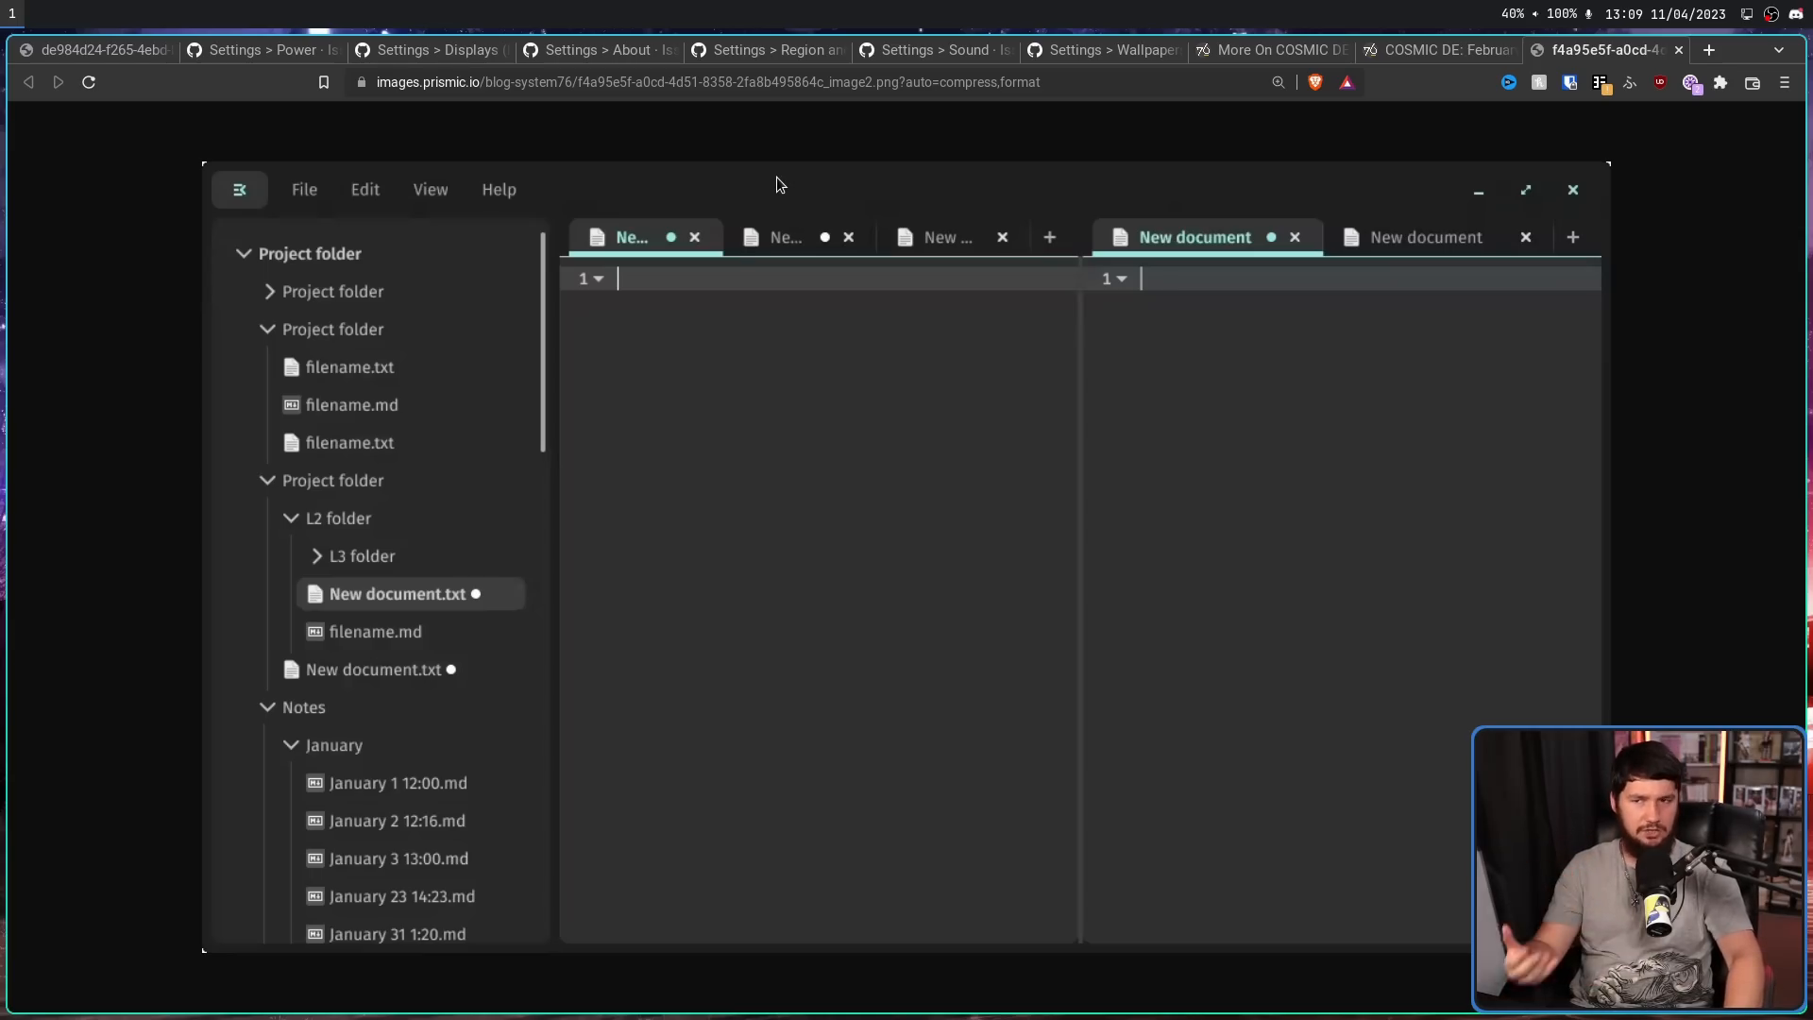
mouse_move(818, 230)
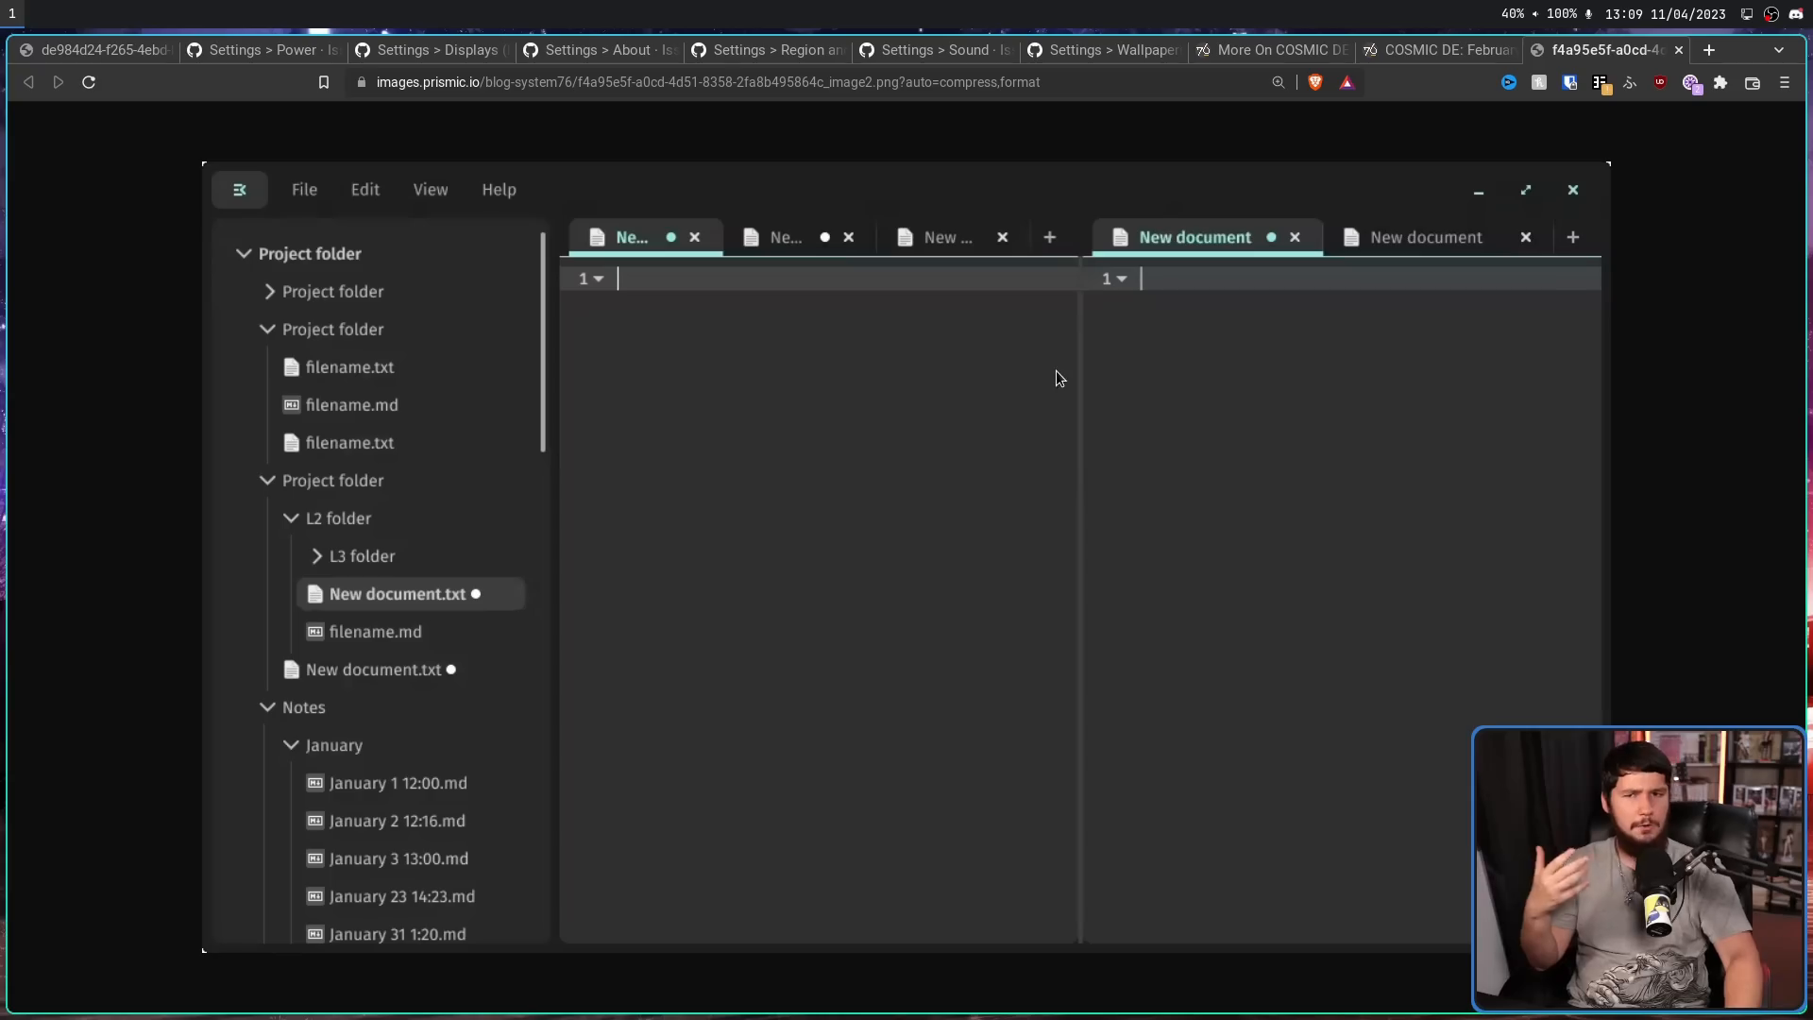
mouse_move(1066, 414)
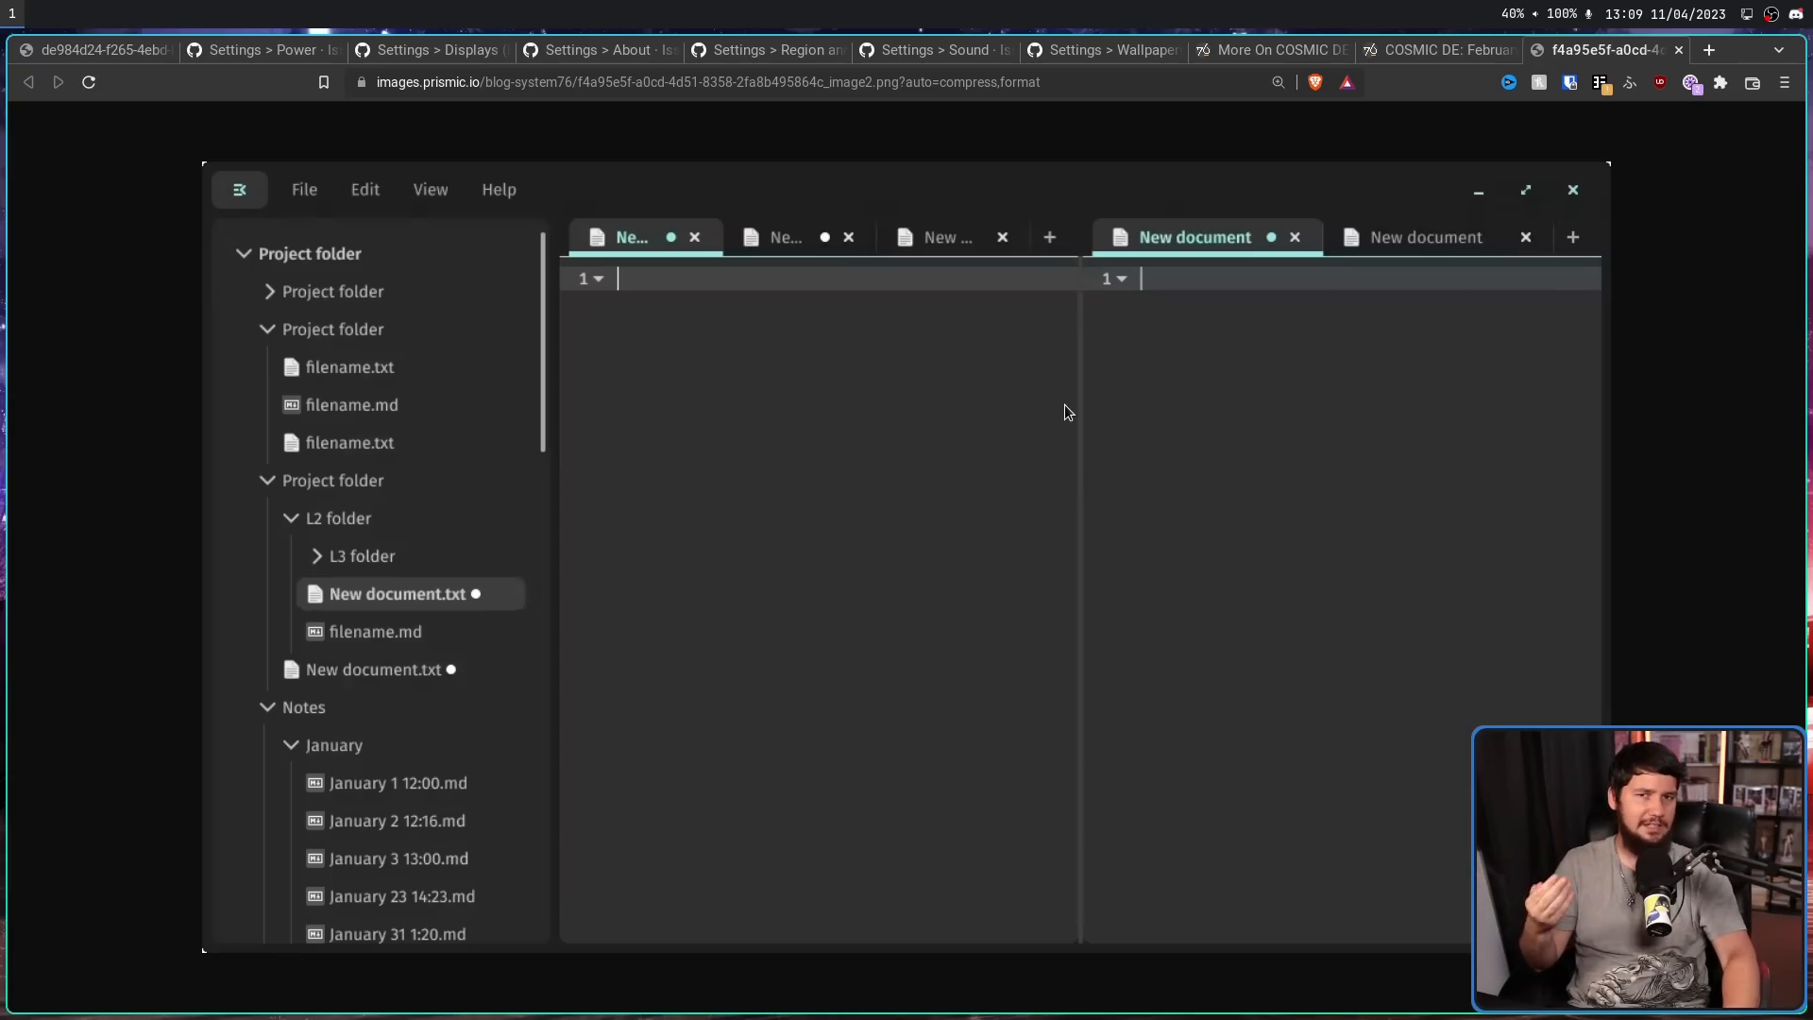
mouse_move(1054, 363)
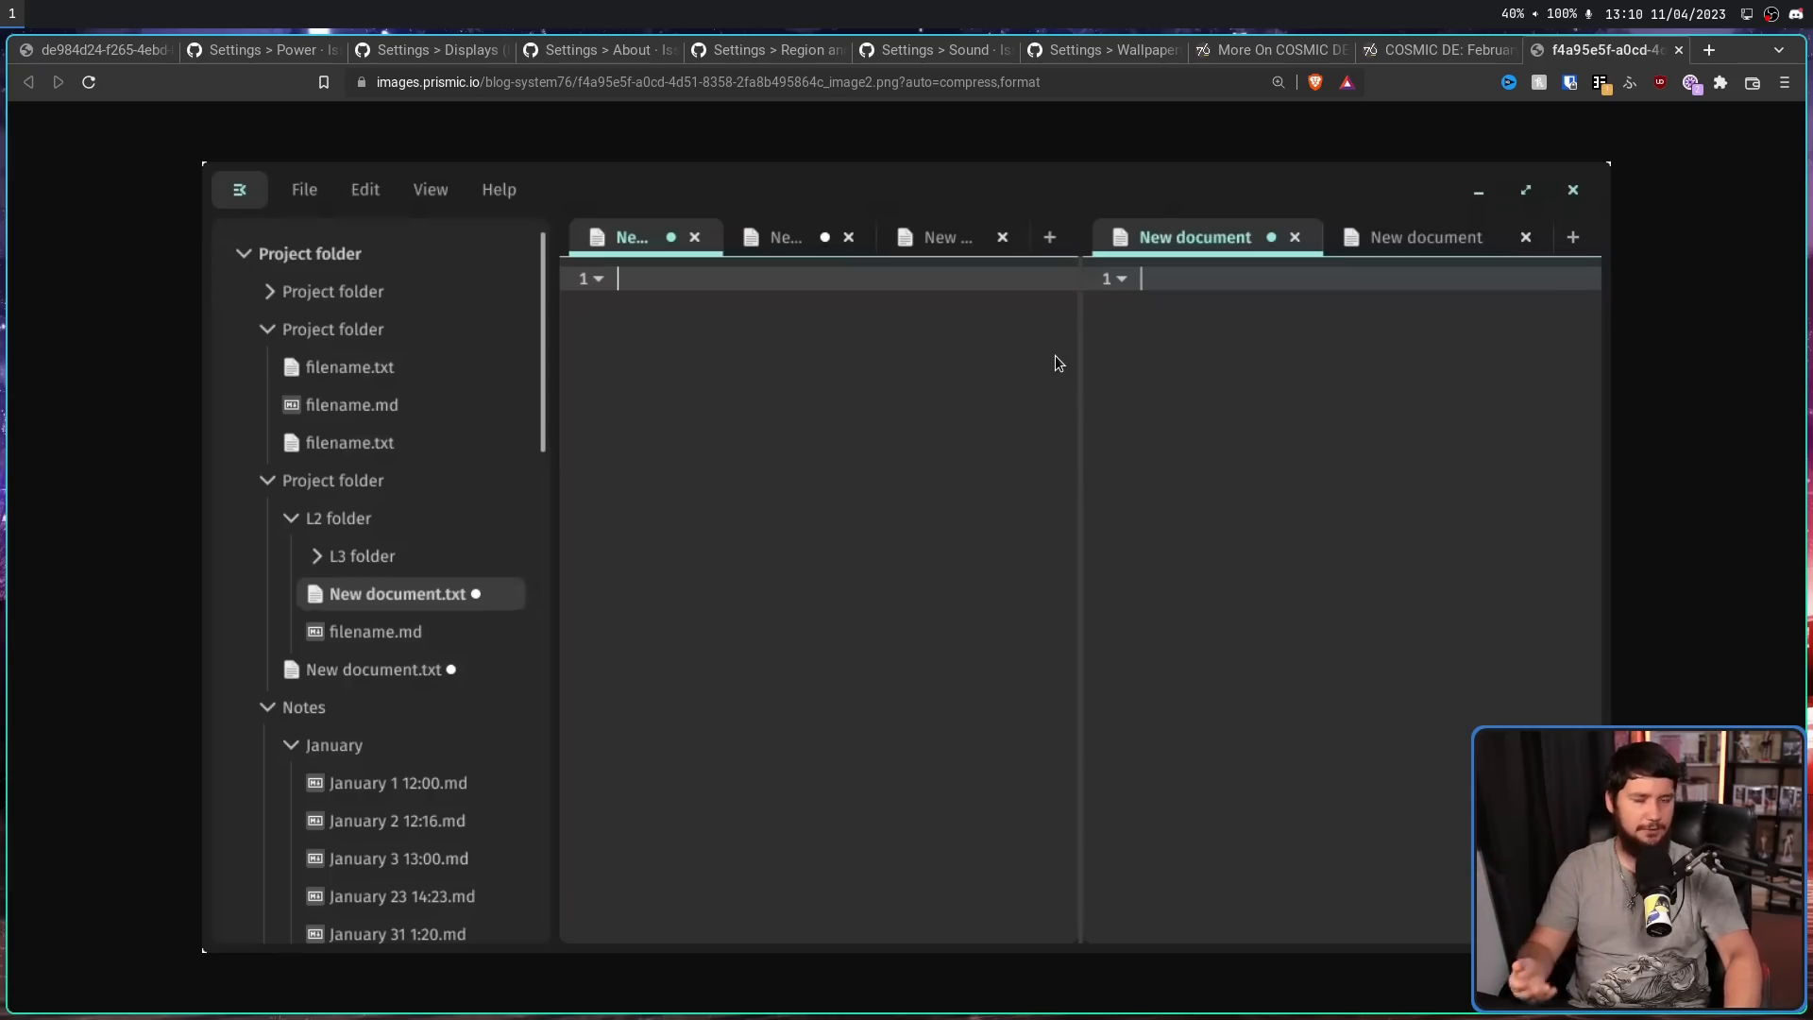
mouse_move(1060, 272)
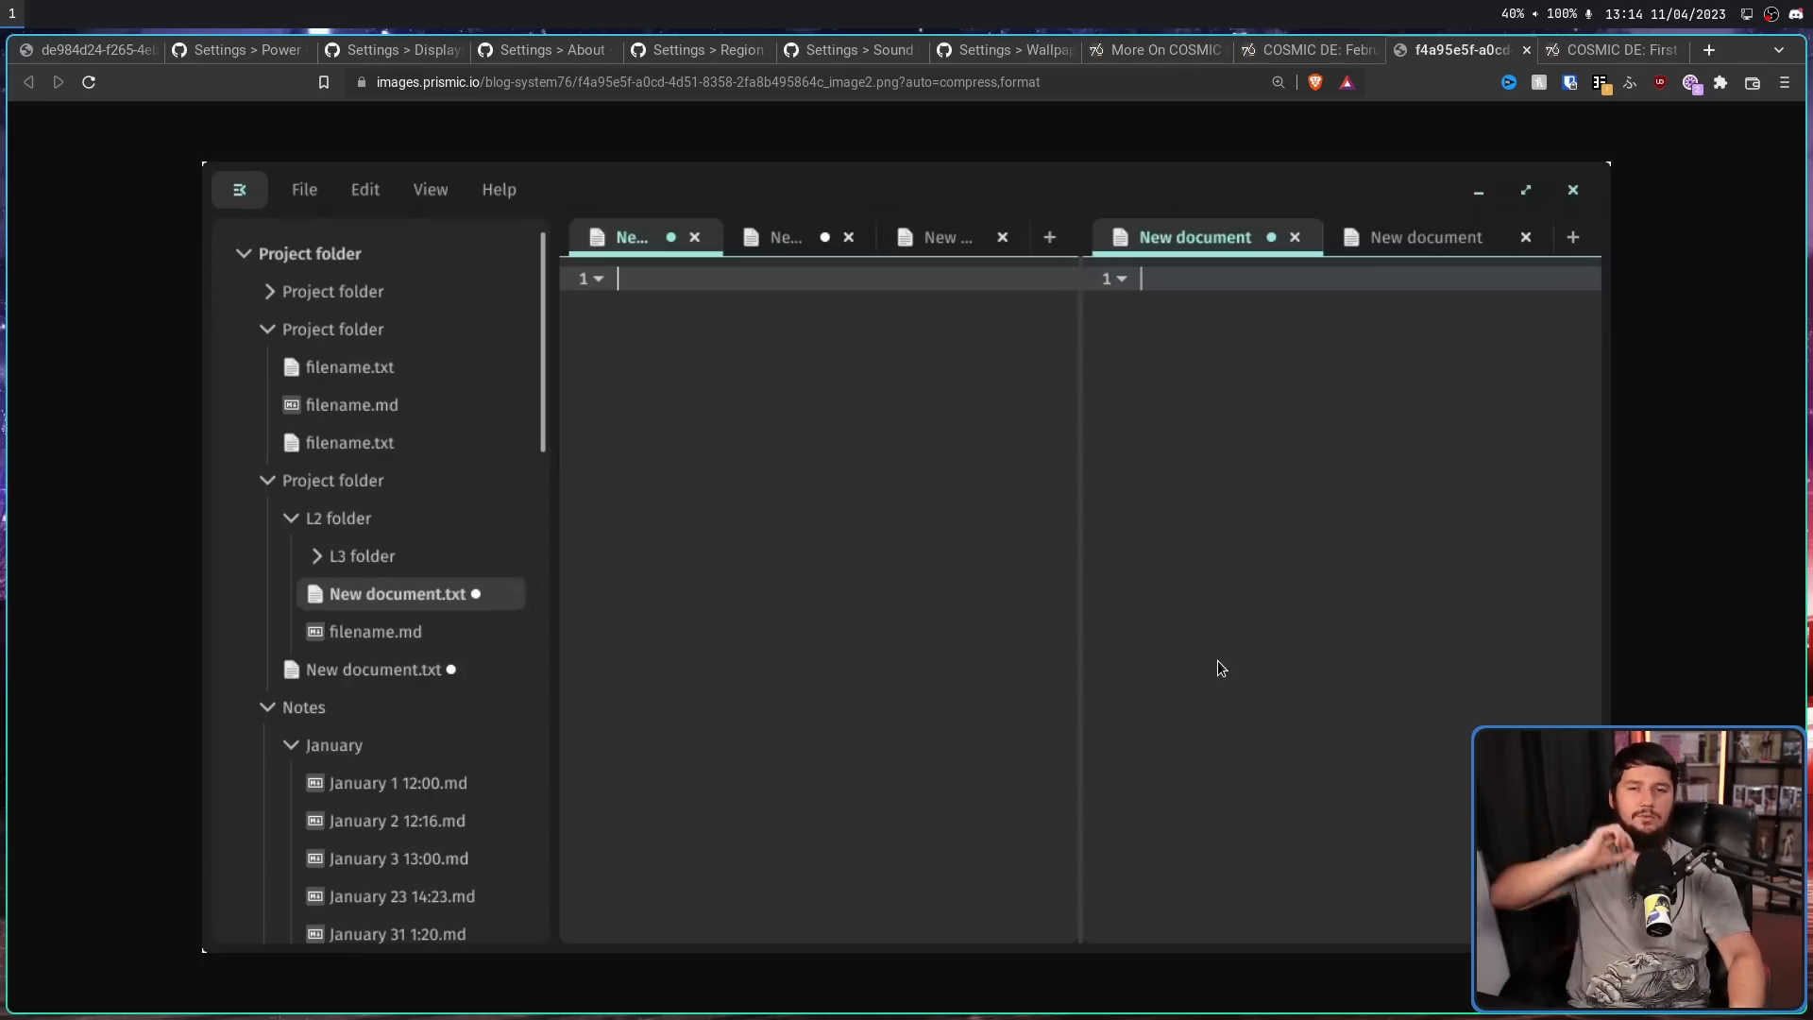
- Bring up the 'COSMIC DE: First Spring Update' post and scroll to its March Updates banner
left_click(1608, 49)
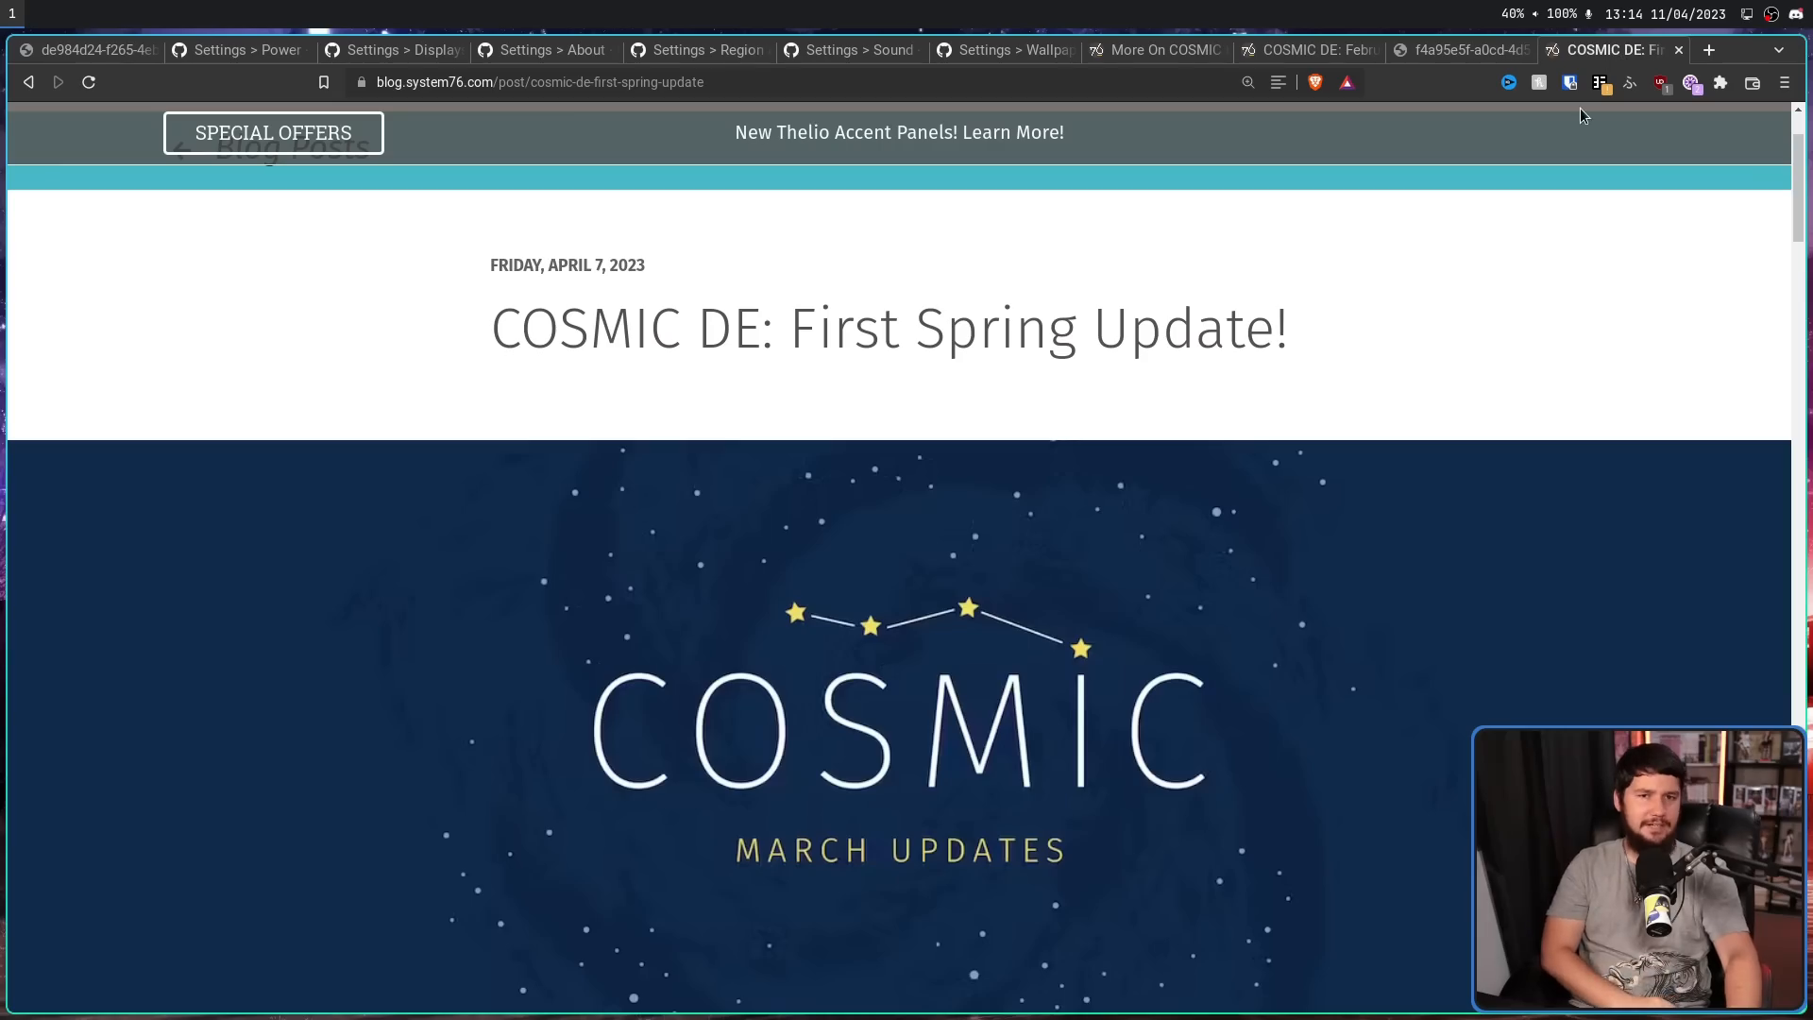
scroll("down", 3)
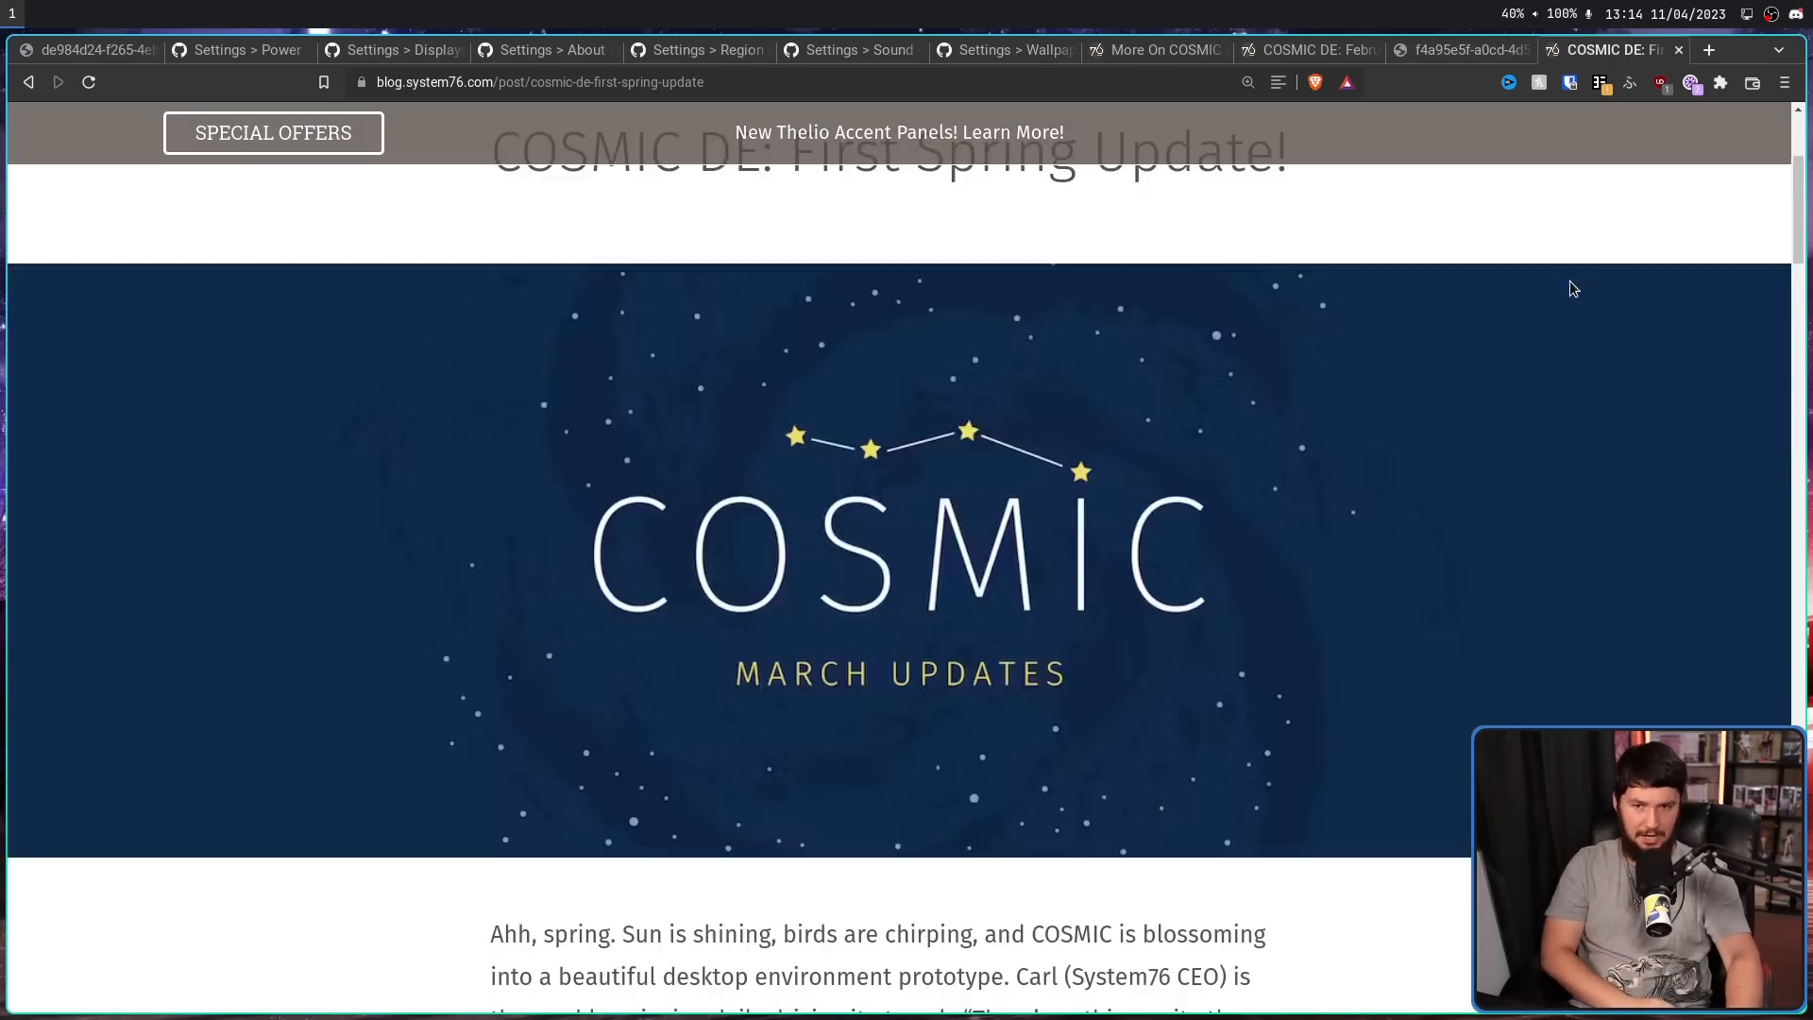
scroll("down", 3)
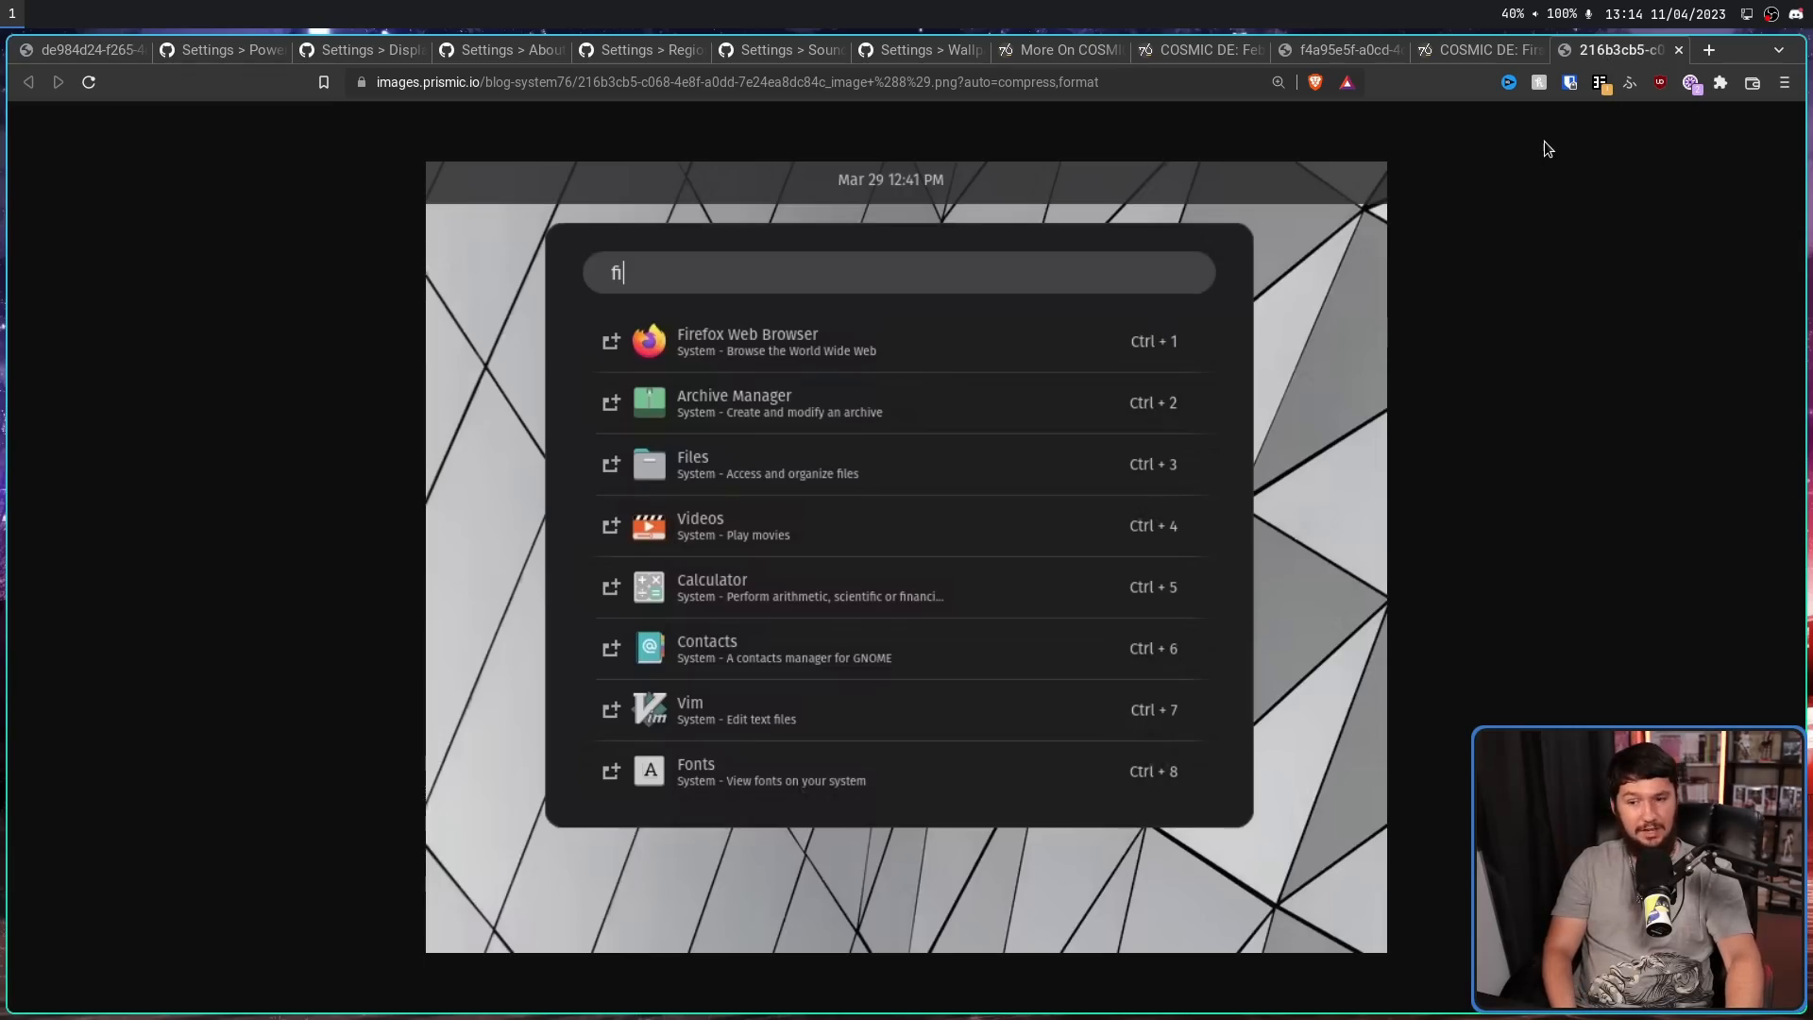
mouse_move(1521, 144)
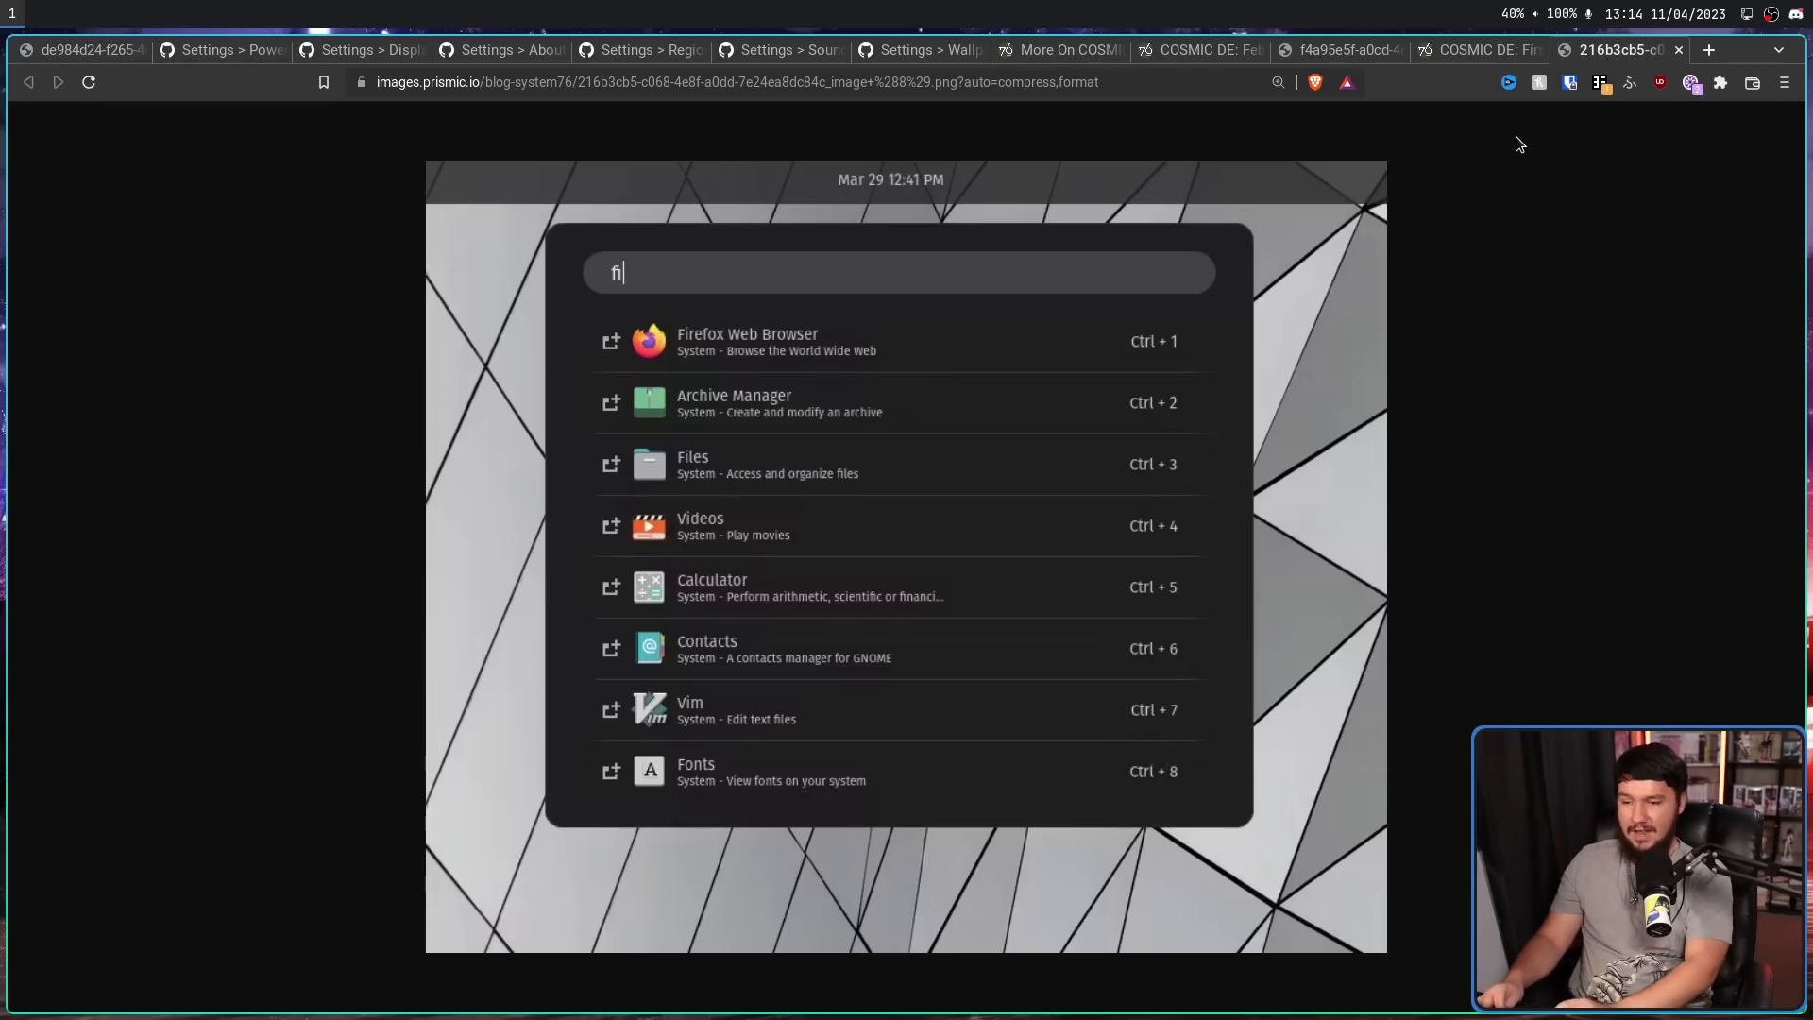
mouse_move(1394, 308)
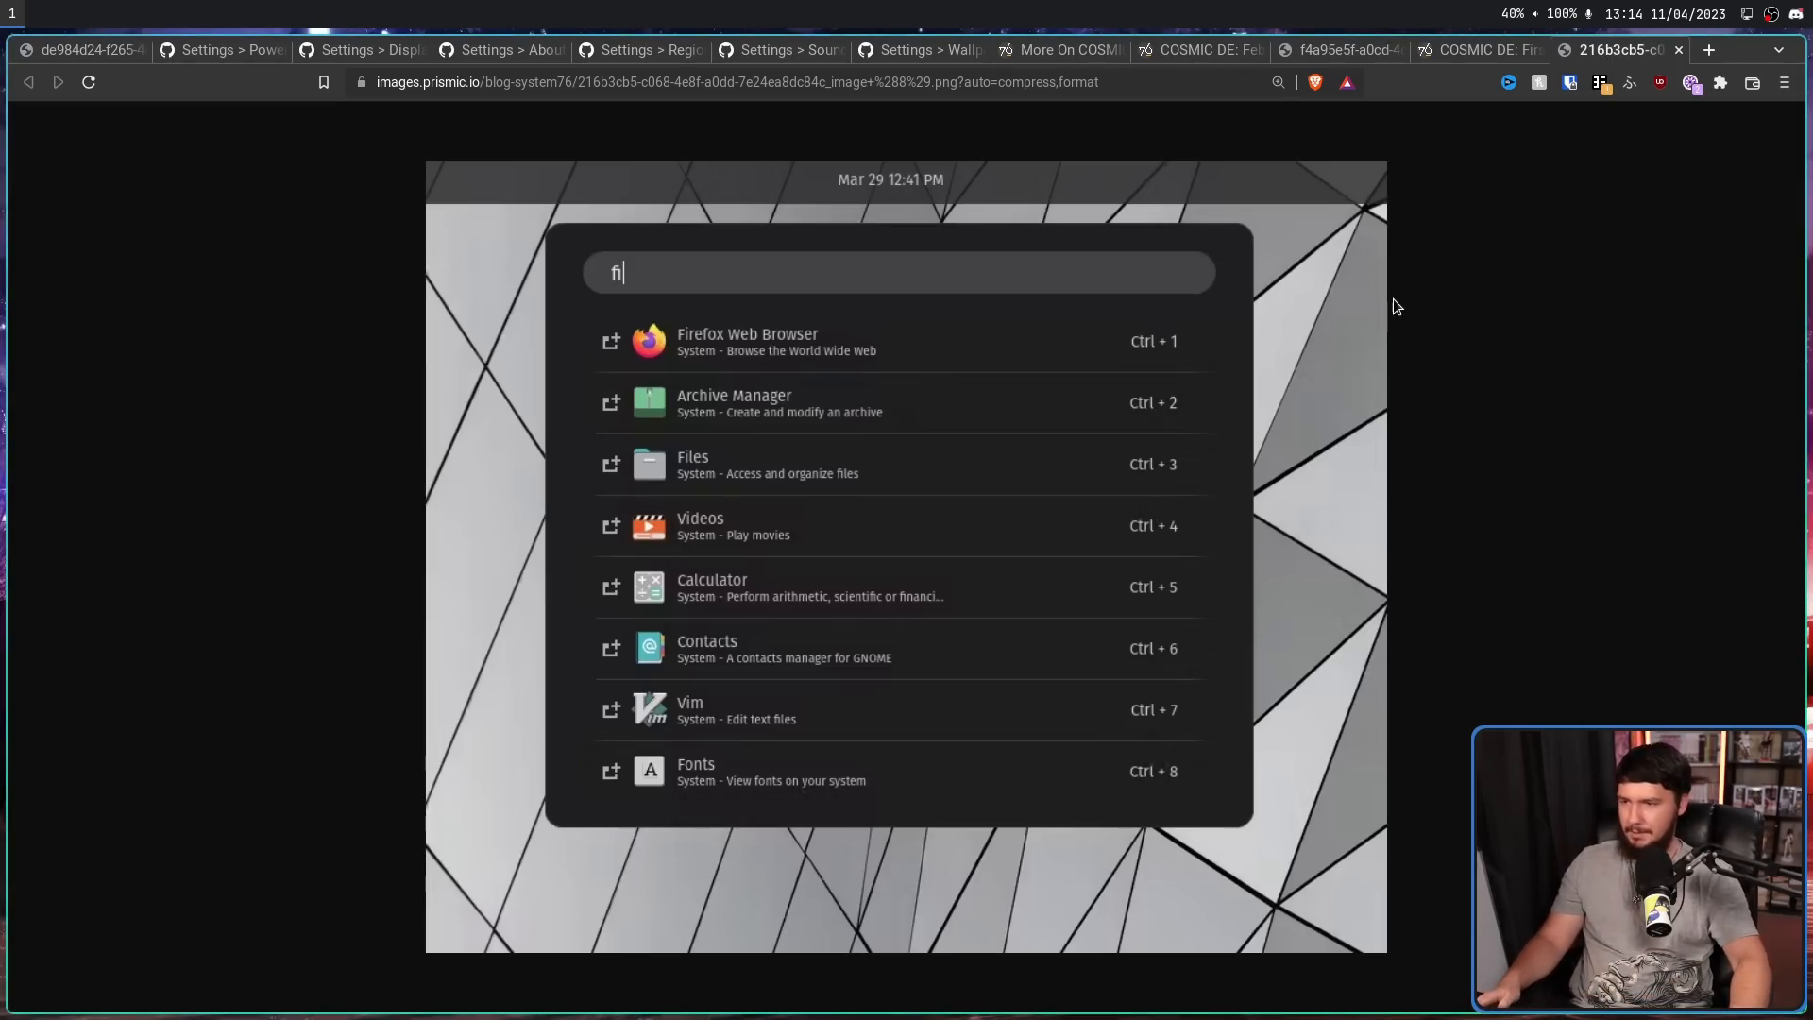
mouse_move(933, 374)
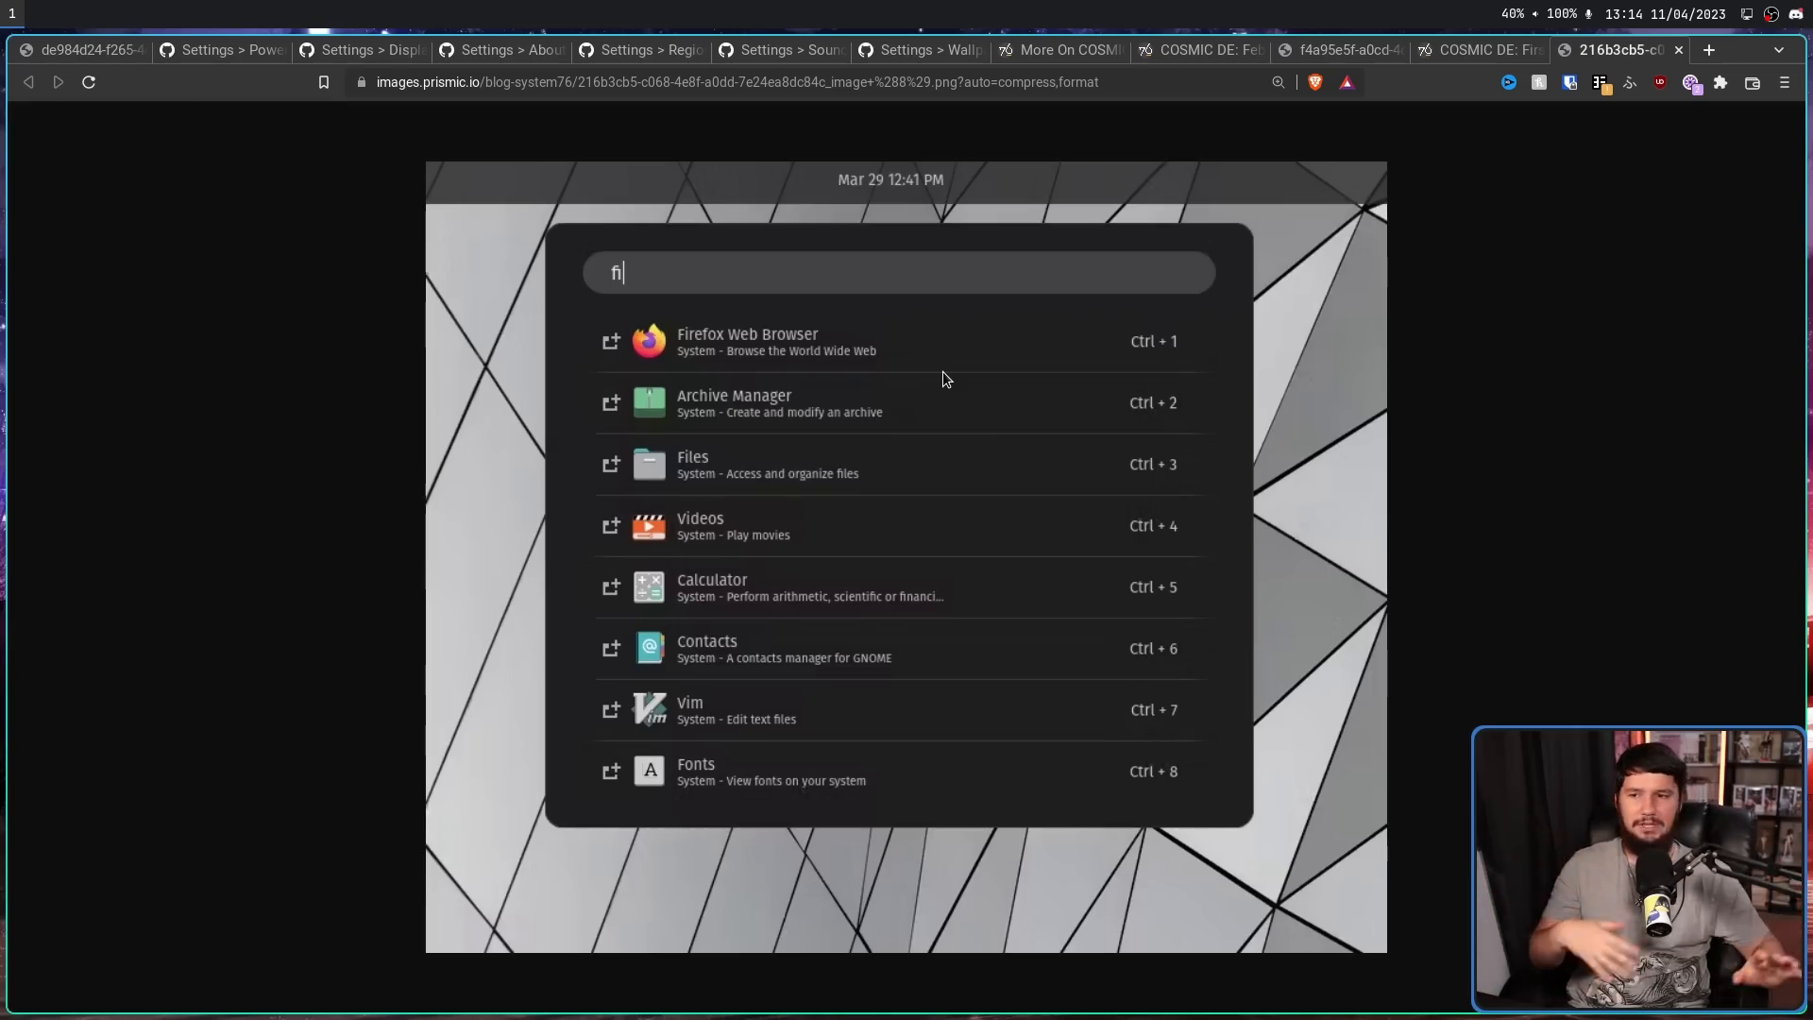
mouse_move(966, 202)
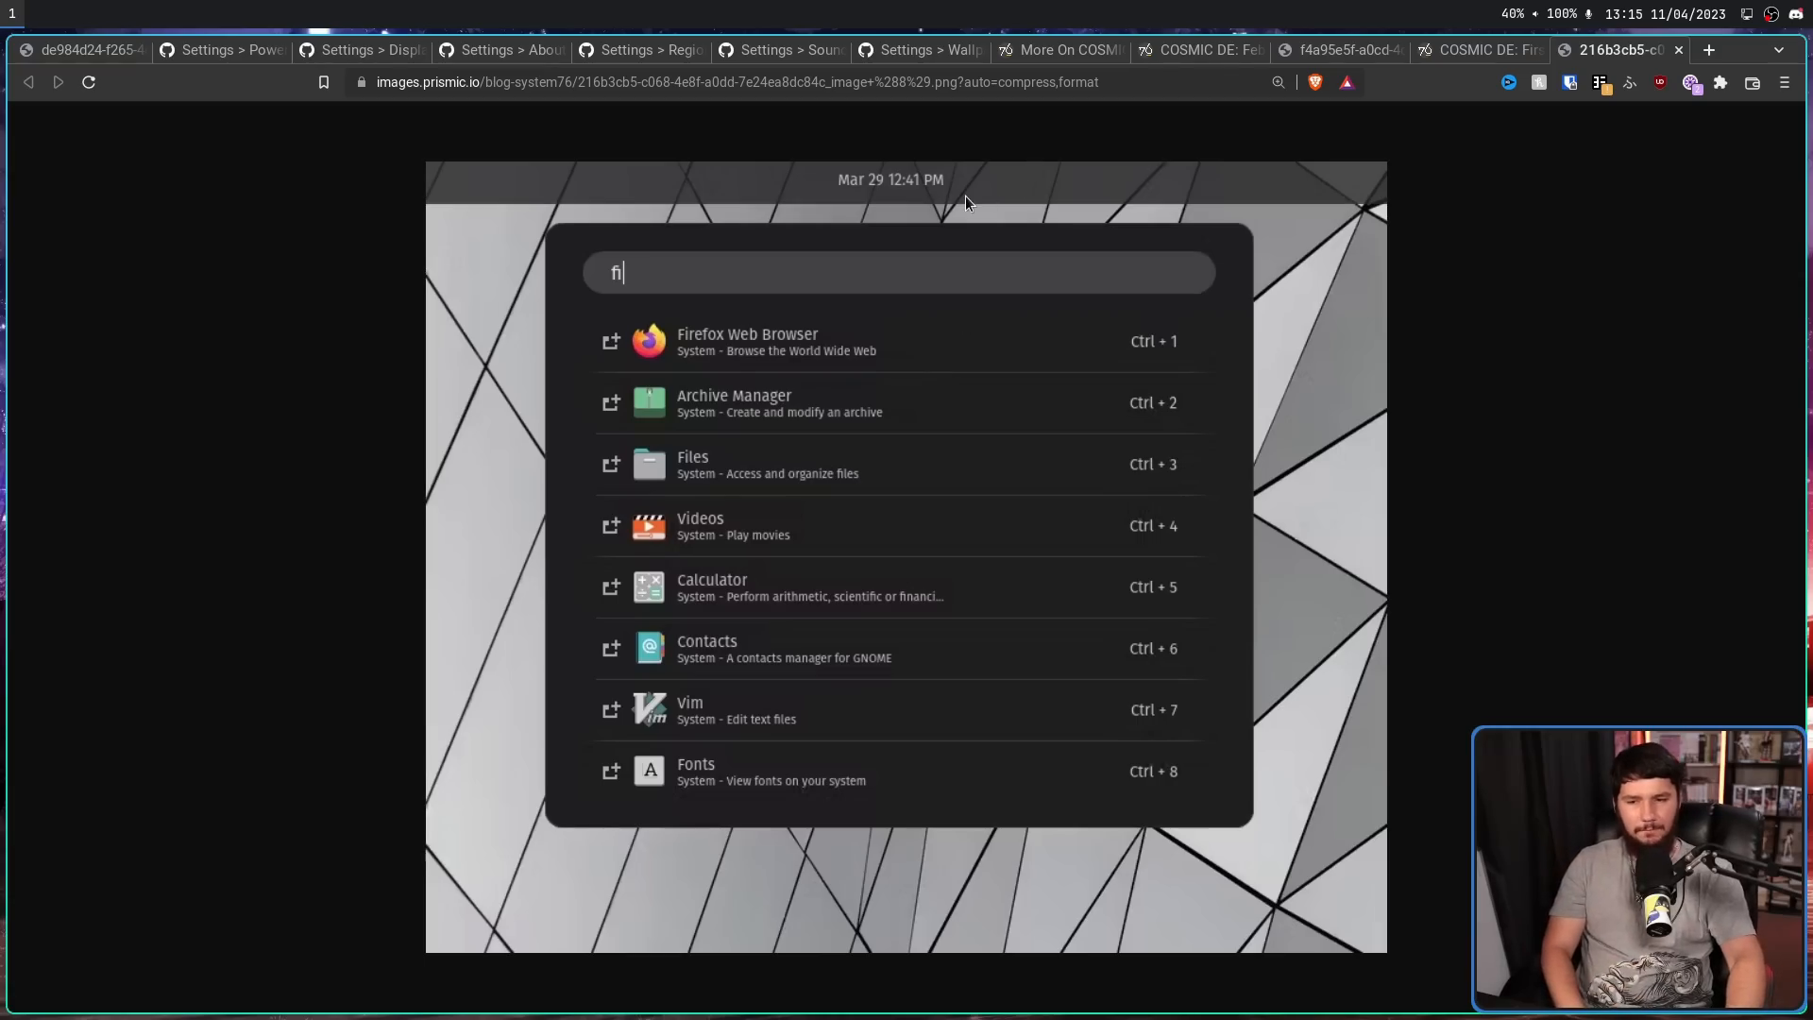
mouse_move(954, 337)
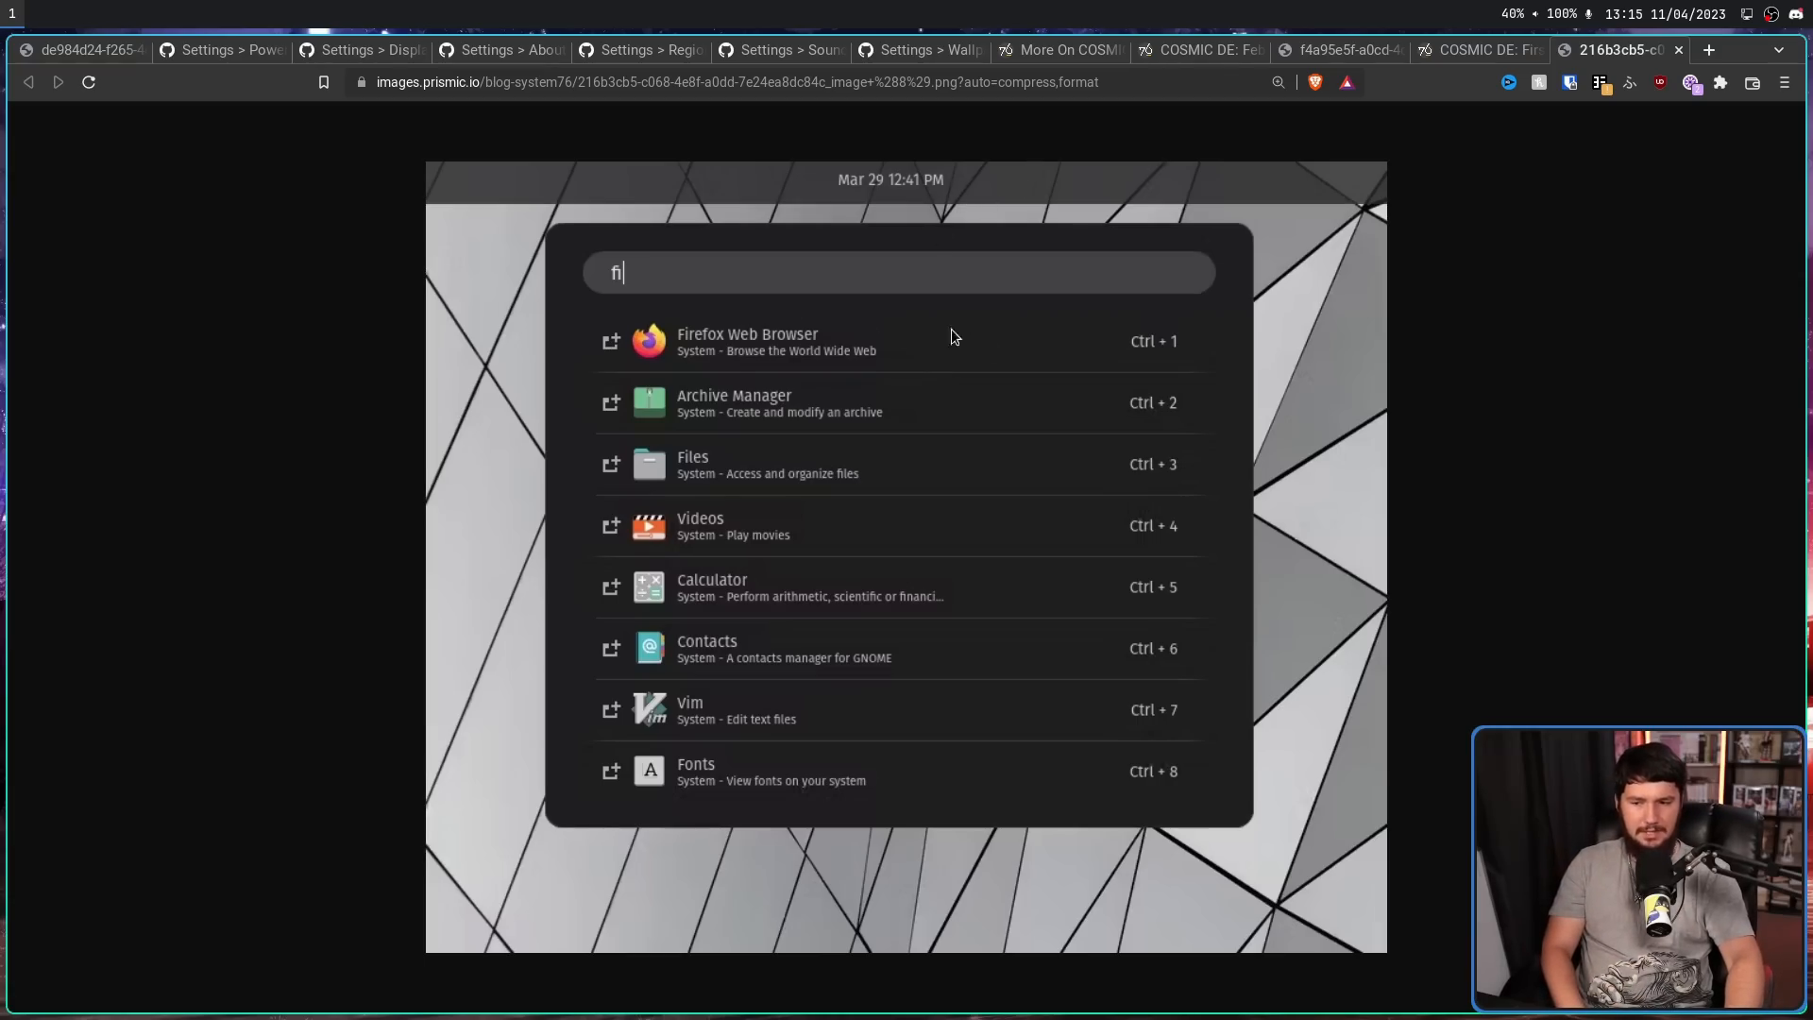
mouse_move(556, 283)
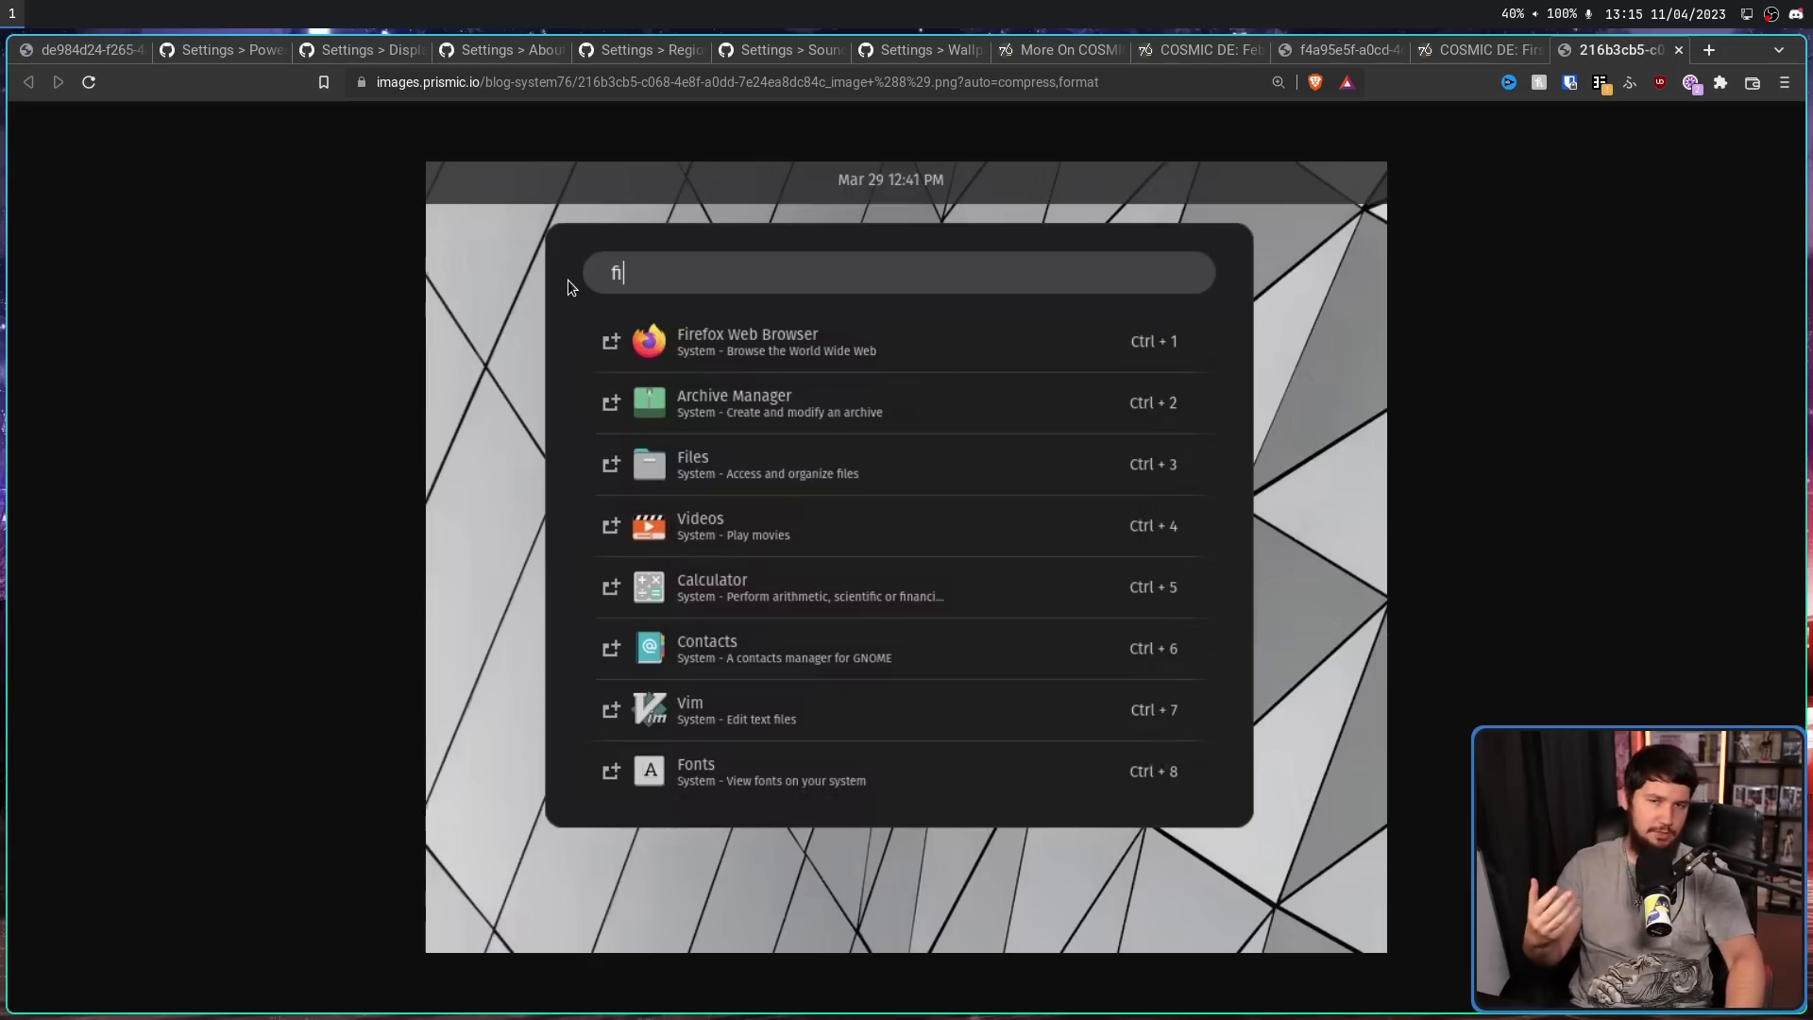
mouse_move(1130, 354)
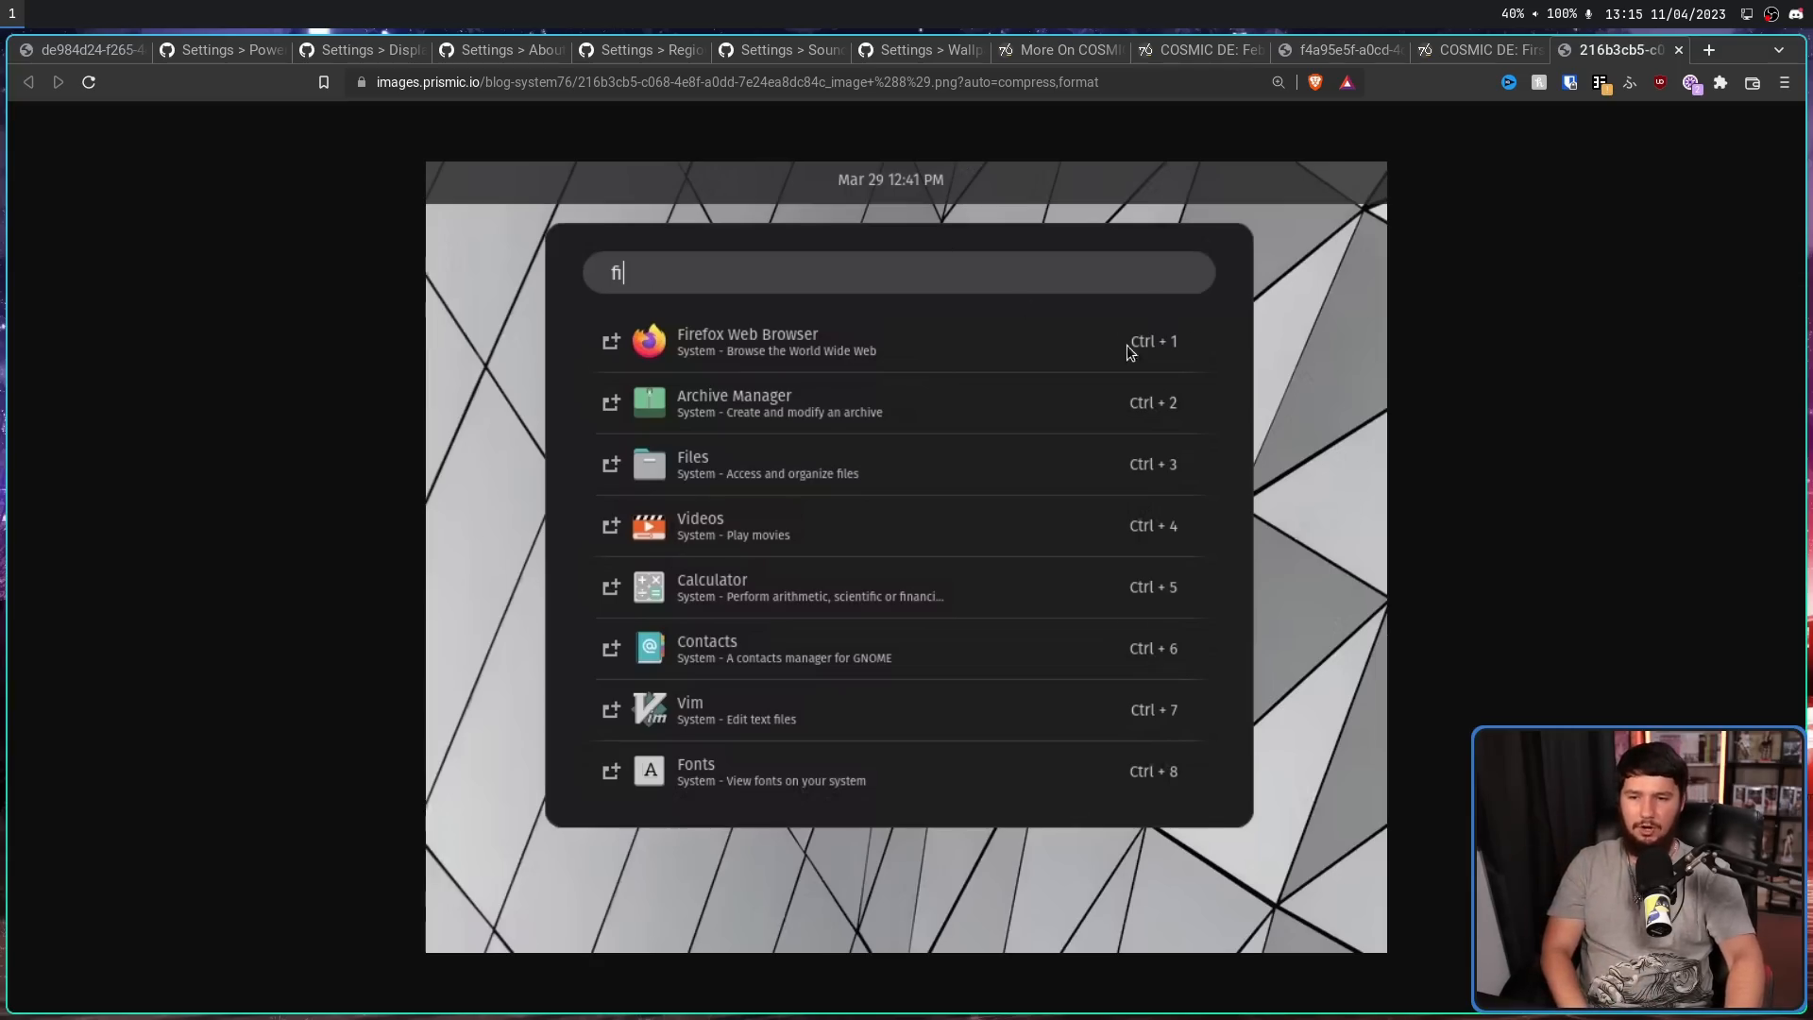
mouse_move(884, 442)
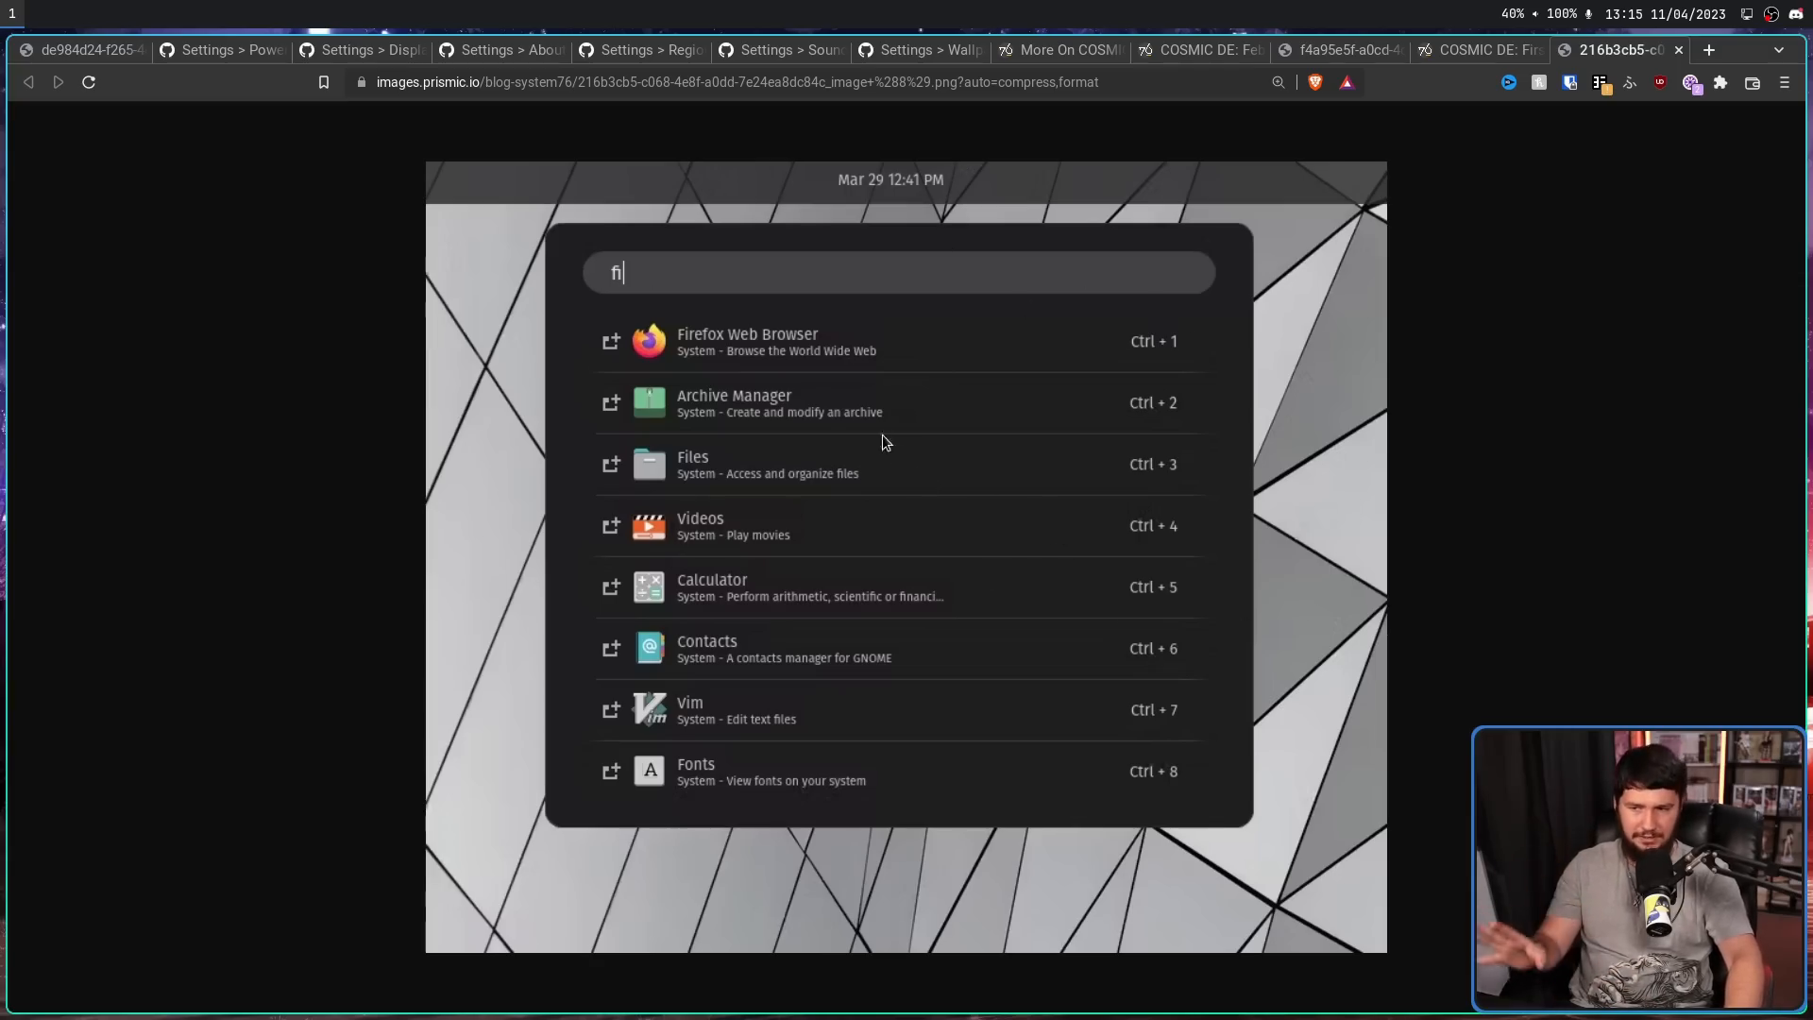
mouse_move(828, 372)
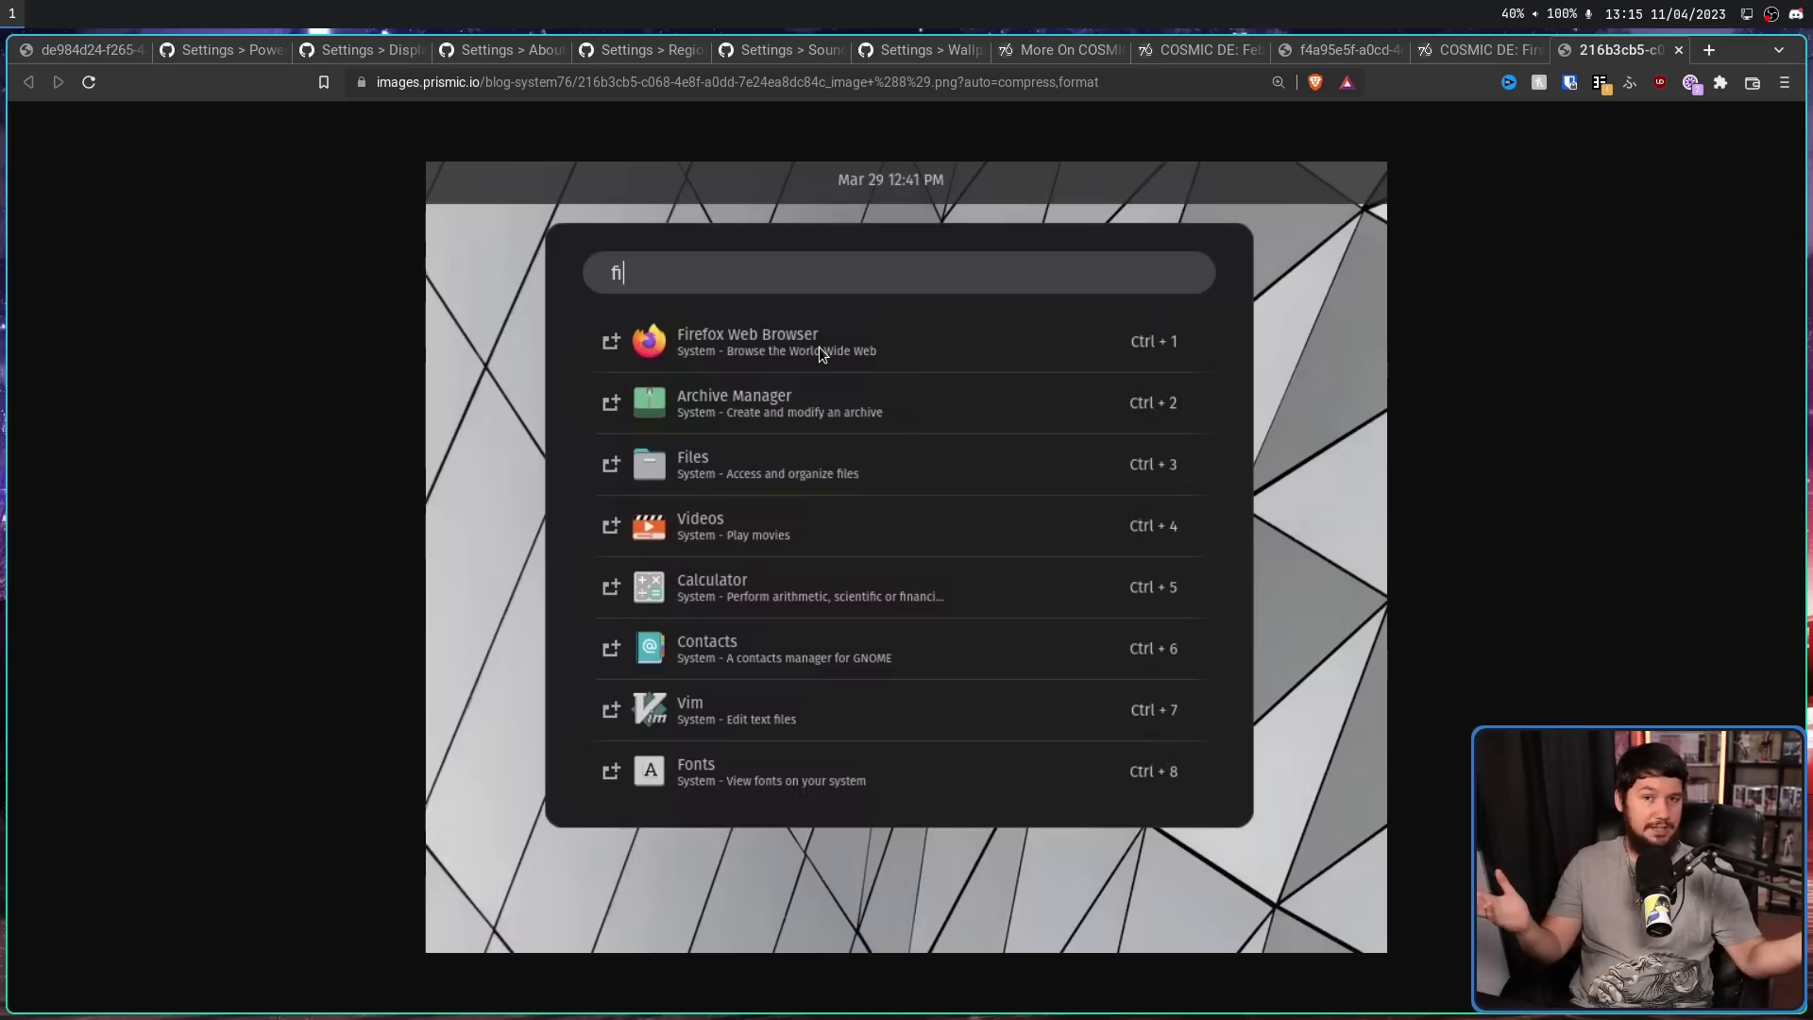
mouse_move(1084, 183)
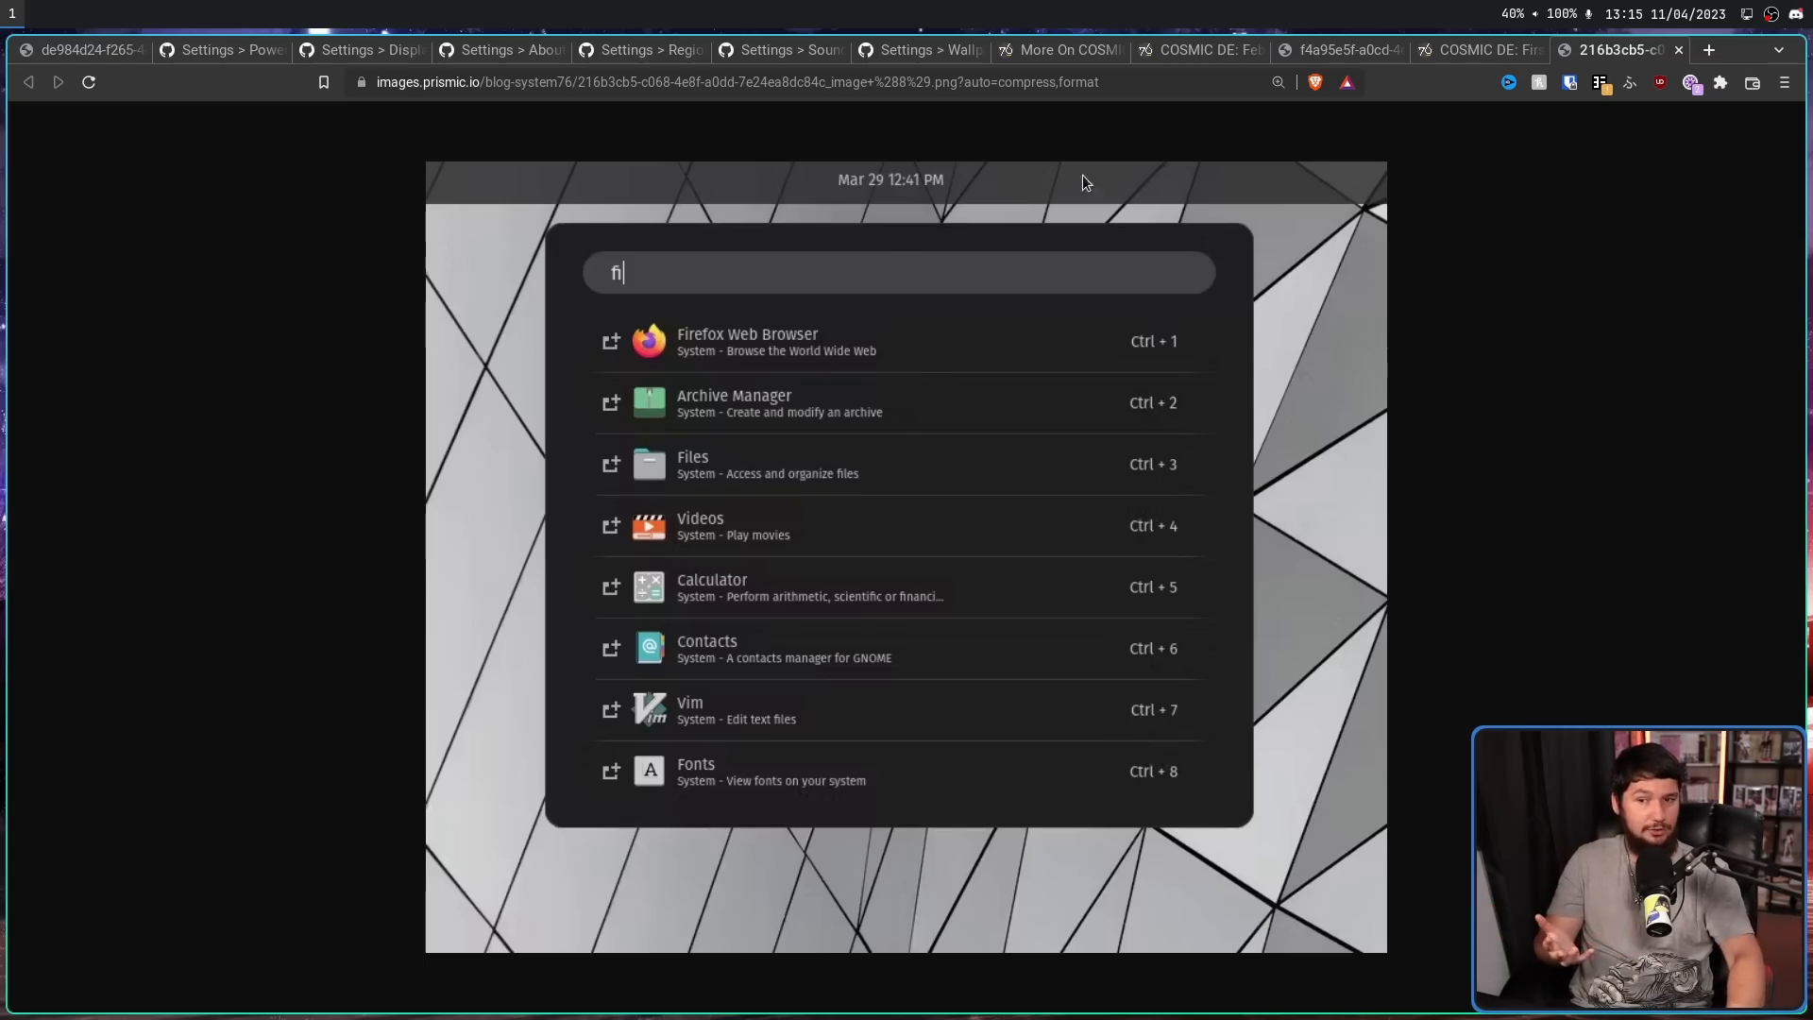
mouse_move(1481, 394)
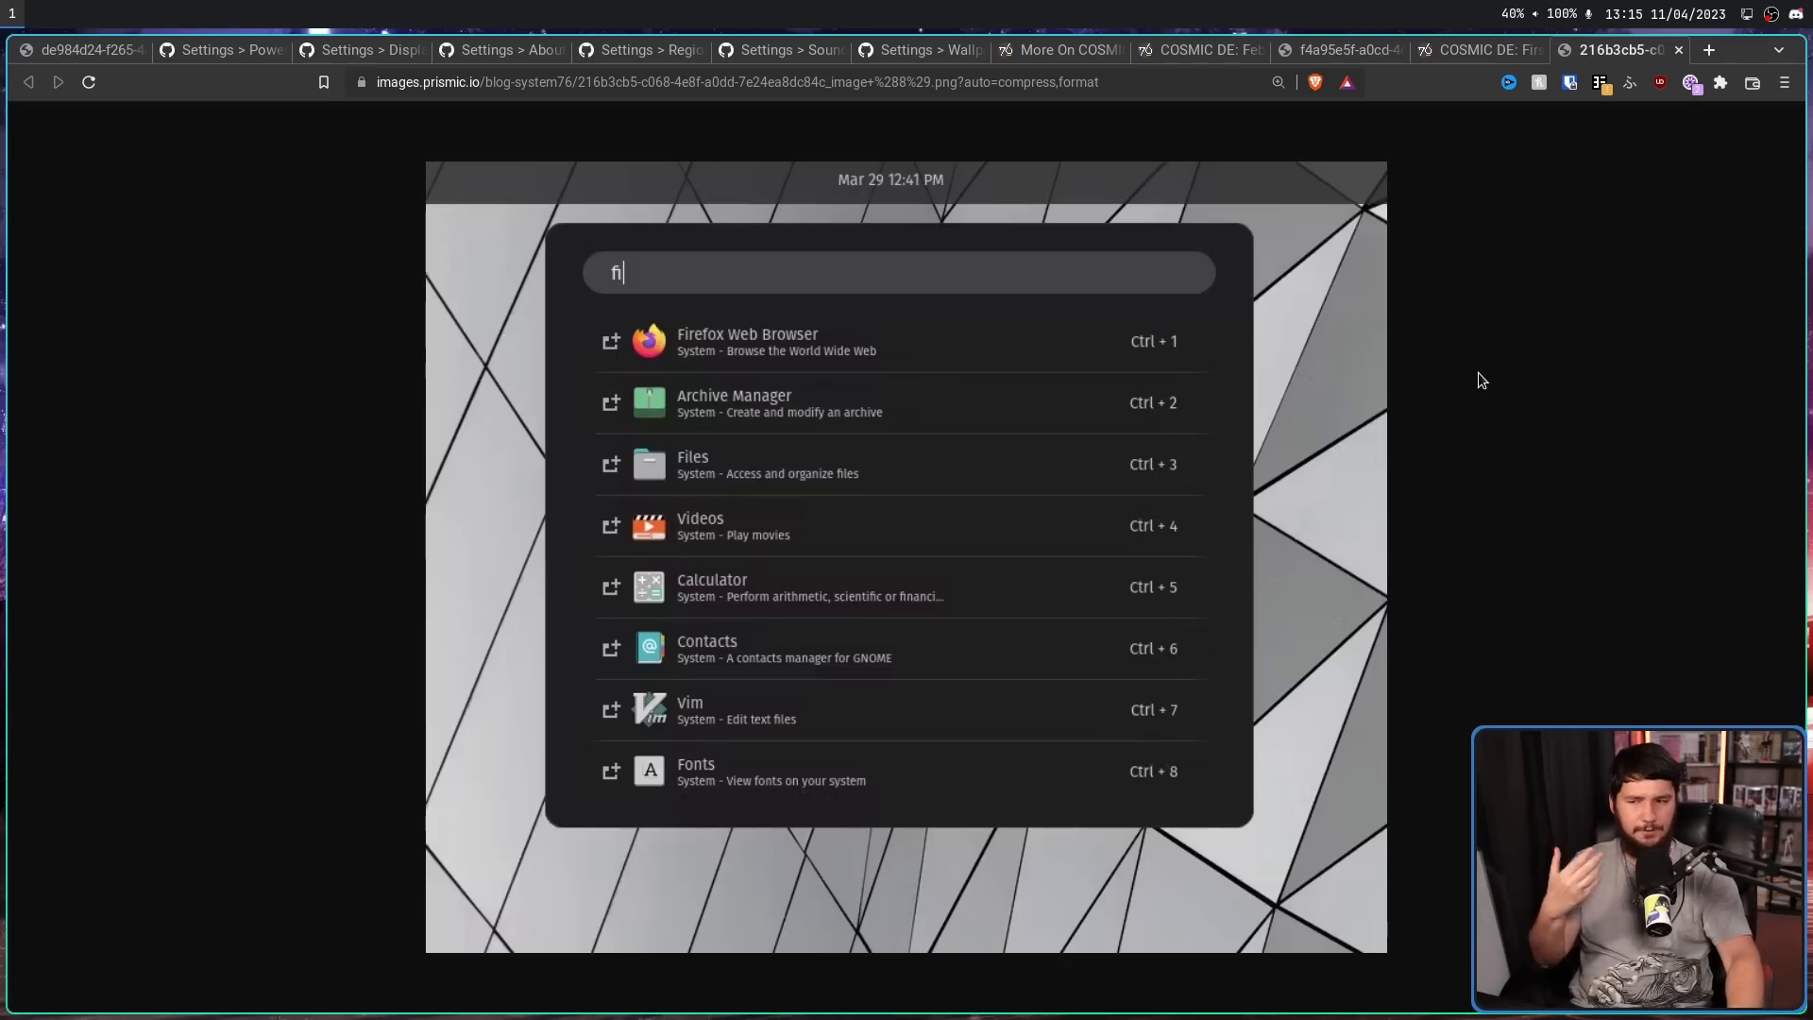
mouse_move(1439, 136)
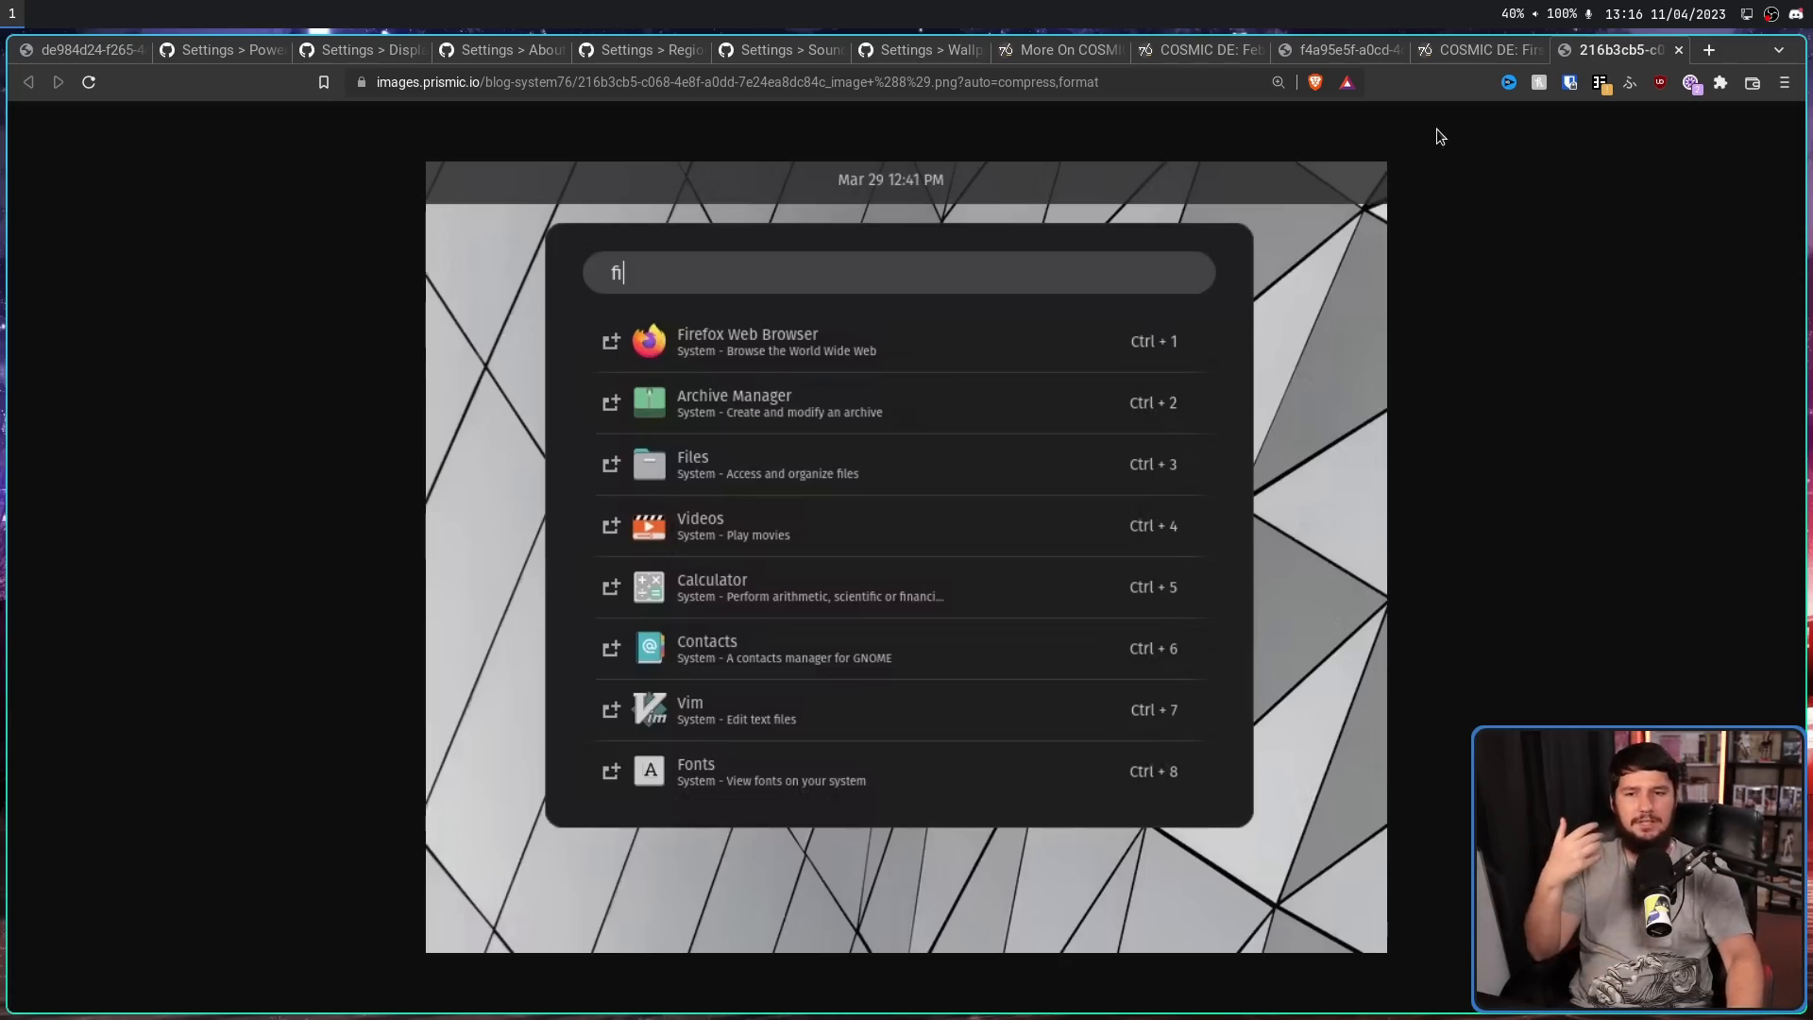
- Return to the spring update post and read down to the Maximize and Full Screen section
left_click(1477, 49)
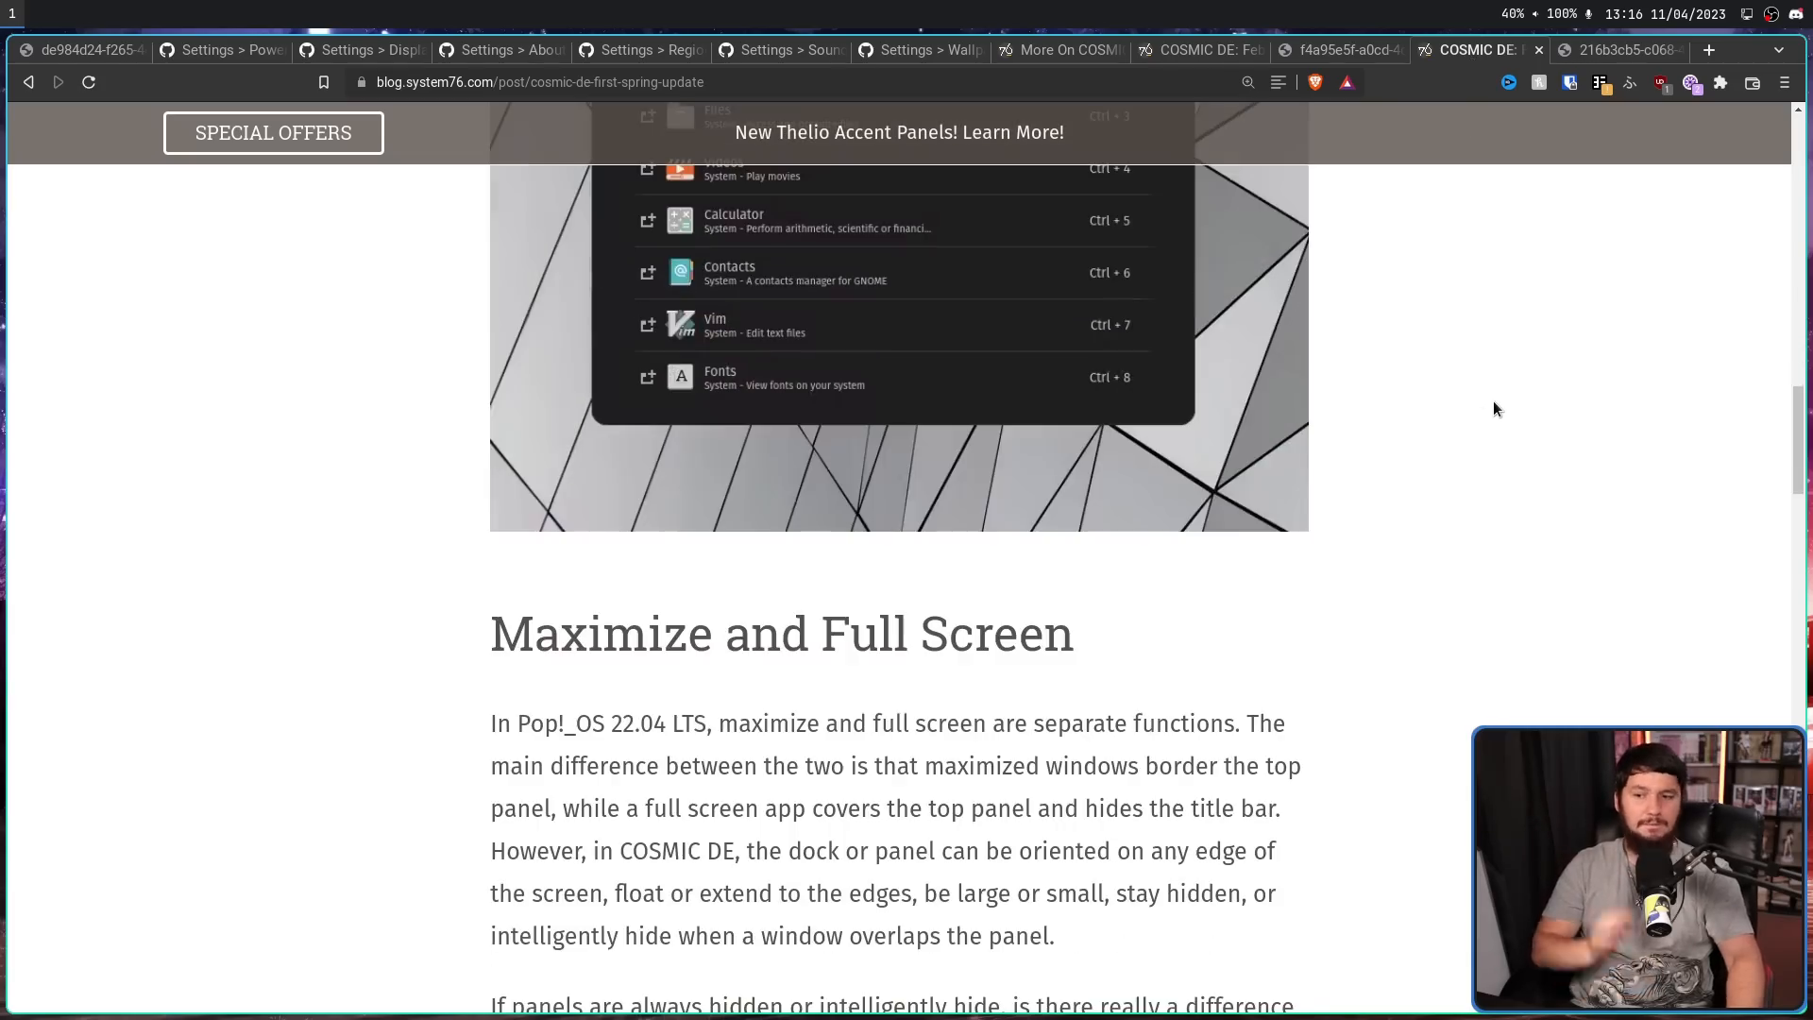
scroll("down", 3)
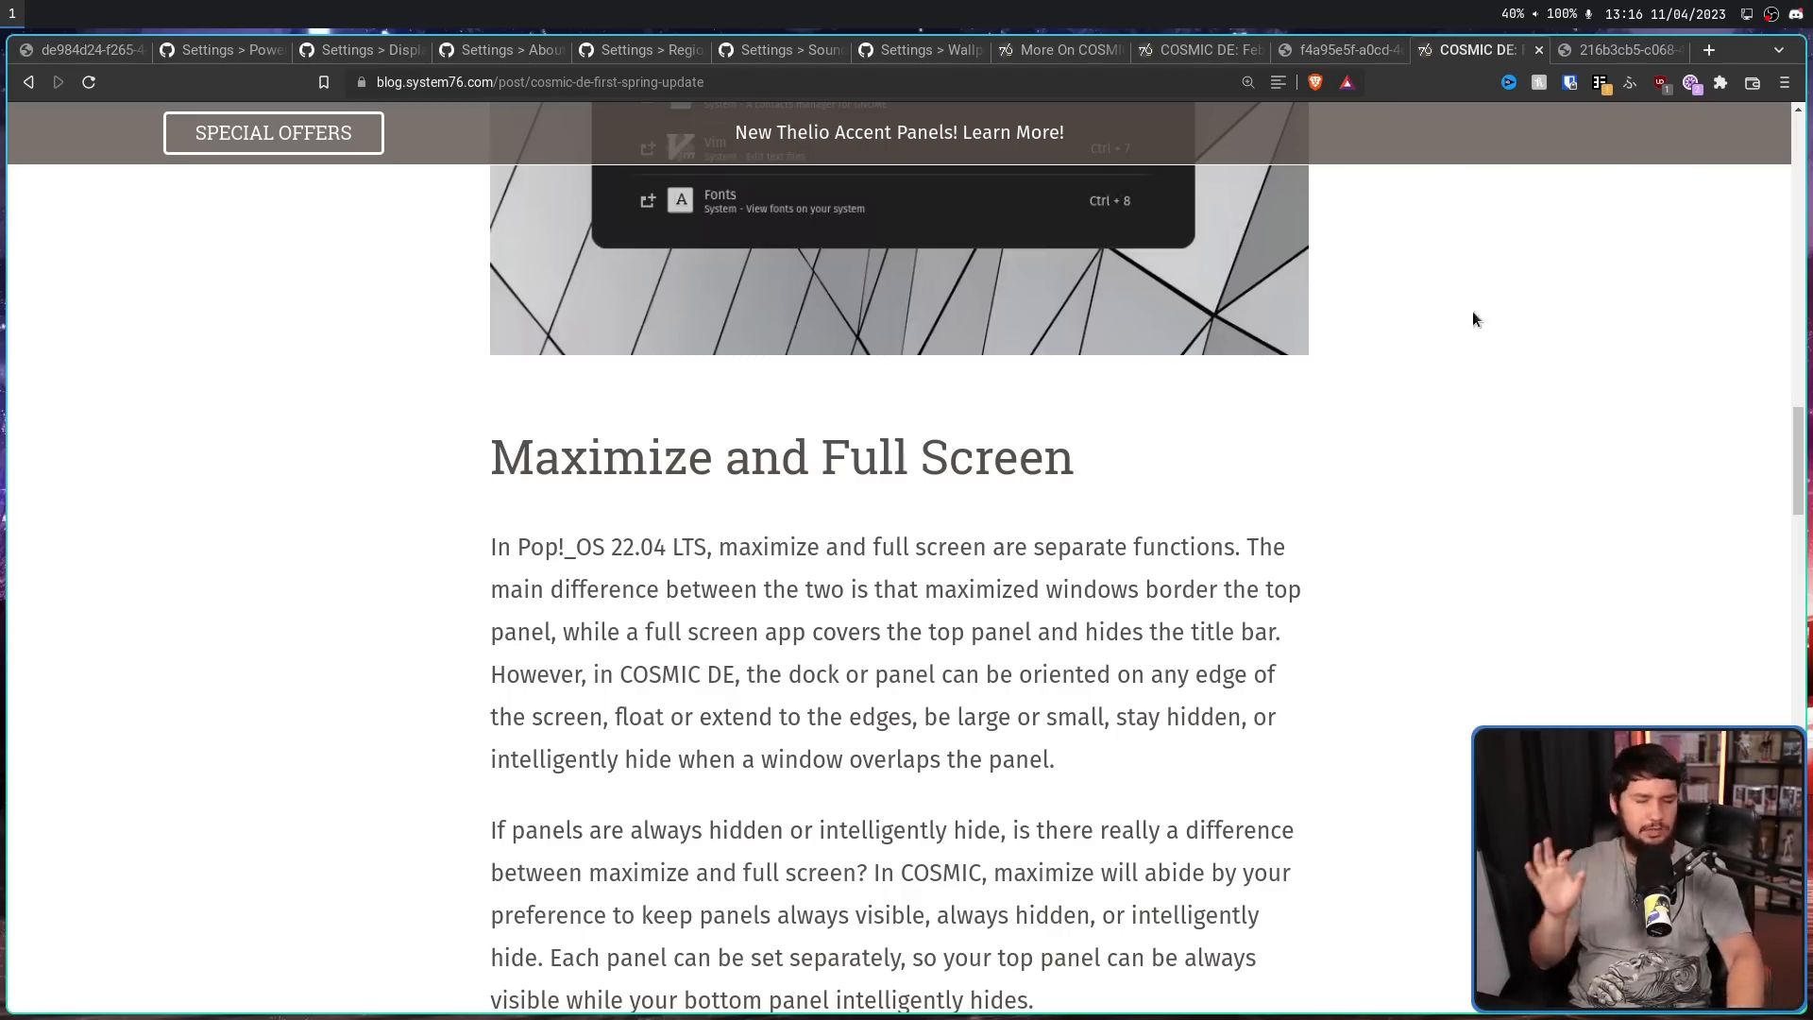
mouse_move(1545, 435)
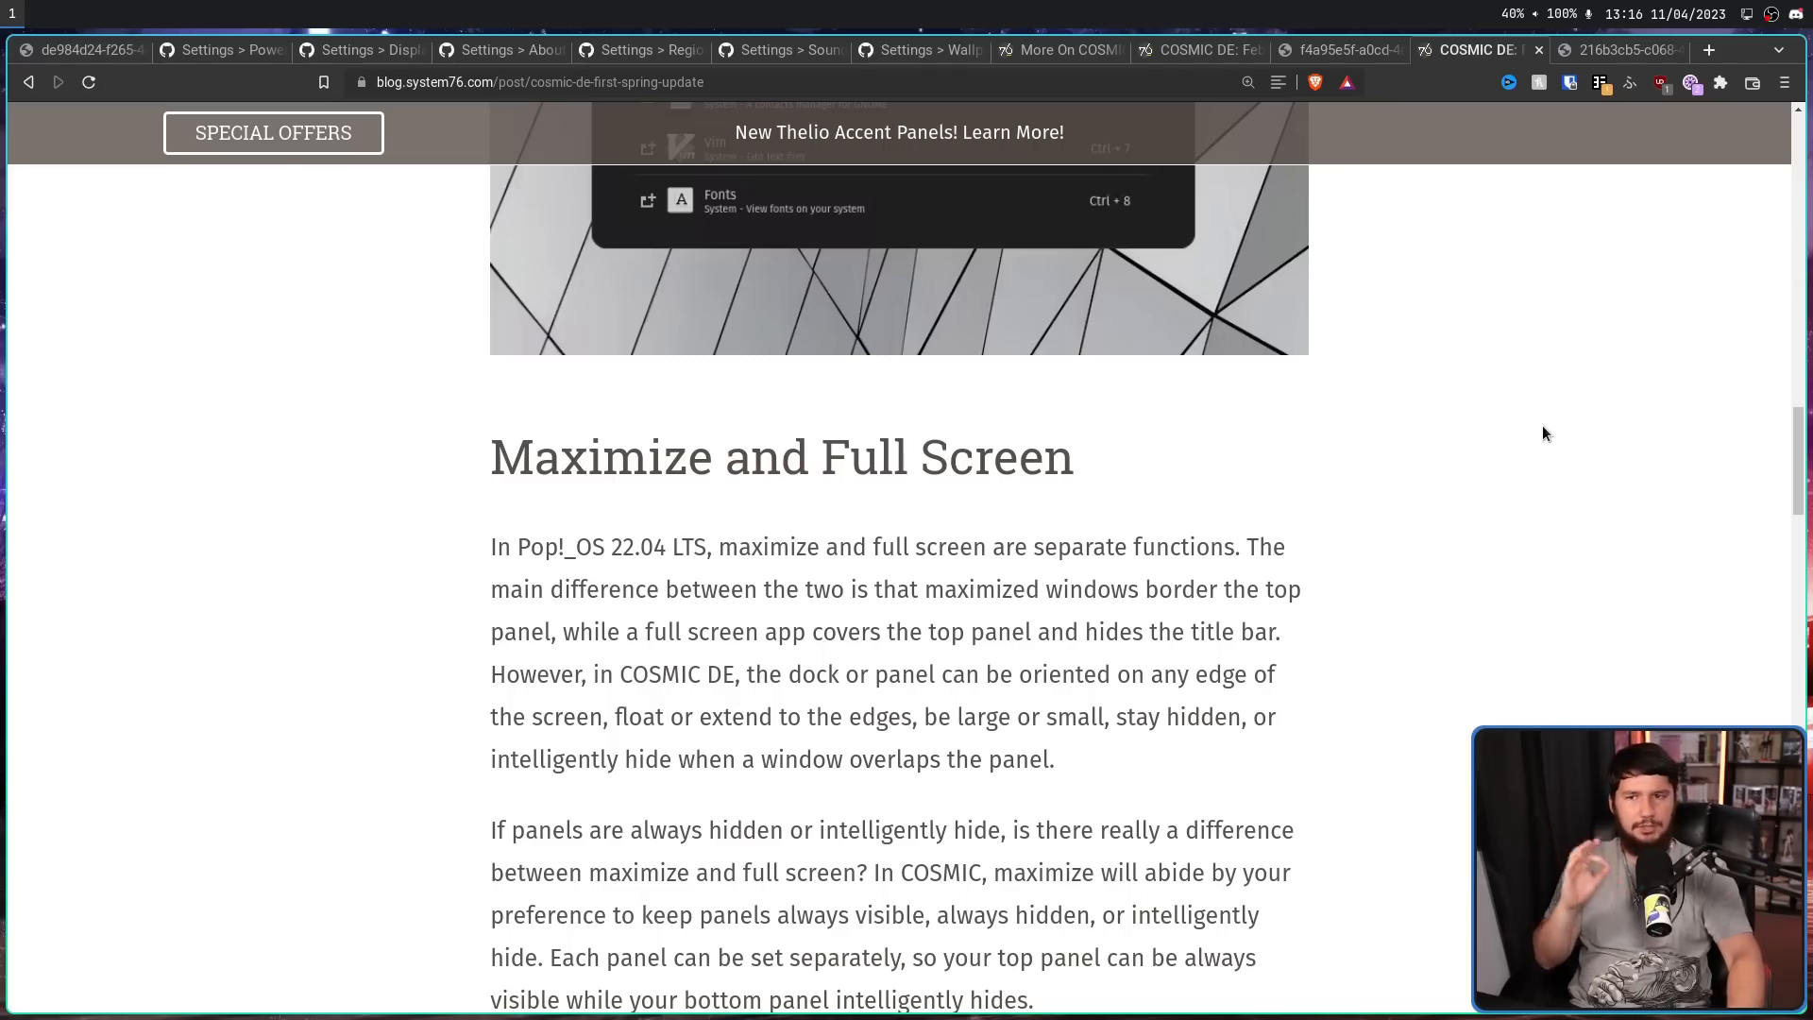
mouse_move(1529, 417)
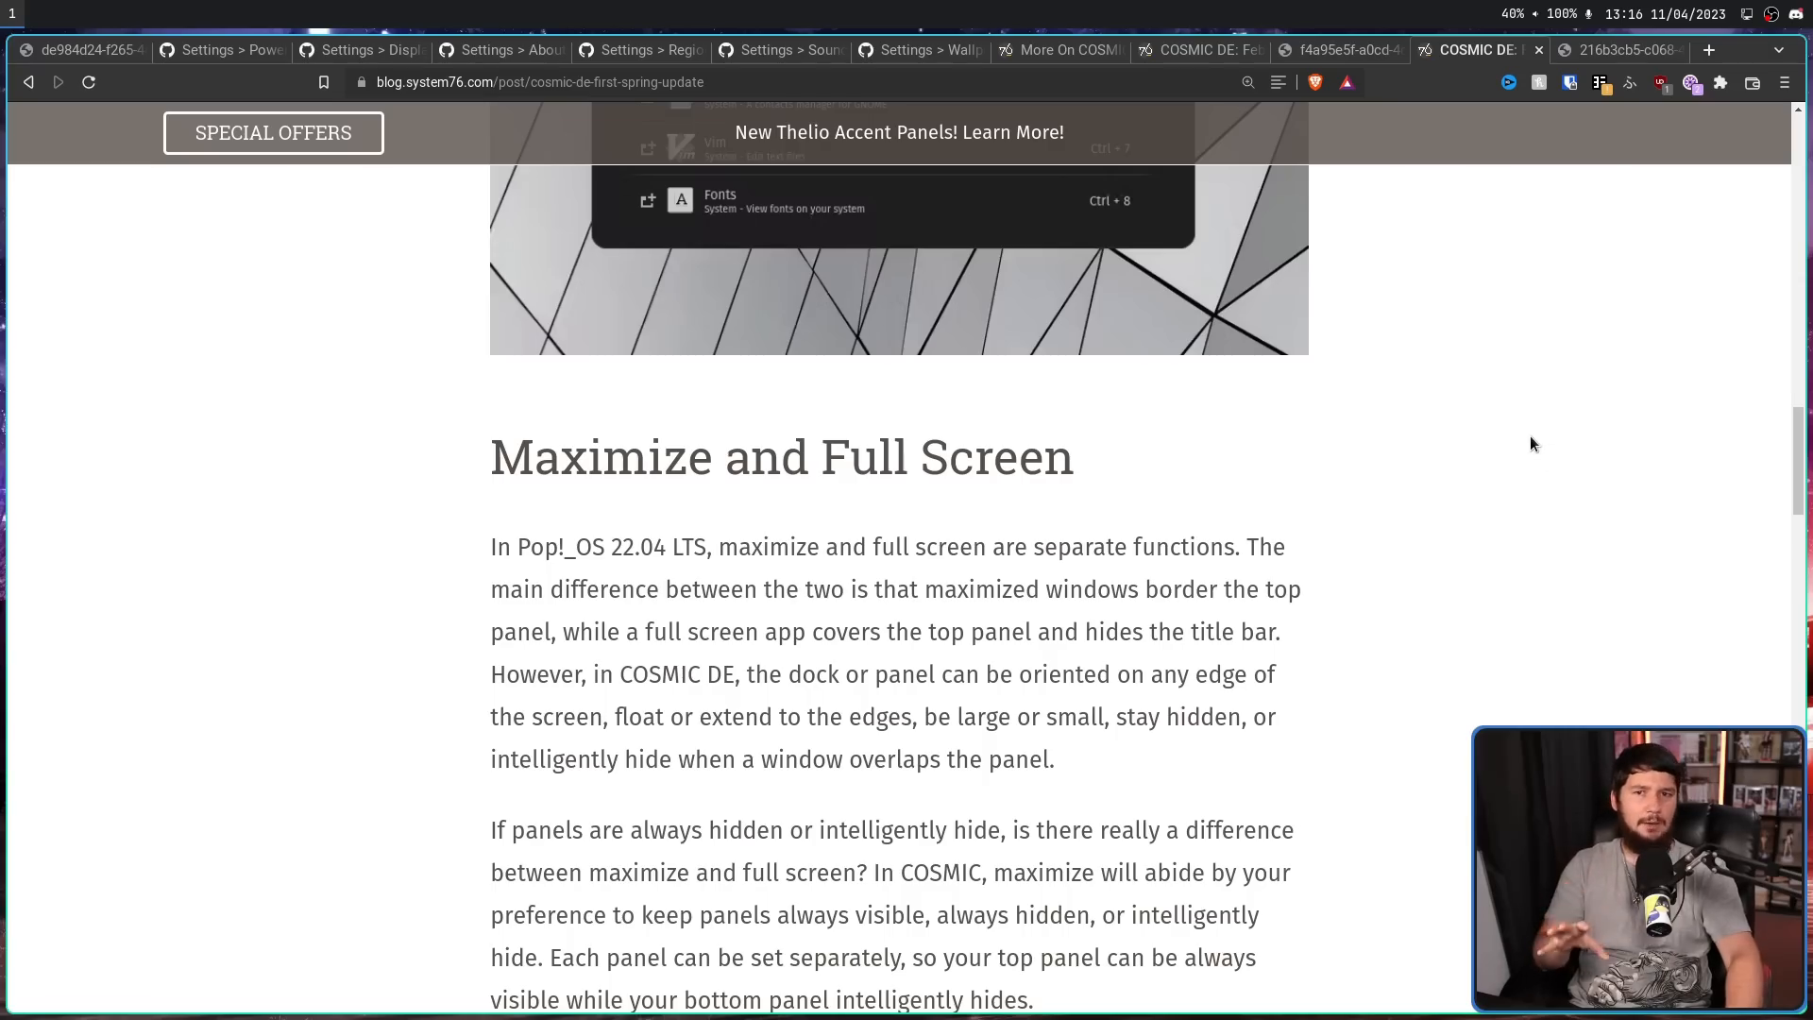
mouse_move(1509, 374)
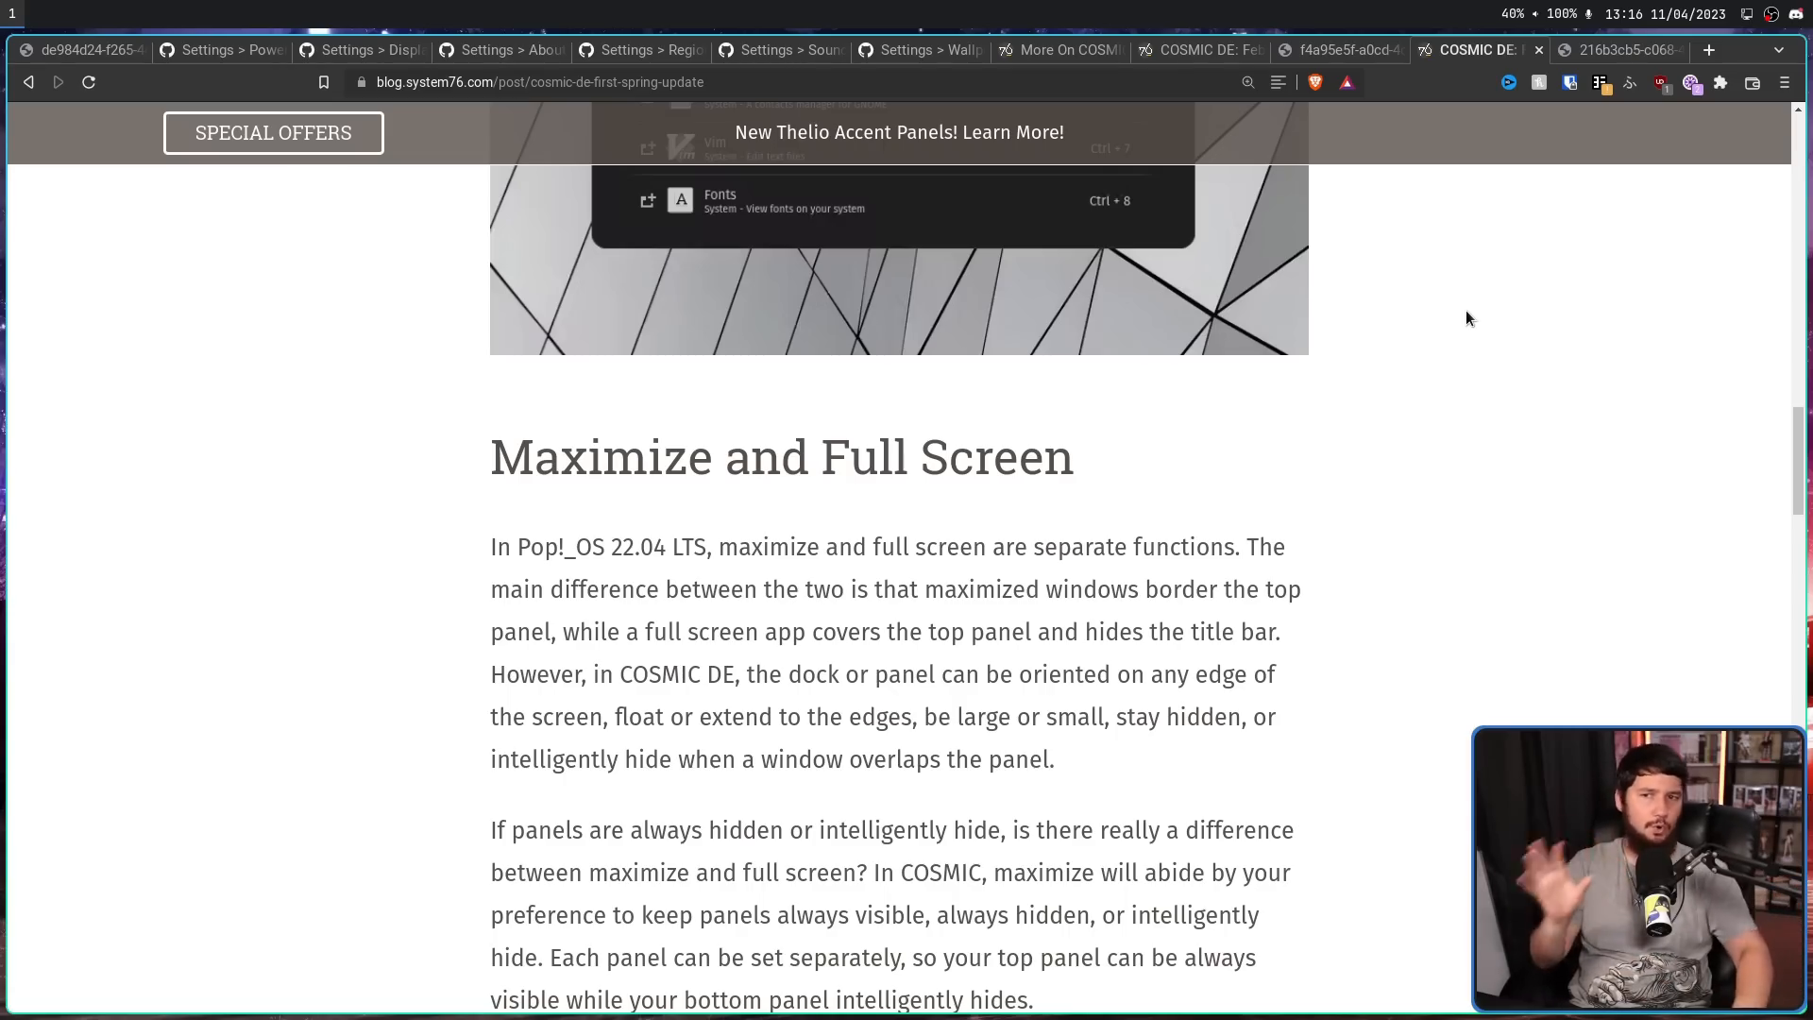
scroll("down", 3)
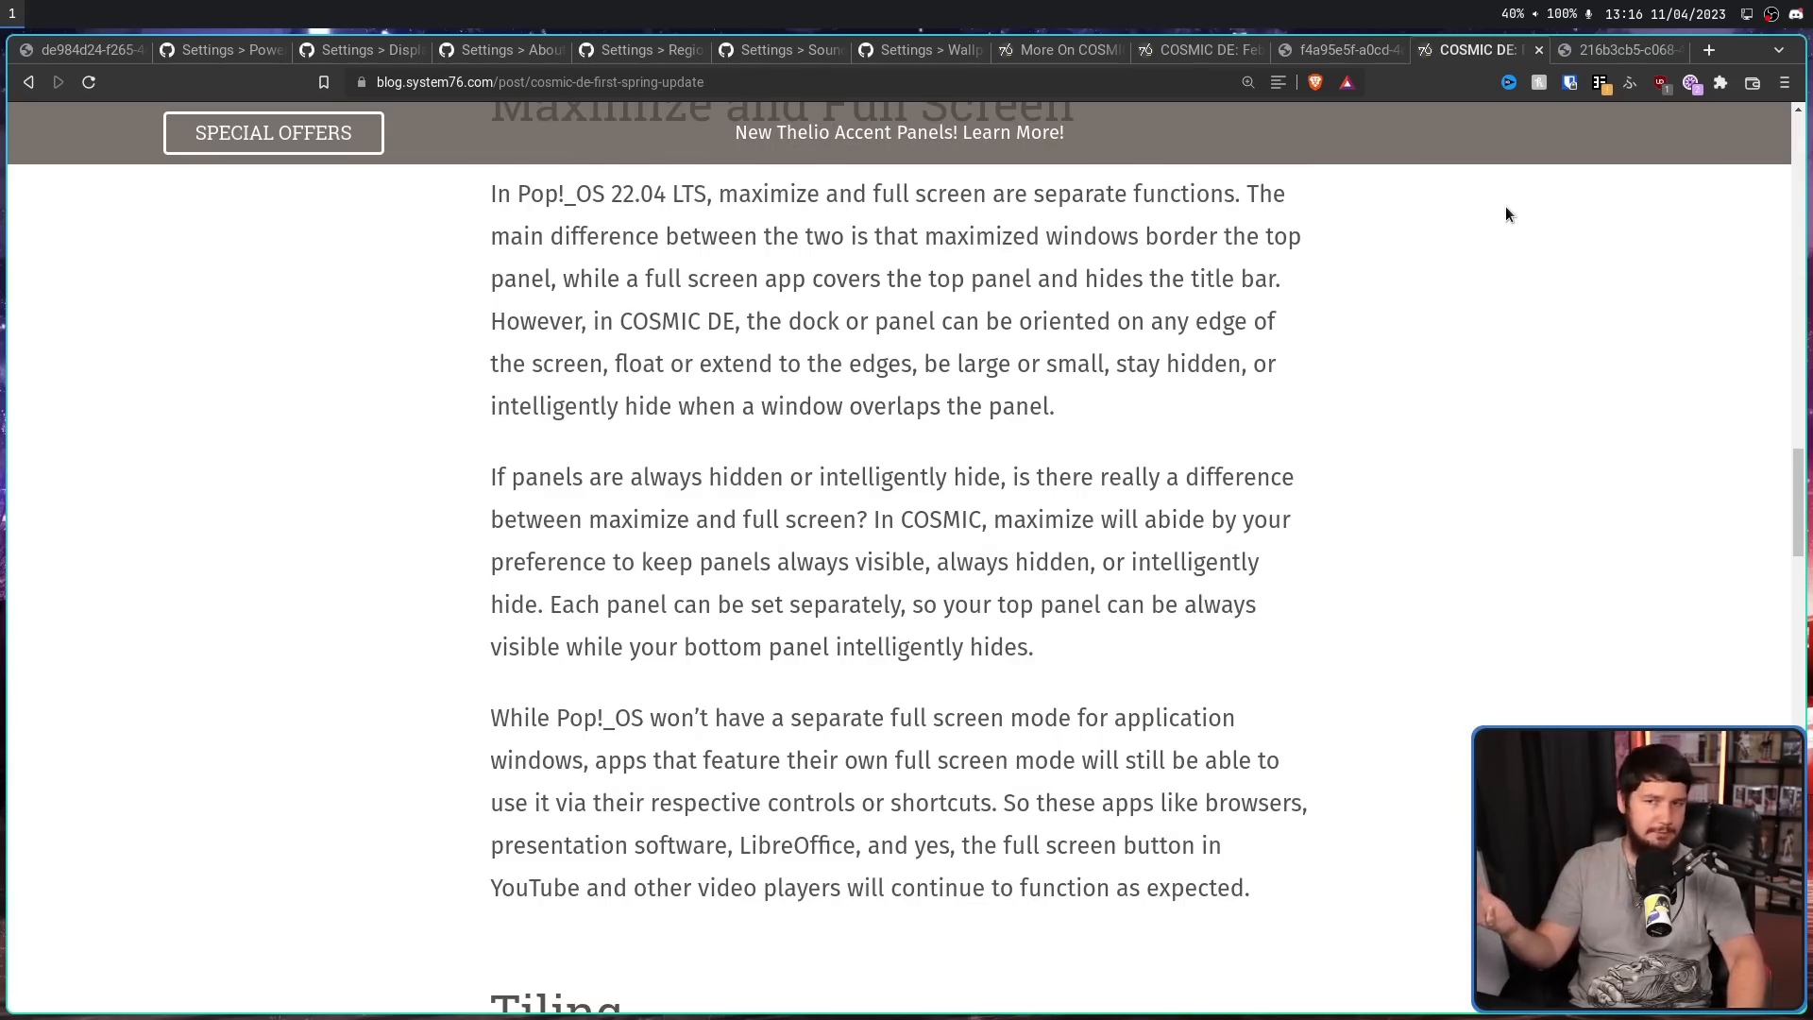
mouse_move(1496, 219)
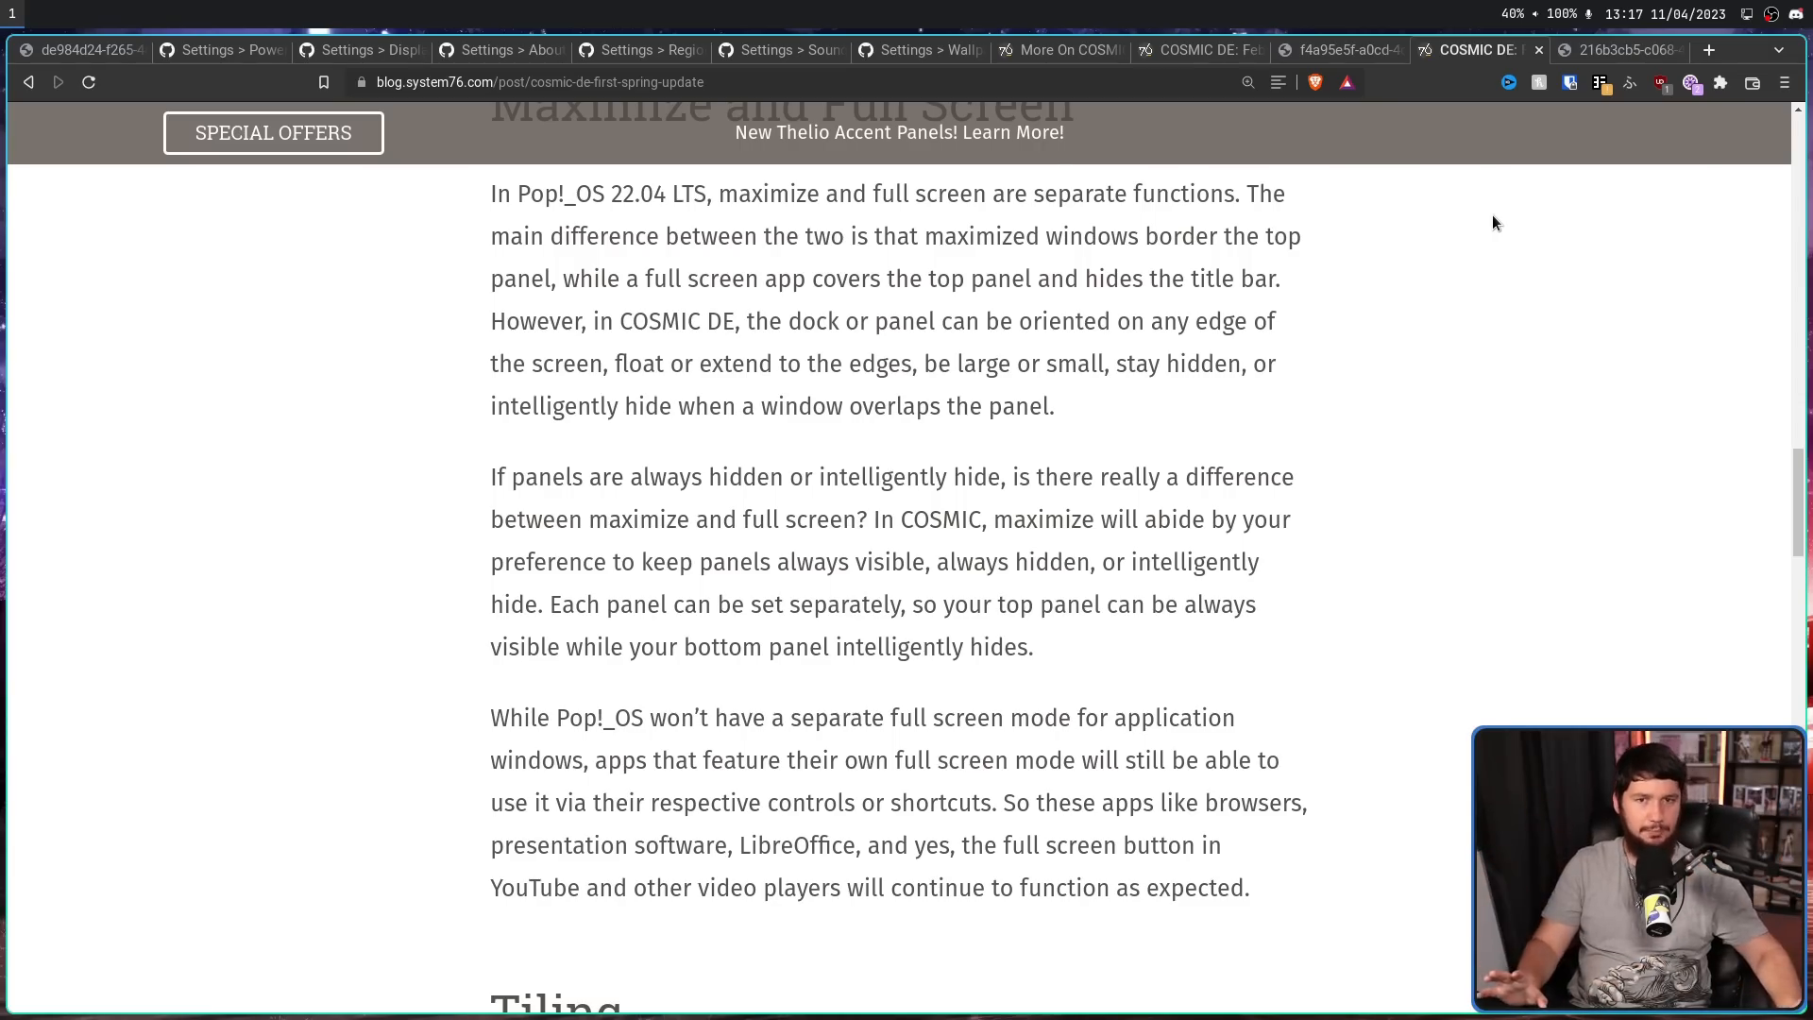
- Scroll to the Tiling section on active hints and configurable window gaps
scroll("down", 3)
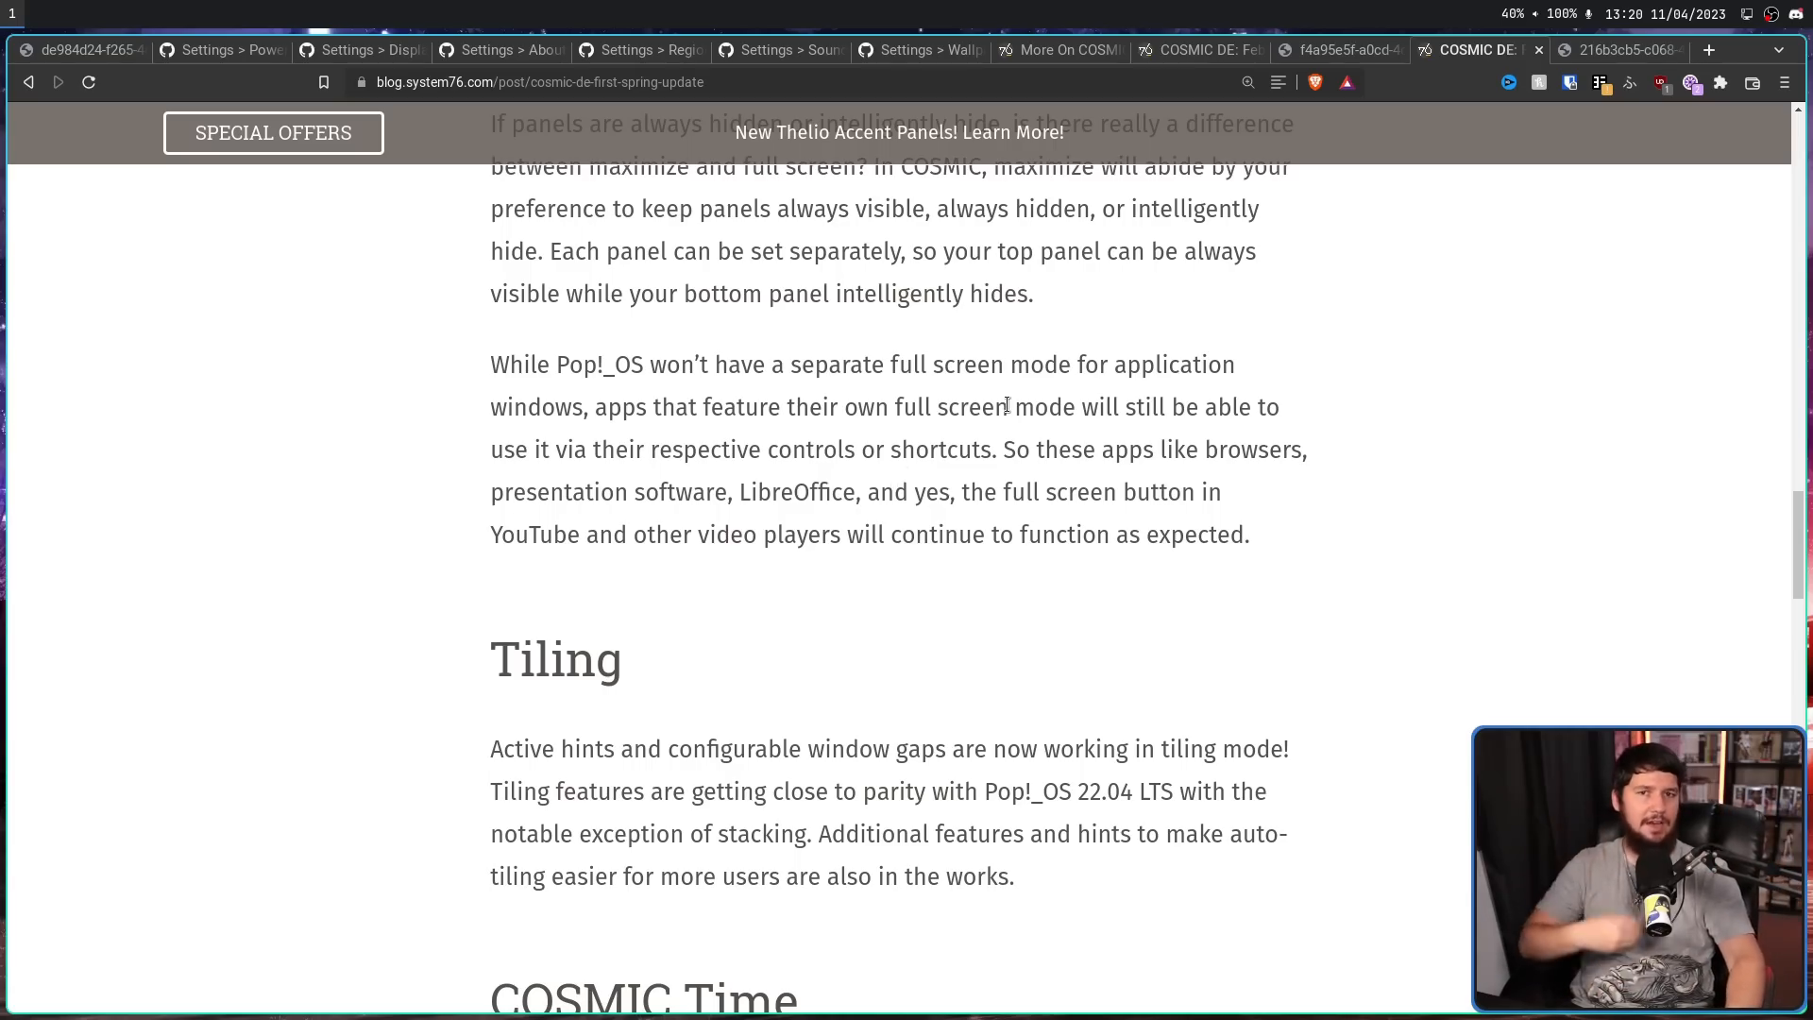
mouse_move(1039, 337)
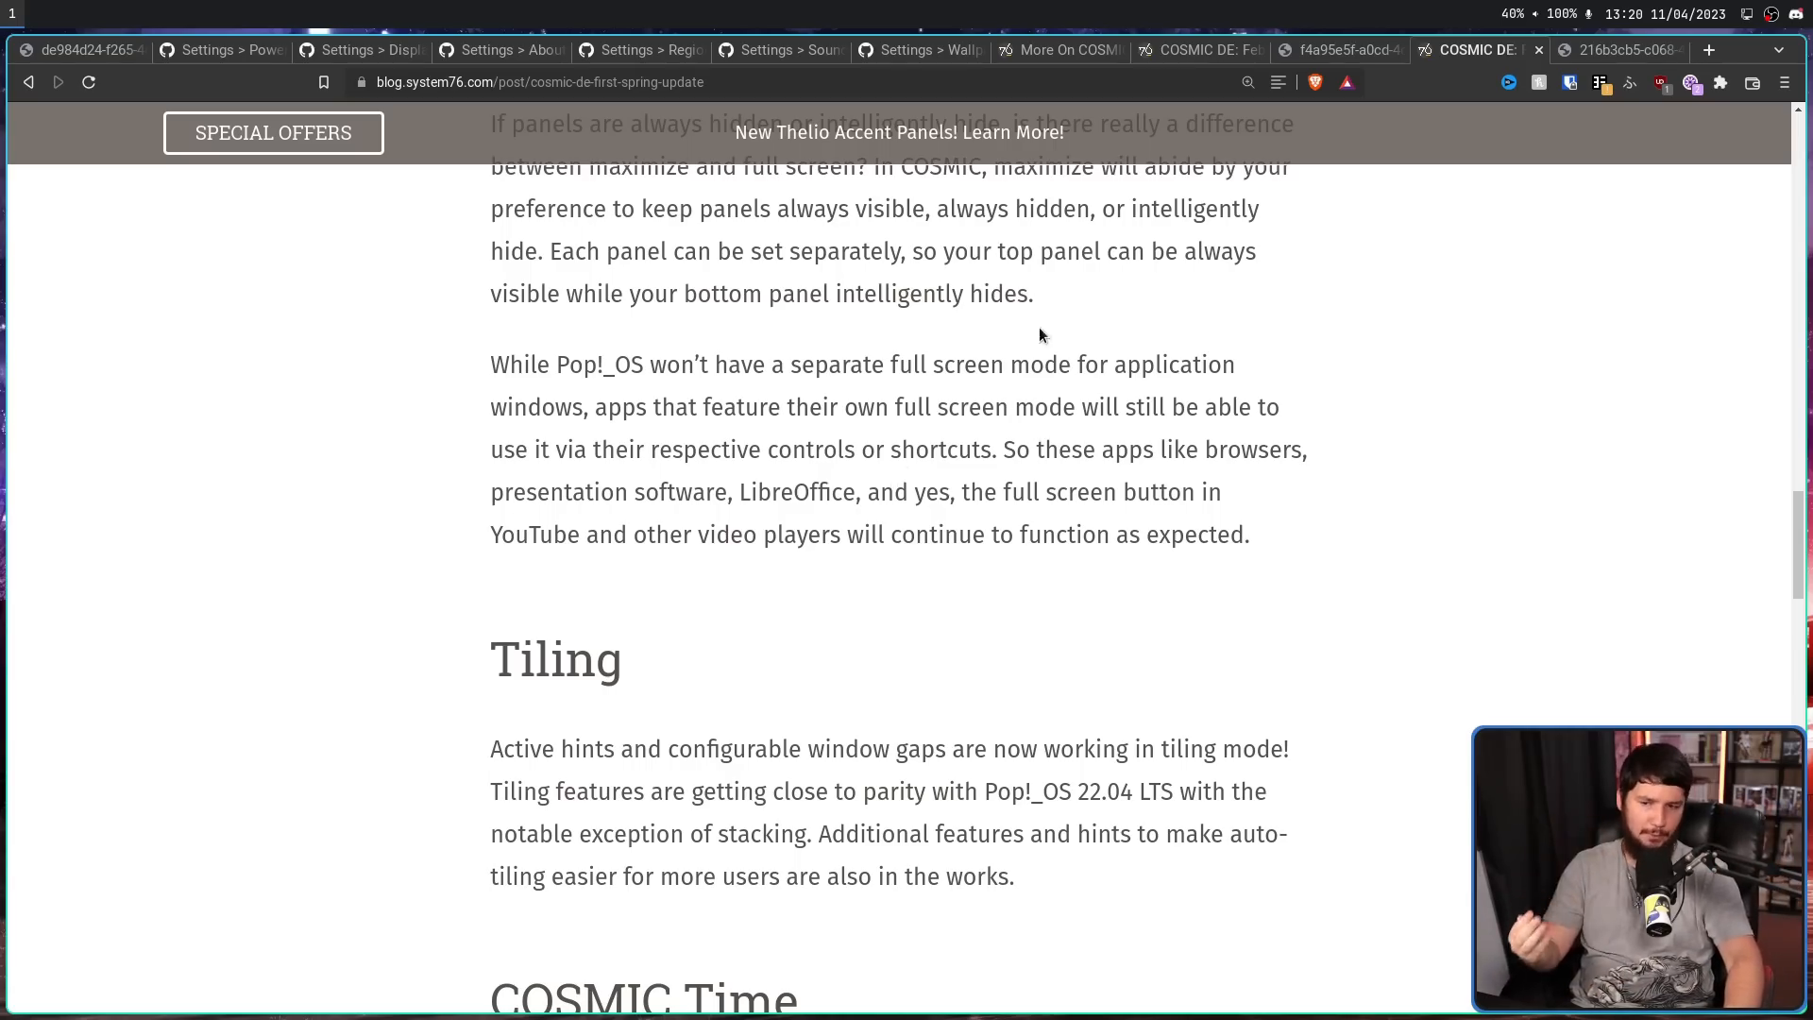
mouse_move(933, 631)
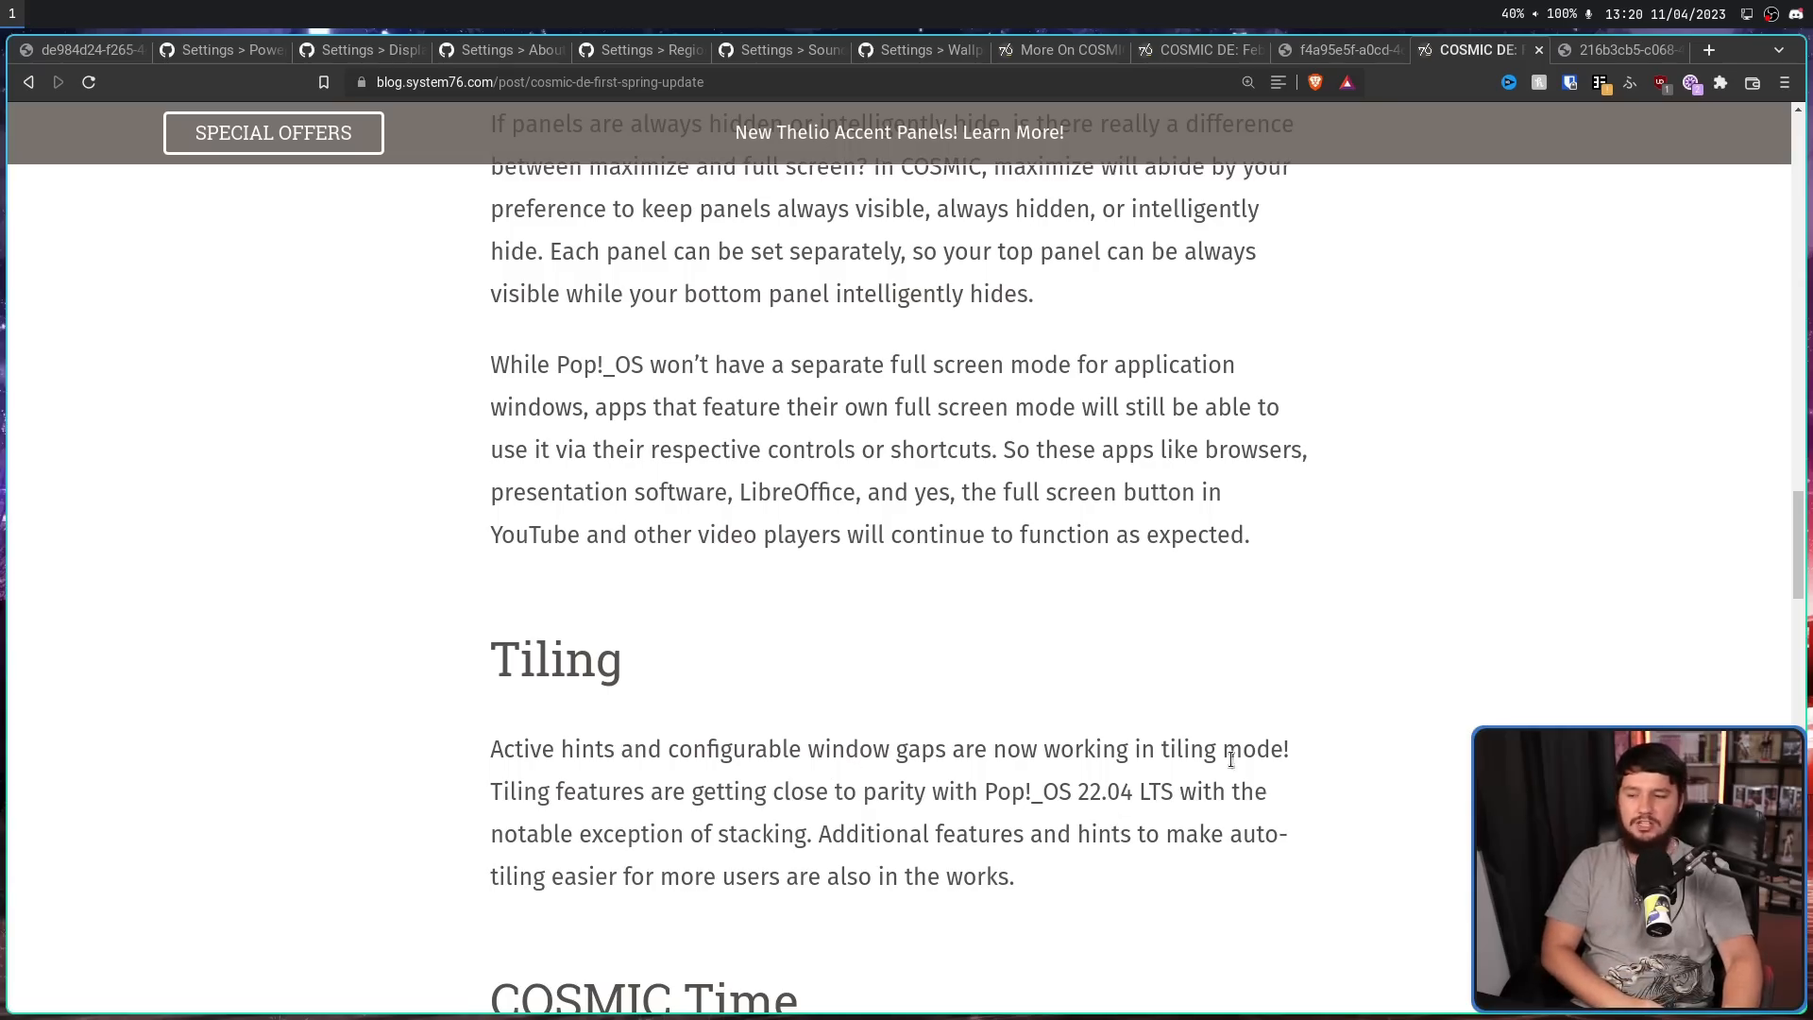
mouse_move(1296, 740)
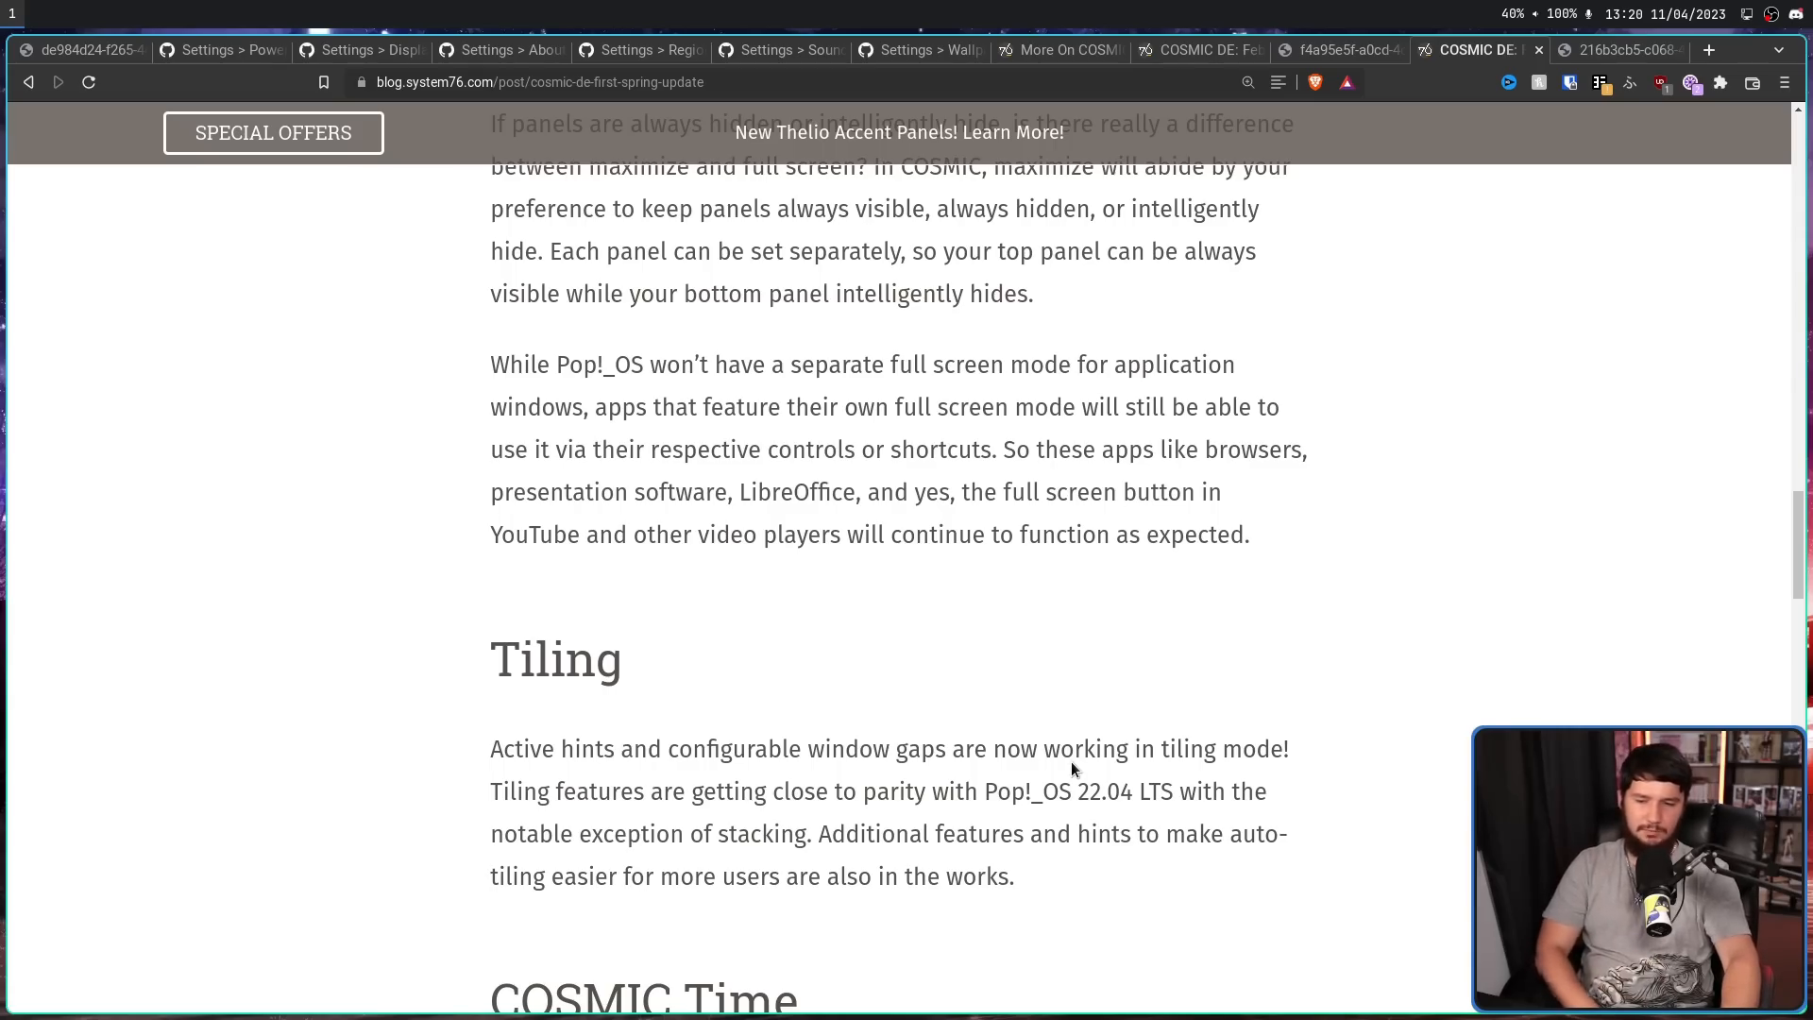
mouse_move(1030, 726)
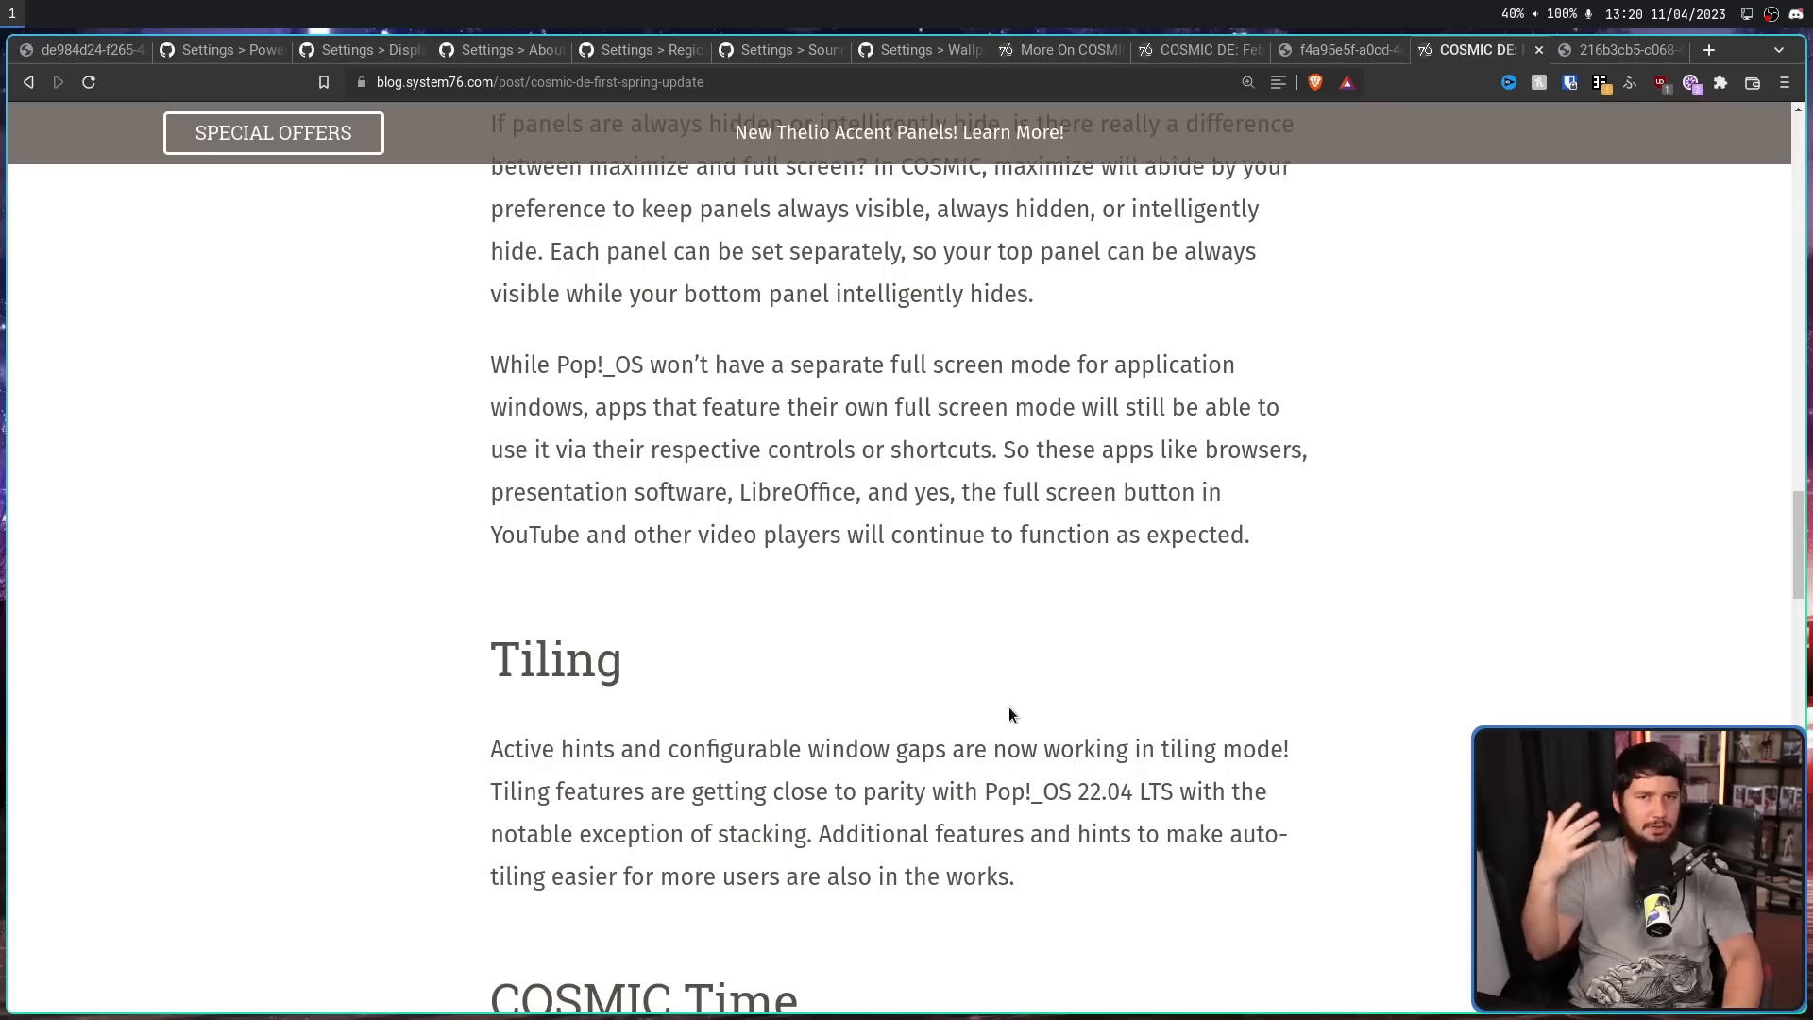
mouse_move(1088, 713)
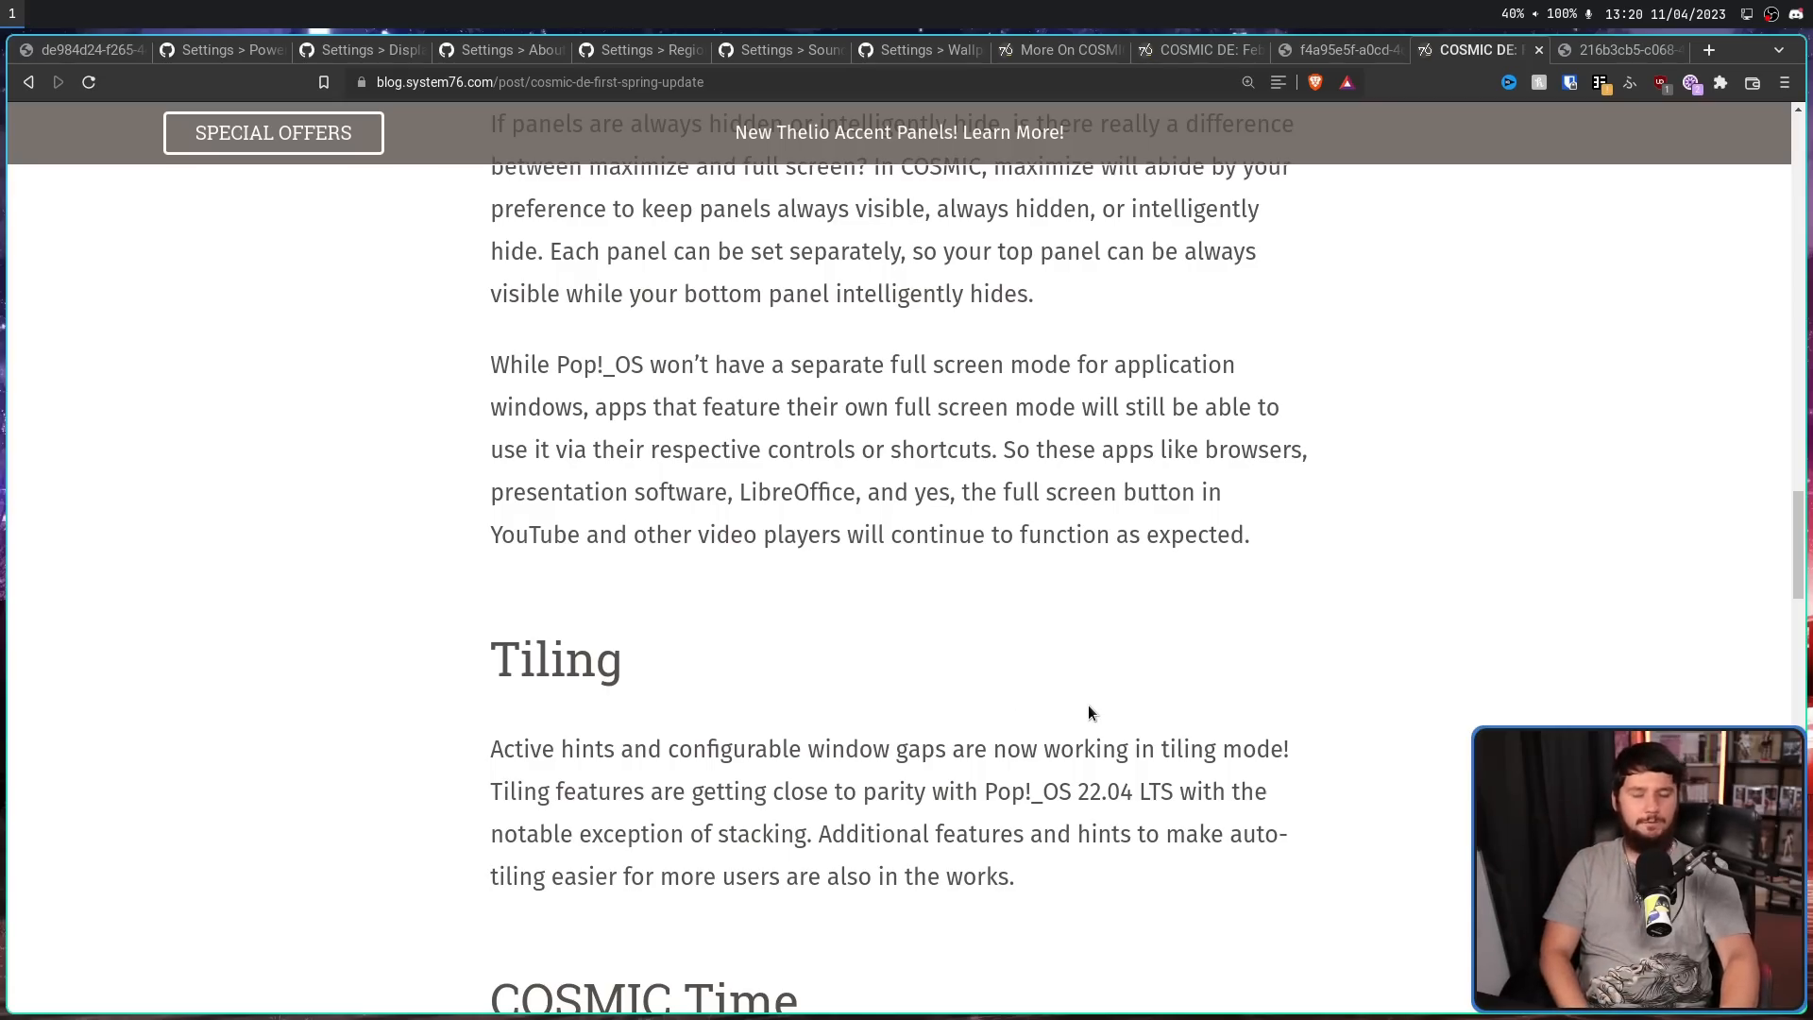
mouse_move(1077, 694)
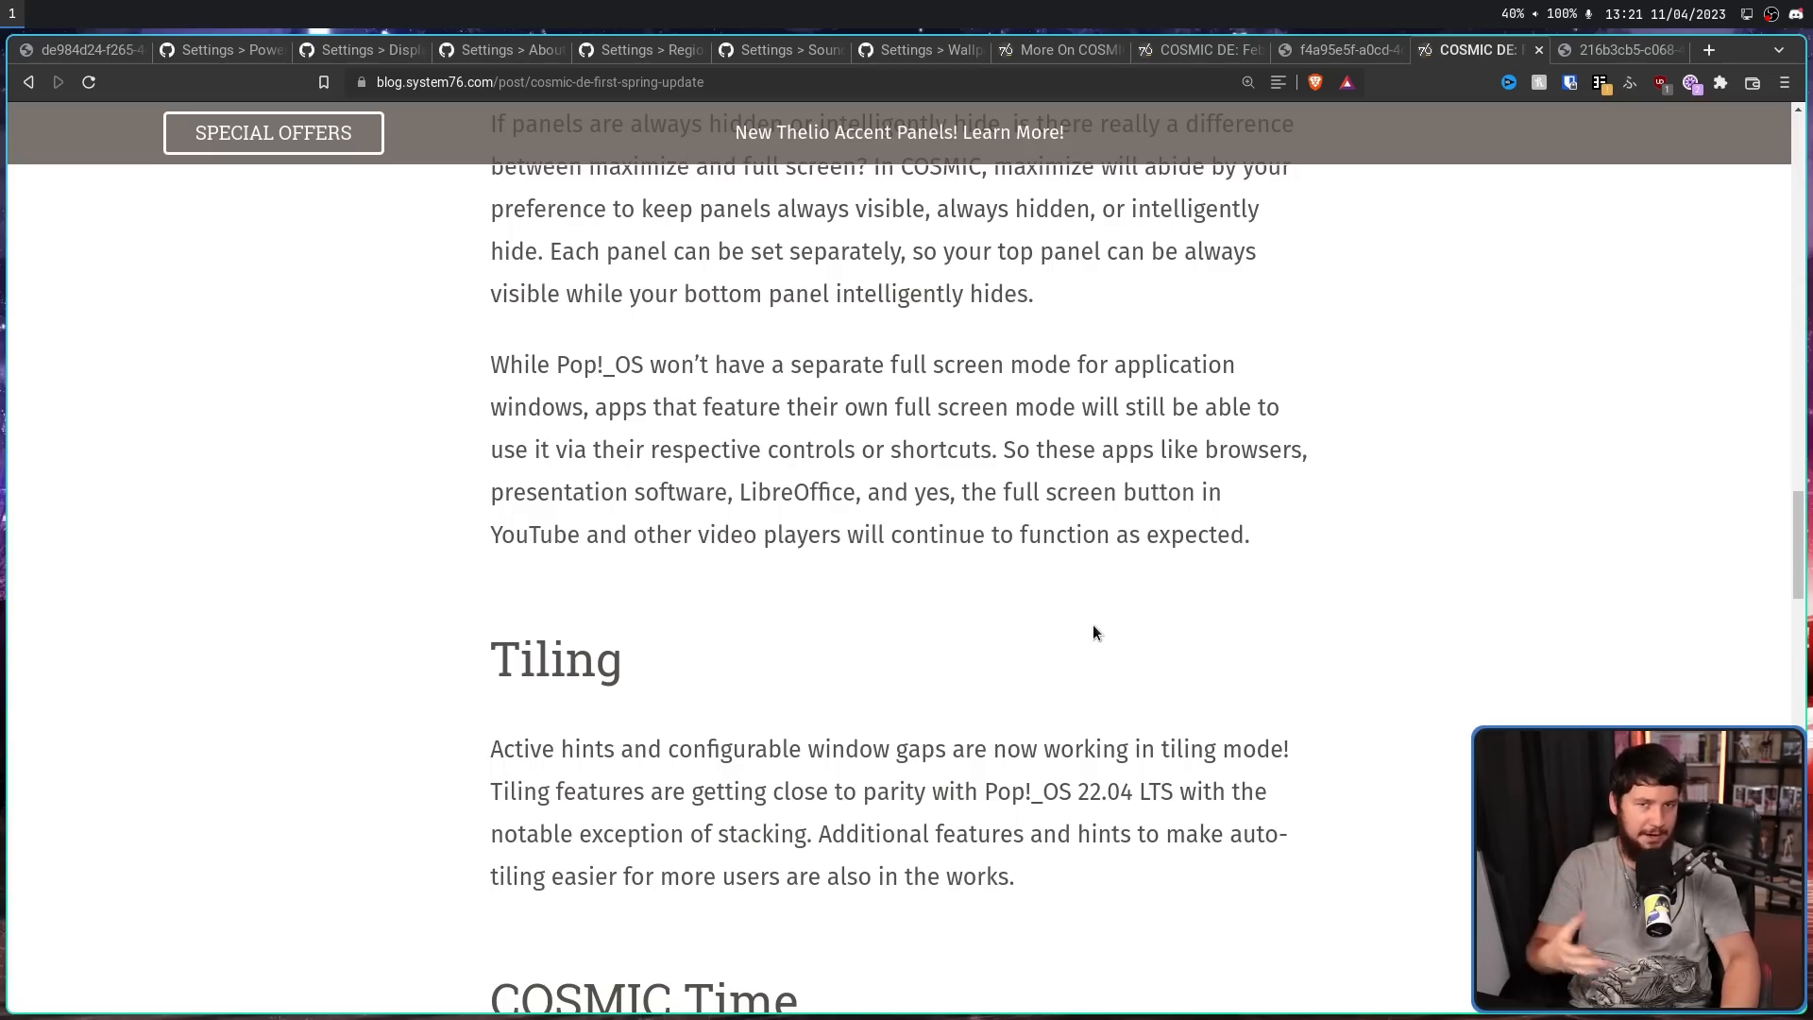
- Read past COSMIC Time and Performance improvements to the GUI Widgets and Drag and Drop sections
scroll("down", 3)
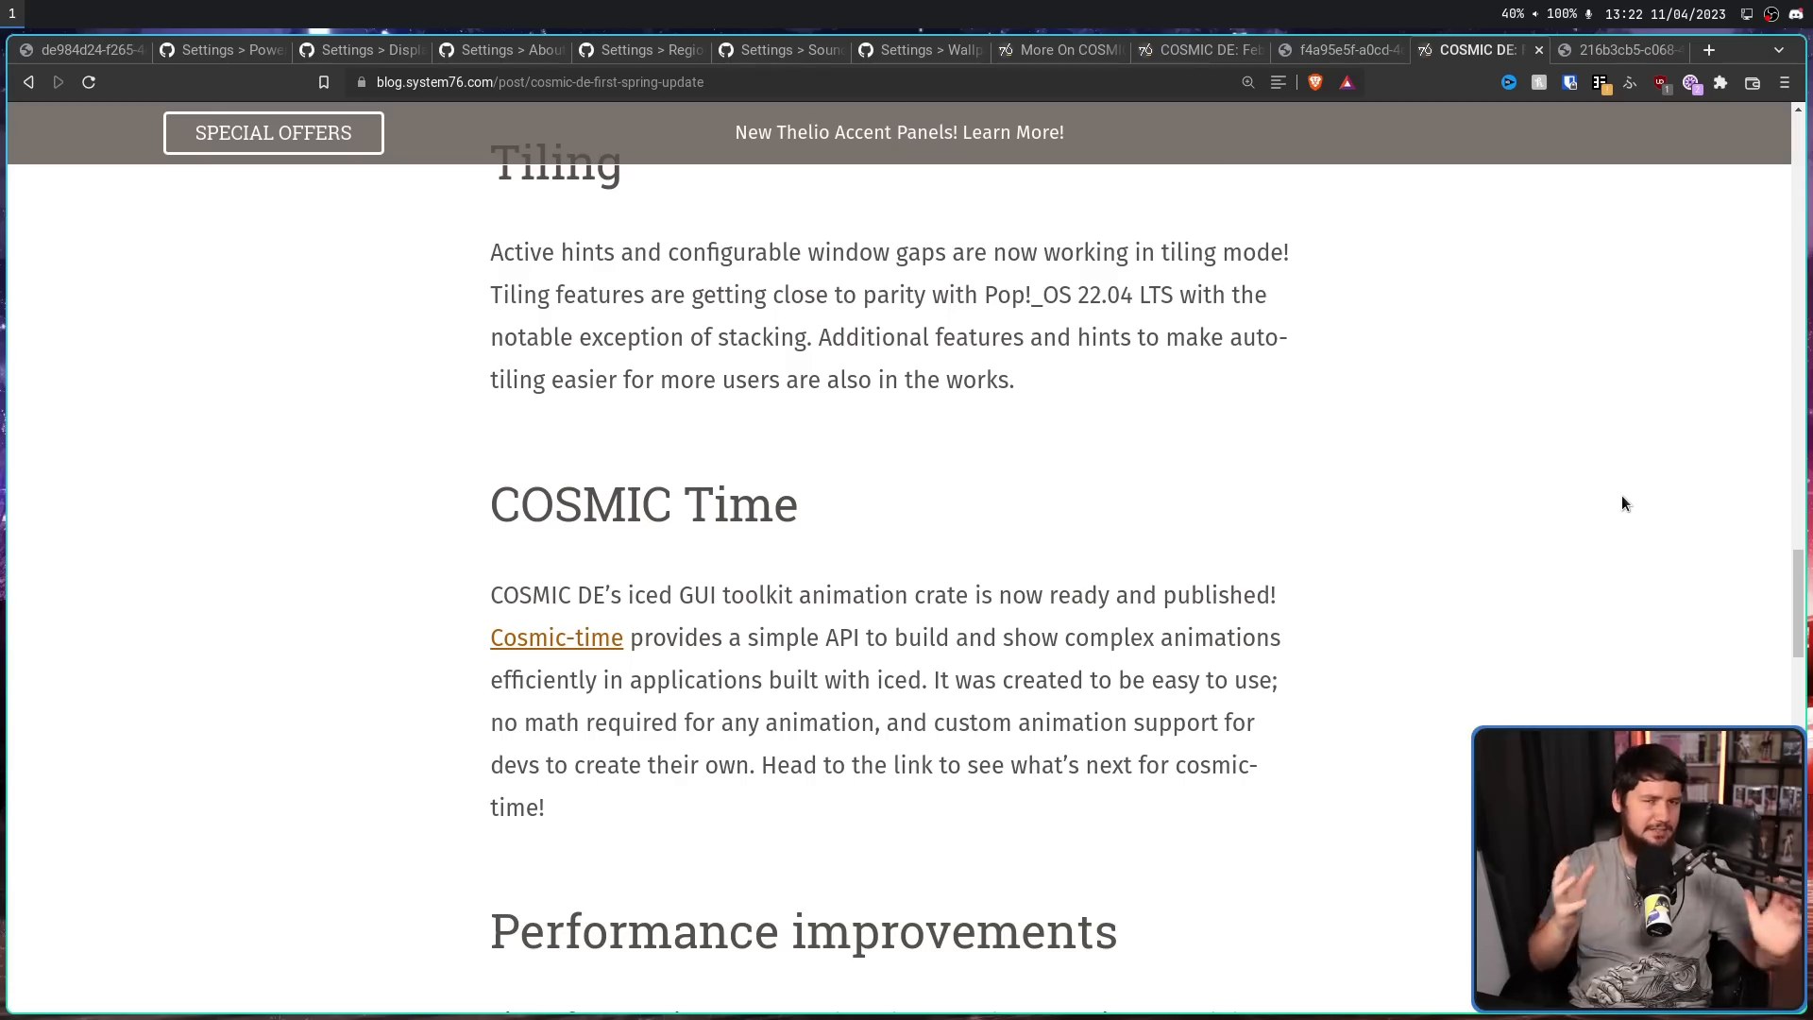
mouse_move(1590, 508)
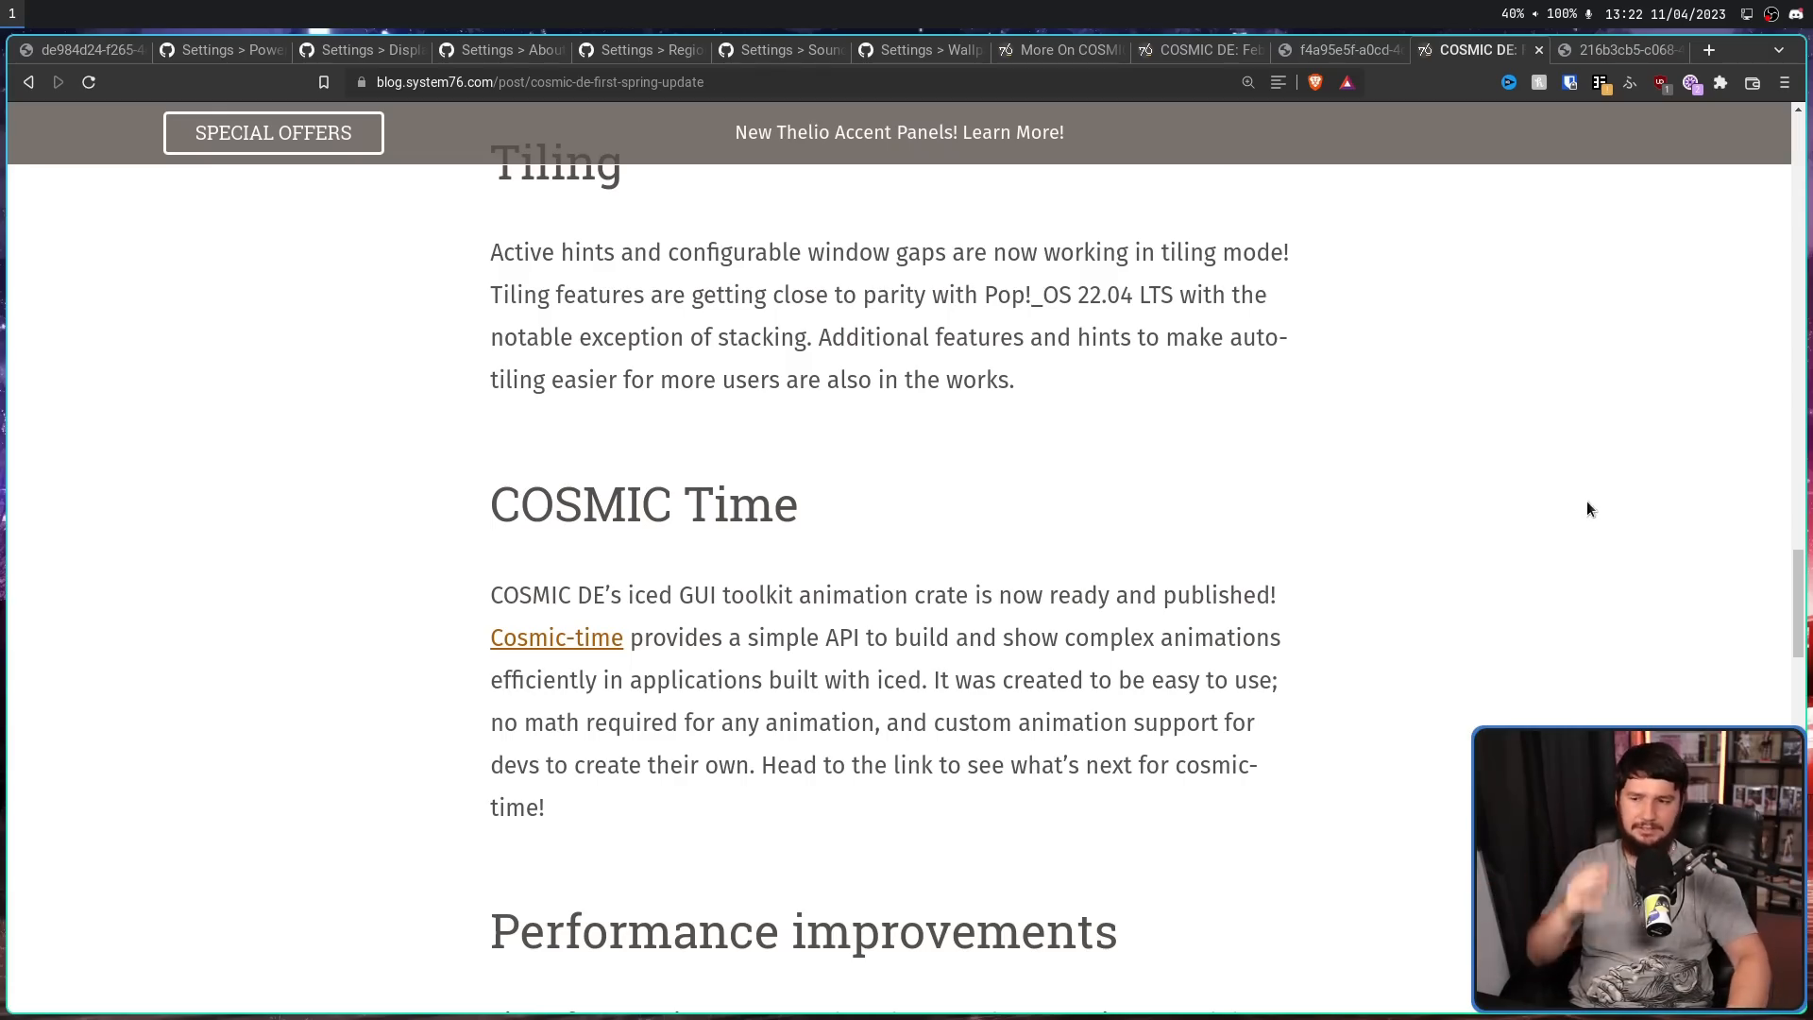
mouse_move(1574, 338)
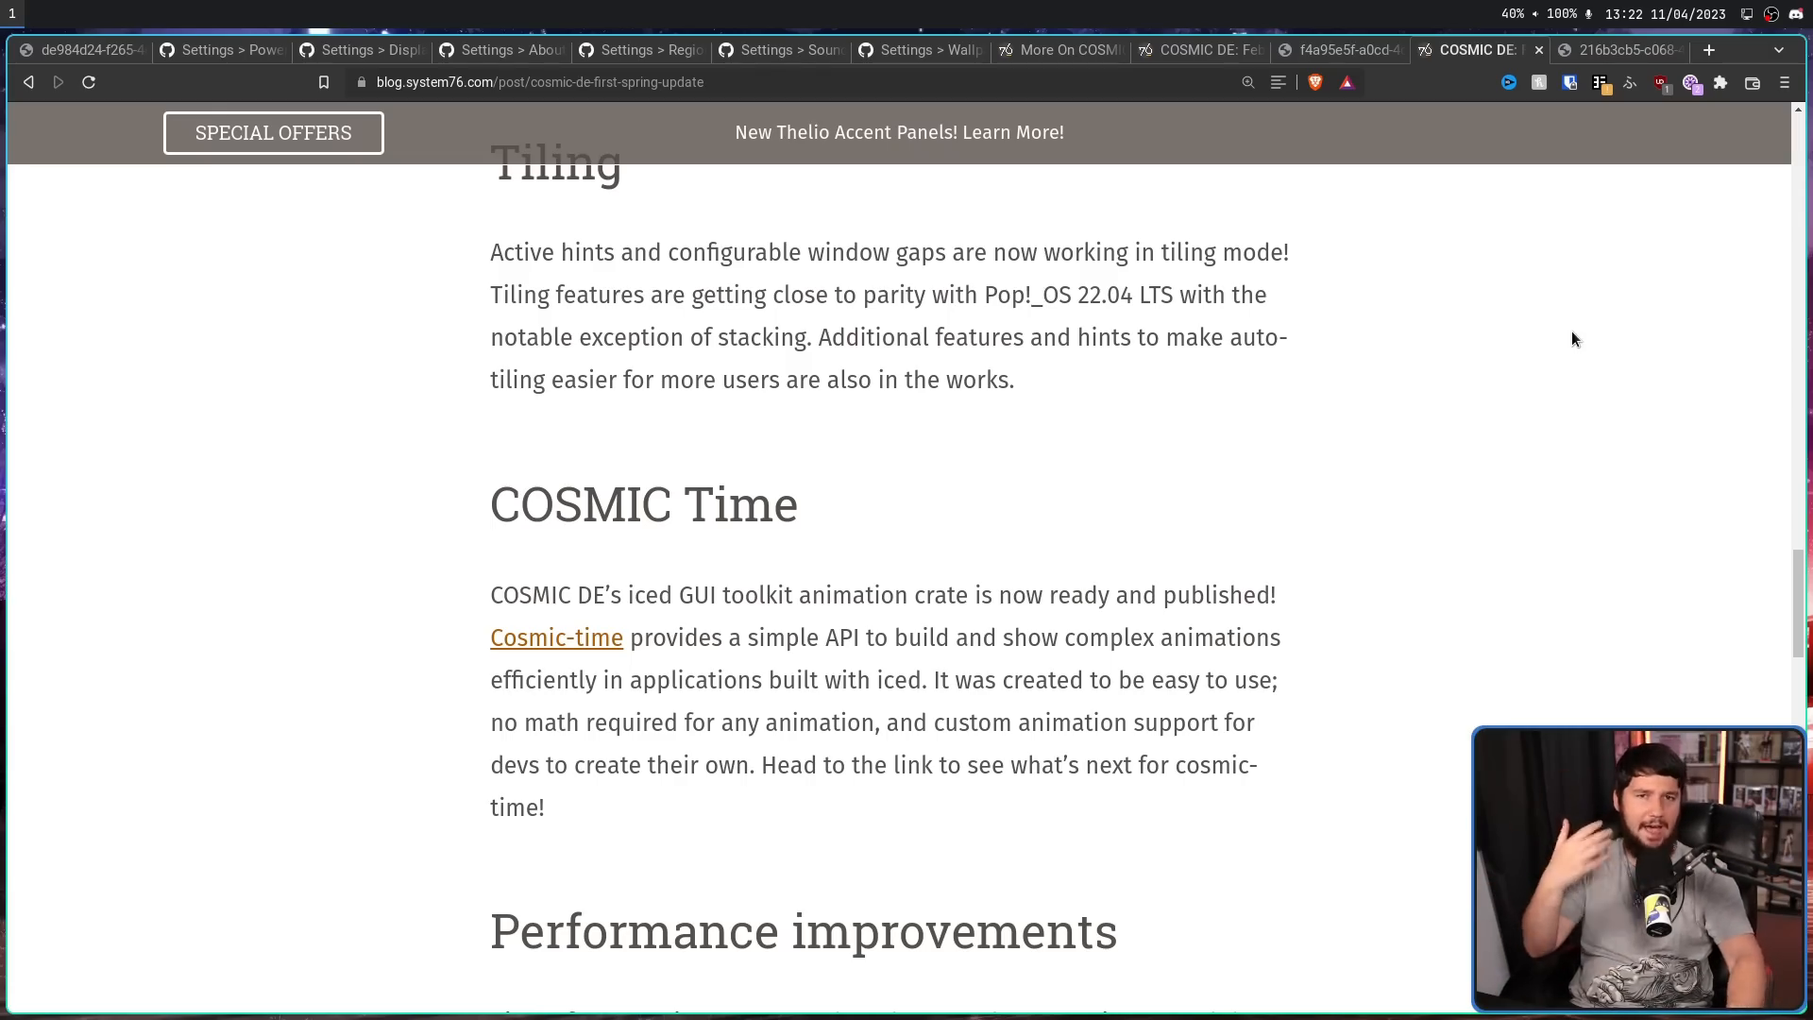
scroll("down", 3)
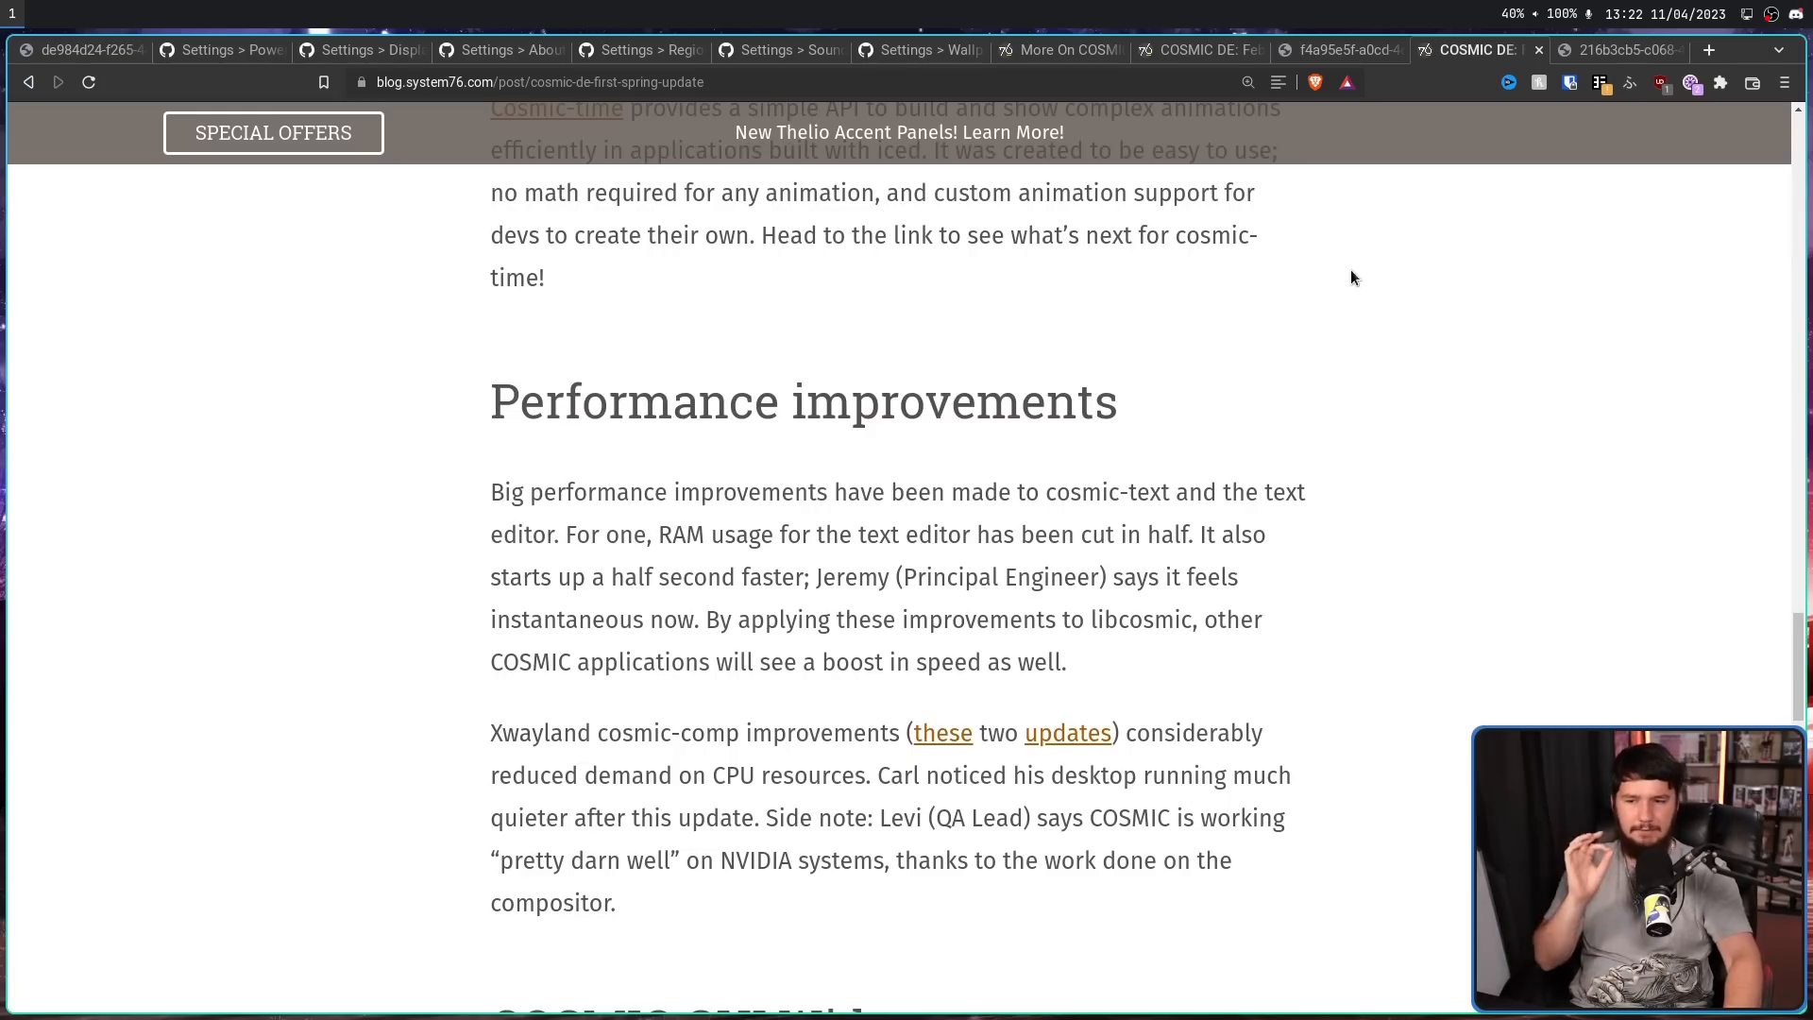
mouse_move(1316, 315)
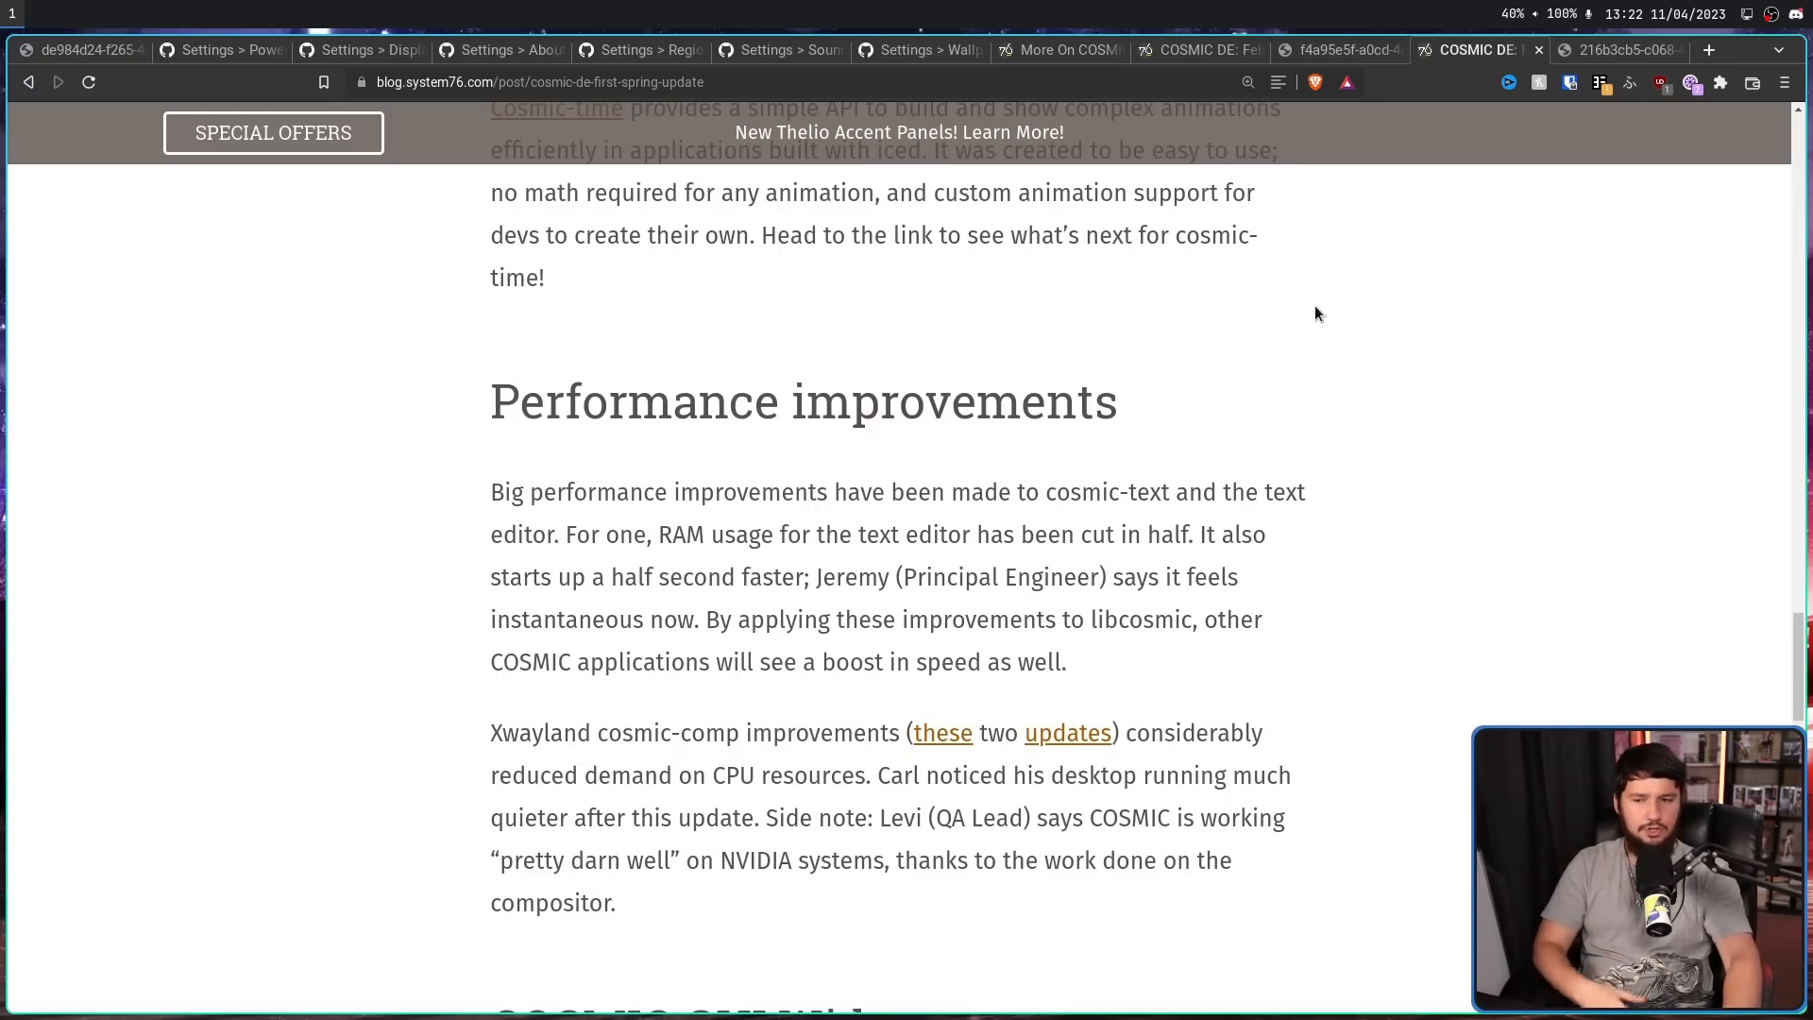
mouse_move(756, 534)
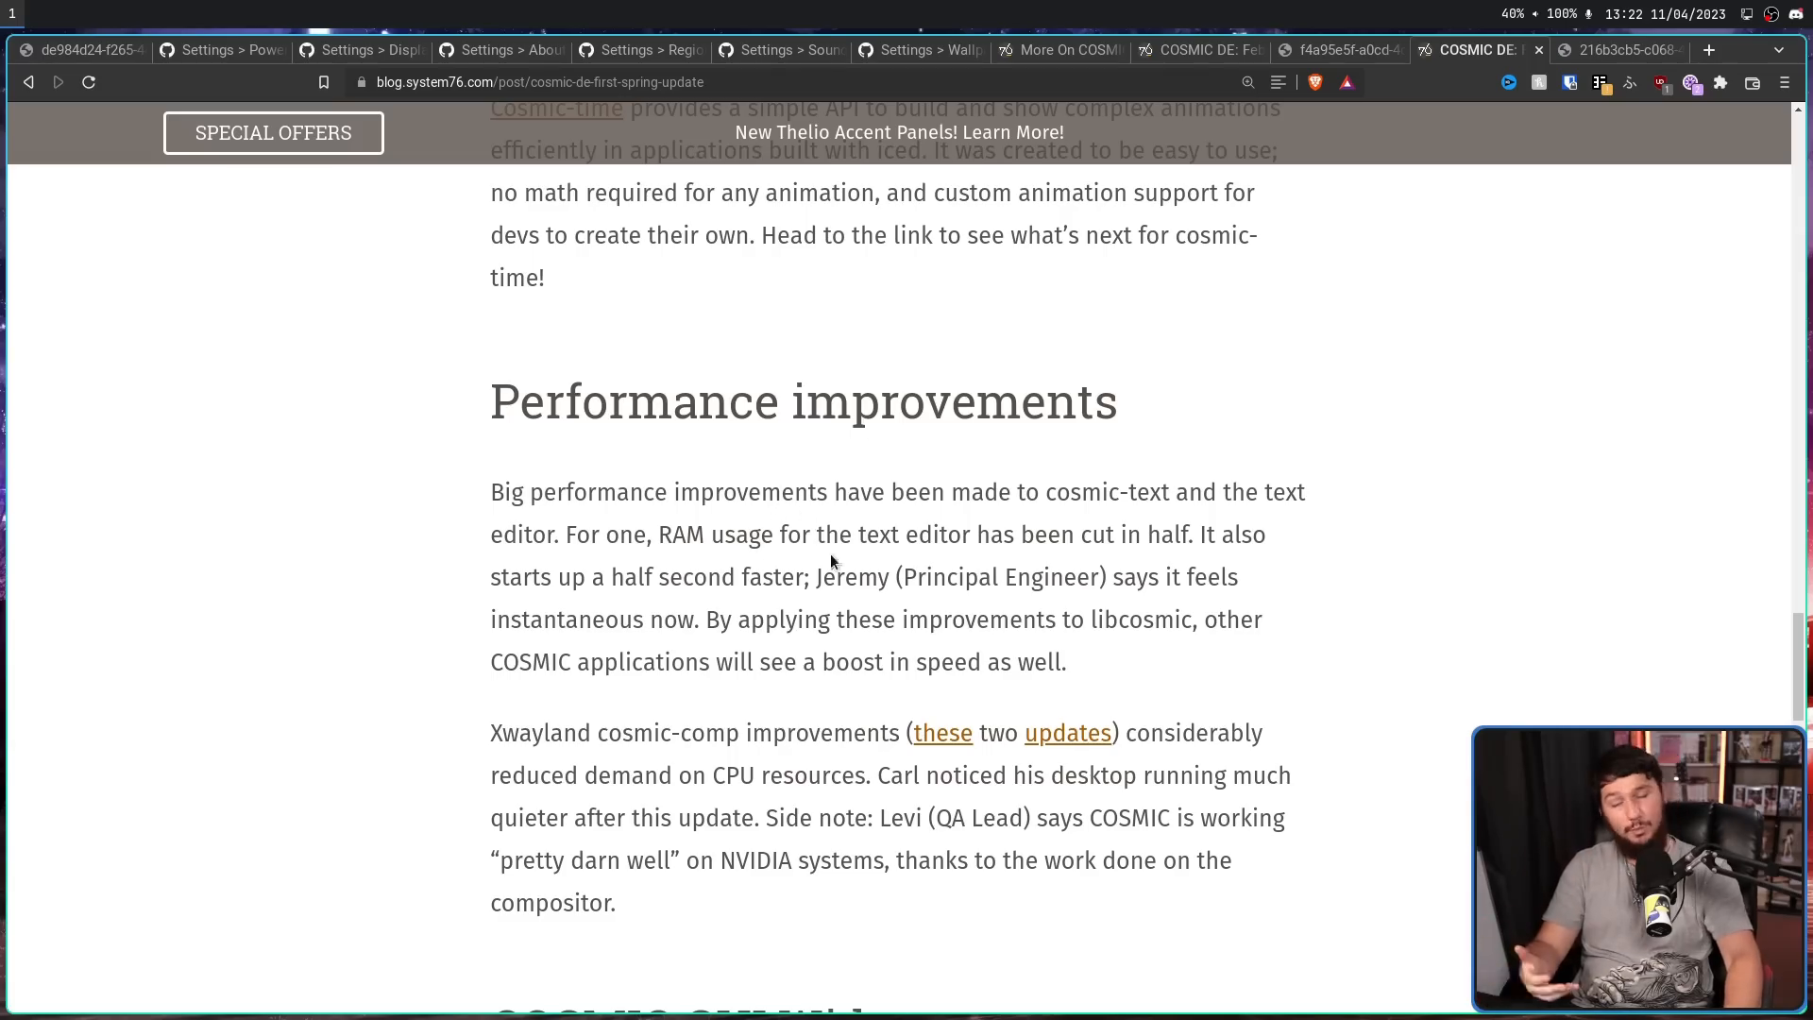
scroll("down", 3)
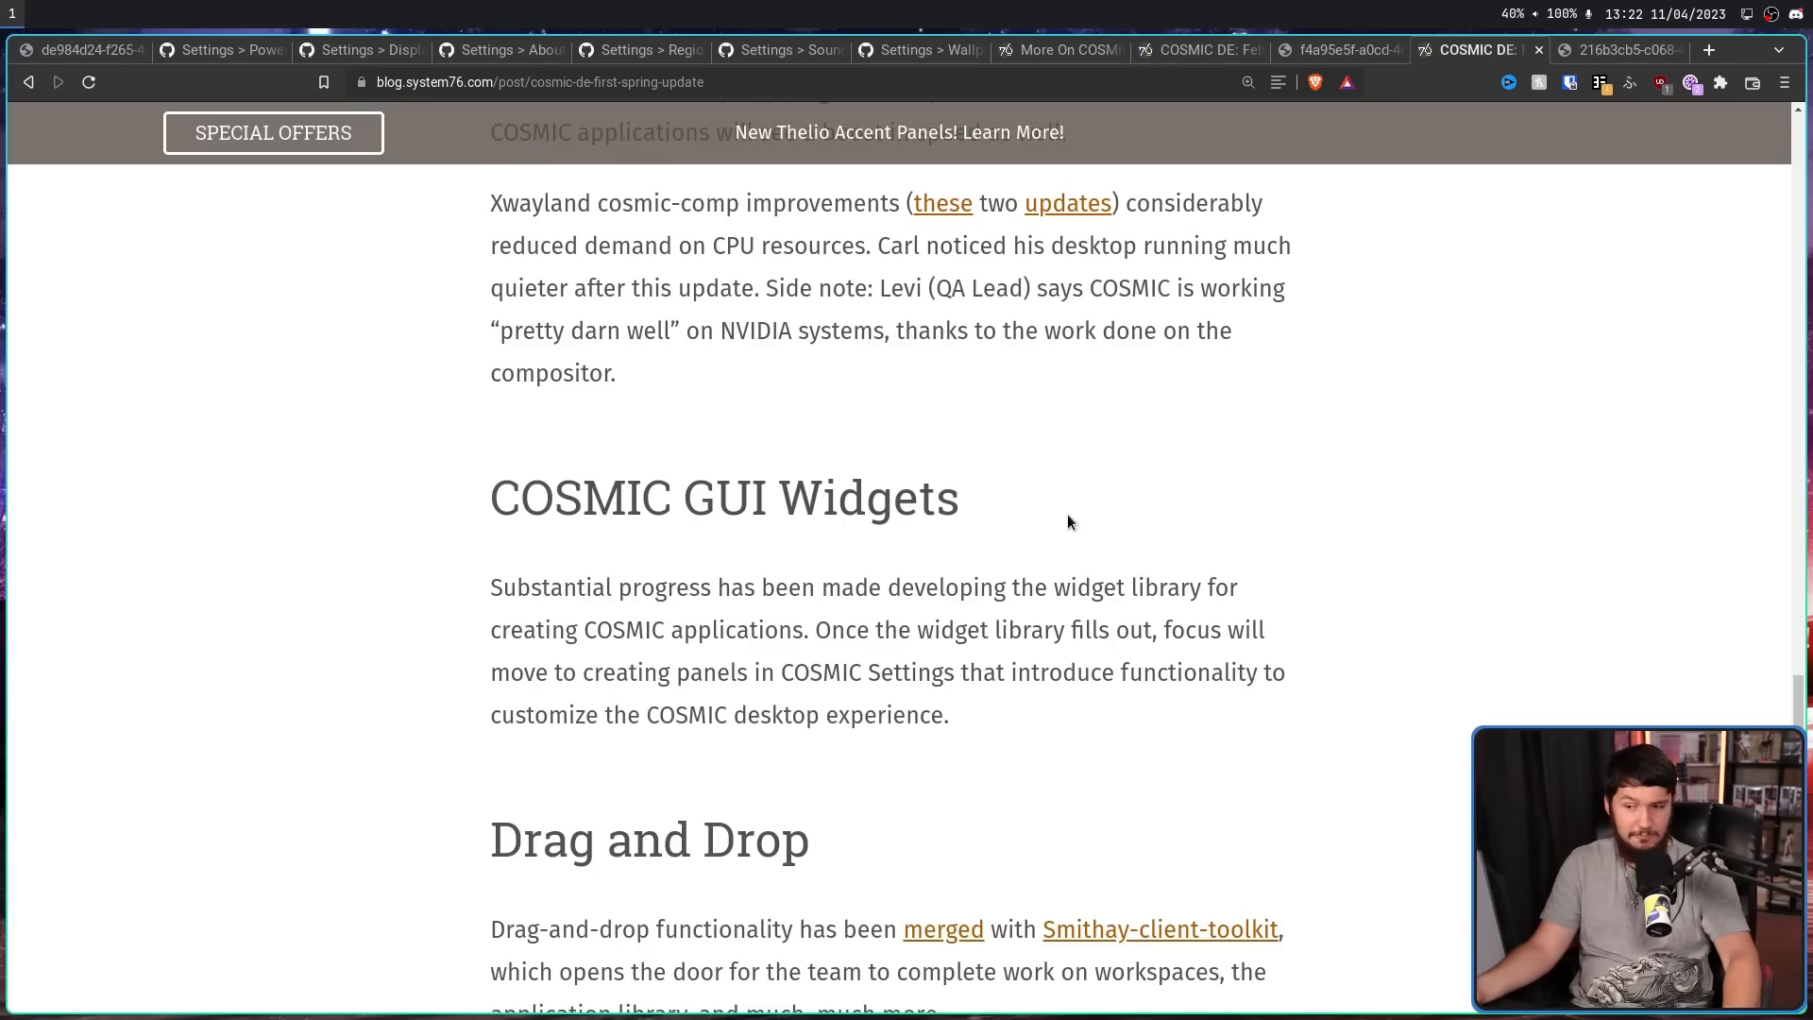
mouse_move(1110, 538)
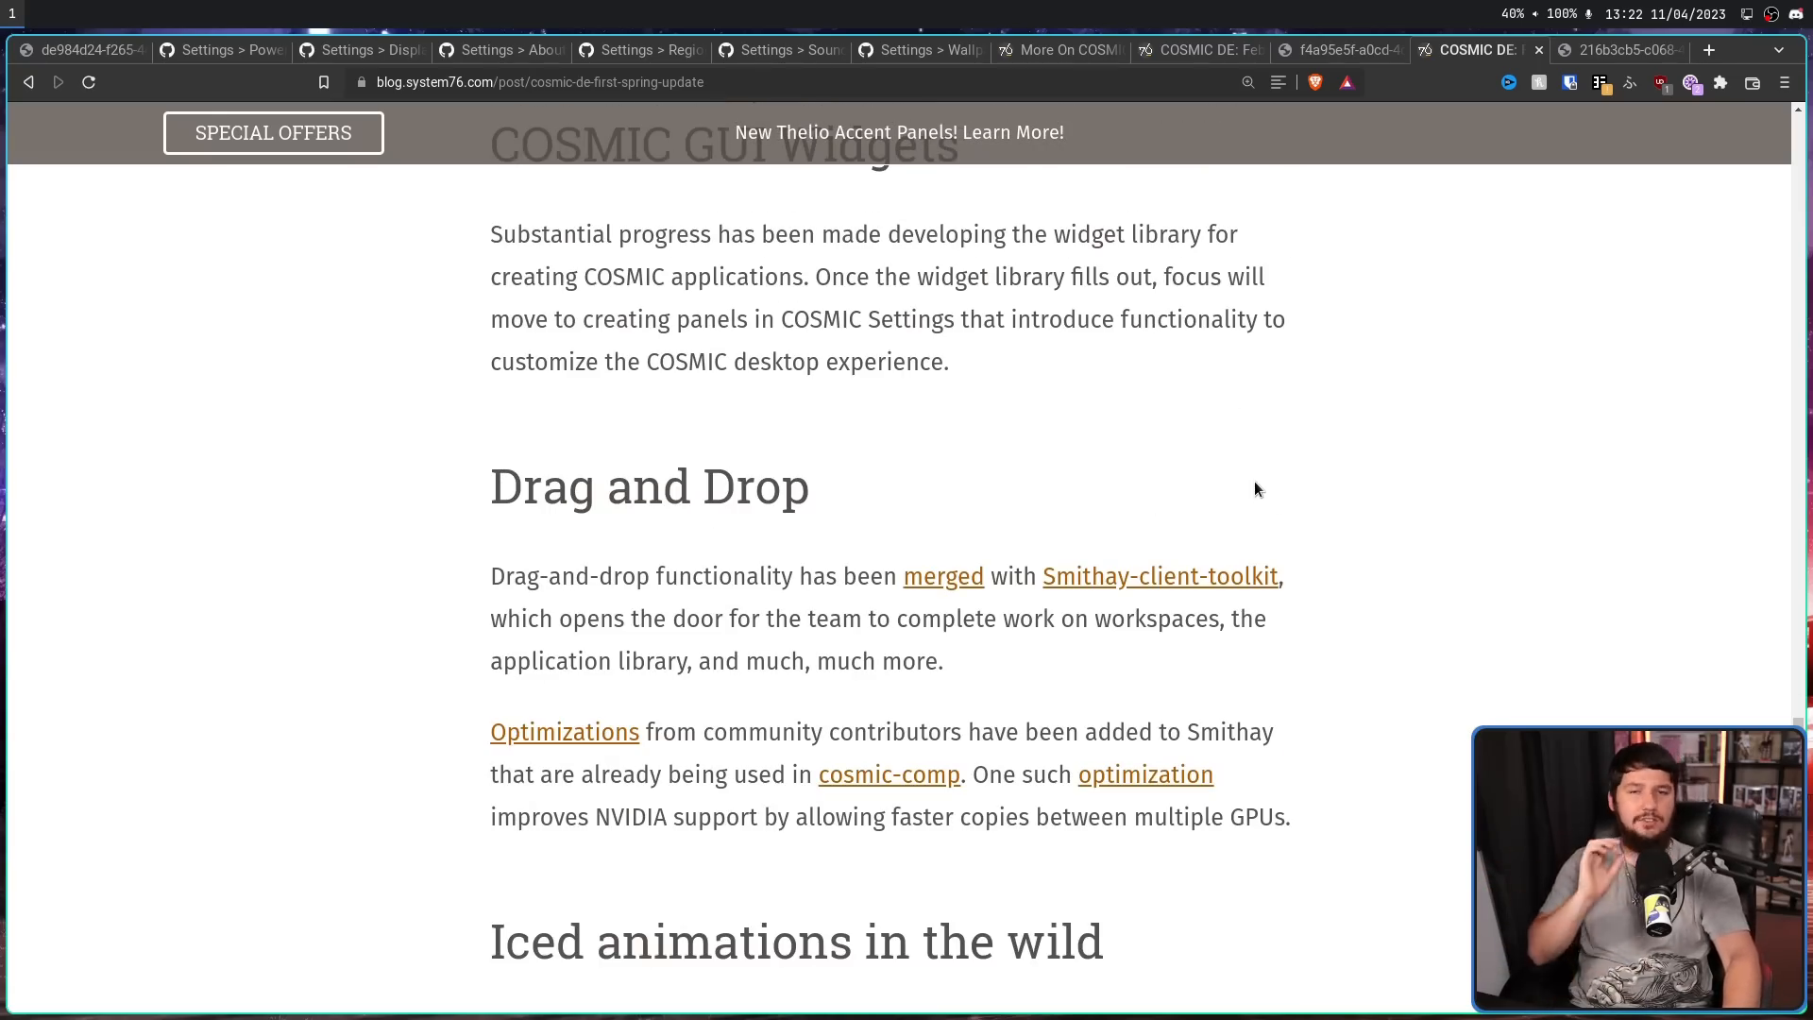
mouse_move(1245, 457)
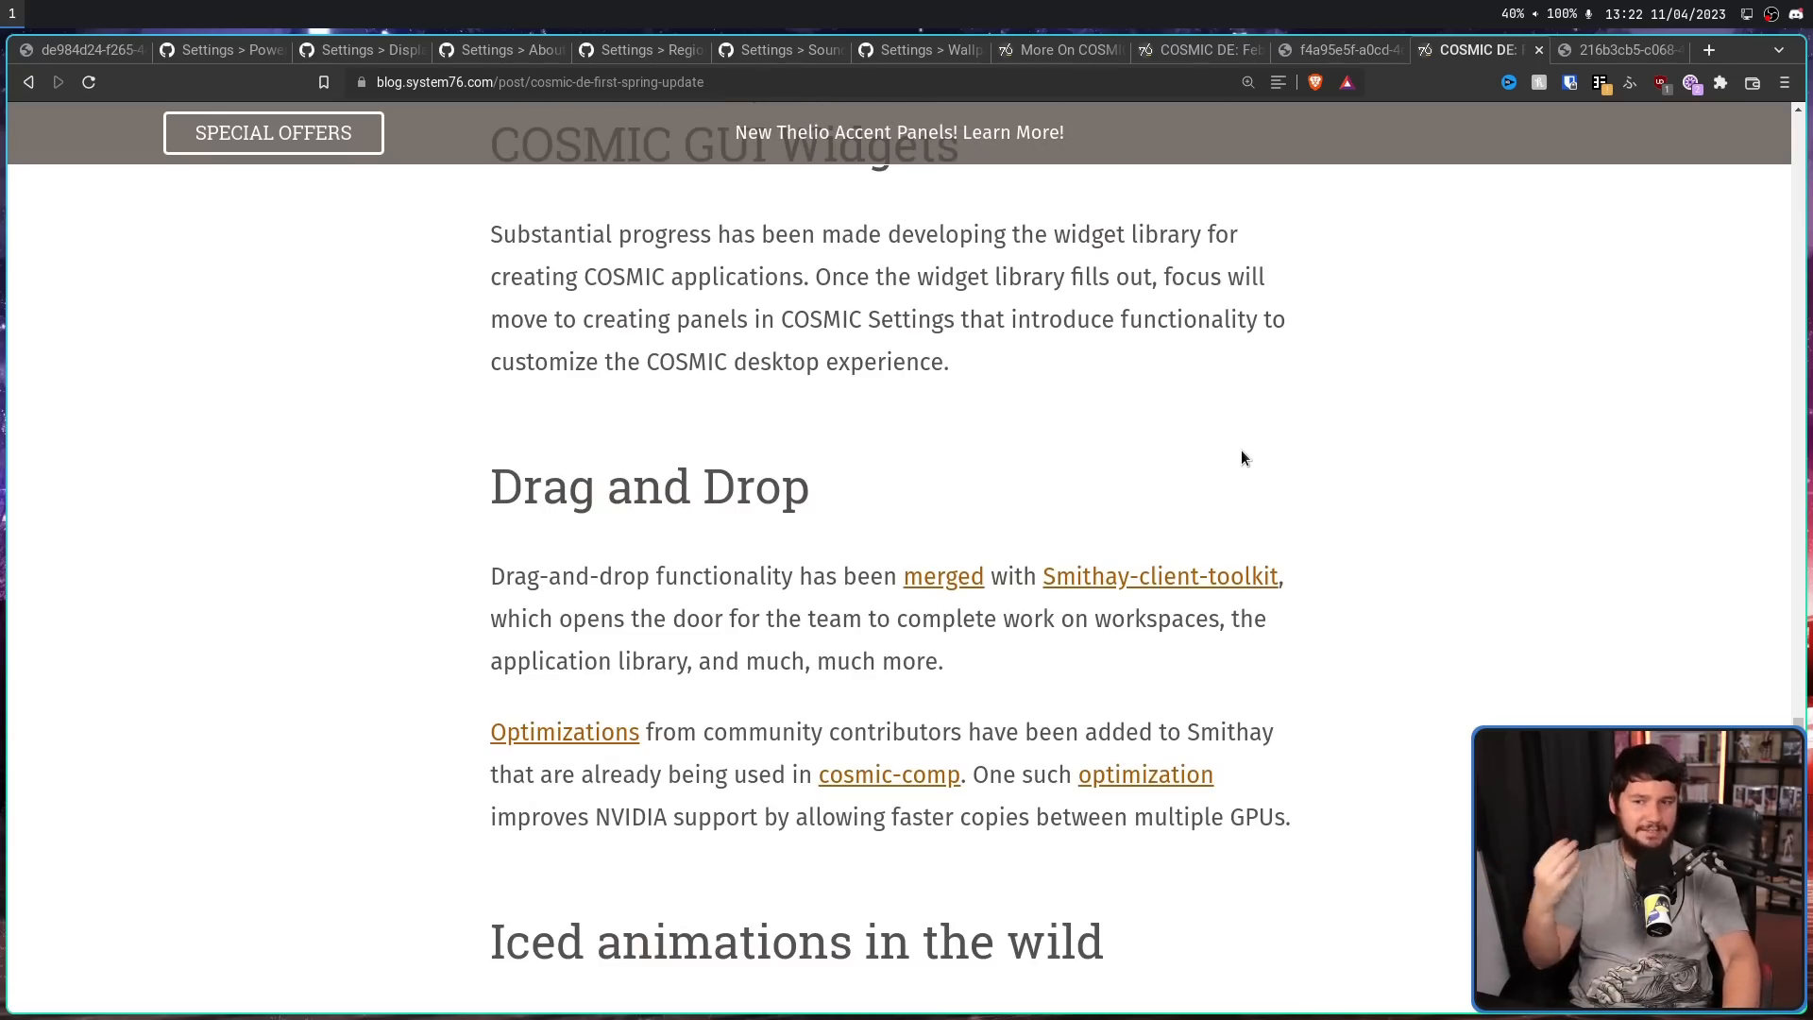
mouse_move(1248, 462)
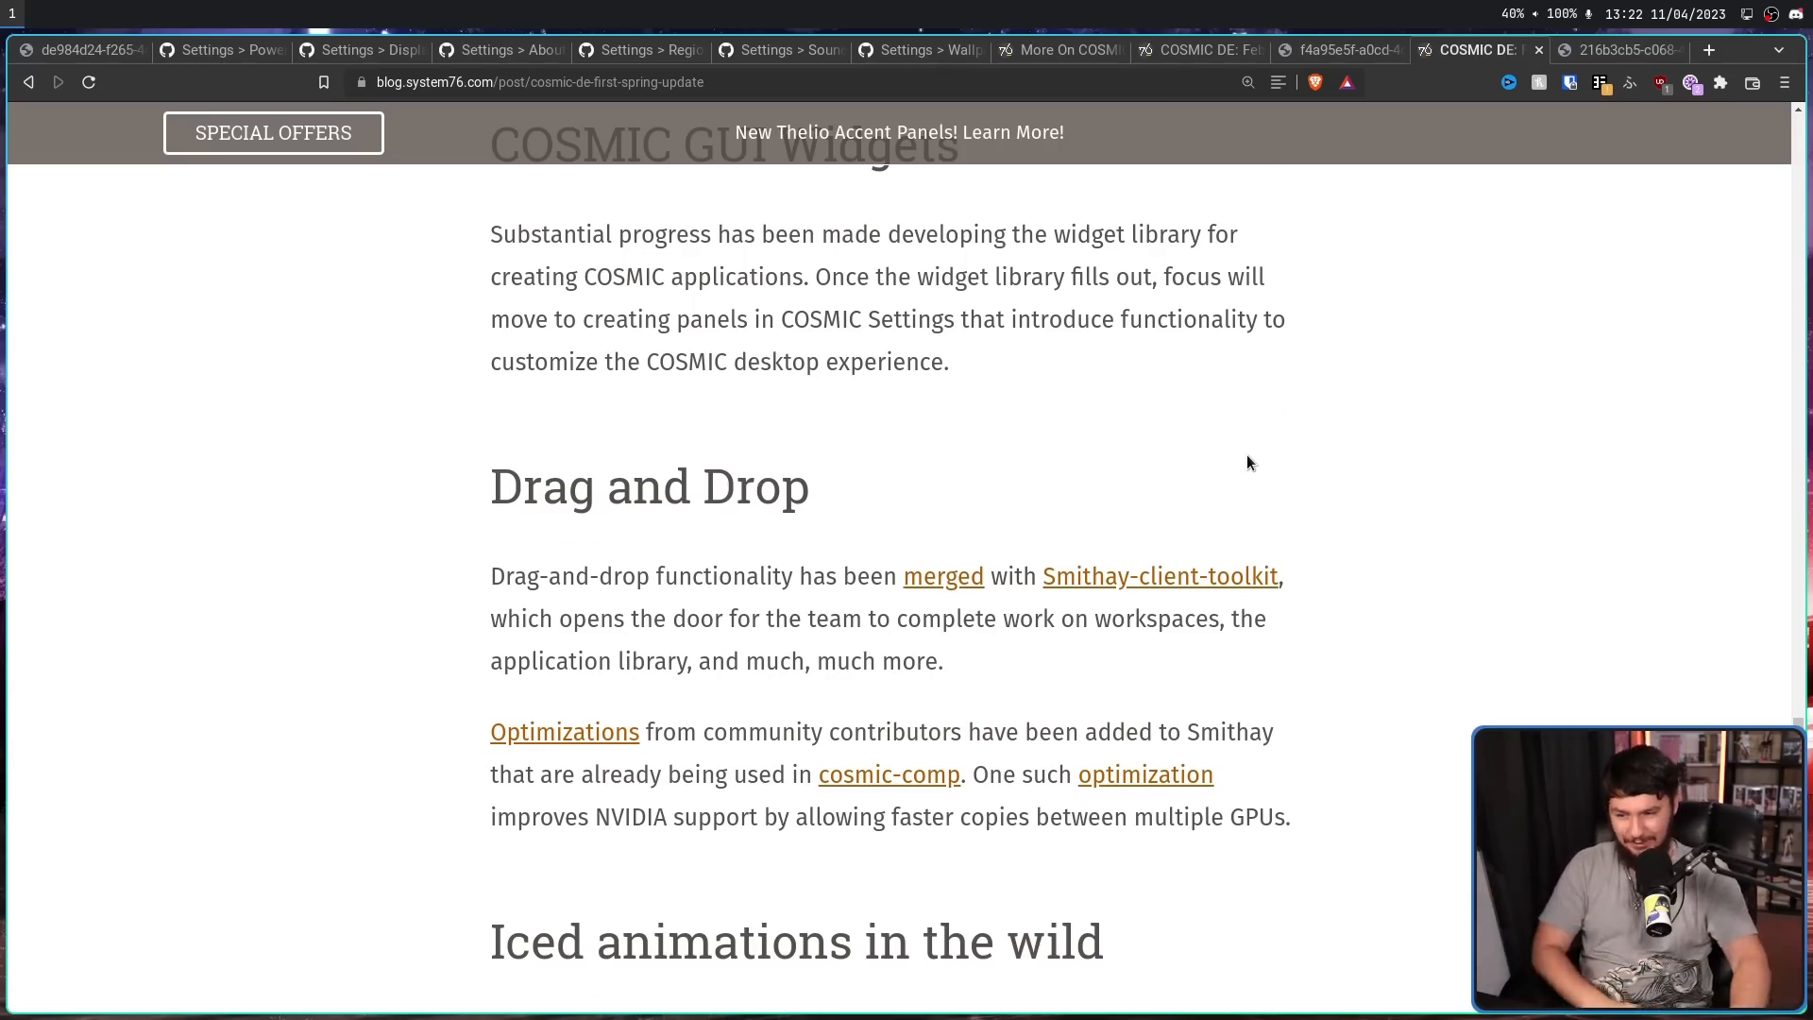
- Open the bazaar Linux Software Center 'project' link from the post in a new tab
scroll("down", 3)
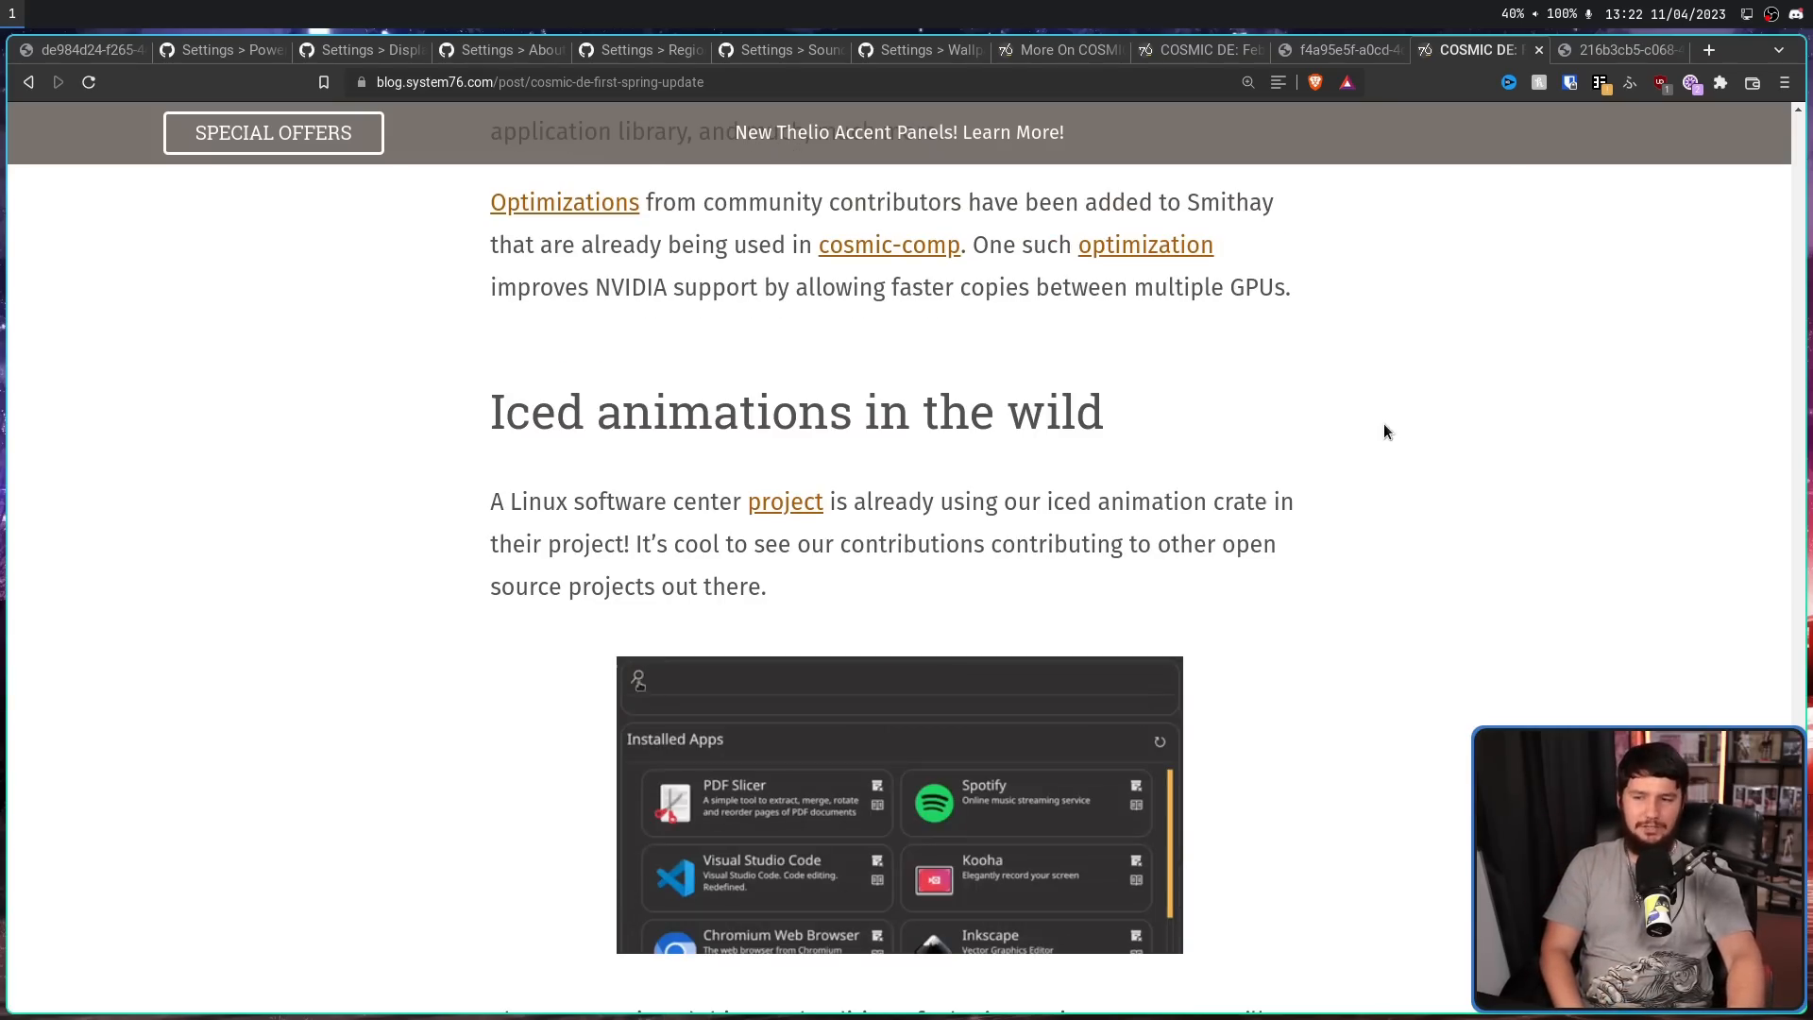
right_click(784, 500)
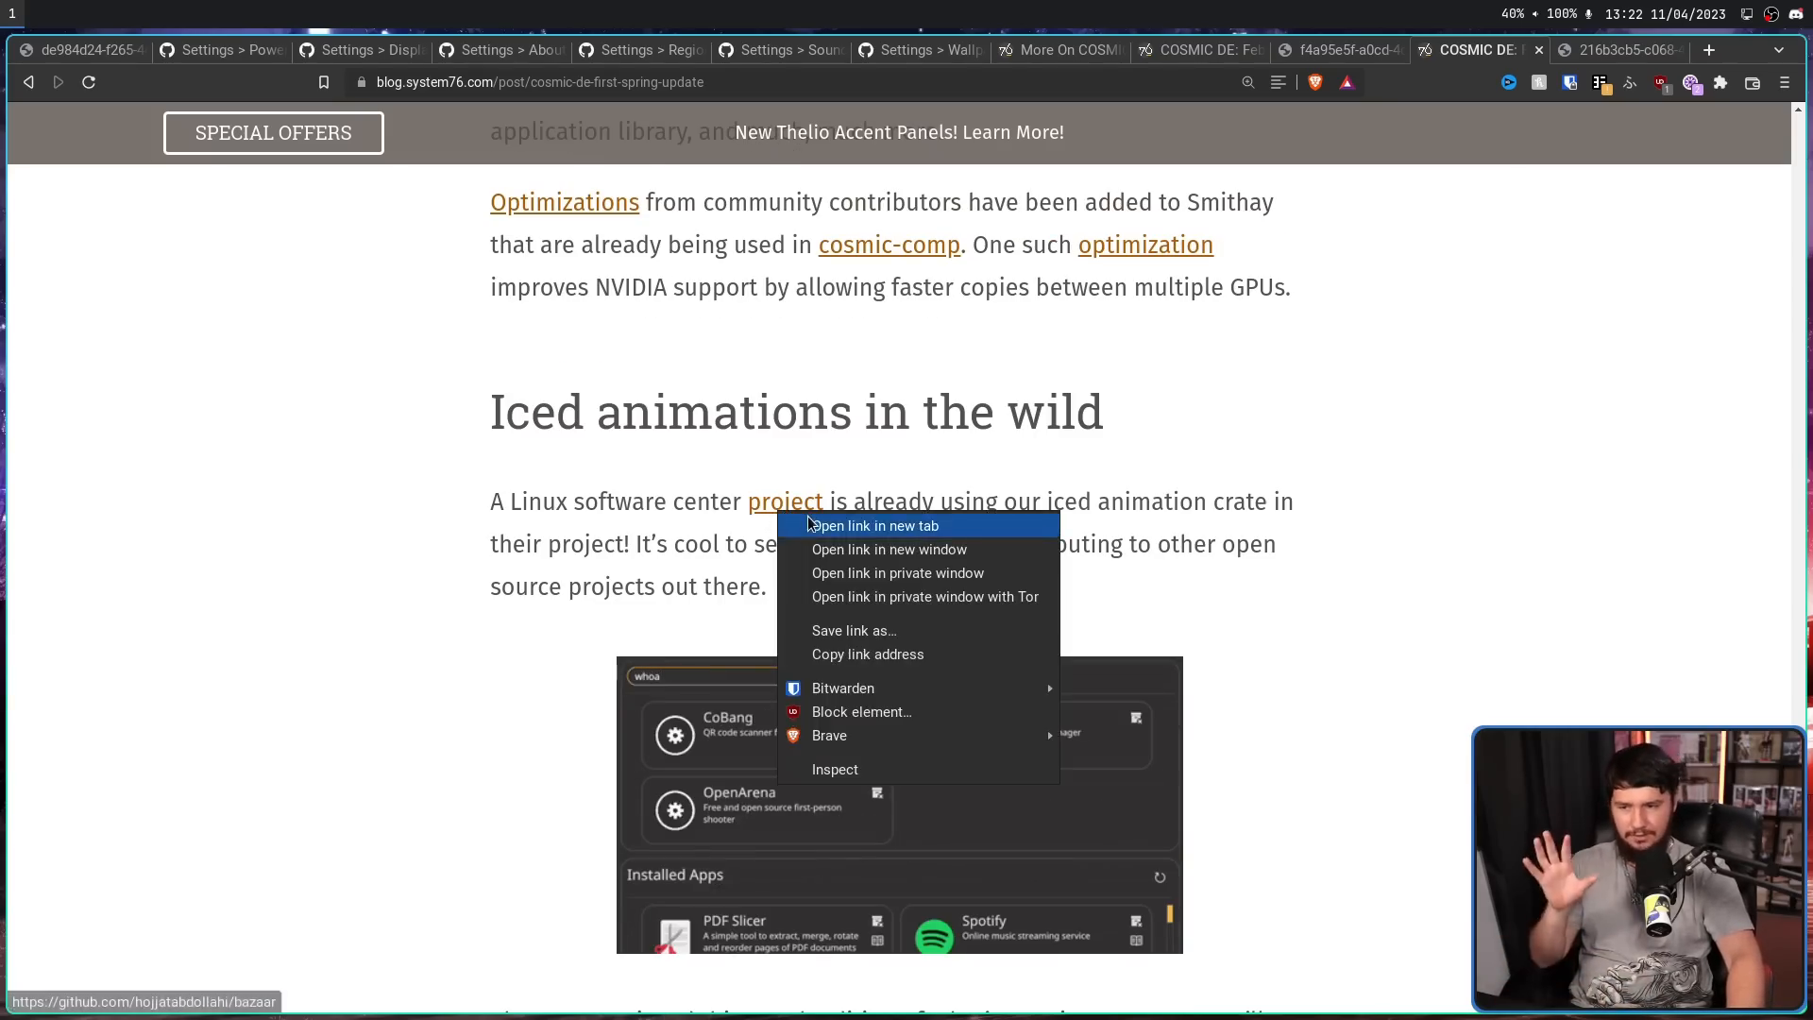
left_click(869, 525)
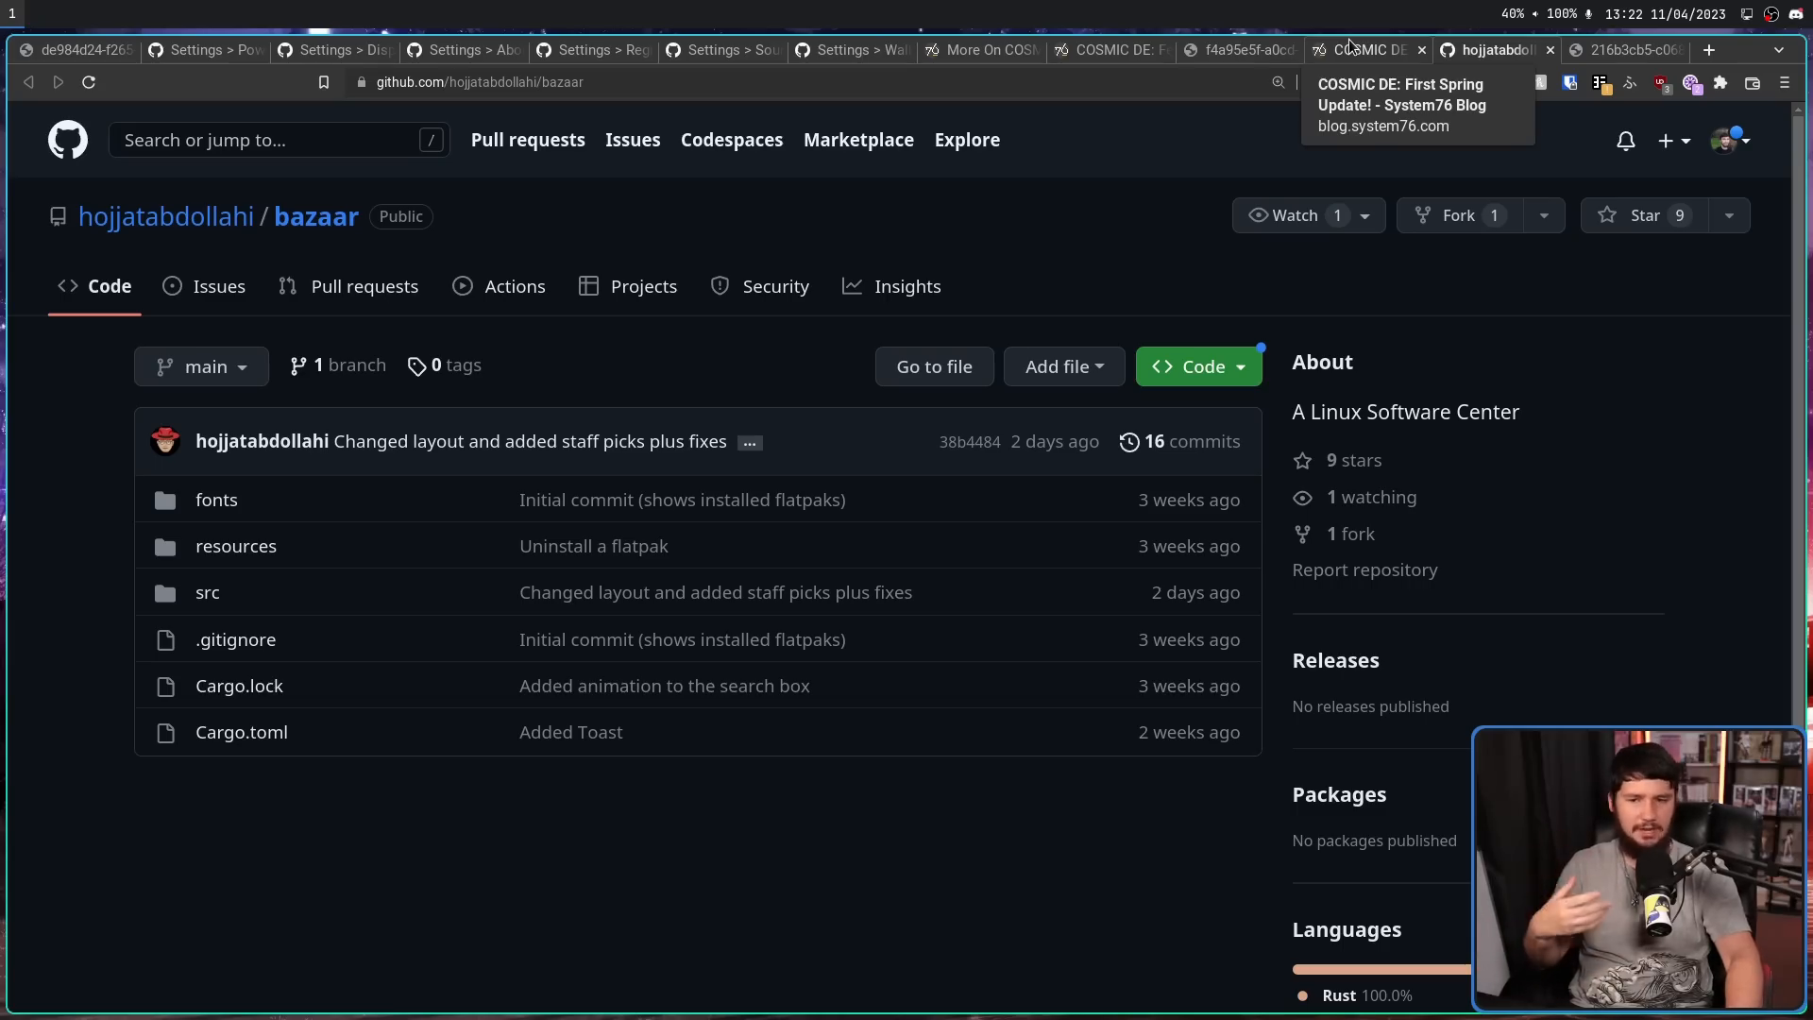
- Return to the blog post and read to its closing note below the Iced animations section, typing 'whoa' repeatedly
left_click(1364, 49)
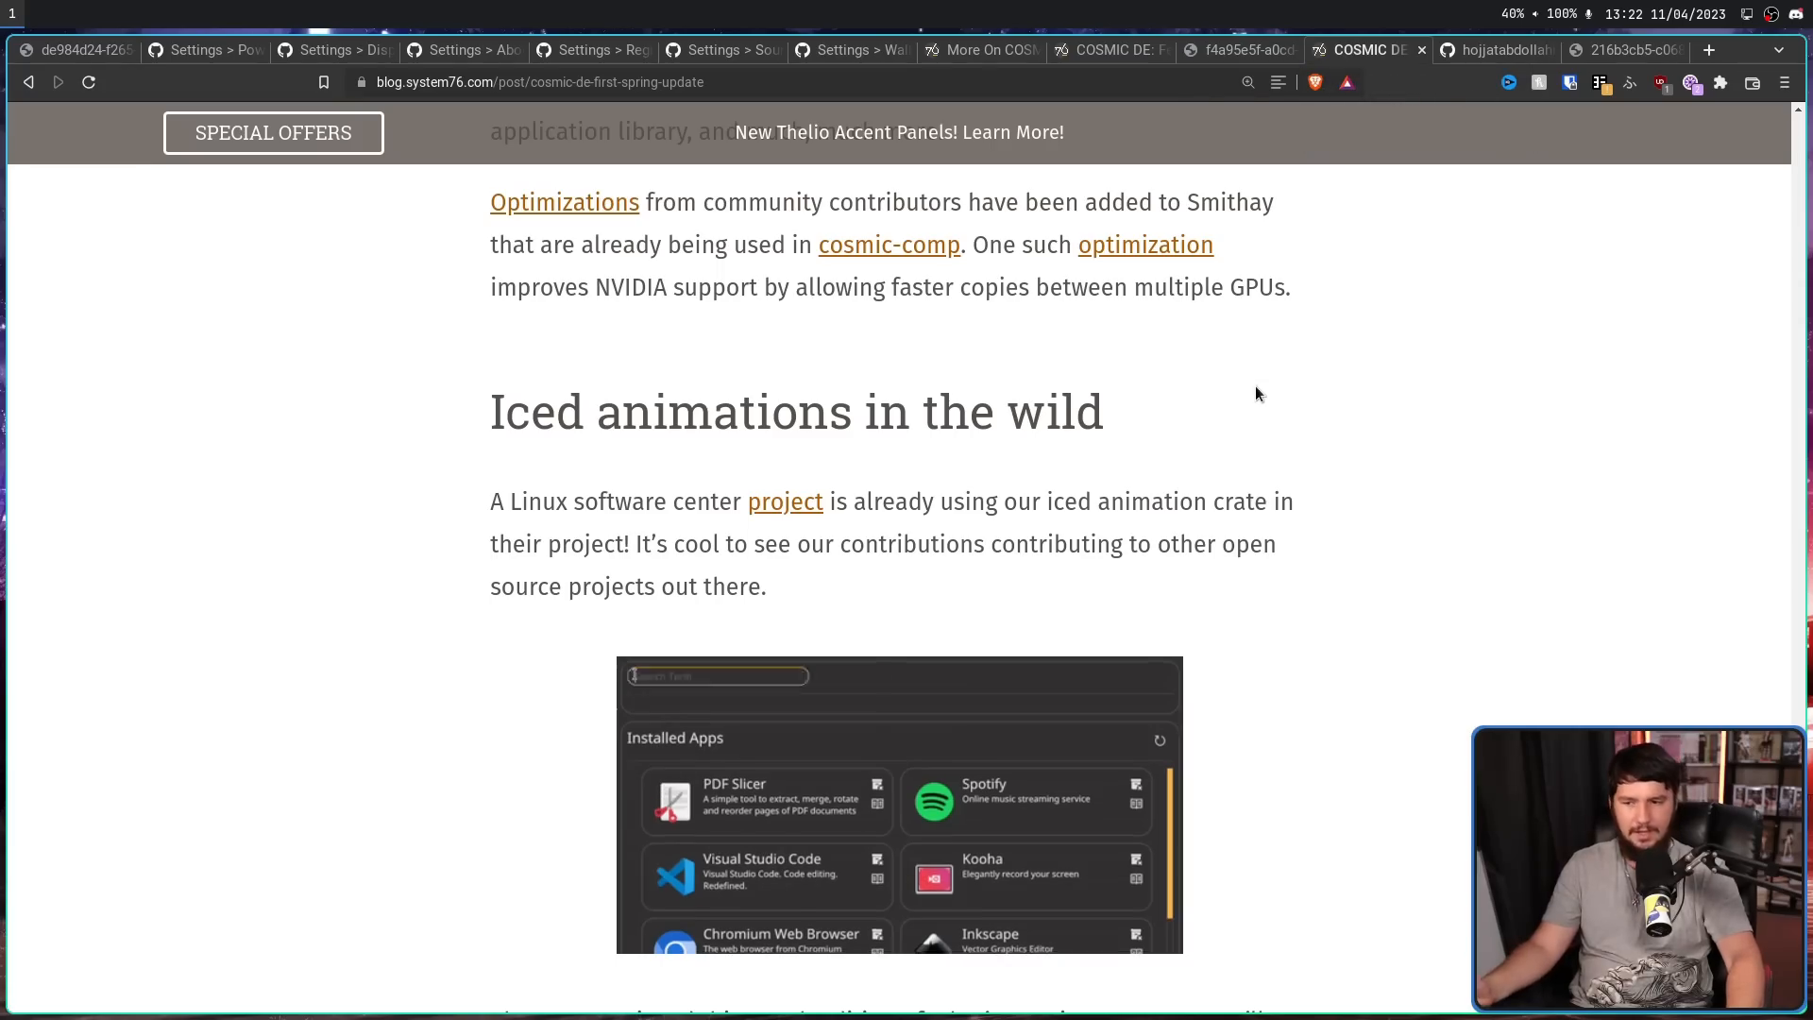
scroll("down", 3)
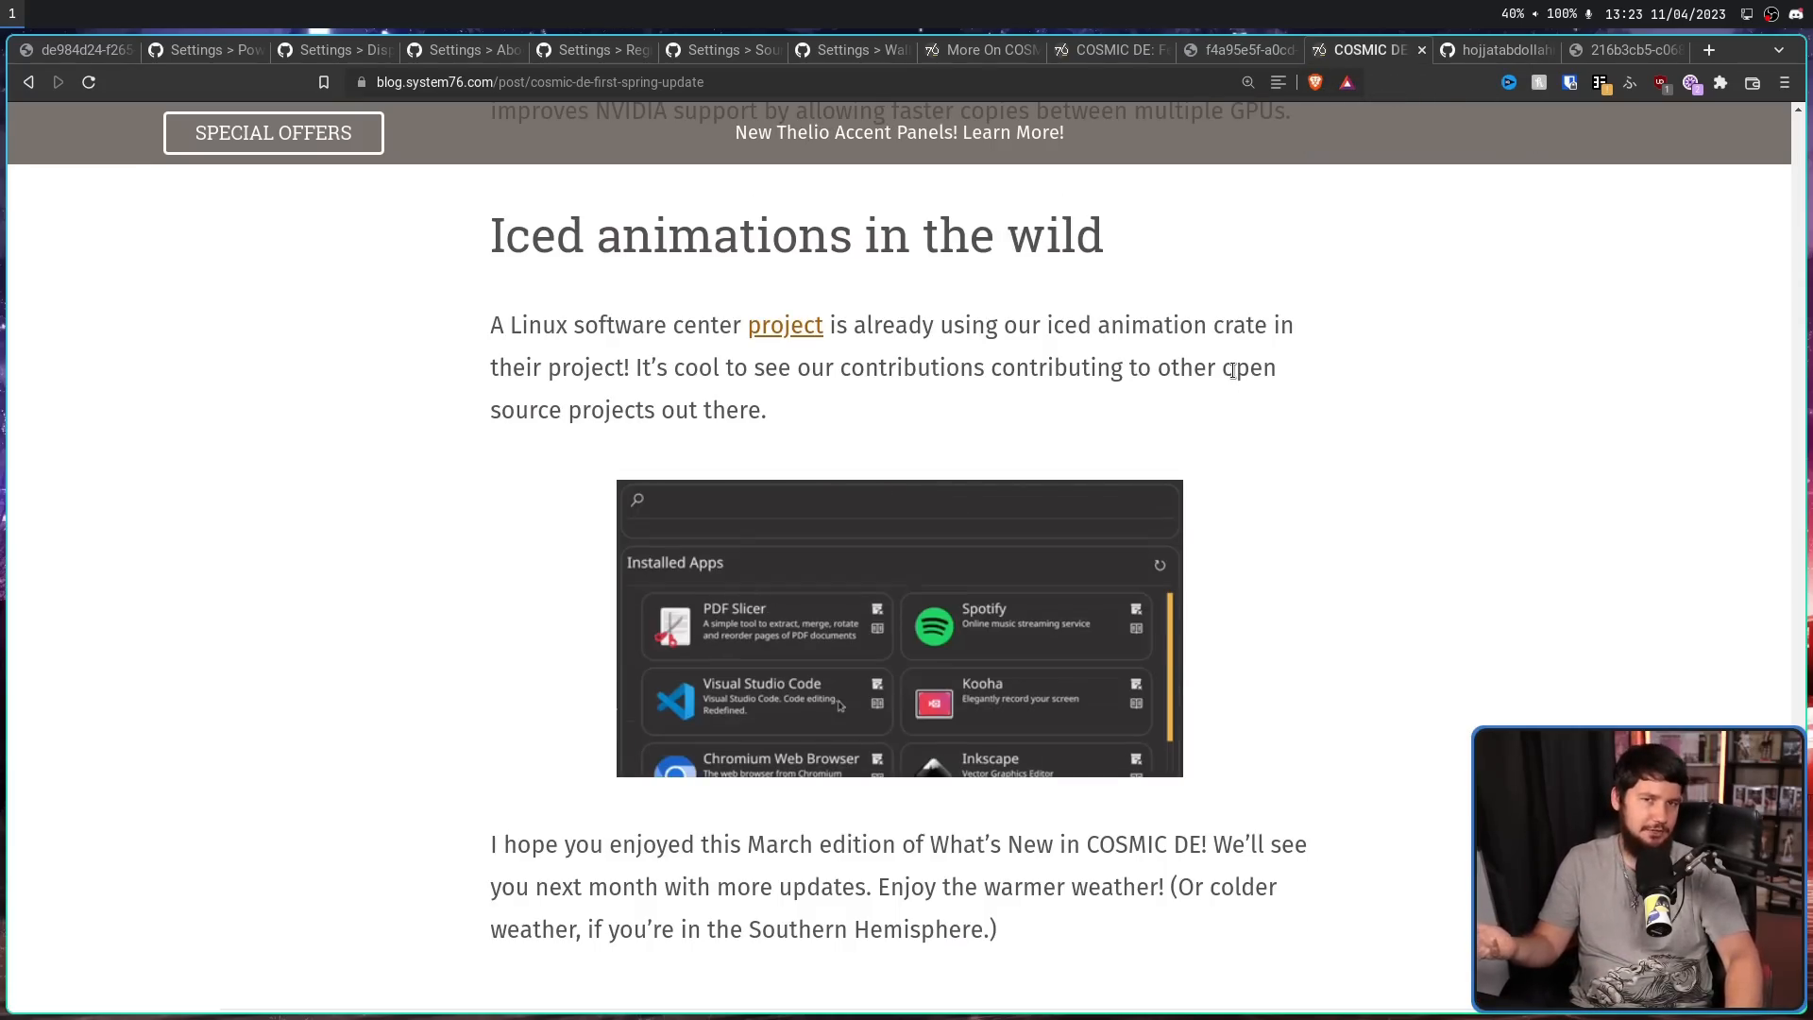
type("whoa")
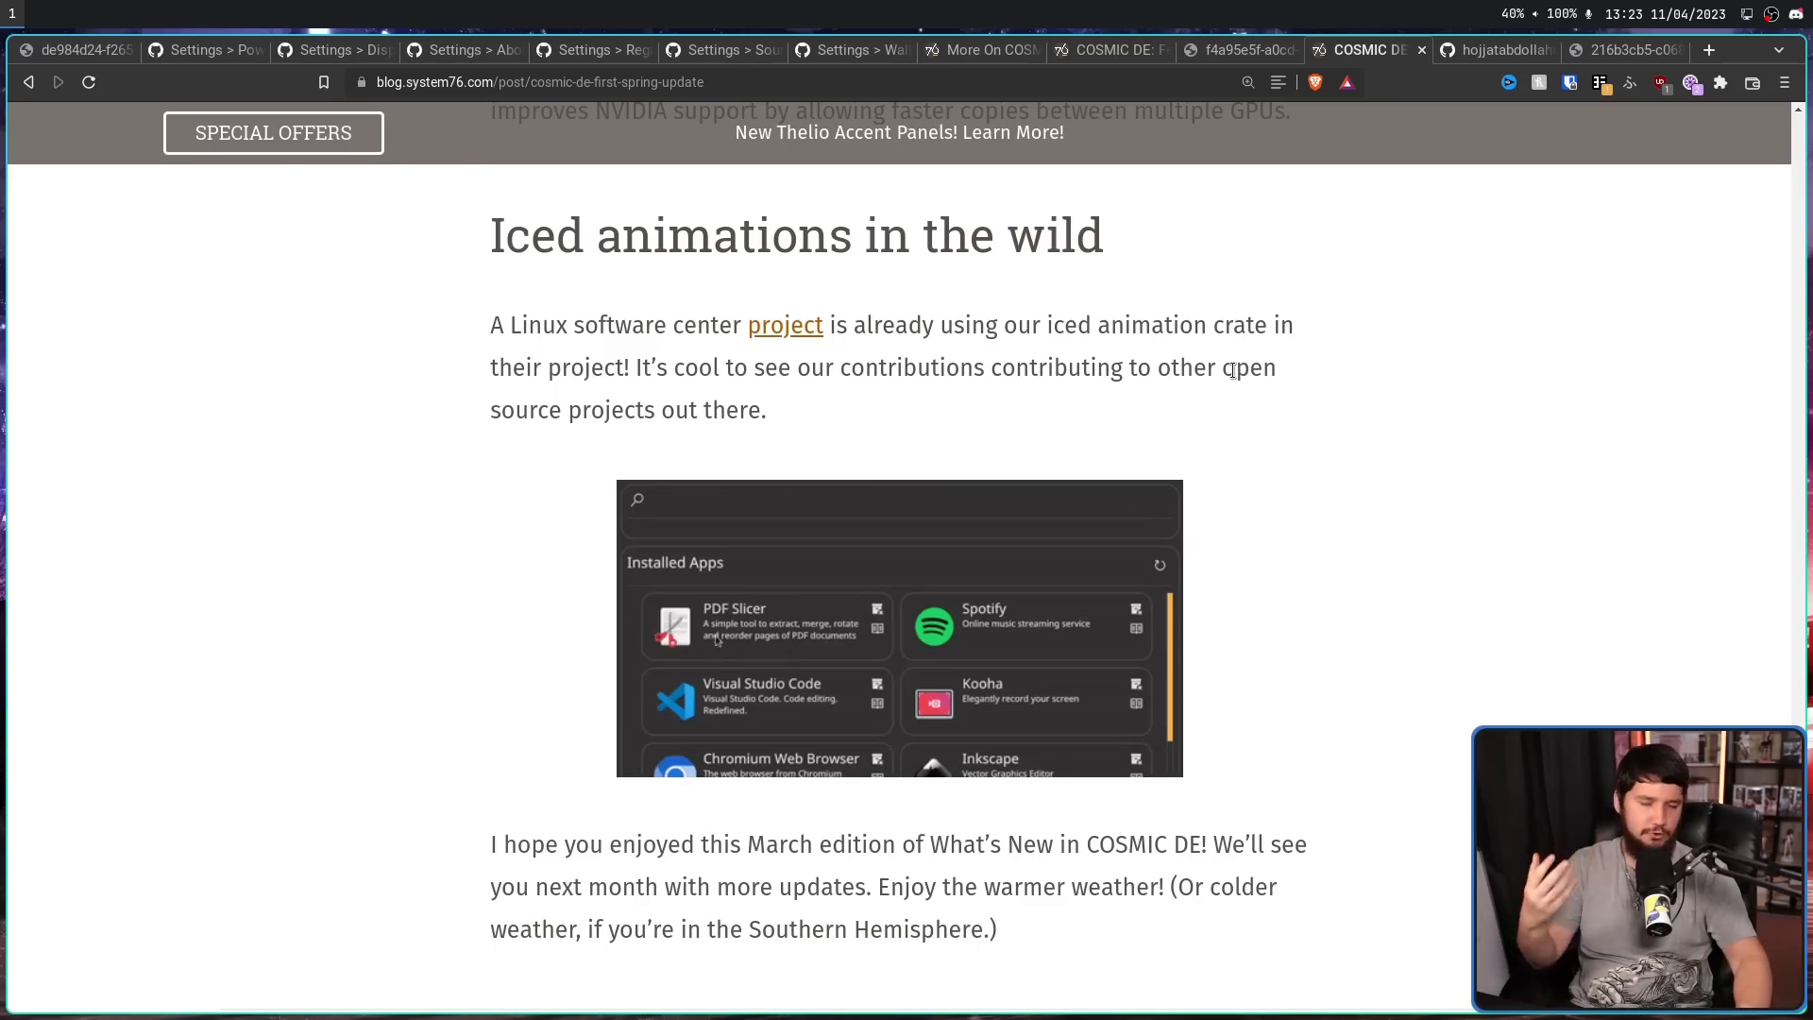
type("whoa")
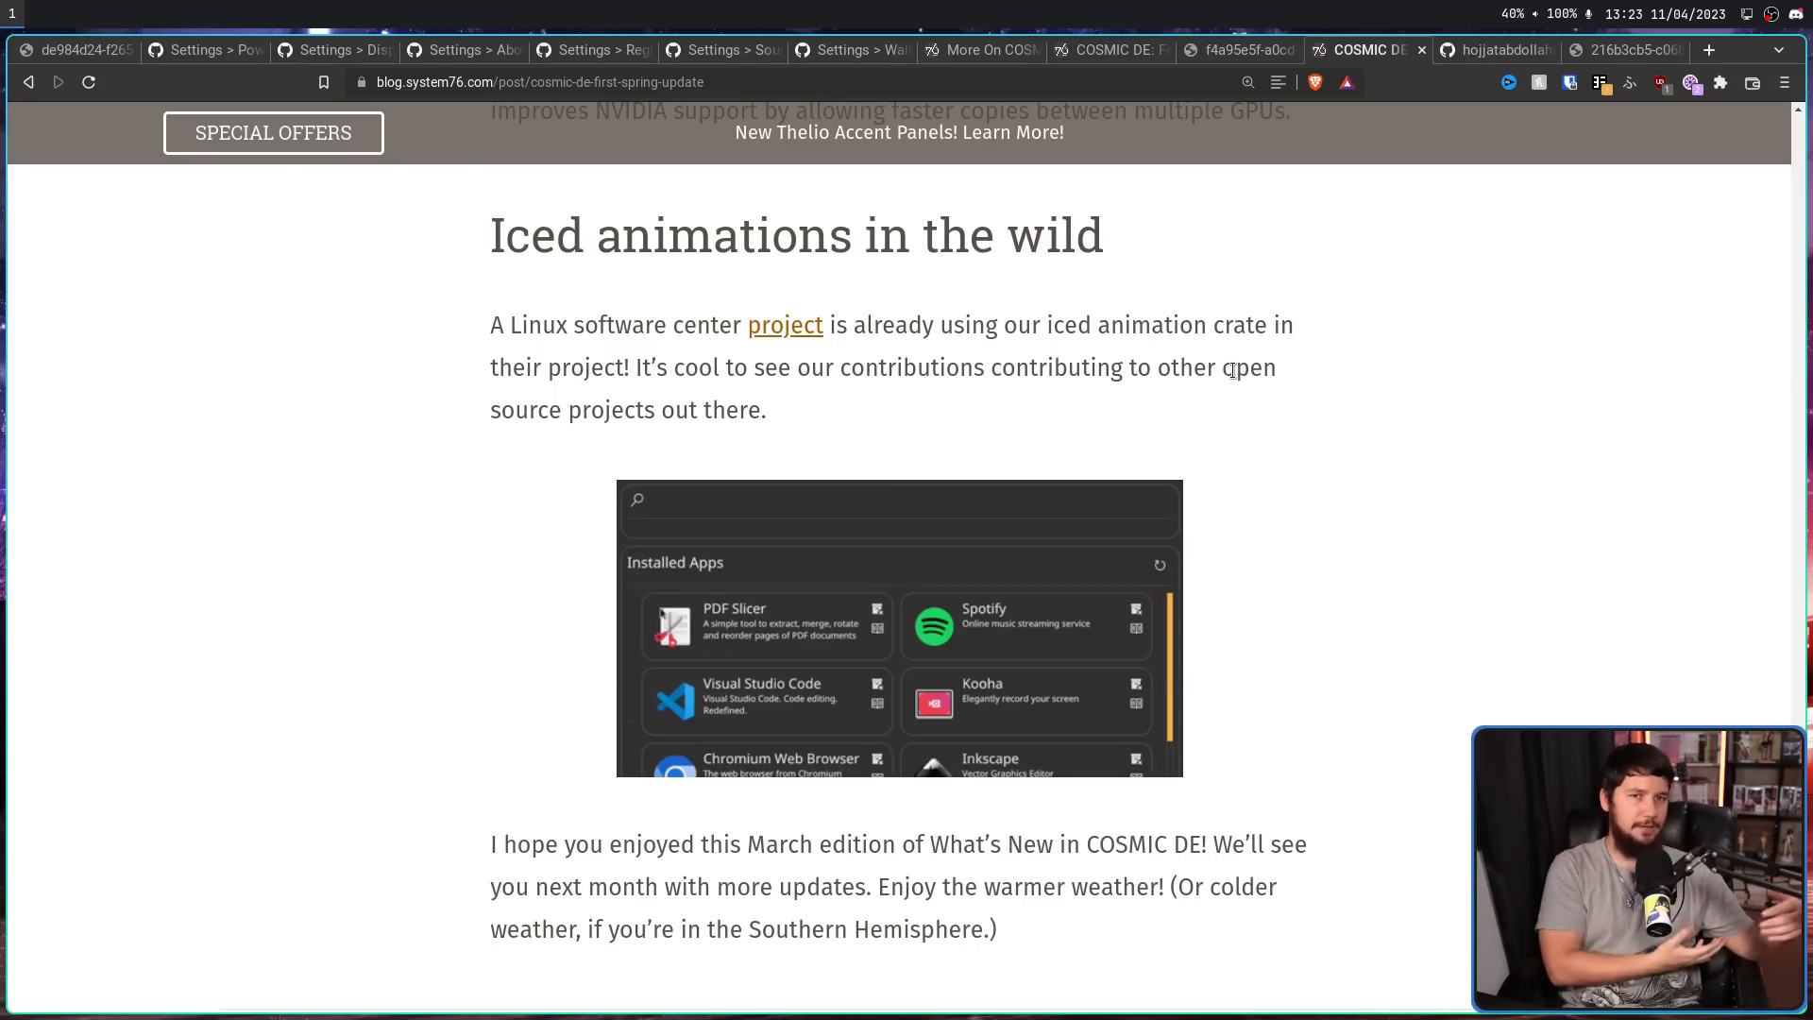
type("whoa")
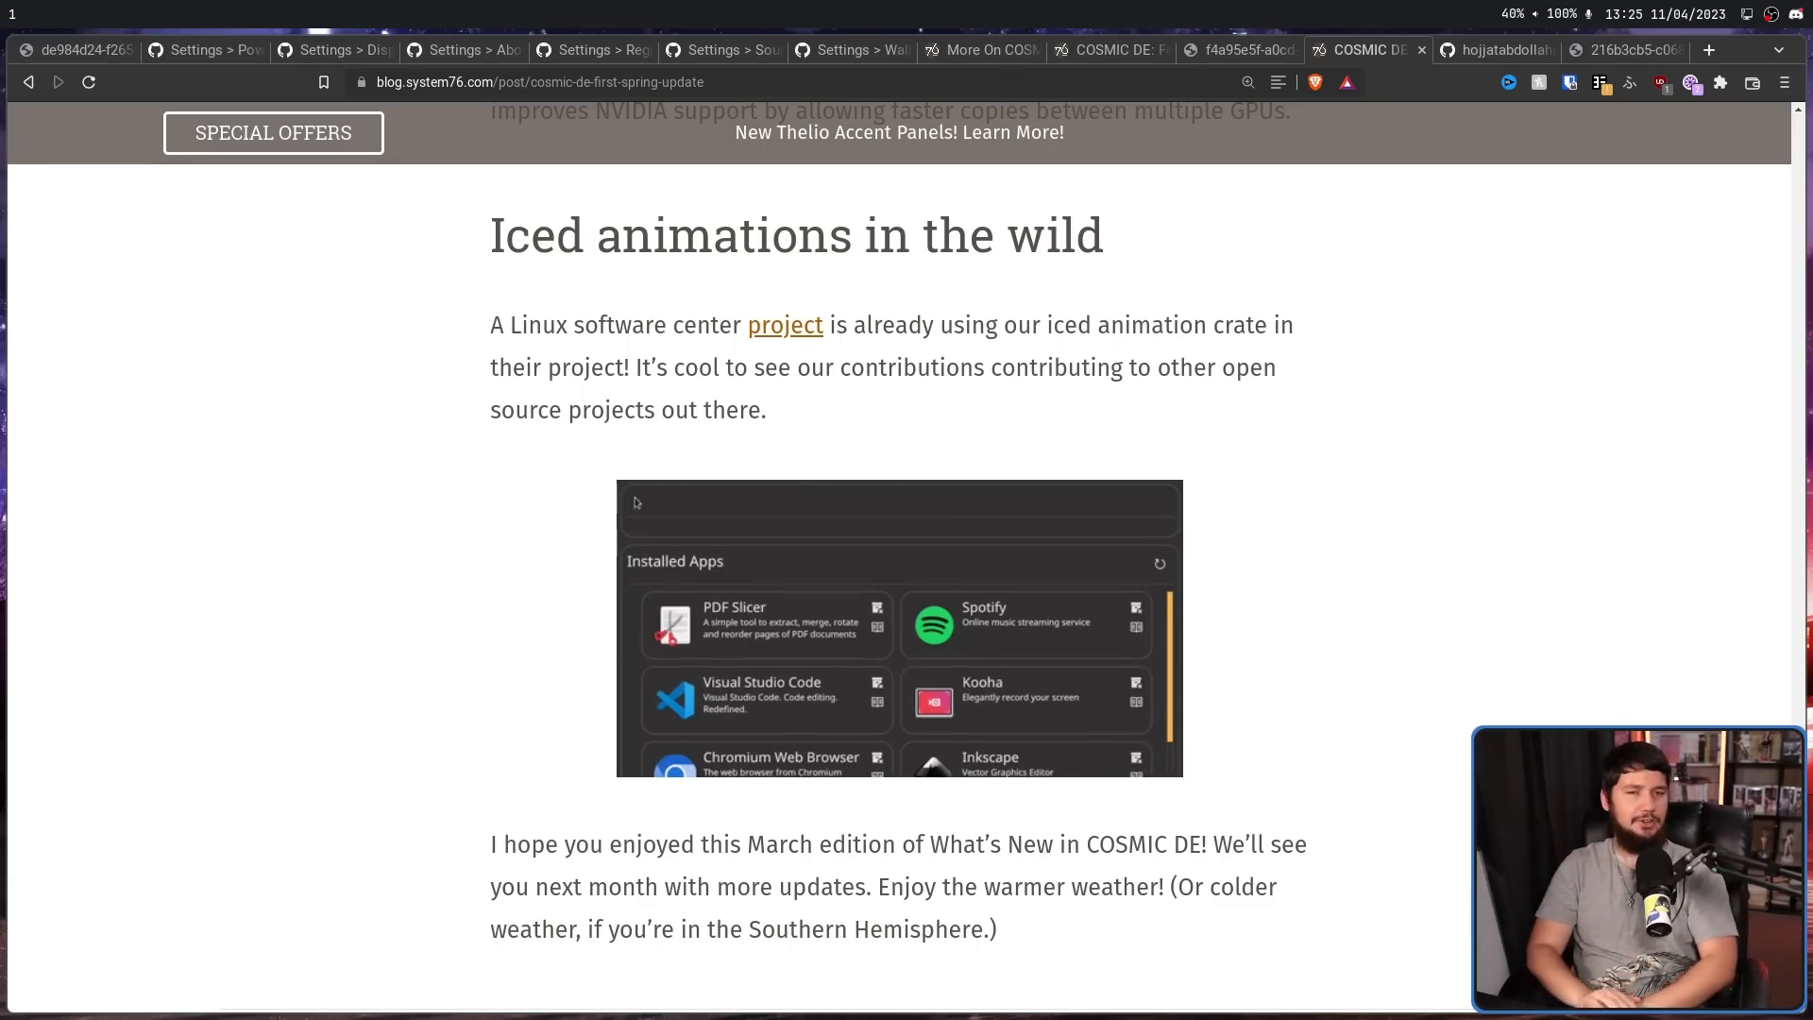
type("whoa")
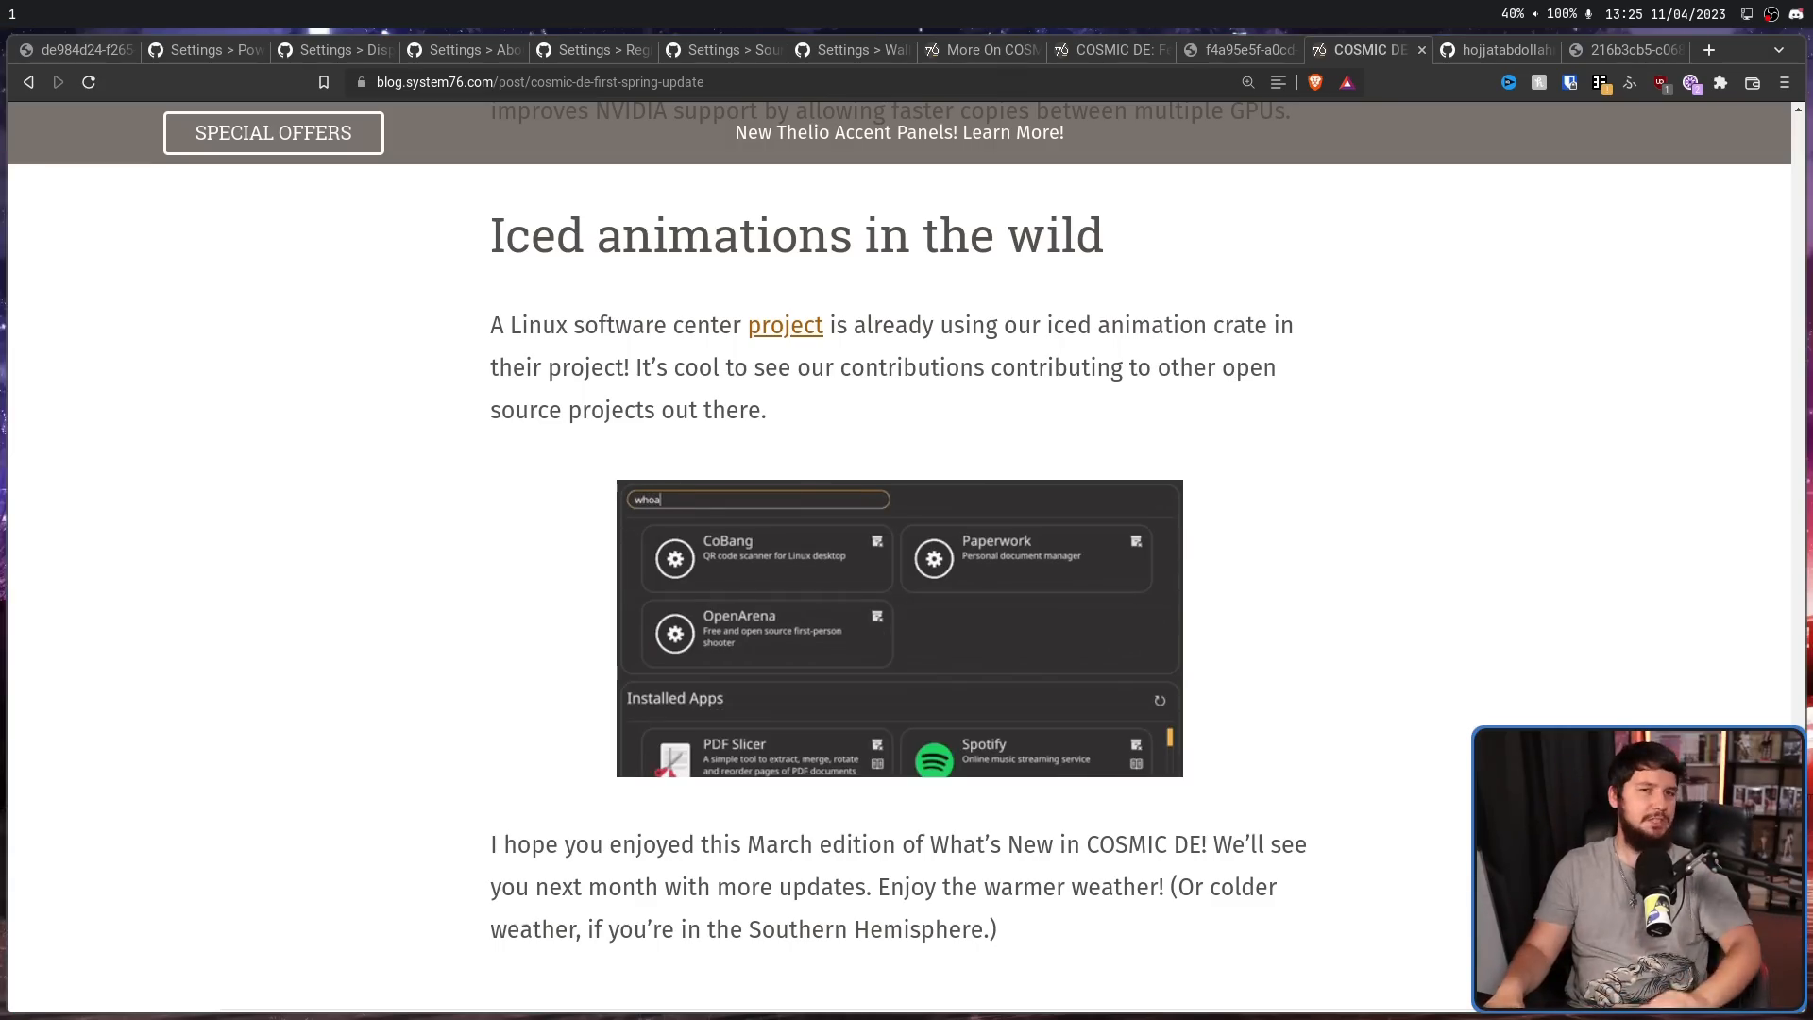